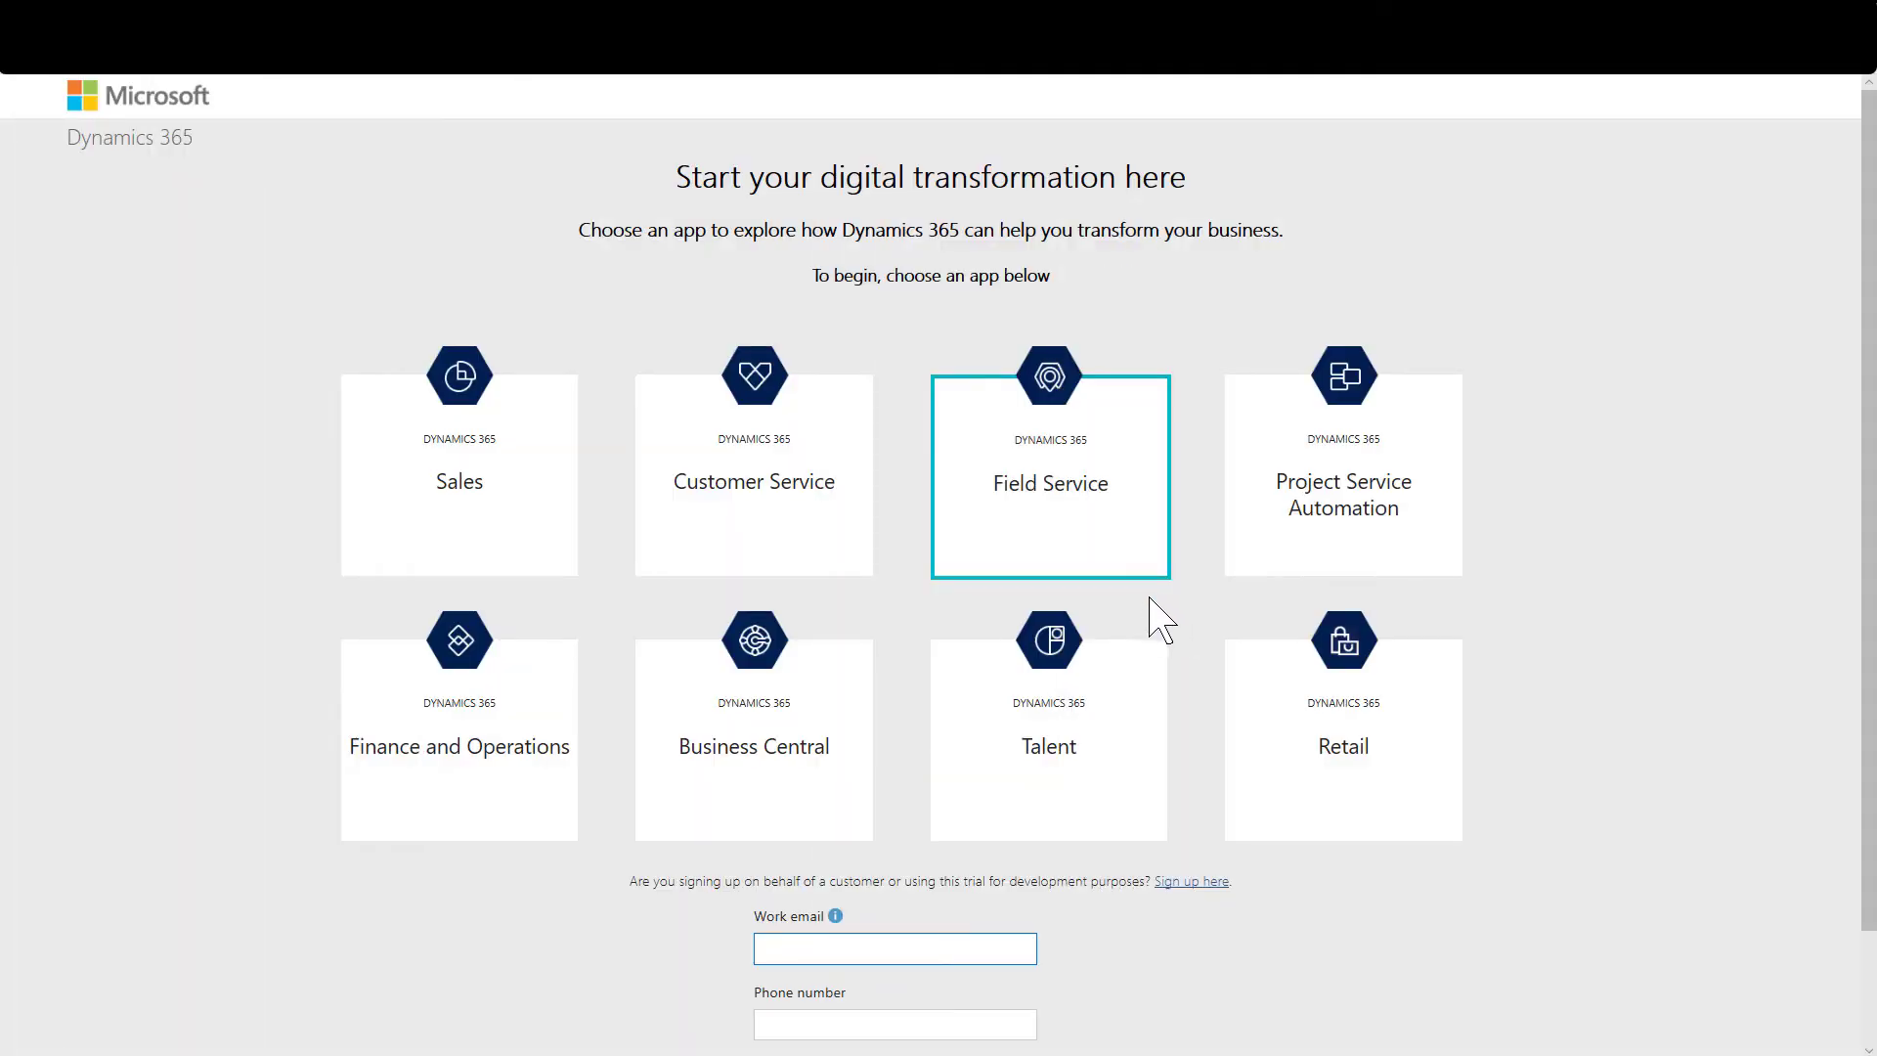
mouse_move(1160, 618)
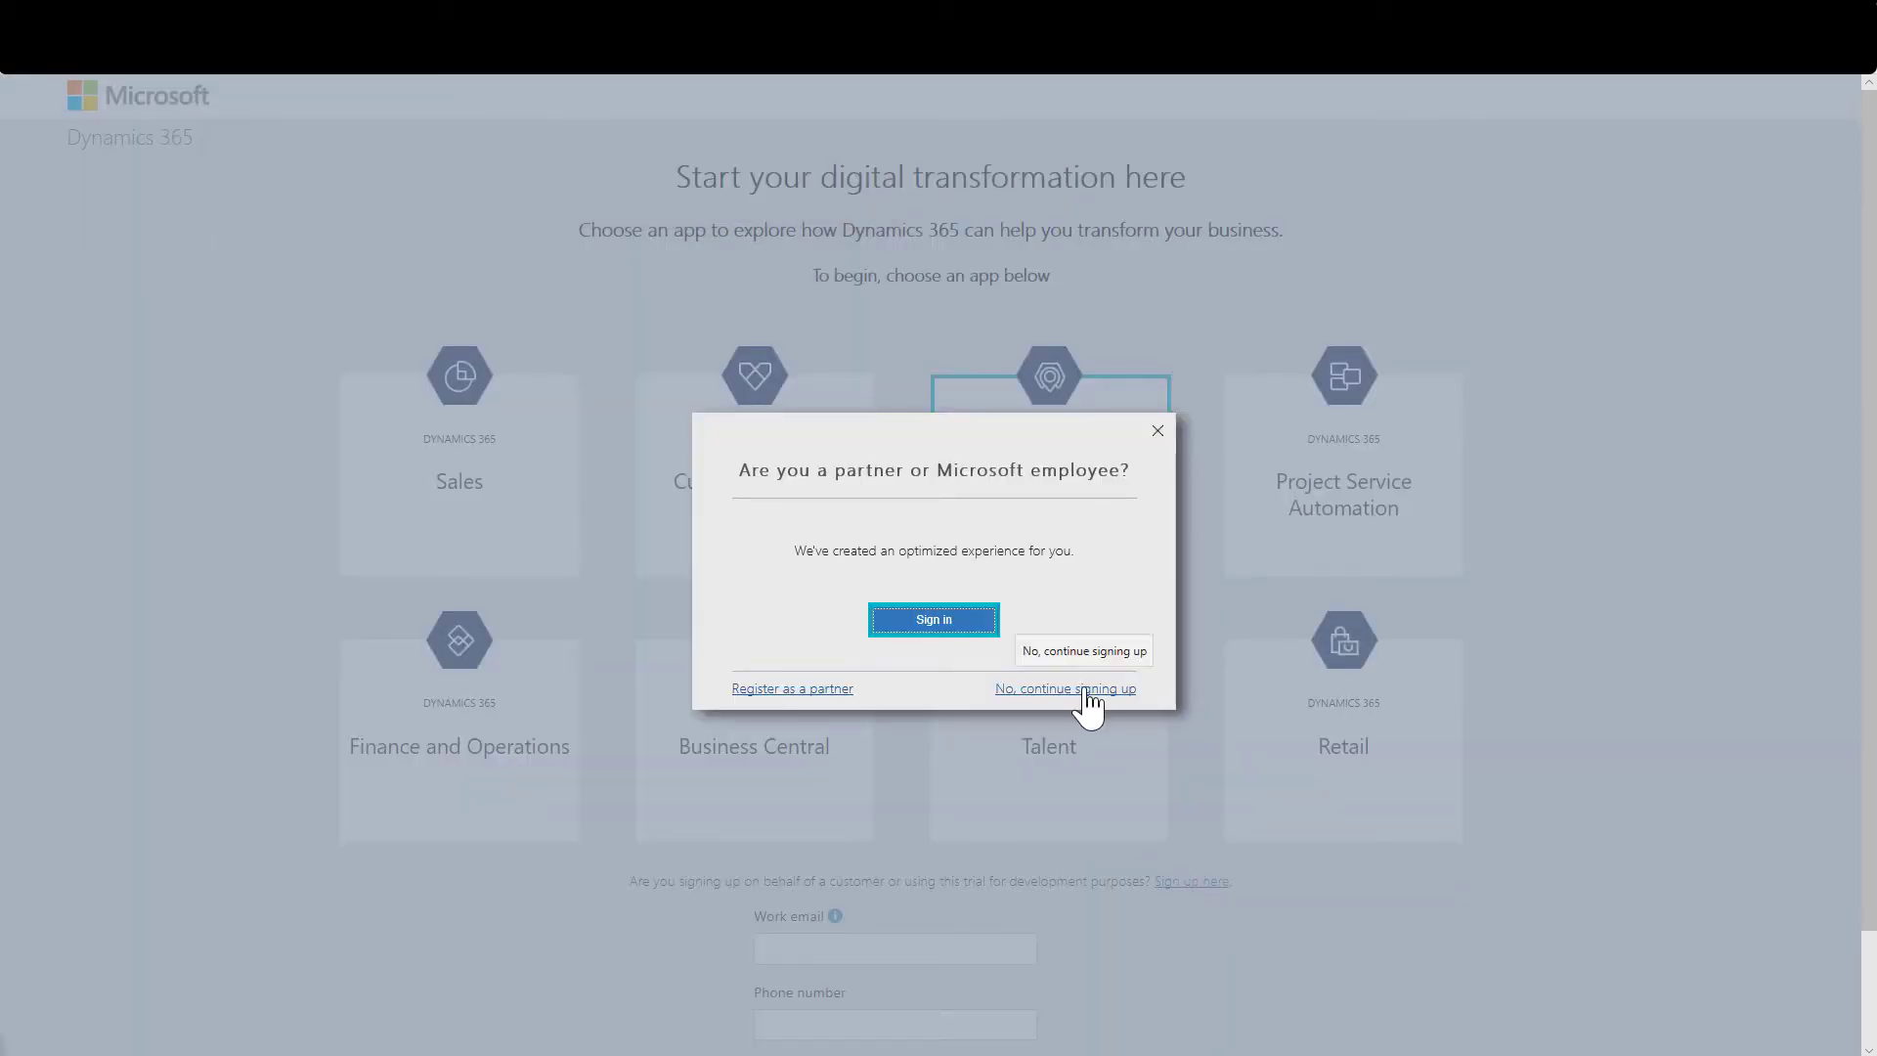
- Continue signing up as a regular customer rather than a partner
left_click(1063, 689)
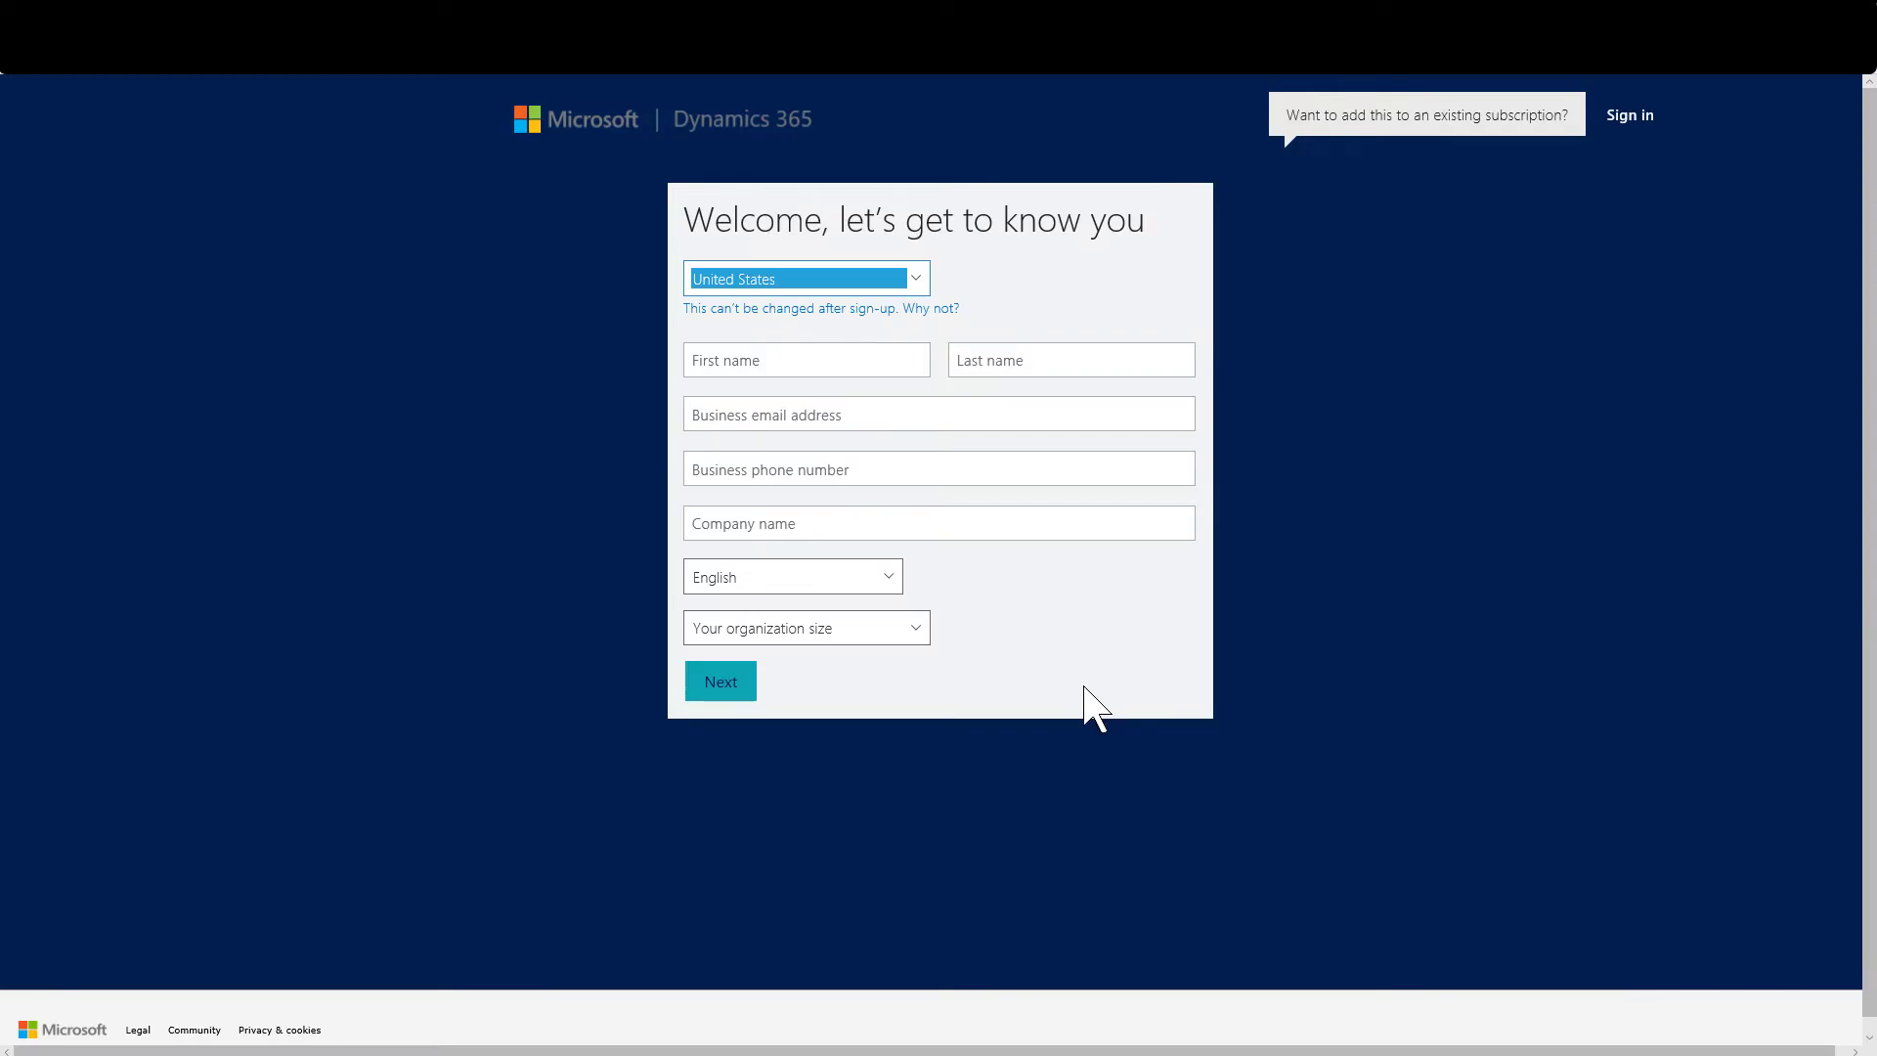
type("William")
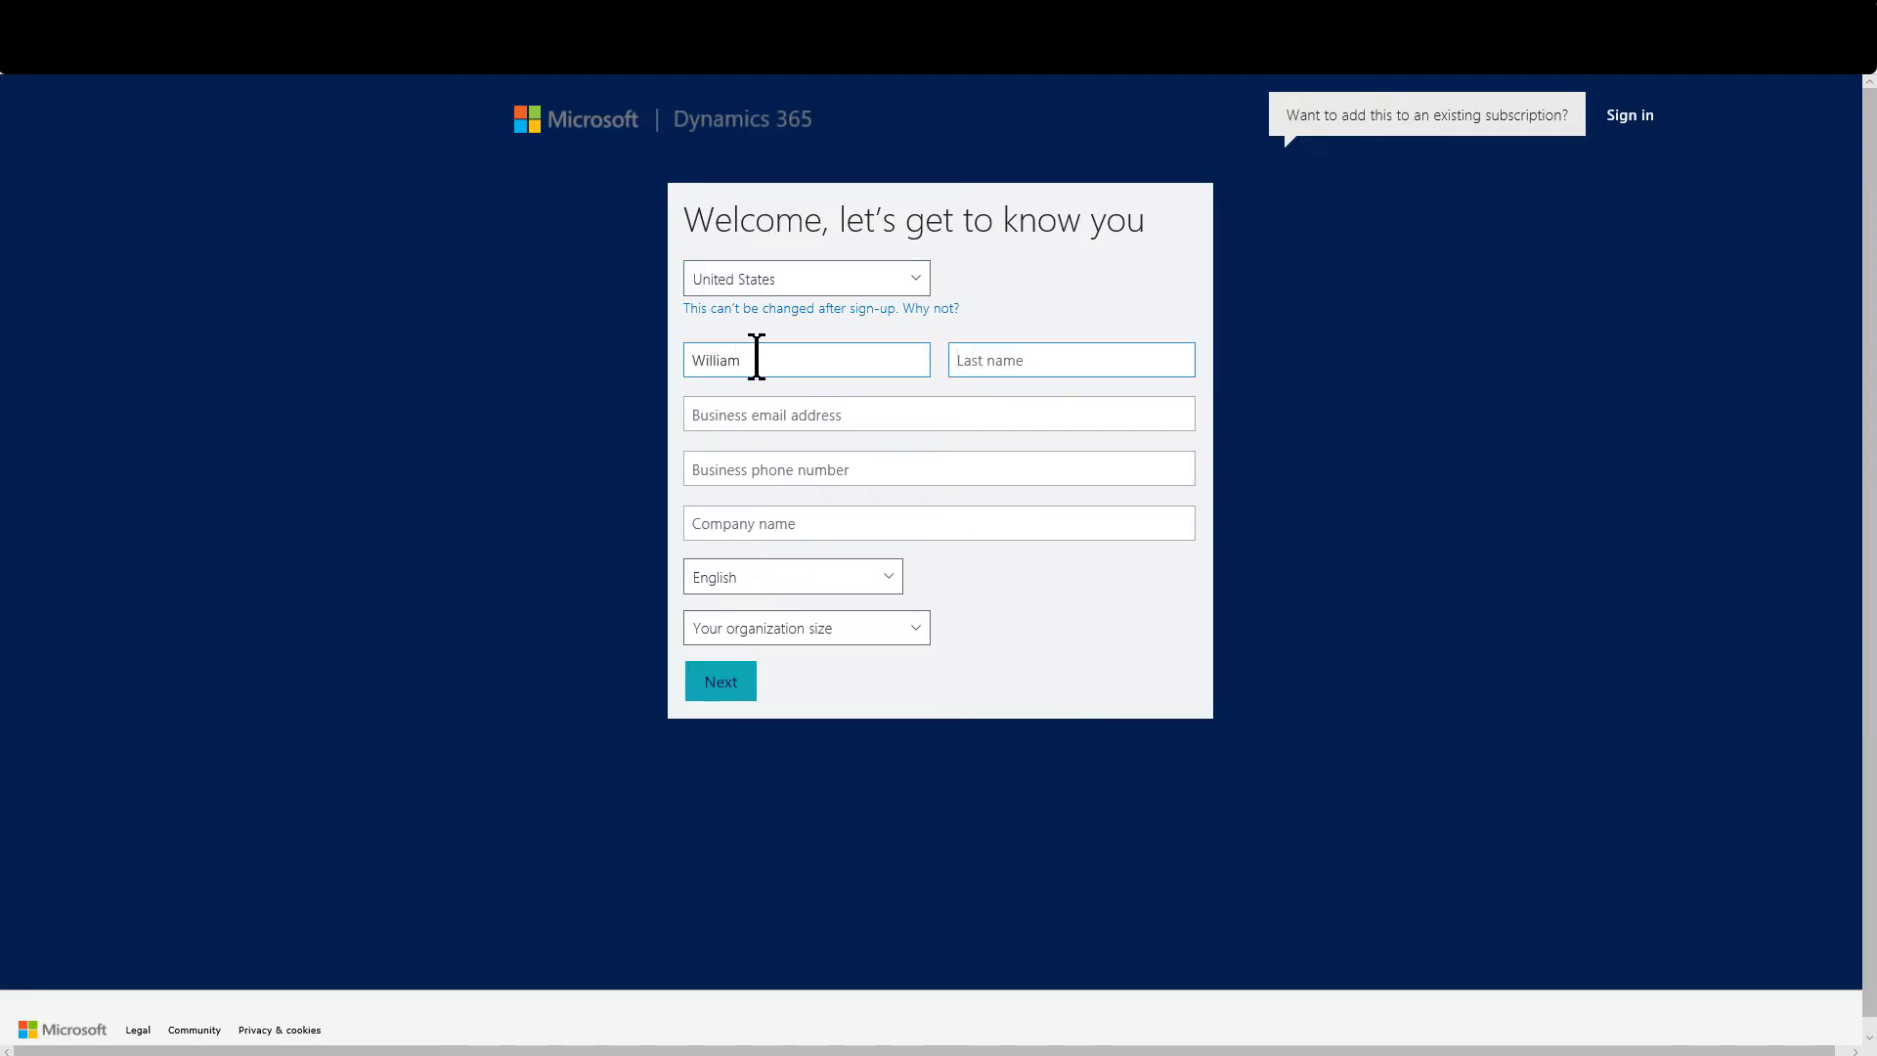
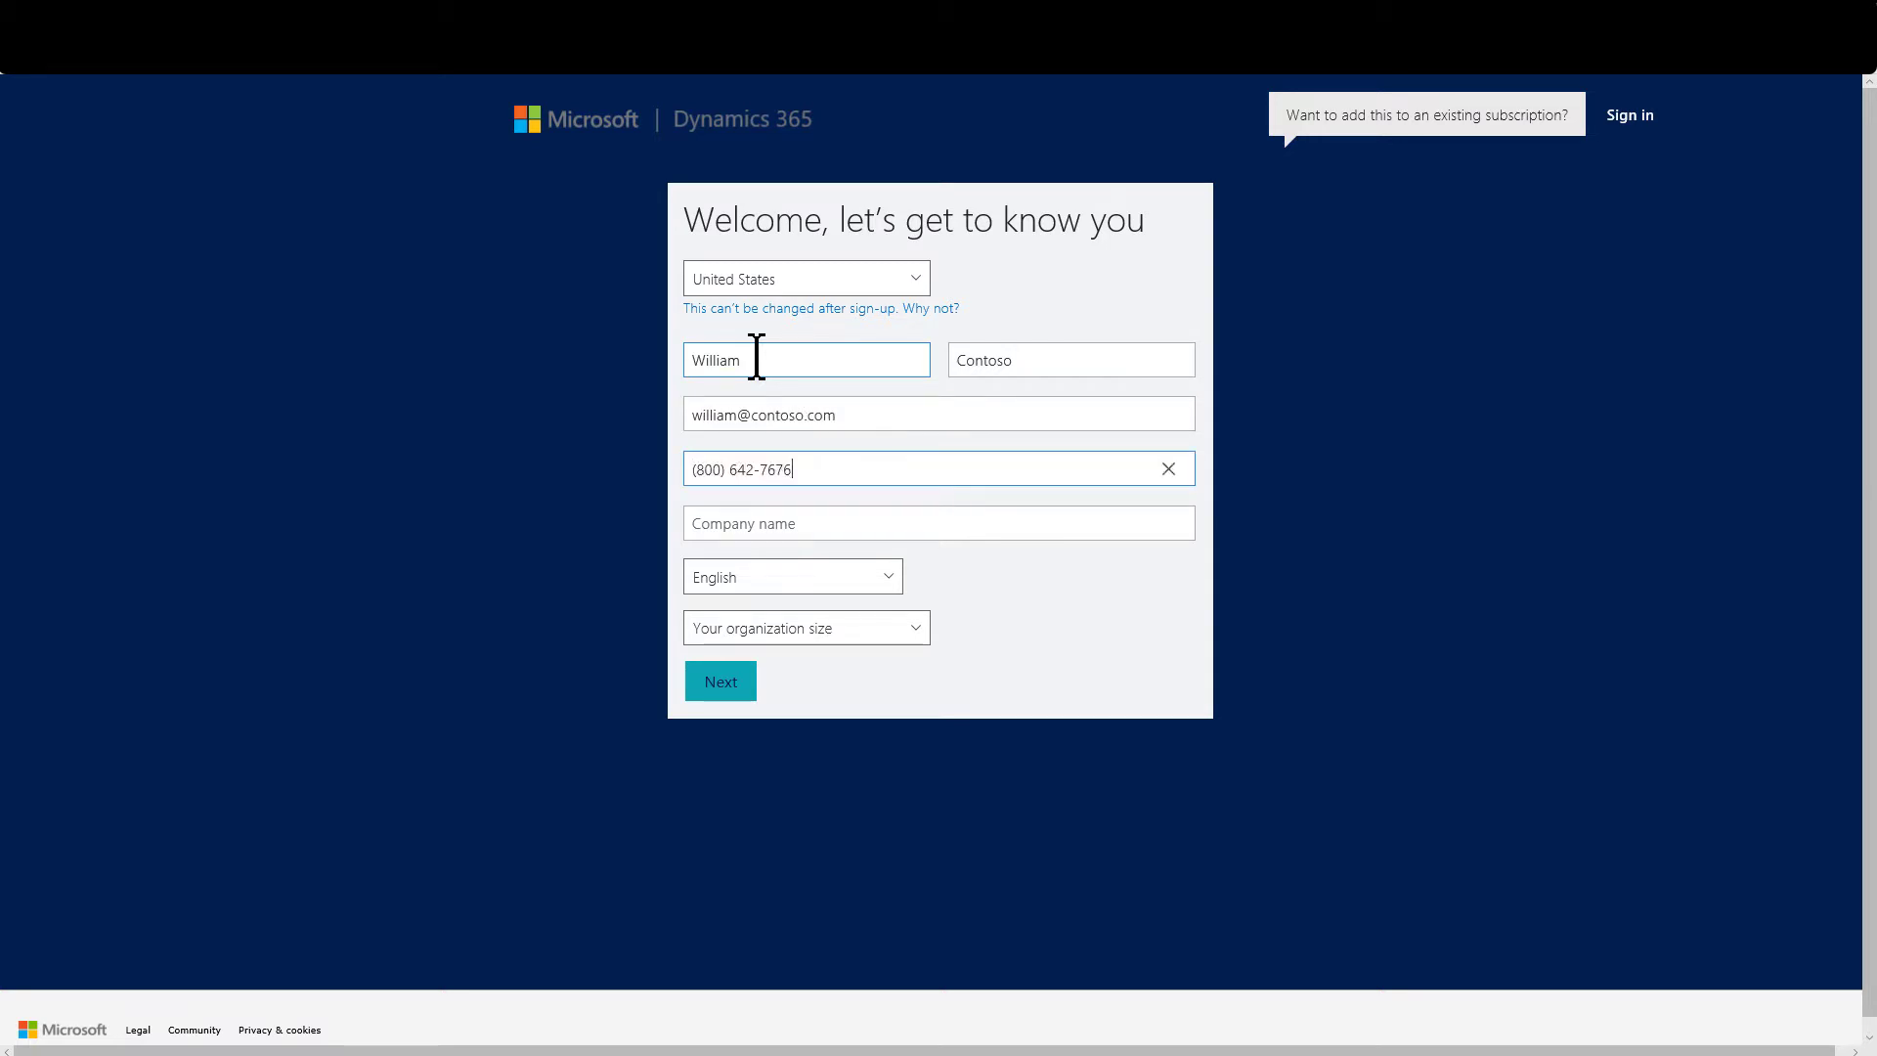
type("Contoso")
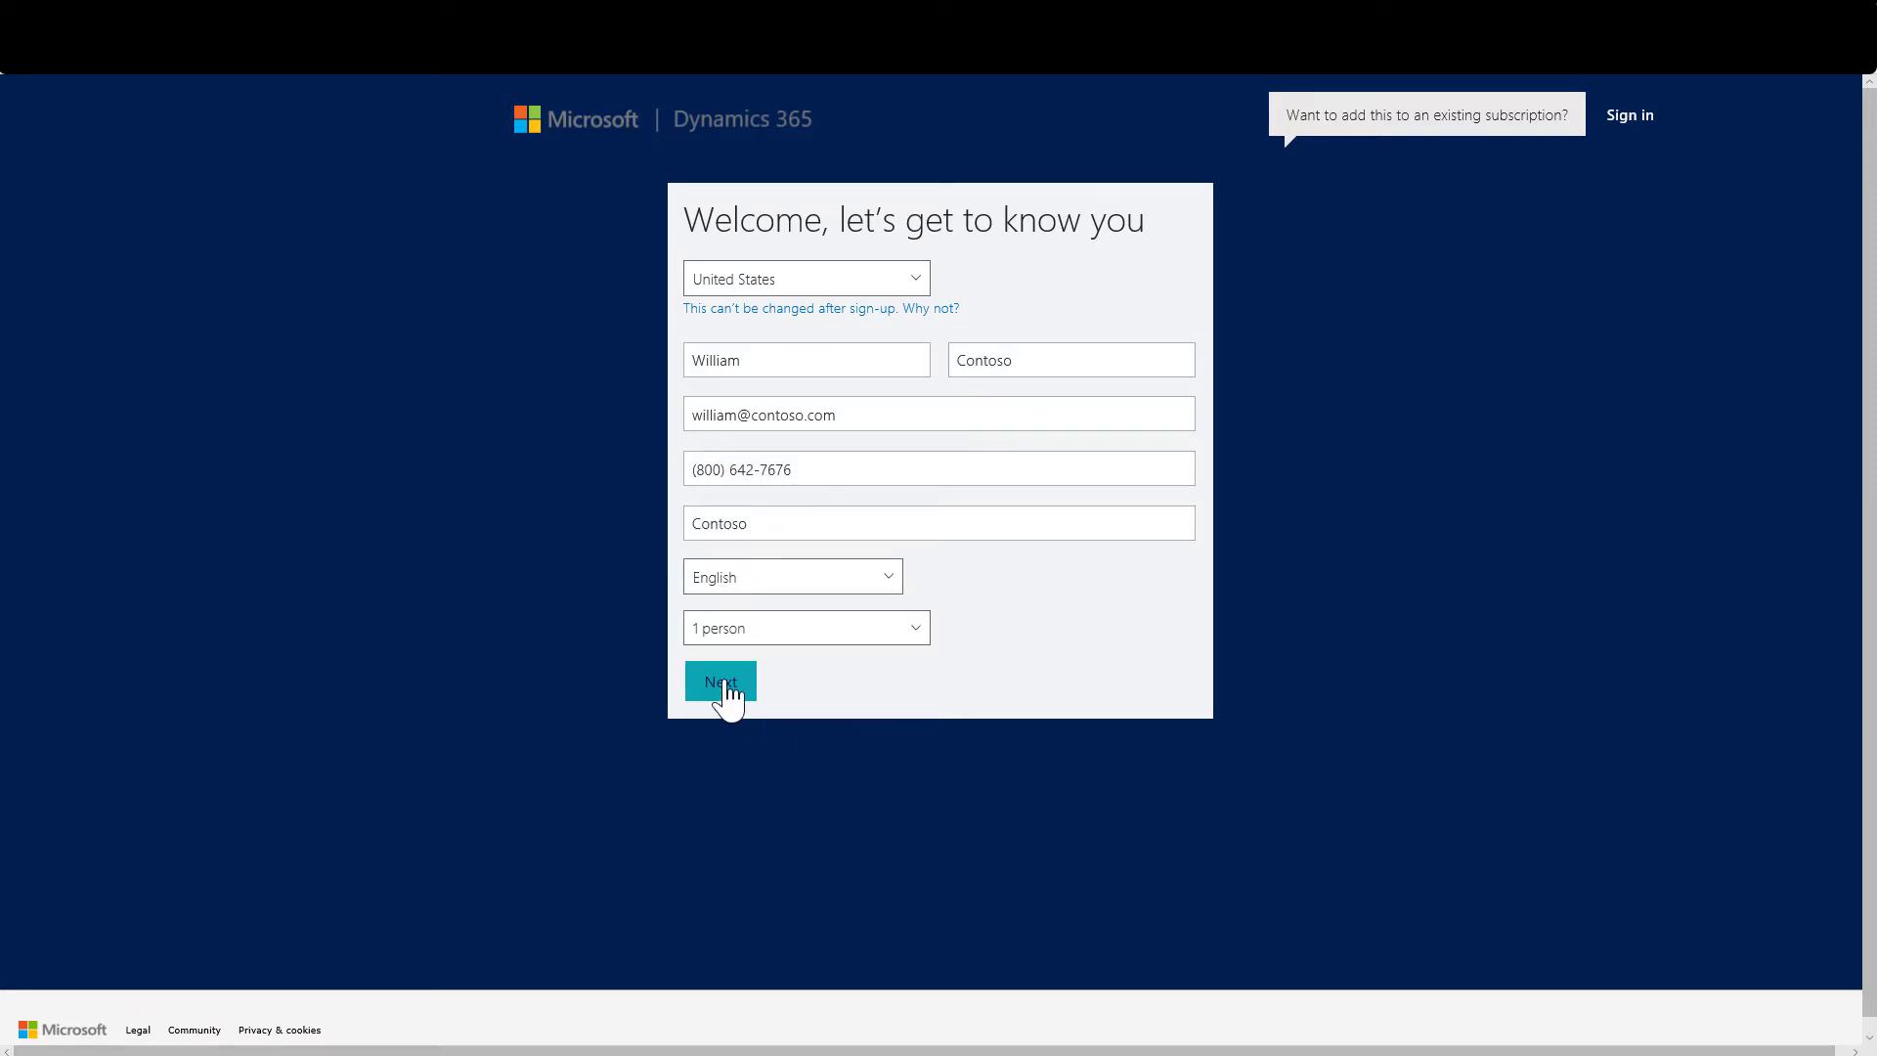
left_click(720, 680)
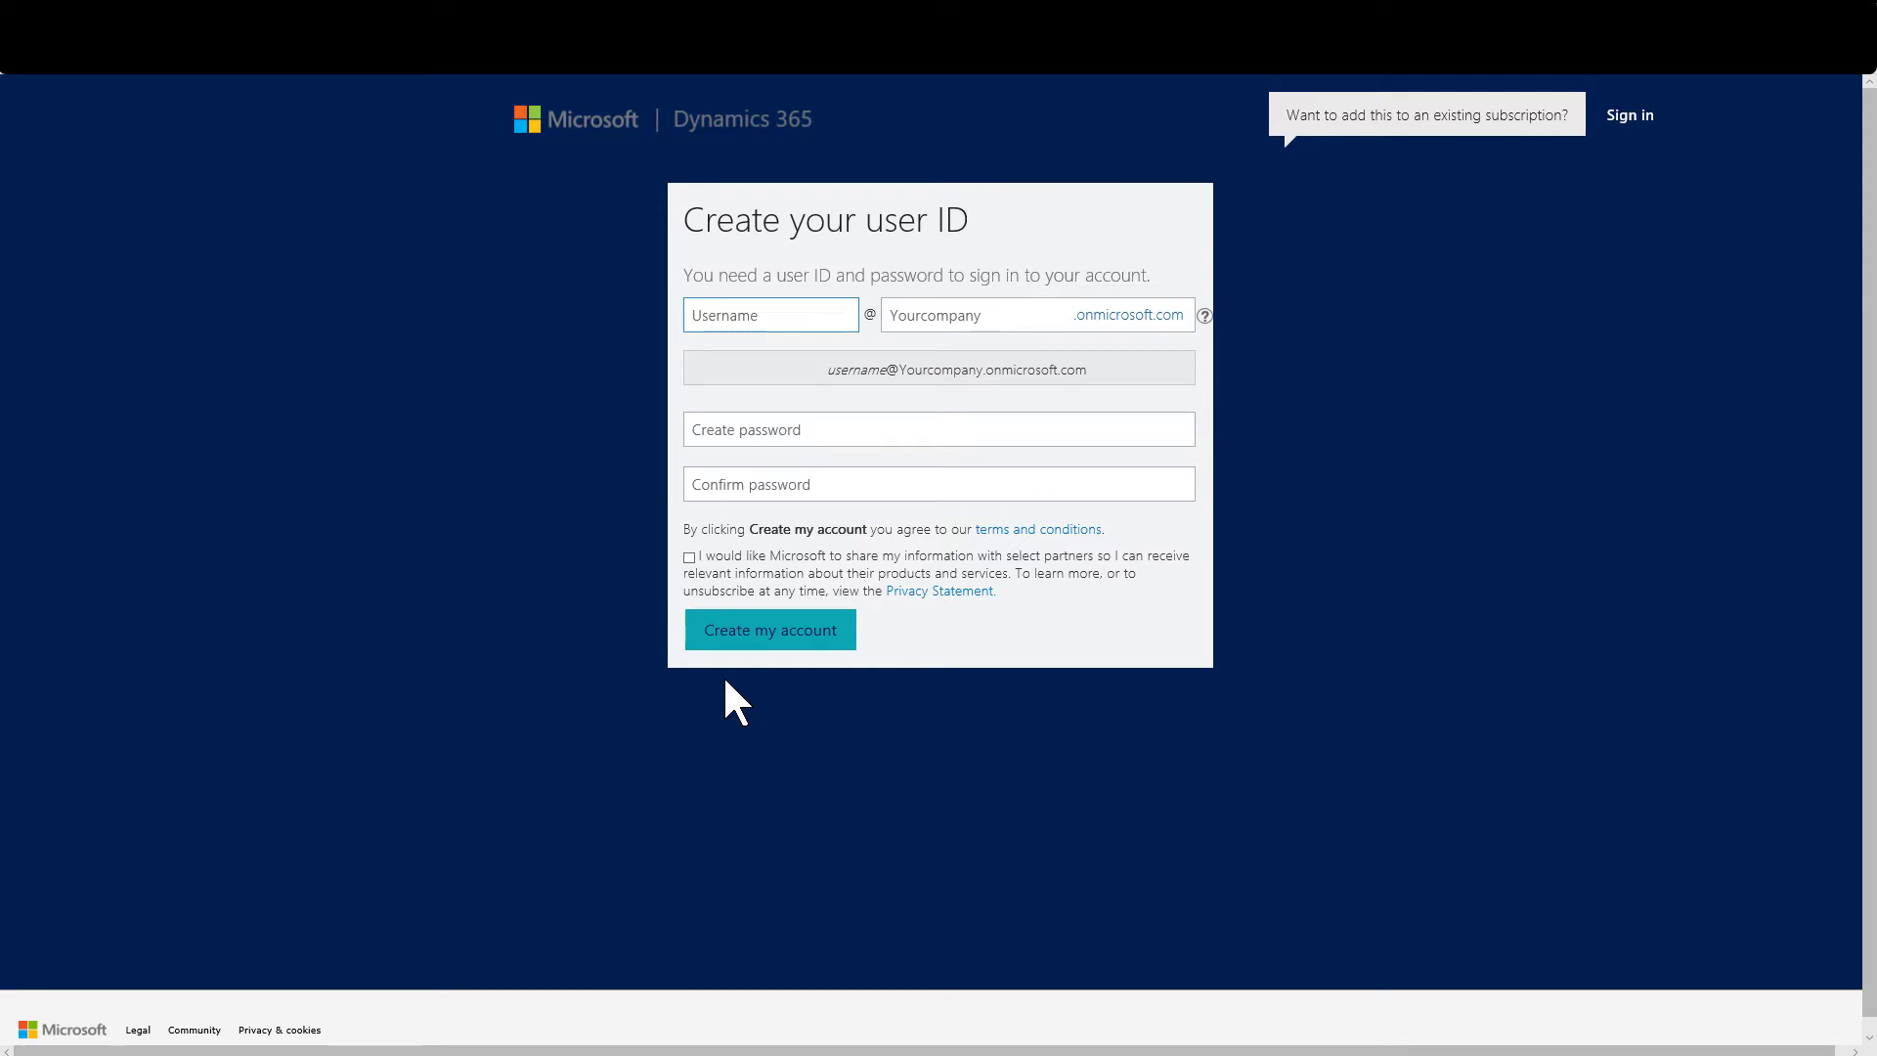
- Create the admin account with a 'conto...' user ID and password
type("contosofieldservice")
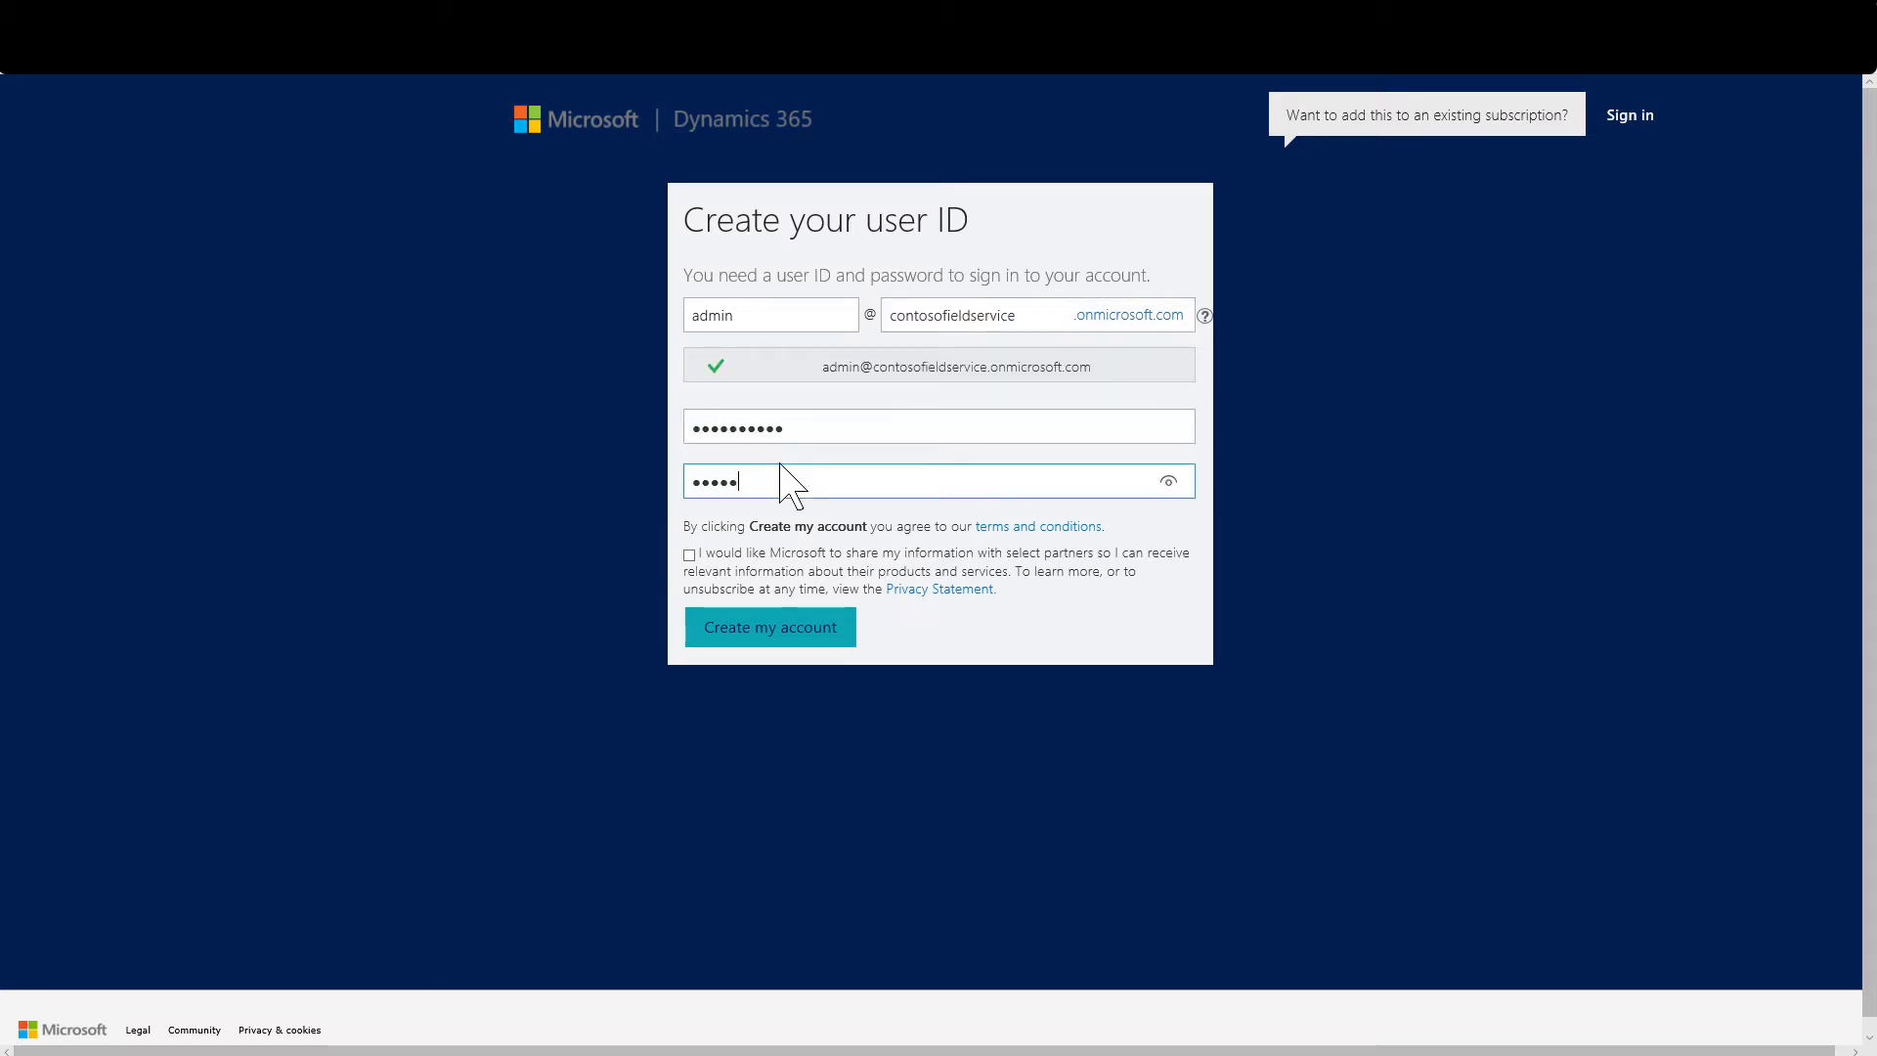
left_click(770, 628)
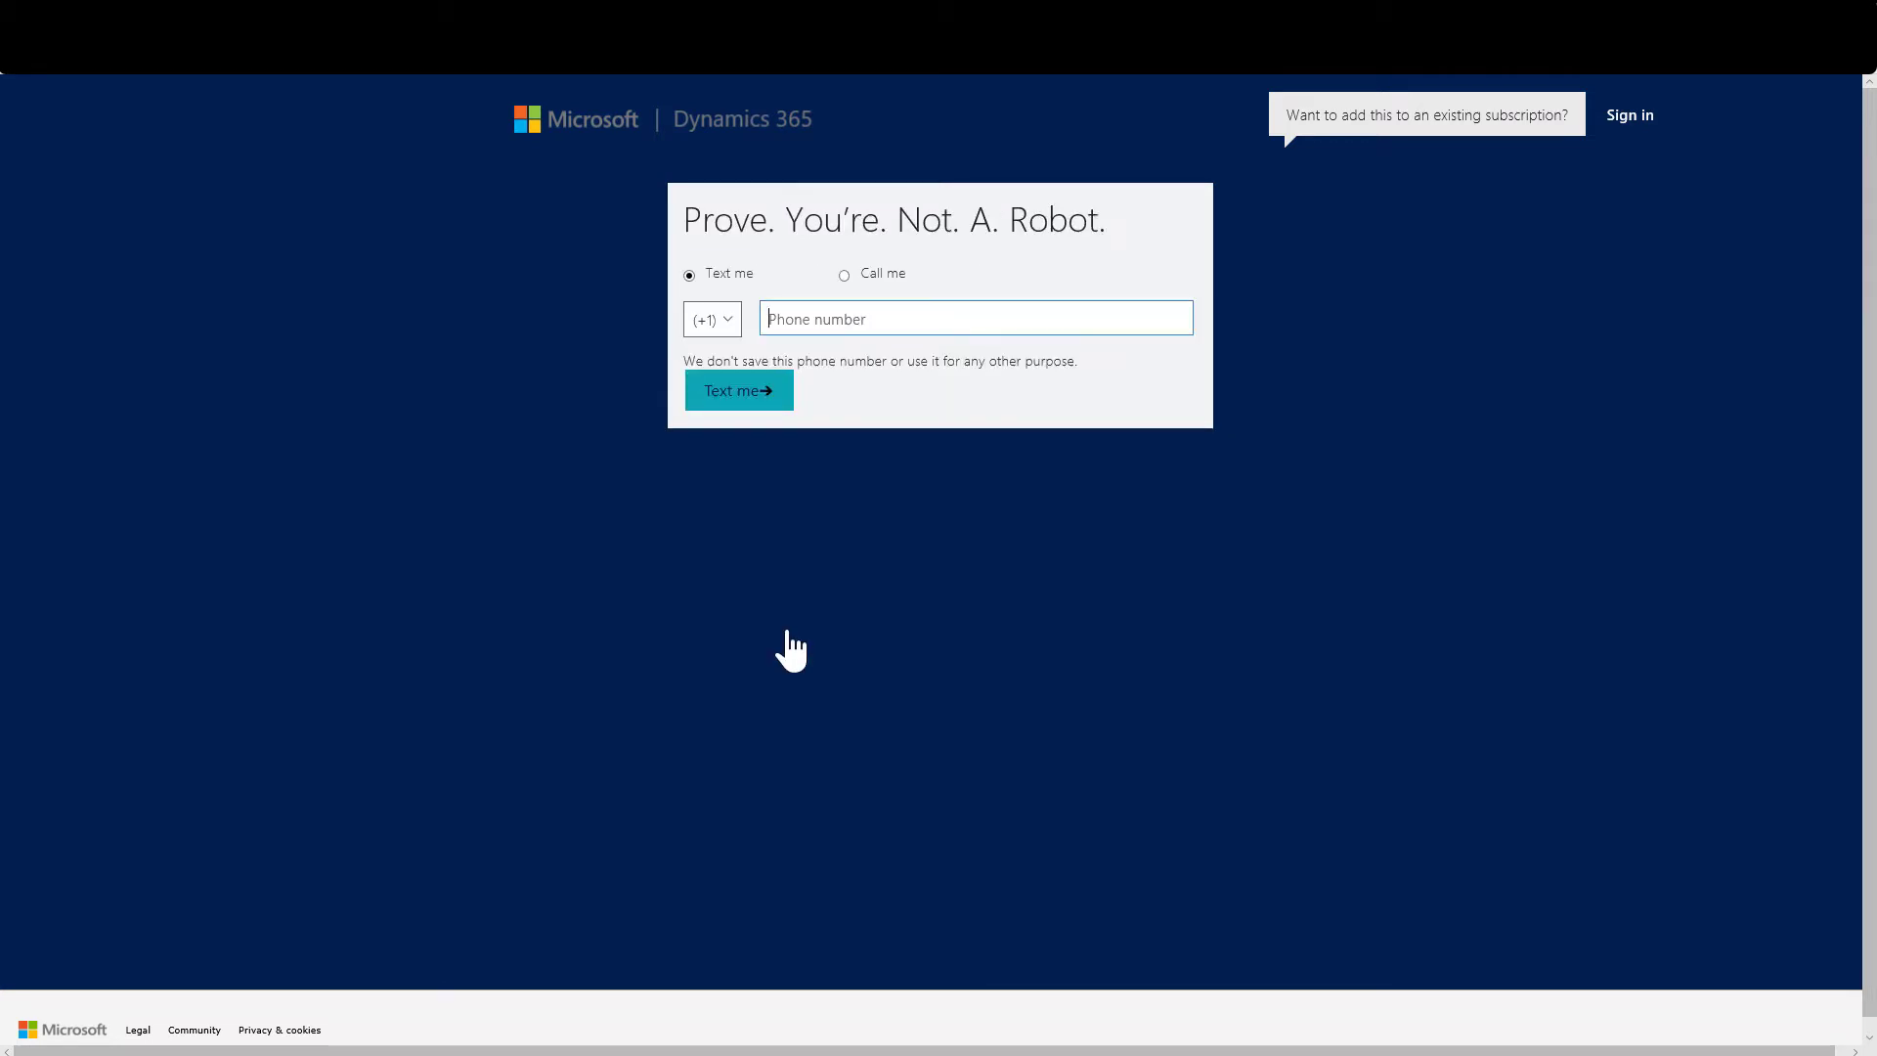
left_click(737, 389)
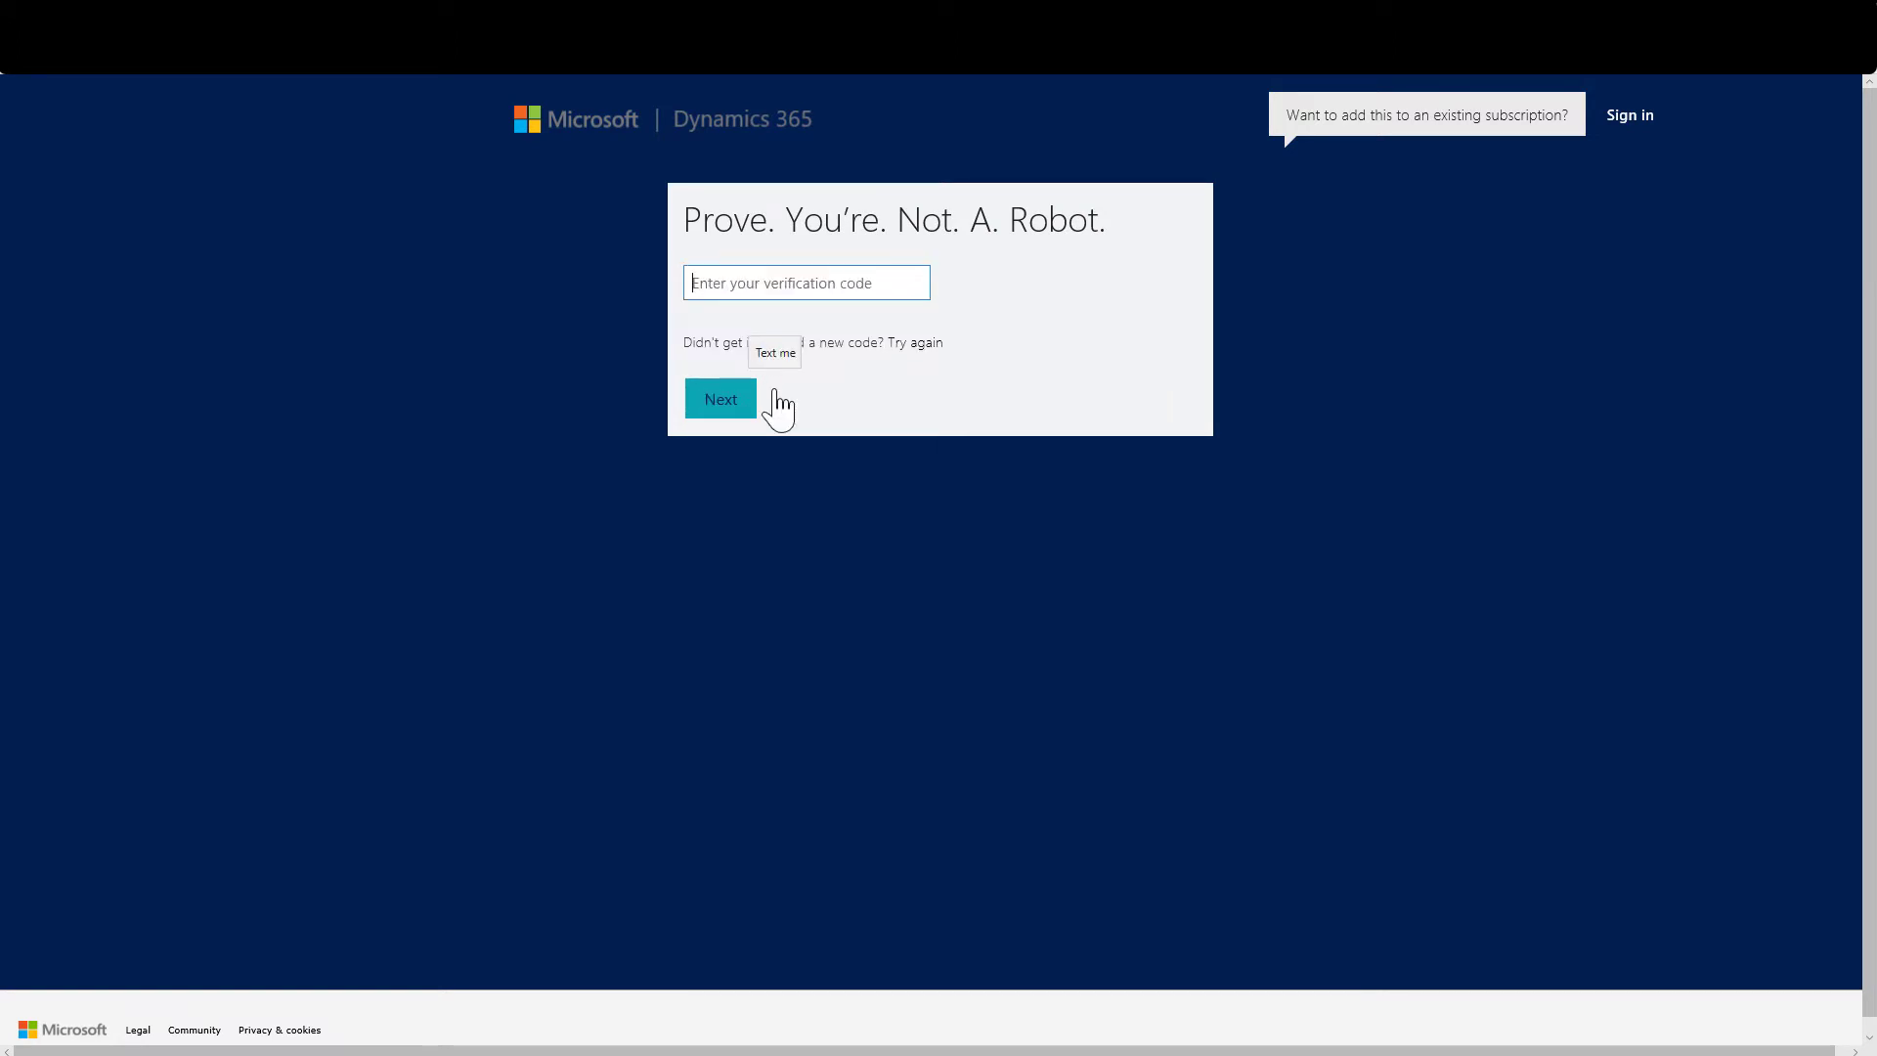
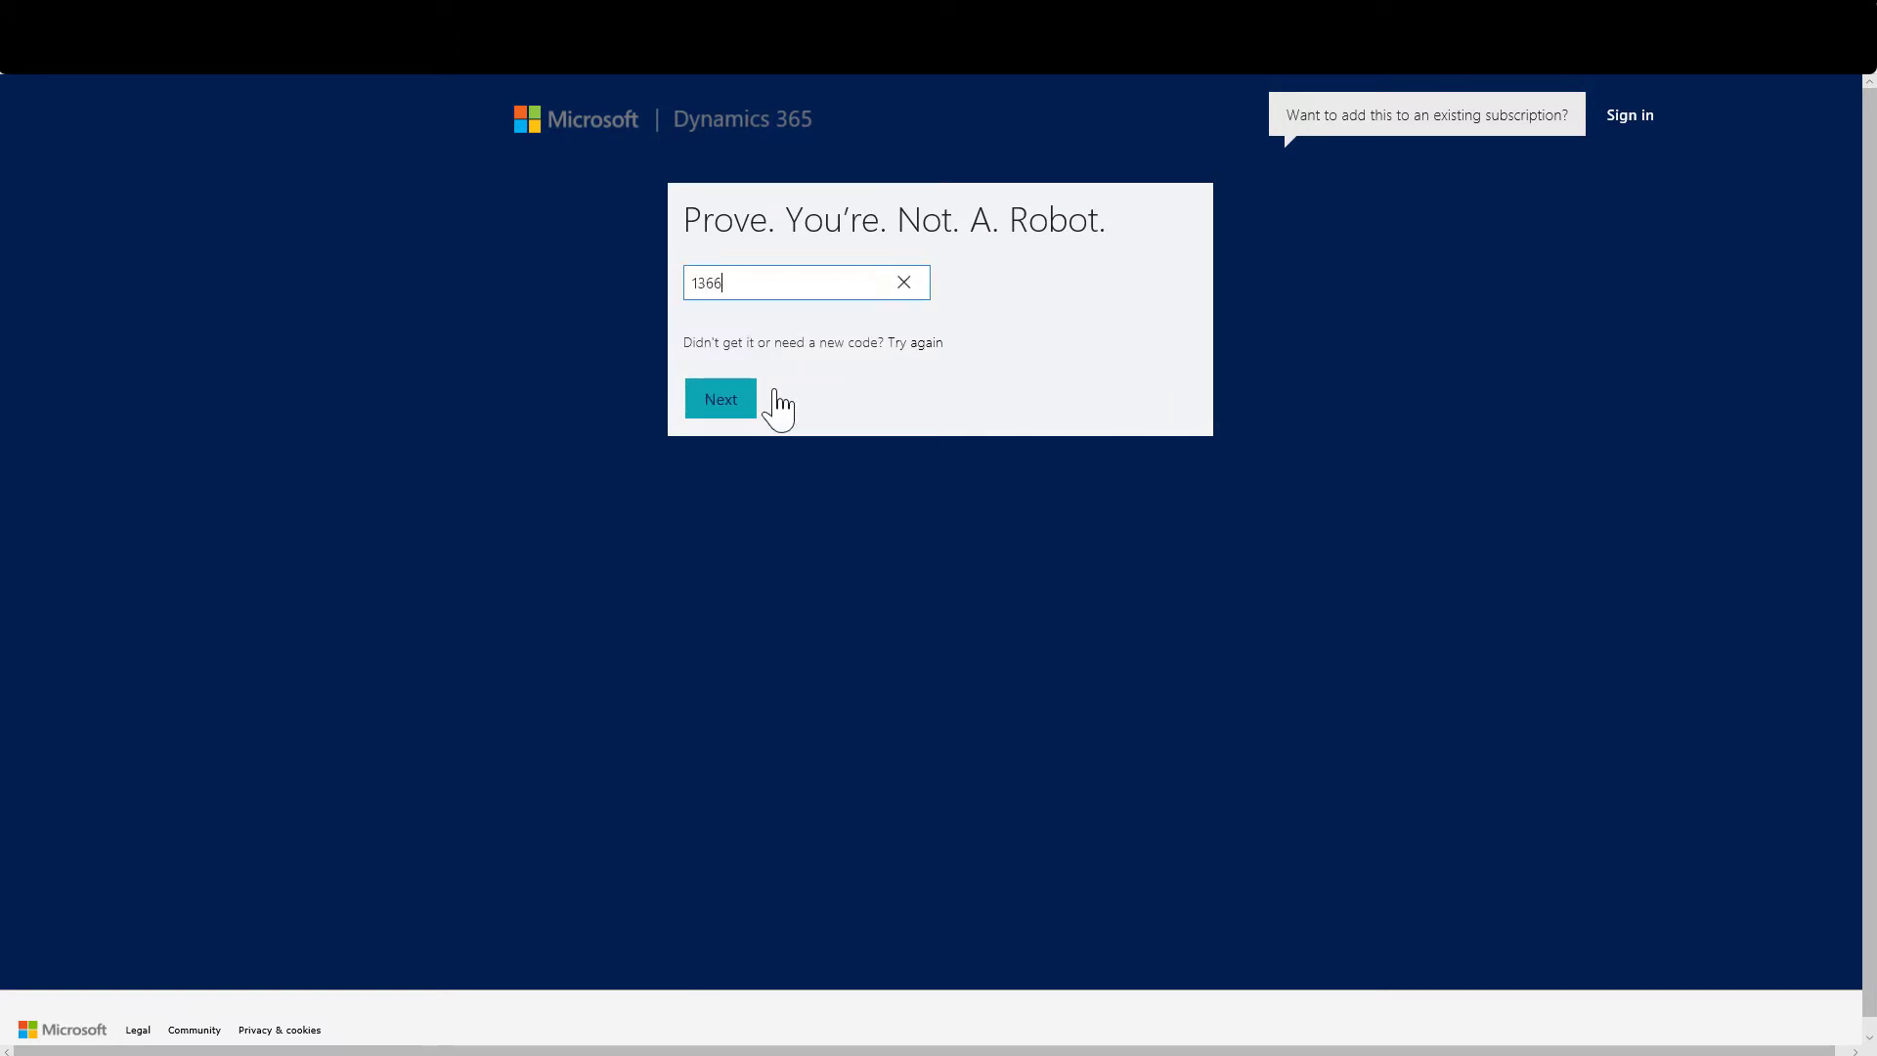
left_click(720, 399)
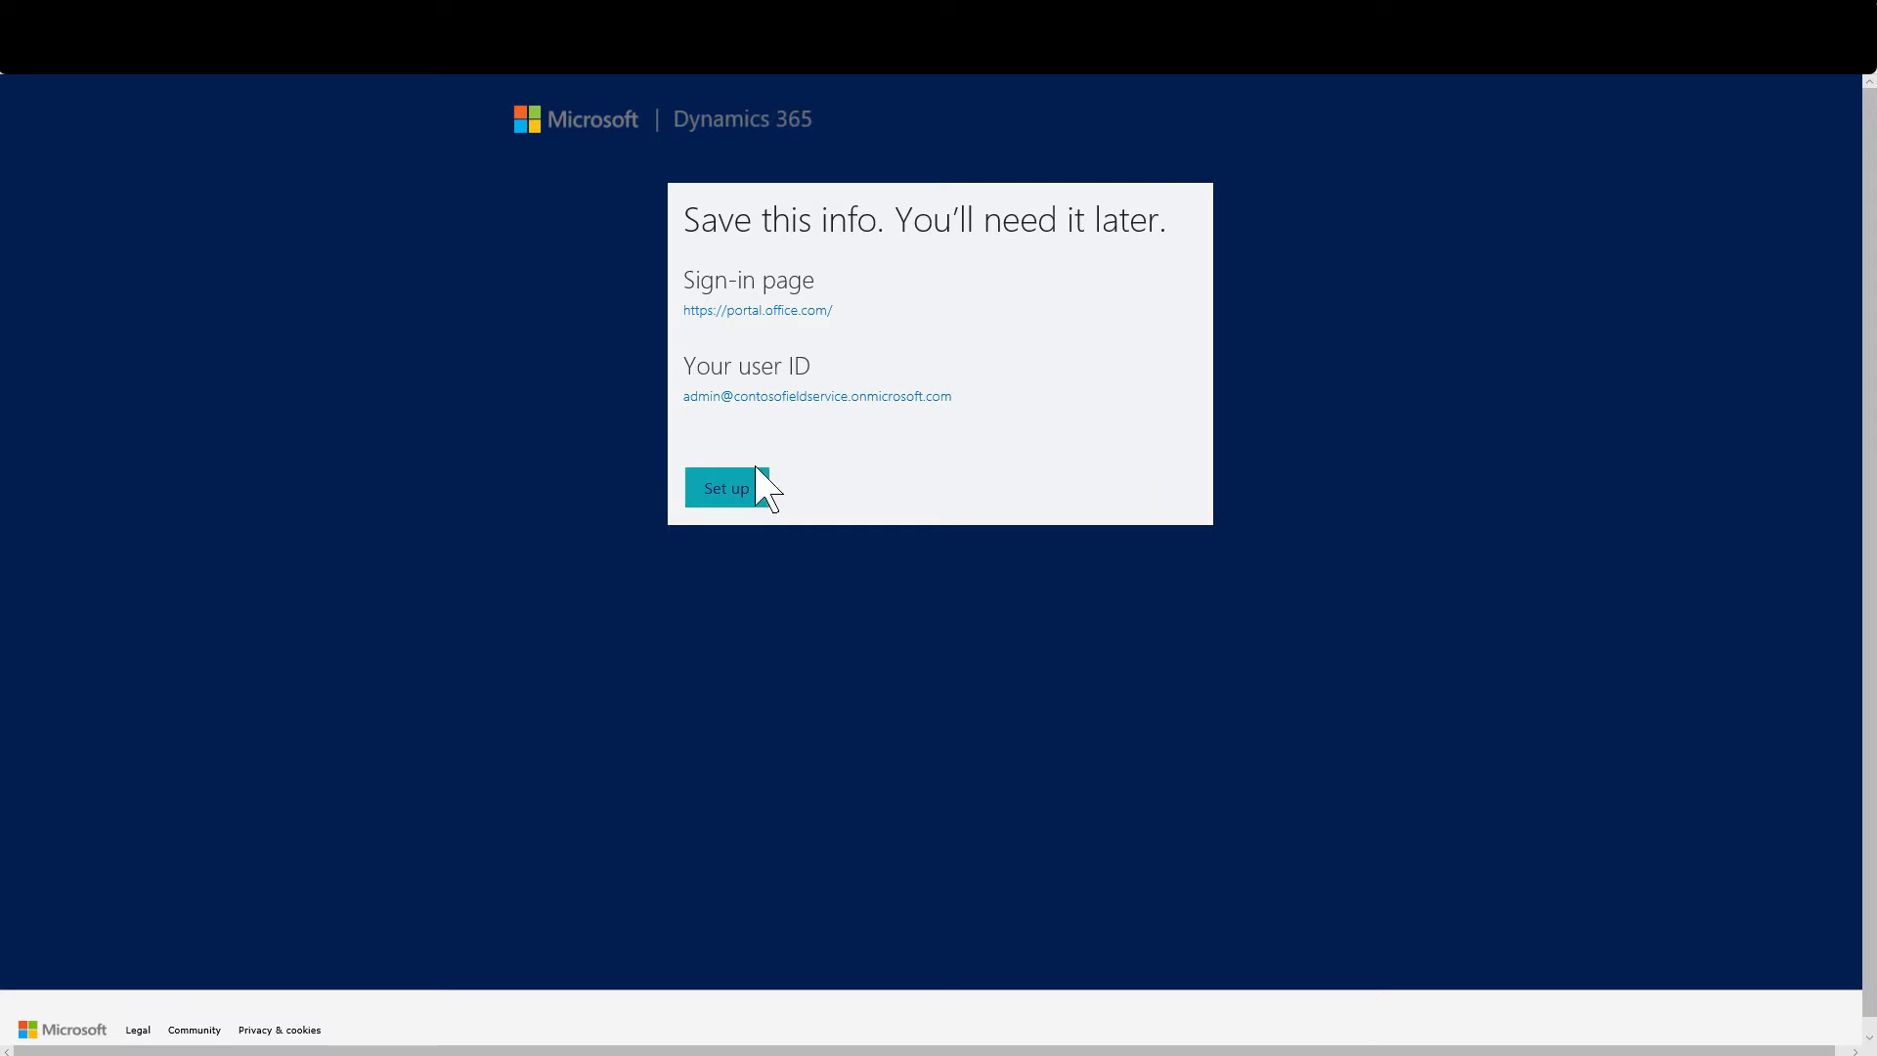
- Set up the trial with Field Service and all scenarios included, then complete setup
left_click(725, 487)
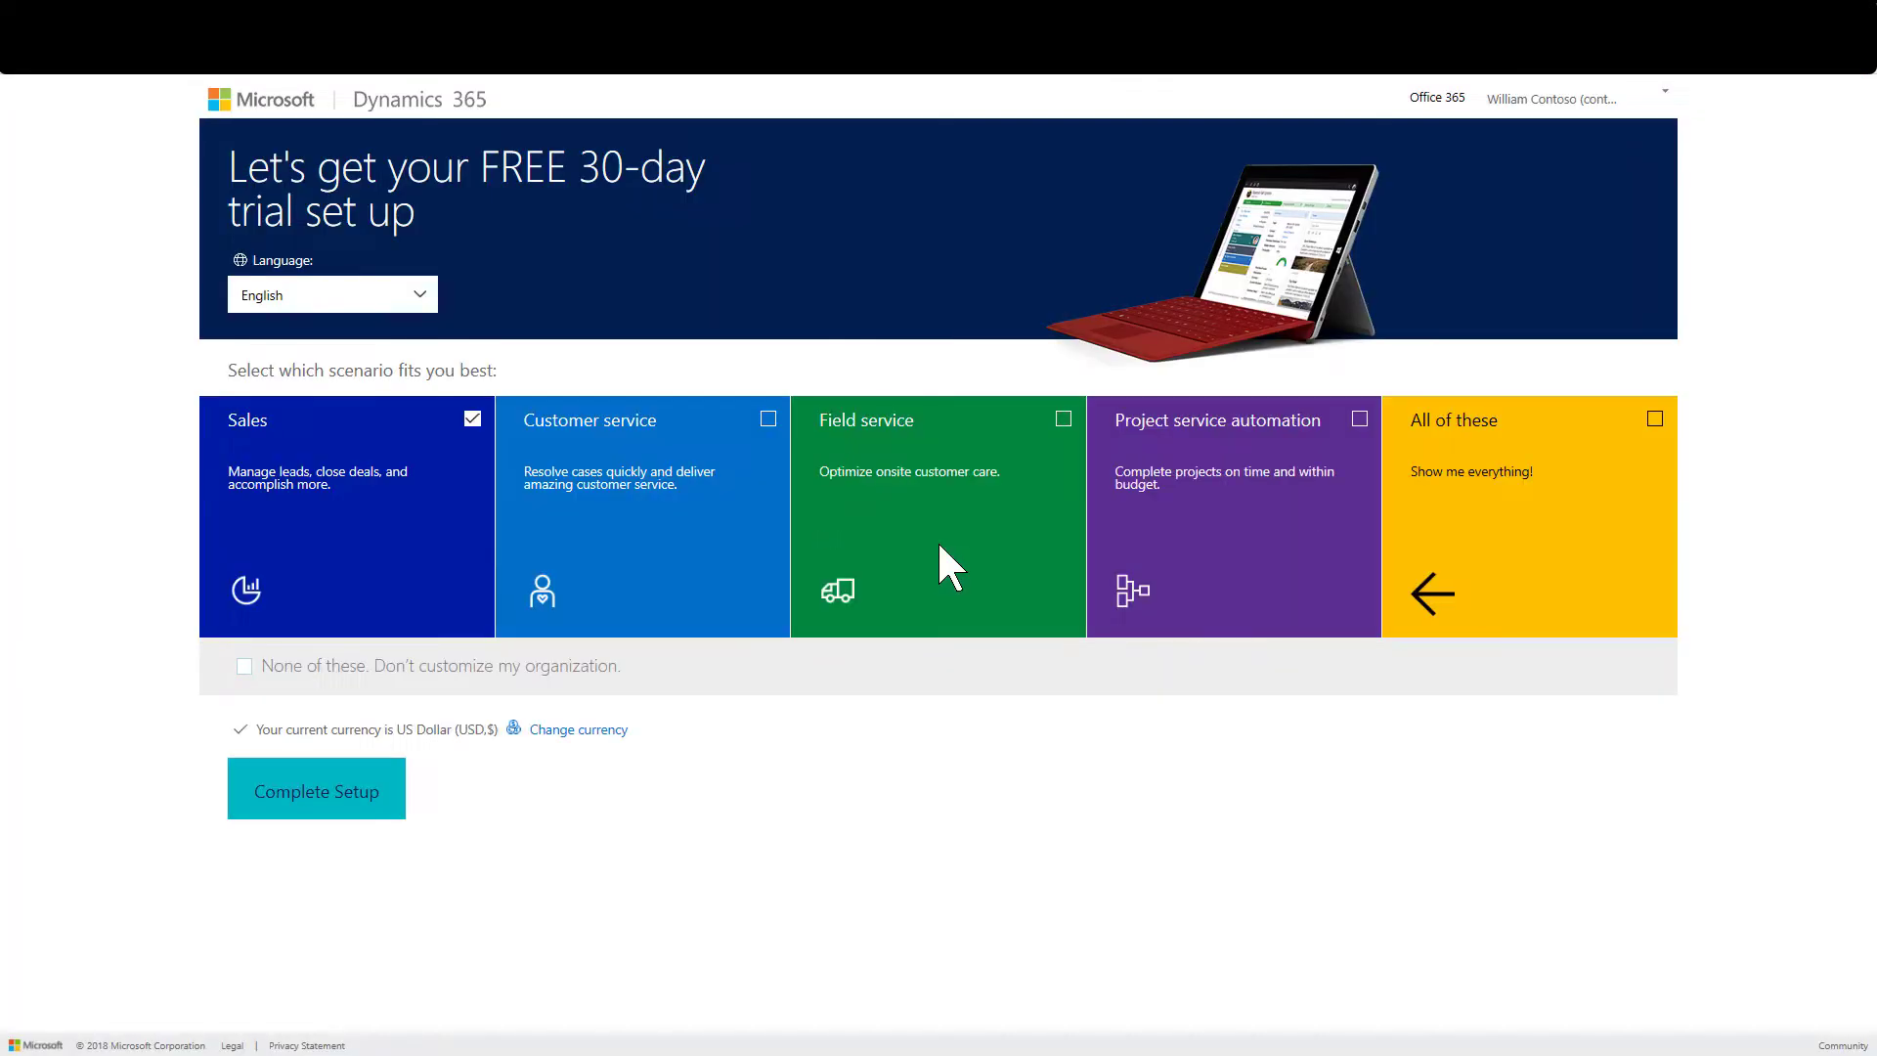
left_click(1058, 419)
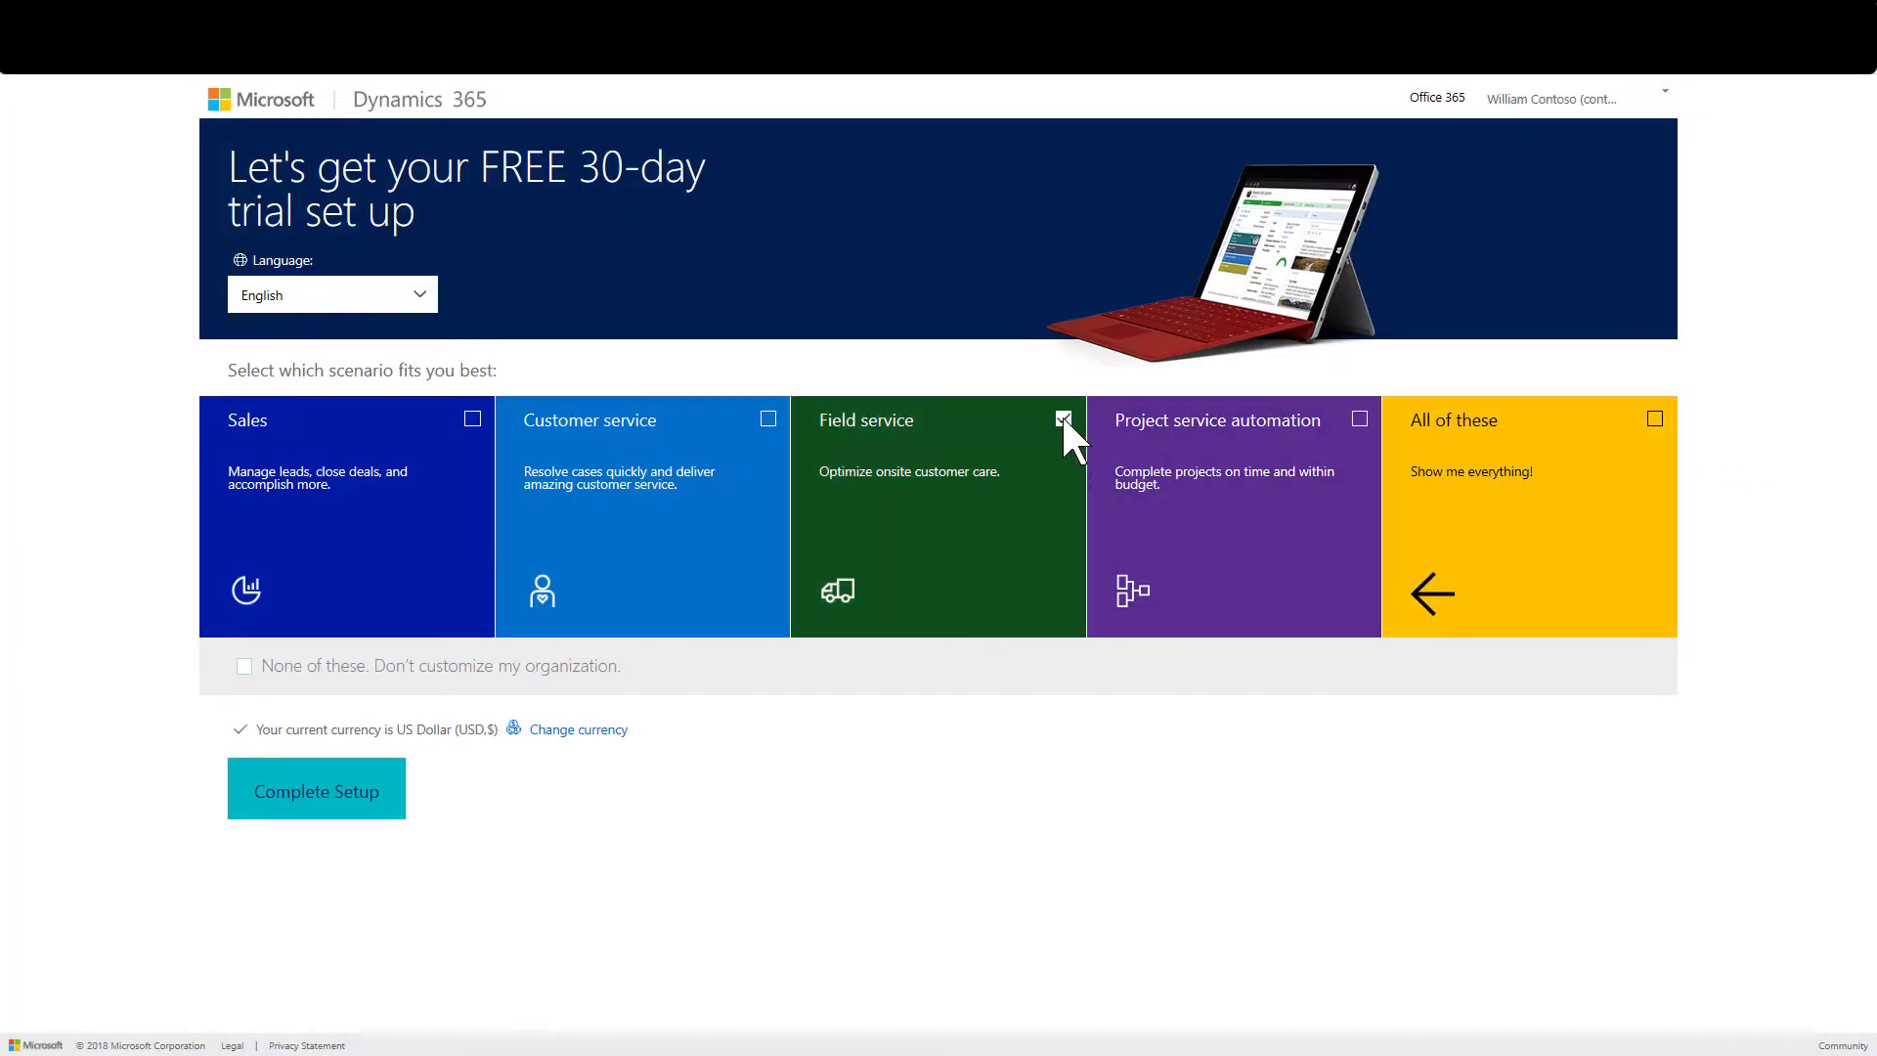
left_click(1654, 419)
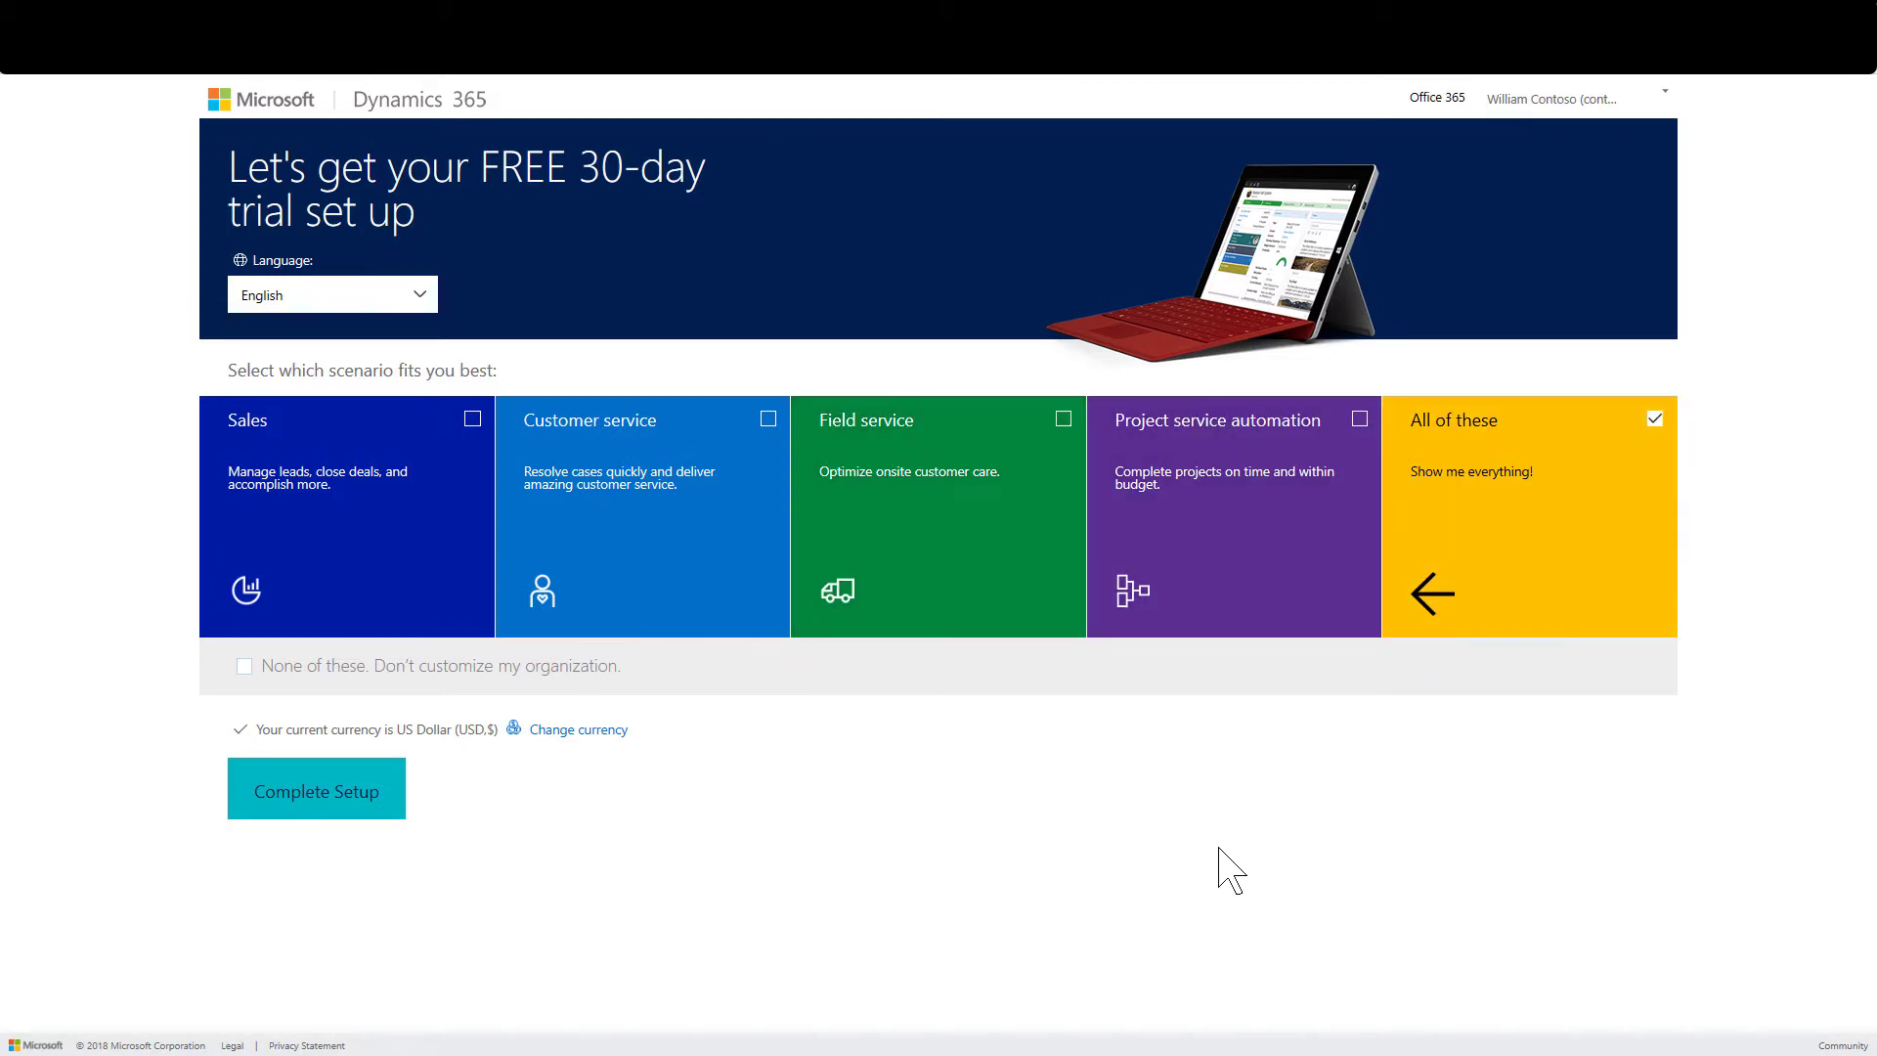
mouse_move(346, 813)
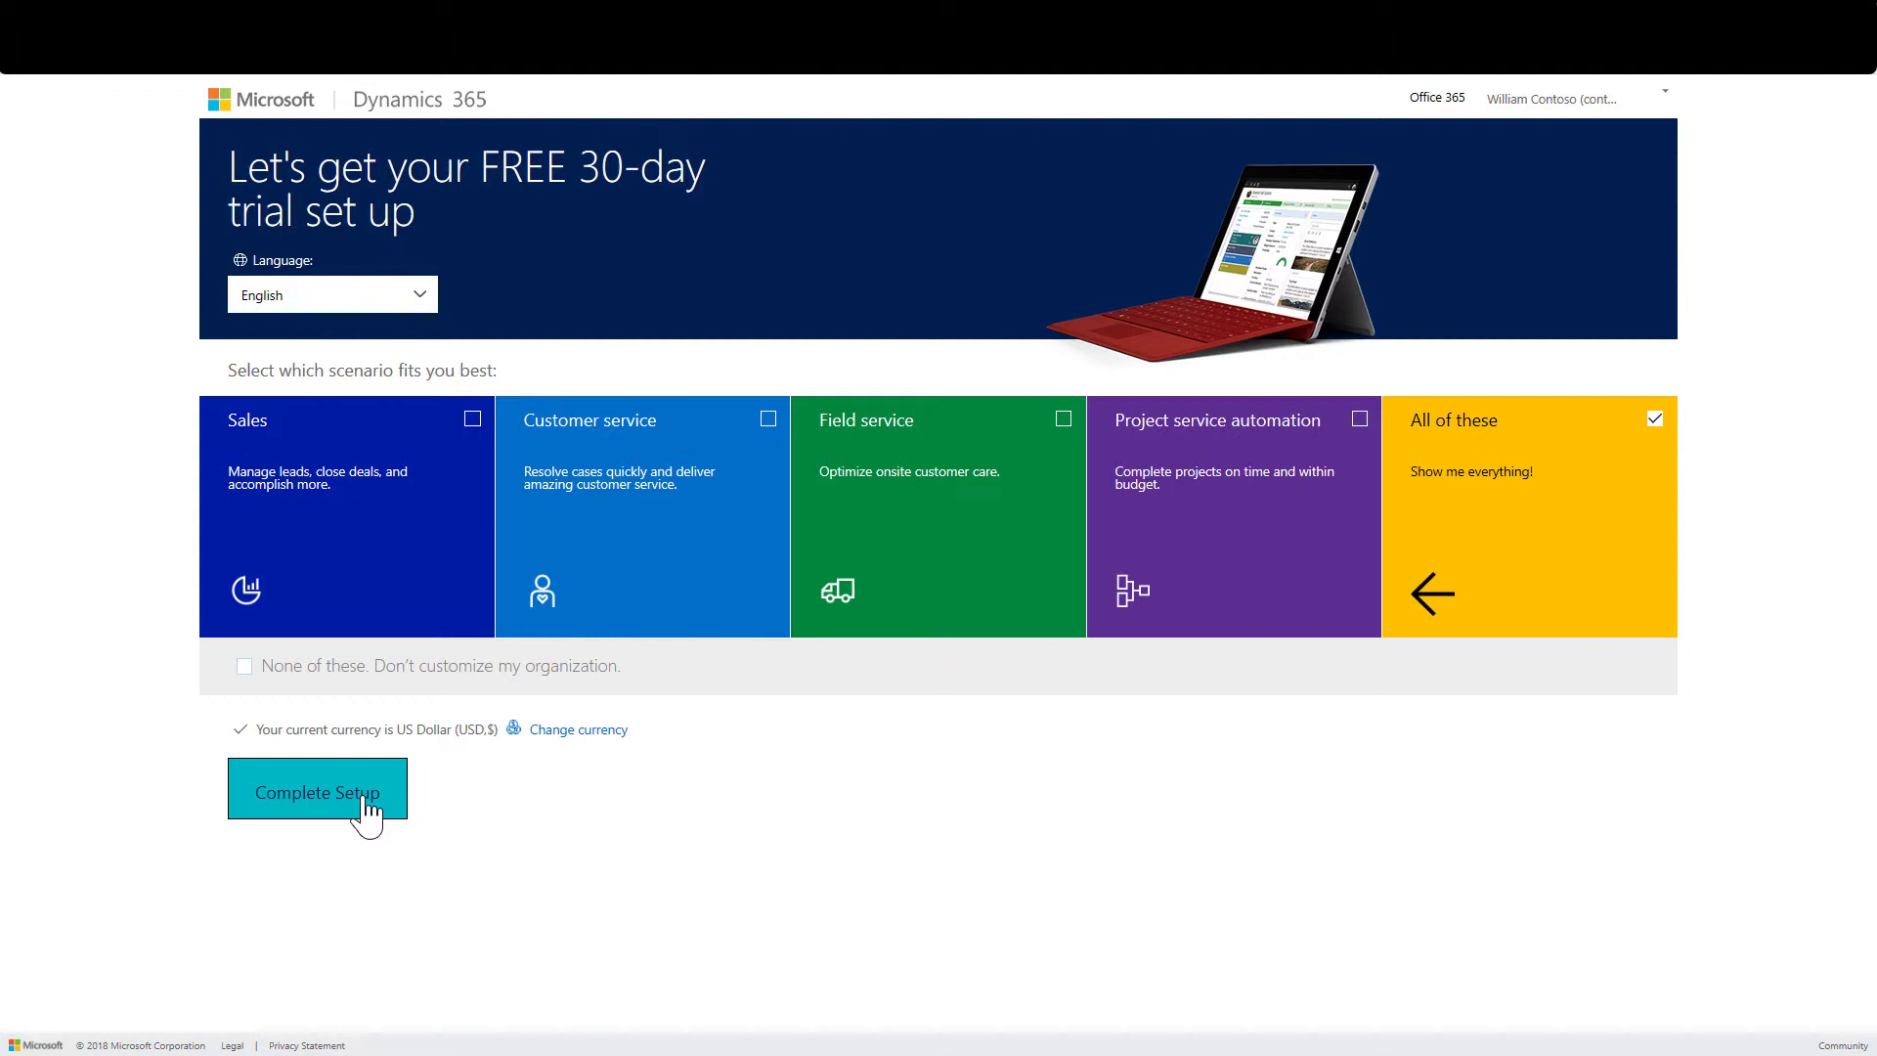
left_click(317, 792)
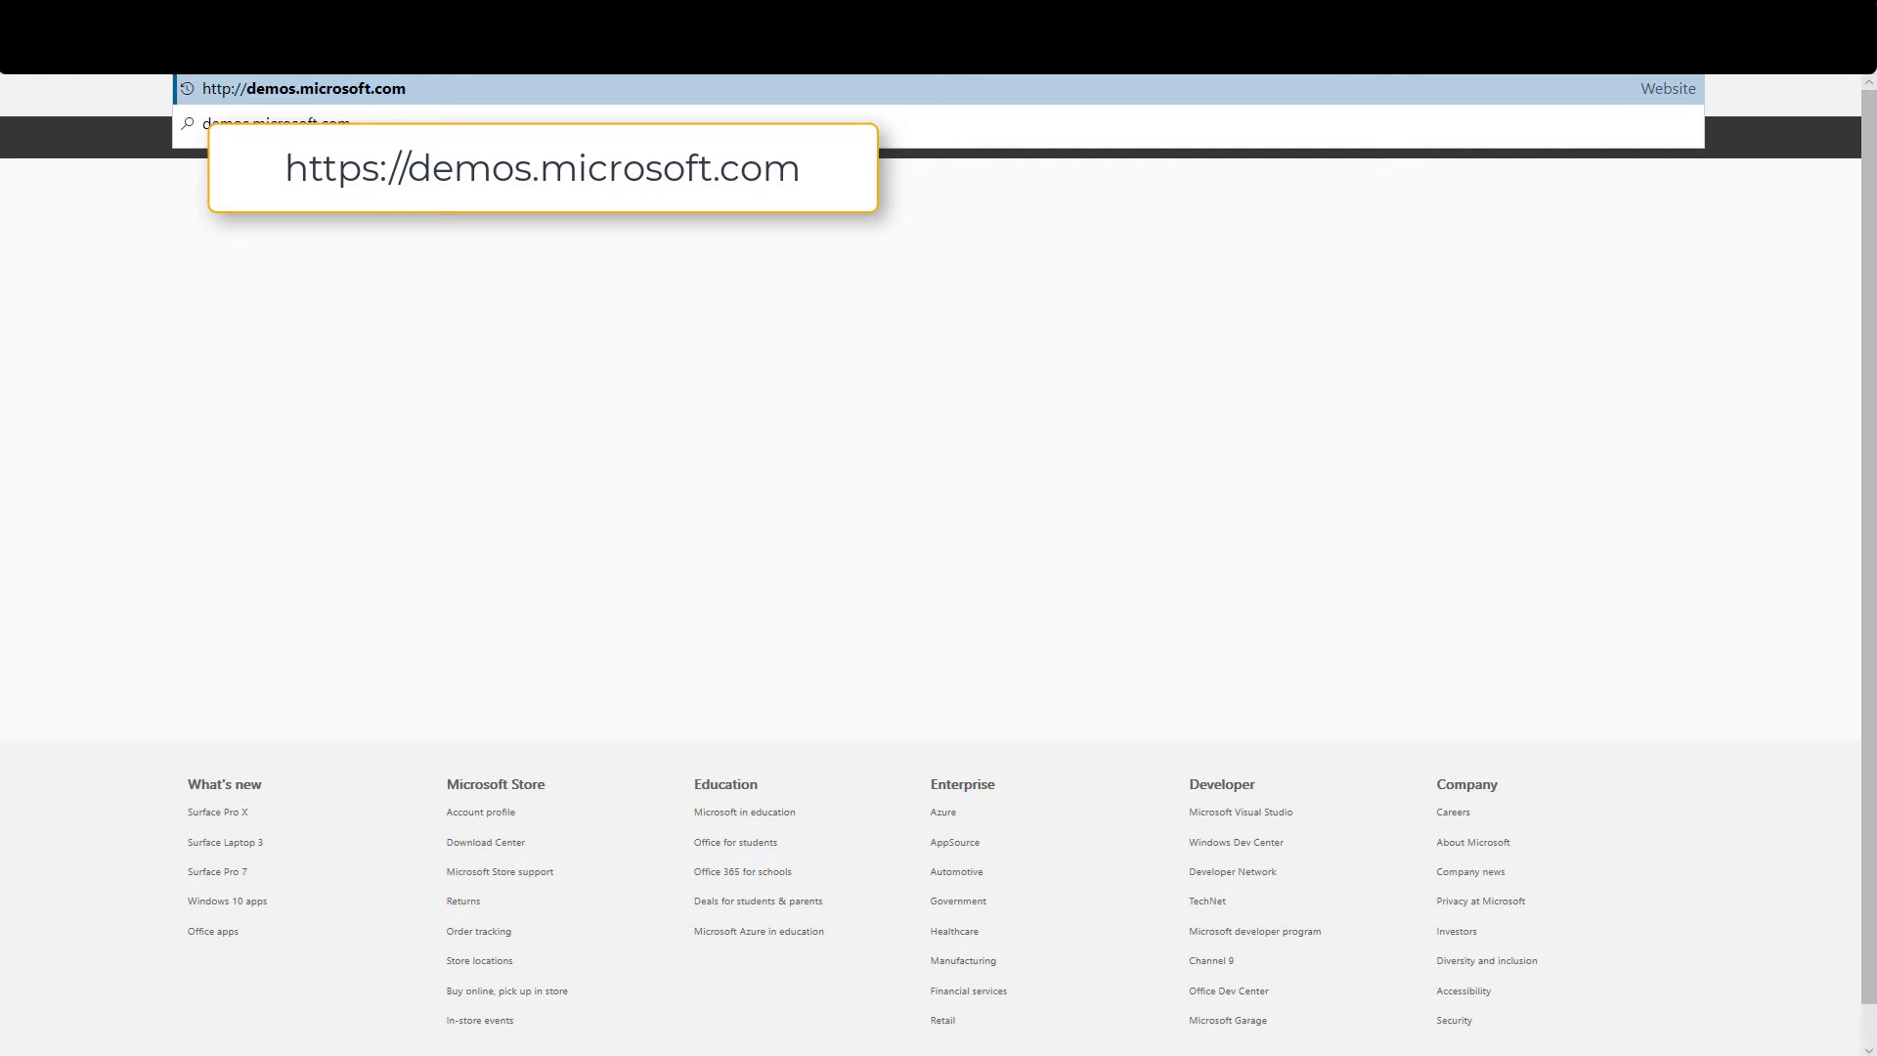
- Load demos.microsoft.com and reach the Dynamics 365 Enabled Users list
key("Enter")
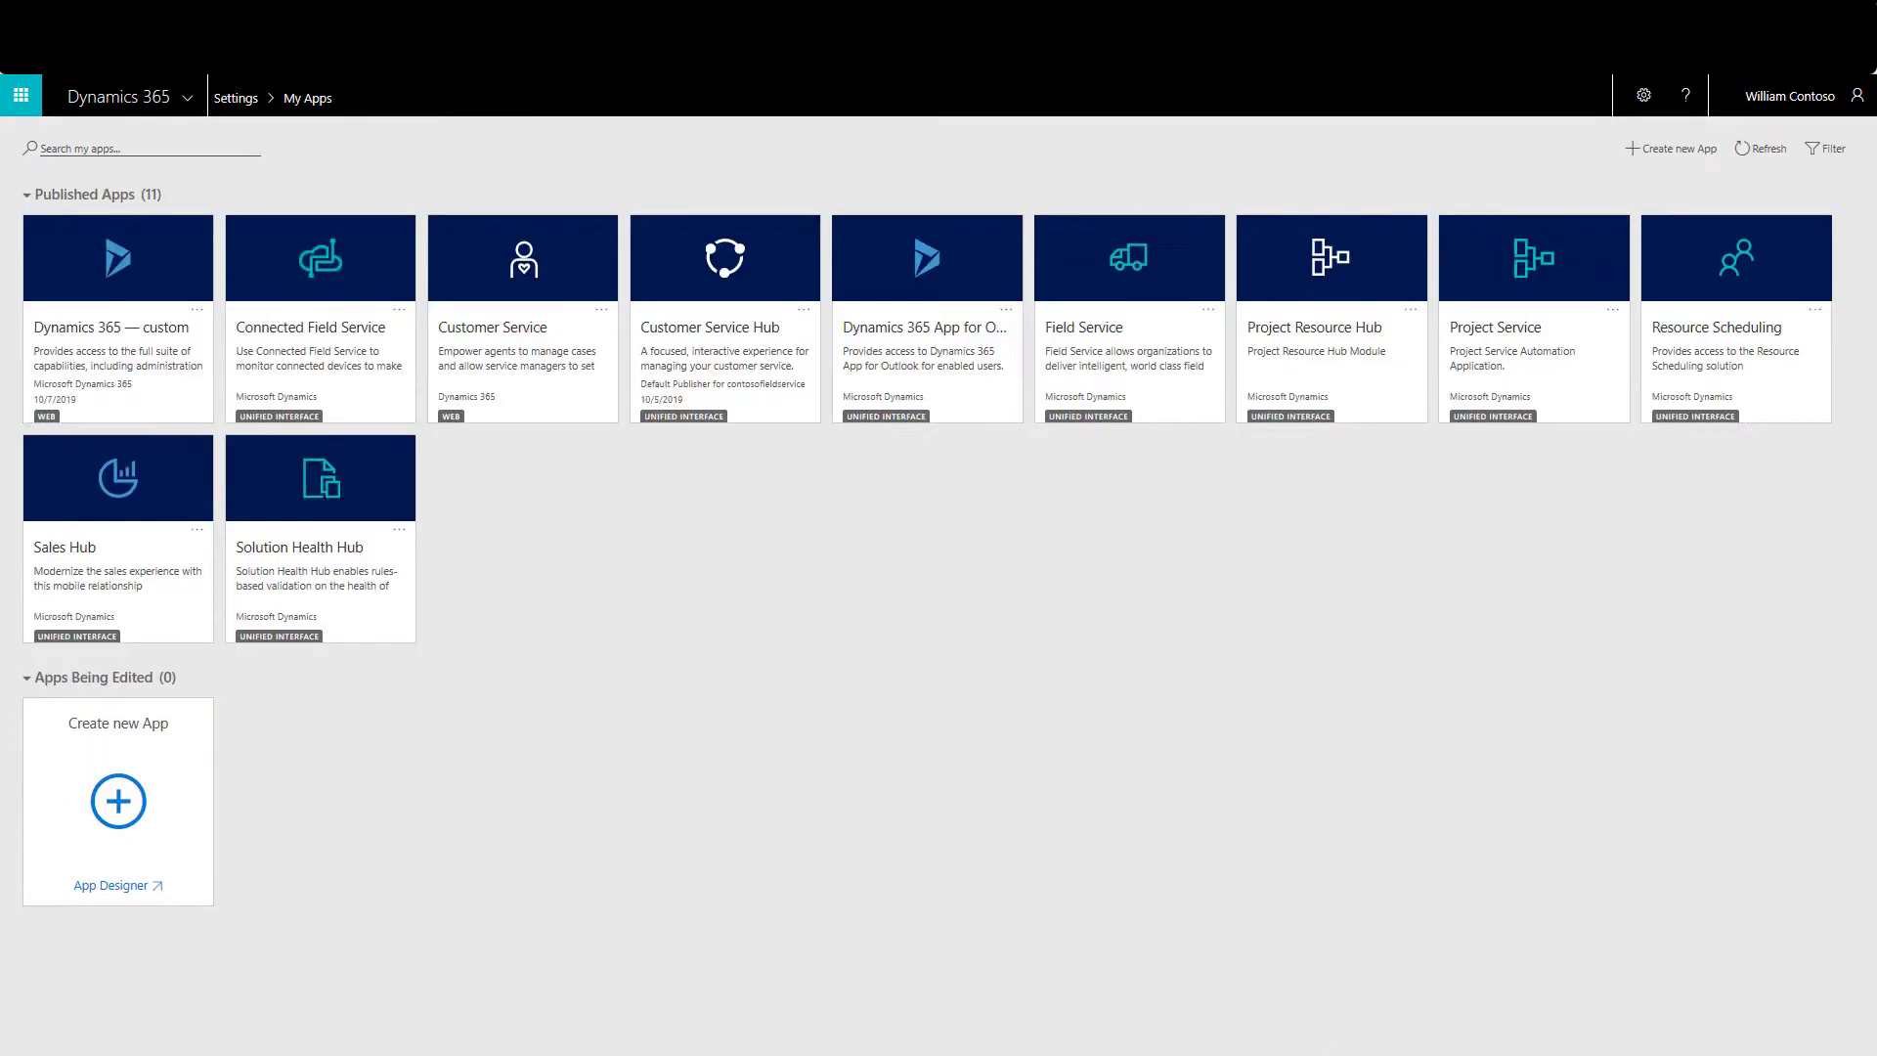
mouse_move(993, 638)
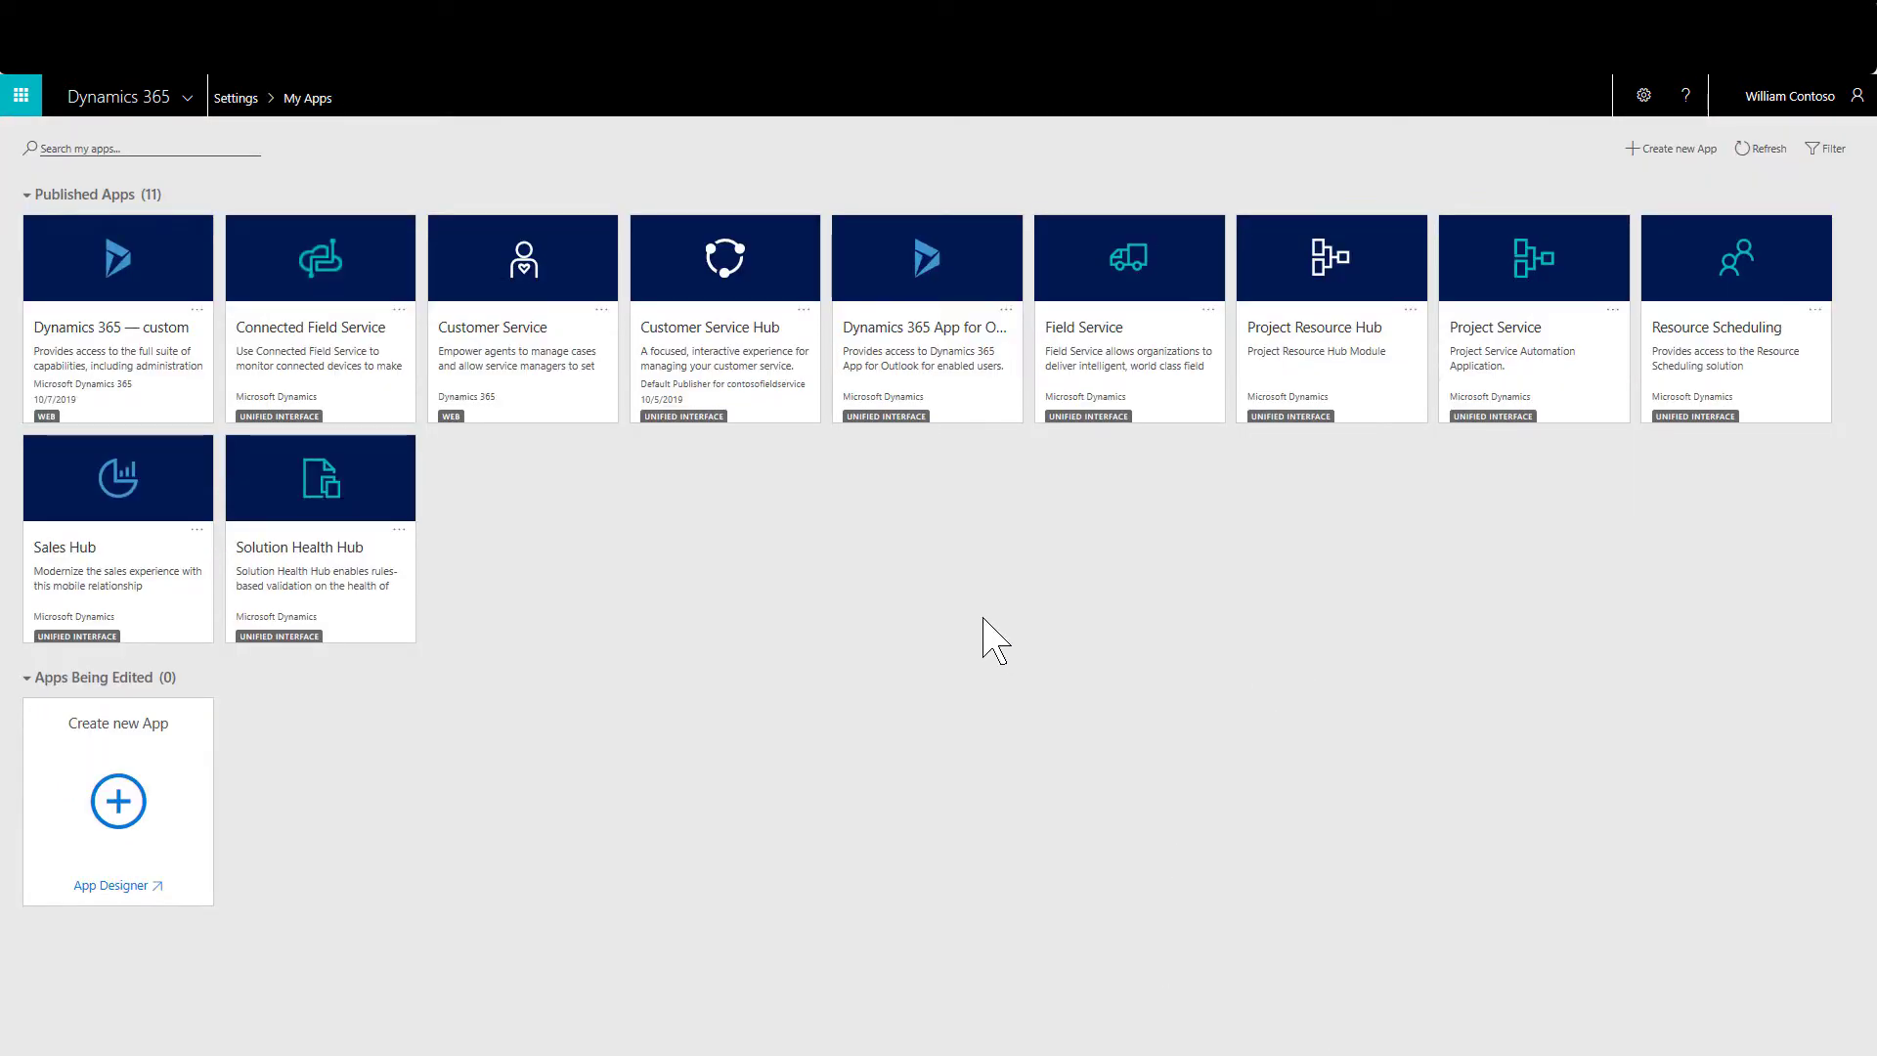
left_click(1126, 258)
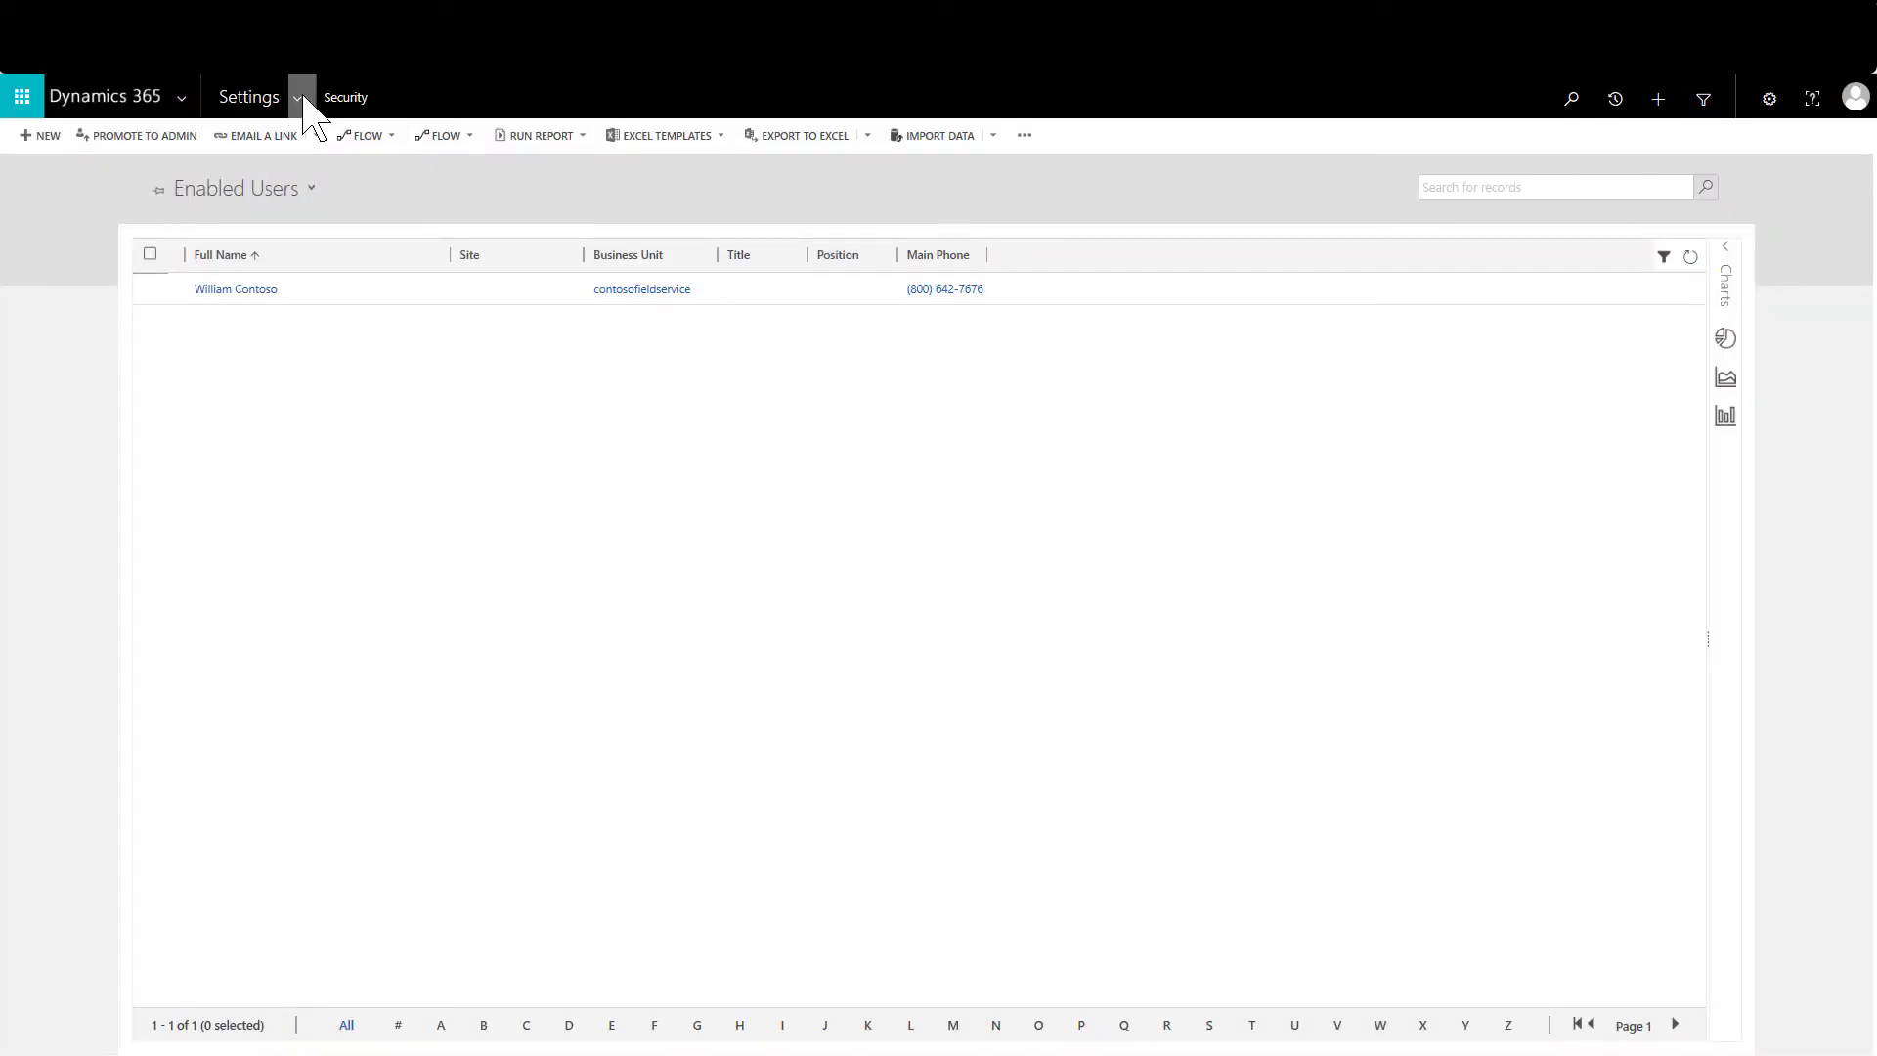
- Navigate Settings > Security > Users and select William Contoso's user row
left_click(295, 98)
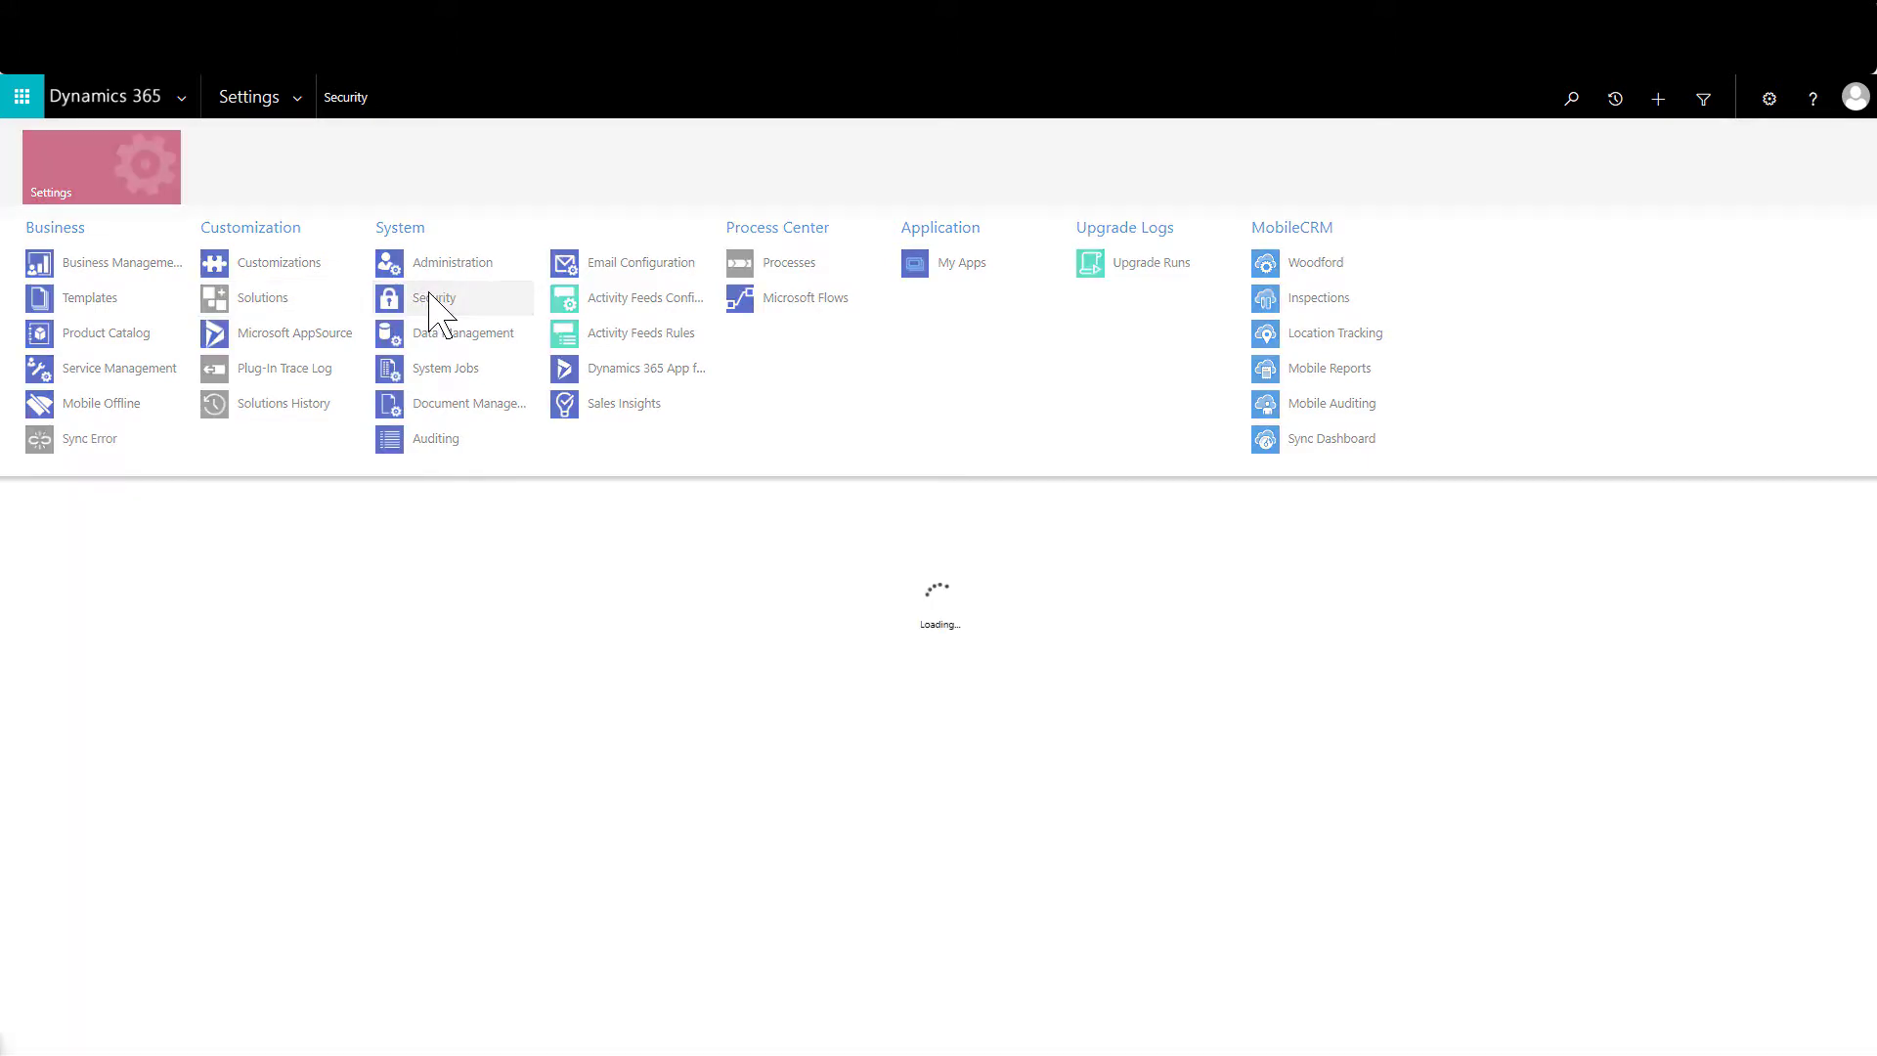
left_click(434, 297)
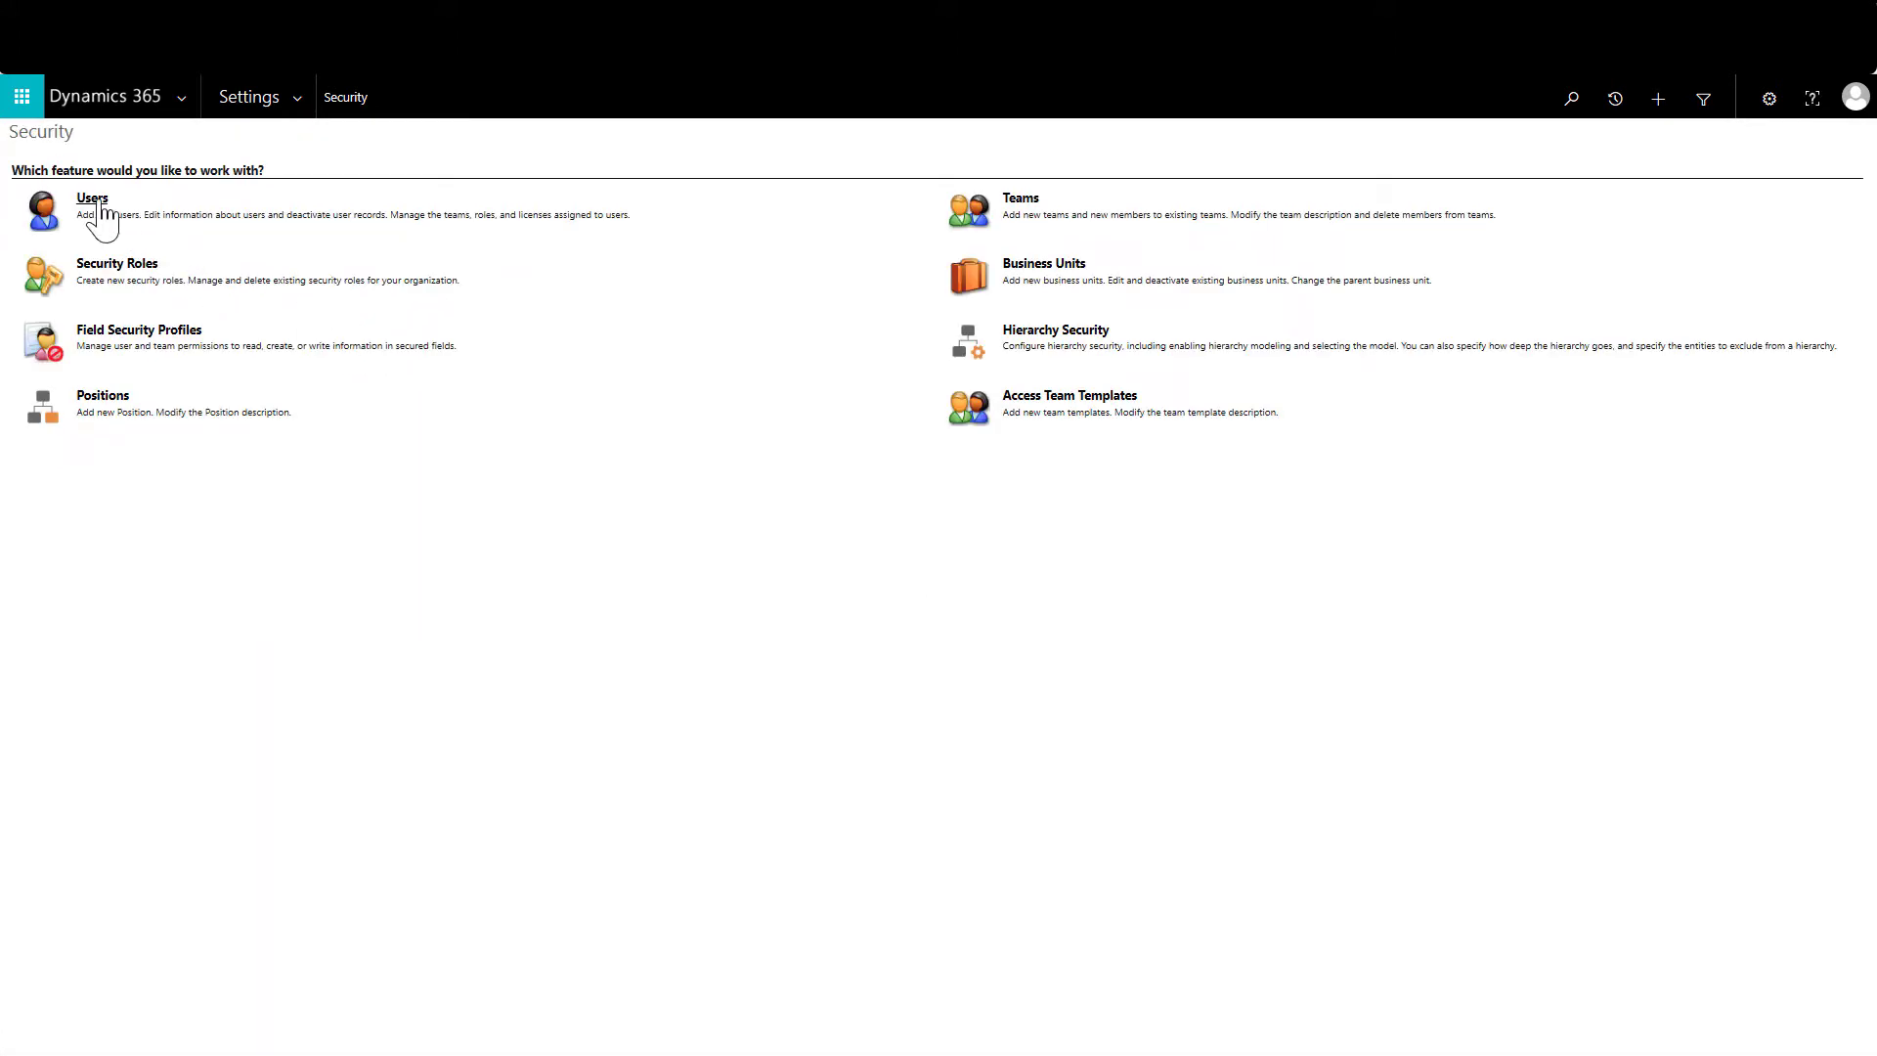
left_click(92, 197)
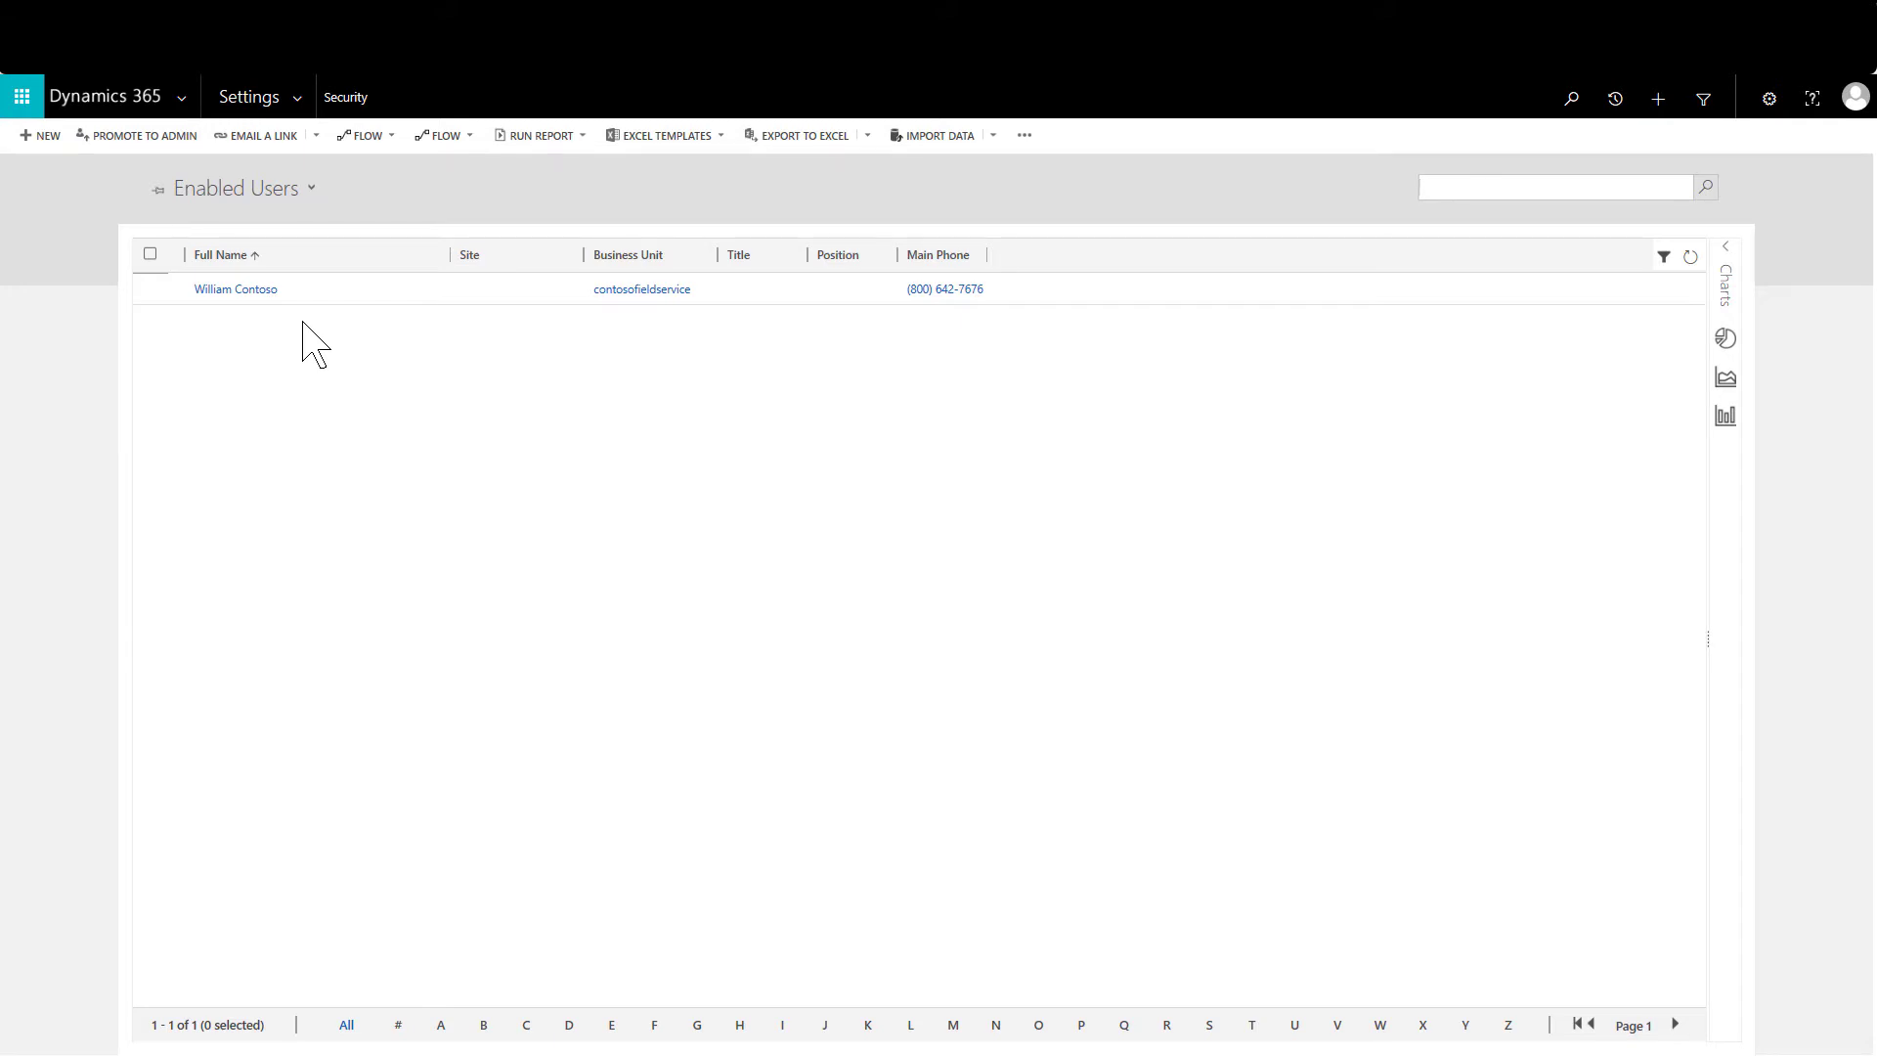
left_click(151, 289)
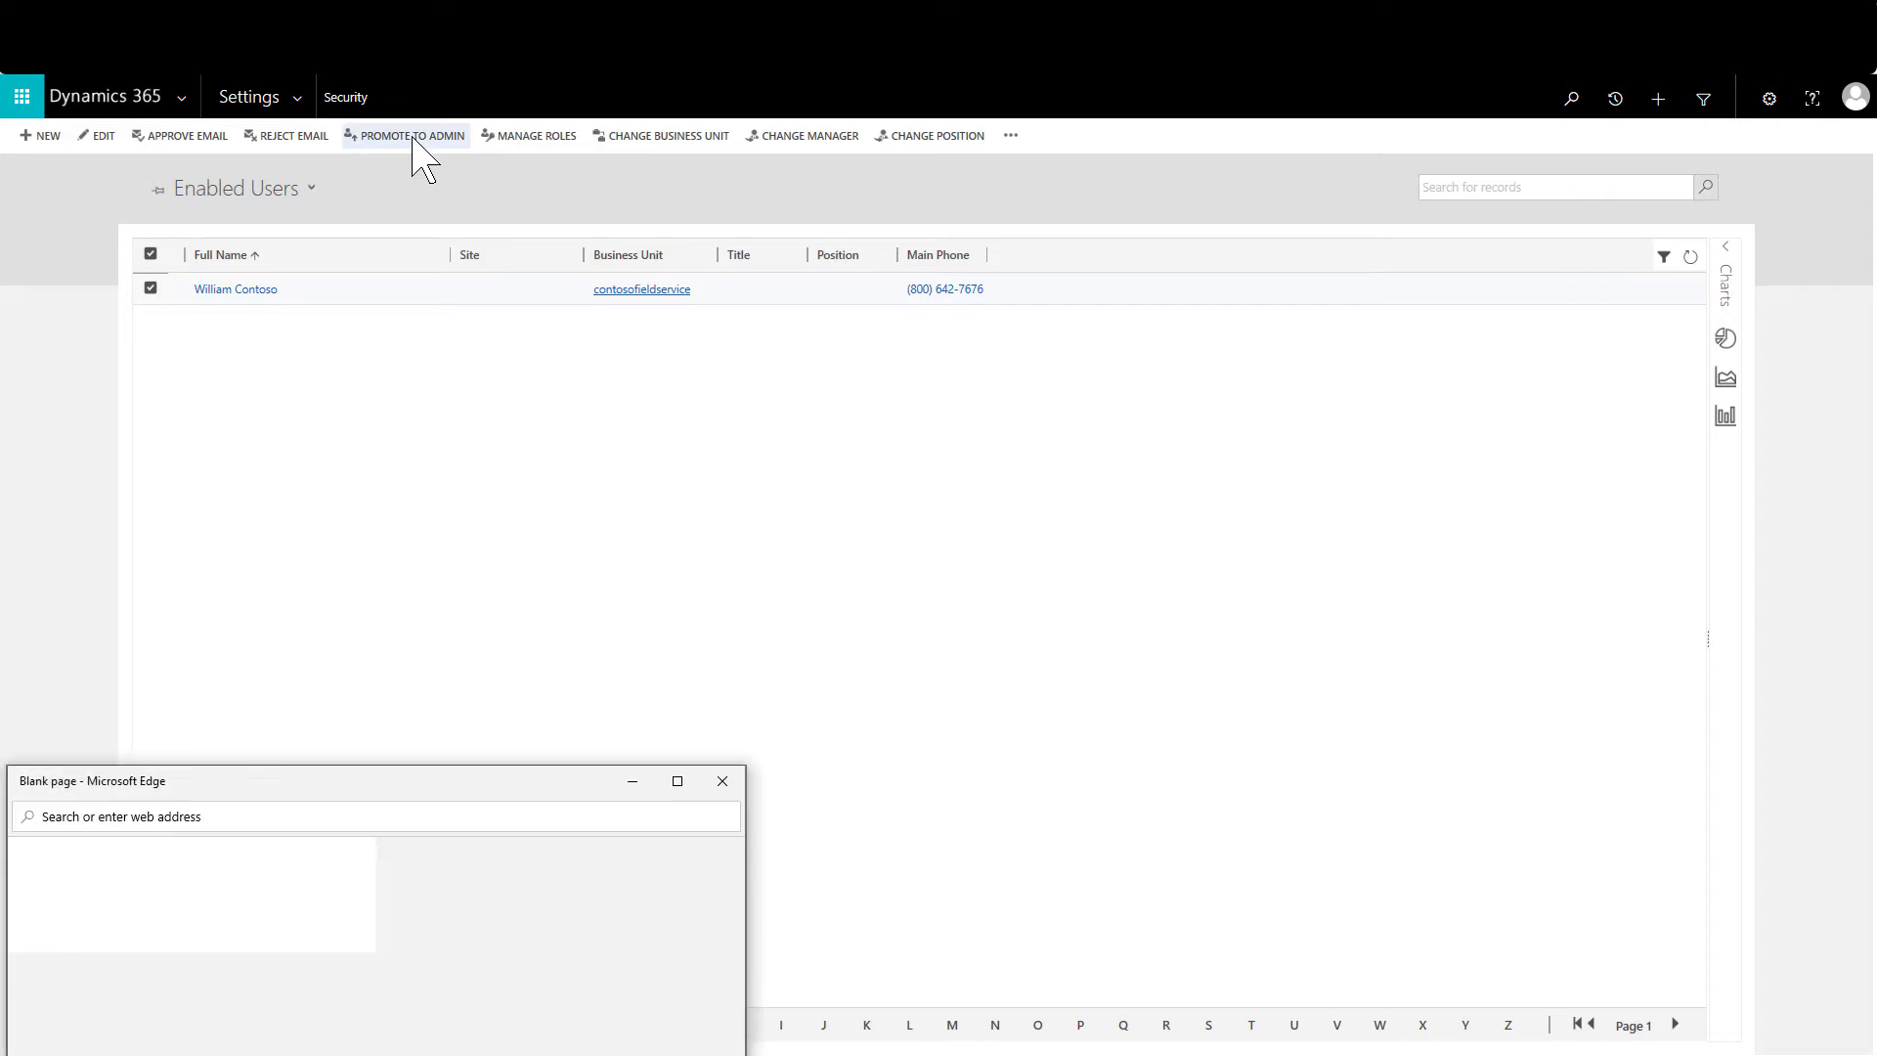
- Promote the selected user William Contoso to administrator
left_click(410, 135)
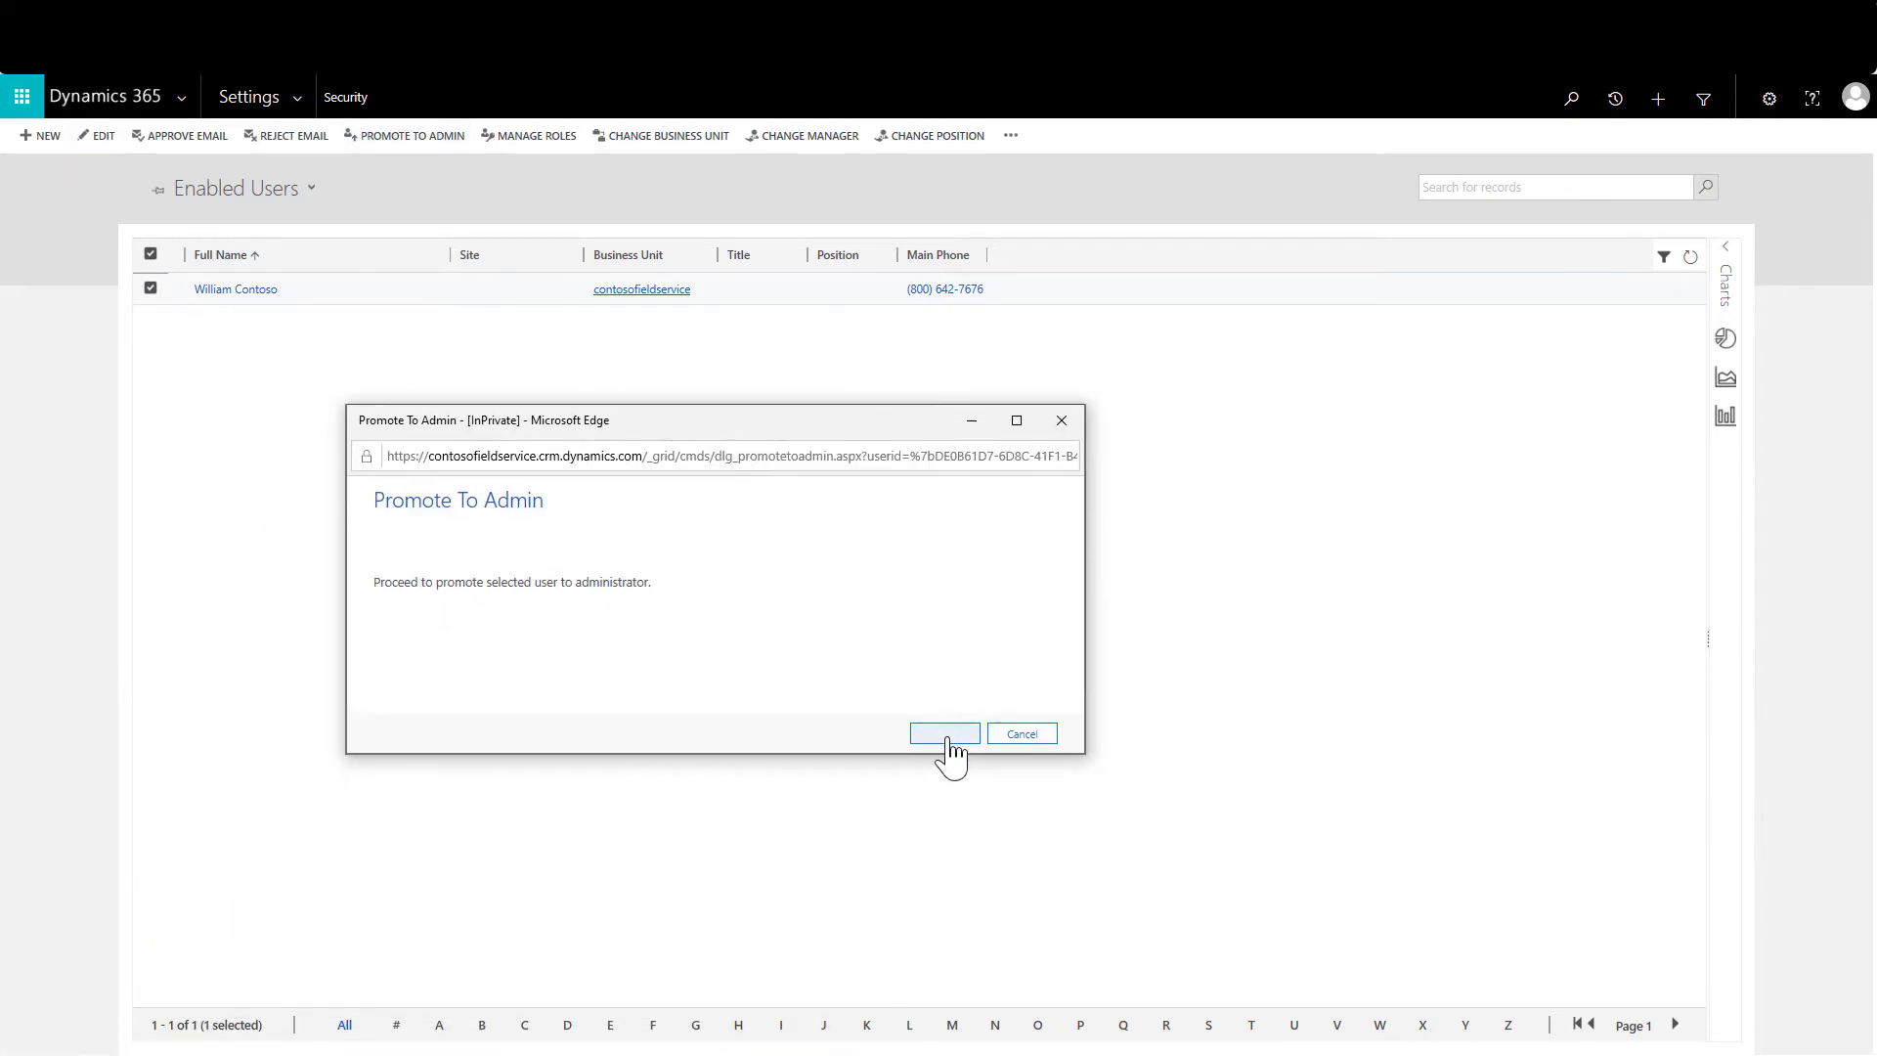
left_click(942, 733)
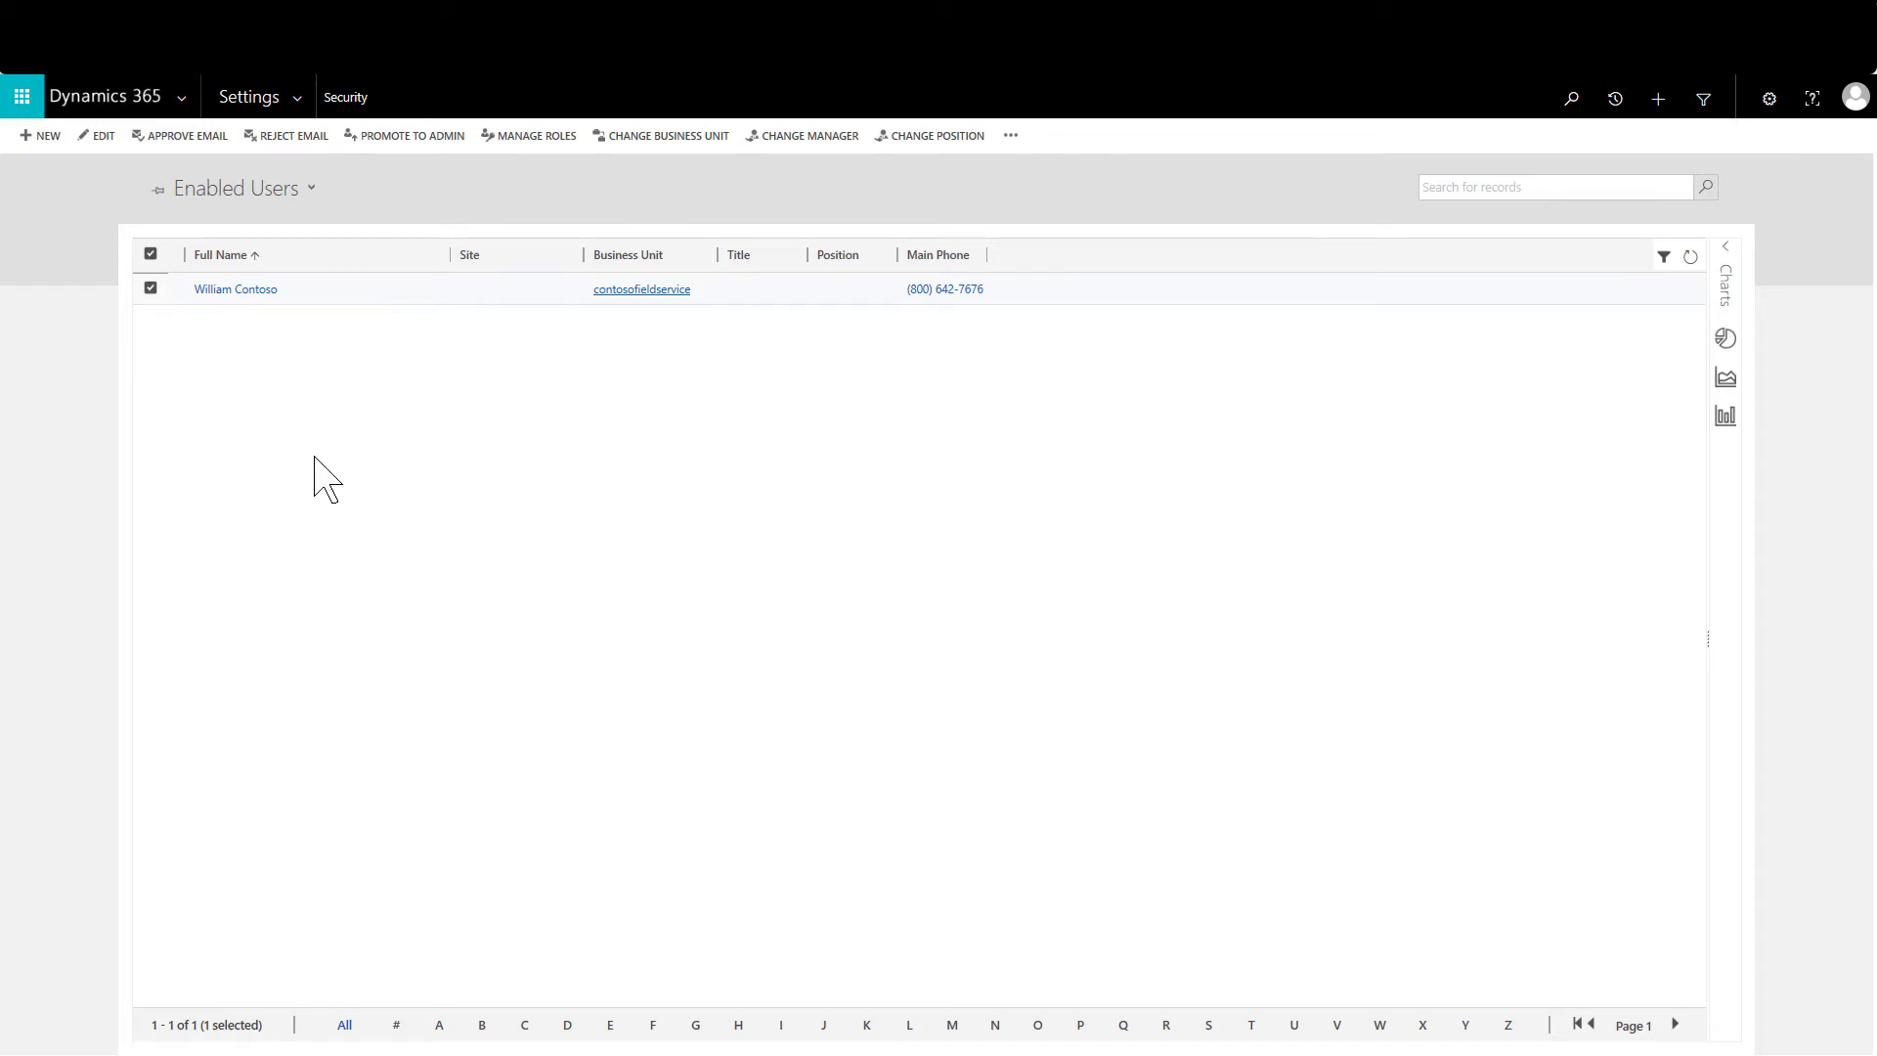
- Assign Field Service and System Administrator security roles via Manage Roles
left_click(527, 135)
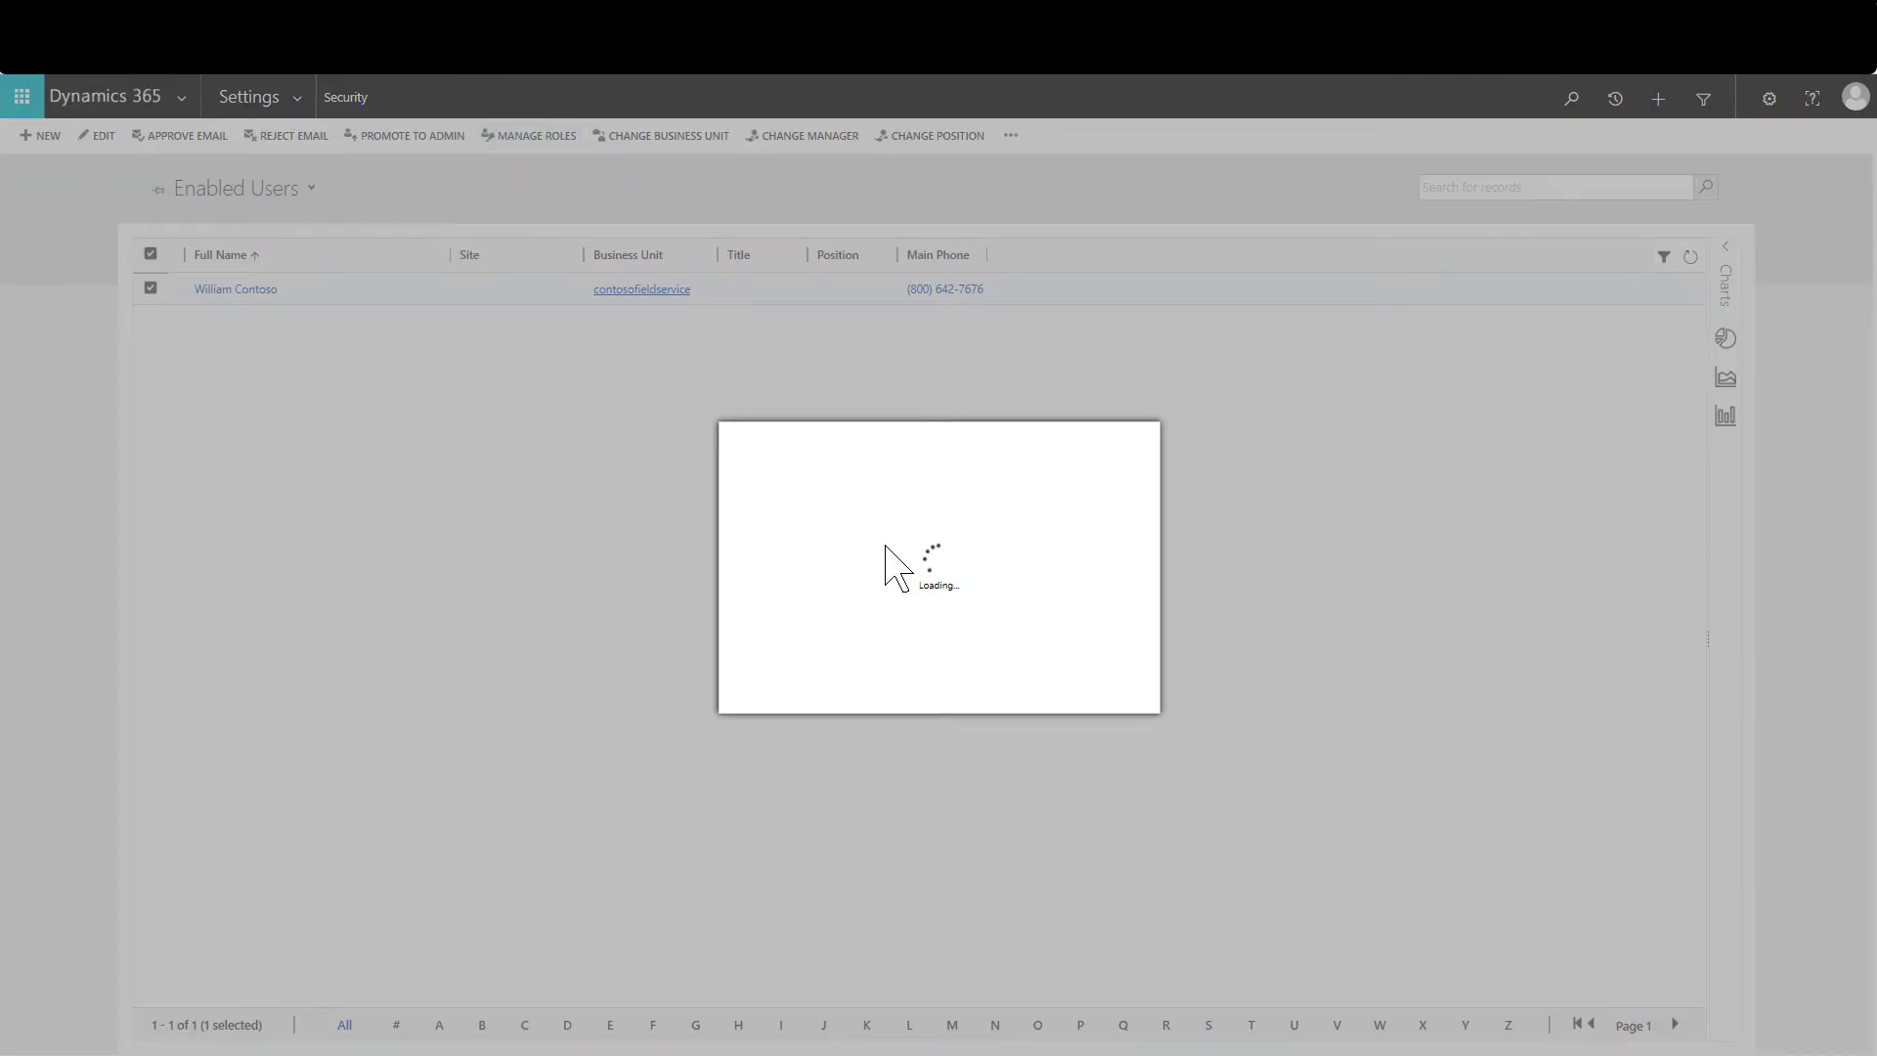
left_click(534, 135)
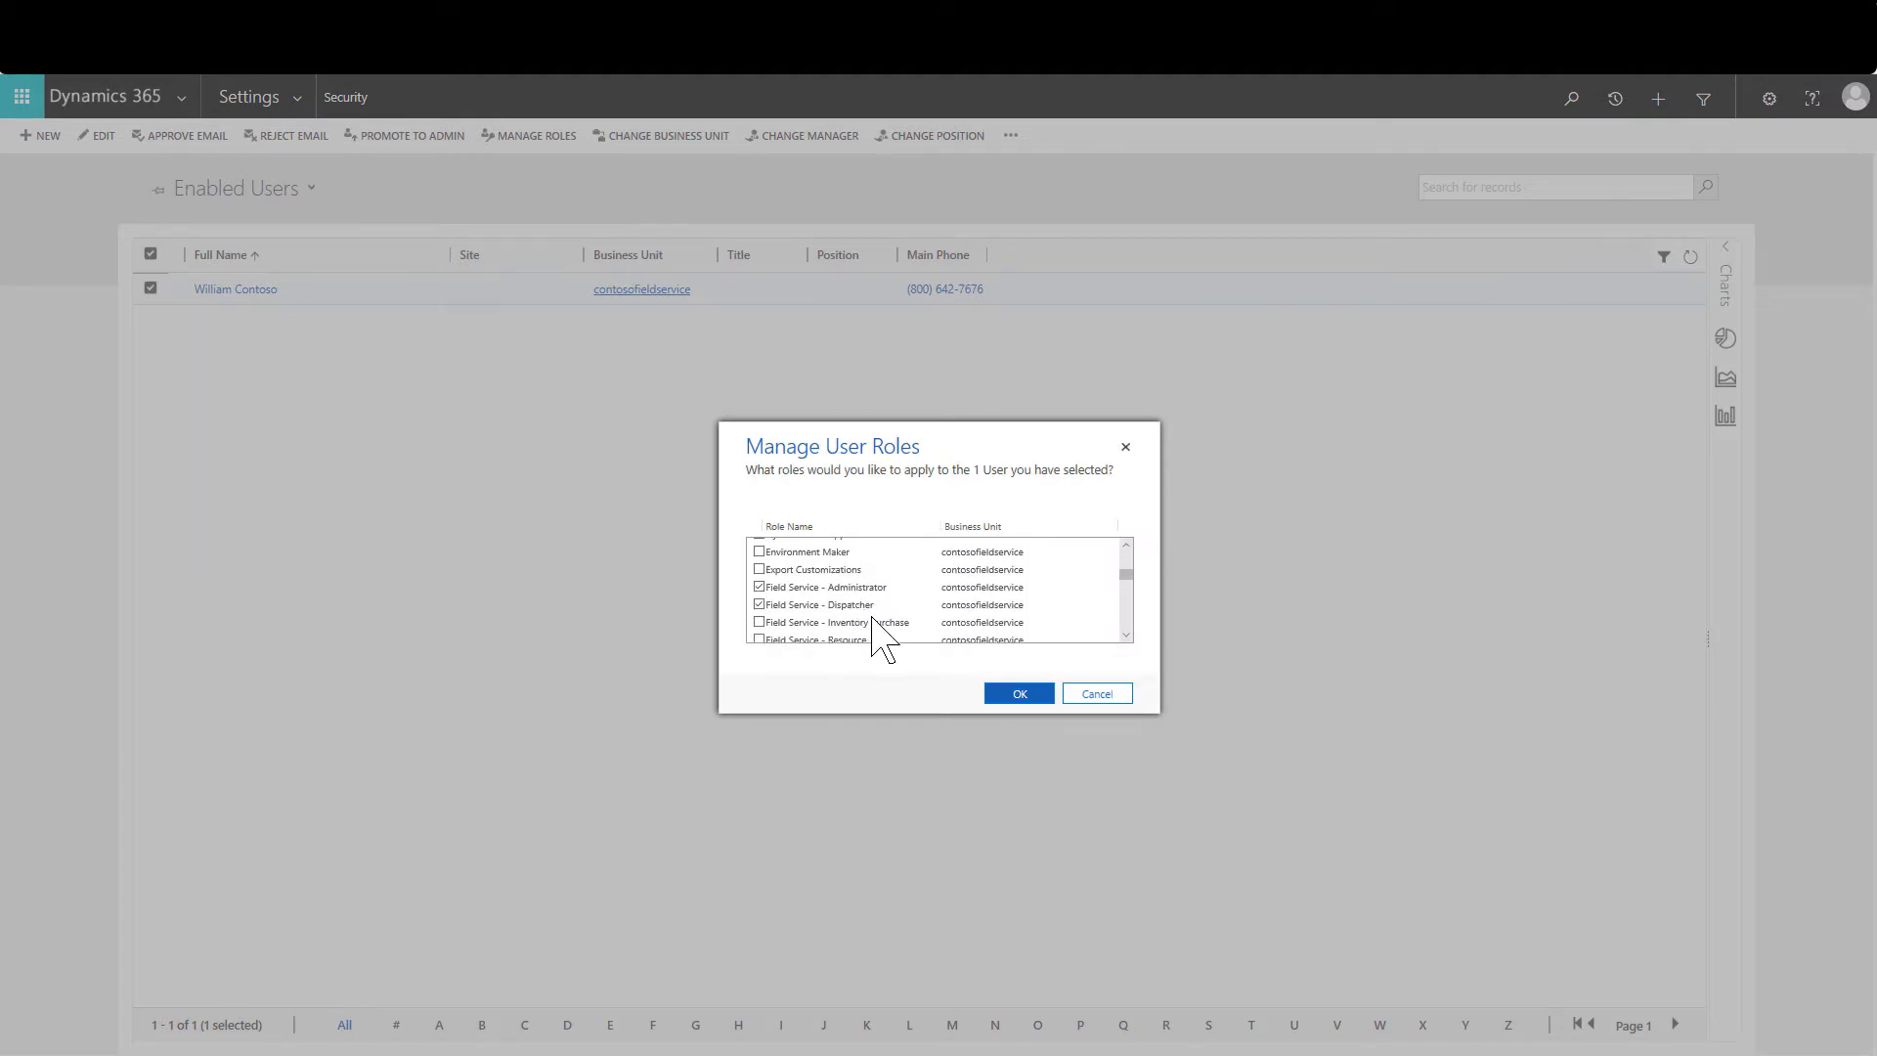
scroll("down", 3)
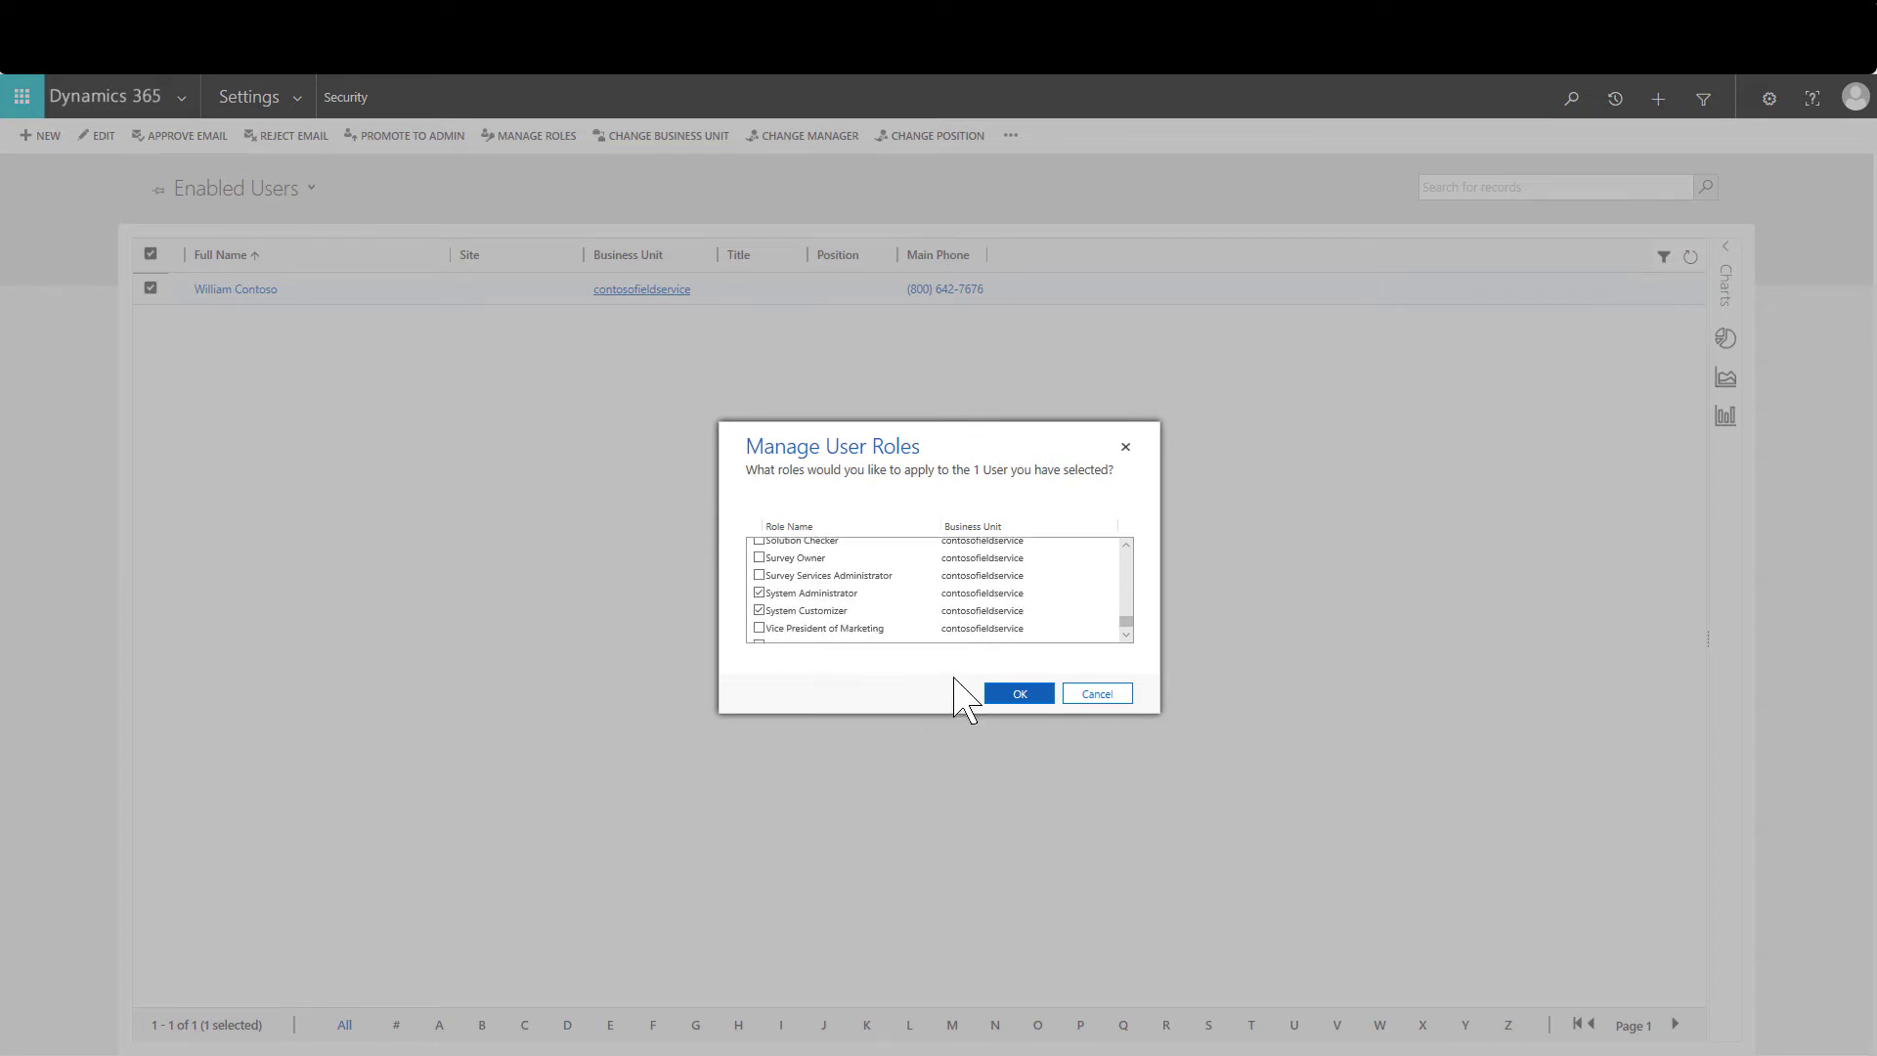
left_click(1018, 692)
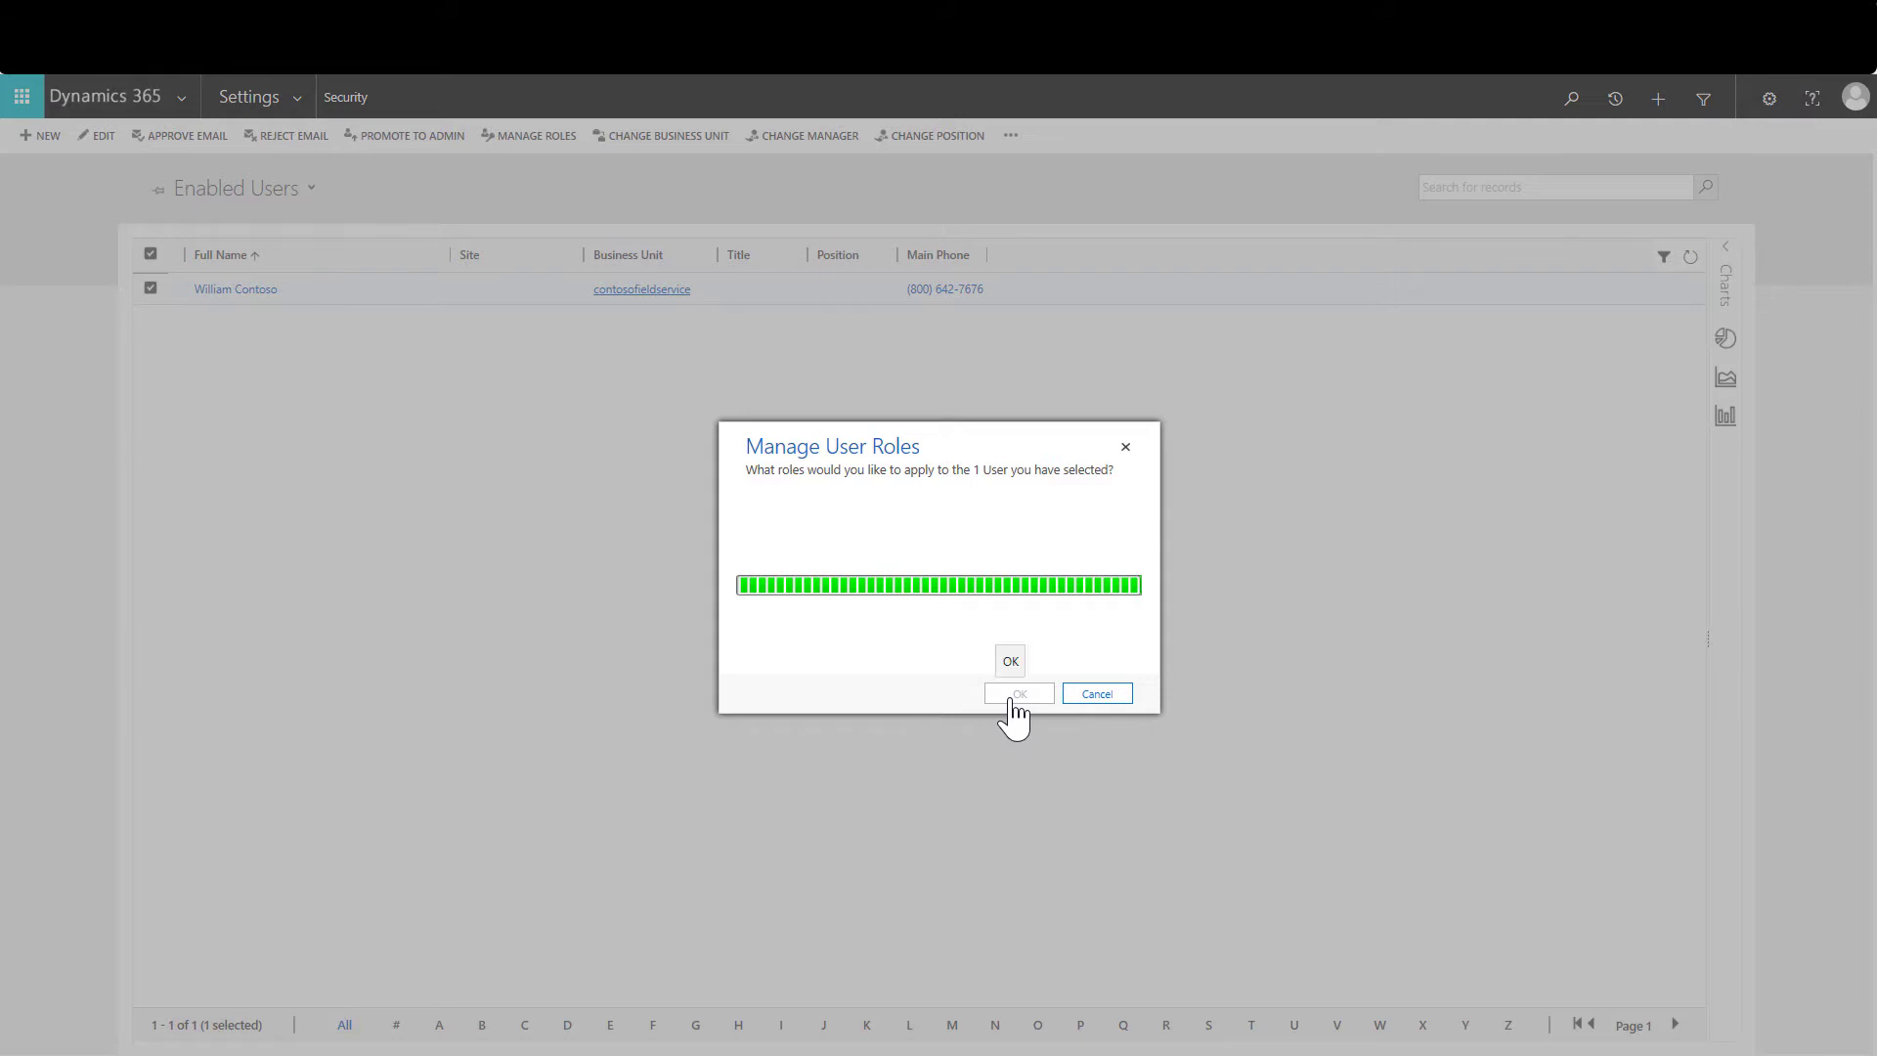
left_click(1009, 658)
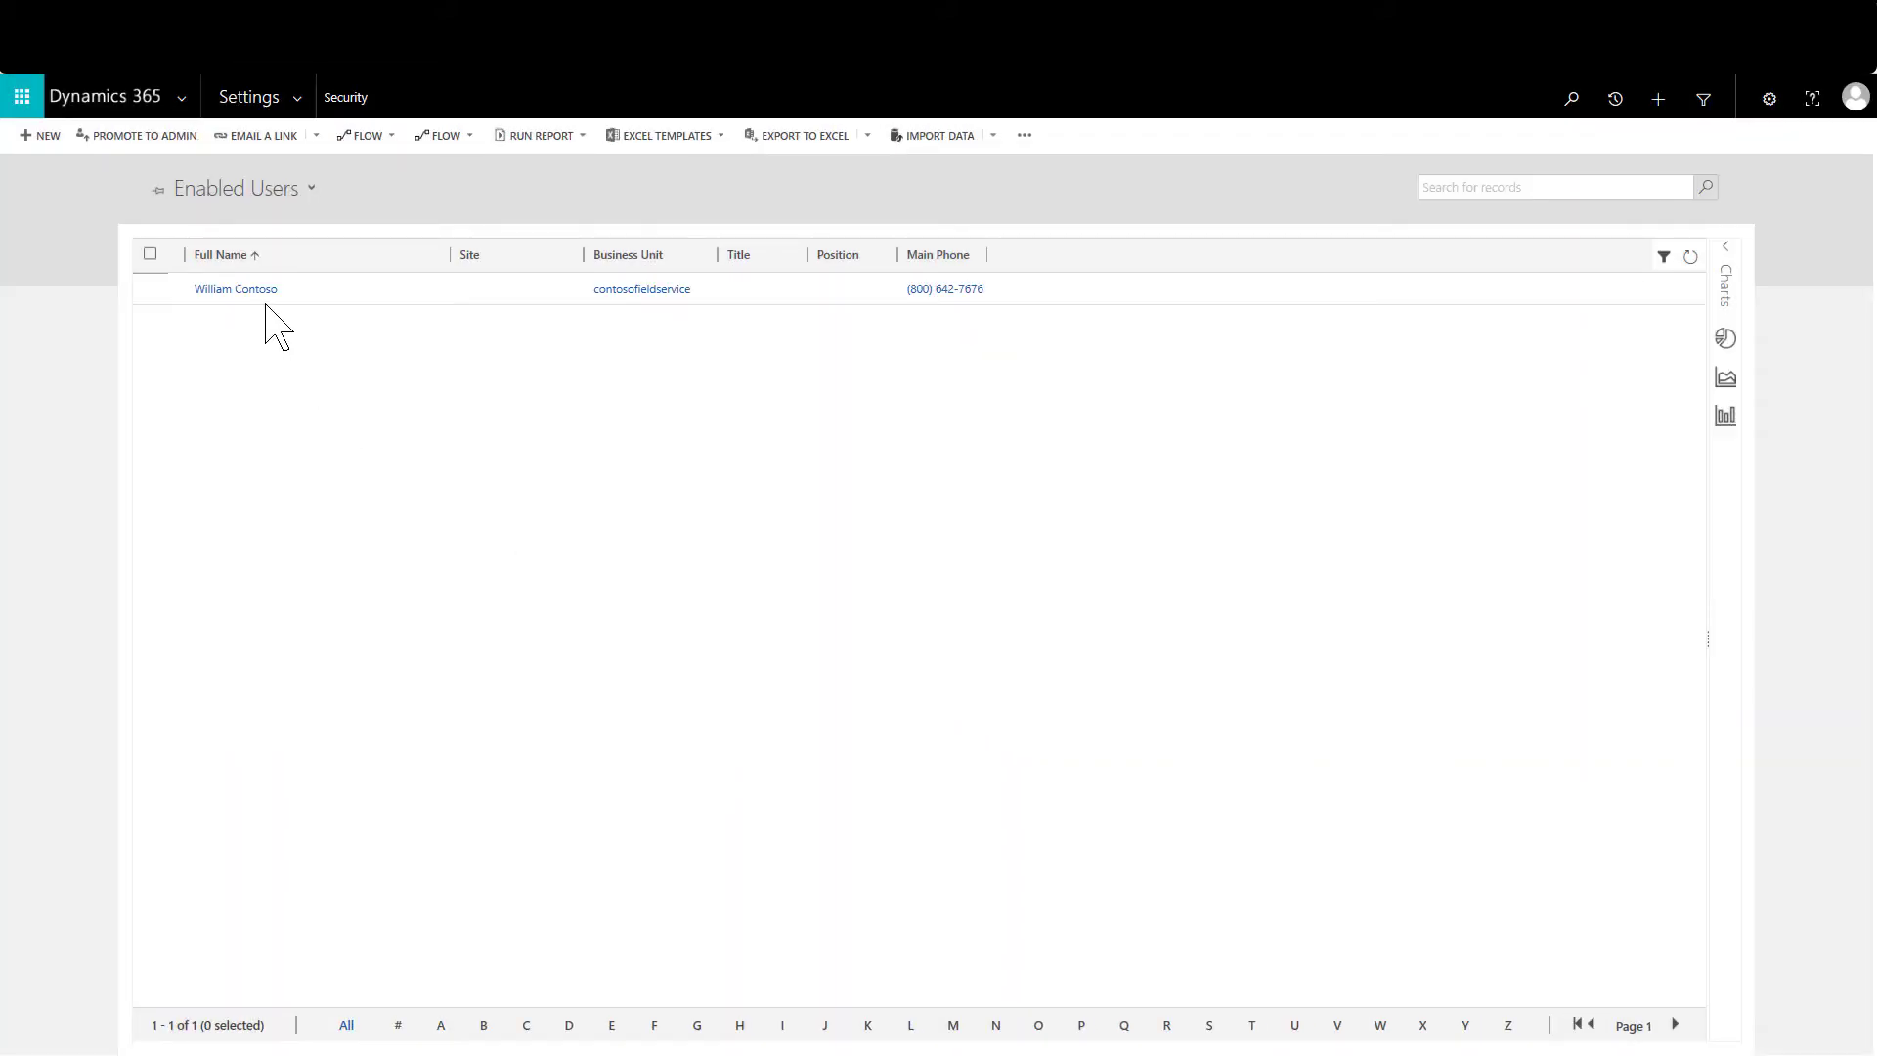
- Add the Field Service - Administrator field security profile to William Contoso's user record
left_click(236, 290)
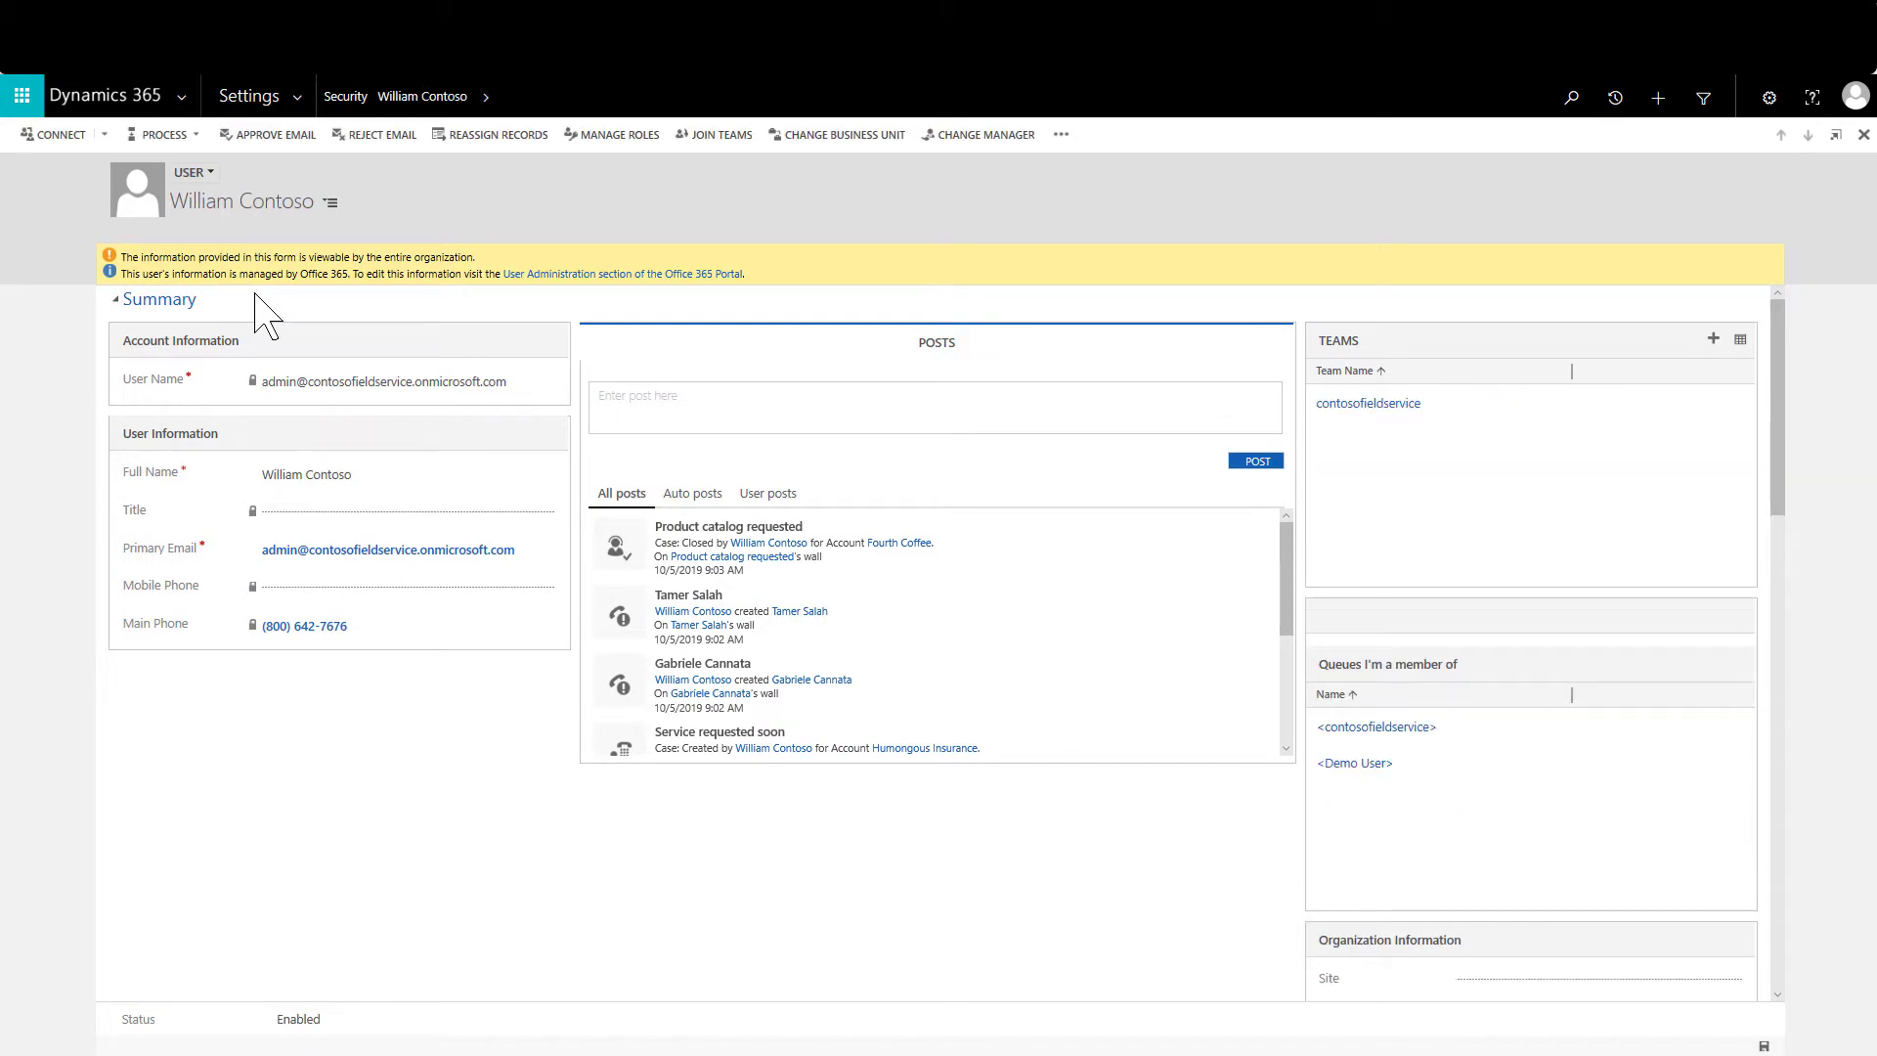
mouse_move(485, 111)
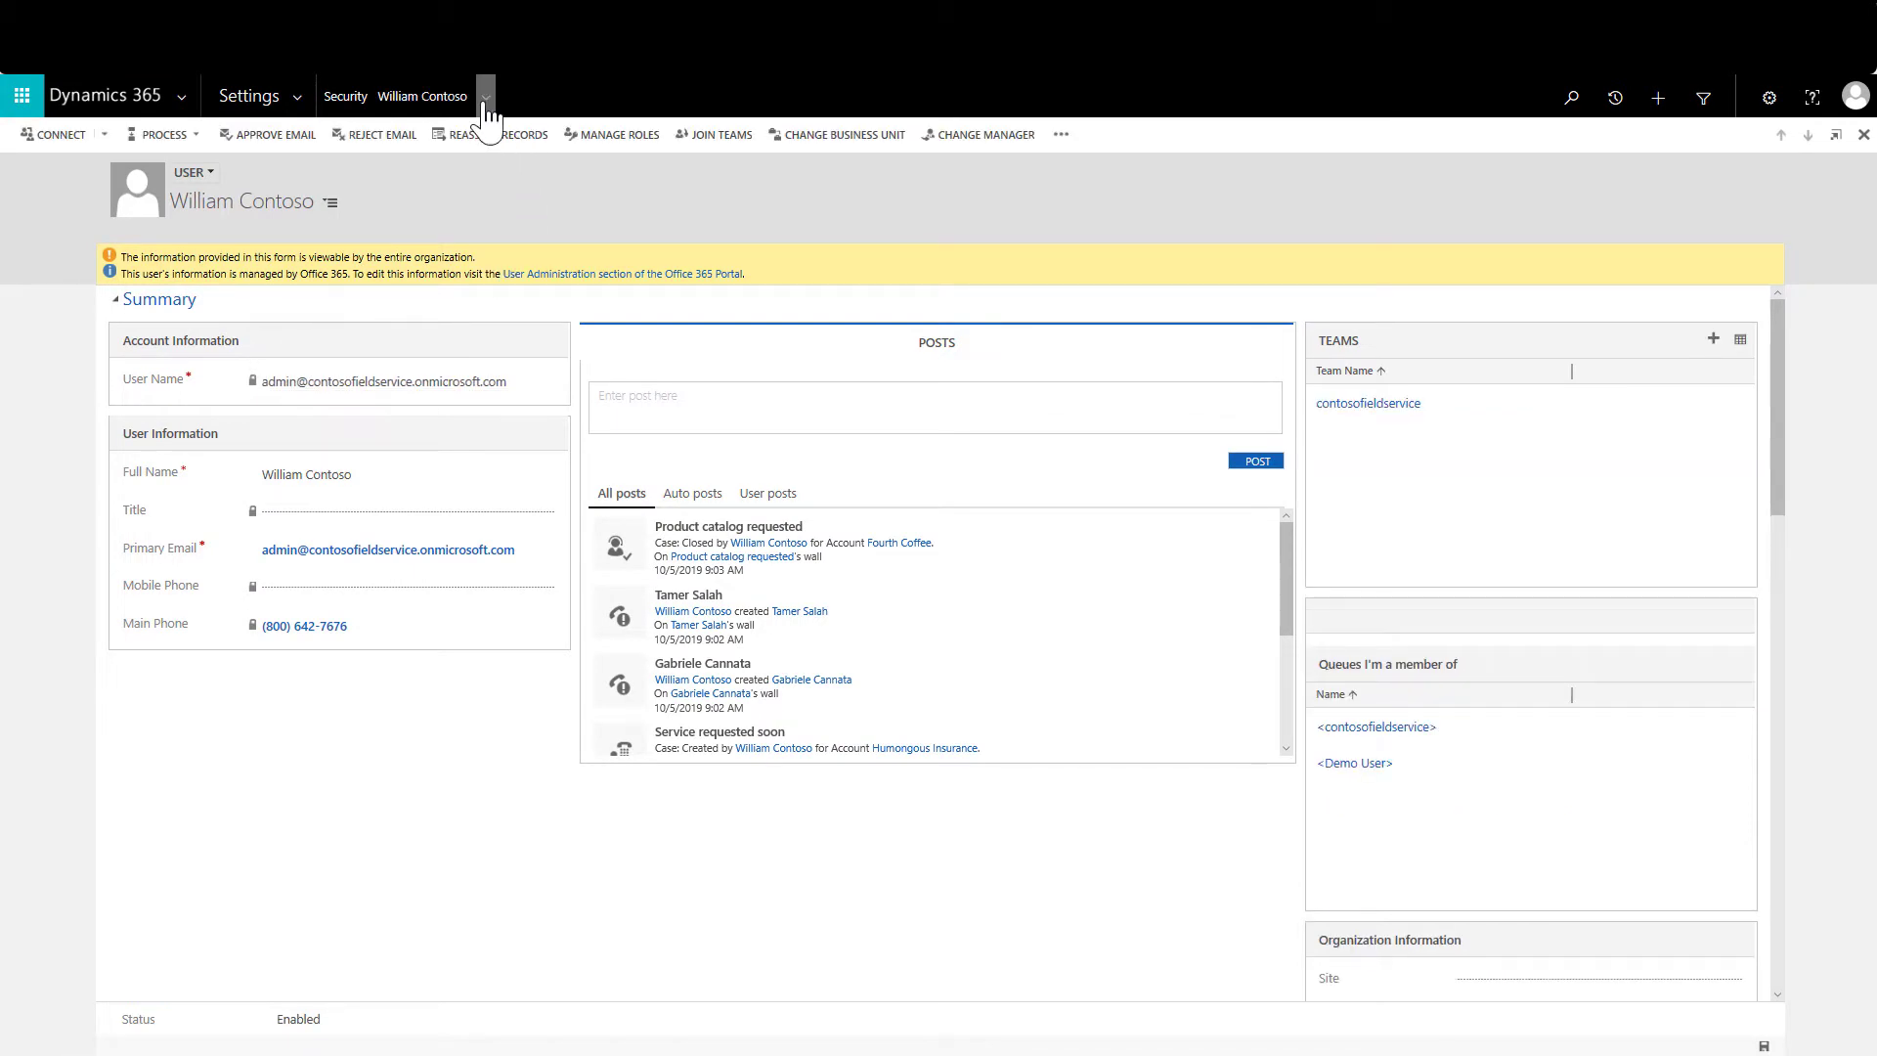
left_click(485, 96)
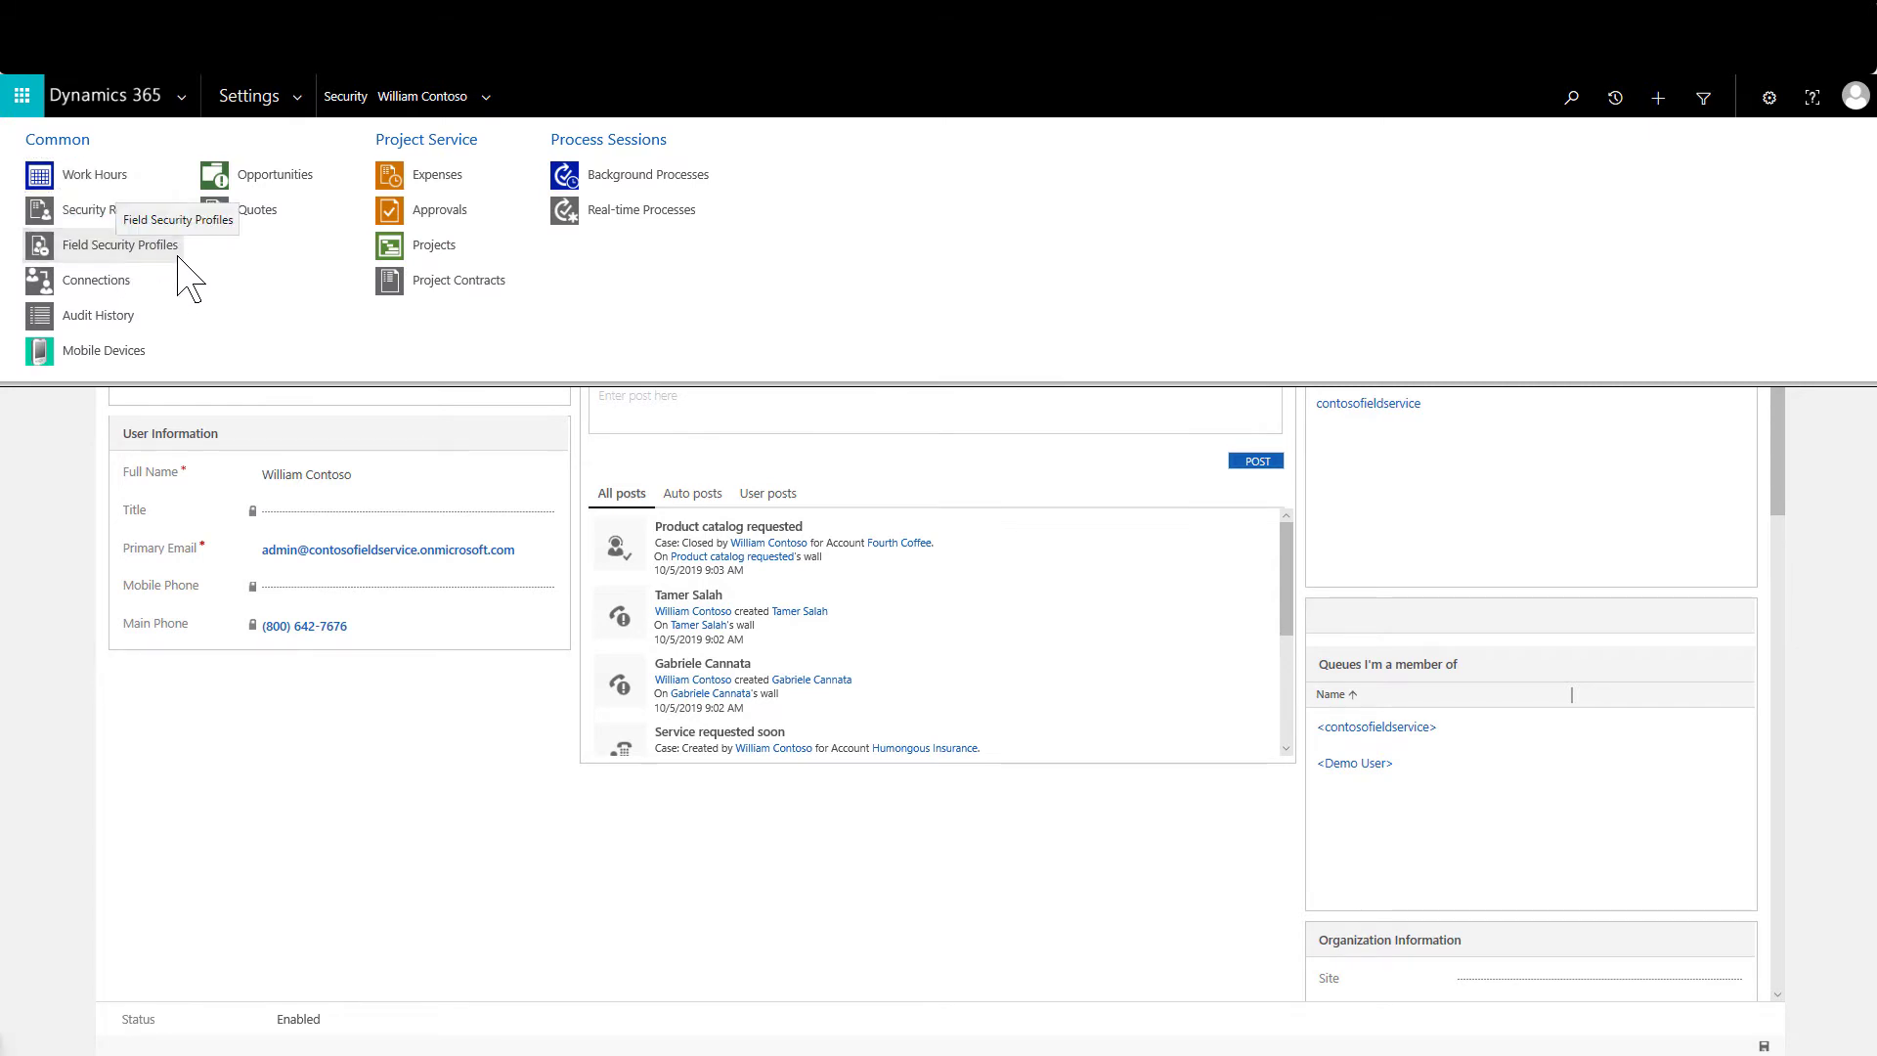
left_click(119, 244)
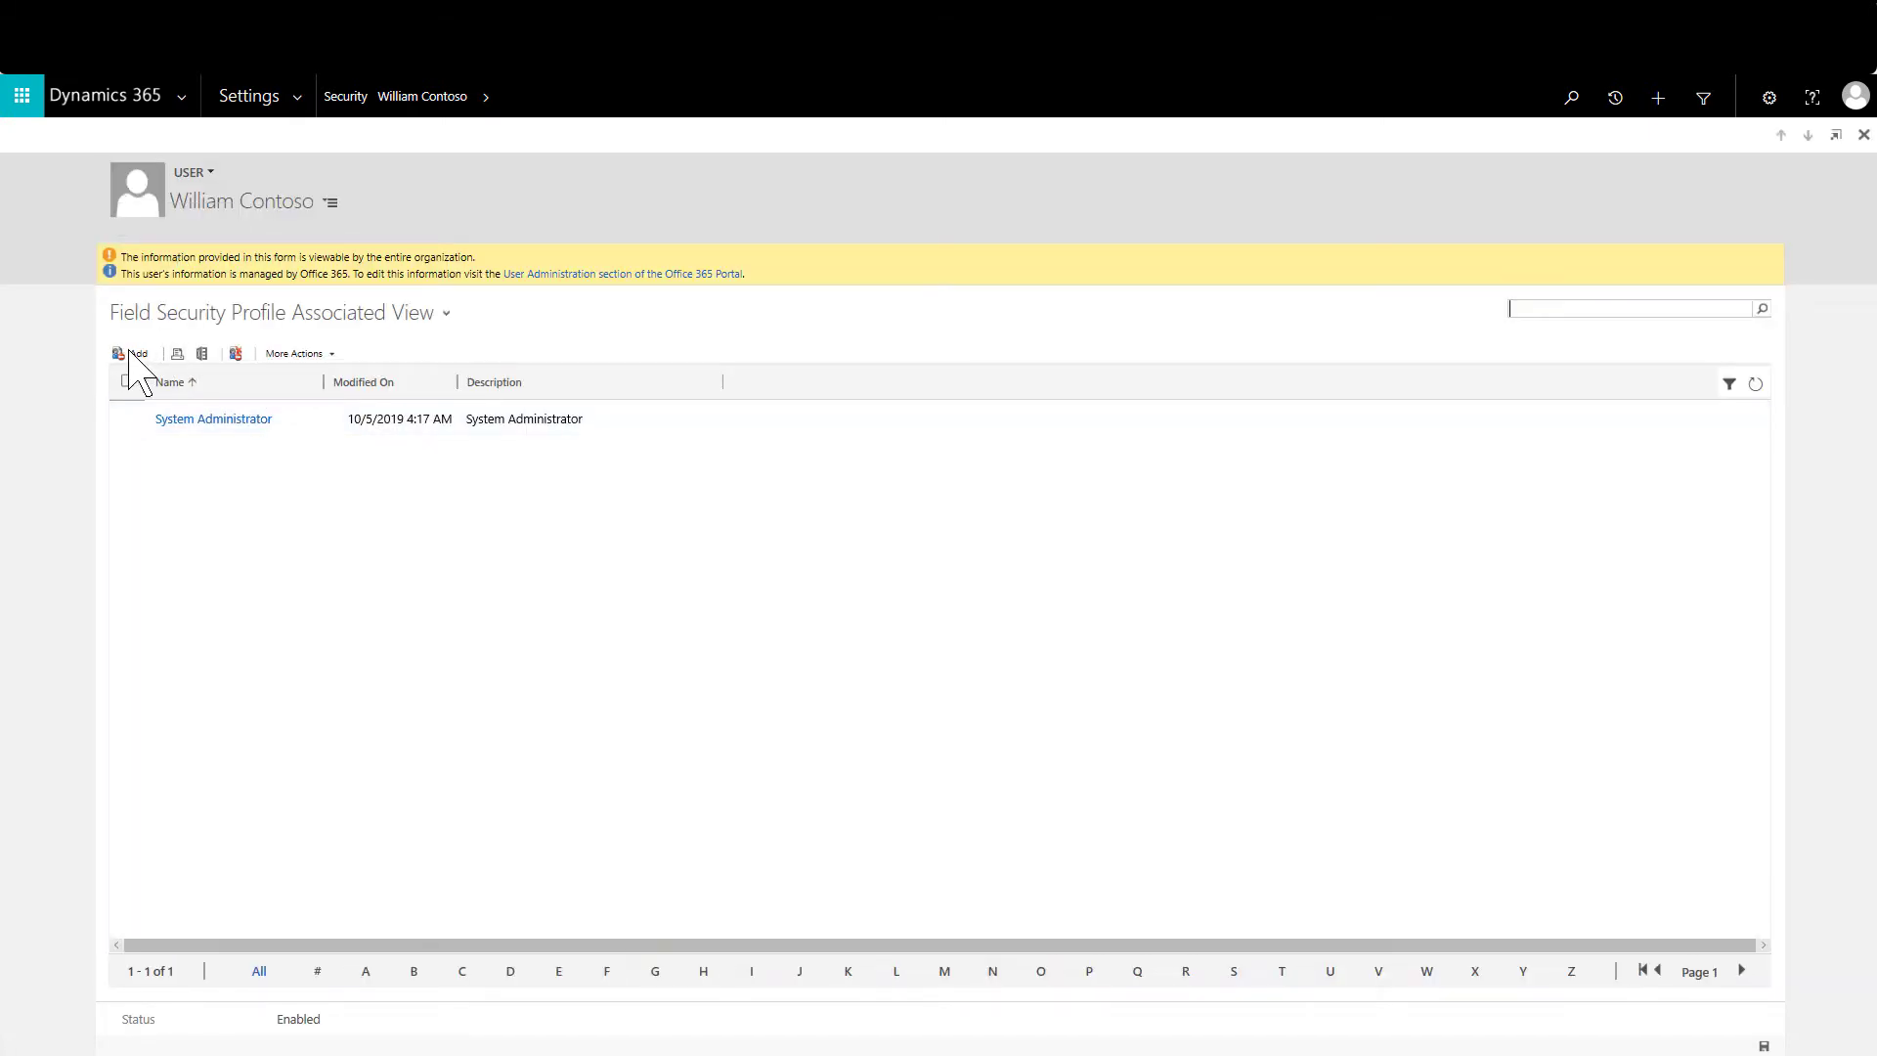
left_click(137, 353)
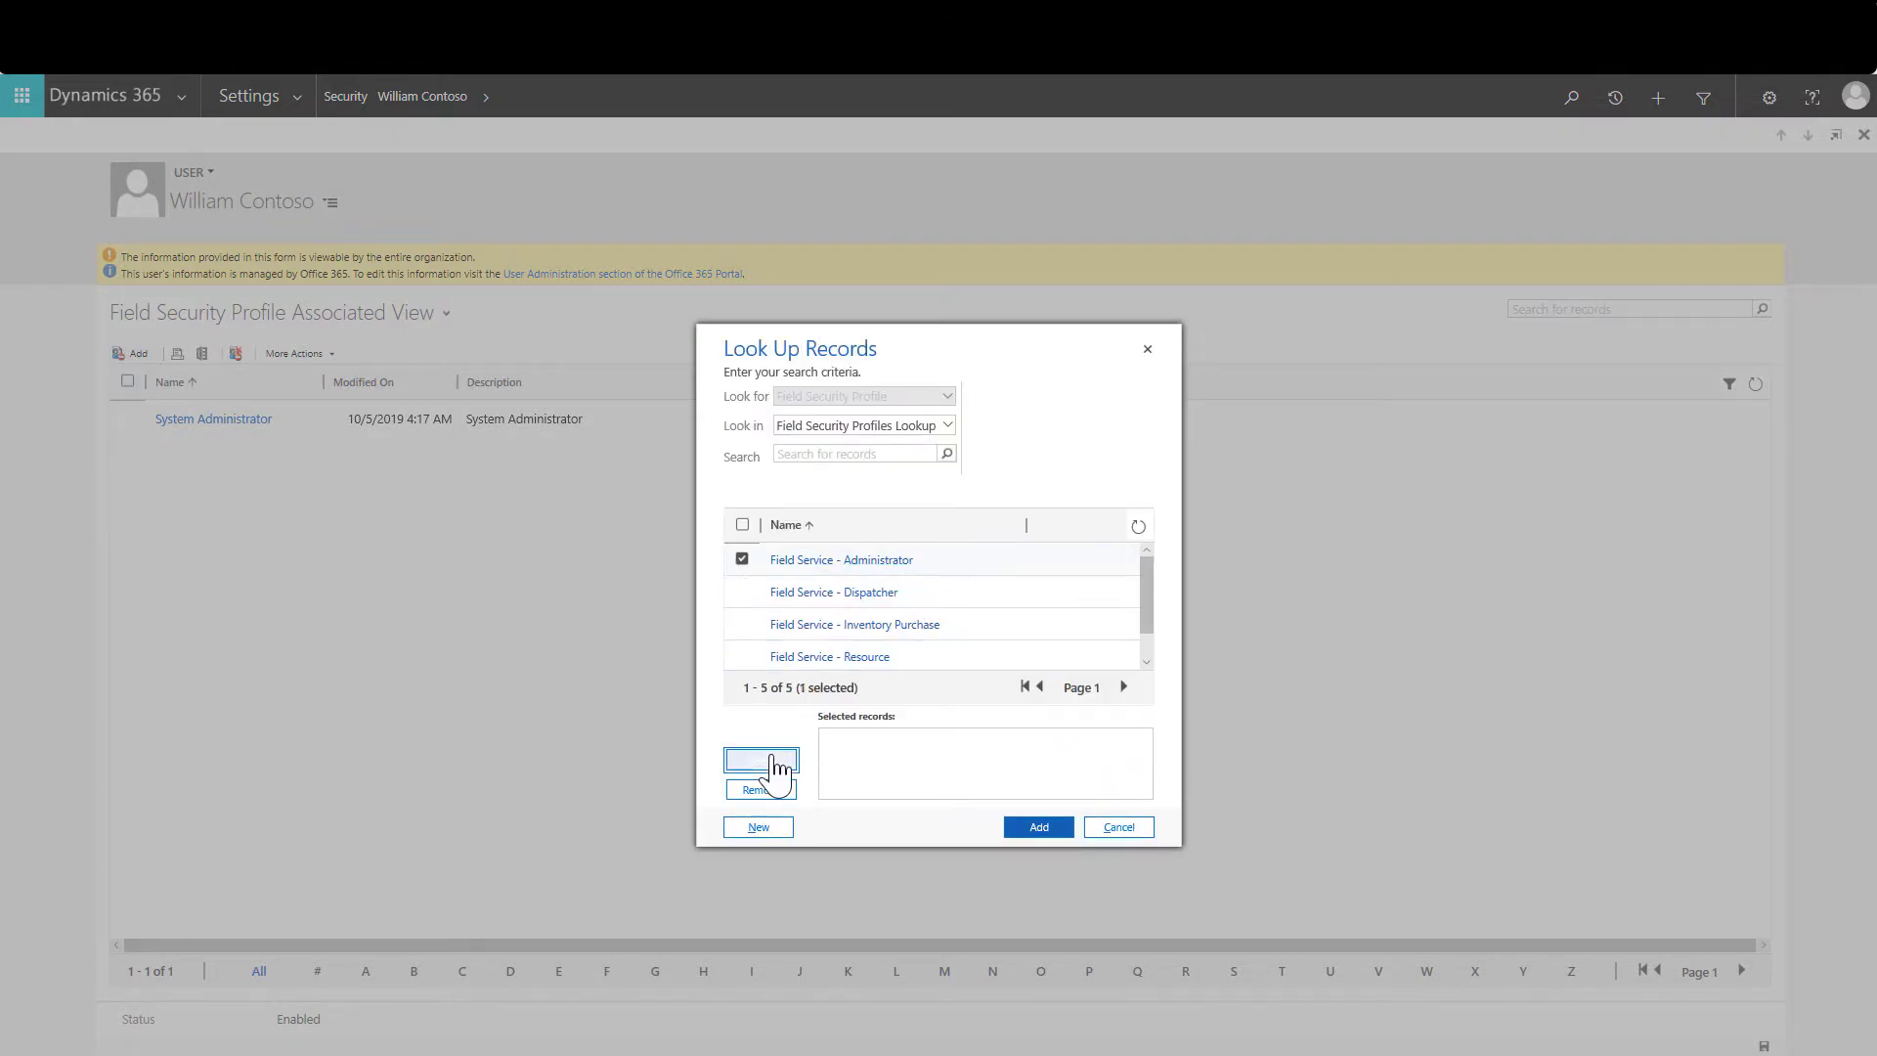
left_click(1036, 825)
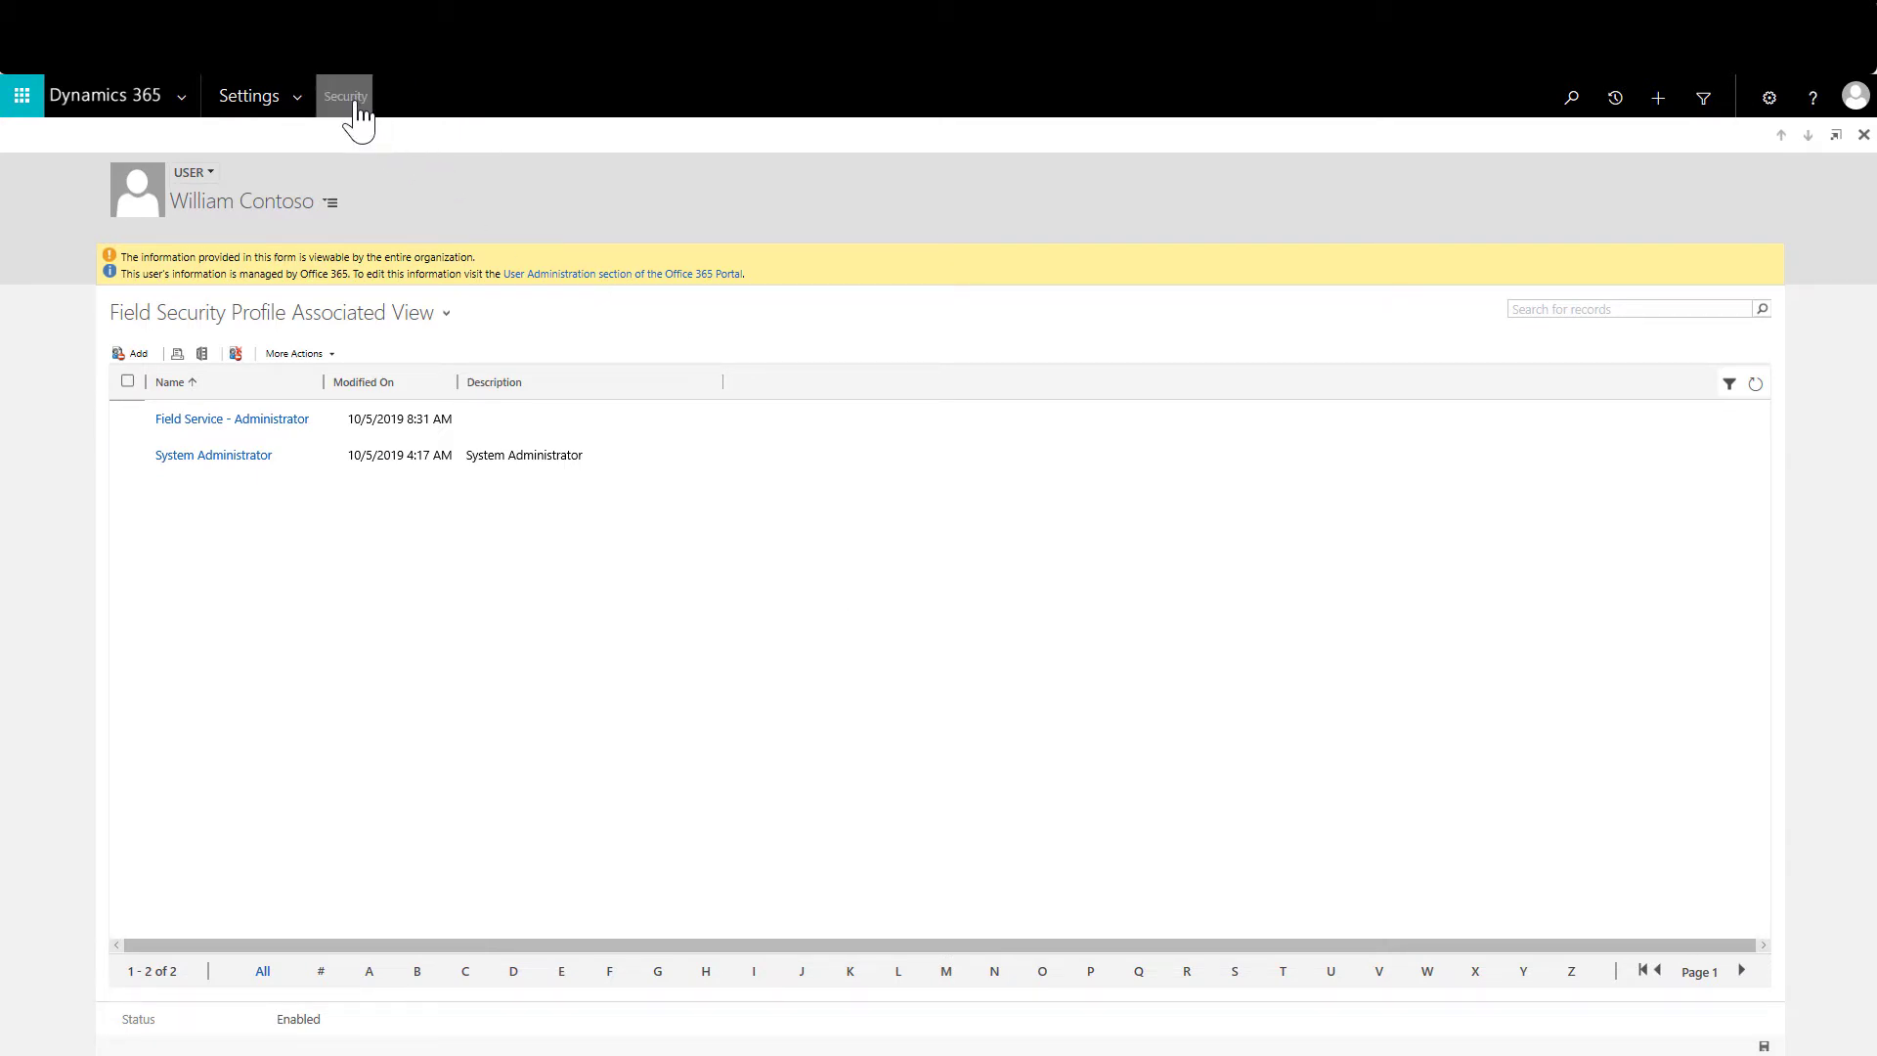
left_click(344, 96)
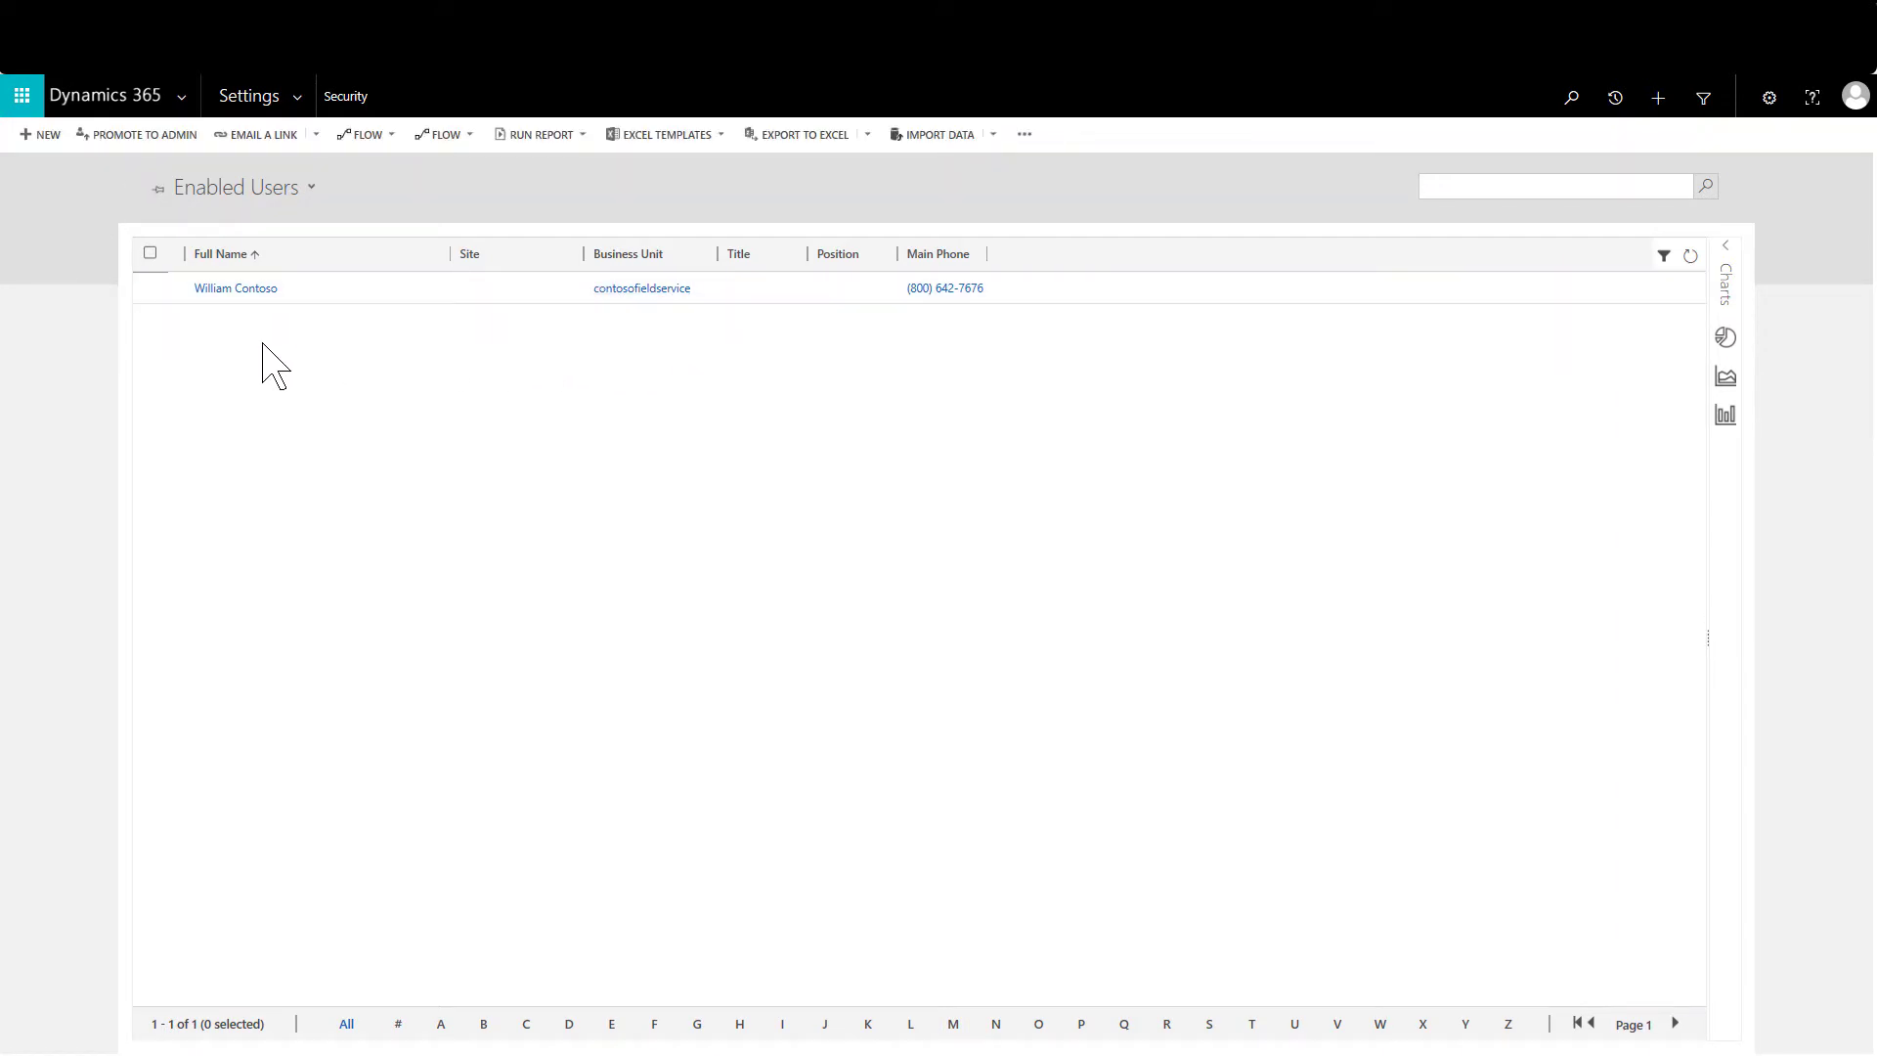
- Reach Microsoft 365 admin center's Active users and start adding a new user
left_click(22, 96)
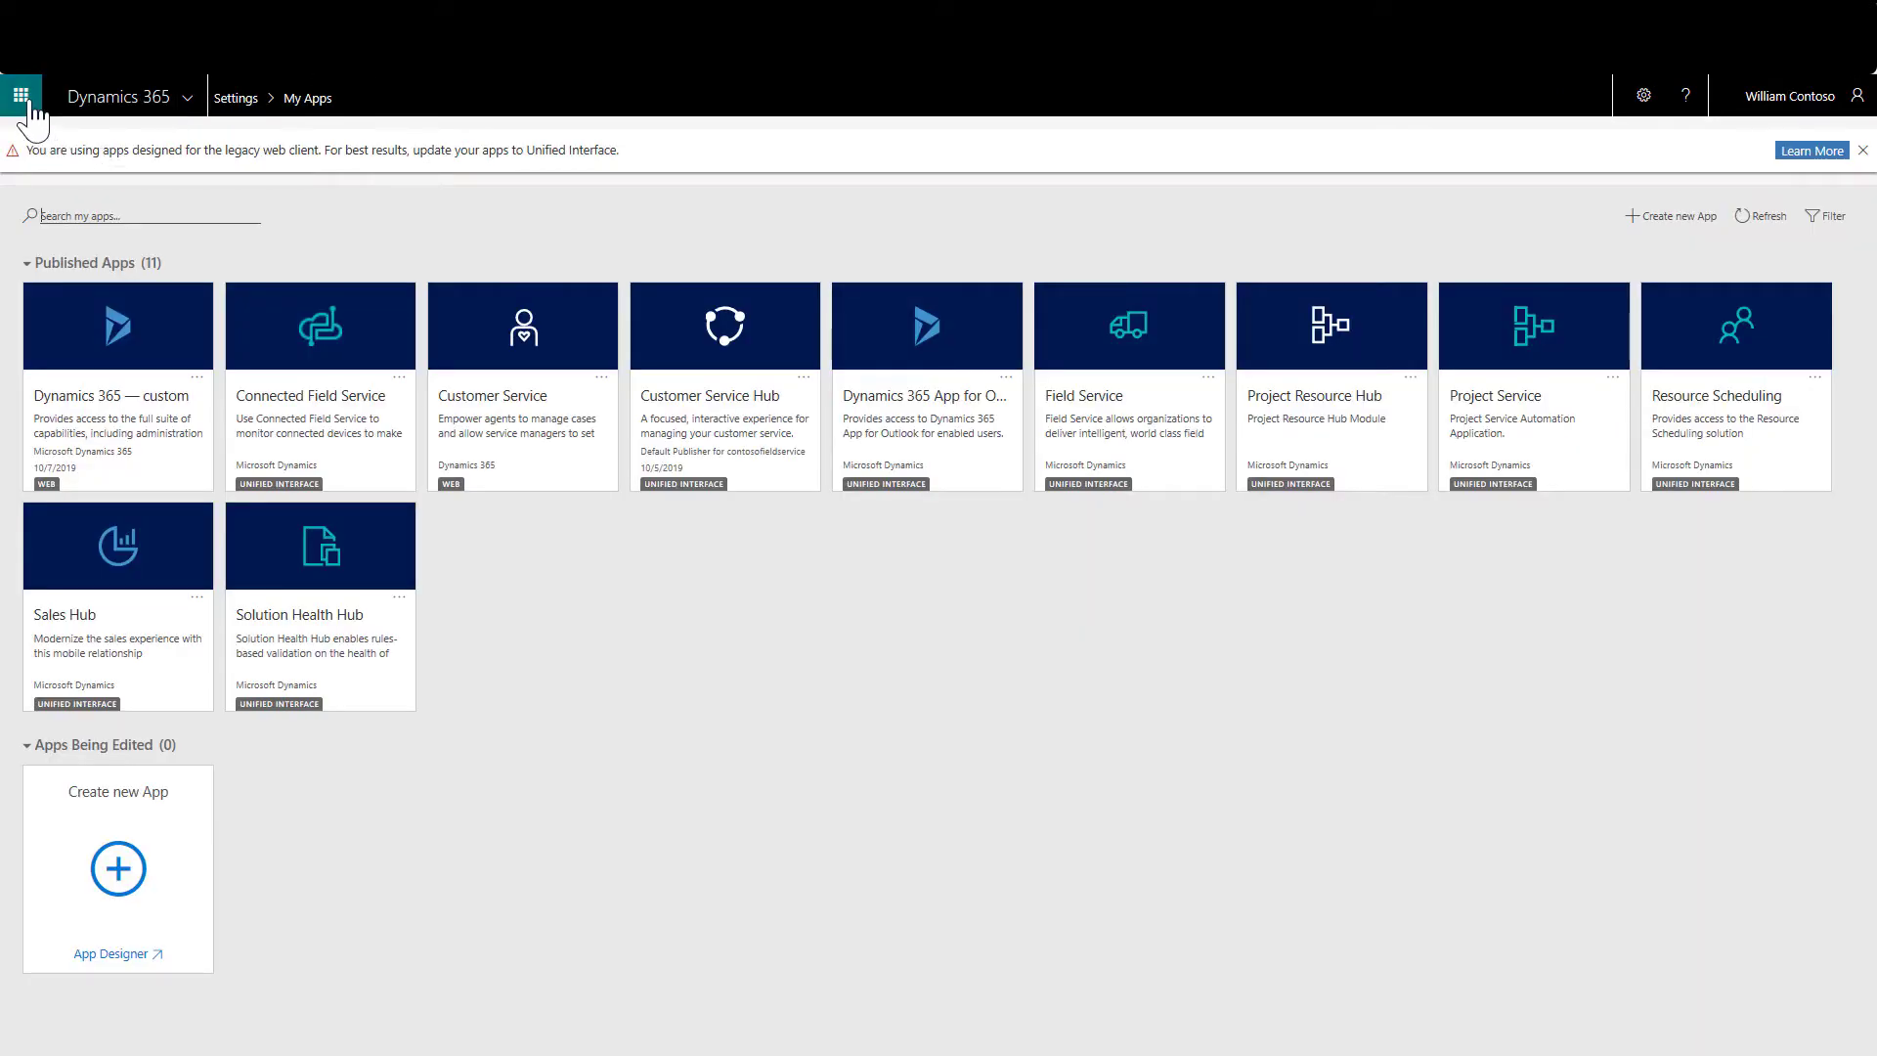
left_click(21, 96)
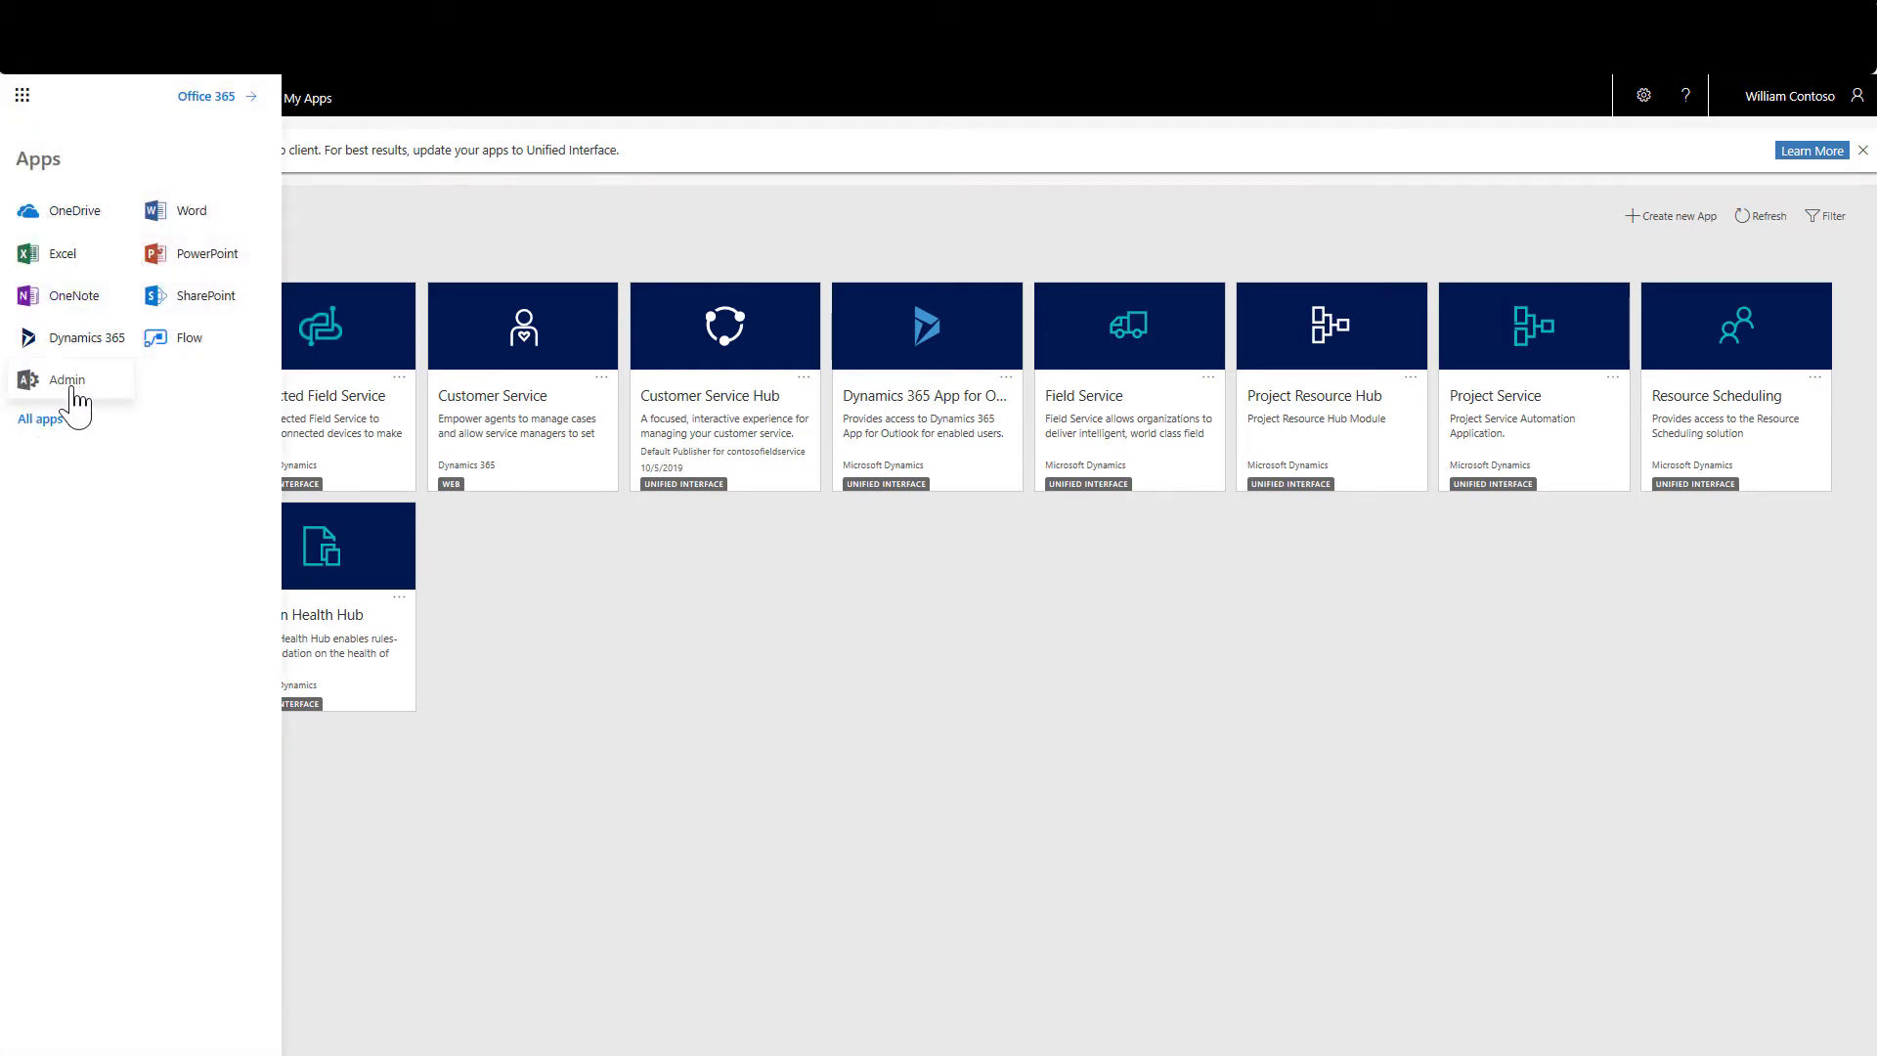
left_click(67, 380)
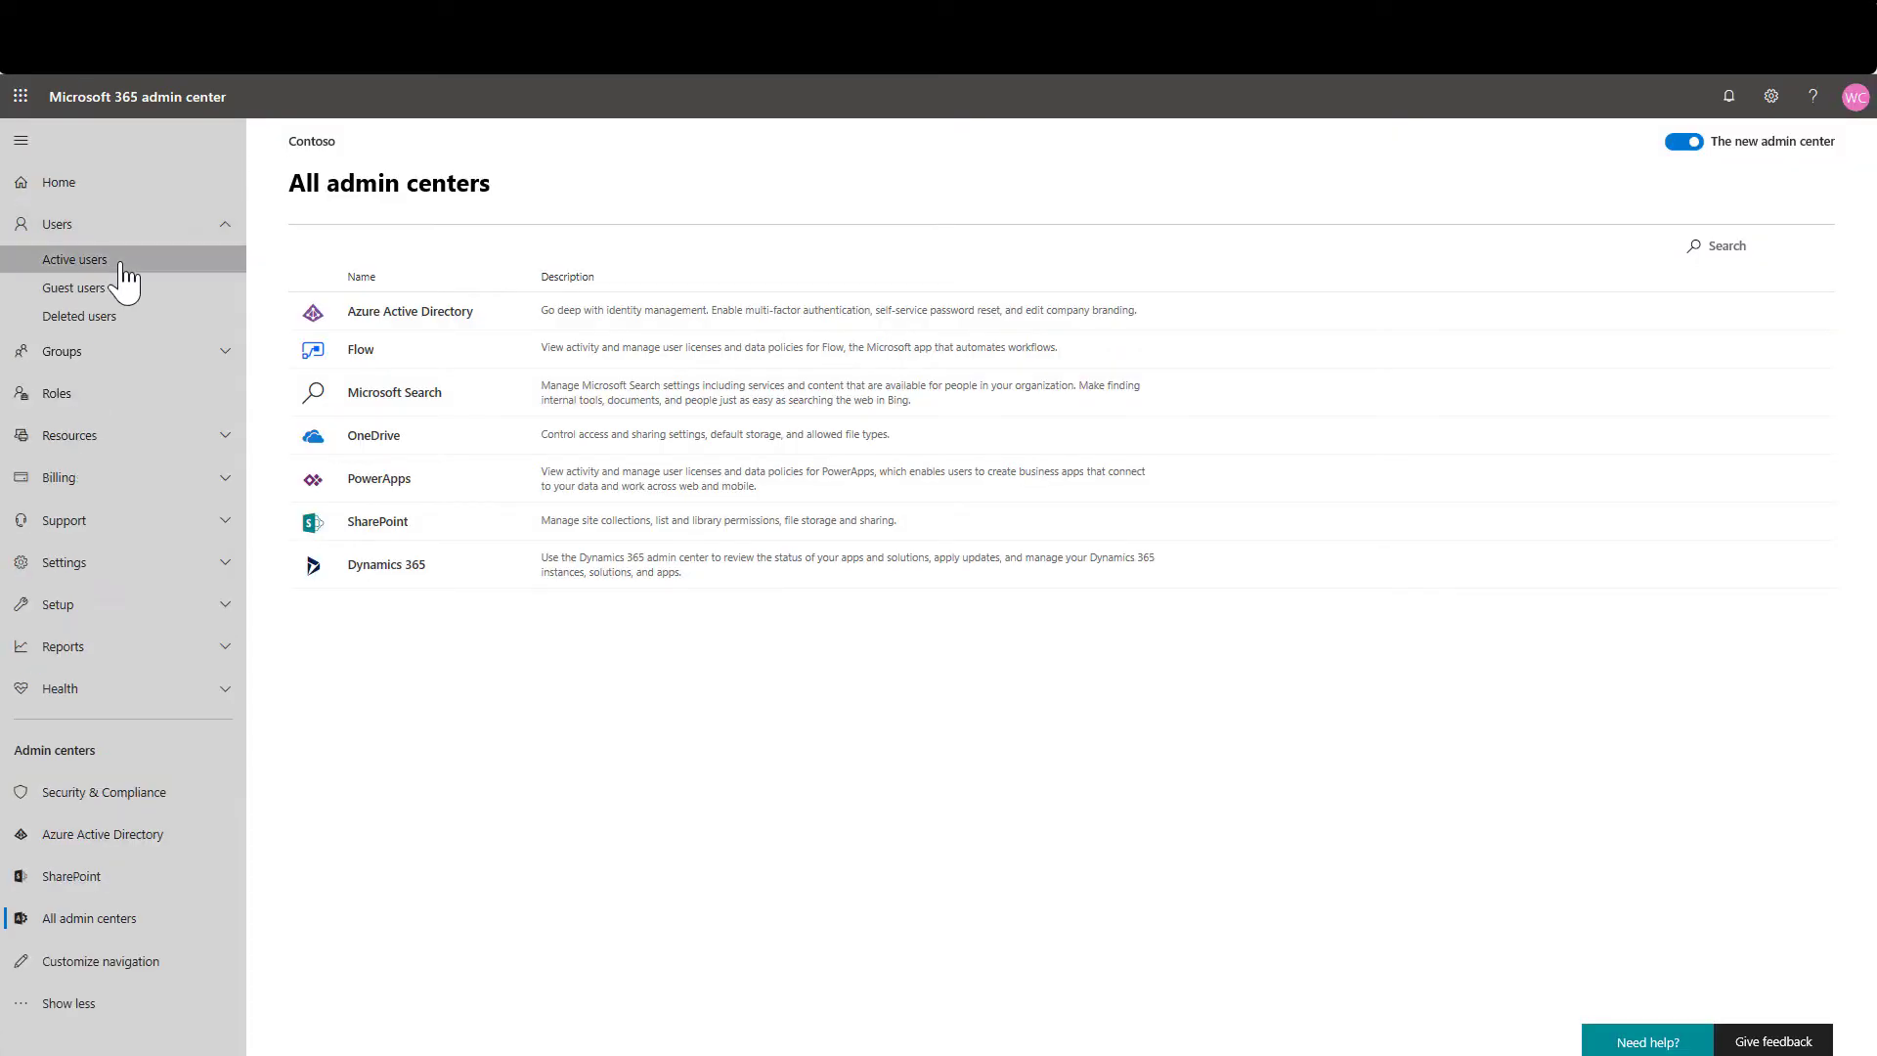
left_click(74, 258)
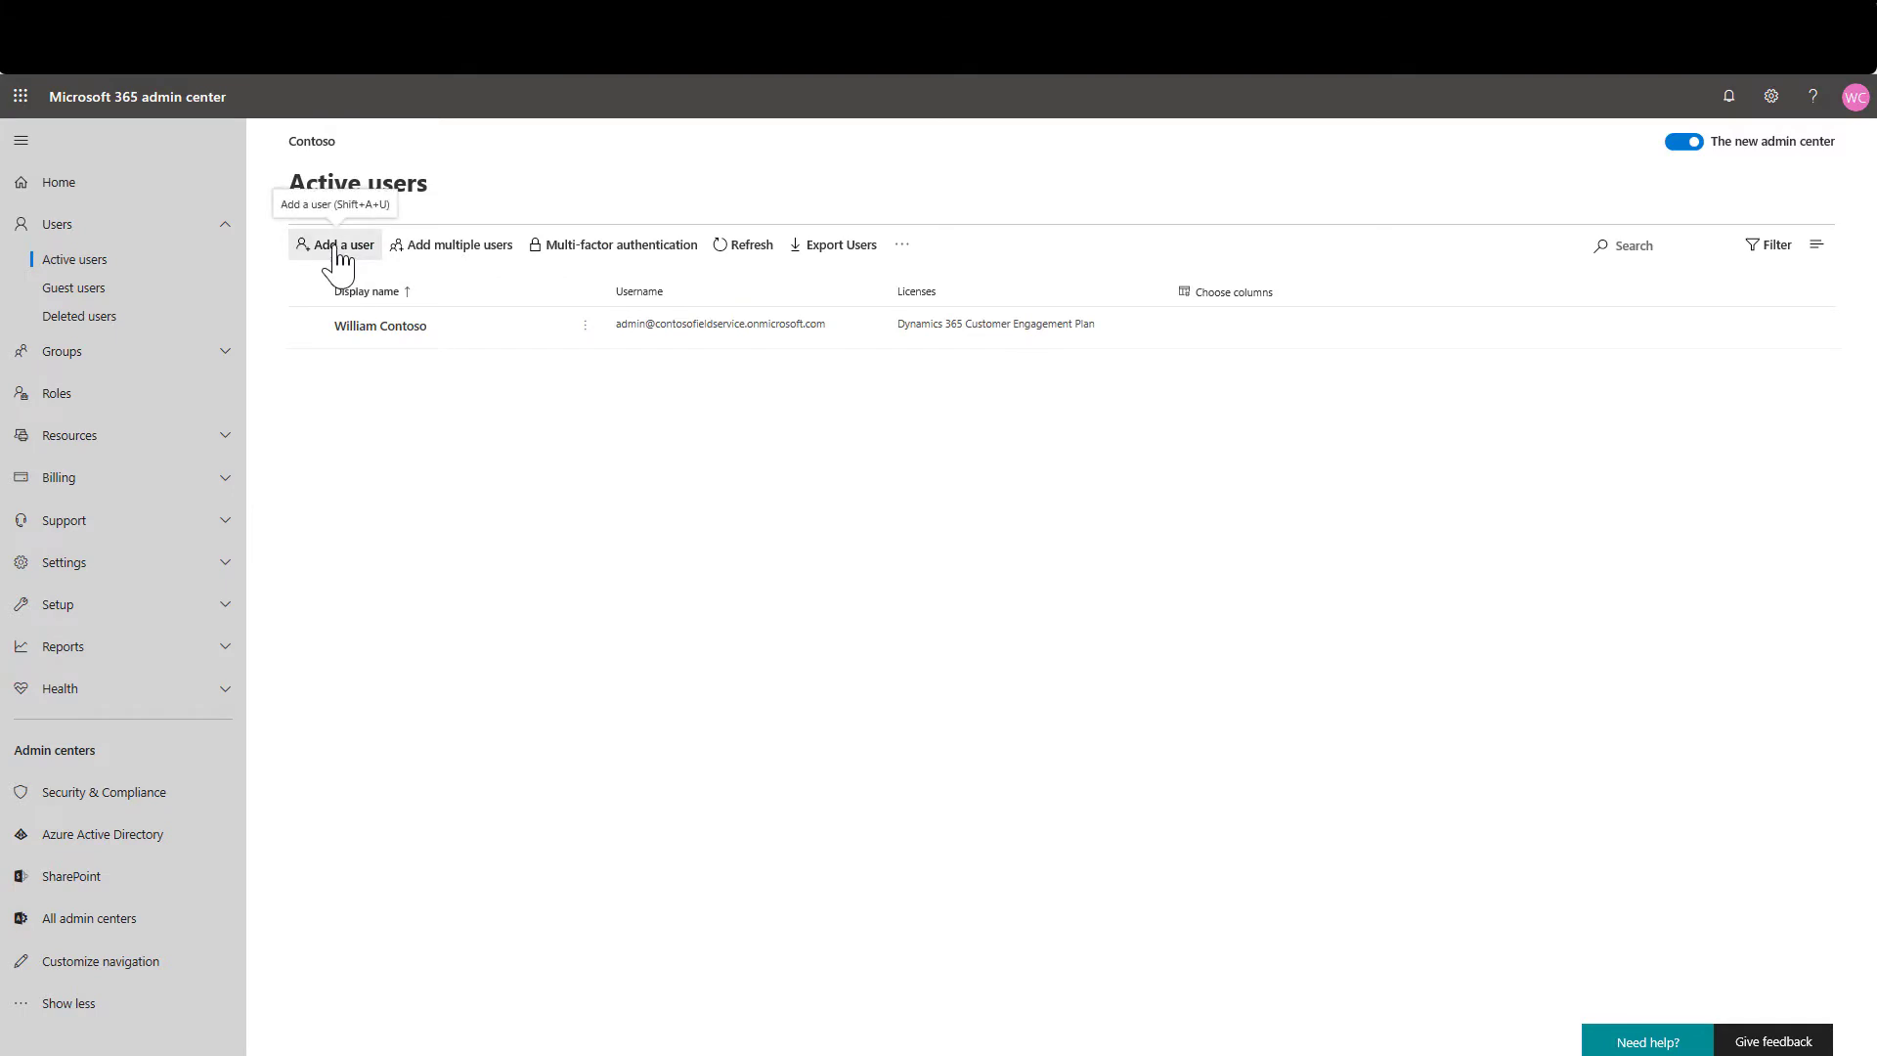
left_click(342, 244)
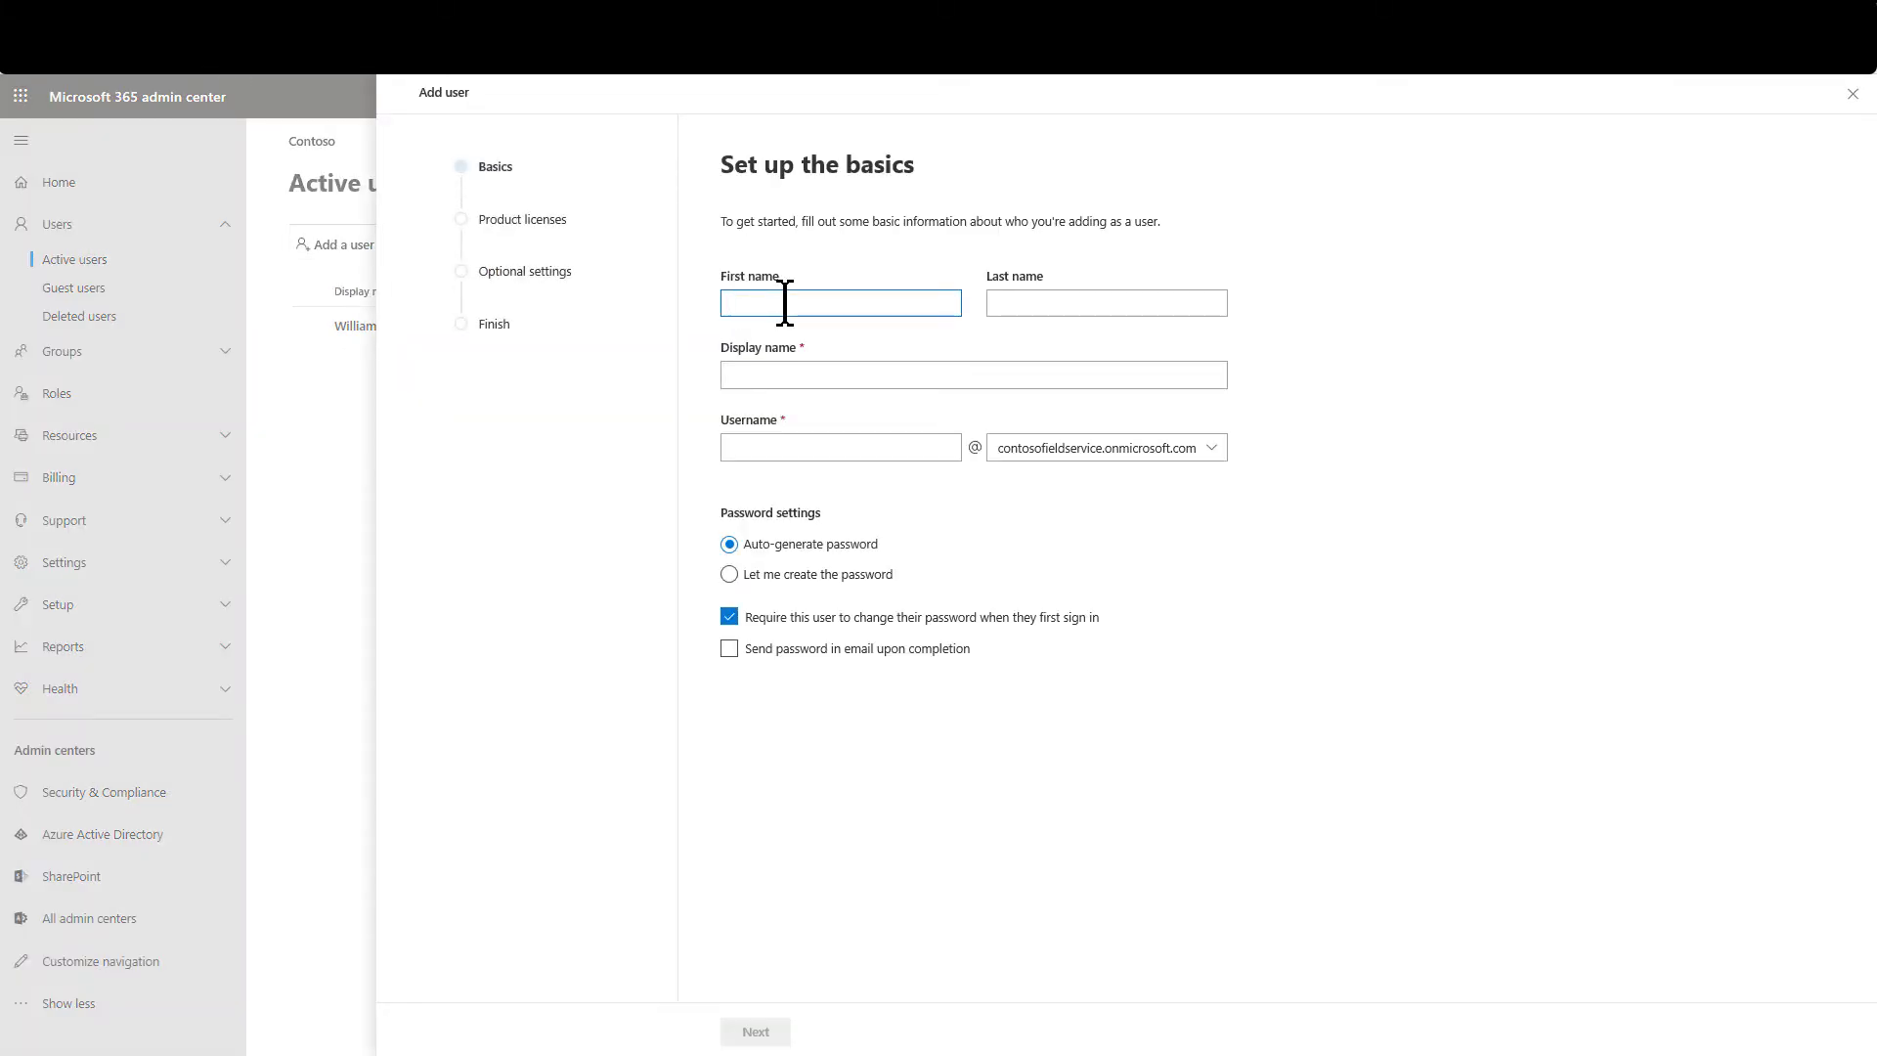
- Name the user Field Technician, username fieldtech, with a manually set password
type("Field")
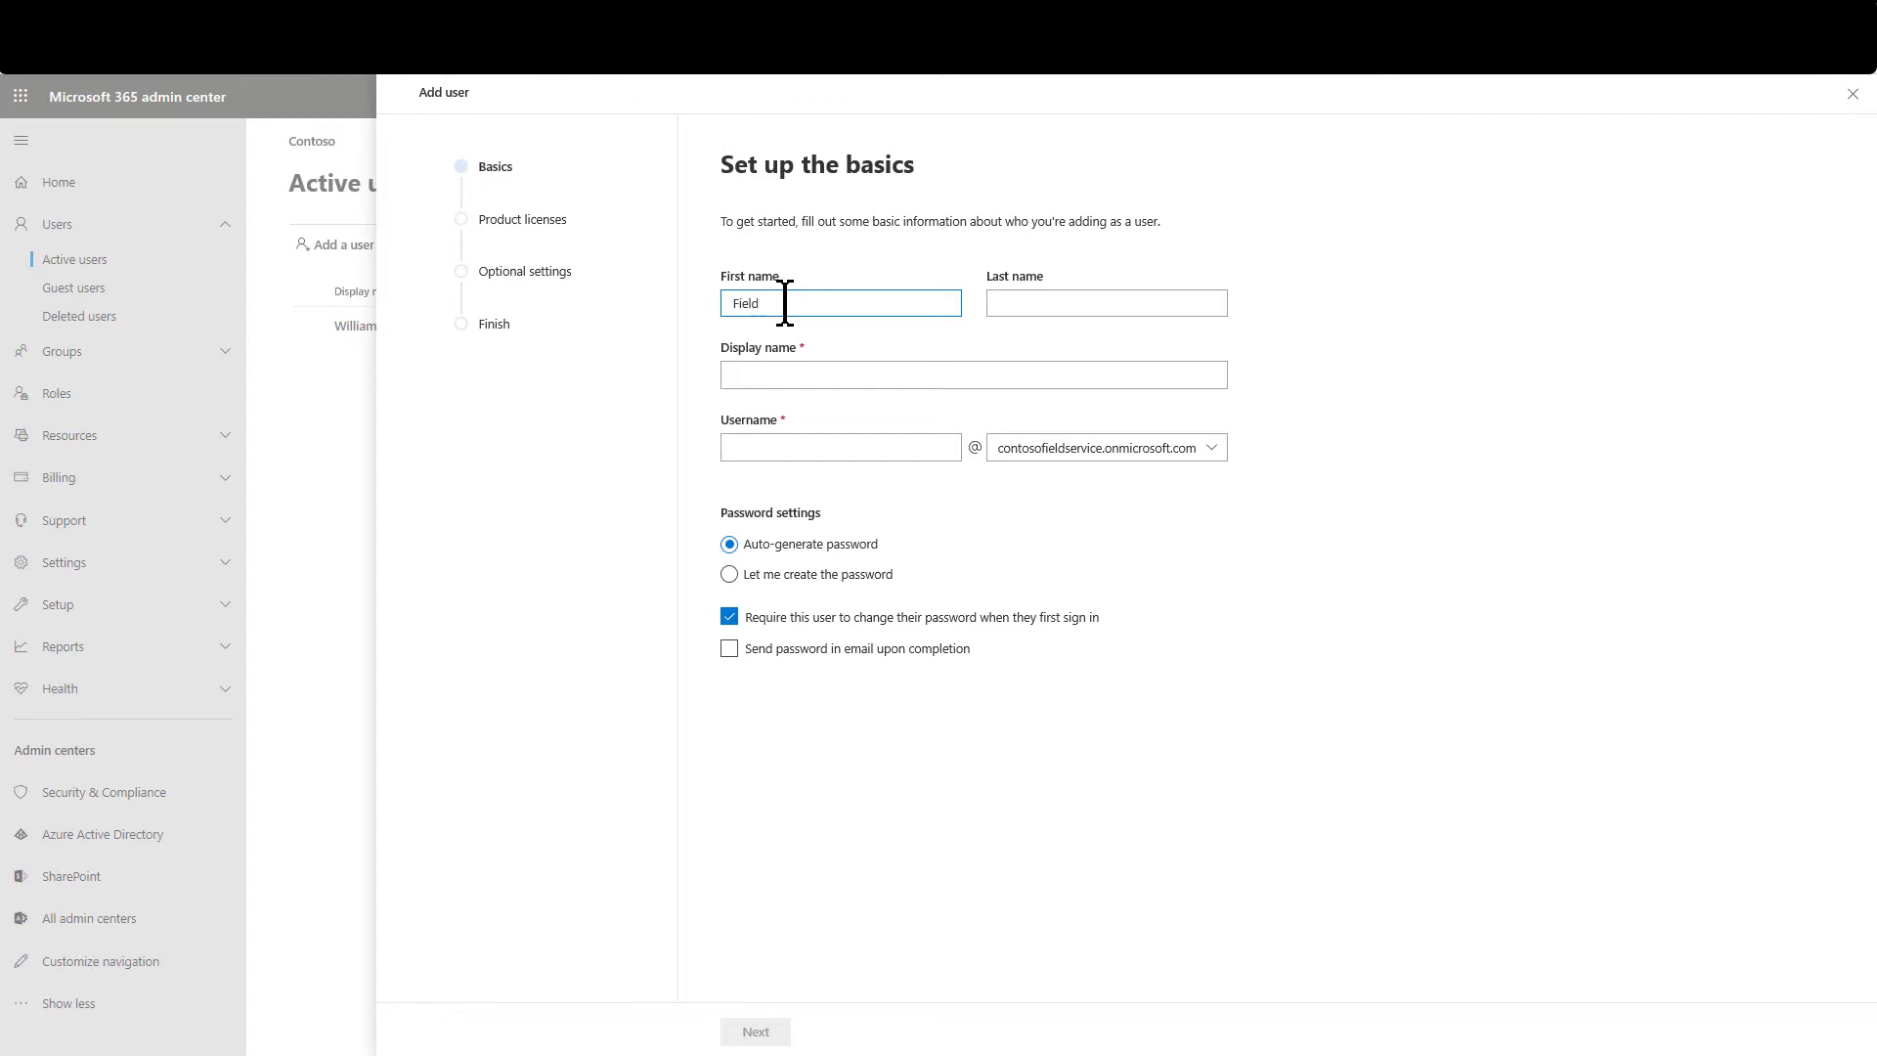
type("Technician")
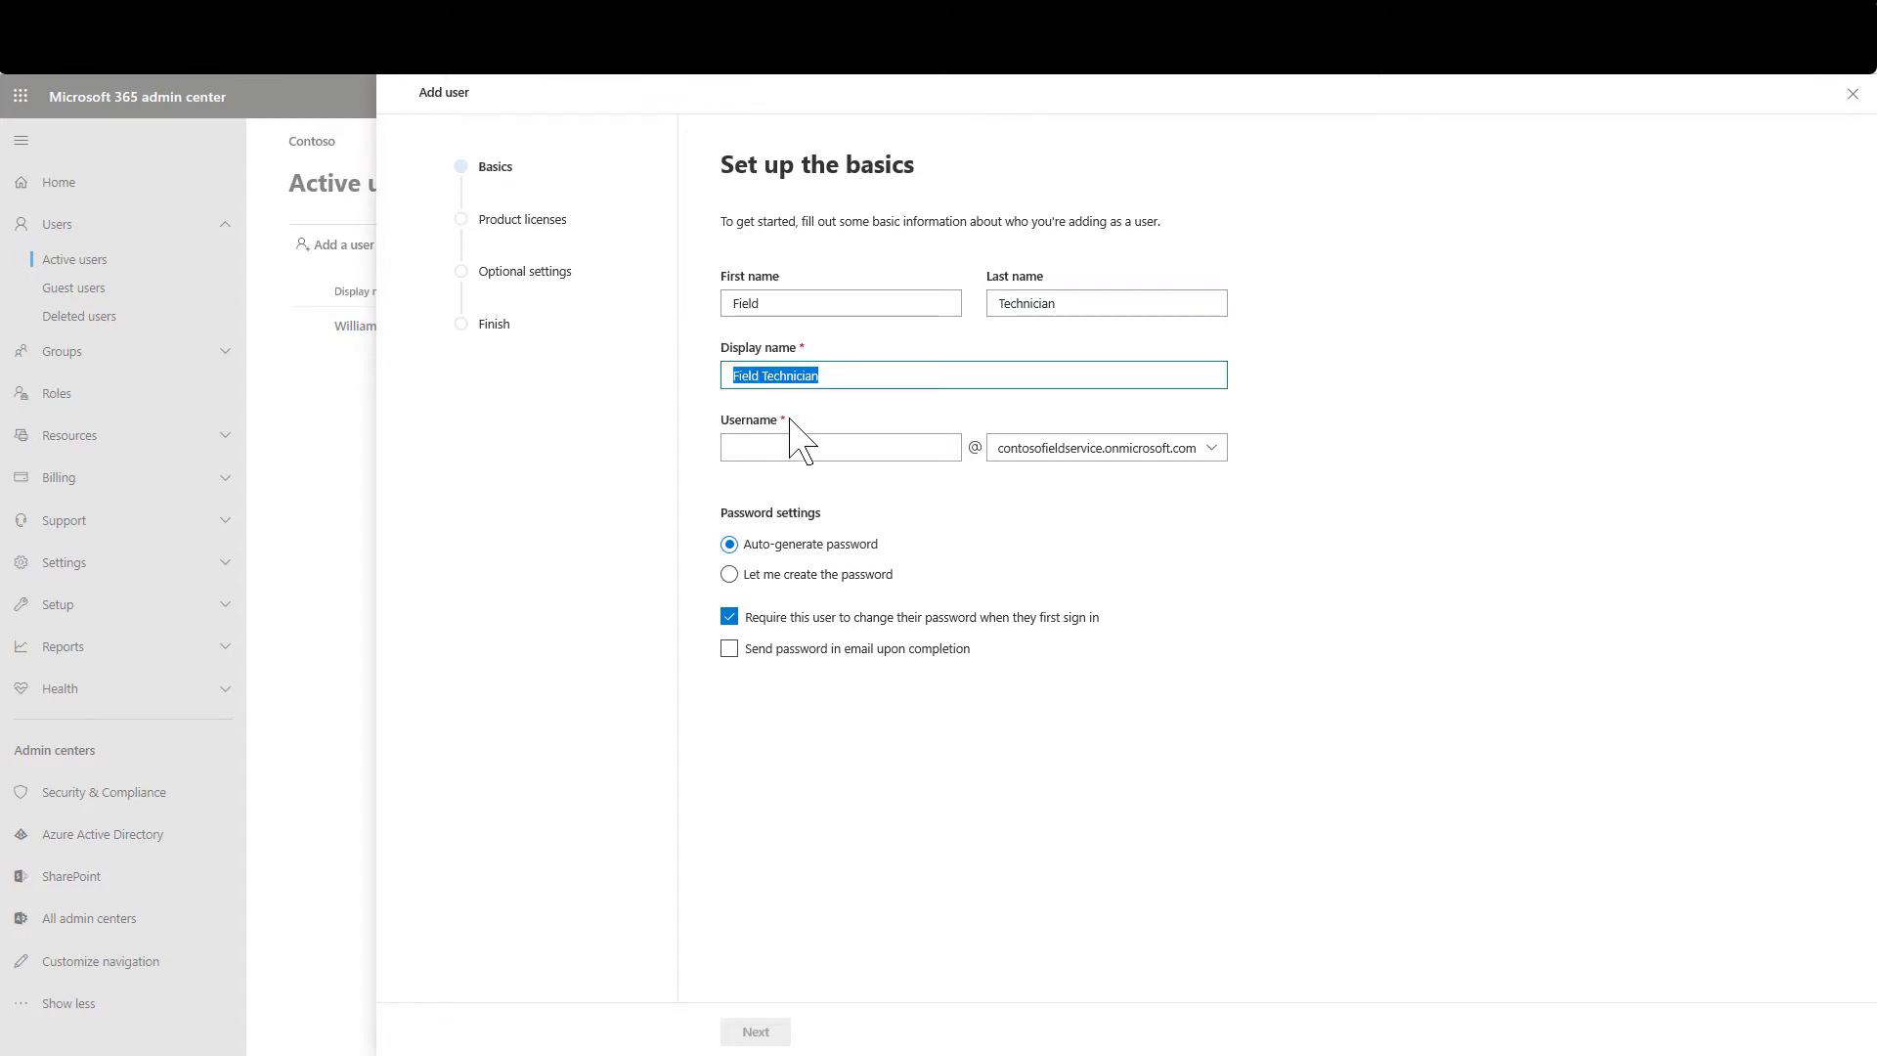
type("fieldtech")
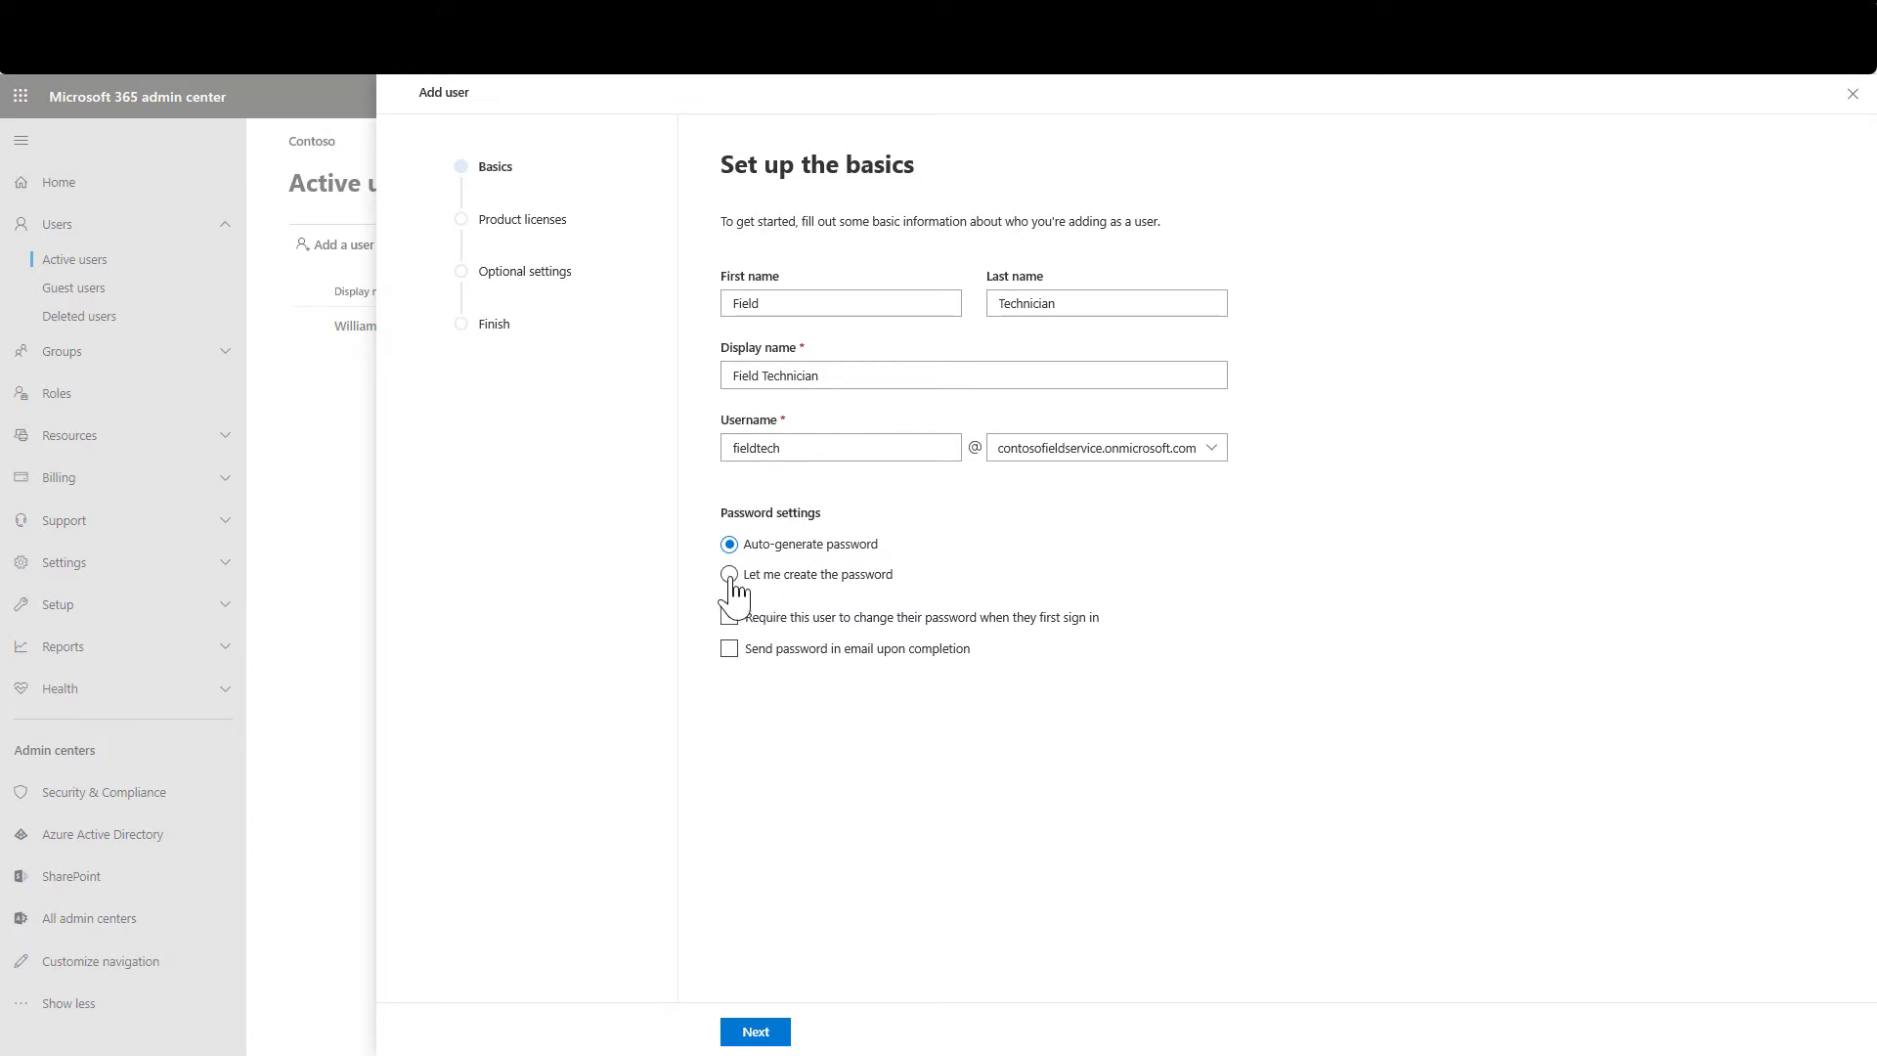
left_click(729, 572)
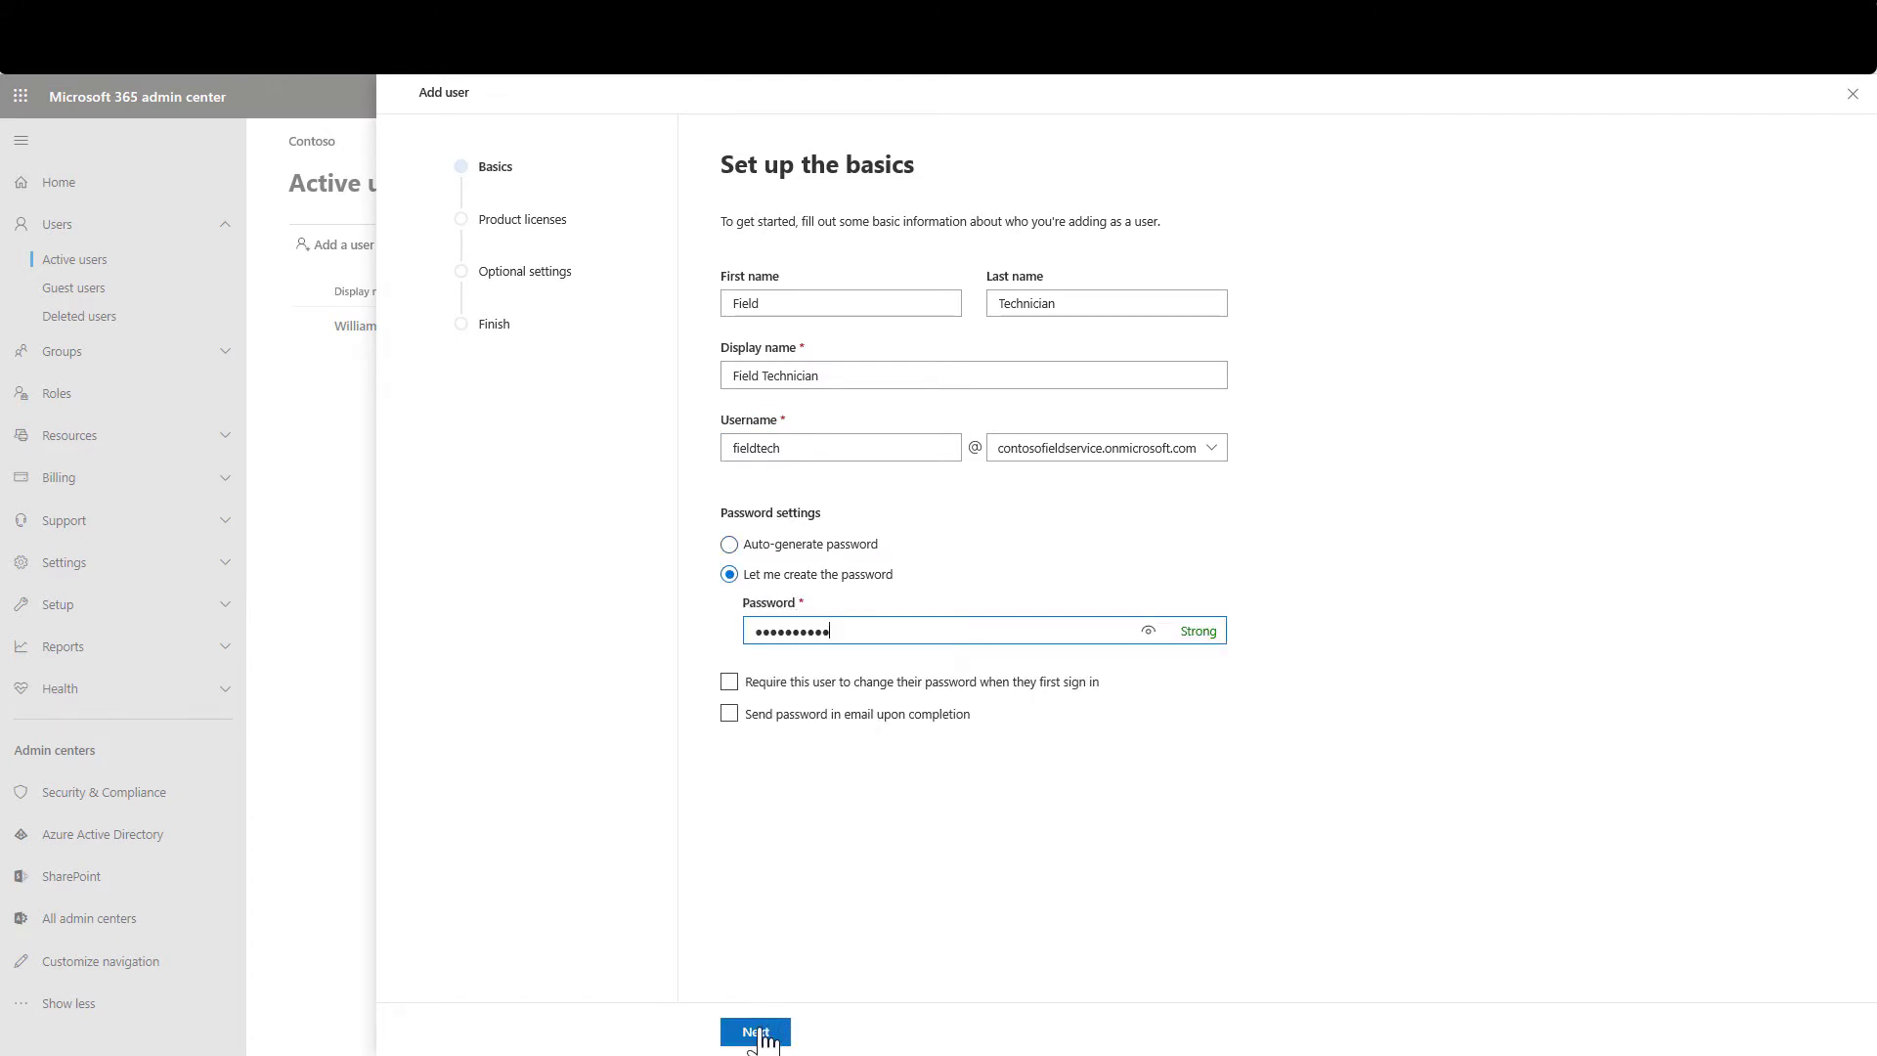
left_click(755, 1032)
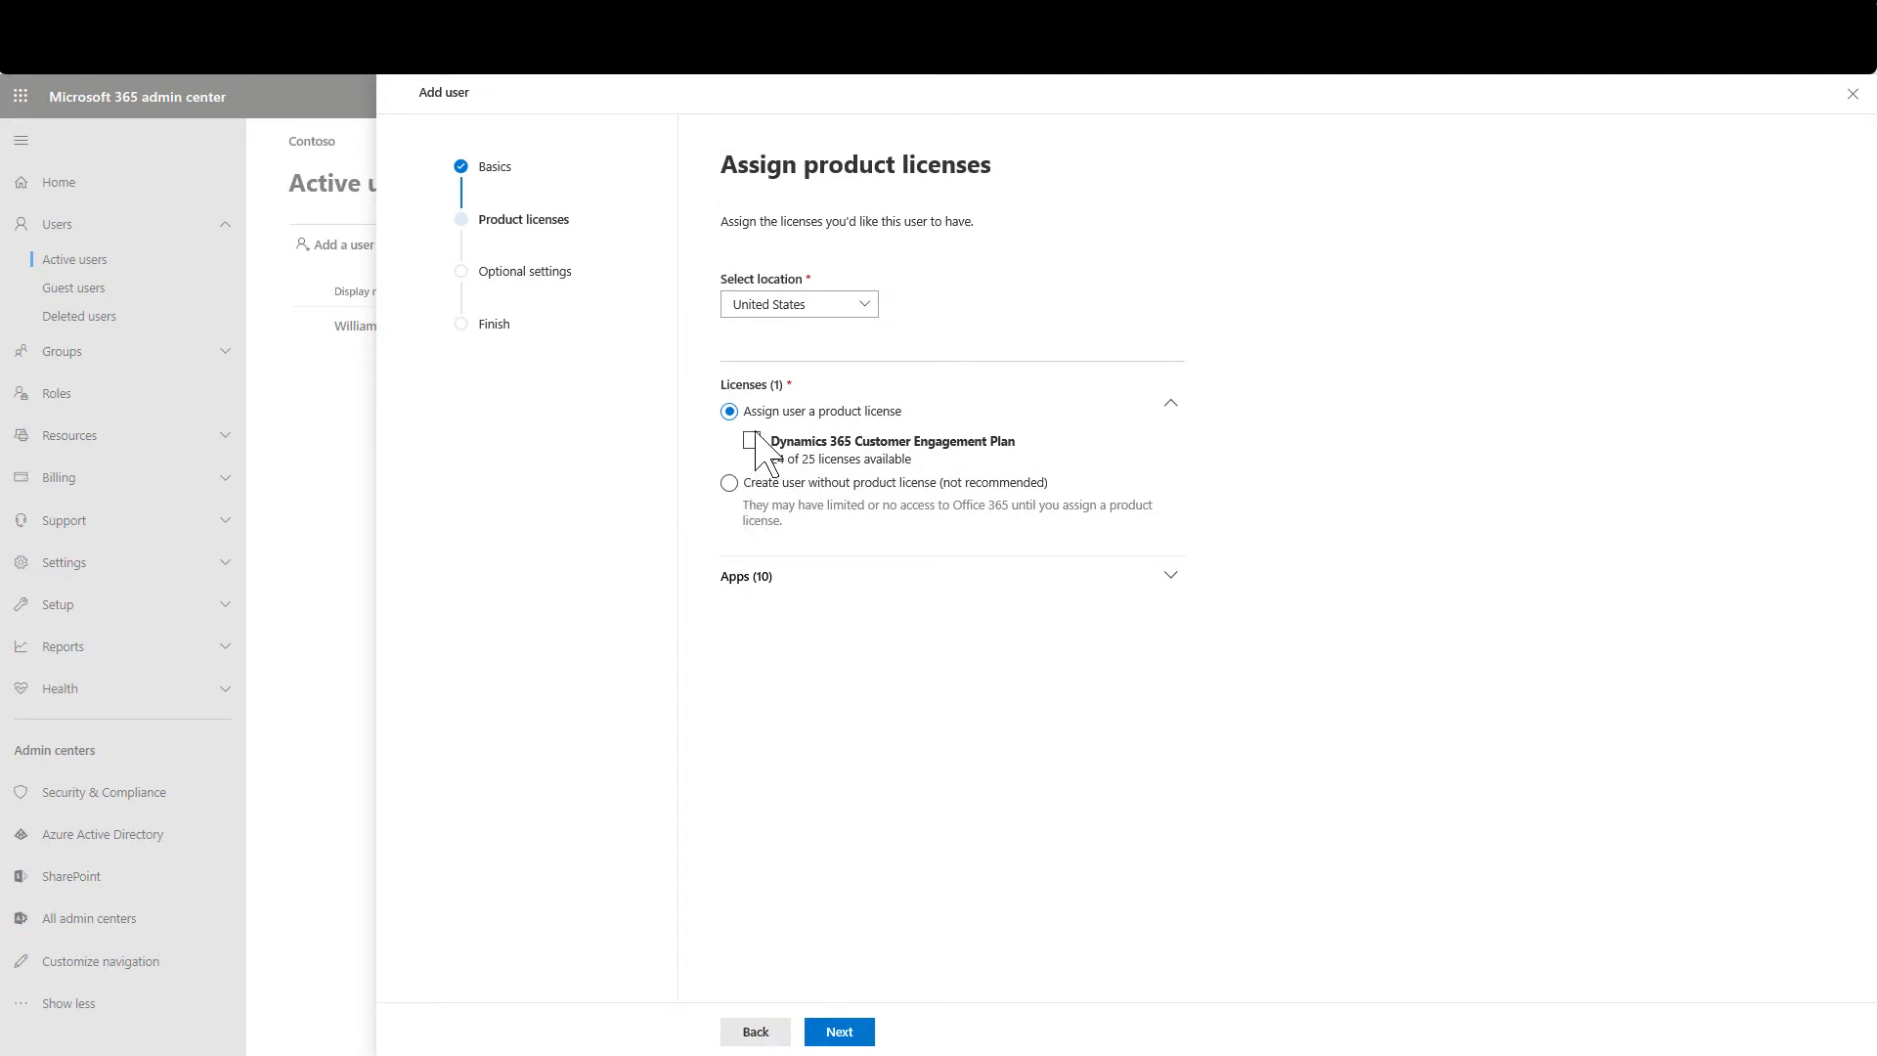
- Assign the Dynamics 365 Customer Engagement Plan license and finish creating the user
left_click(751, 440)
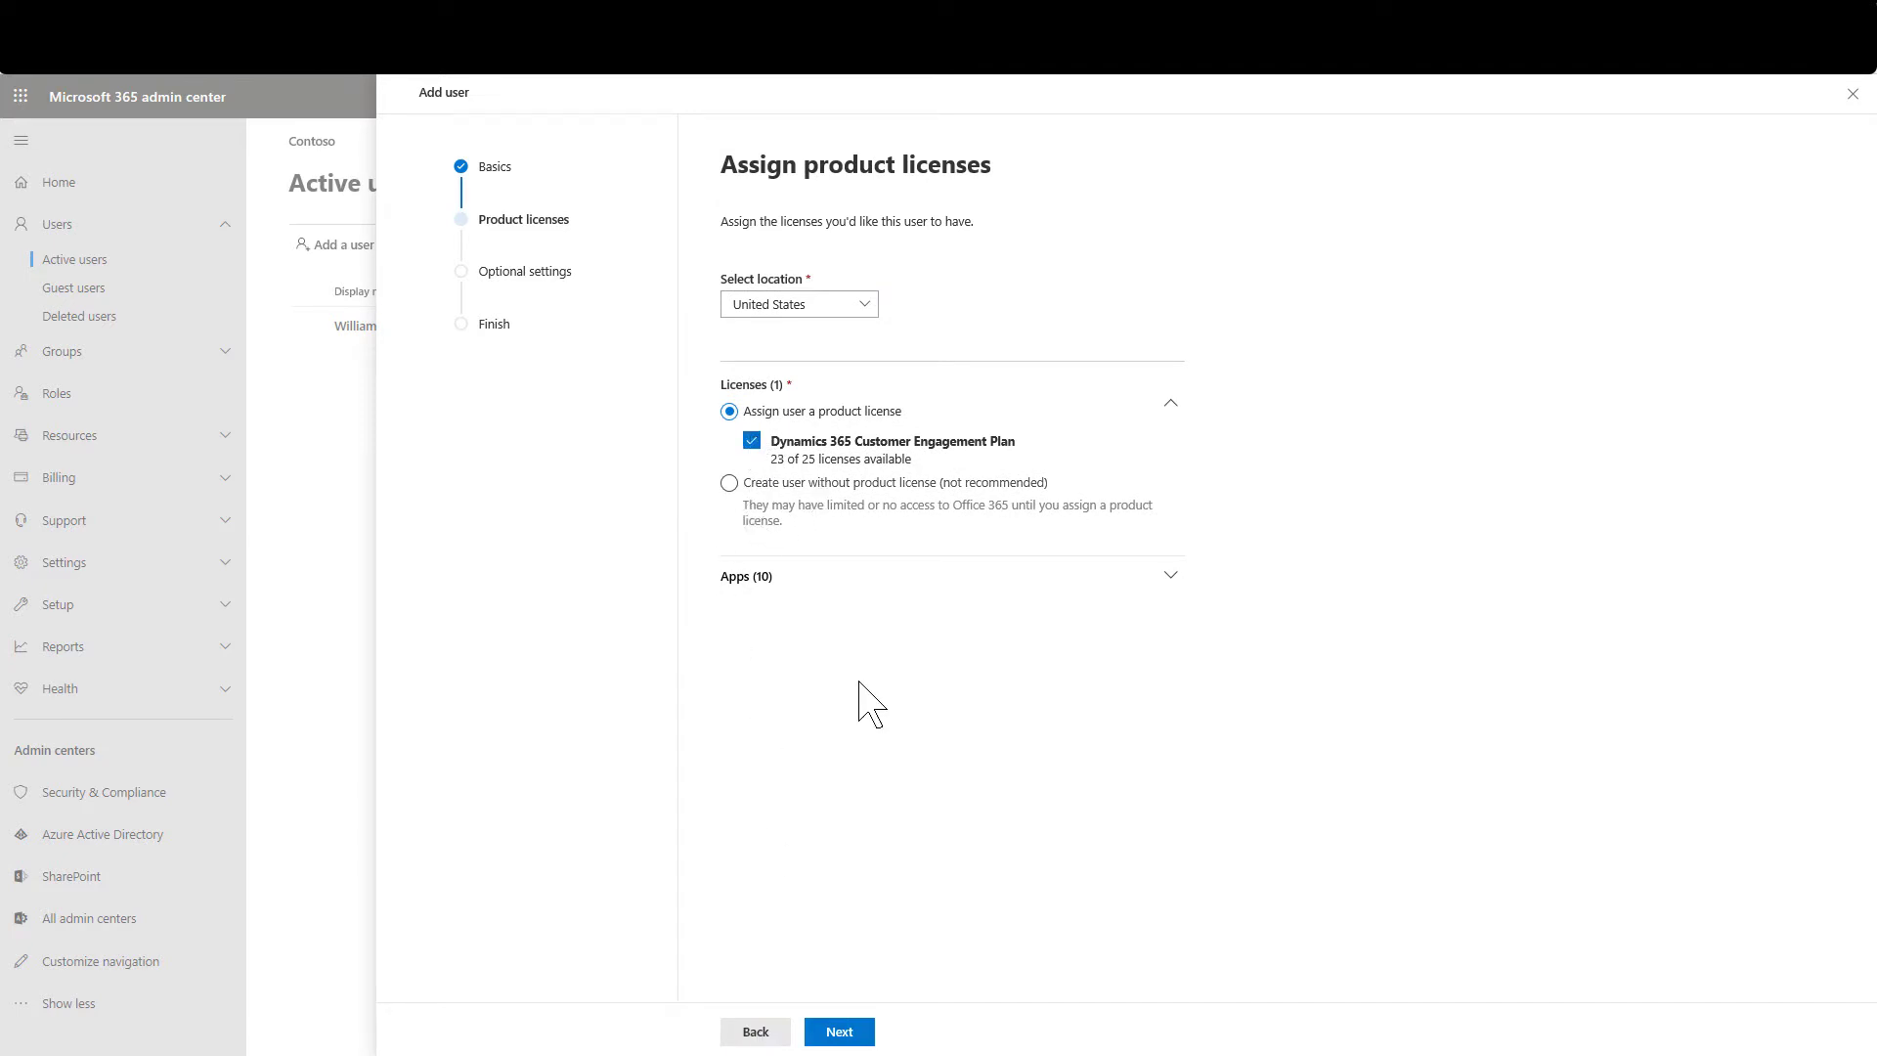
left_click(839, 1030)
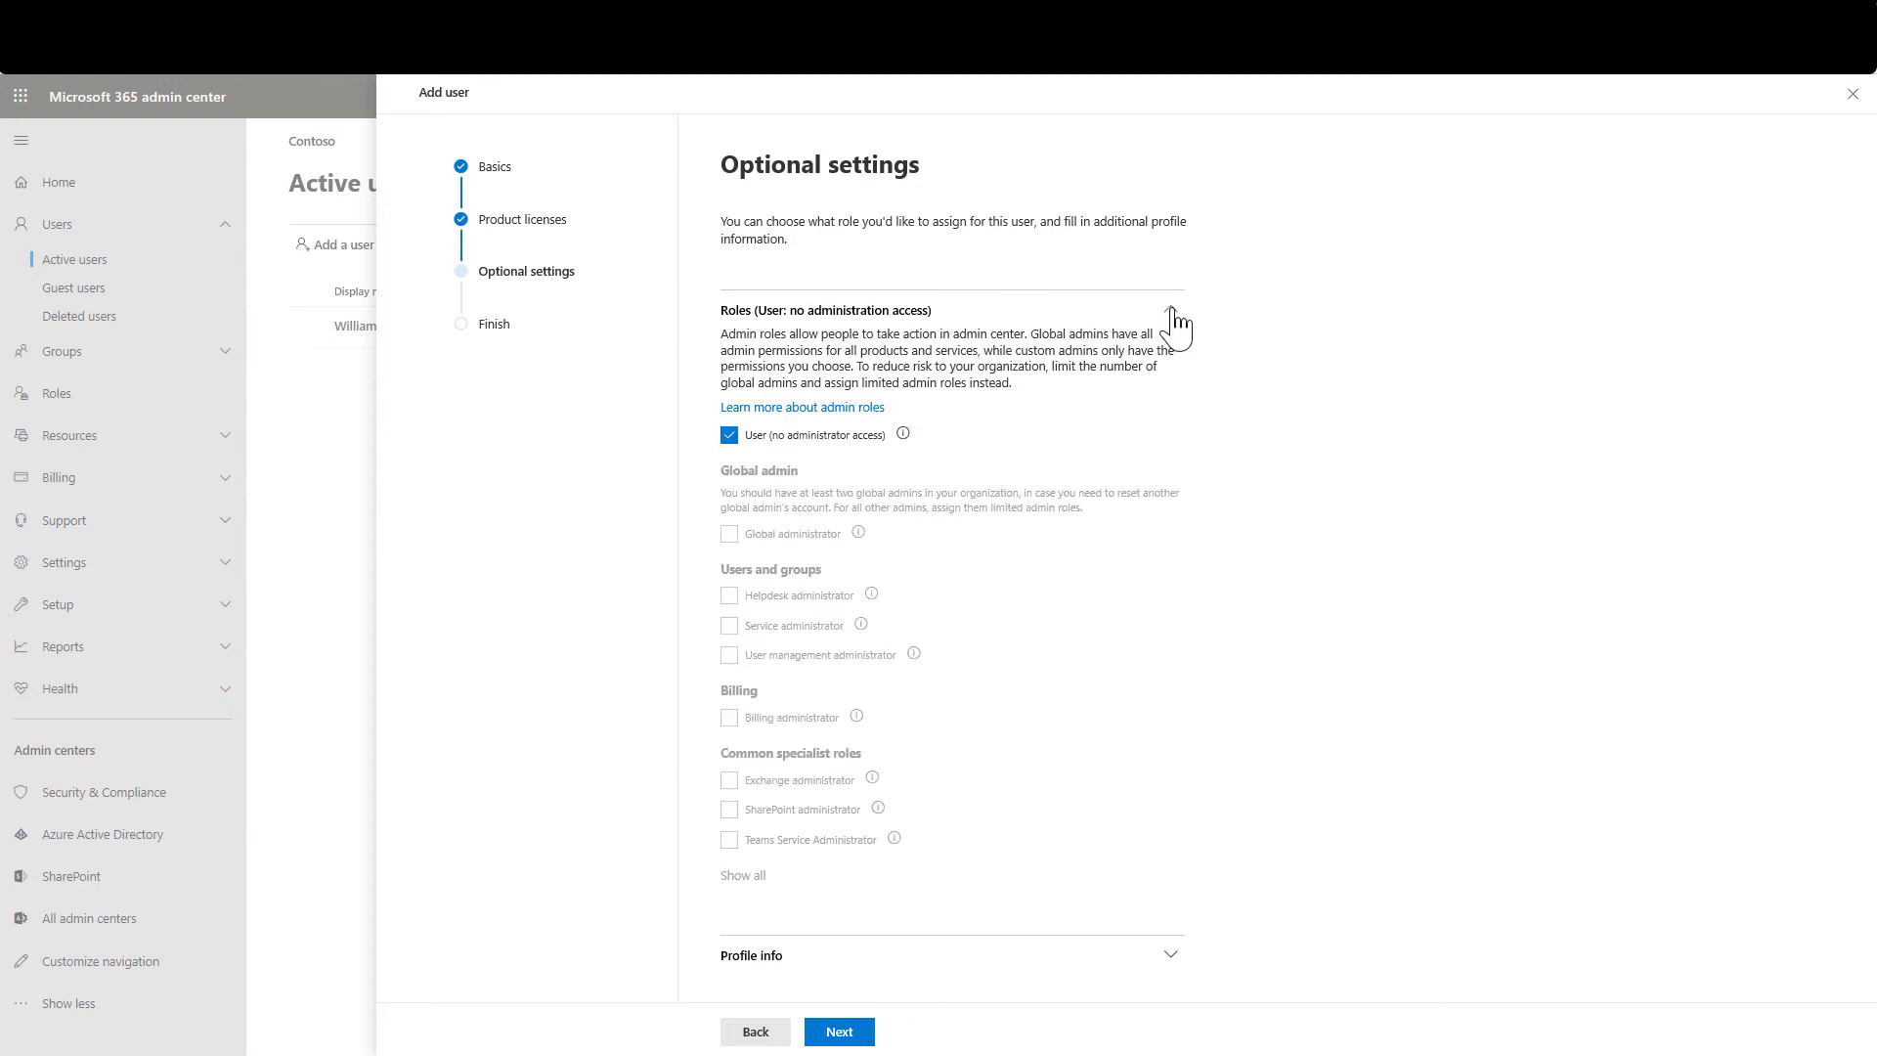
left_click(838, 1031)
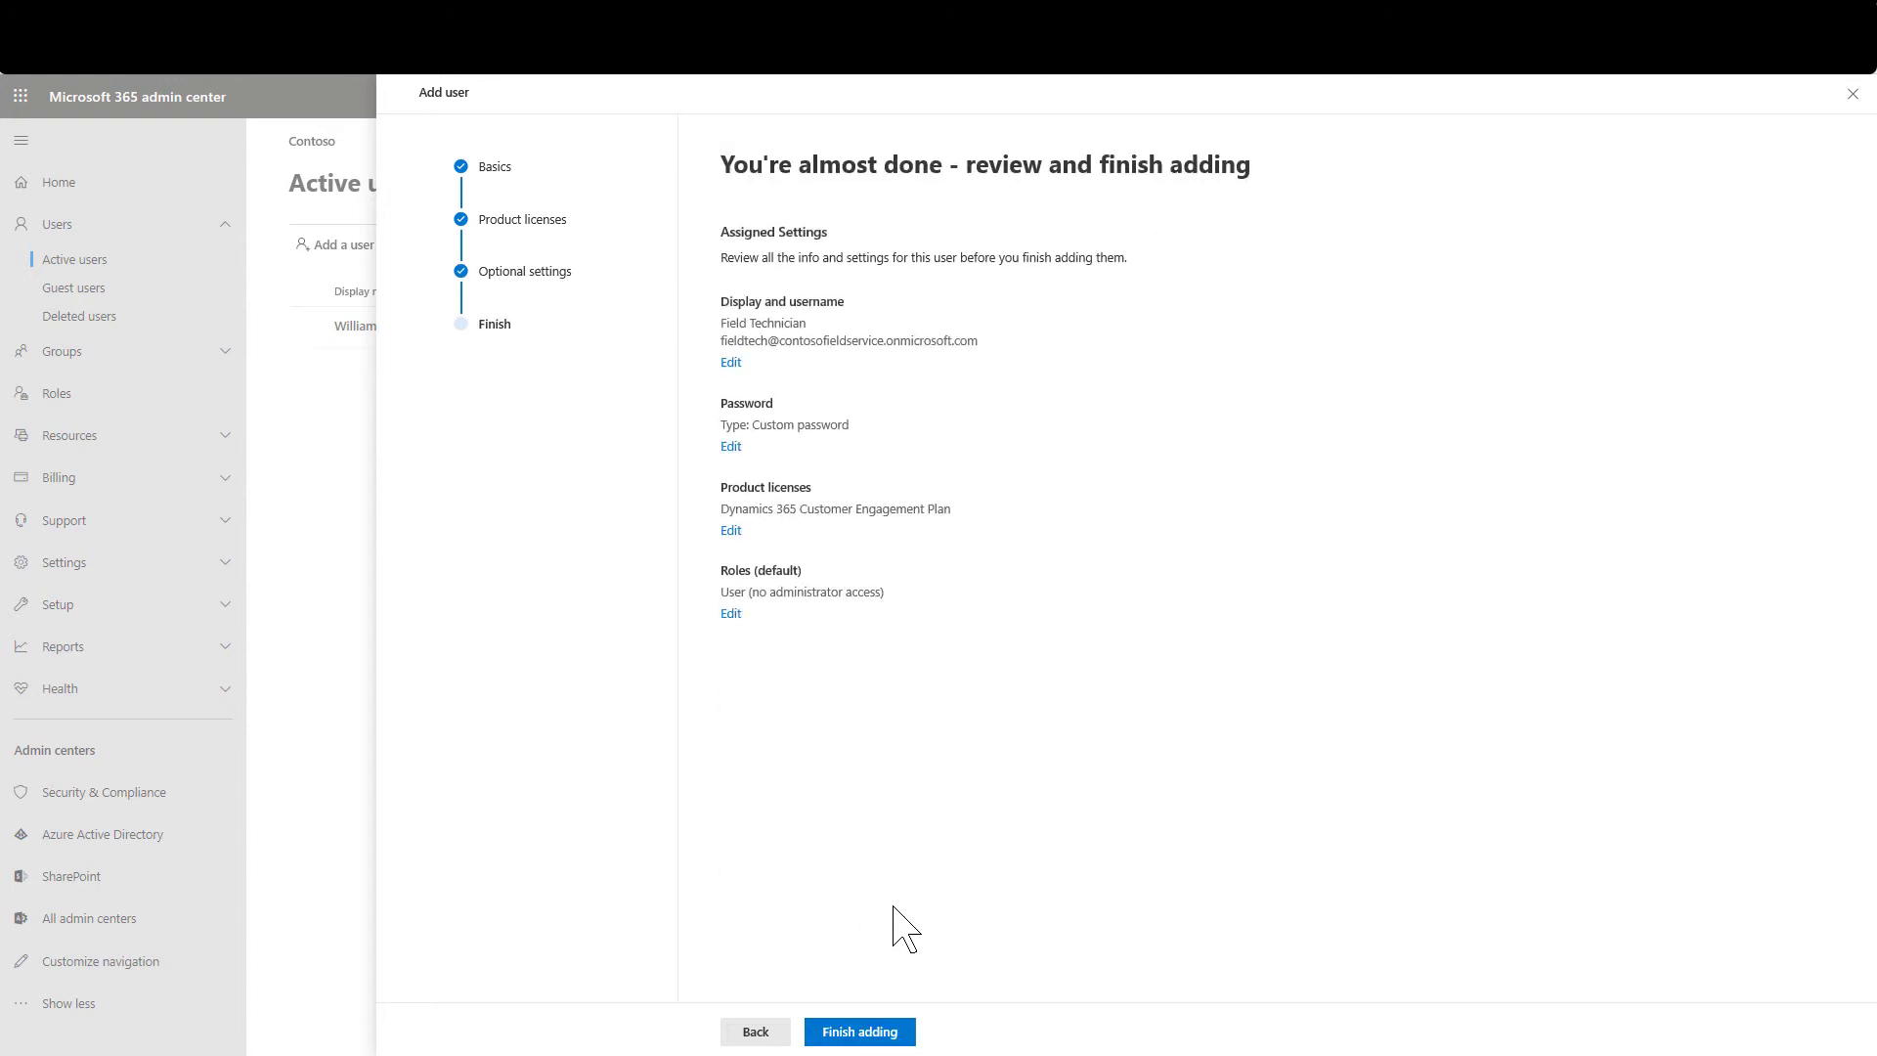
left_click(858, 1030)
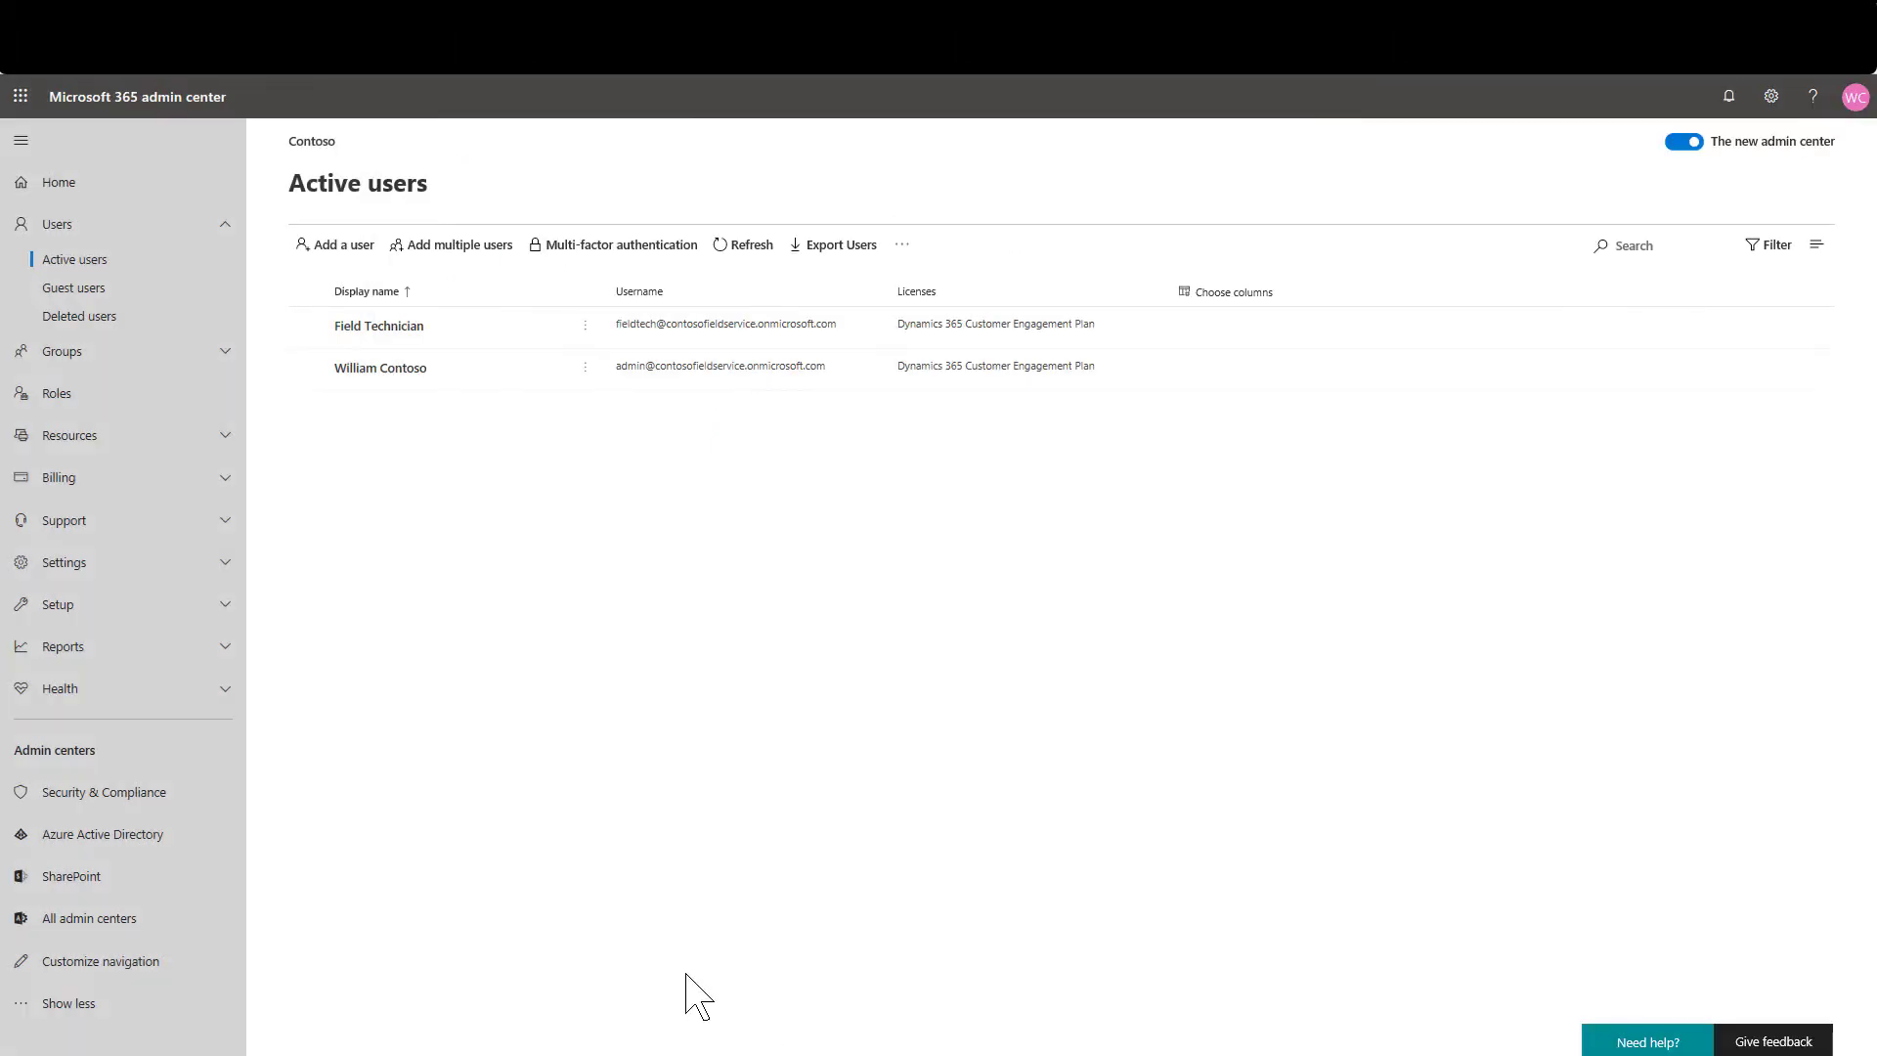
- Save Field Technician's contact address as 1 Microsoft Way, Redmond, WA 98052
left_click(377, 327)
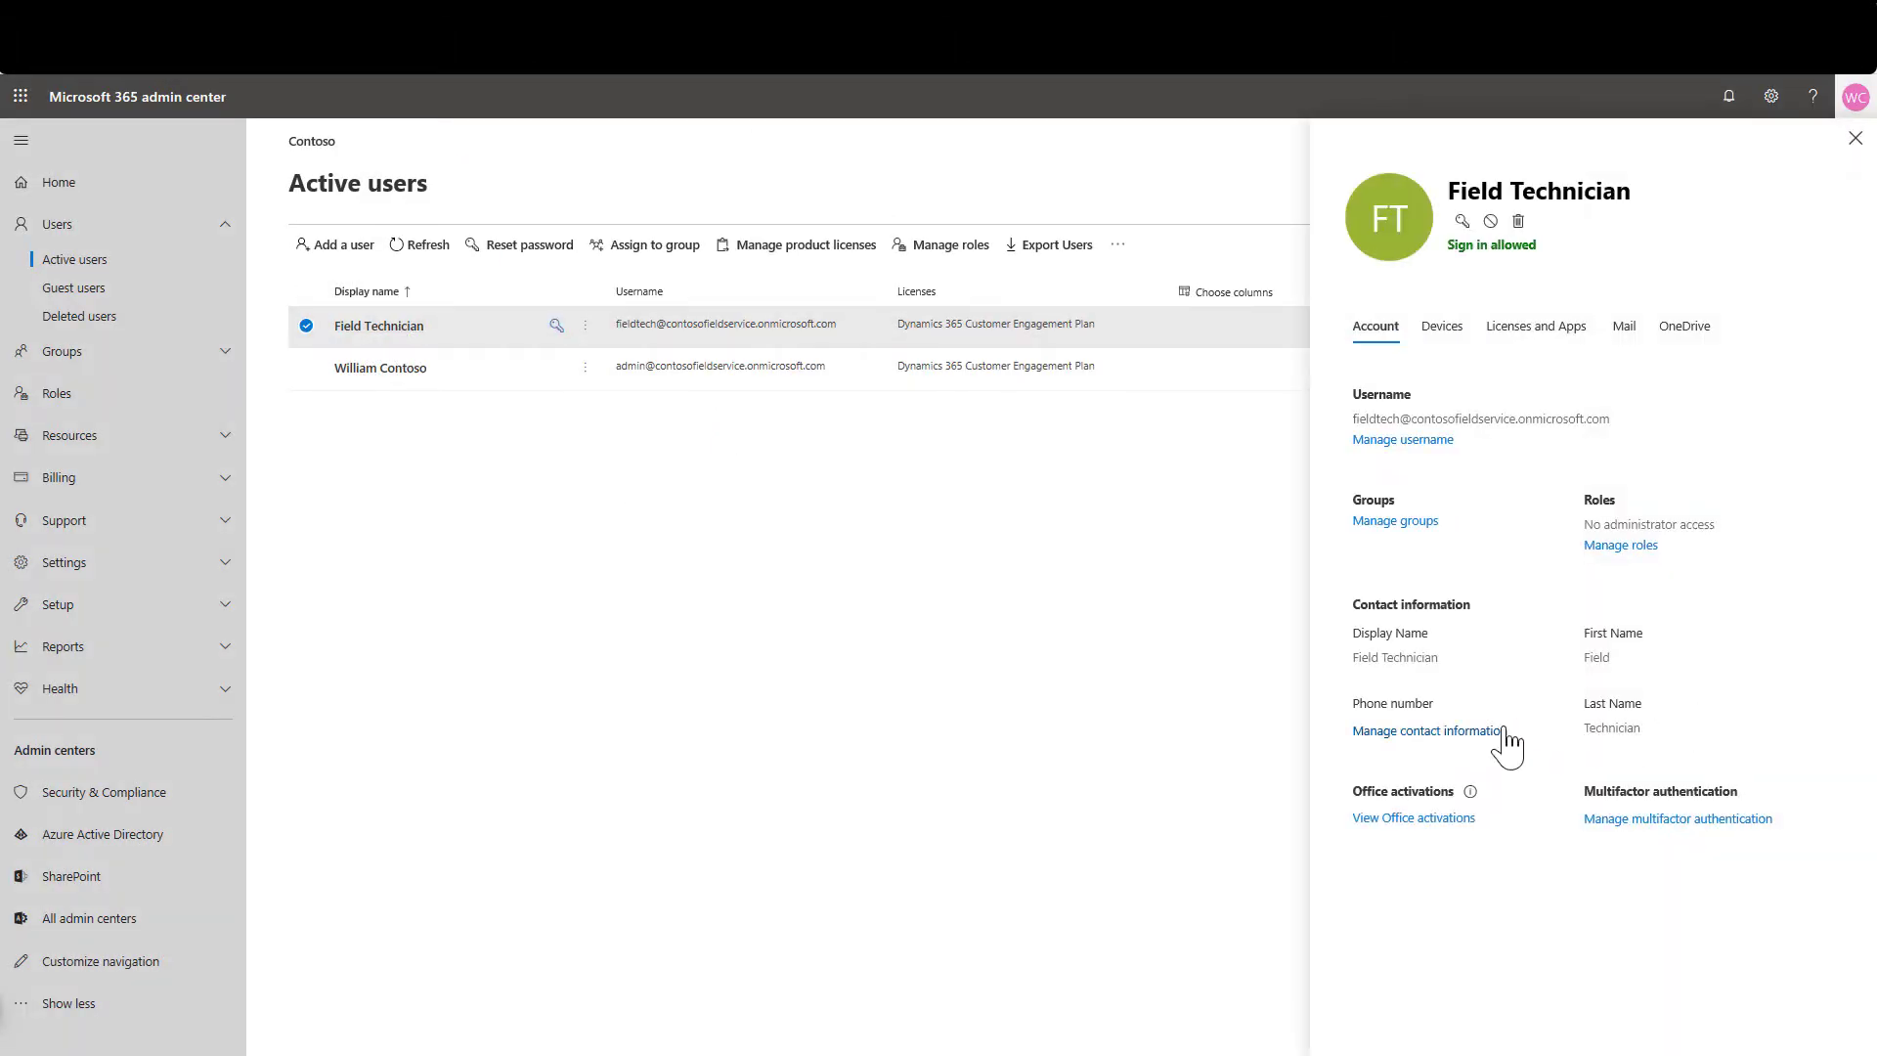
left_click(1425, 729)
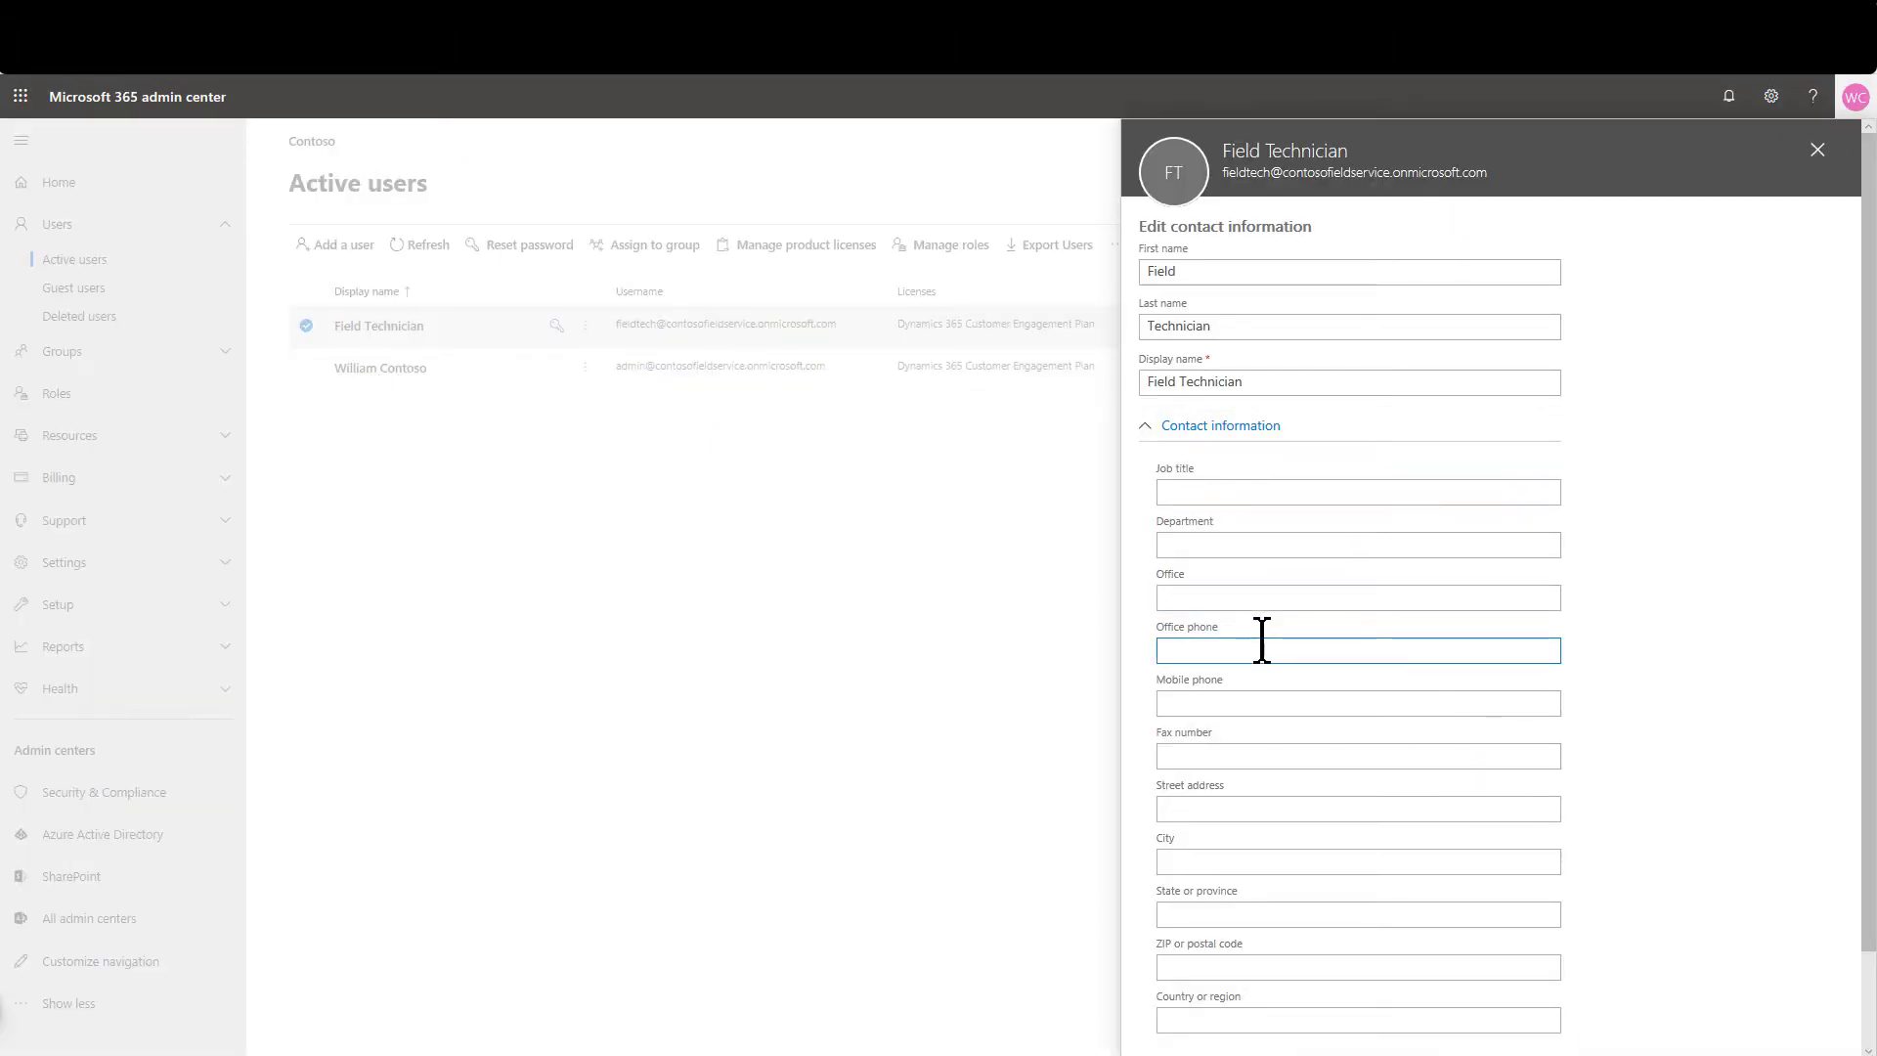
type("1 Microsoft Way")
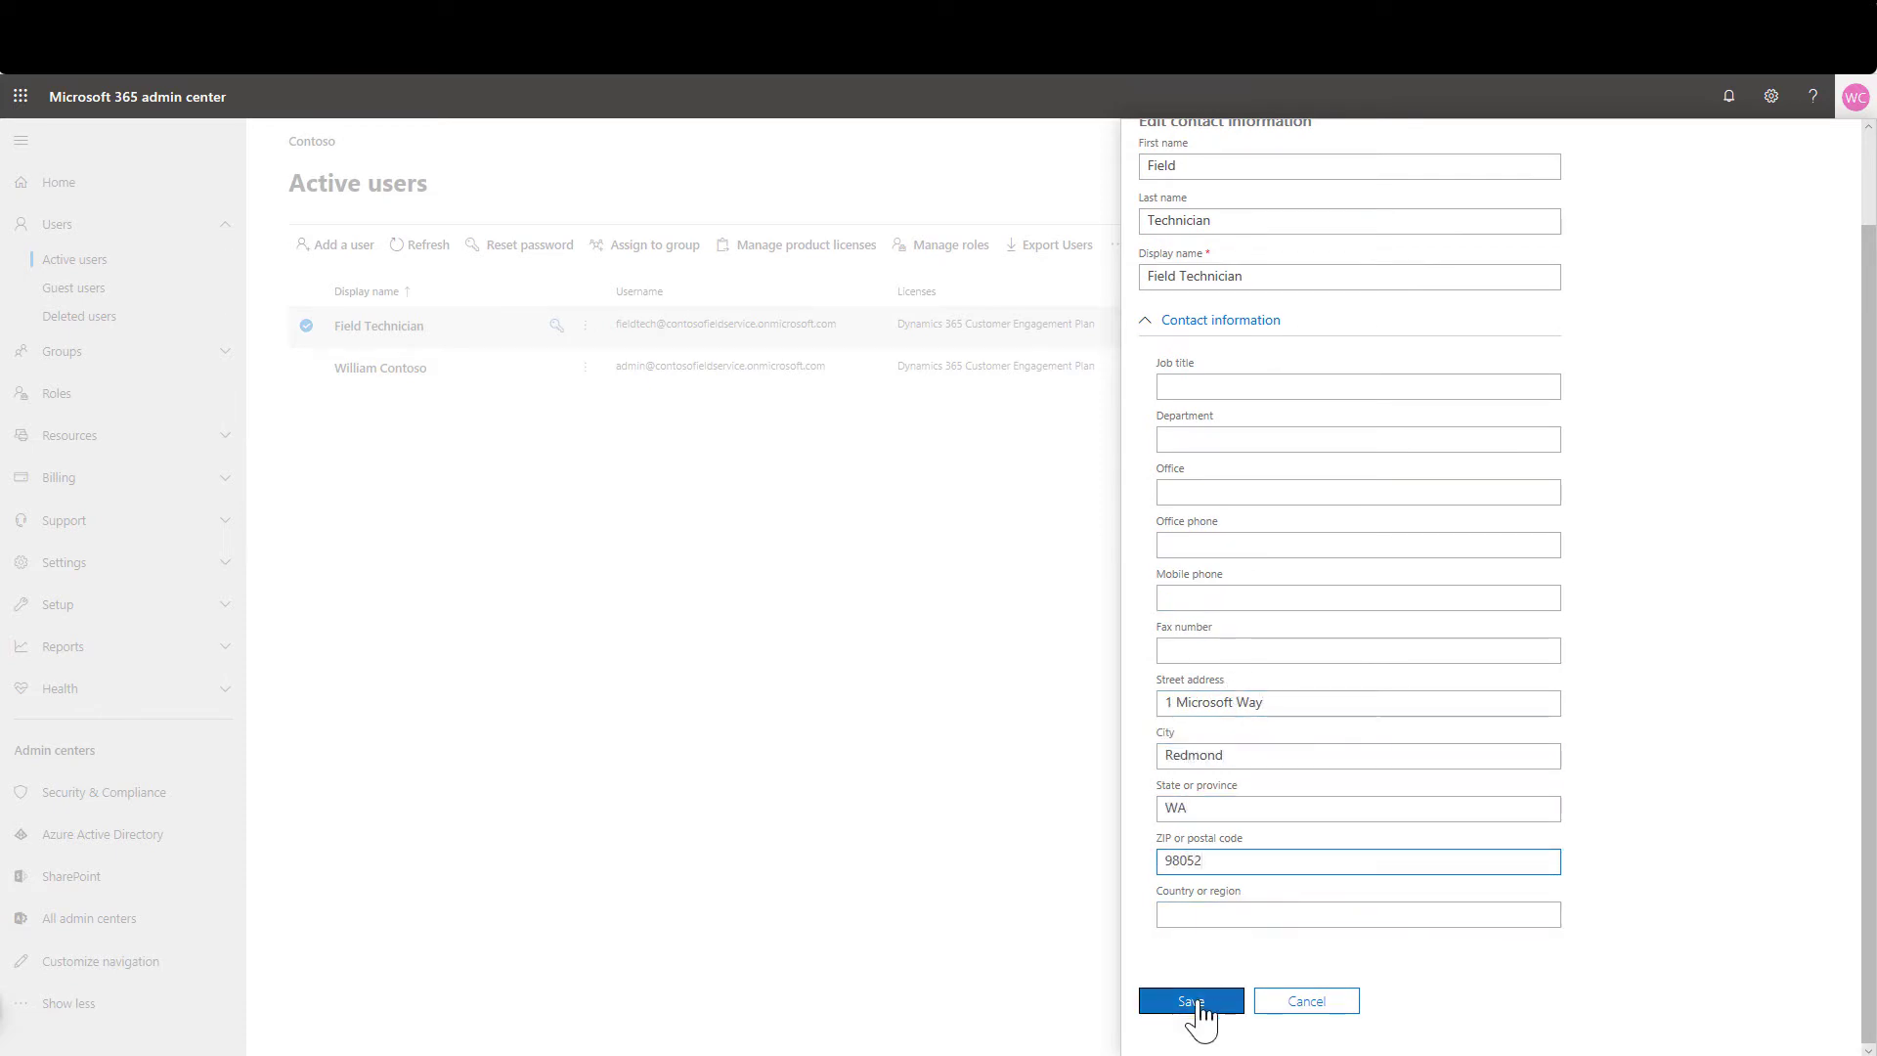
left_click(1190, 1000)
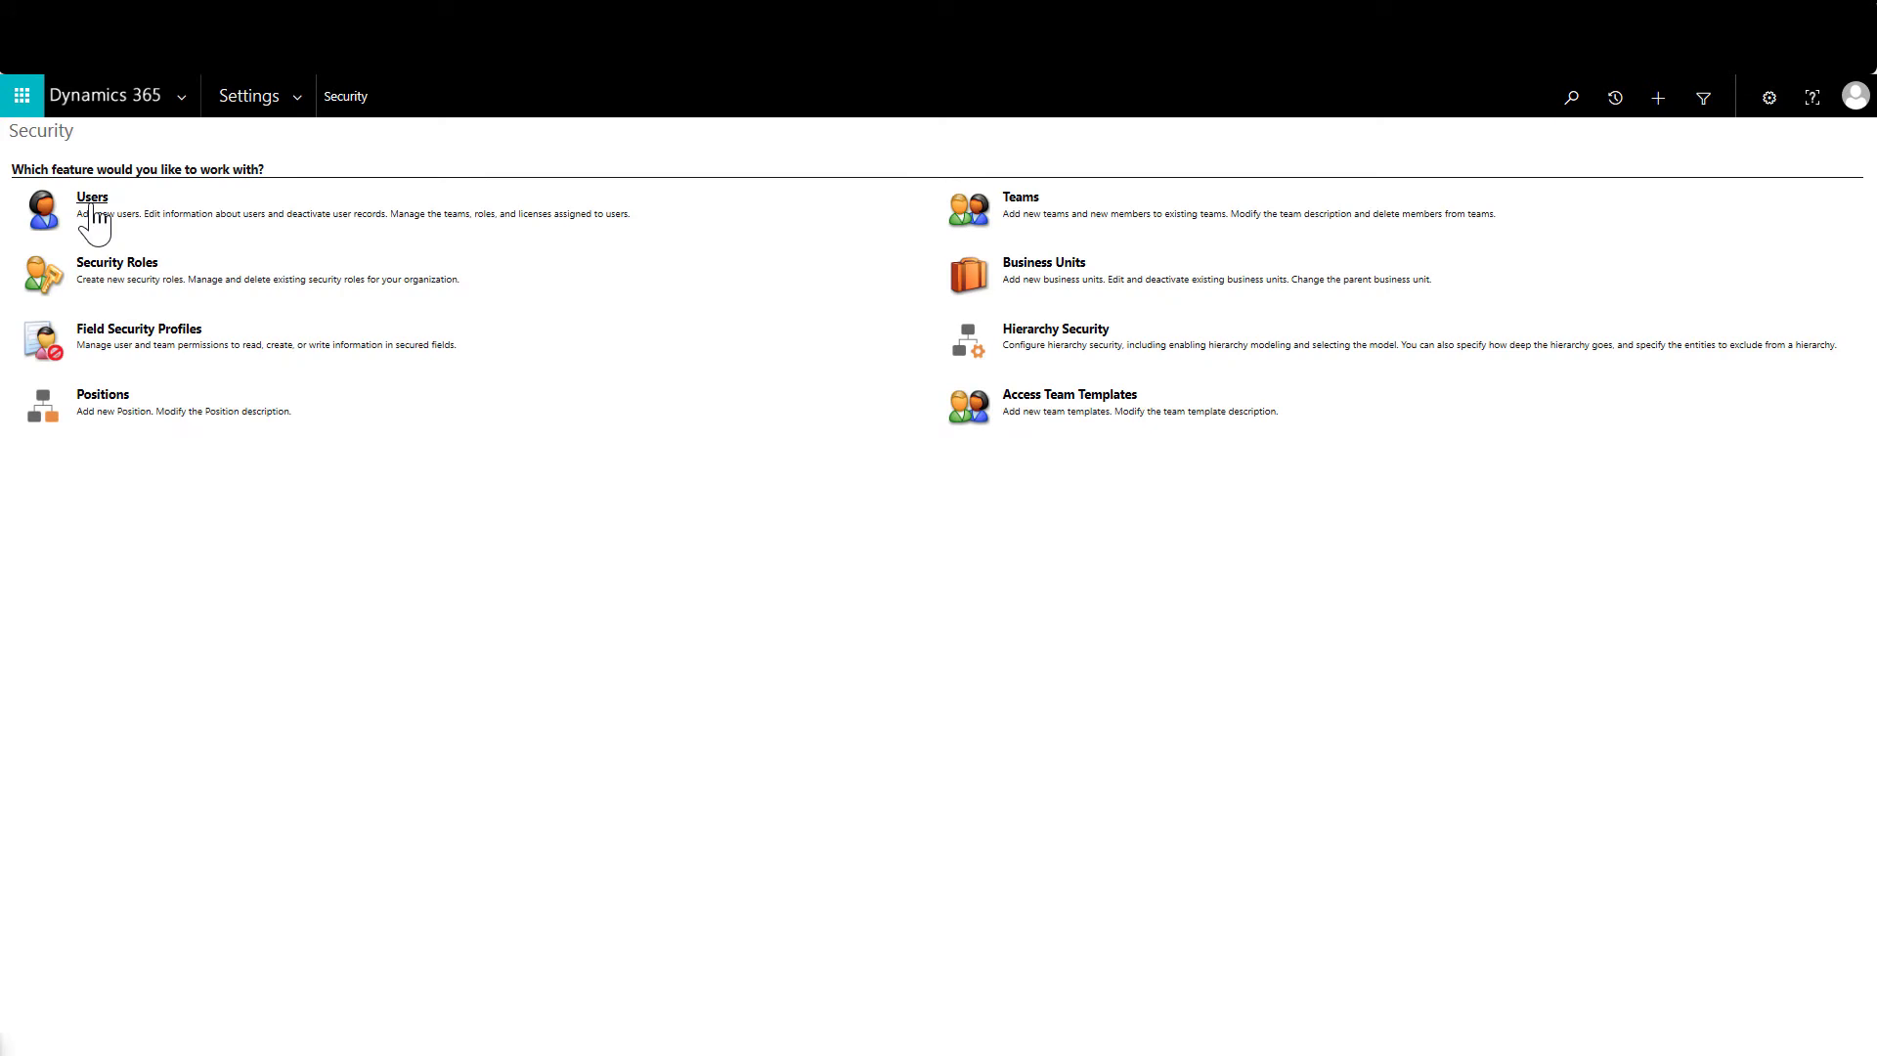
- Give the Field Technician user a Field Service security role via Manage Roles
left_click(91, 196)
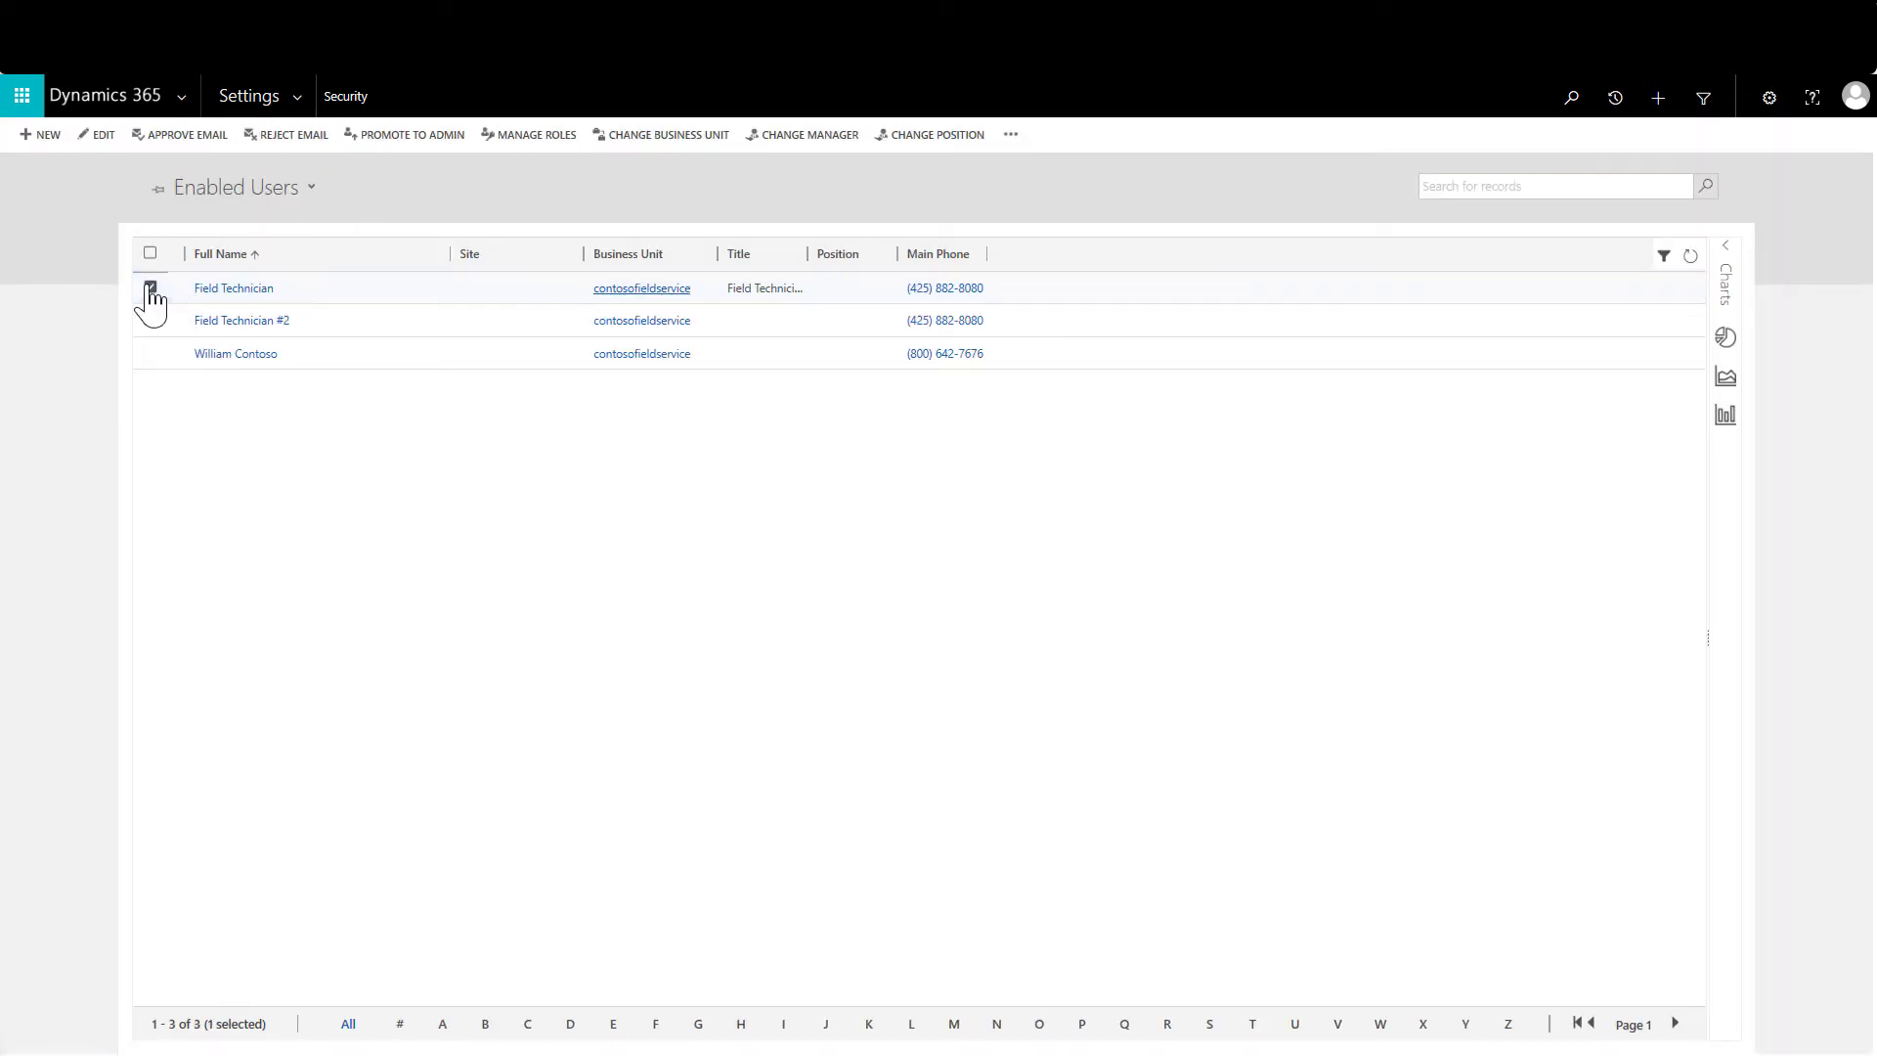
left_click(151, 288)
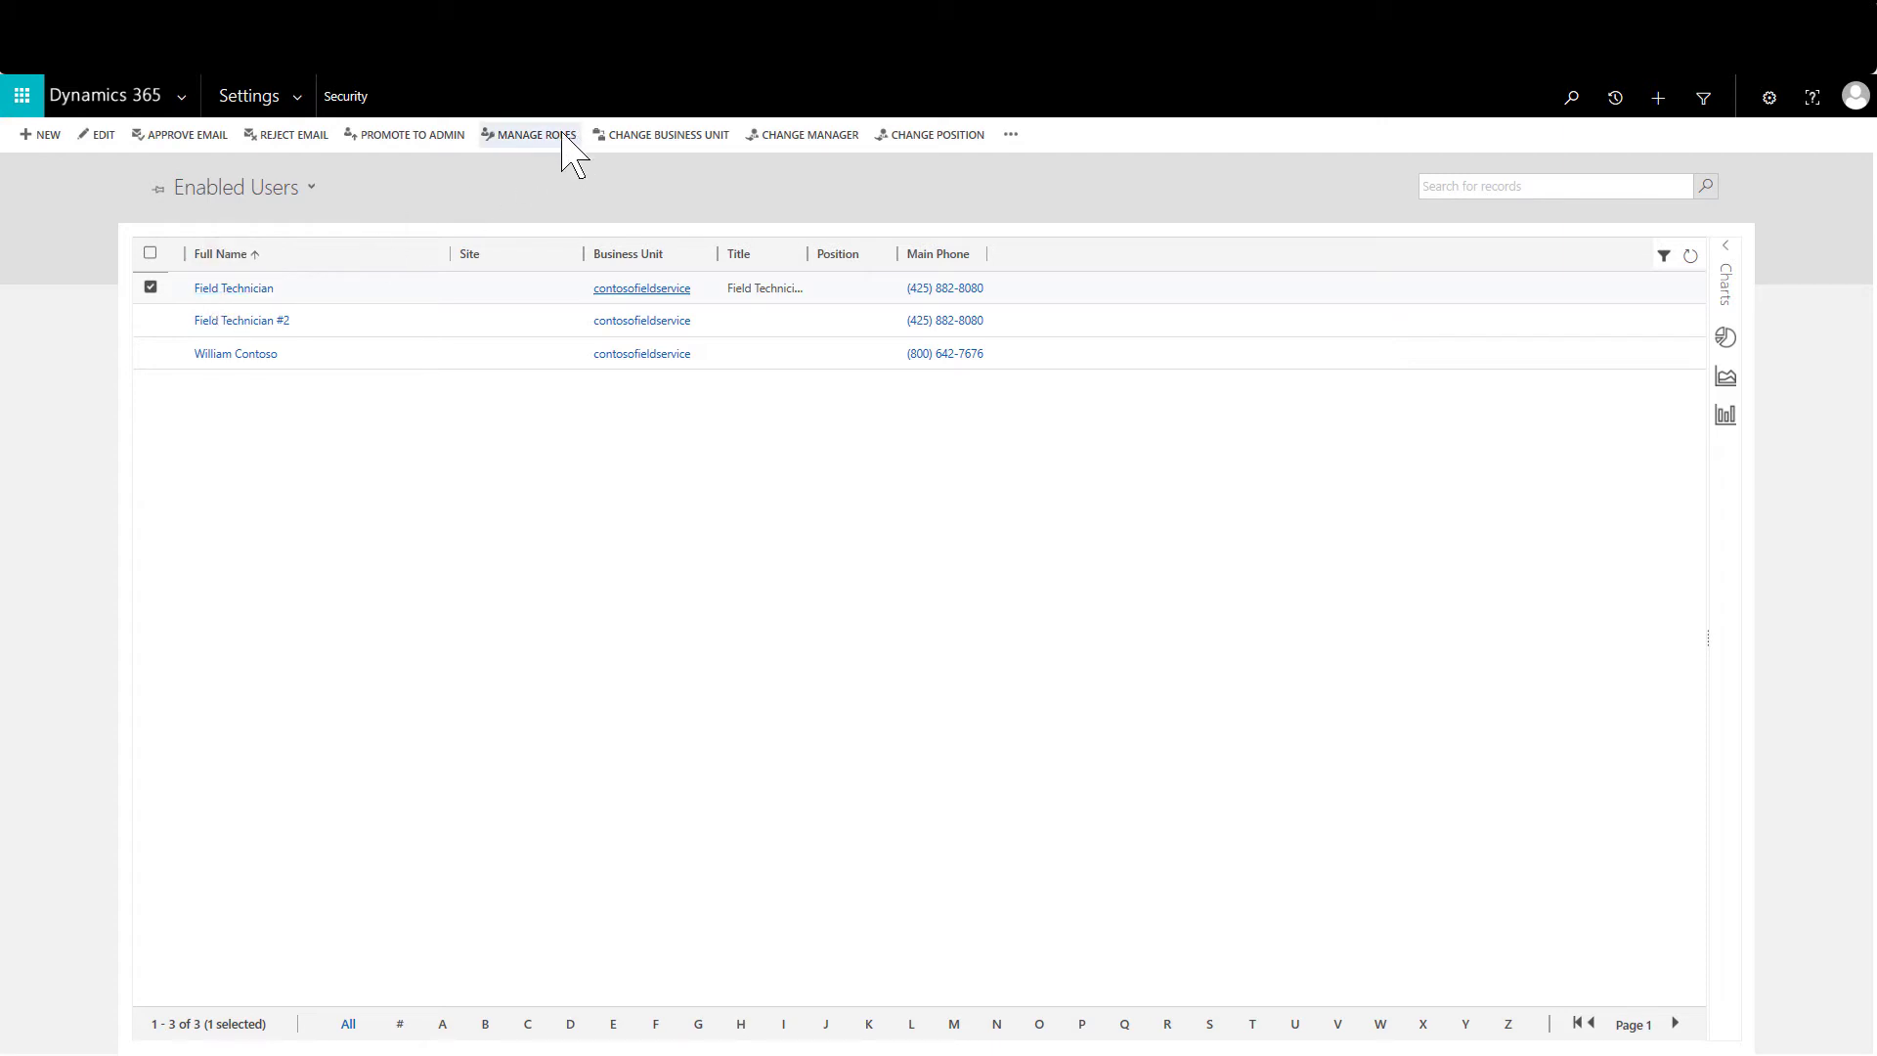
left_click(534, 135)
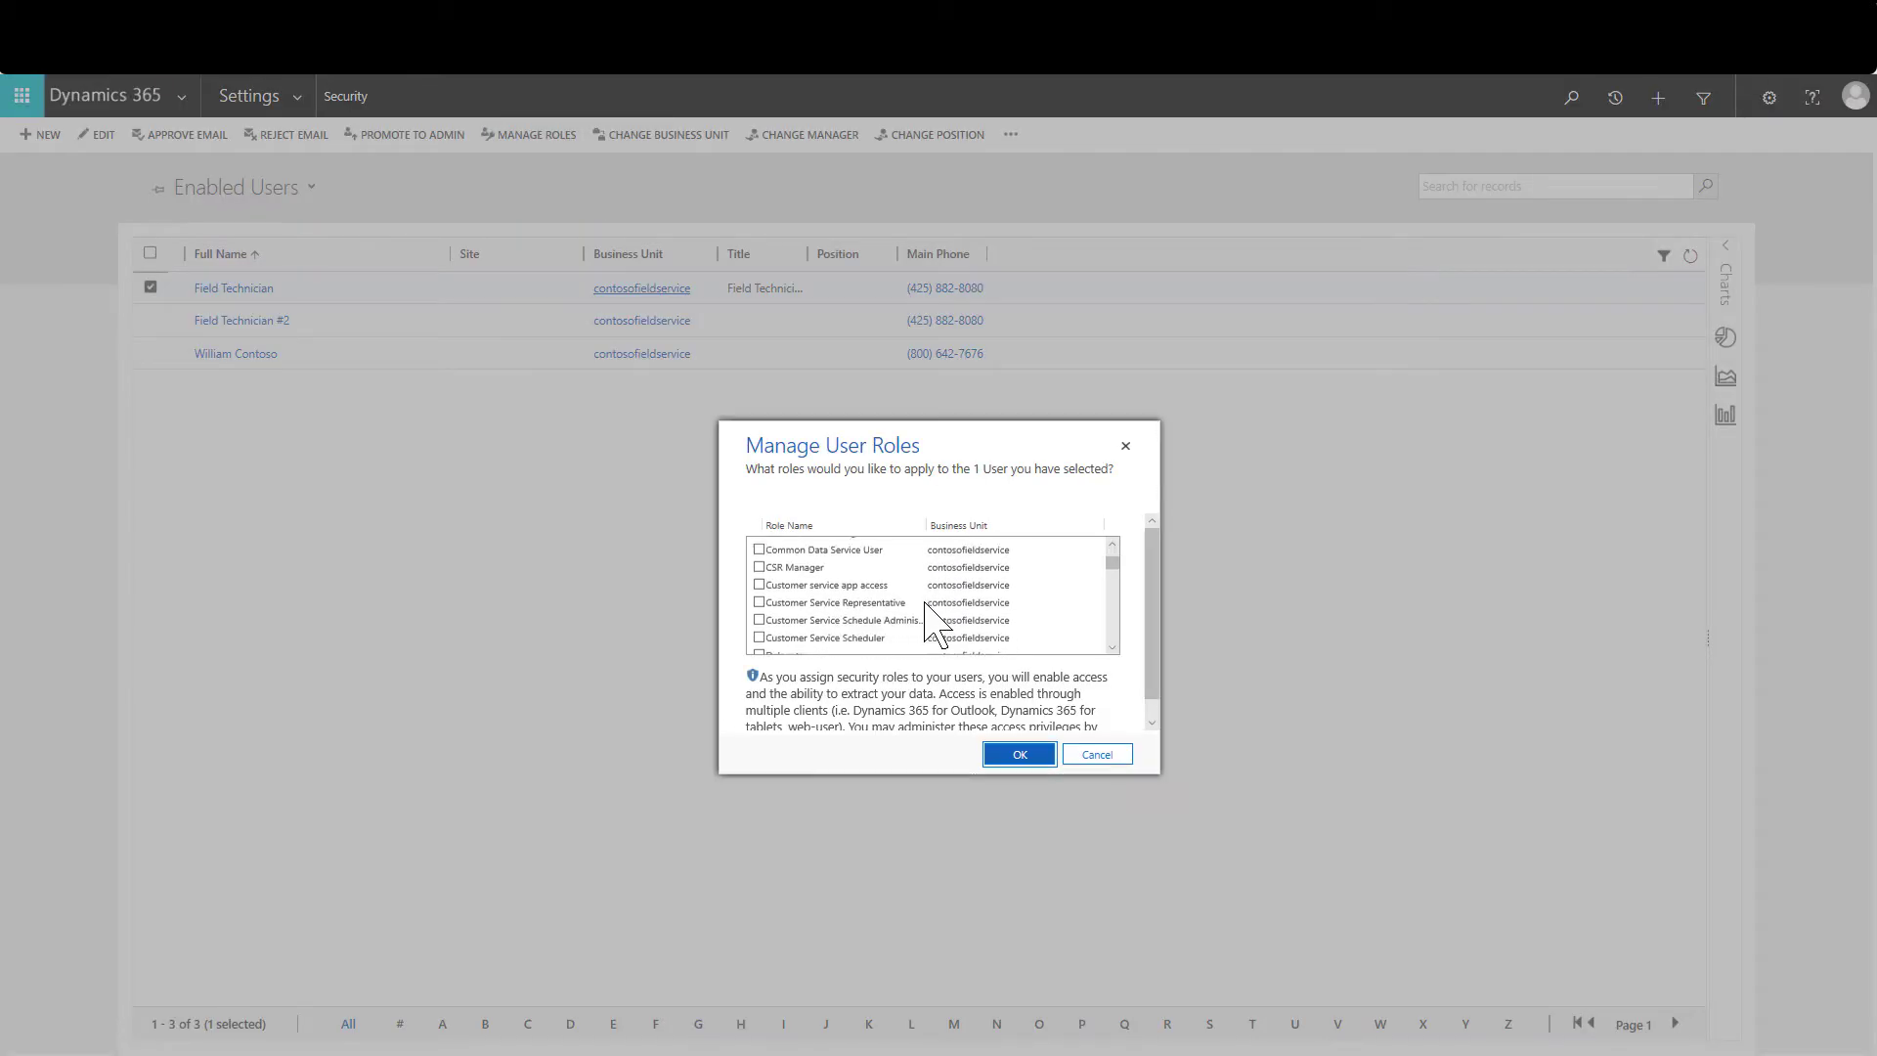
scroll("down", 3)
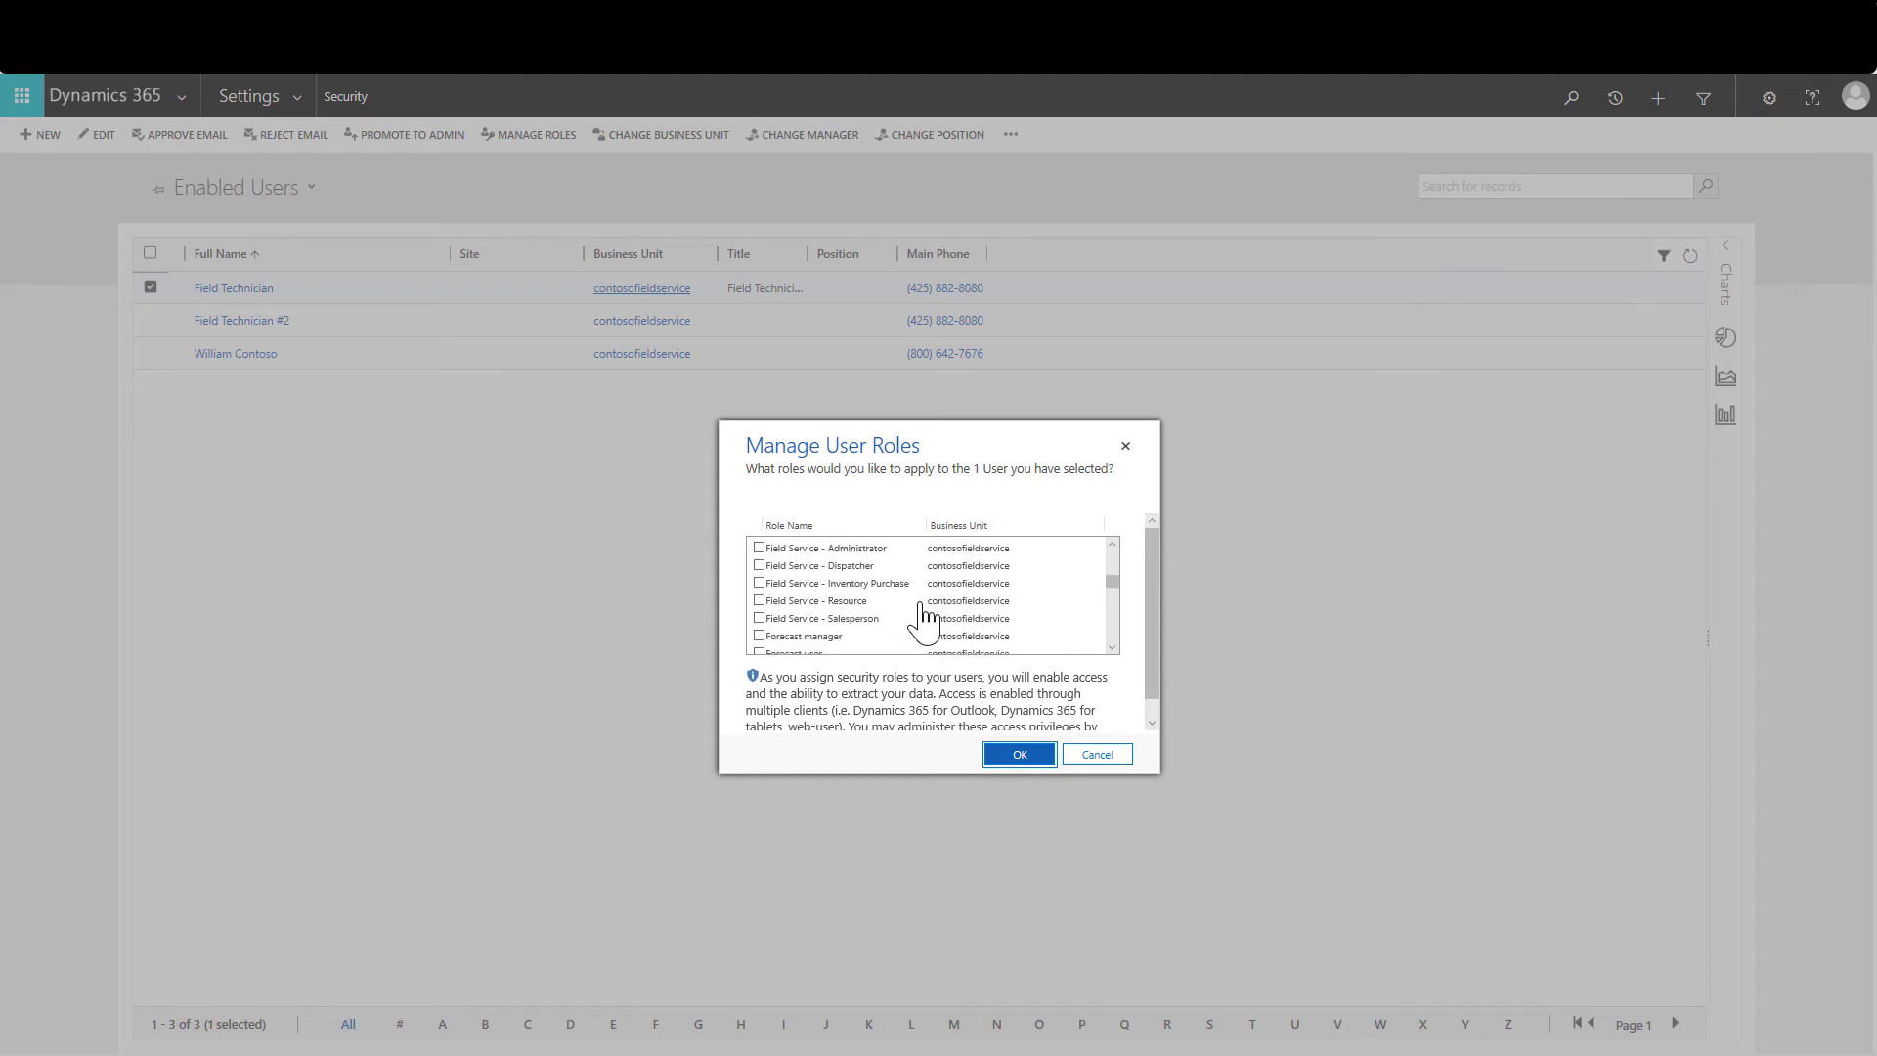
left_click(1017, 755)
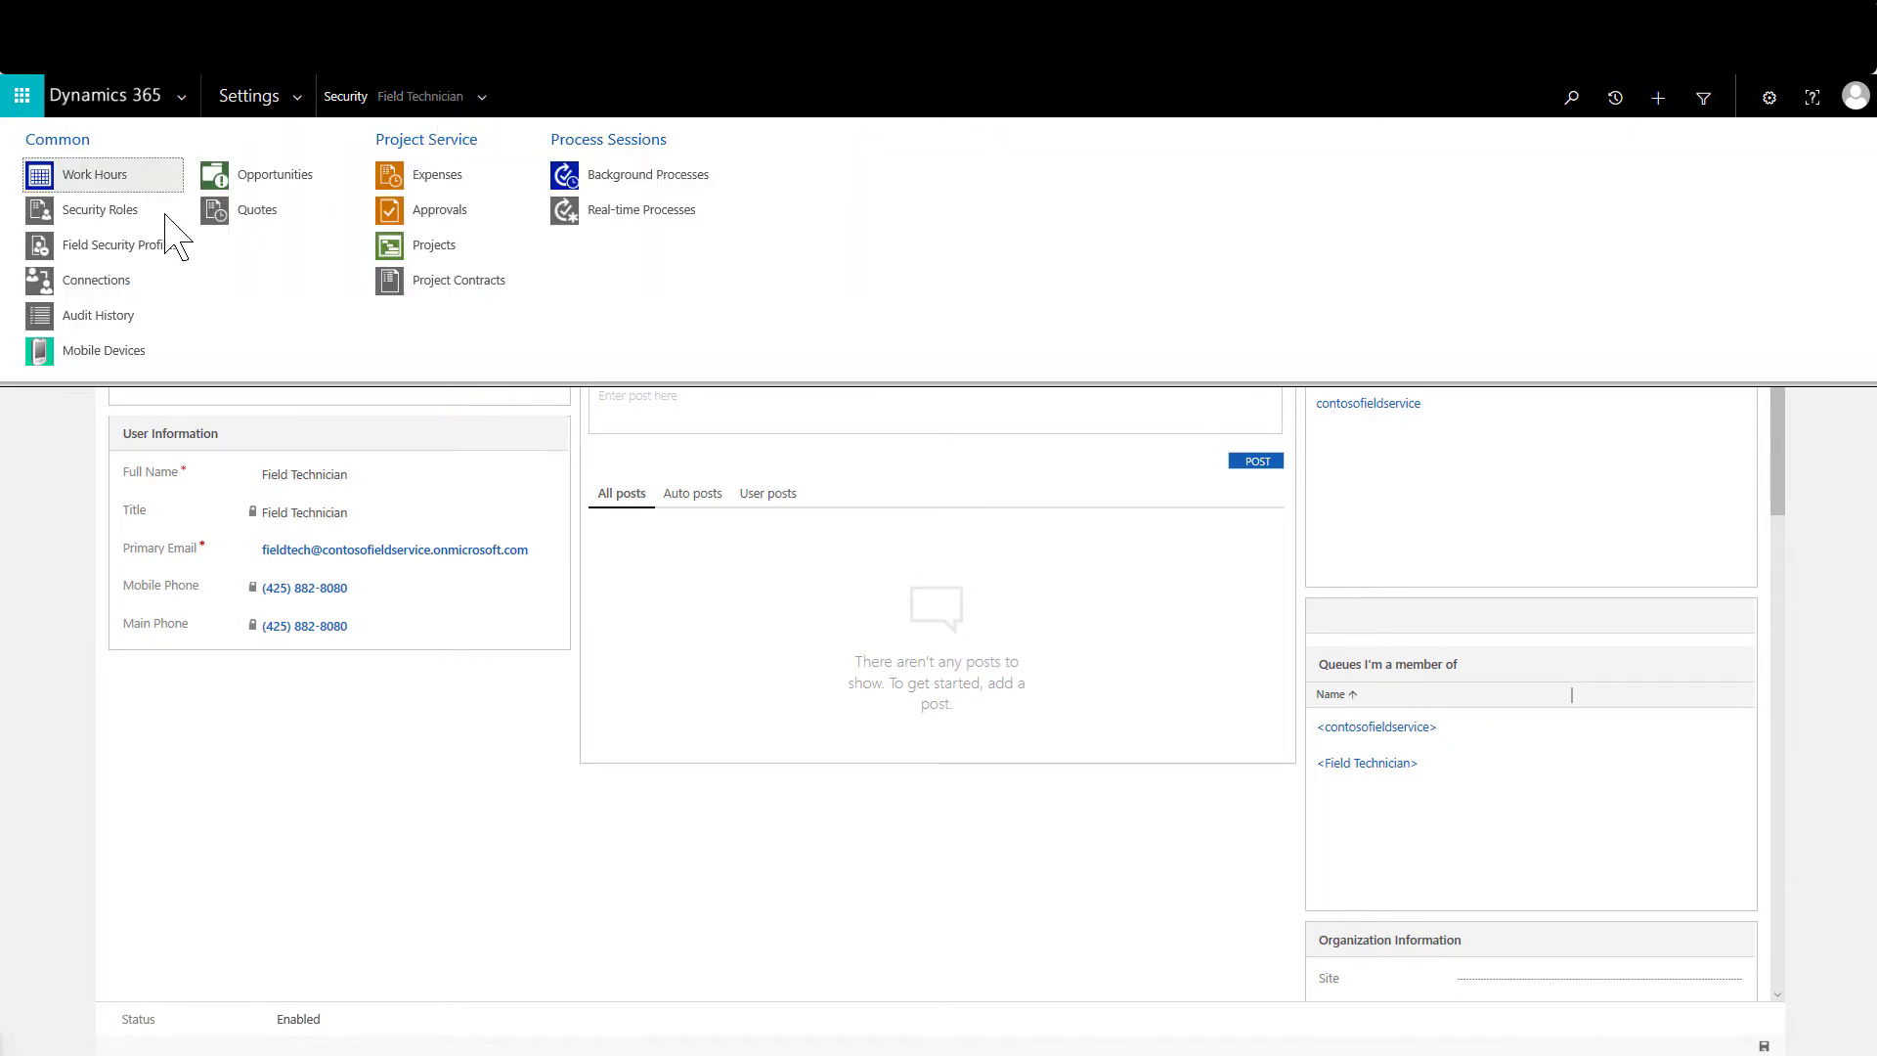
- Add the Field Service - Resource field security profile to the Field Technician user
left_click(113, 244)
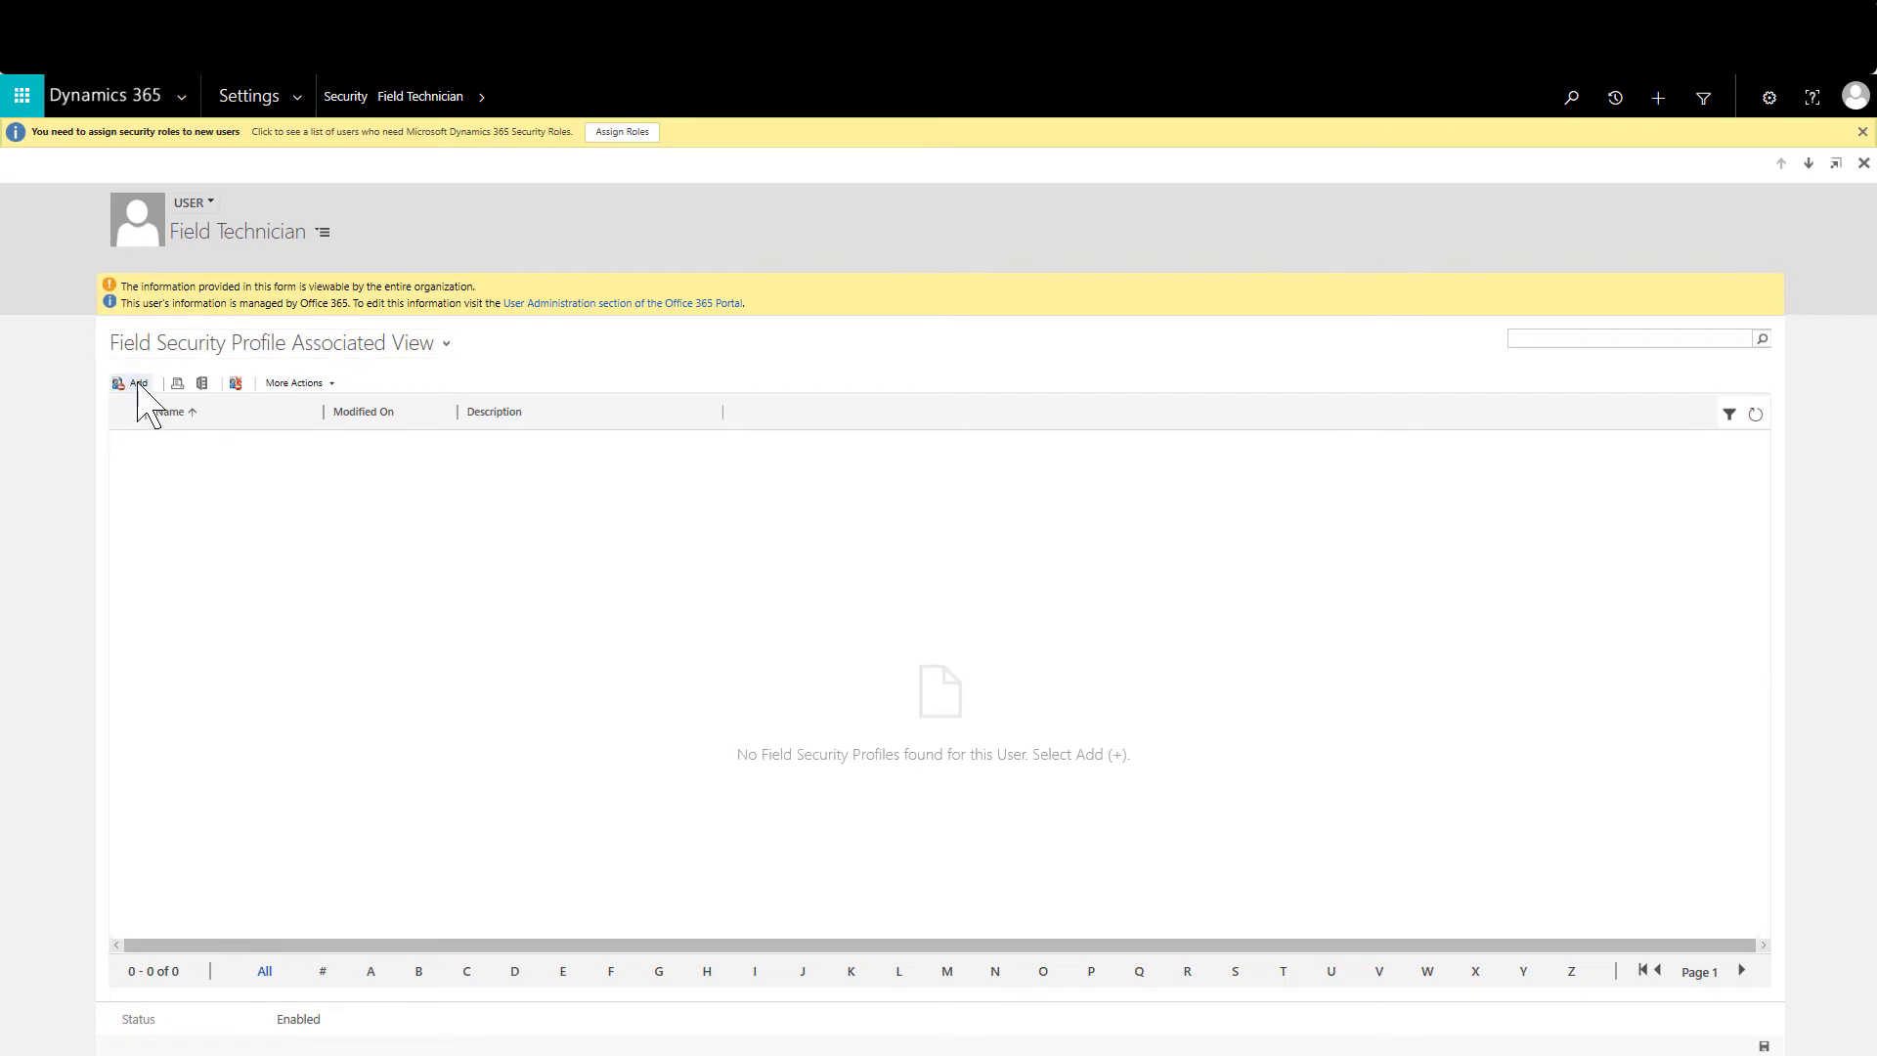
left_click(137, 381)
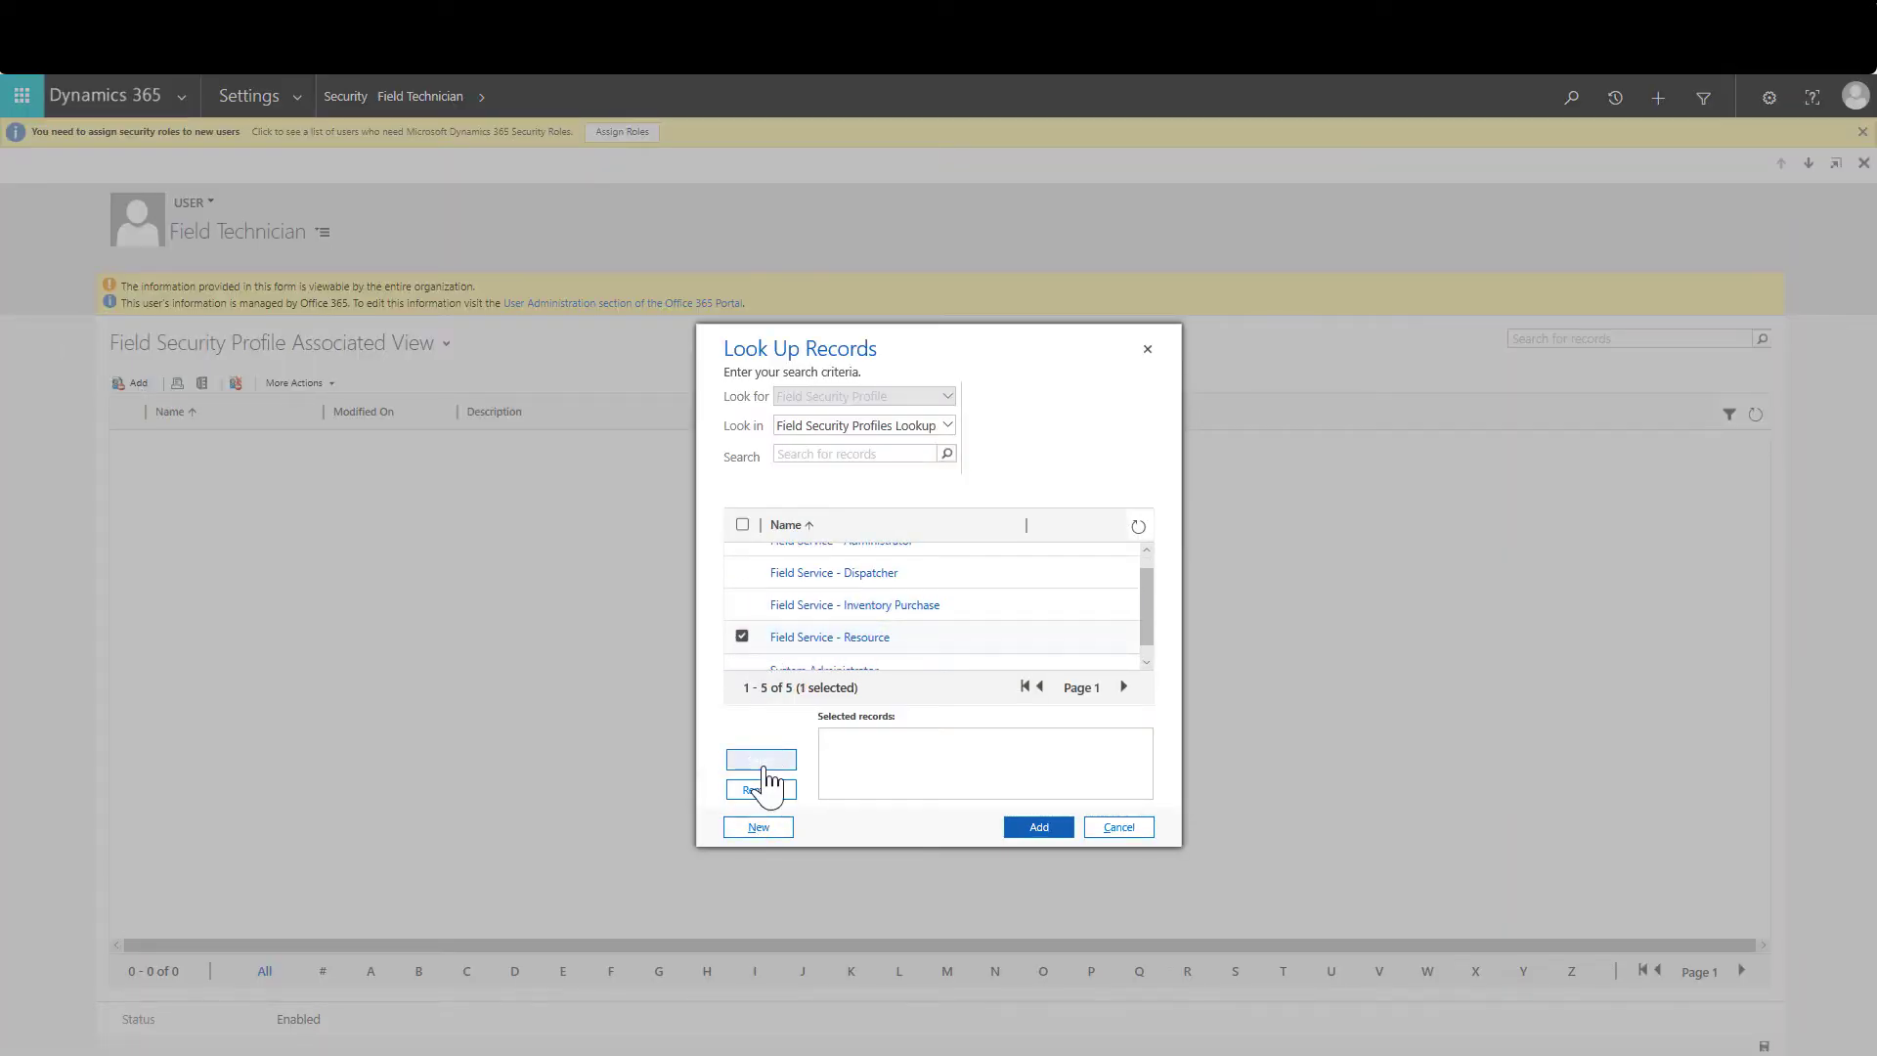
left_click(1036, 825)
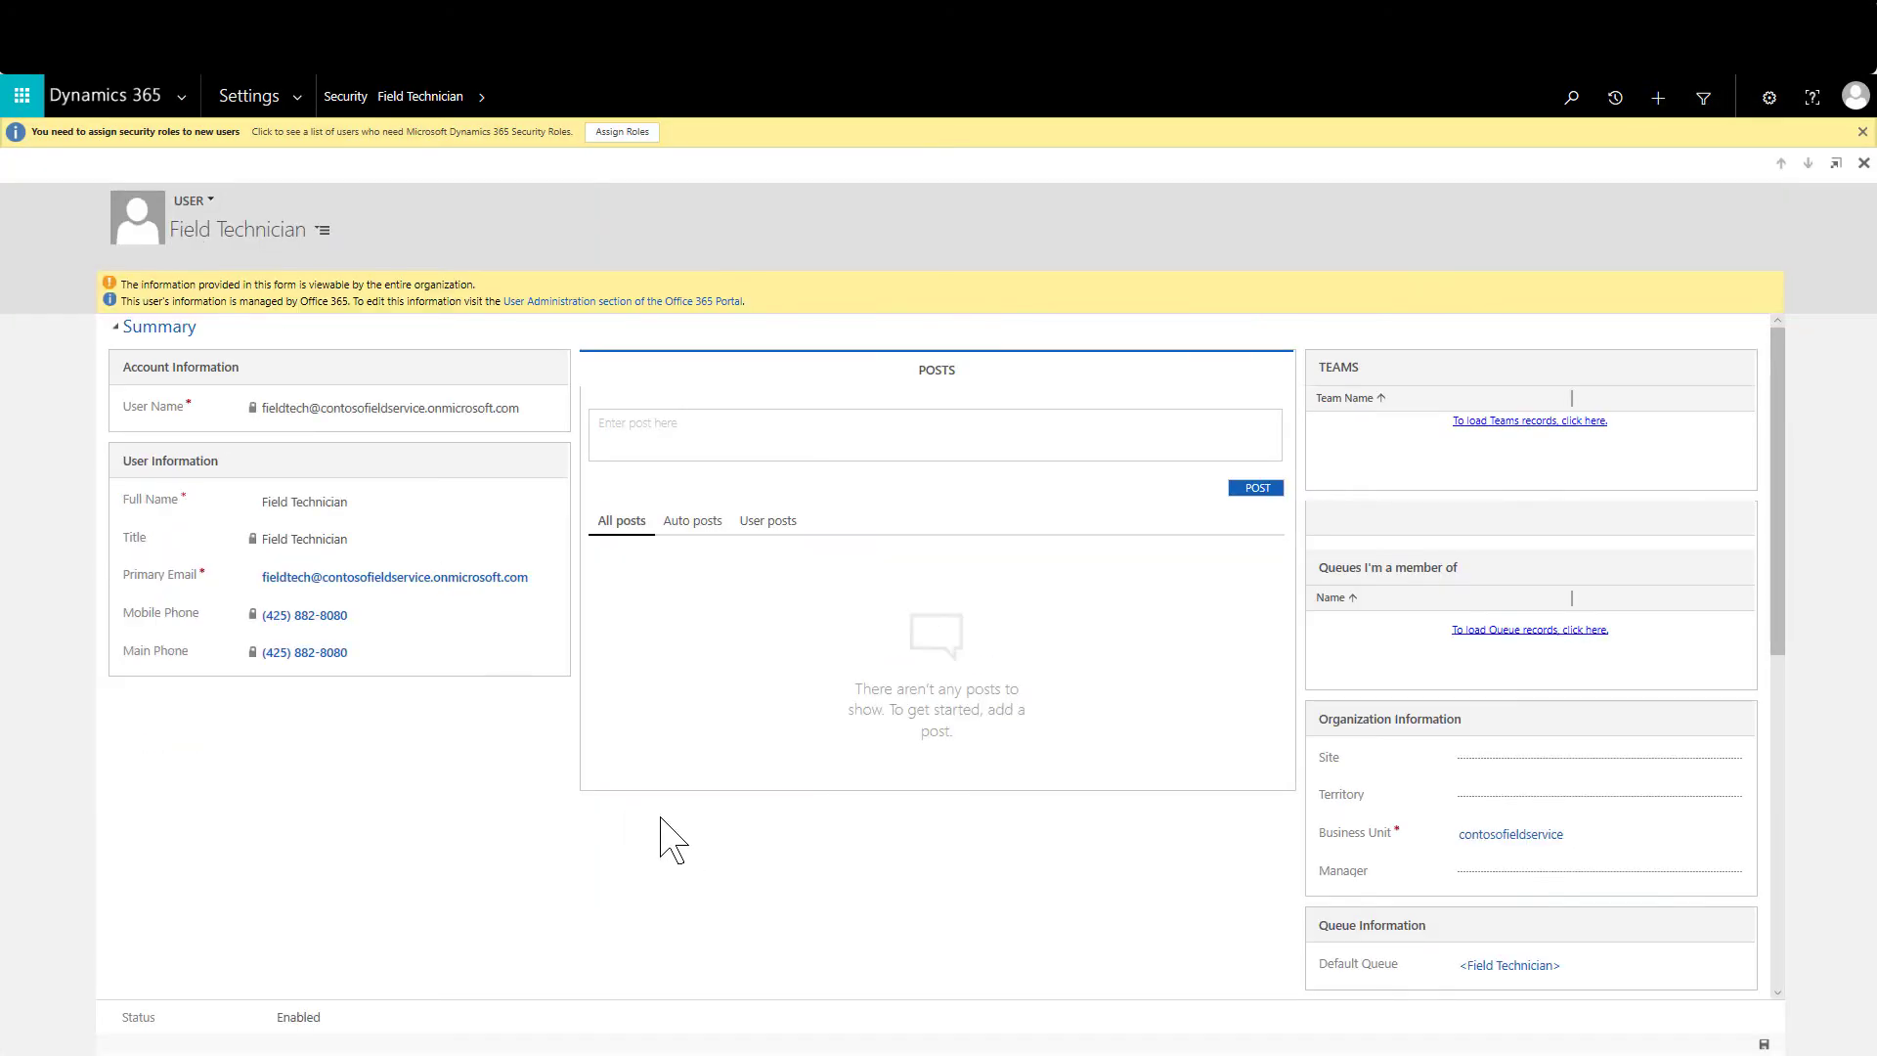
- Review the user's scheduling coordinates: latitude 47.63938, longitude -122.13045
scroll("down", 3)
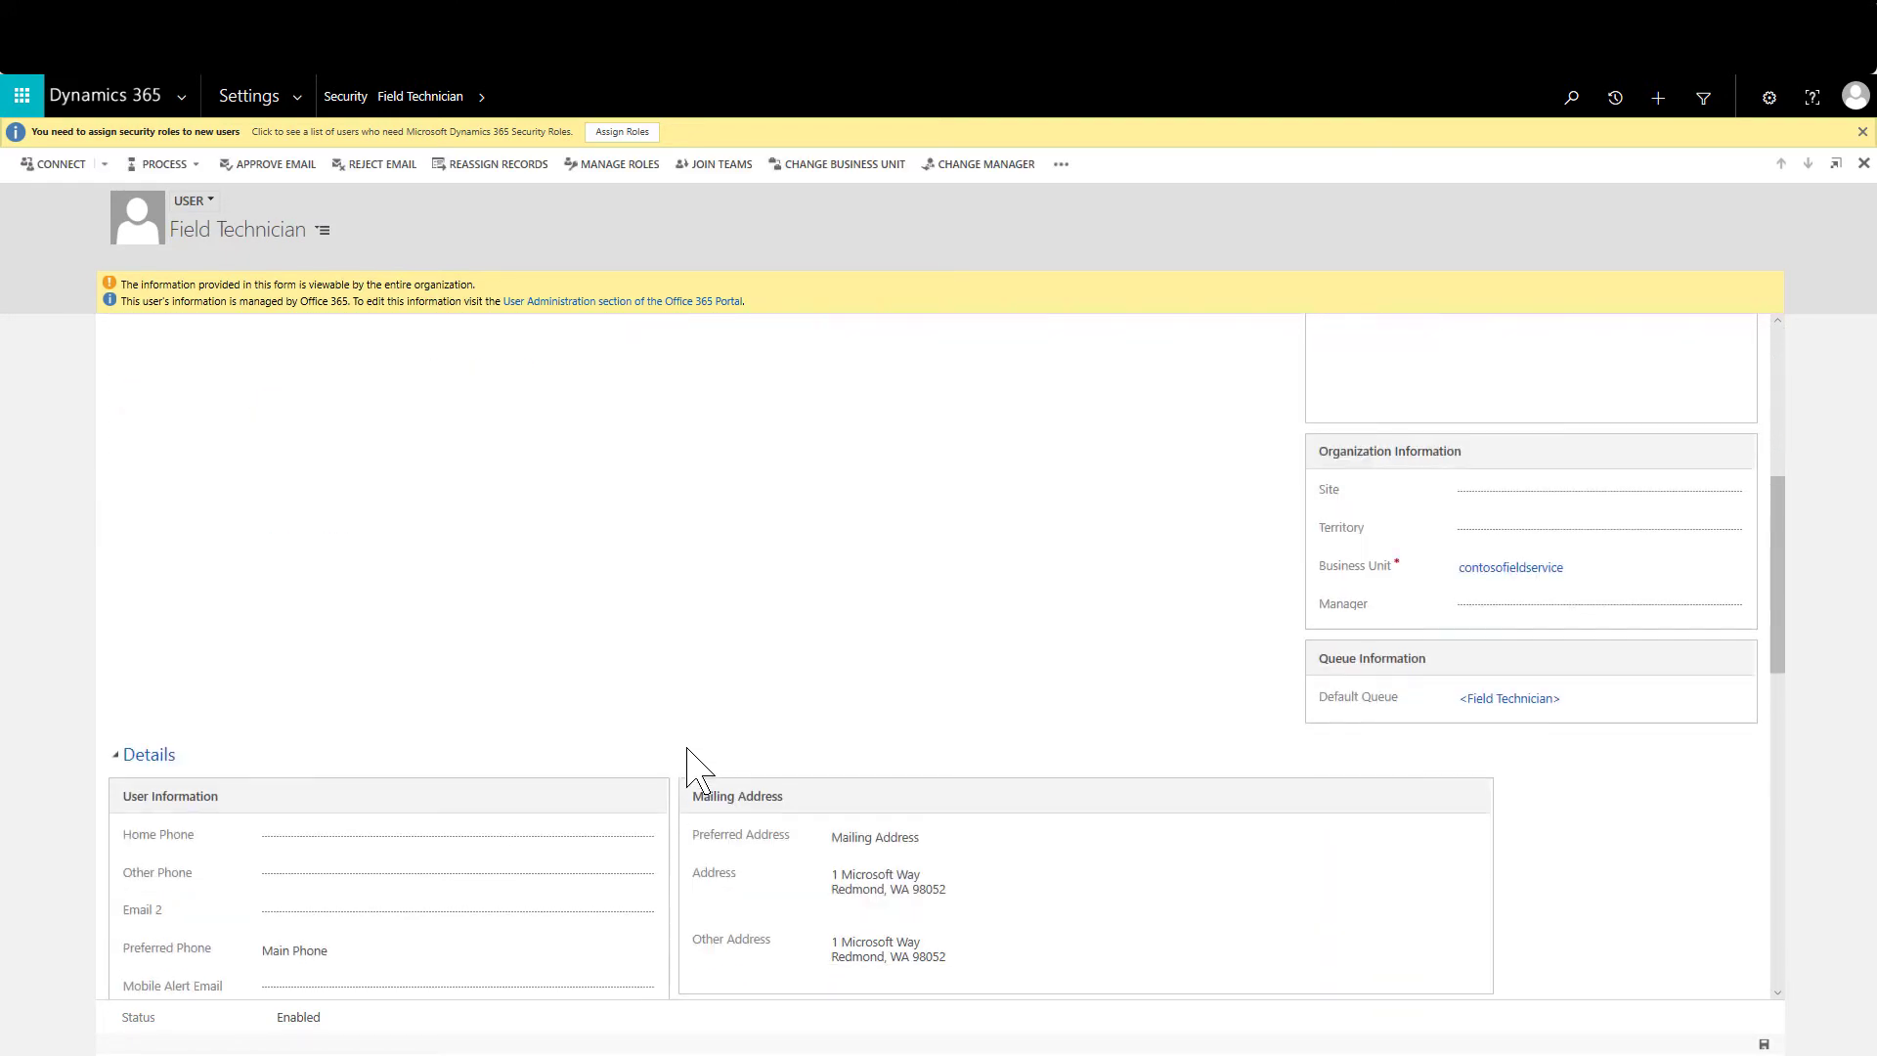
scroll("down", 3)
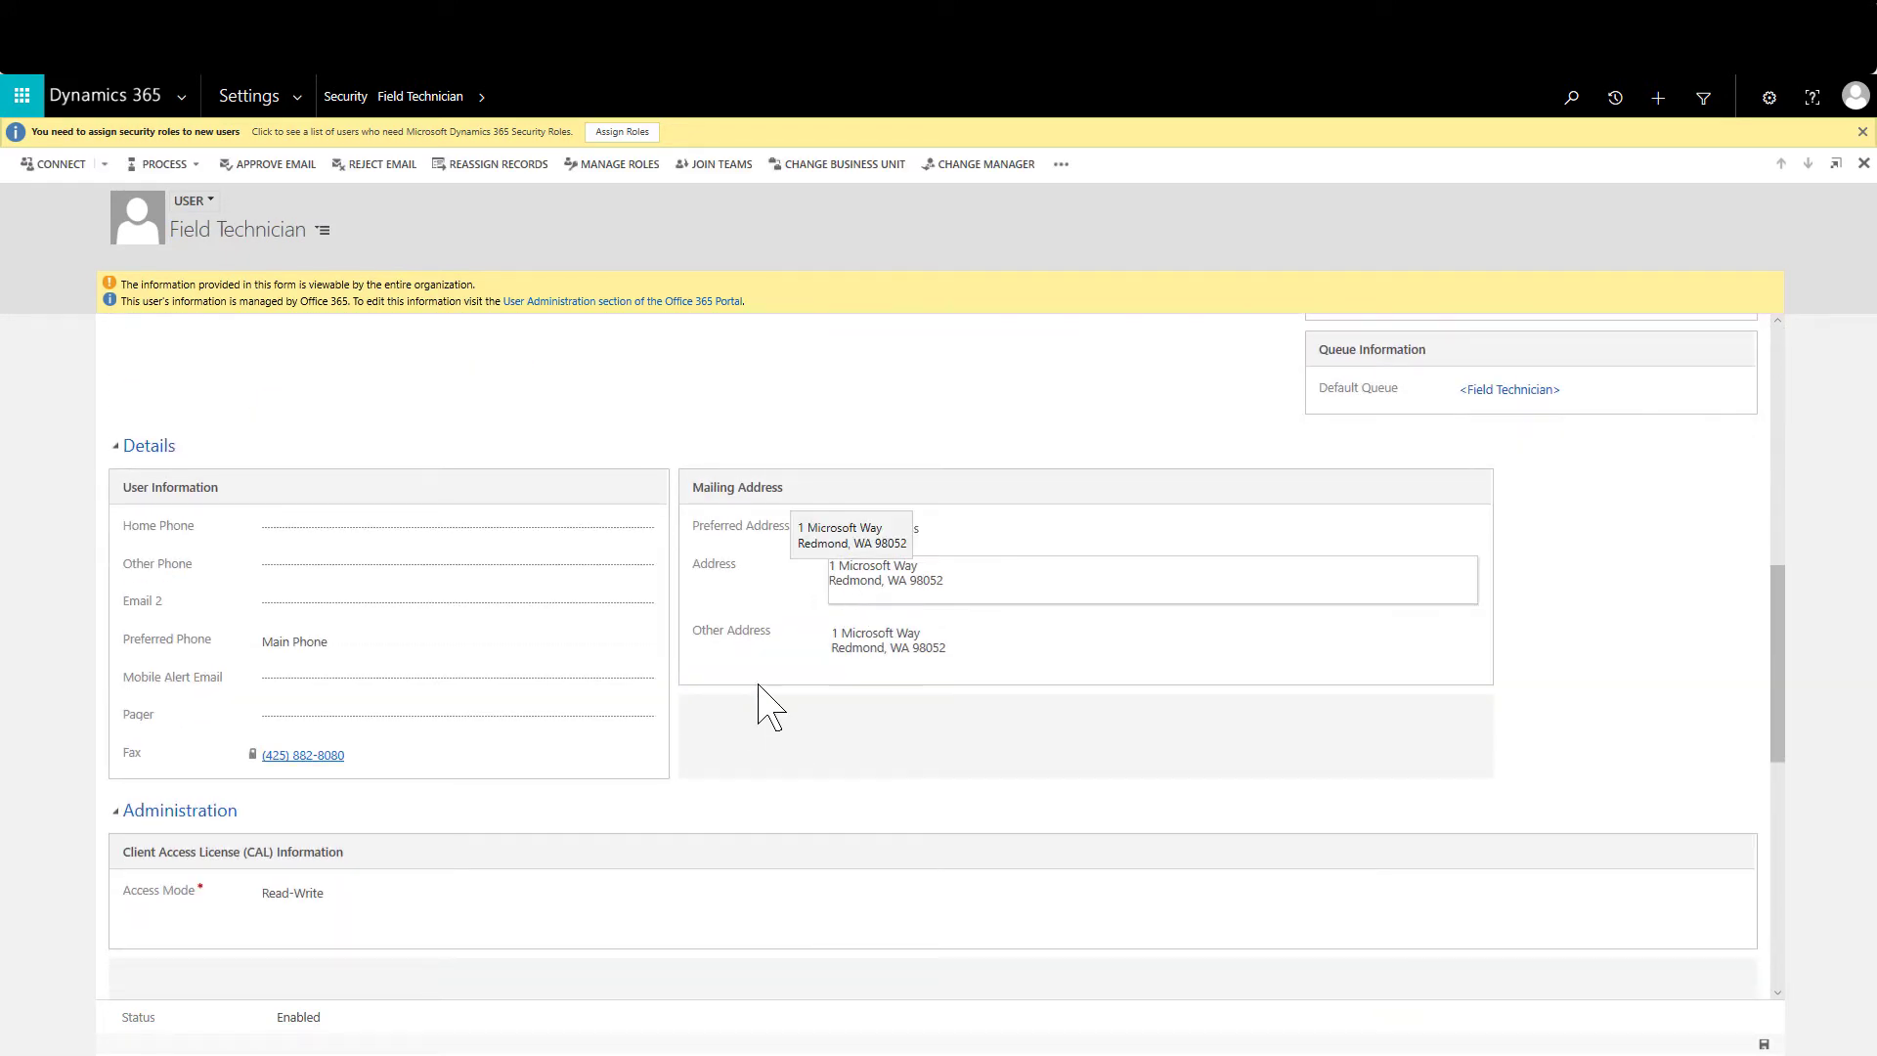
scroll("down", 3)
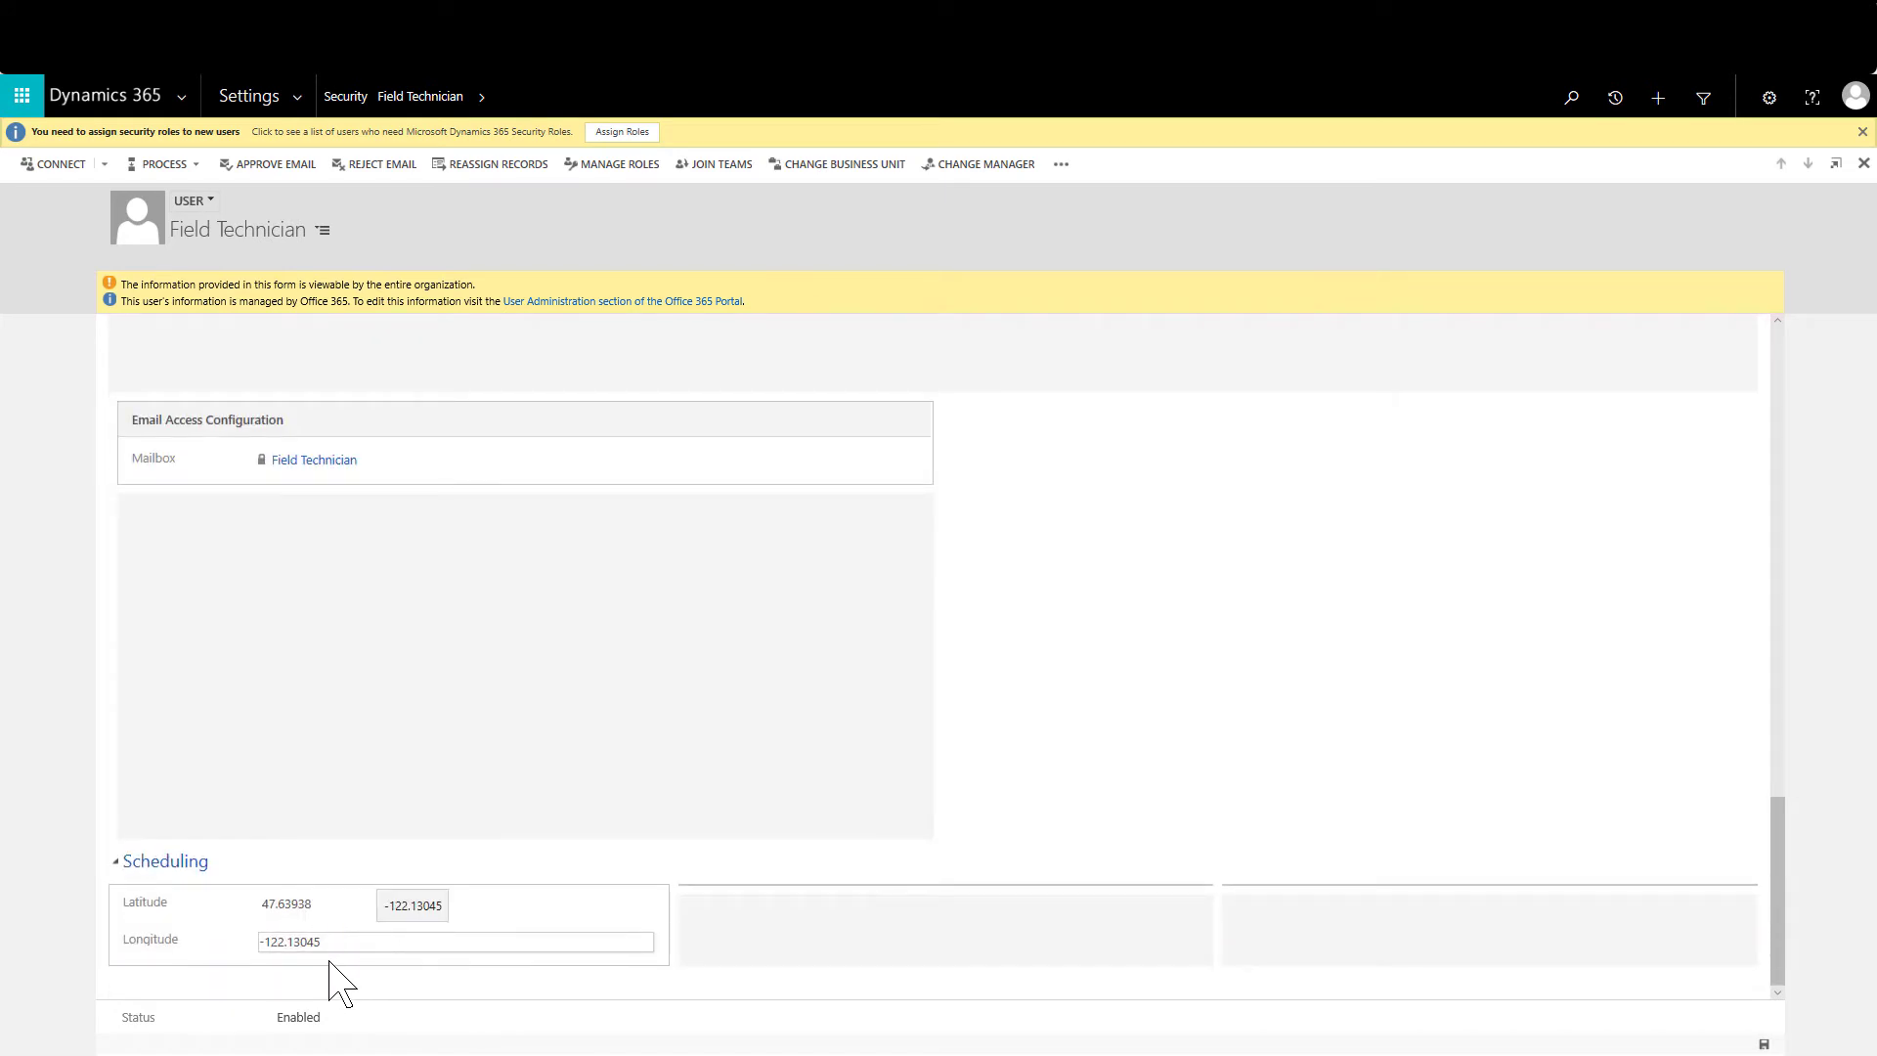
mouse_move(239, 958)
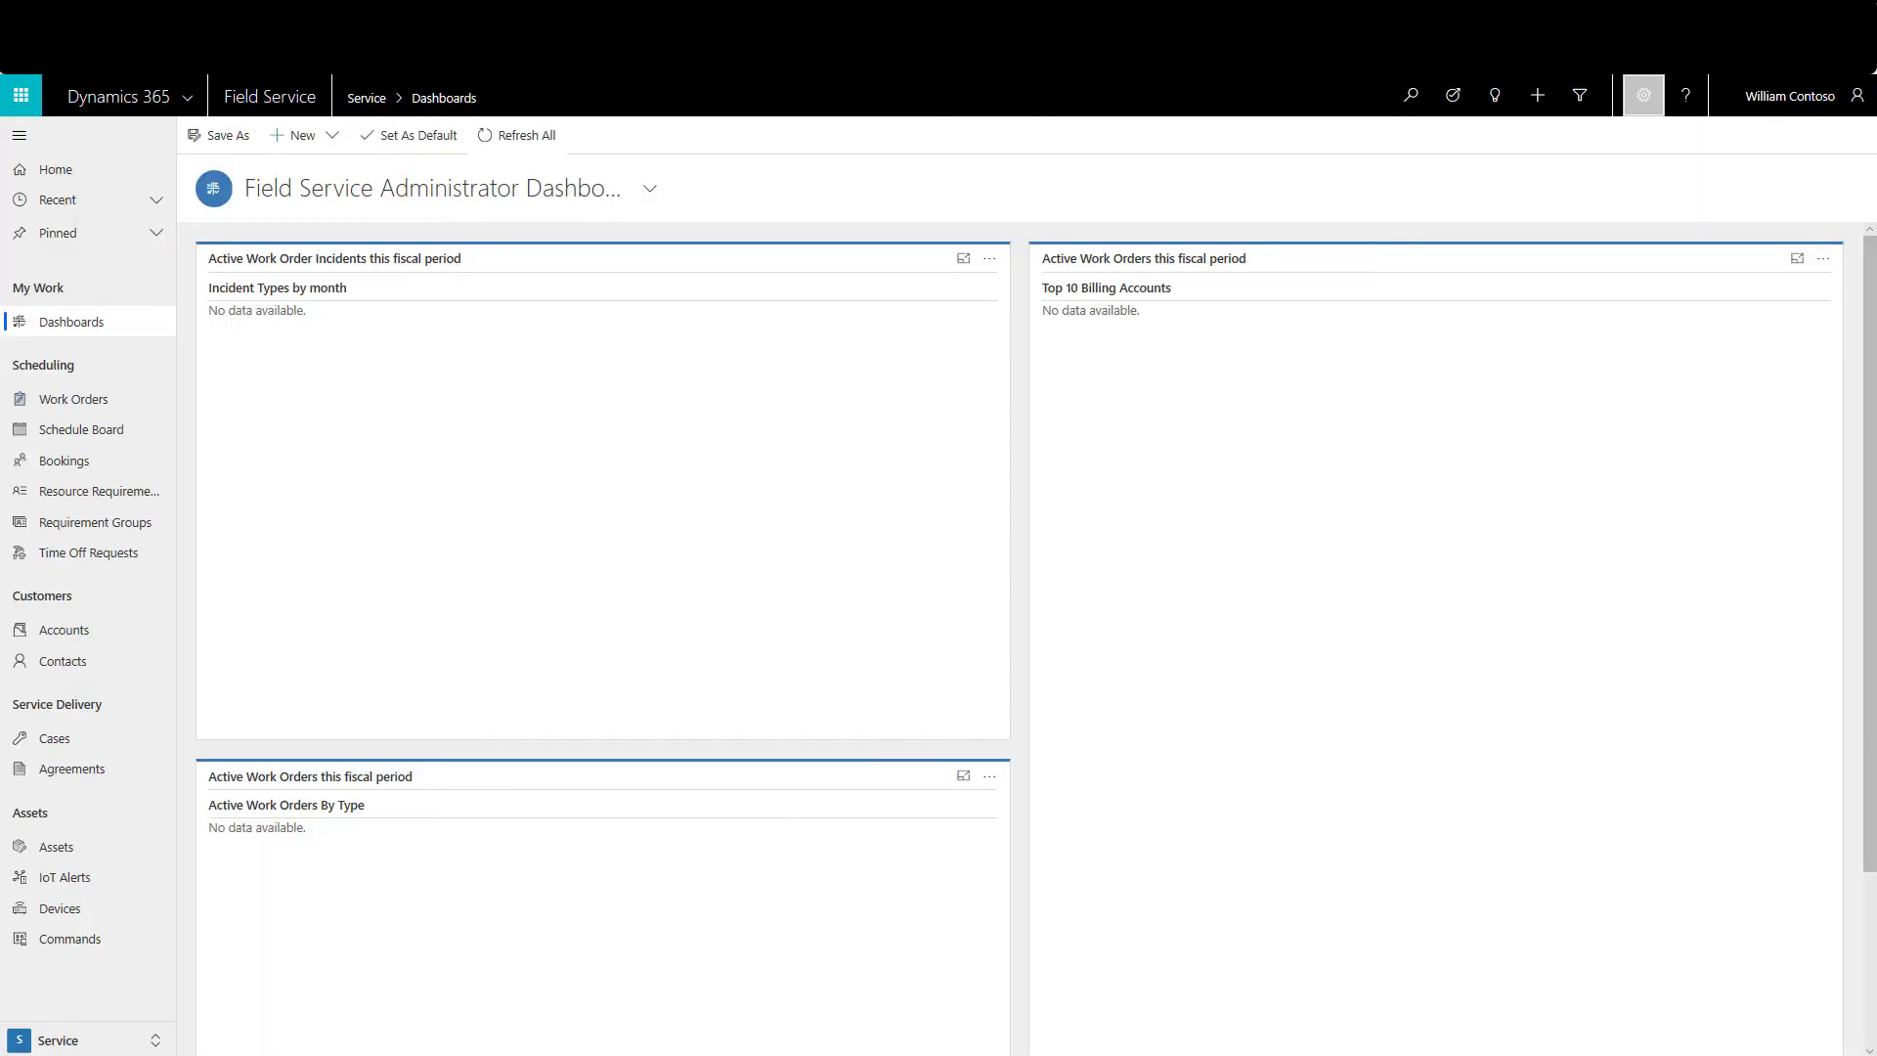
- Start a new bookable resource linked to the Field Technician user with Pacific Time zone
left_click(56, 1038)
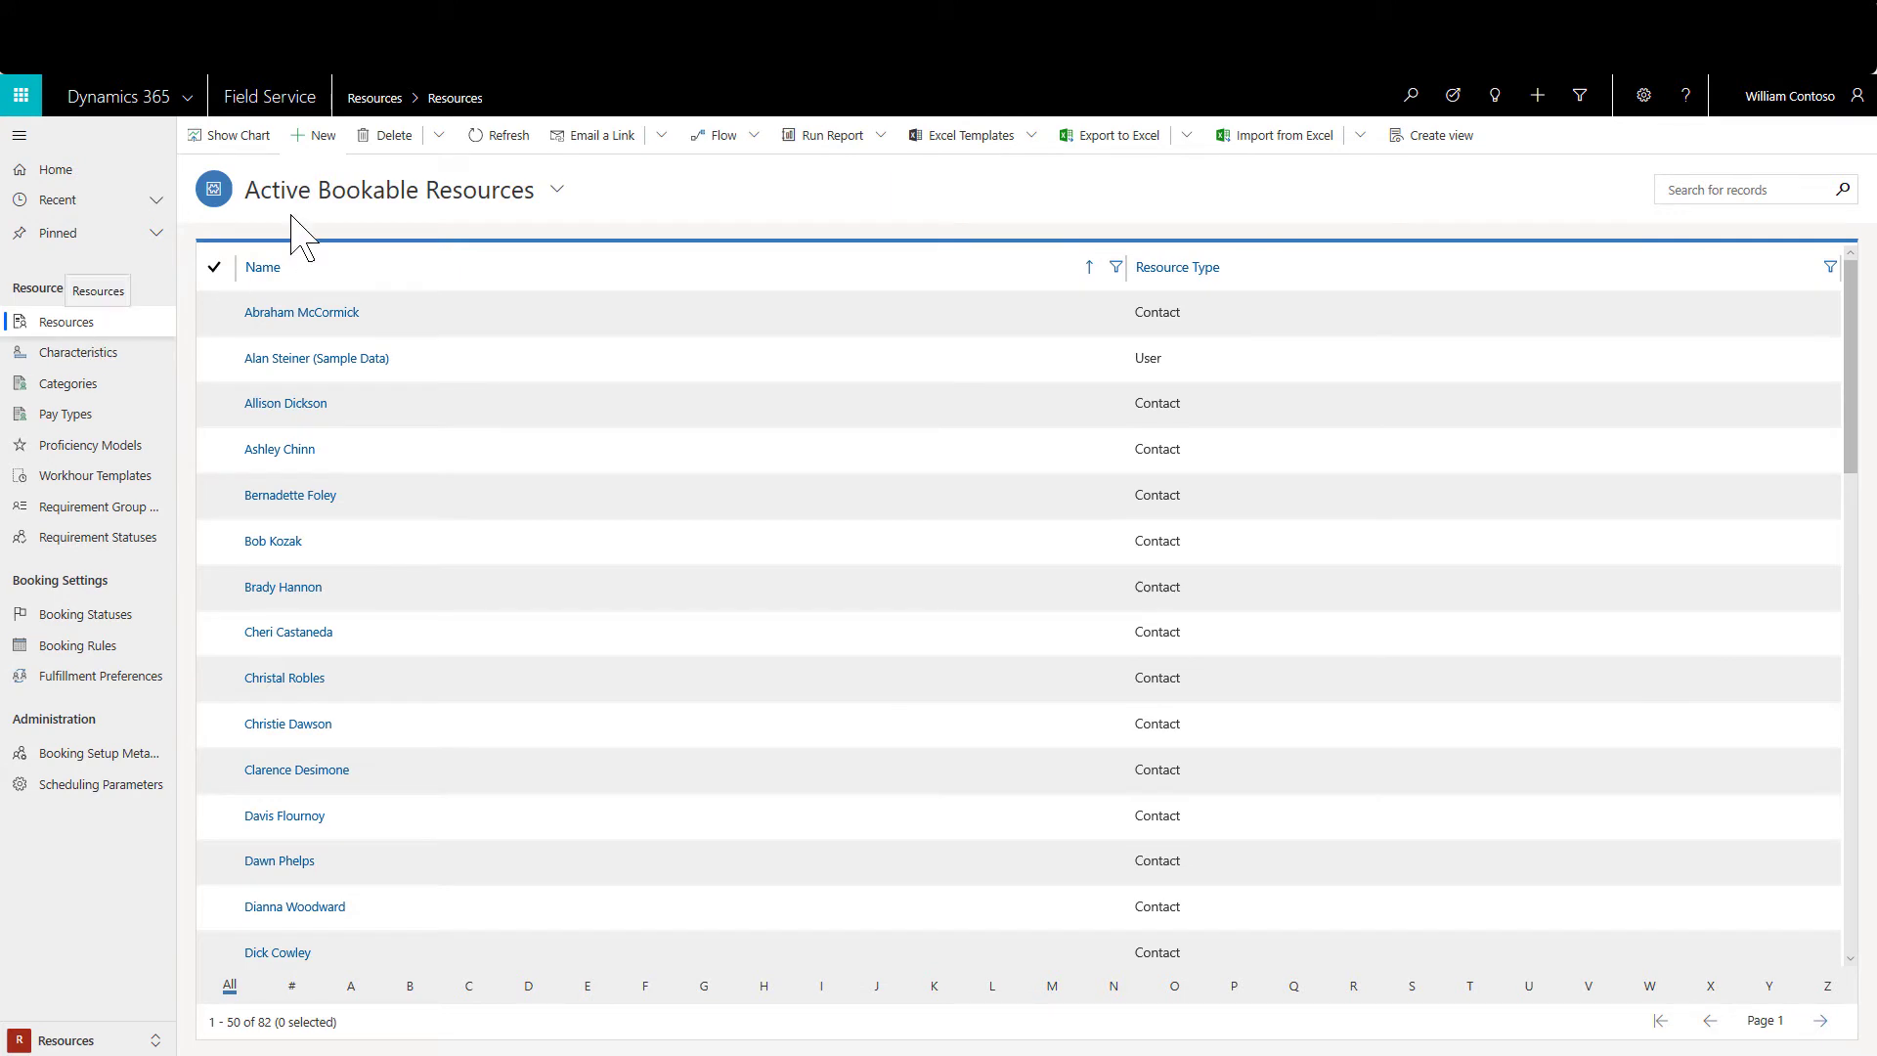
left_click(312, 135)
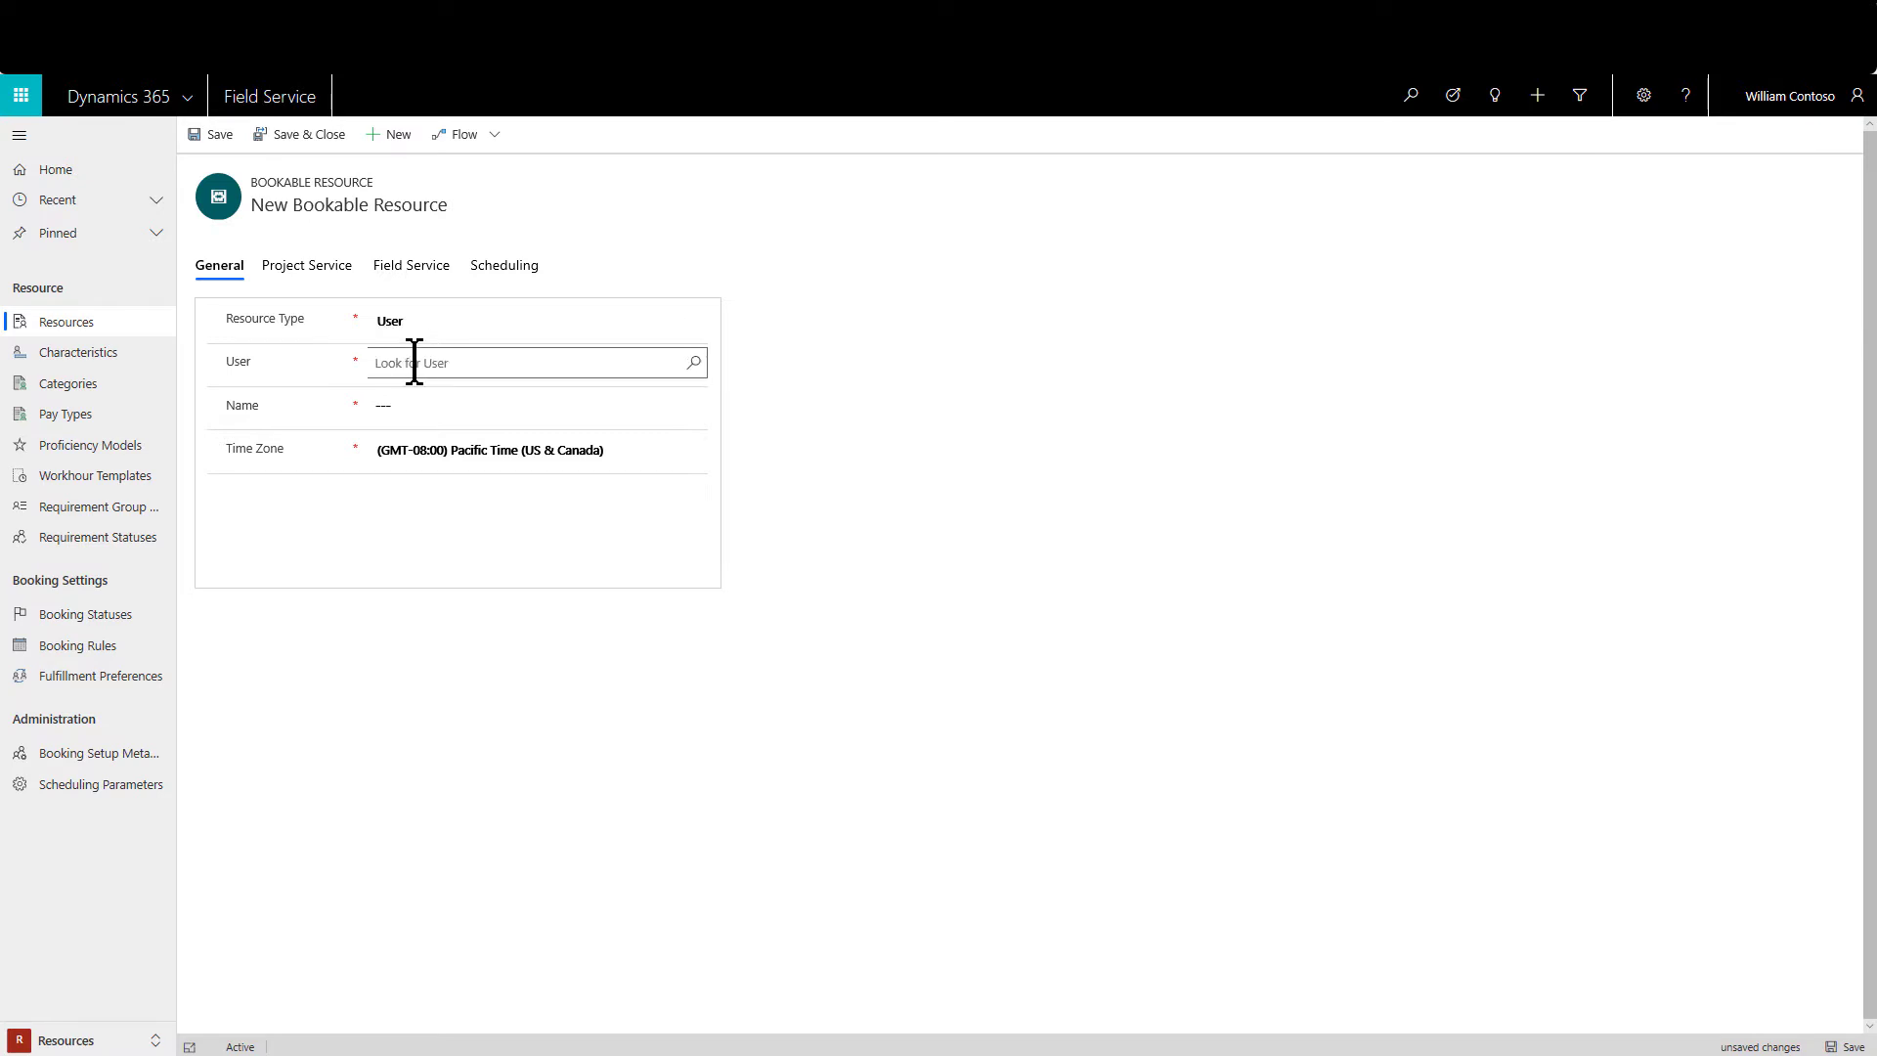
left_click(525, 363)
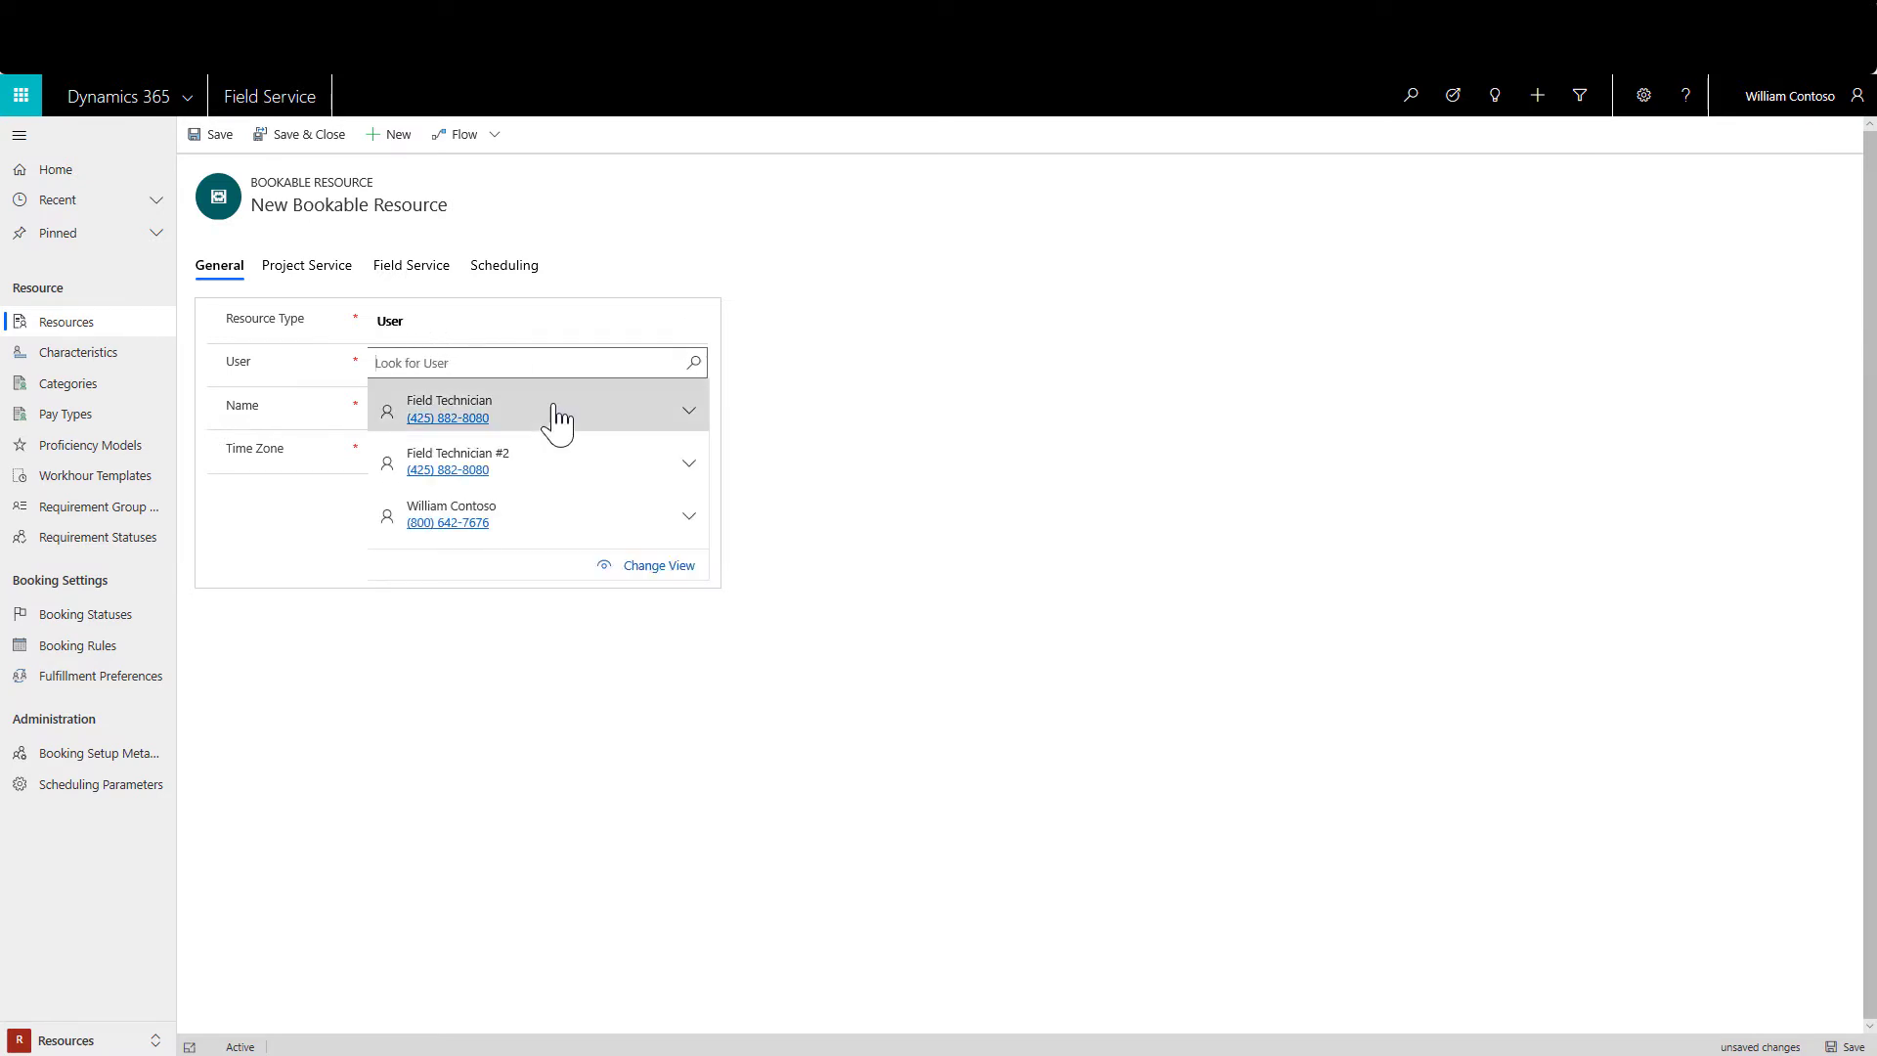
left_click(449, 409)
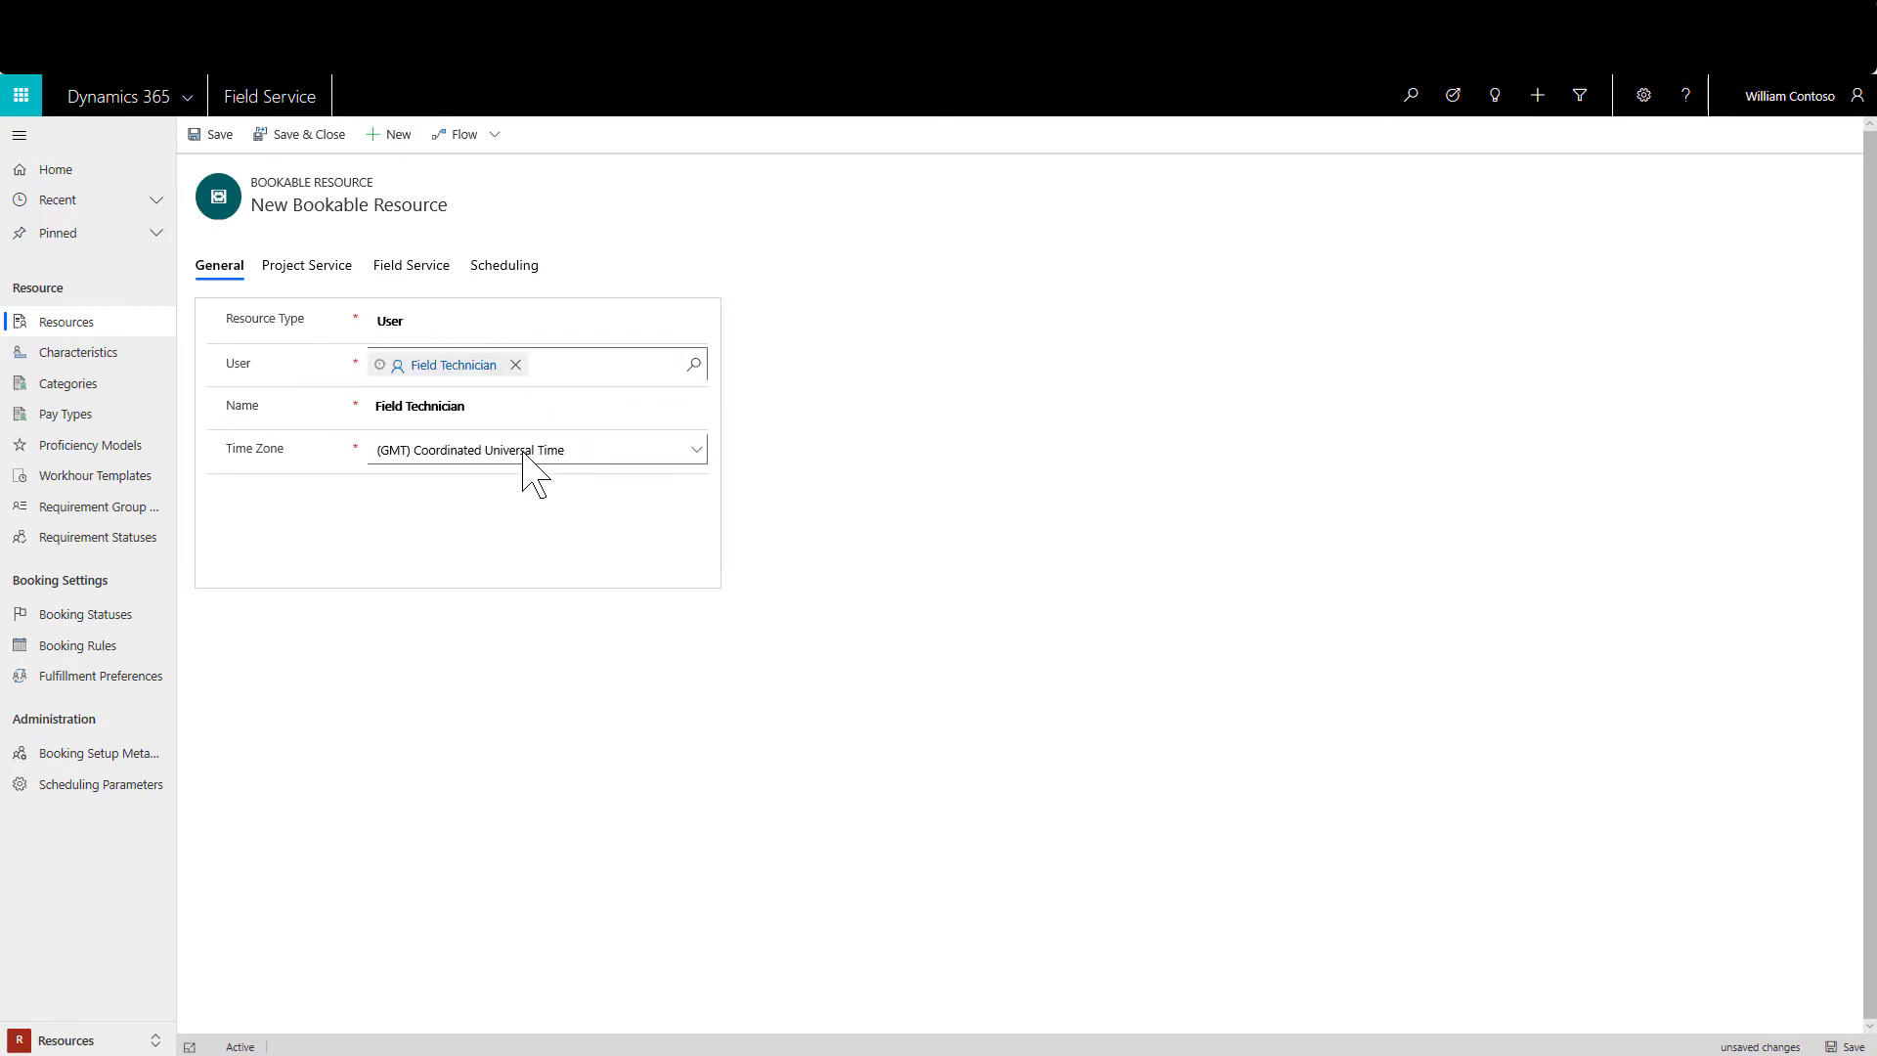
left_click(534, 449)
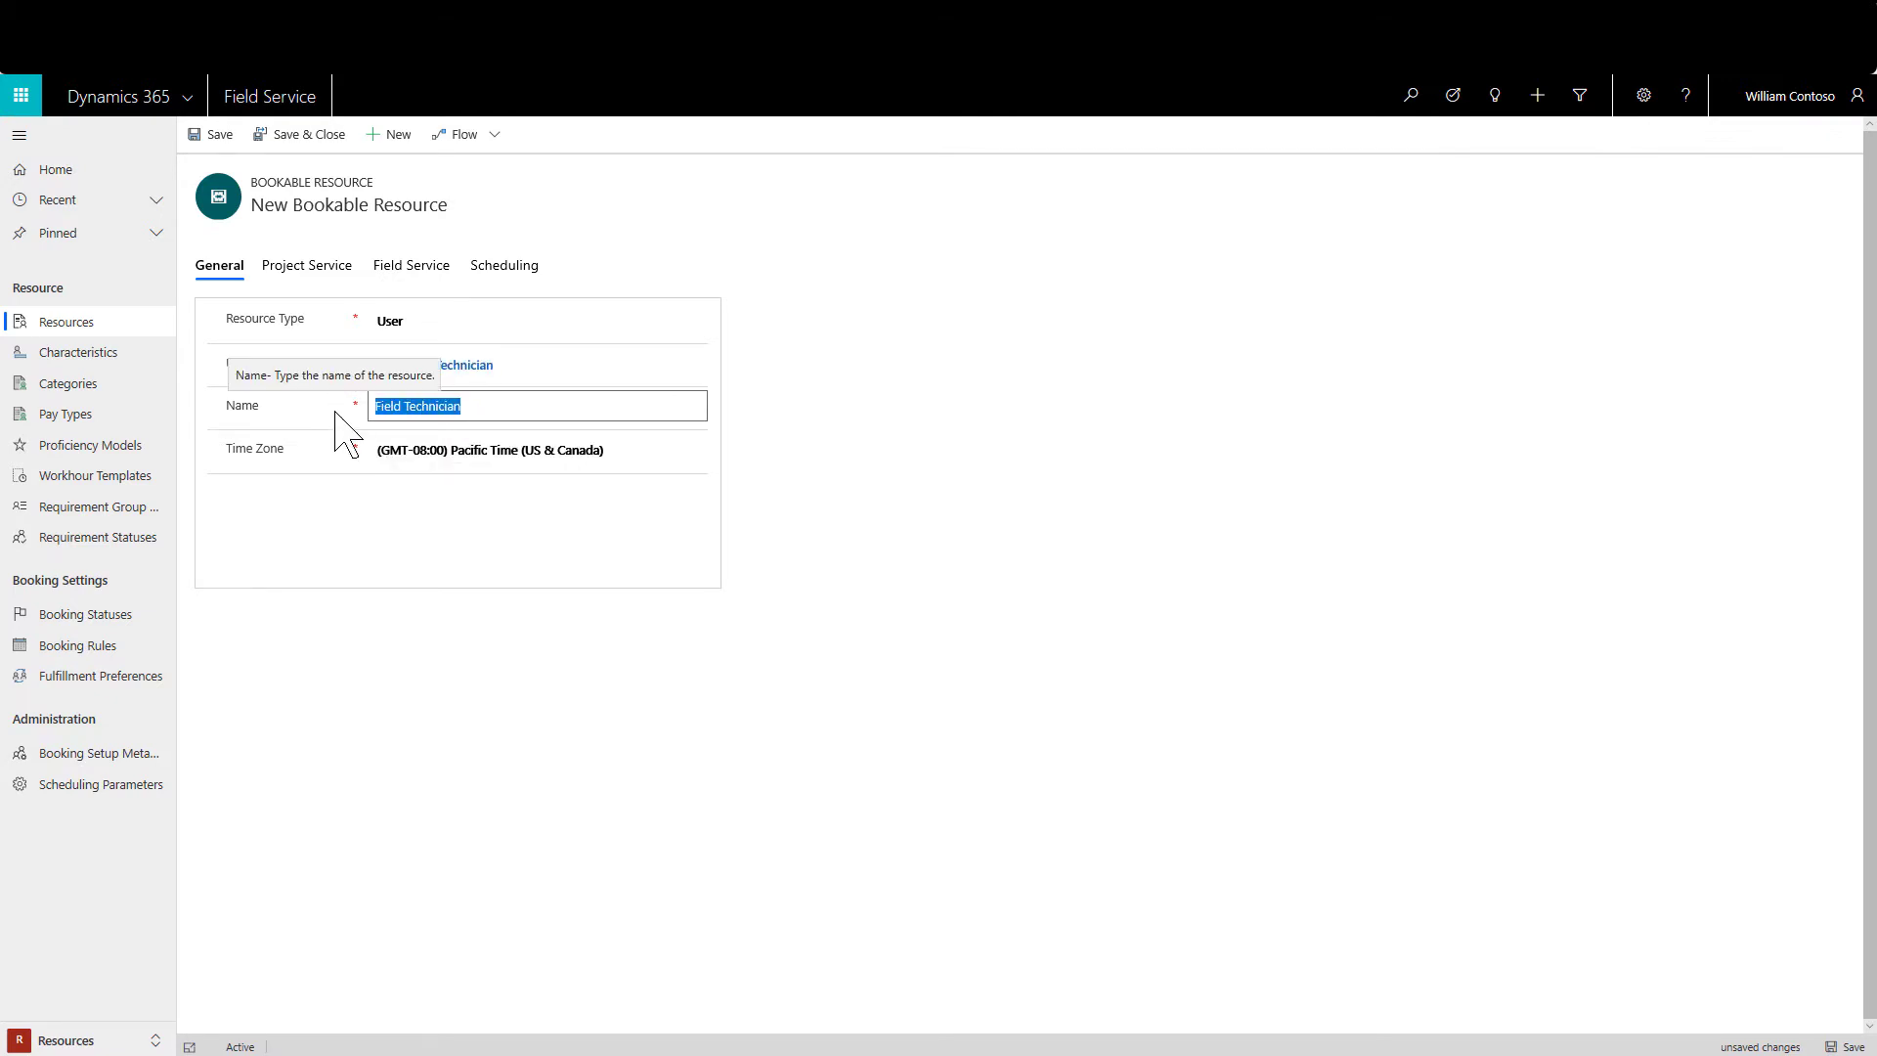
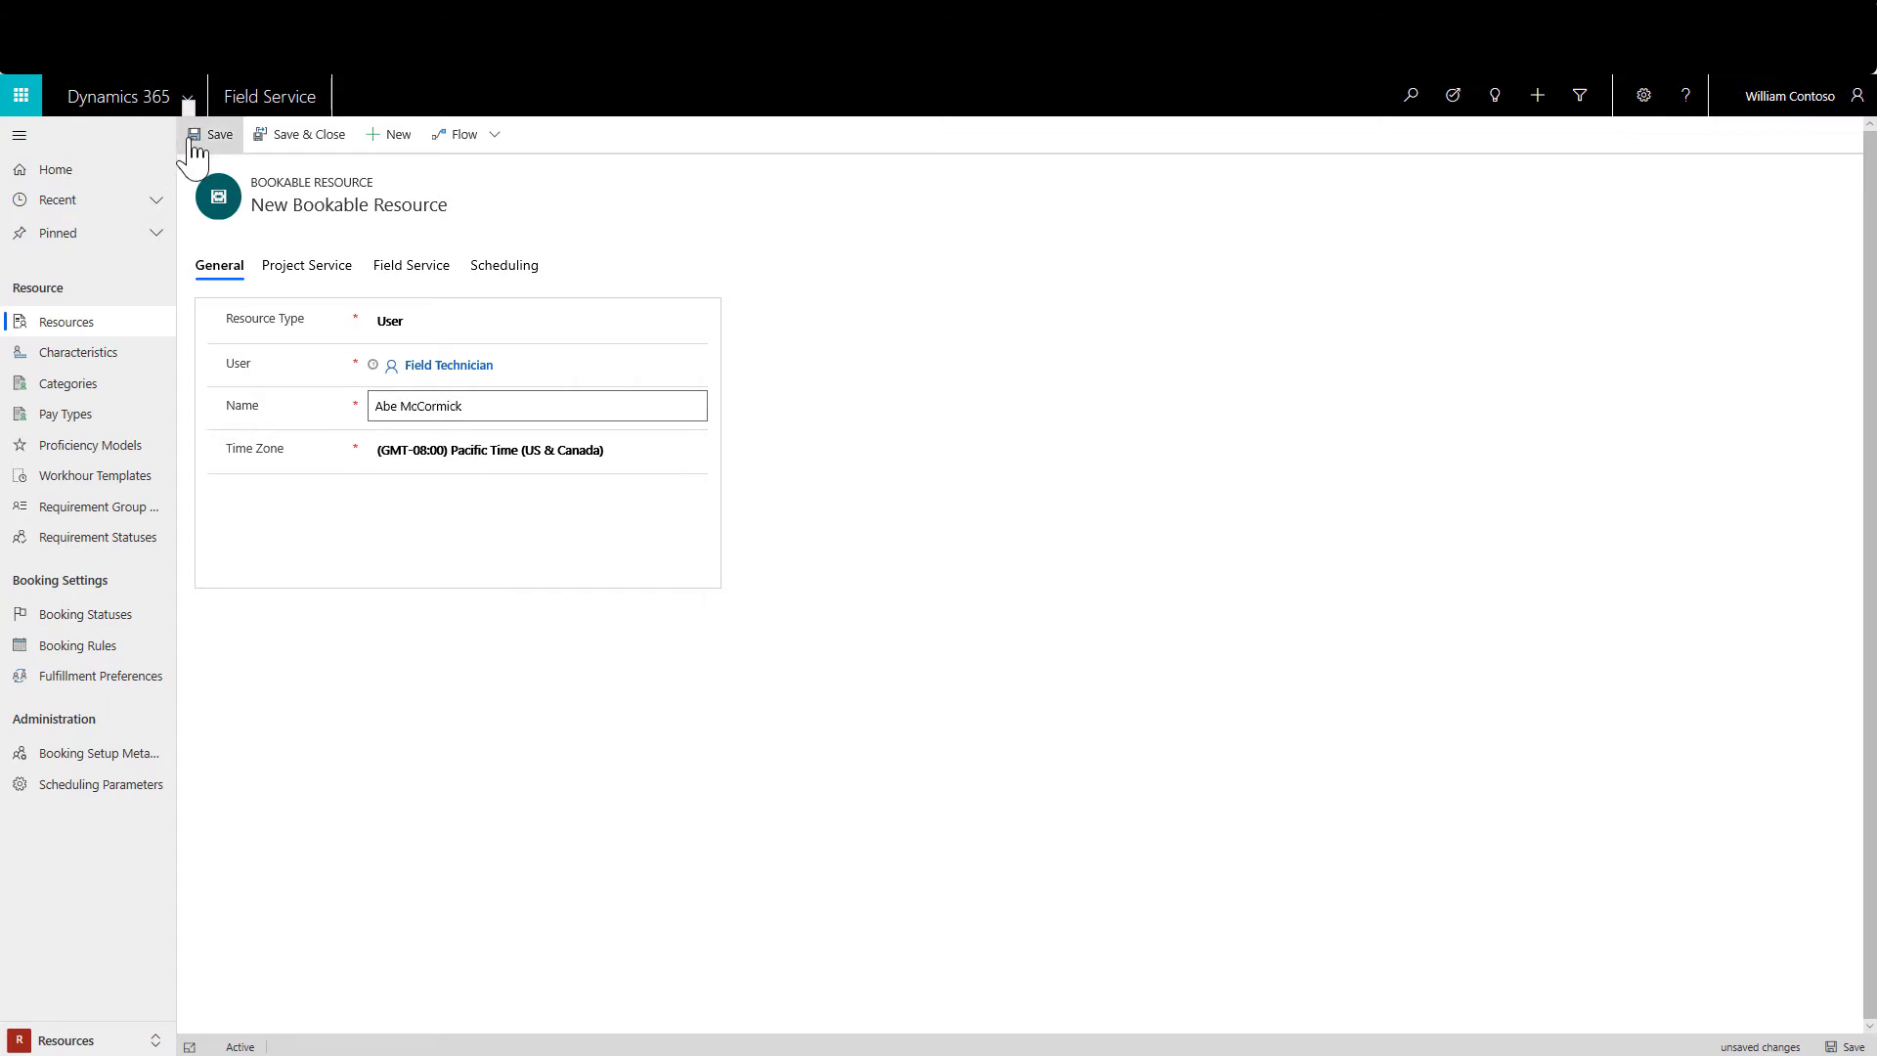
left_click(219, 135)
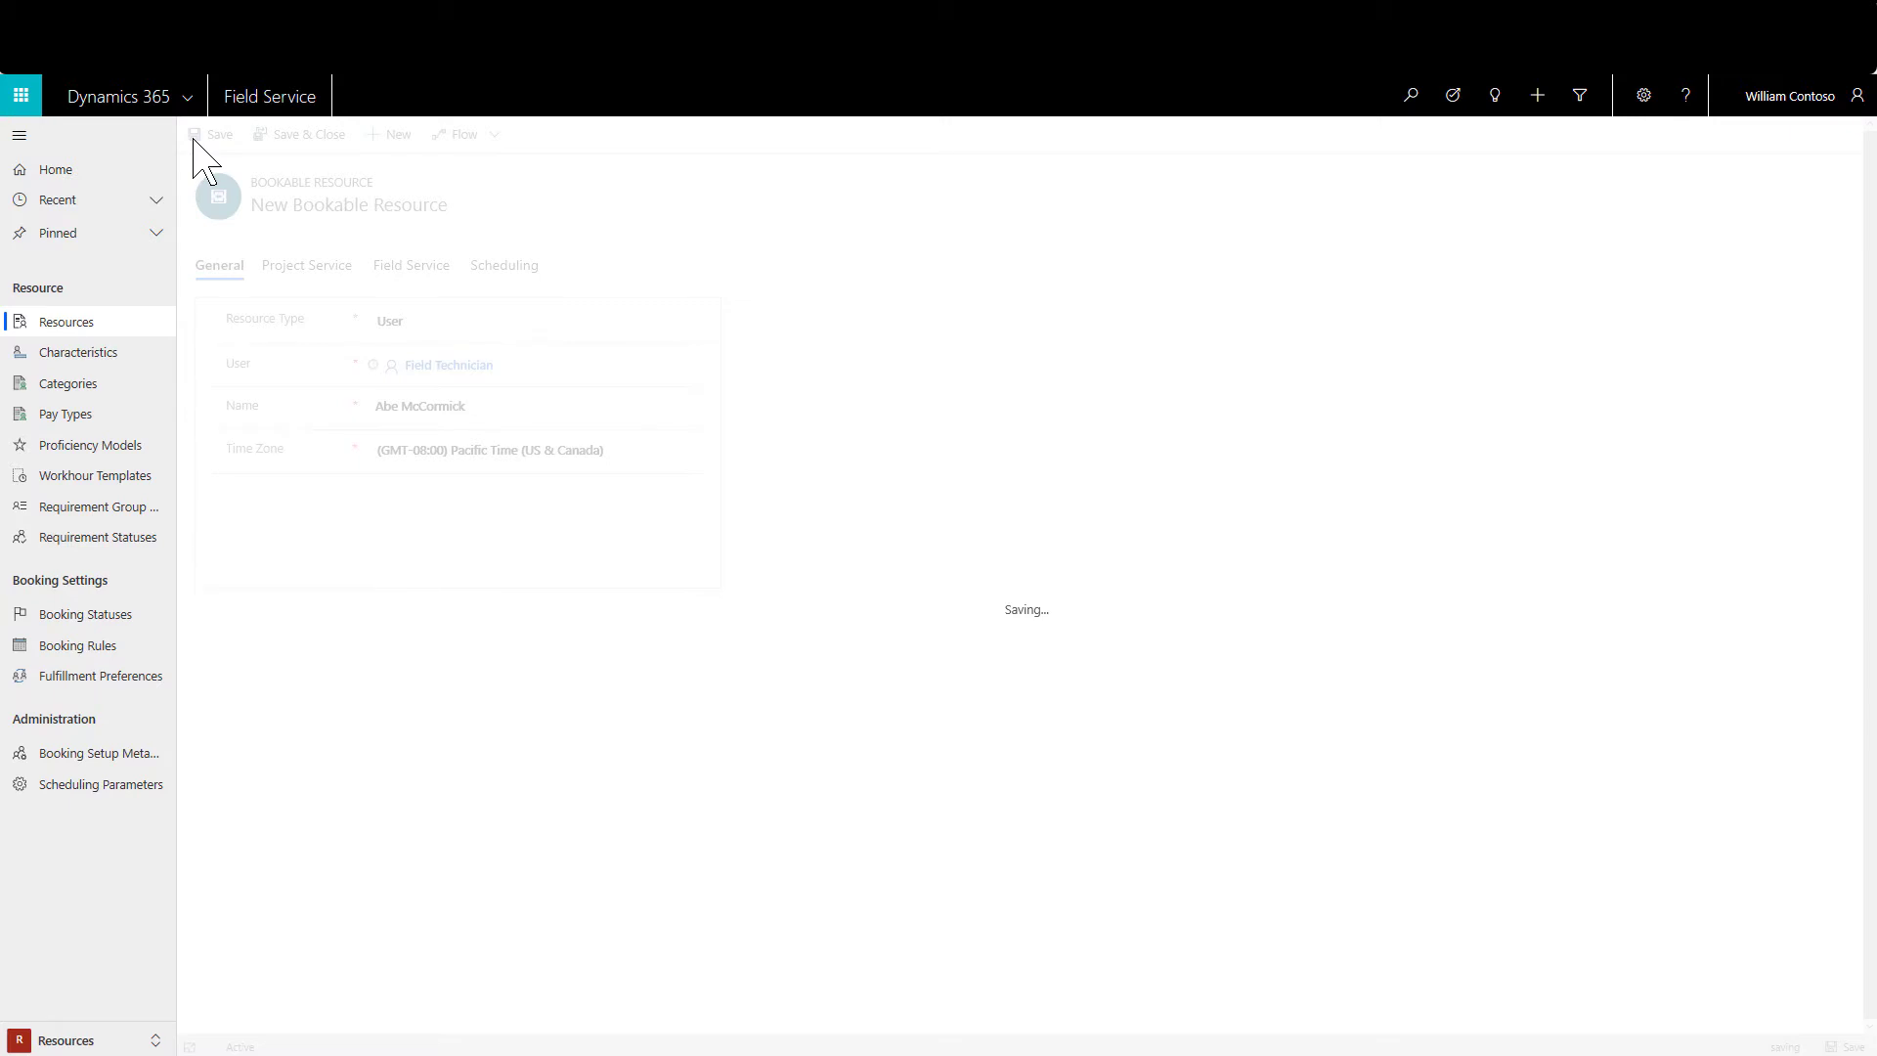
- Set the resource's Field Service details with a $60 hourly rate and Truck 1 warehouse
left_click(213, 135)
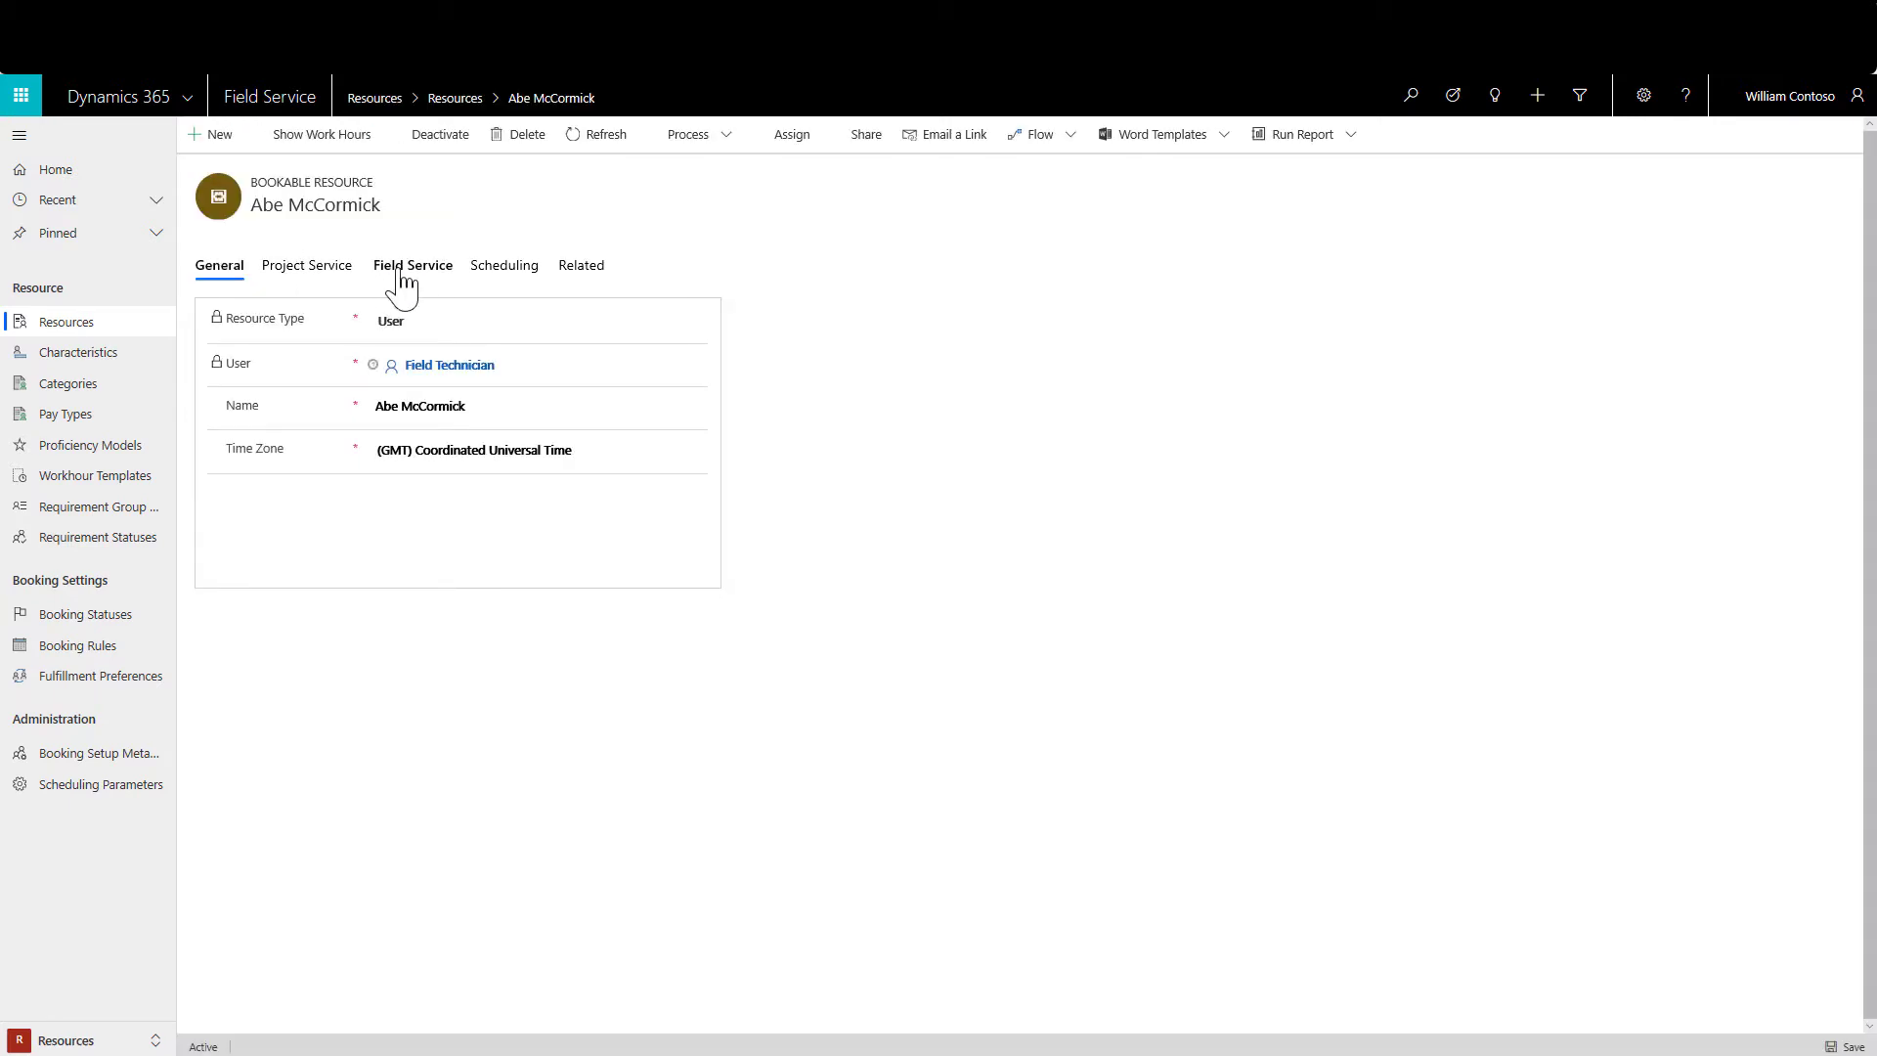
left_click(412, 264)
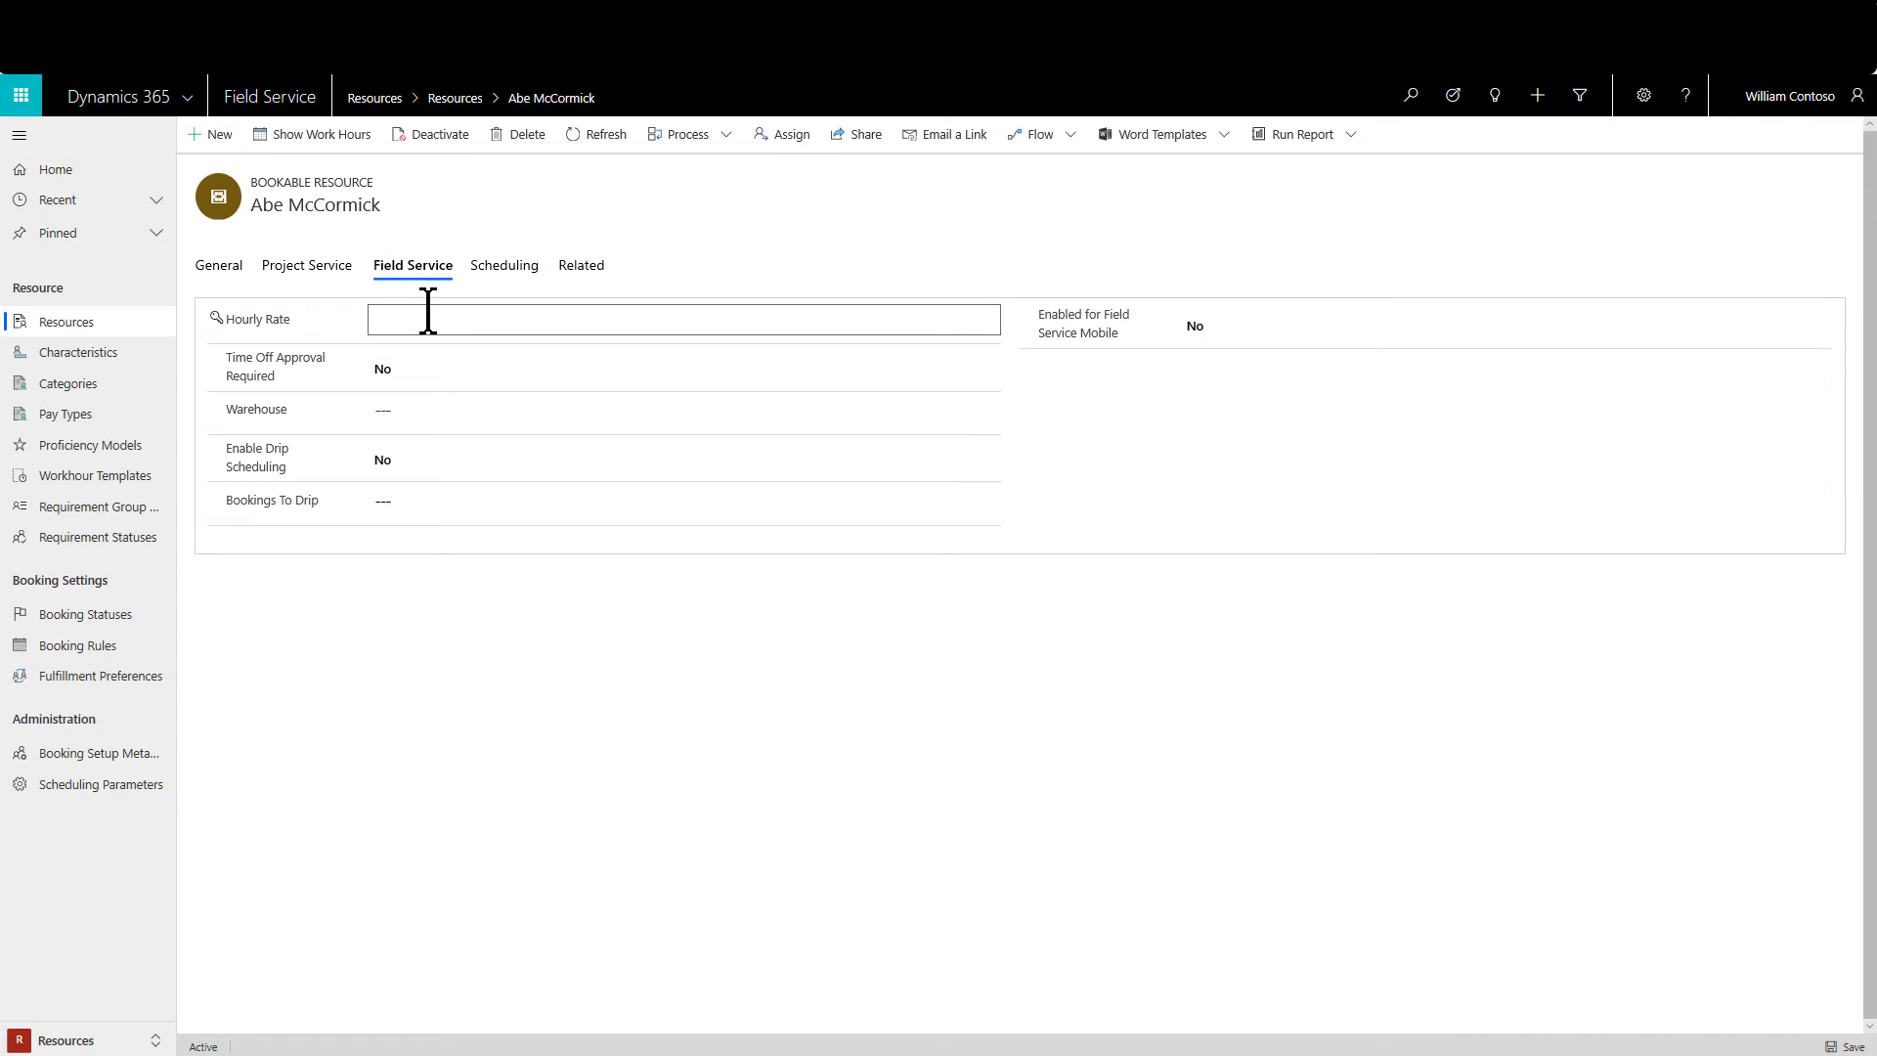
left_click(682, 409)
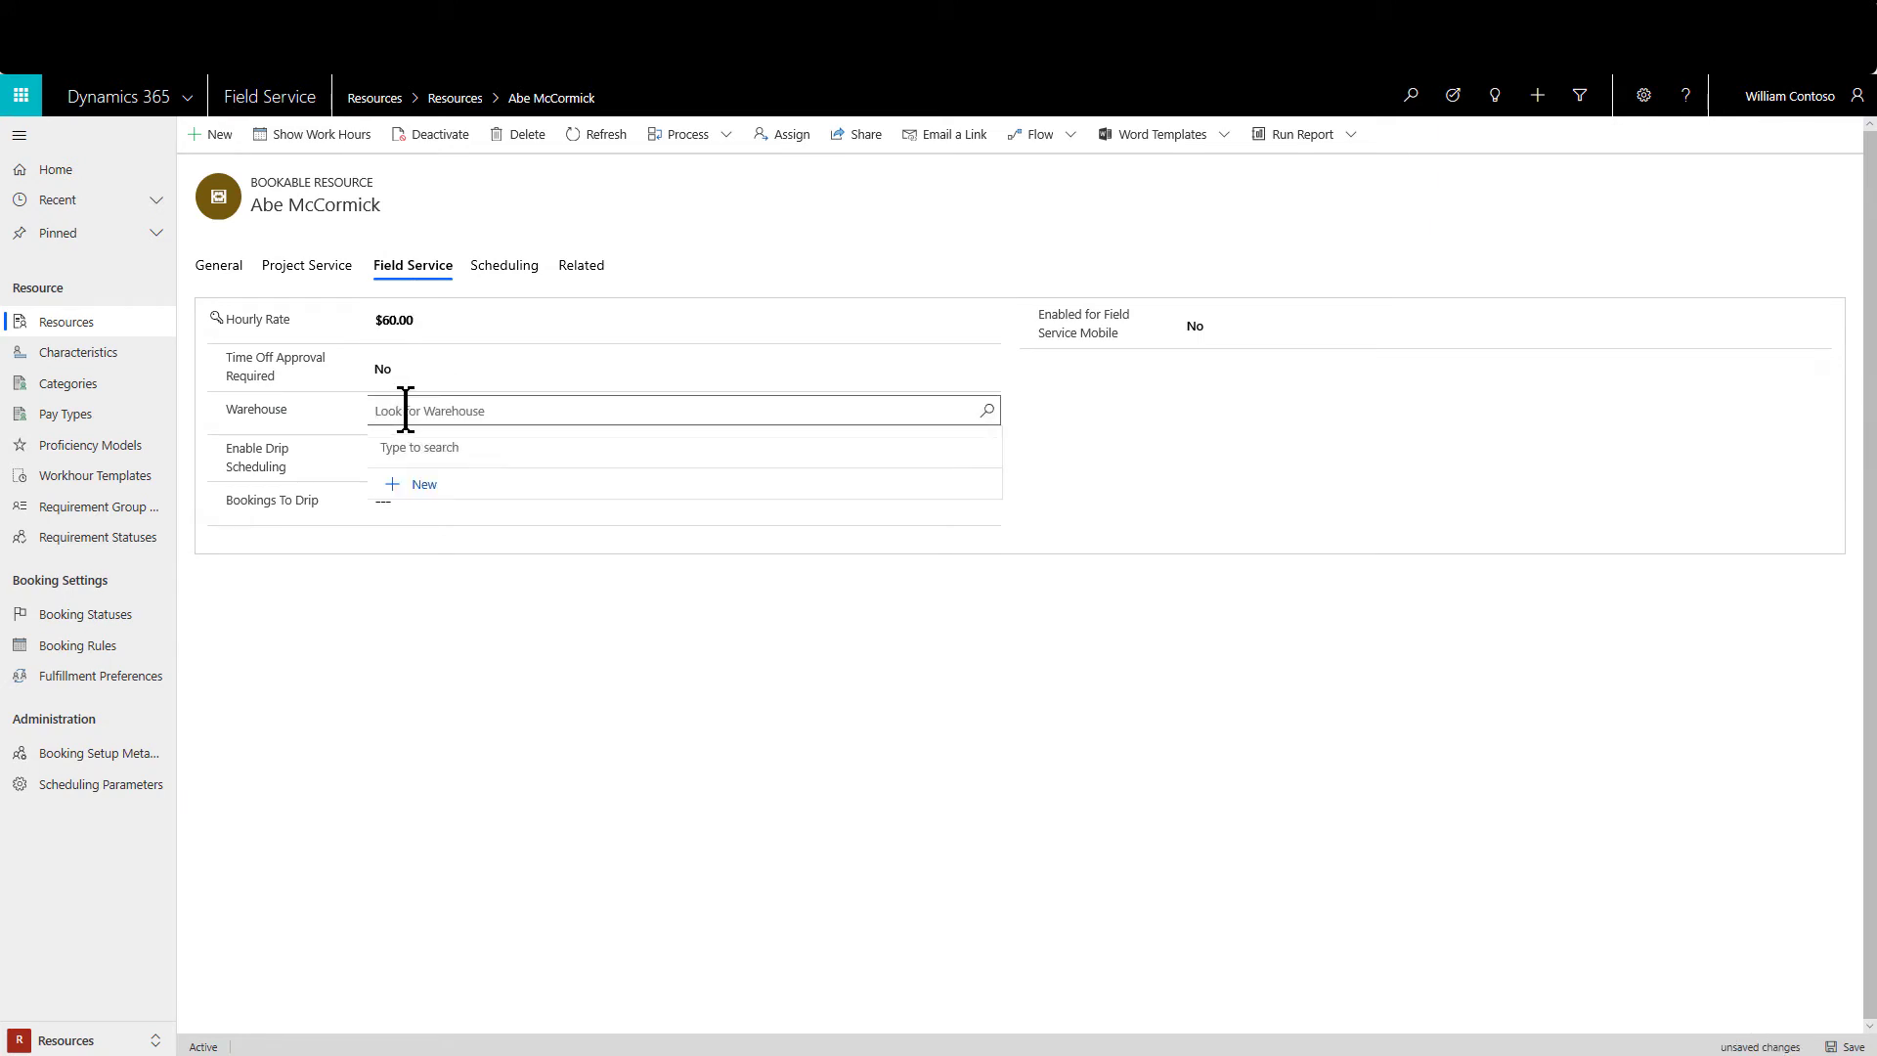
left_click(412, 410)
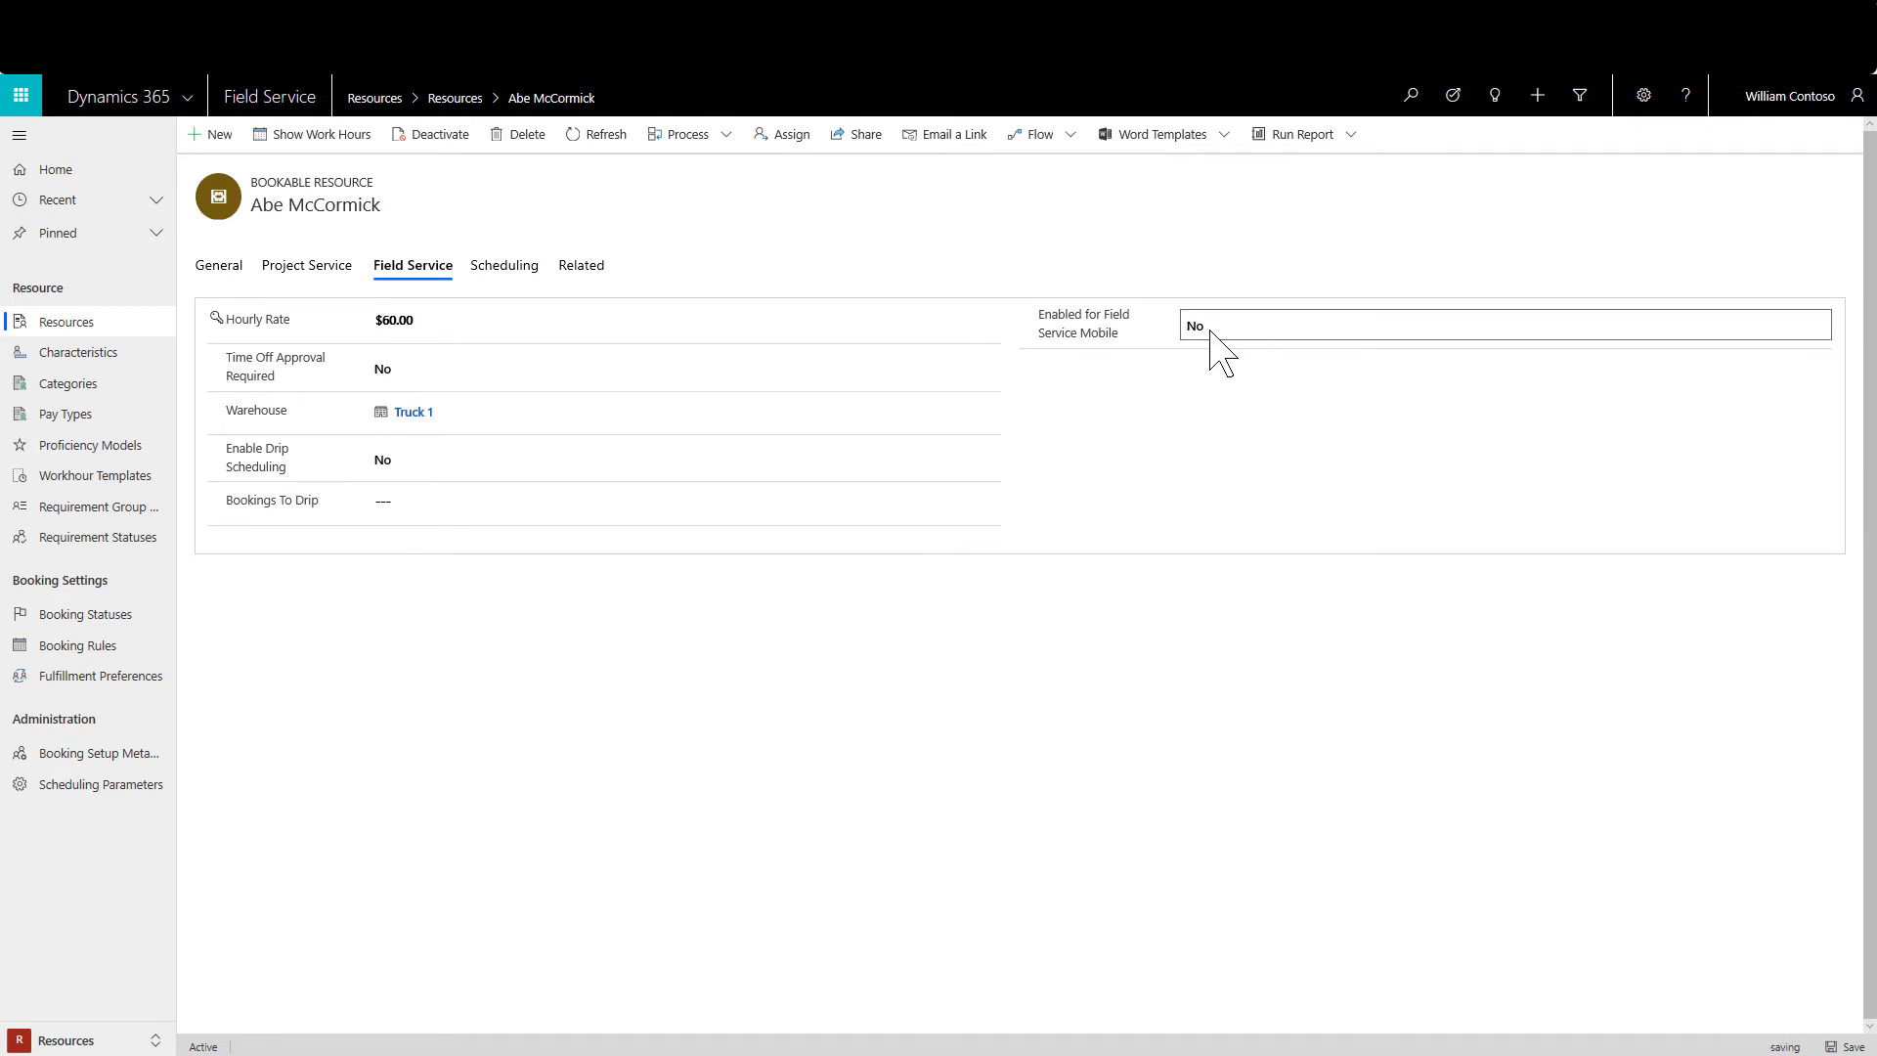
- Set start/end locations to Resource Address and organizational unit to Seattle, then save
left_click(504, 264)
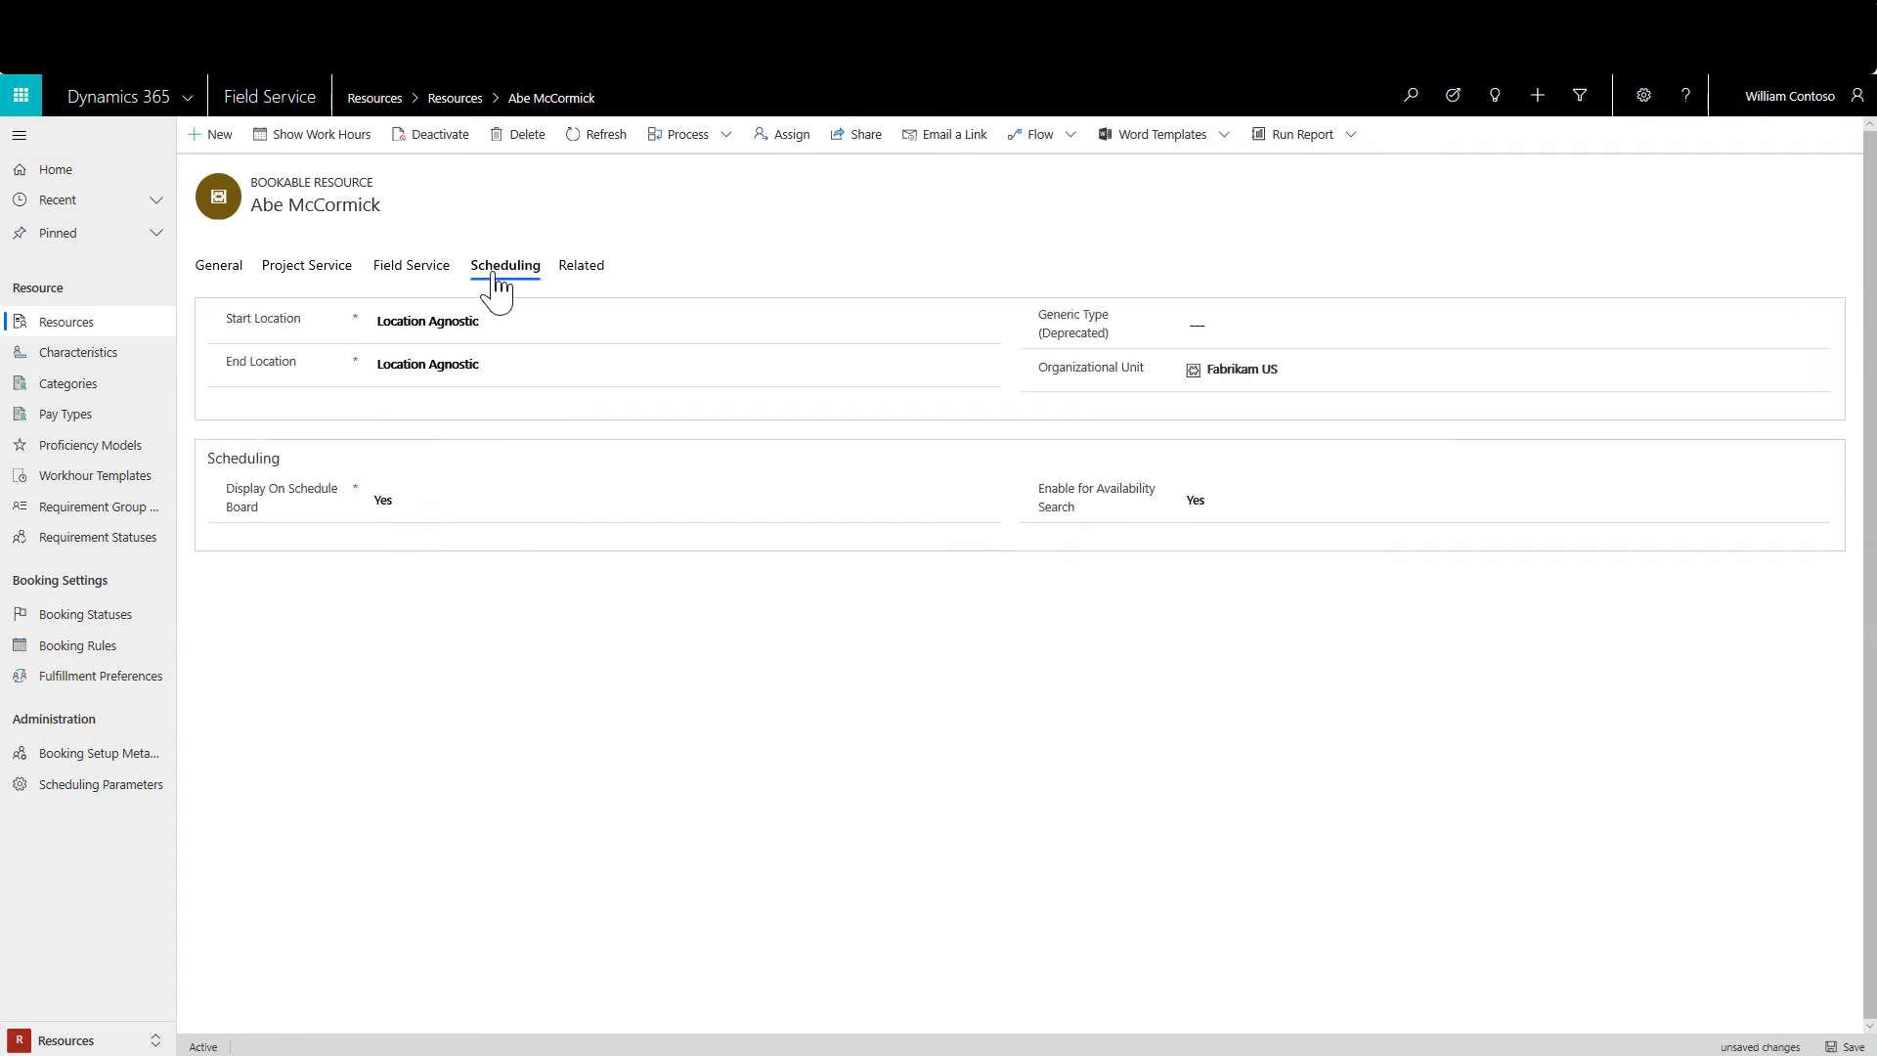
left_click(426, 318)
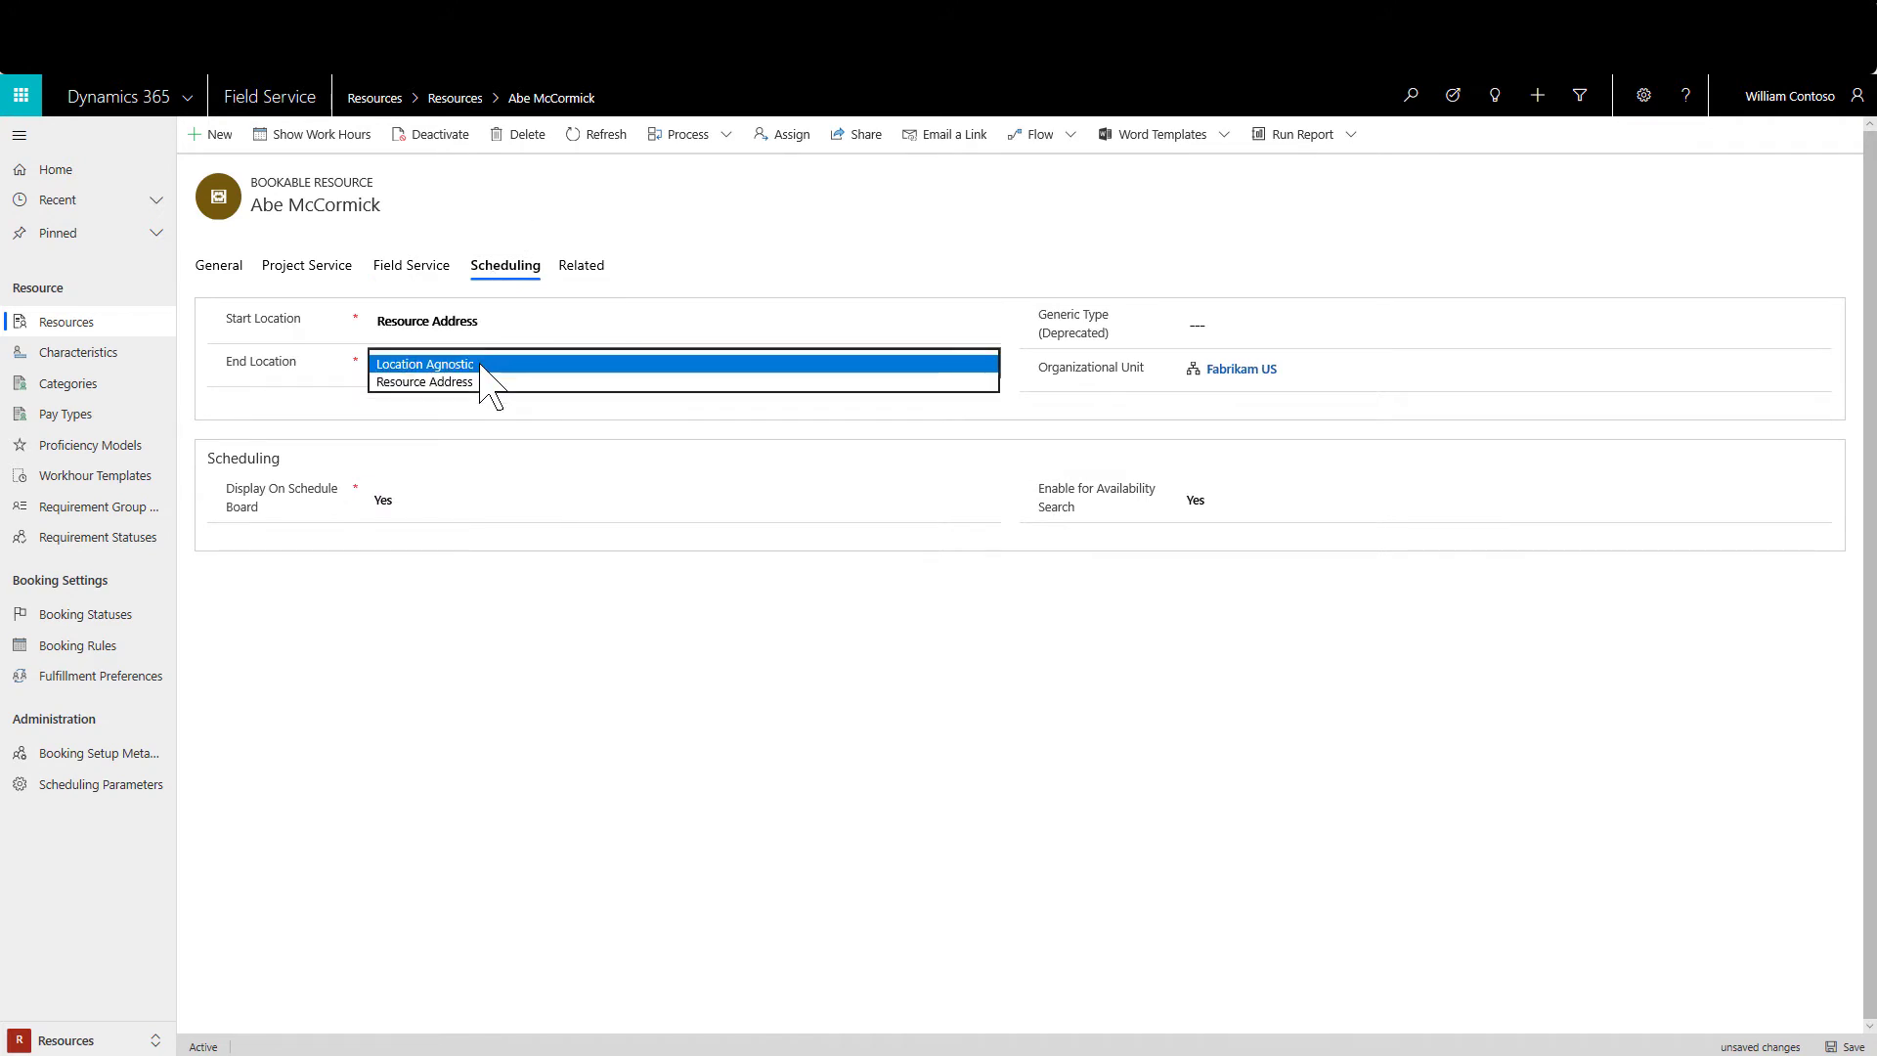
left_click(424, 381)
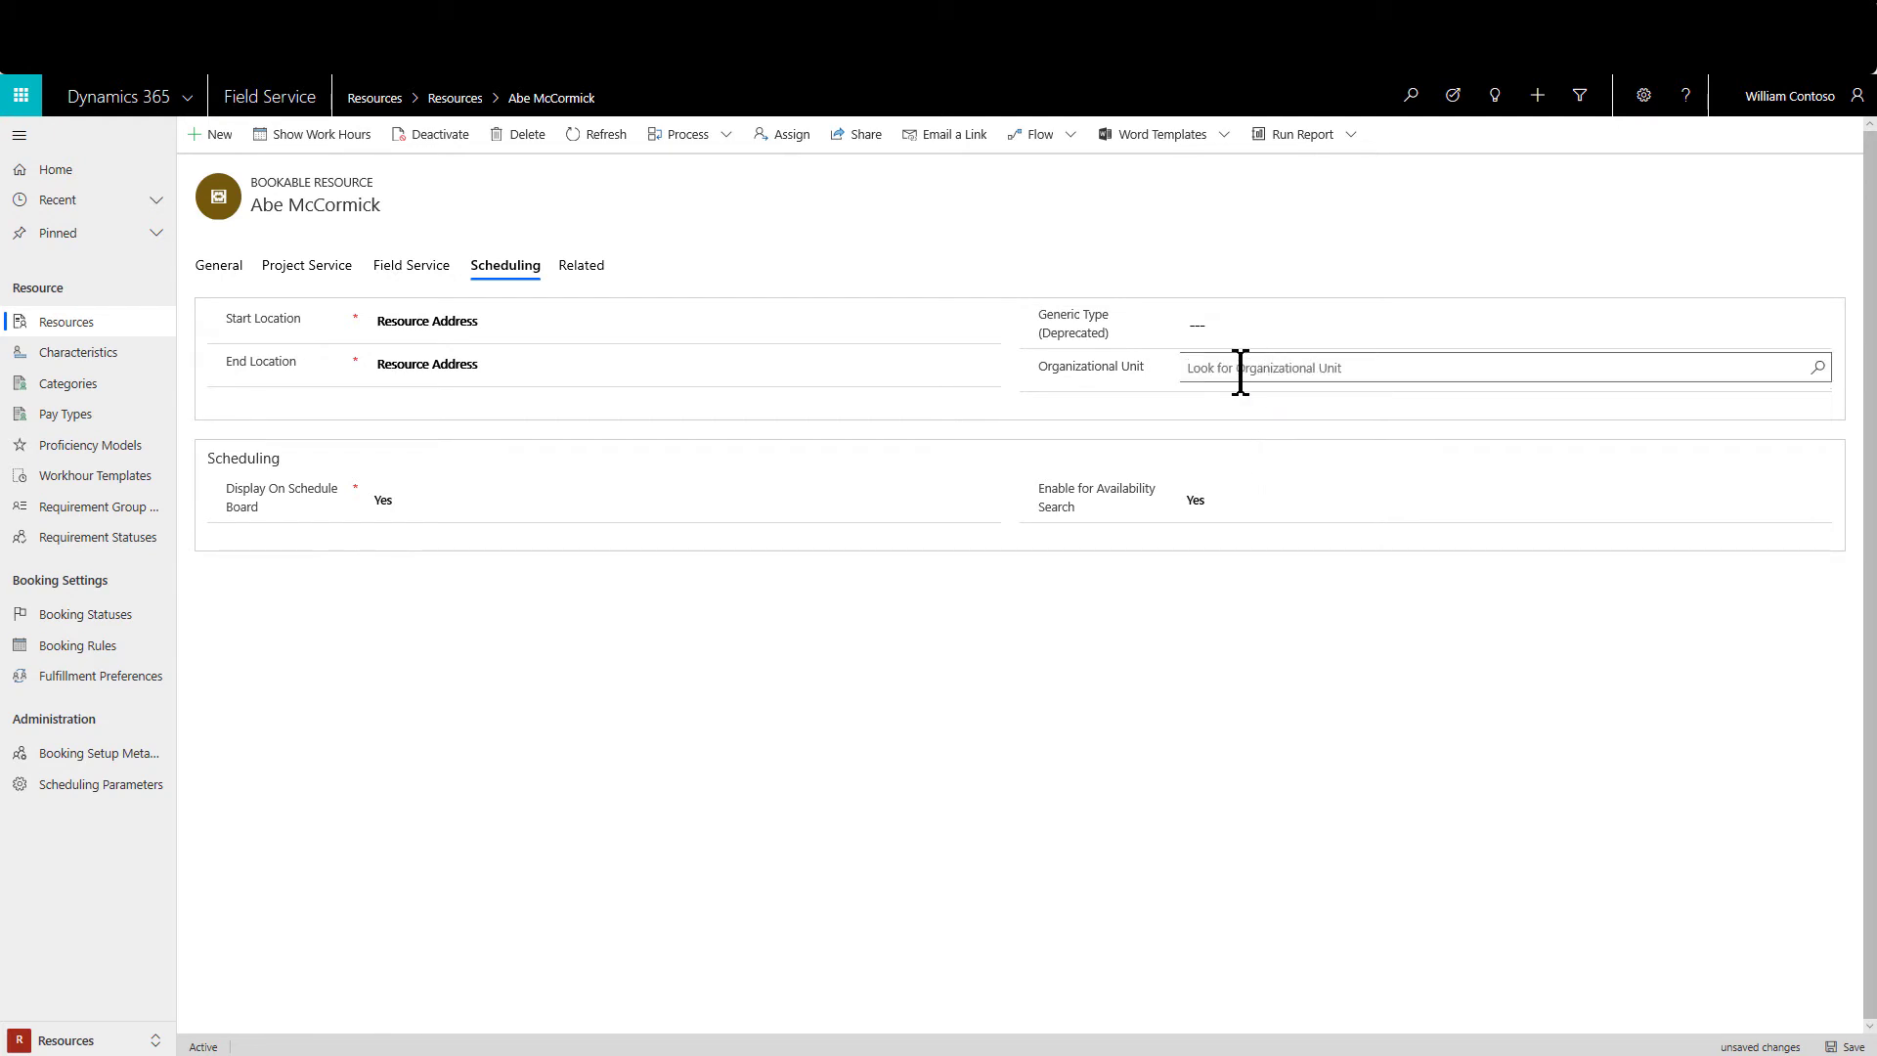
left_click(1263, 368)
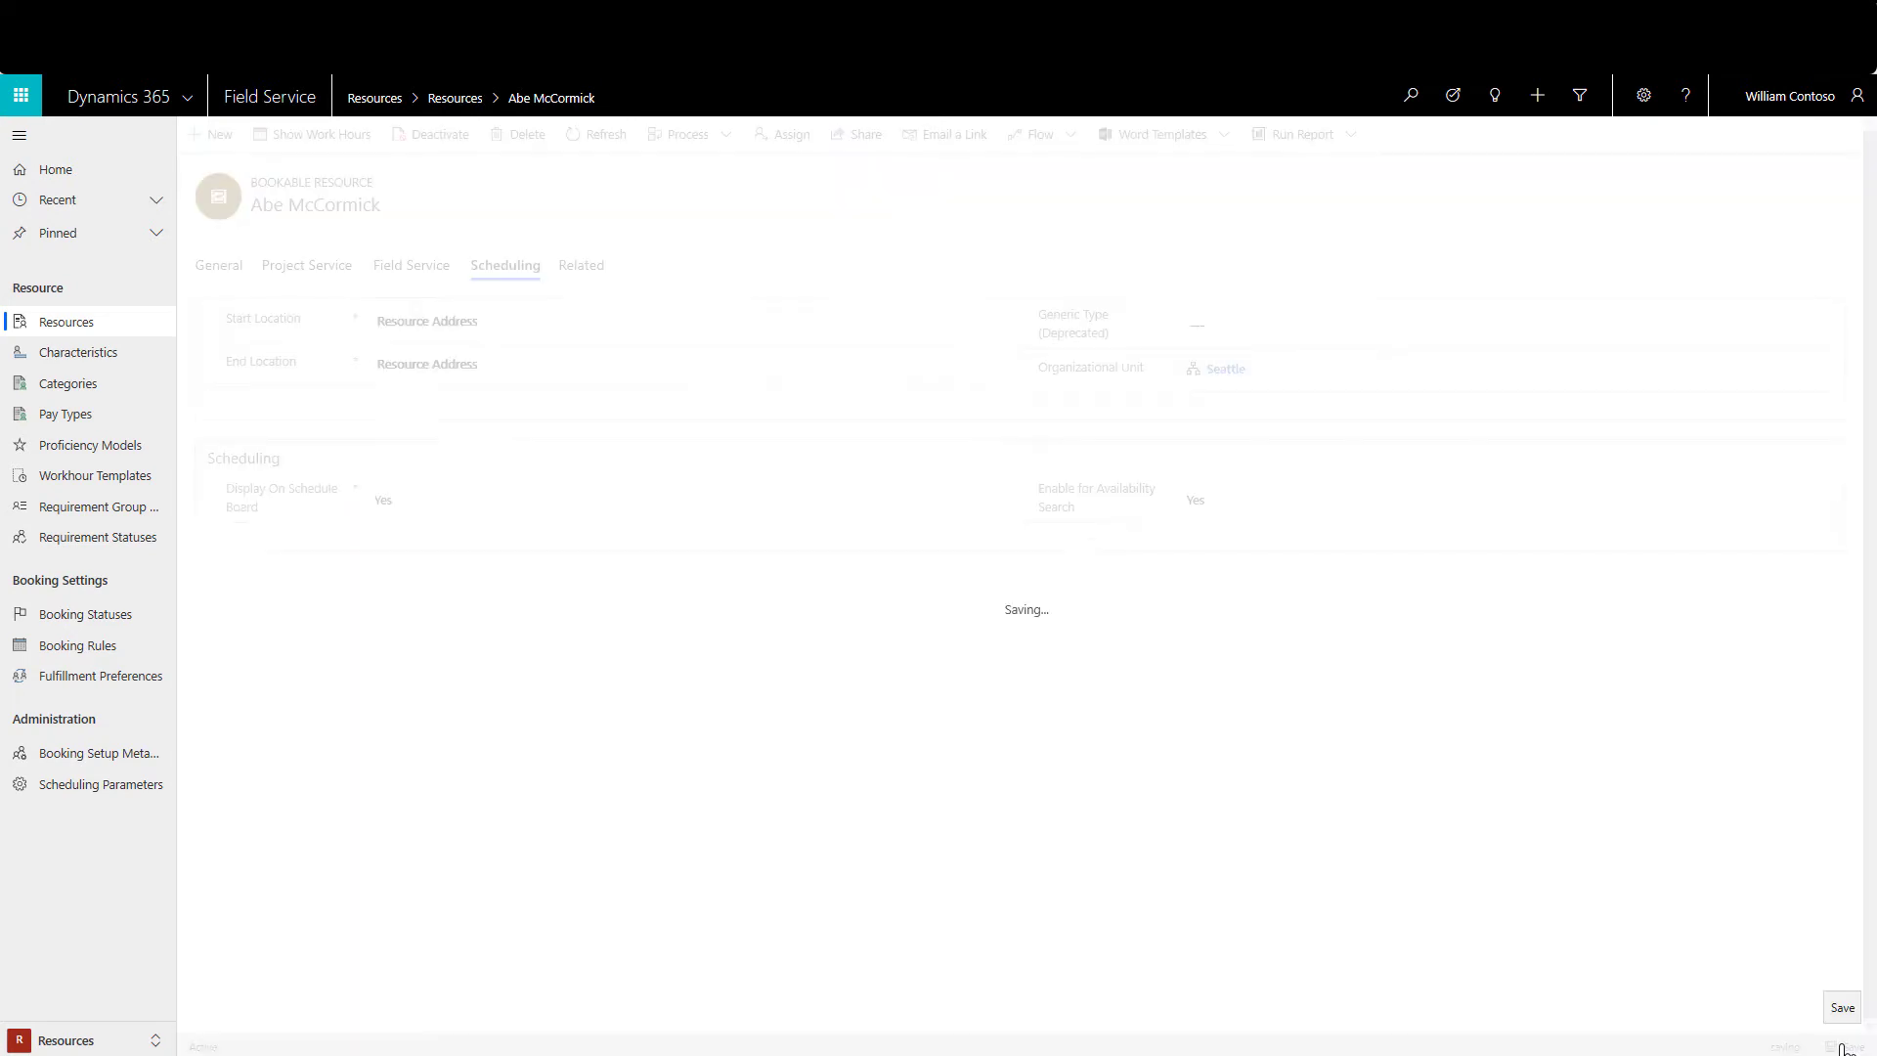
left_click(307, 264)
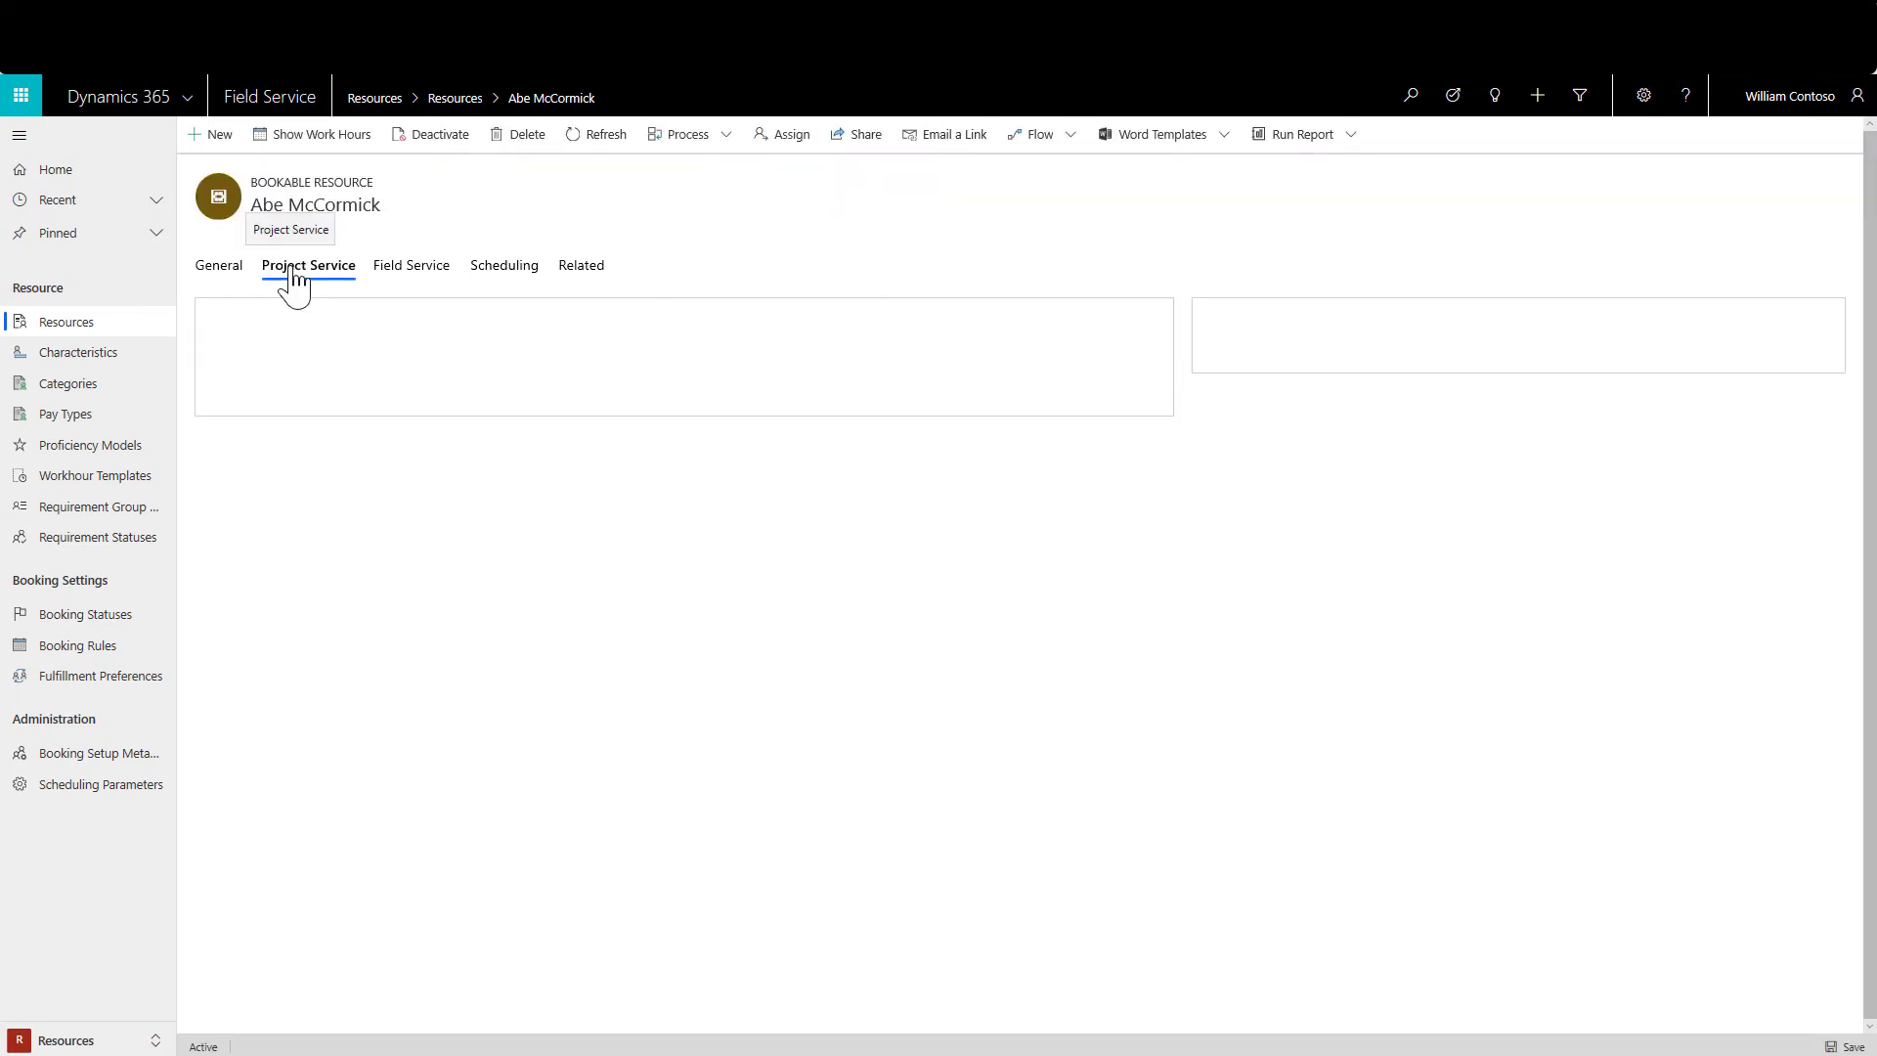
left_click(306, 264)
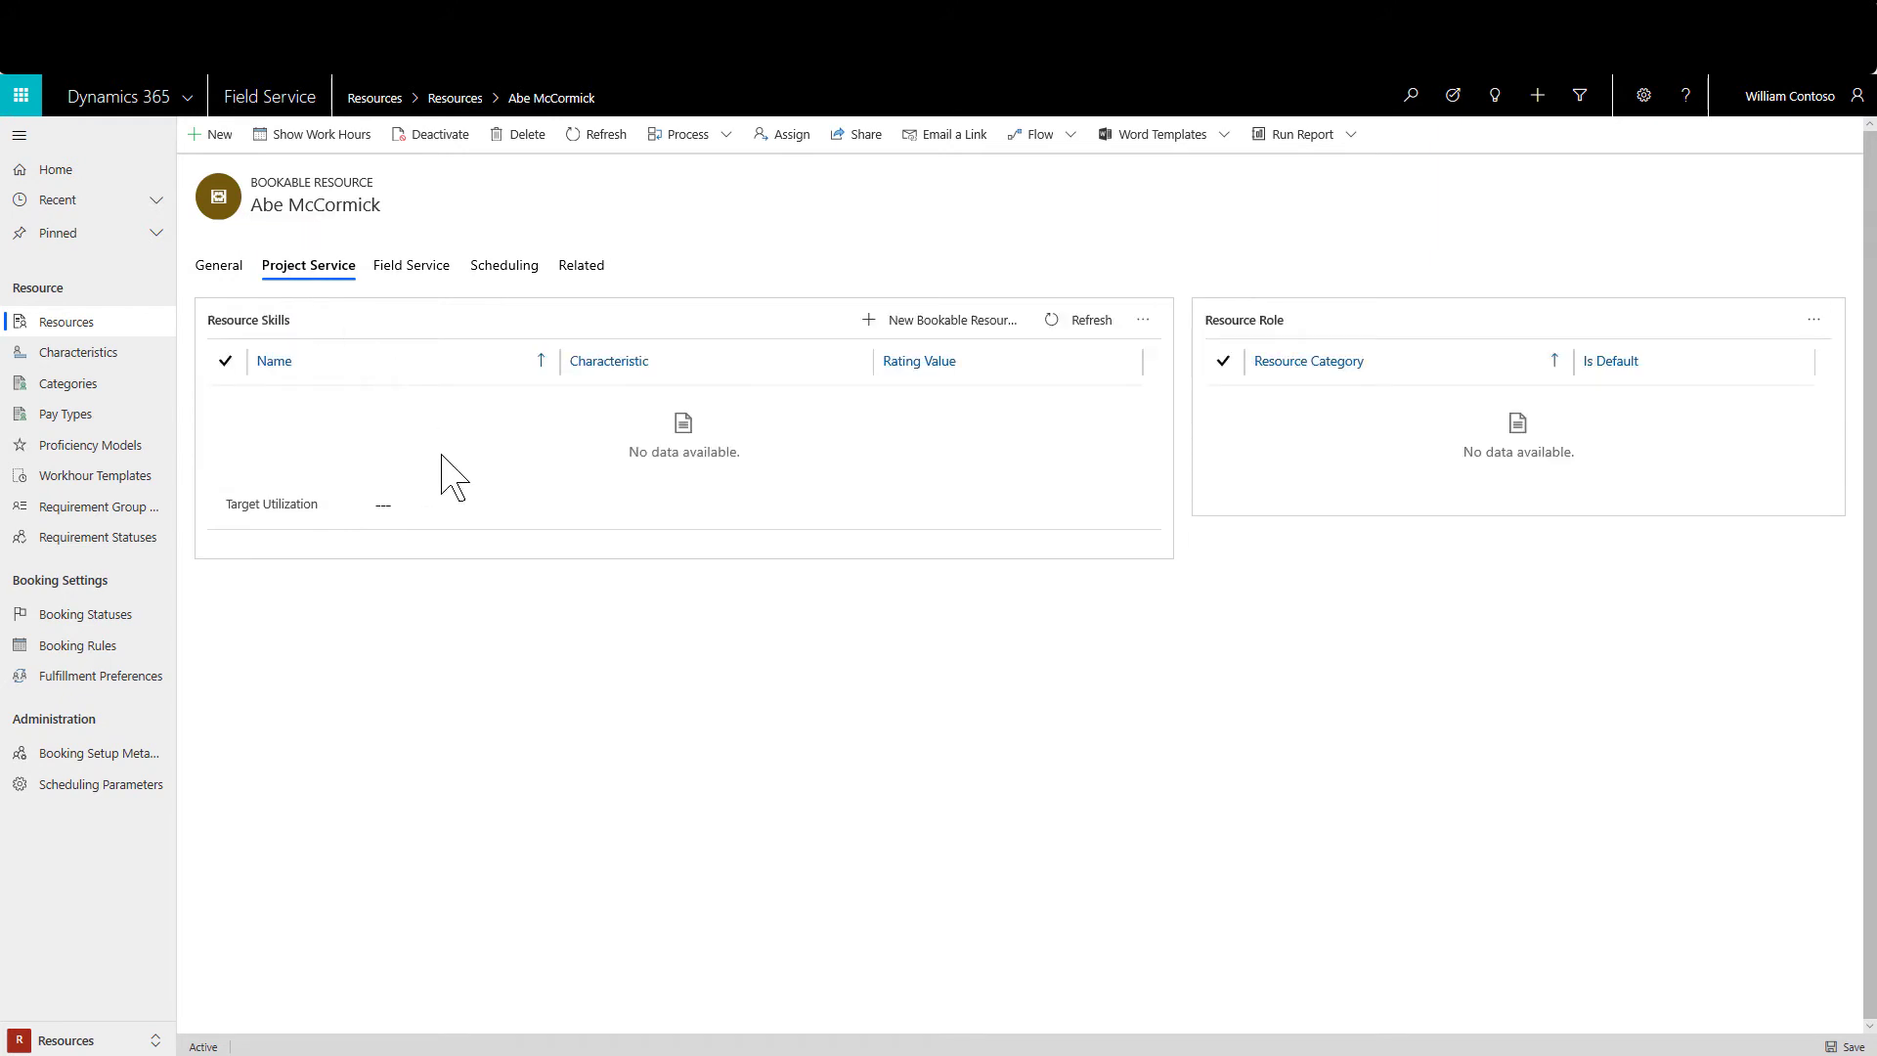
left_click(582, 264)
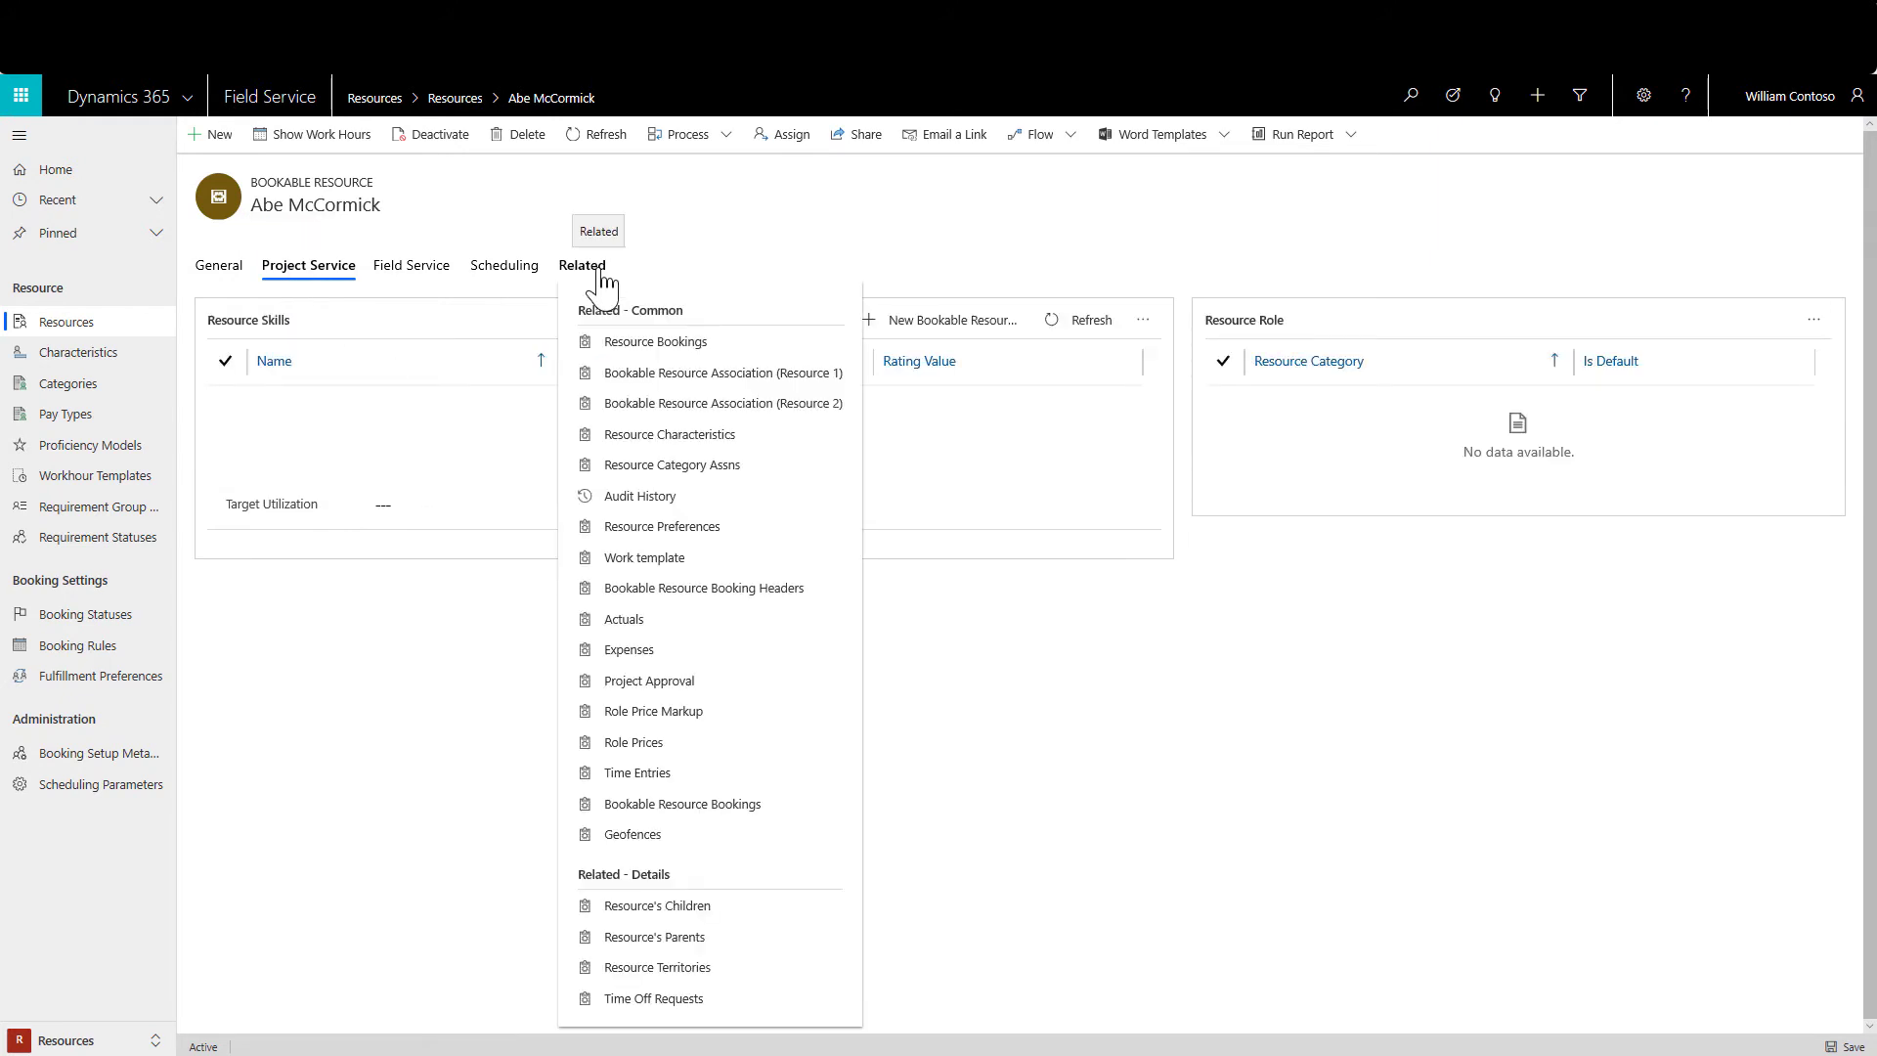
mouse_move(686, 802)
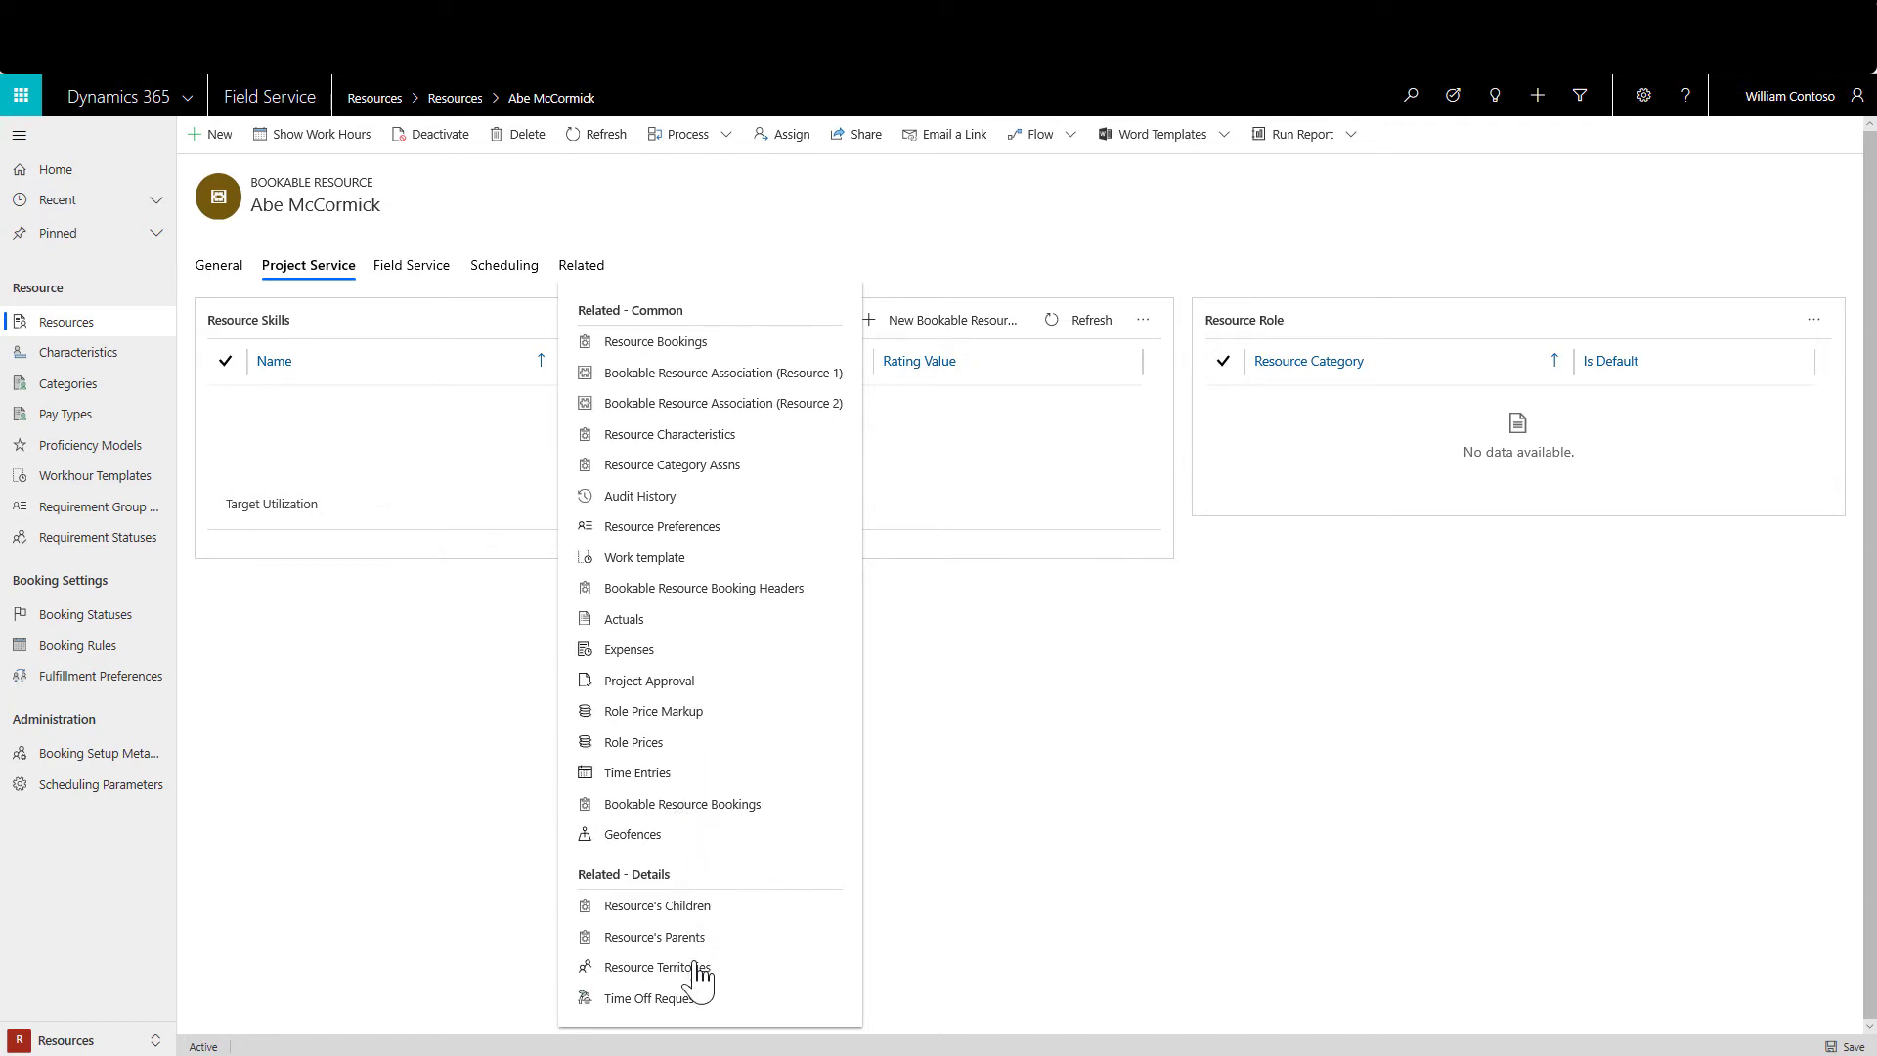
left_click(657, 968)
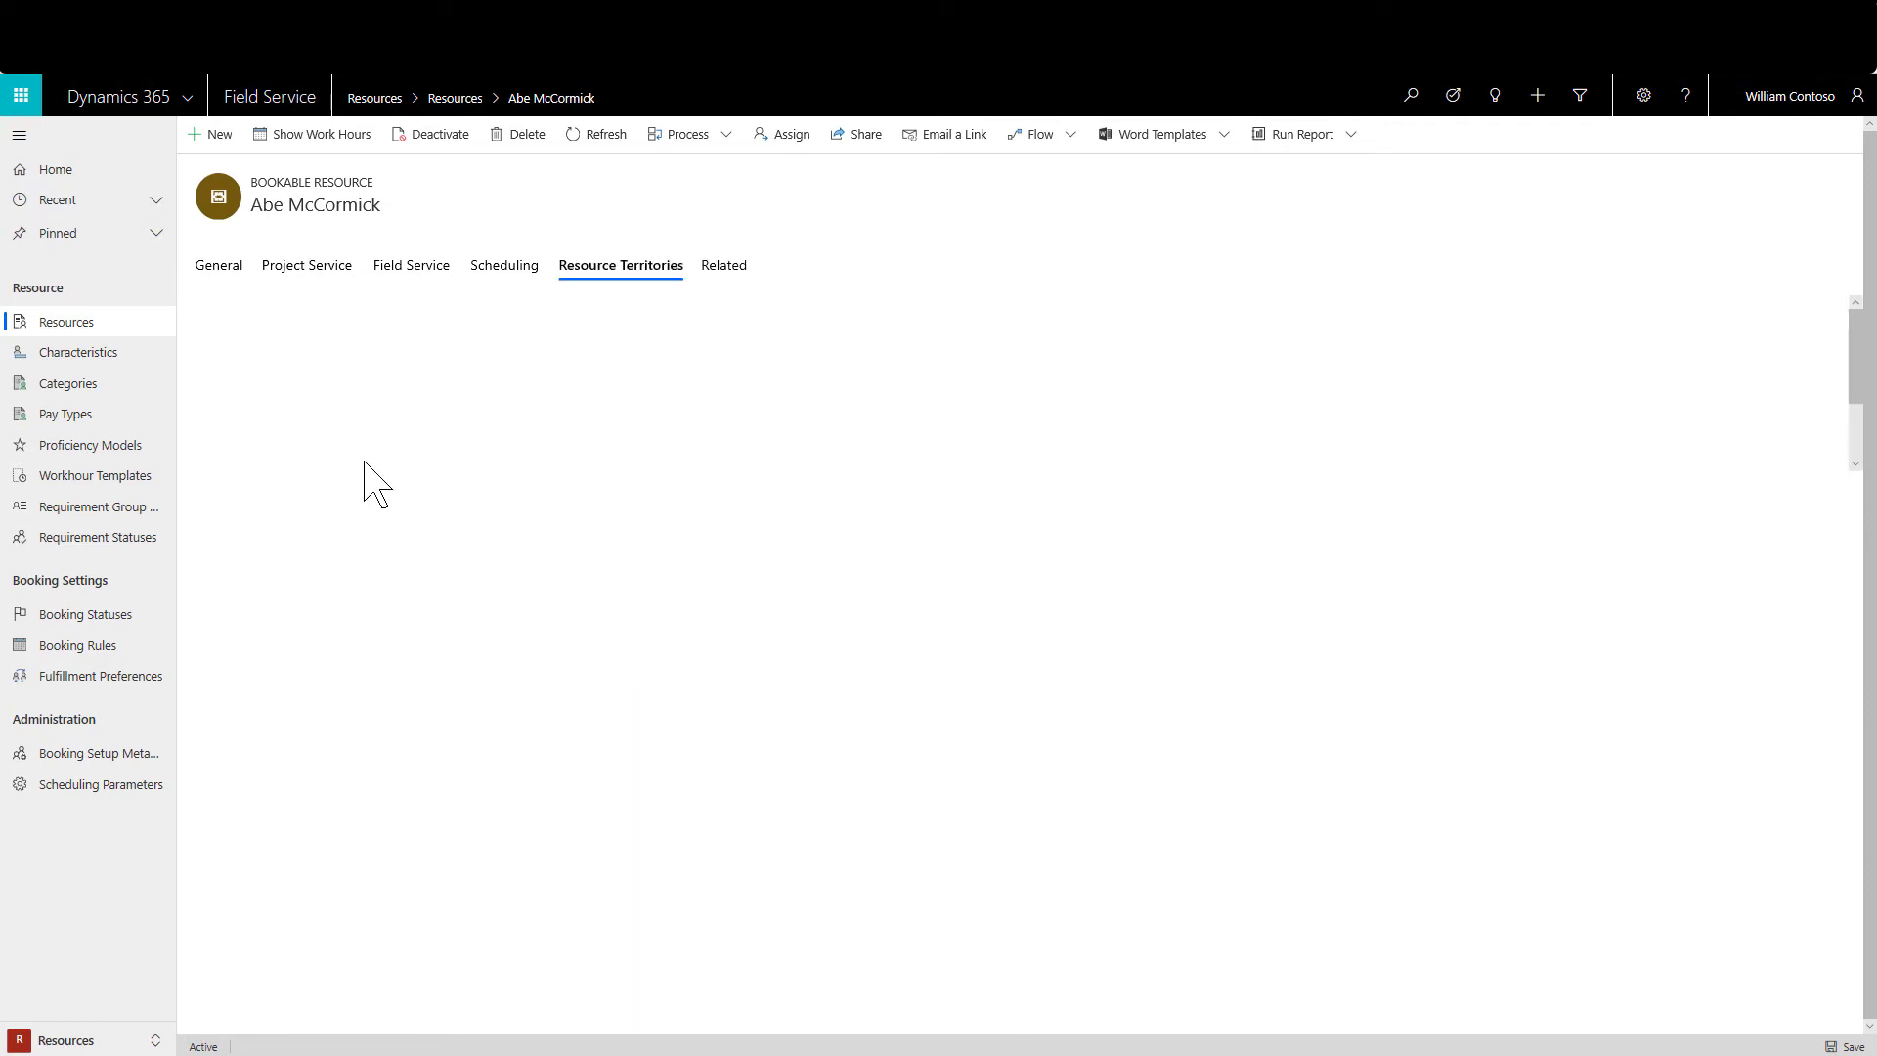
left_click(620, 266)
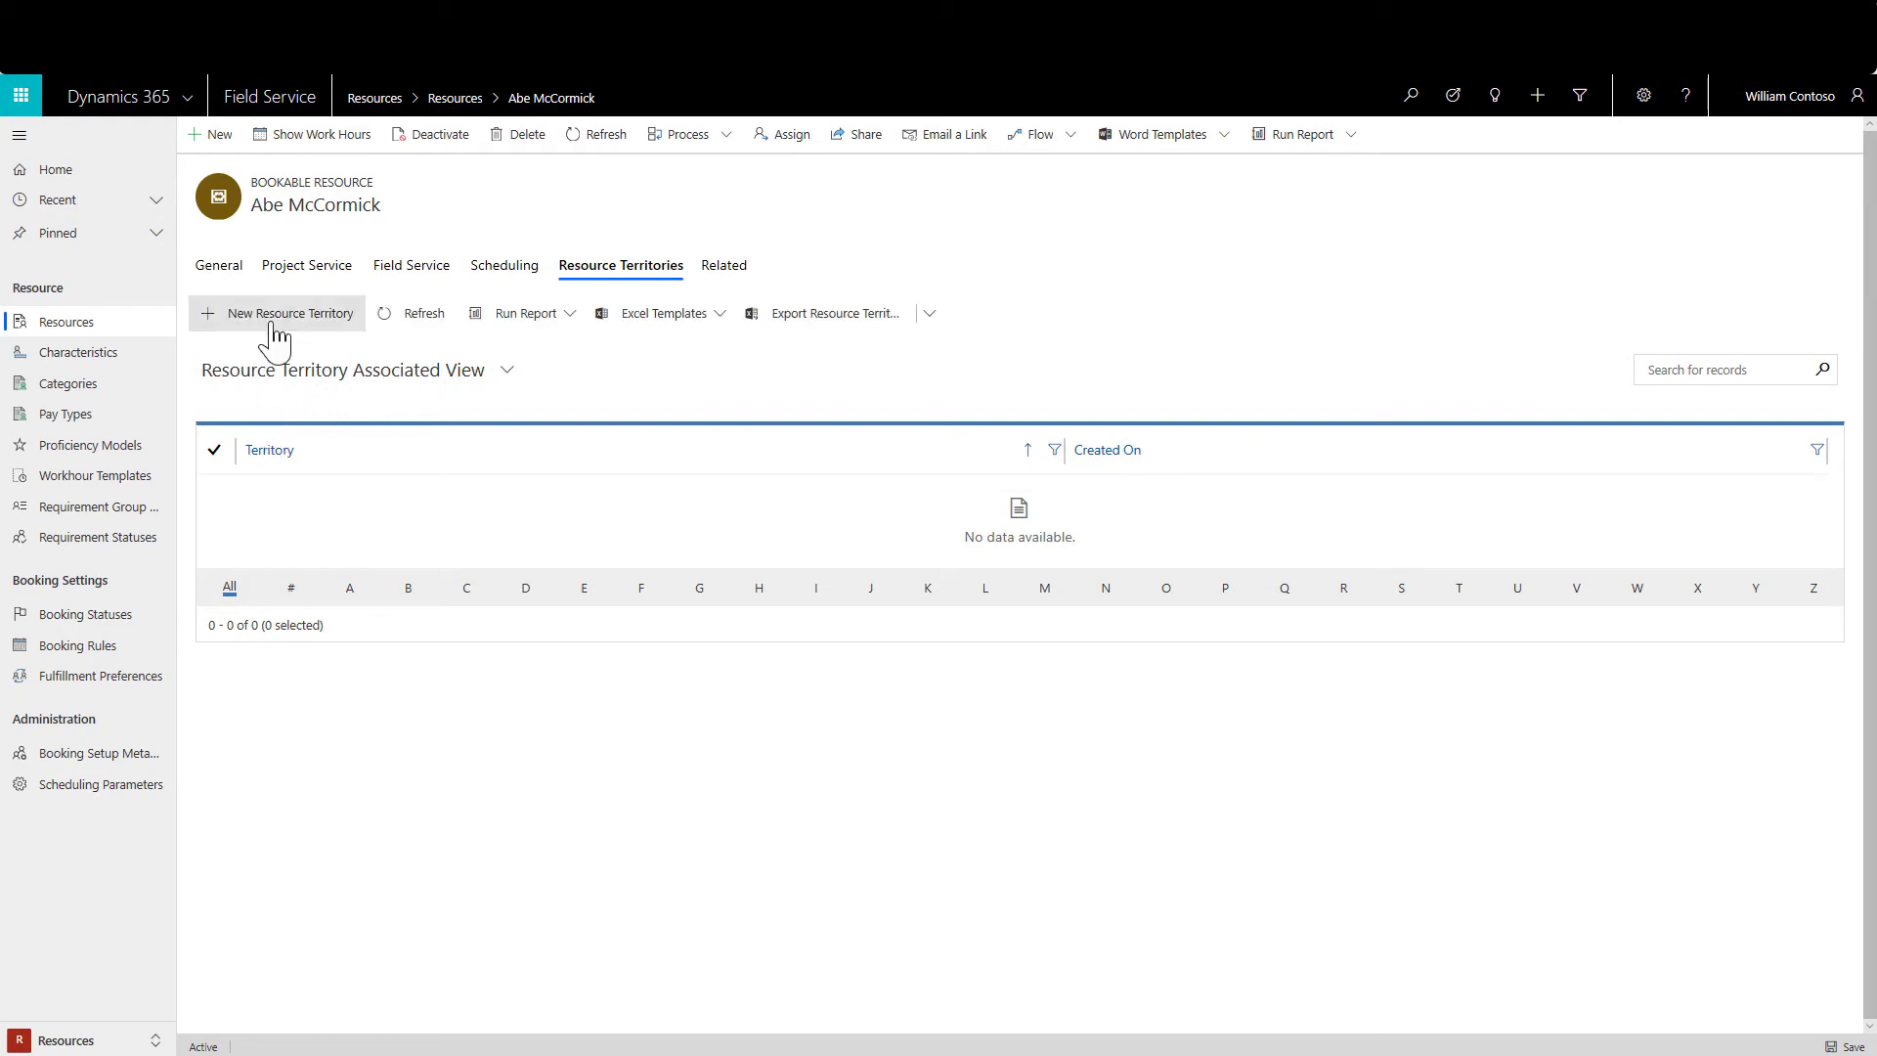
left_click(291, 313)
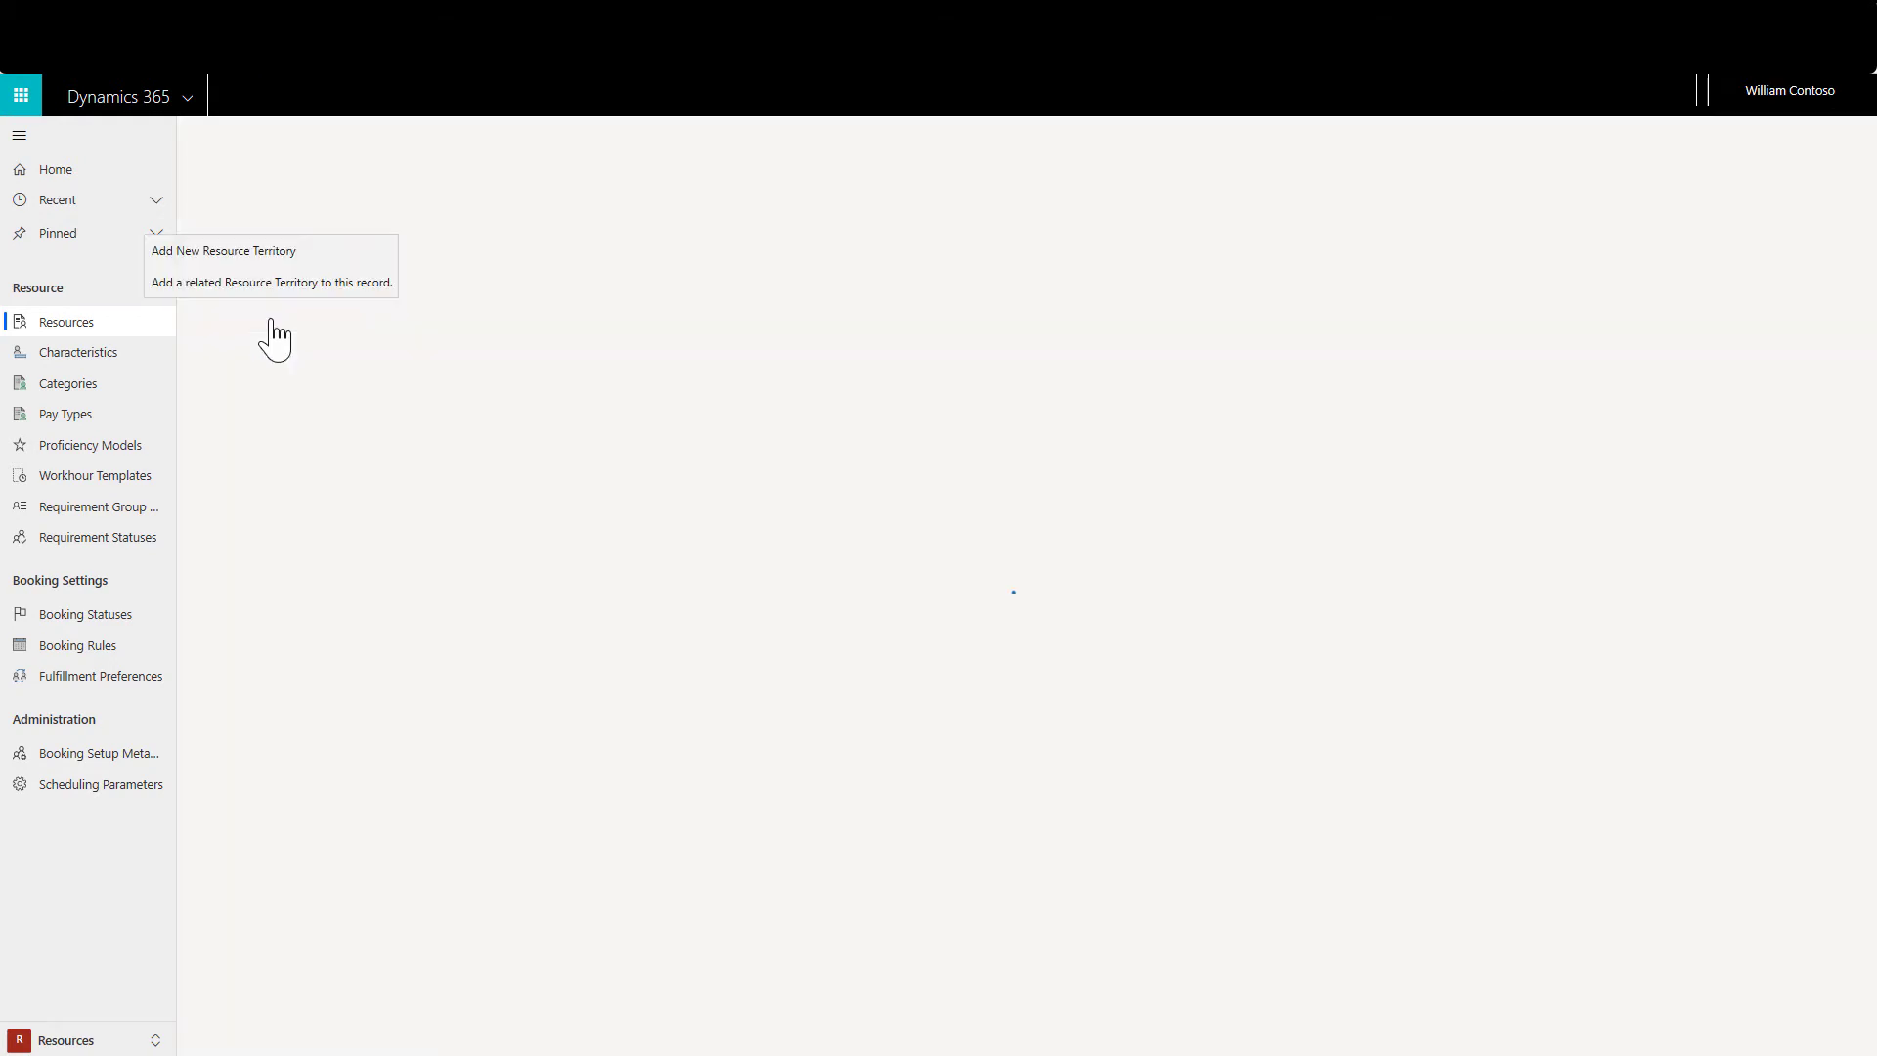
left_click(222, 250)
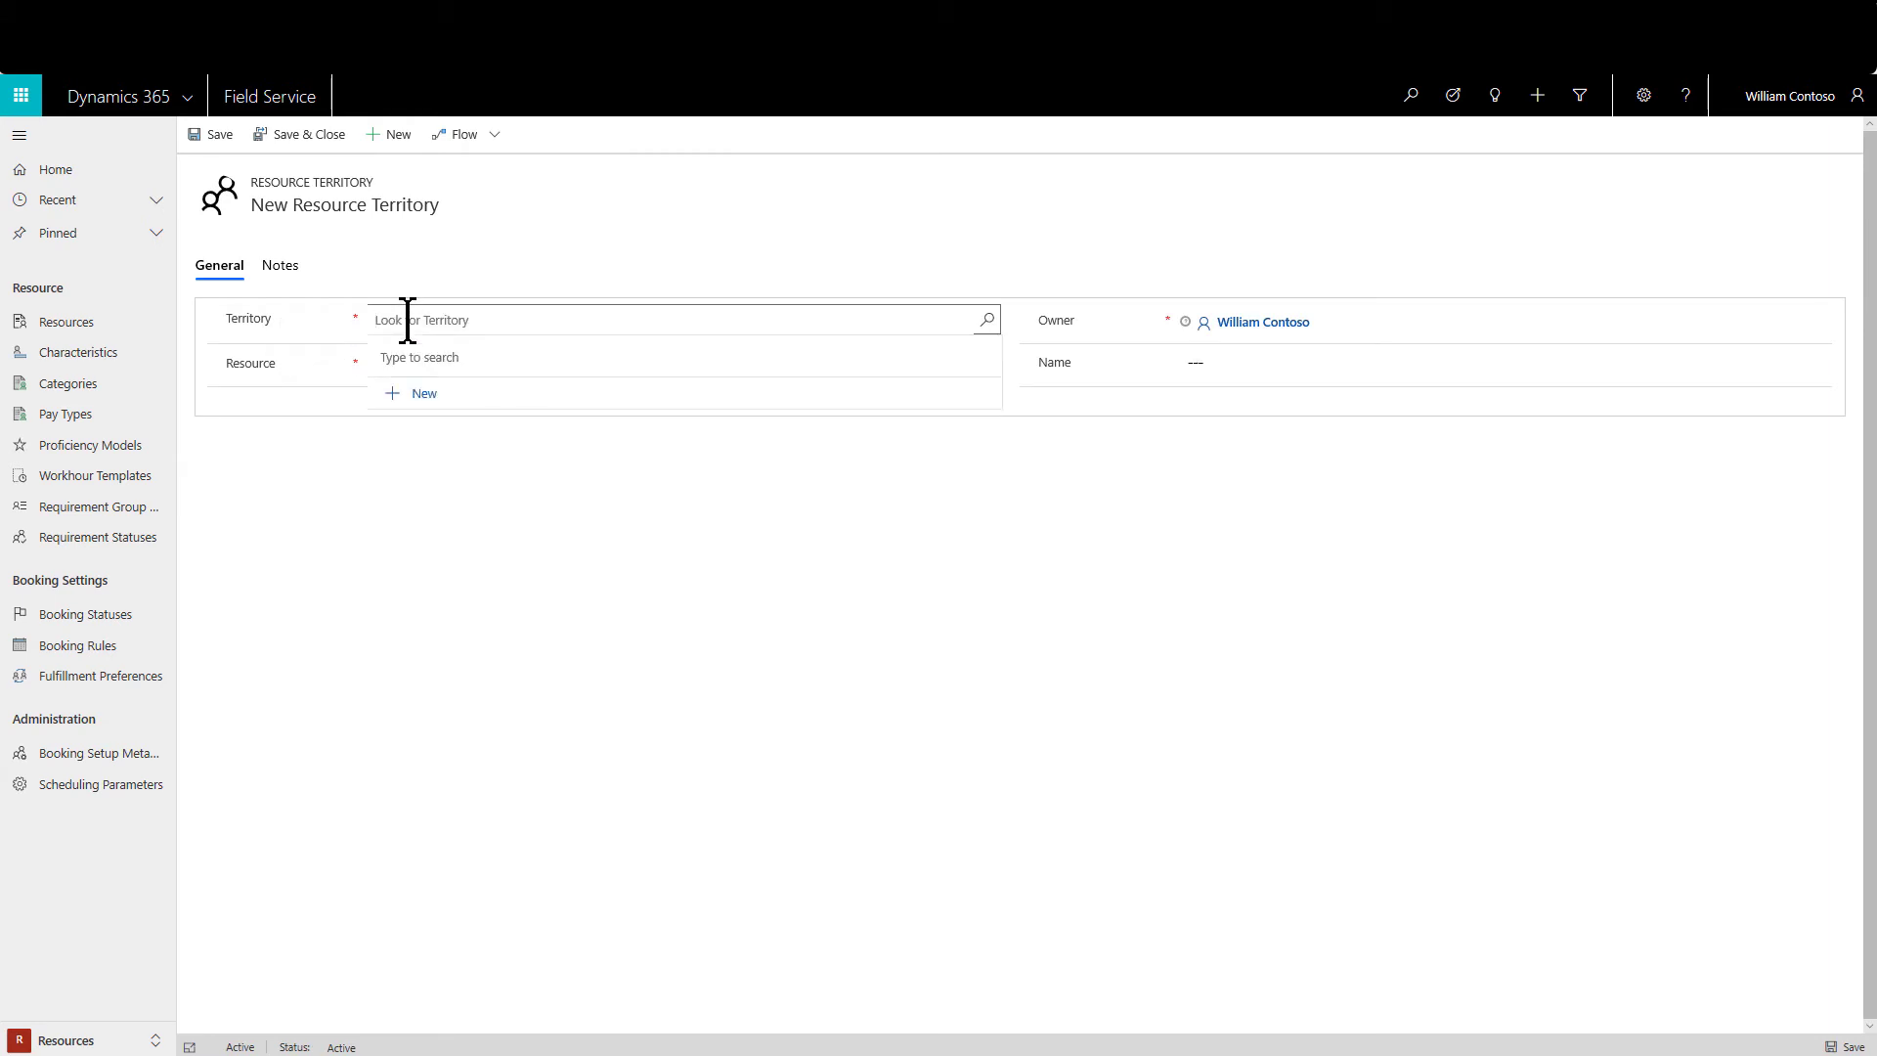
type("wa")
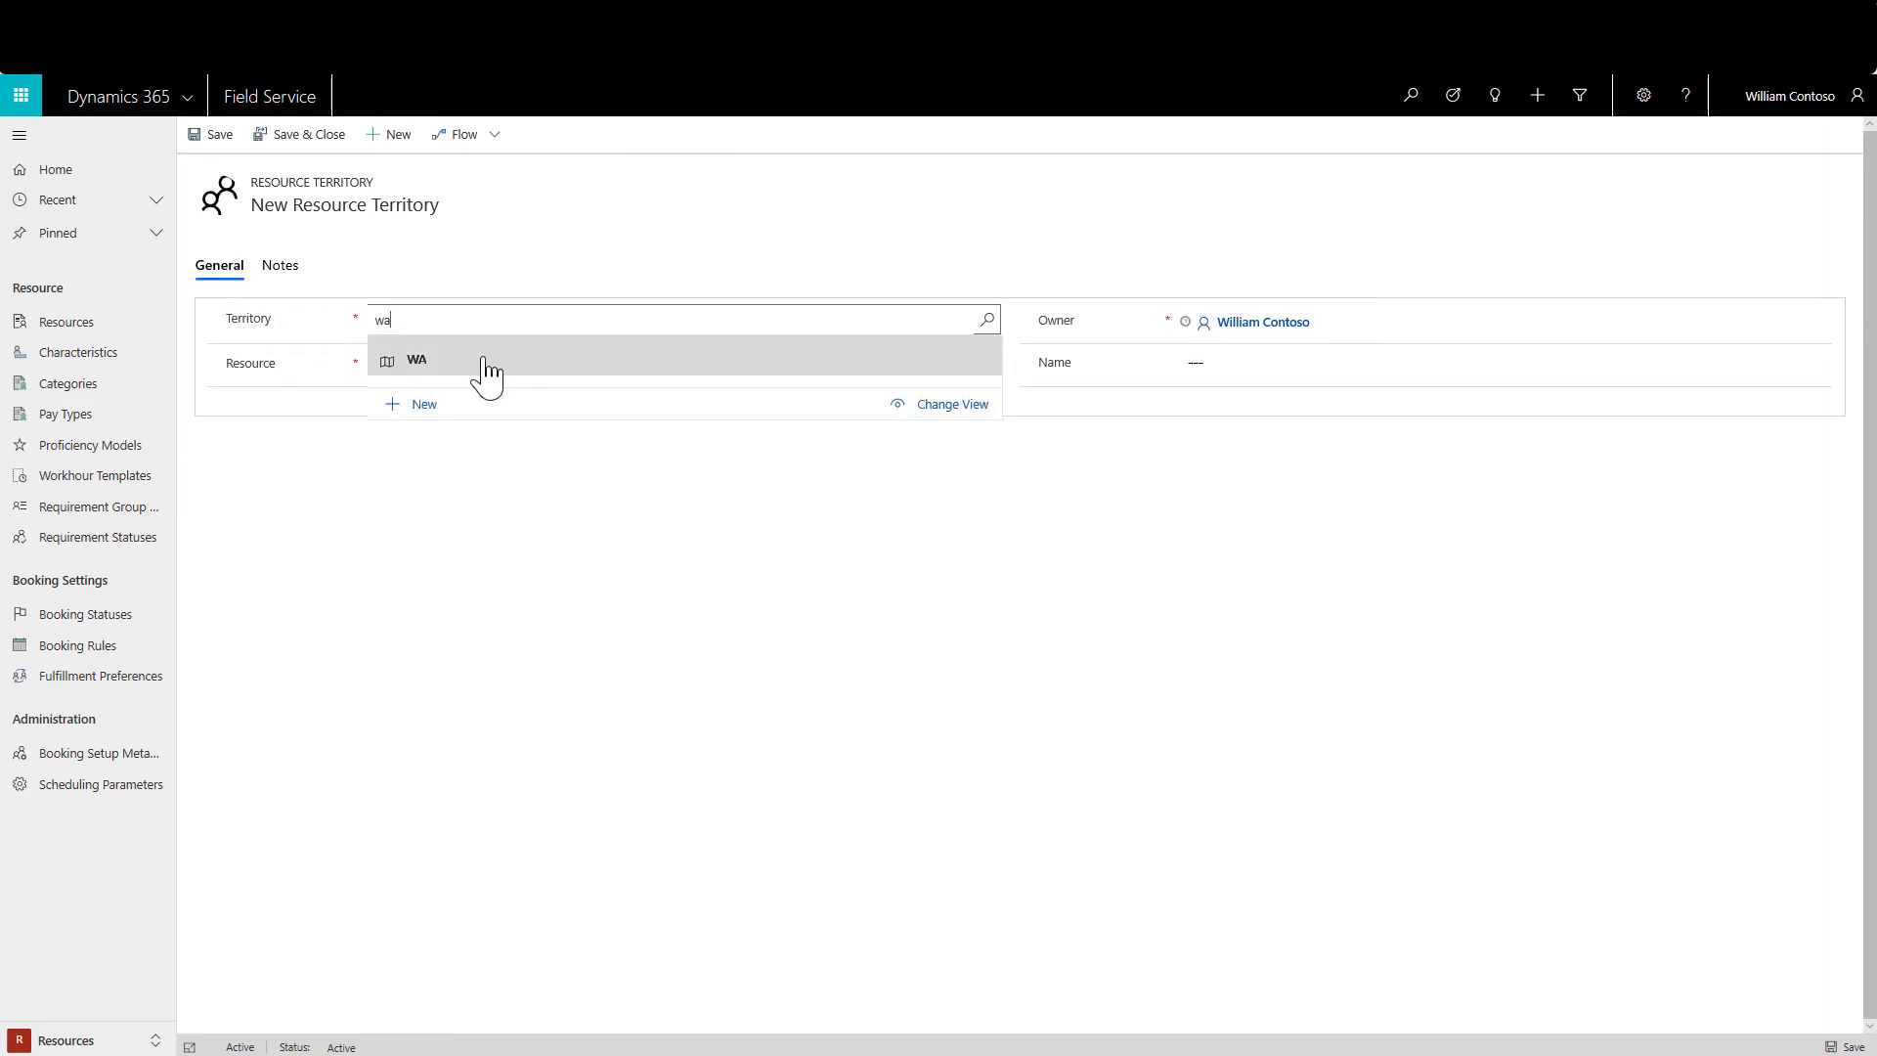
left_click(417, 360)
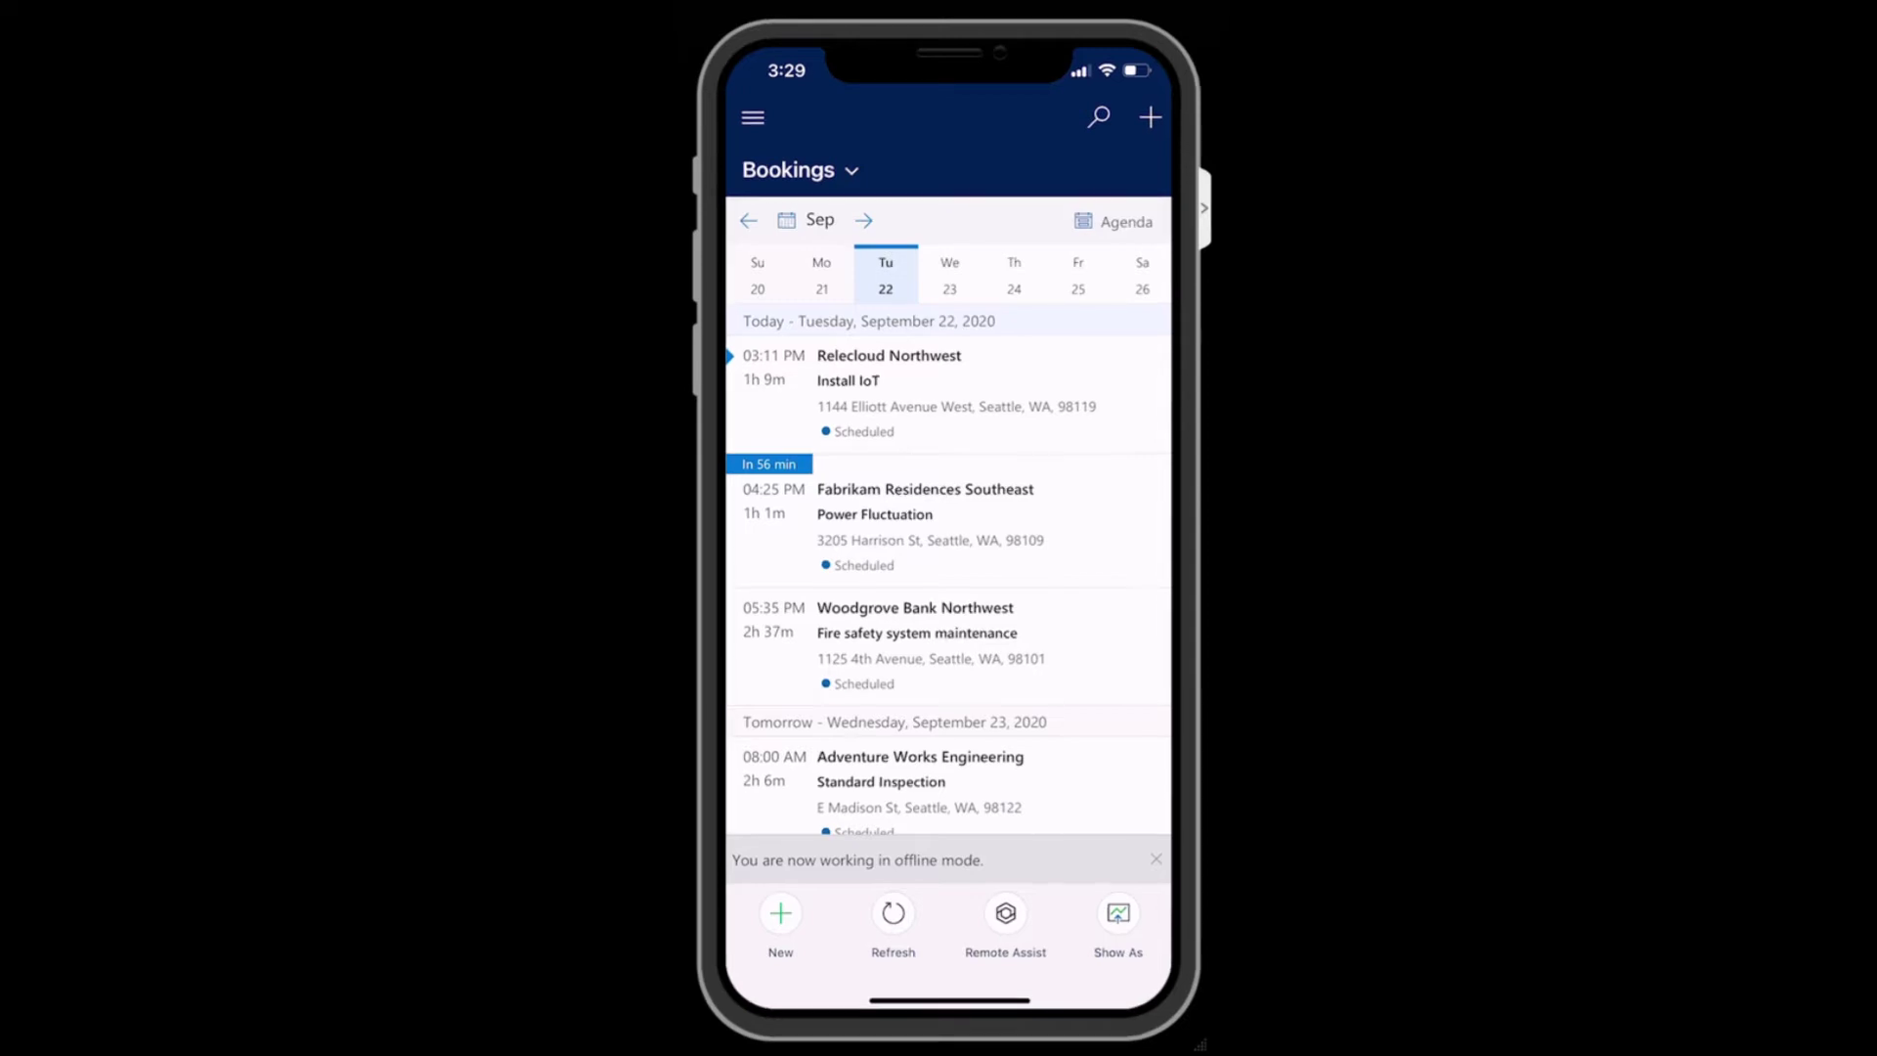
- Review the Woodgrove Bank Northwest booking's customer address map and service tasks in the mobile app
left_click(946, 643)
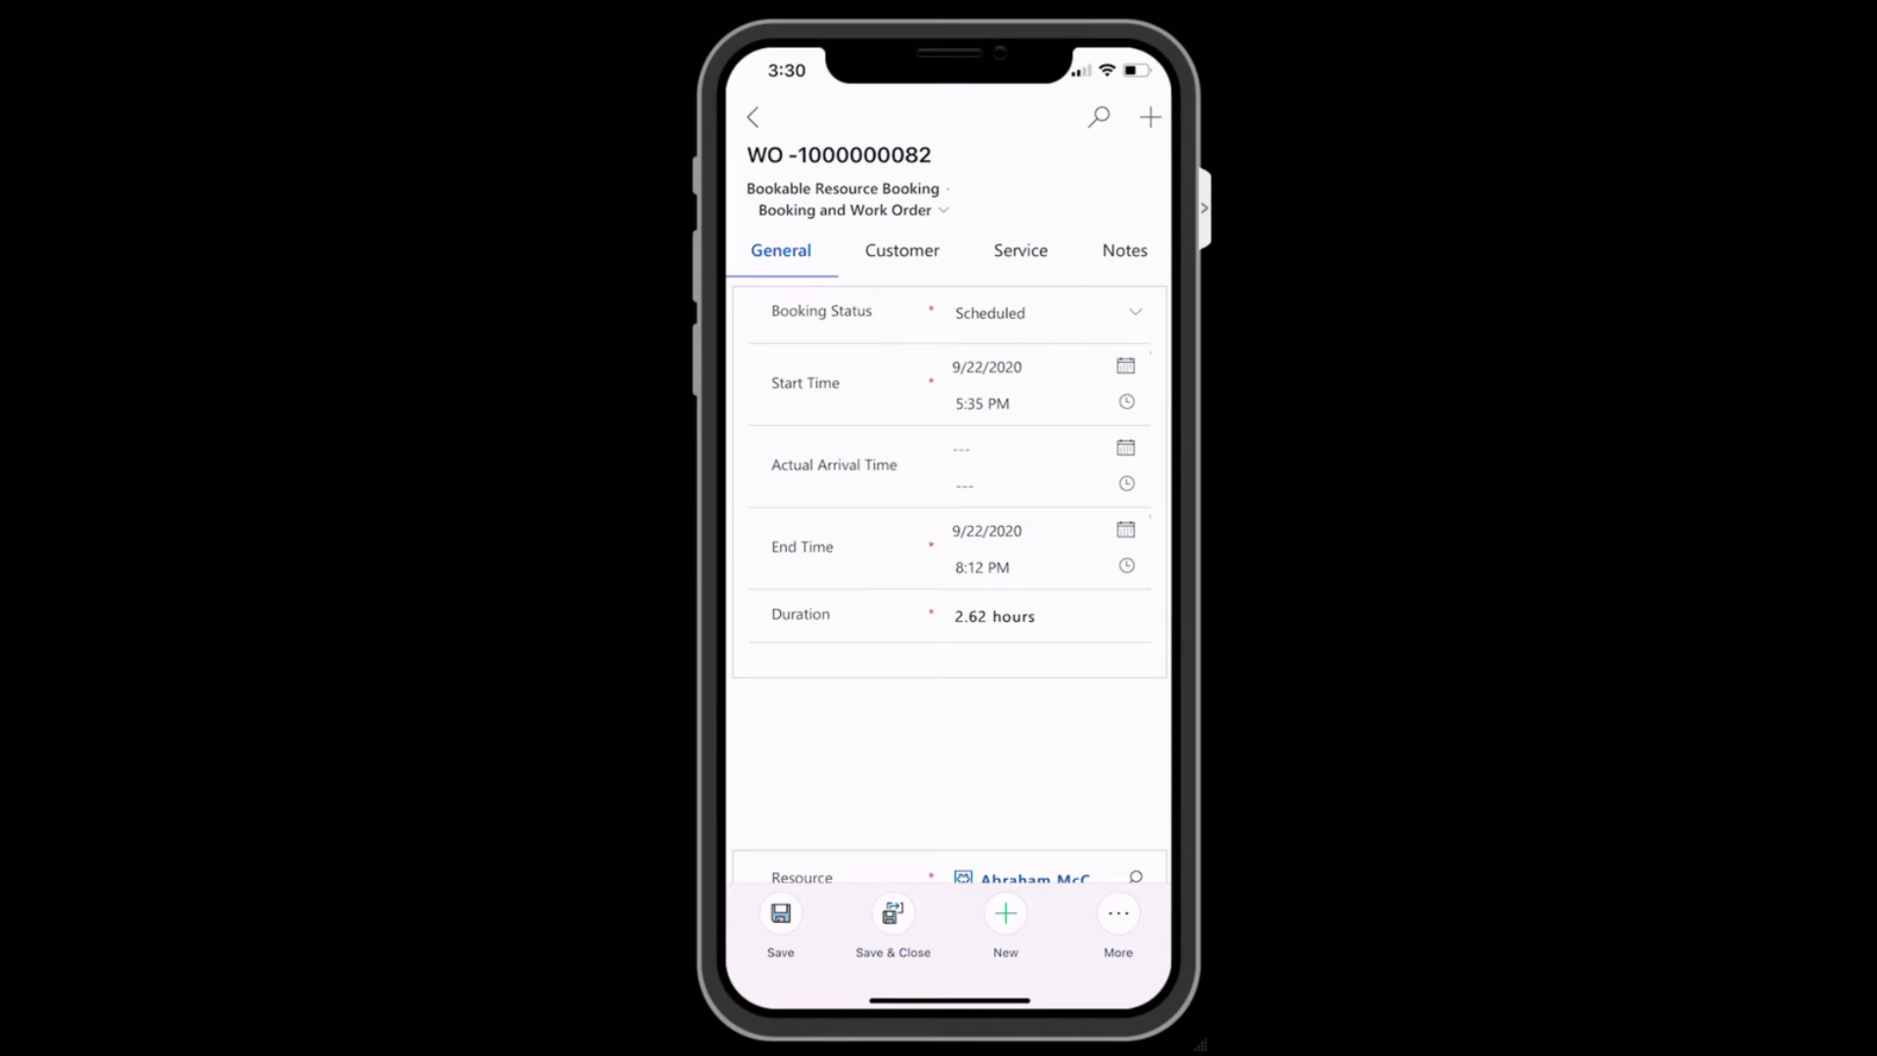
left_click(902, 250)
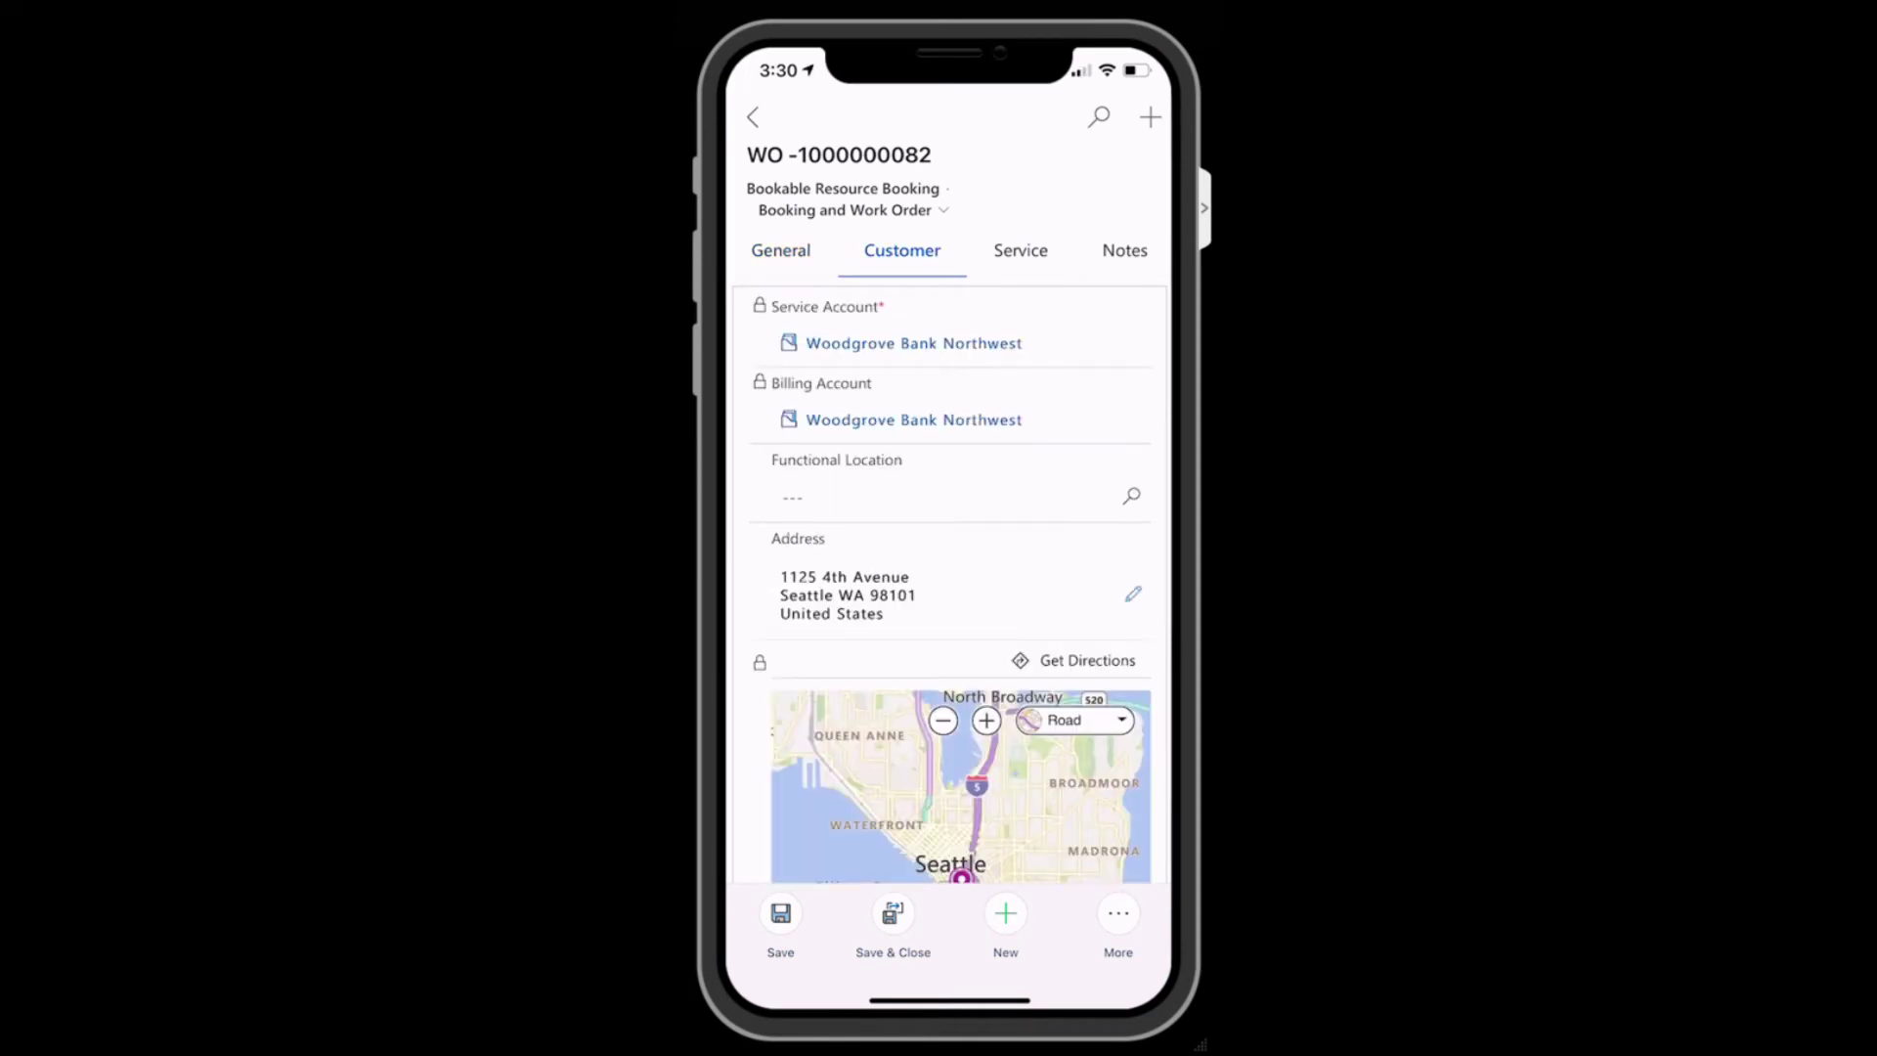
scroll("down", 3)
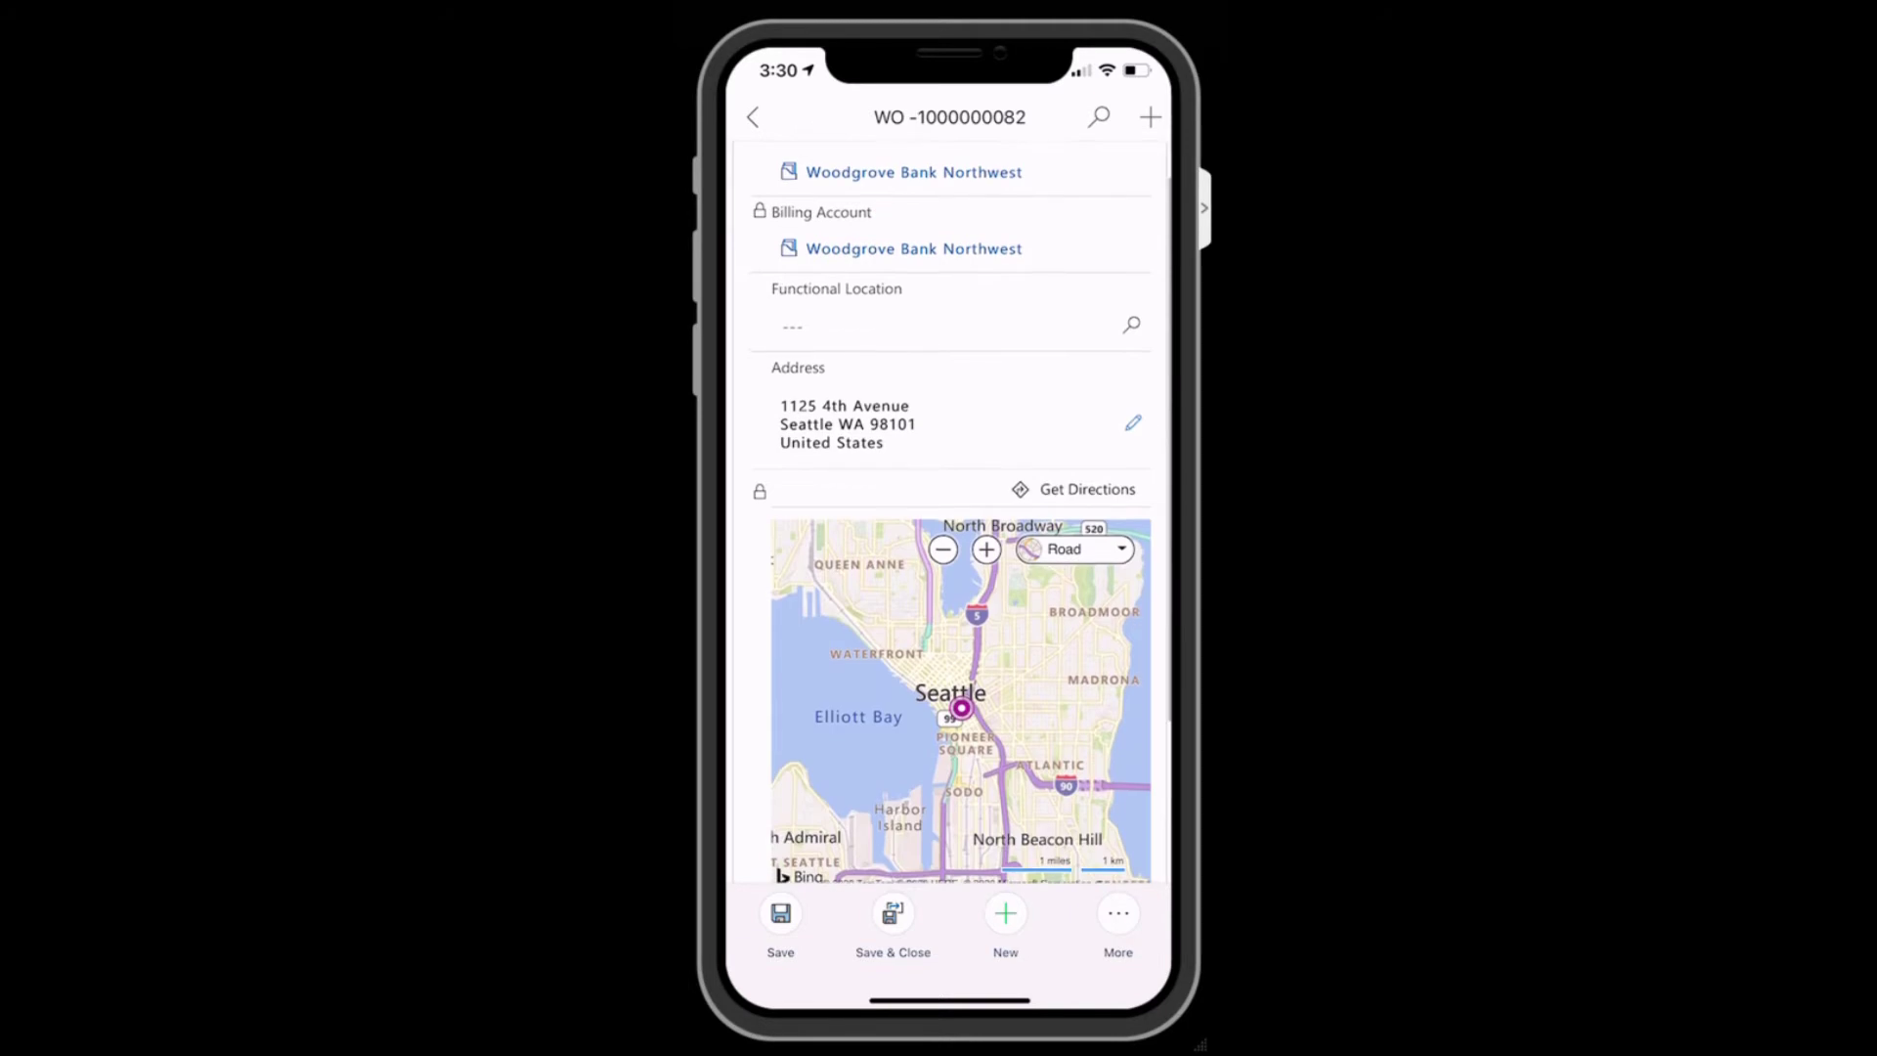
left_click(1020, 250)
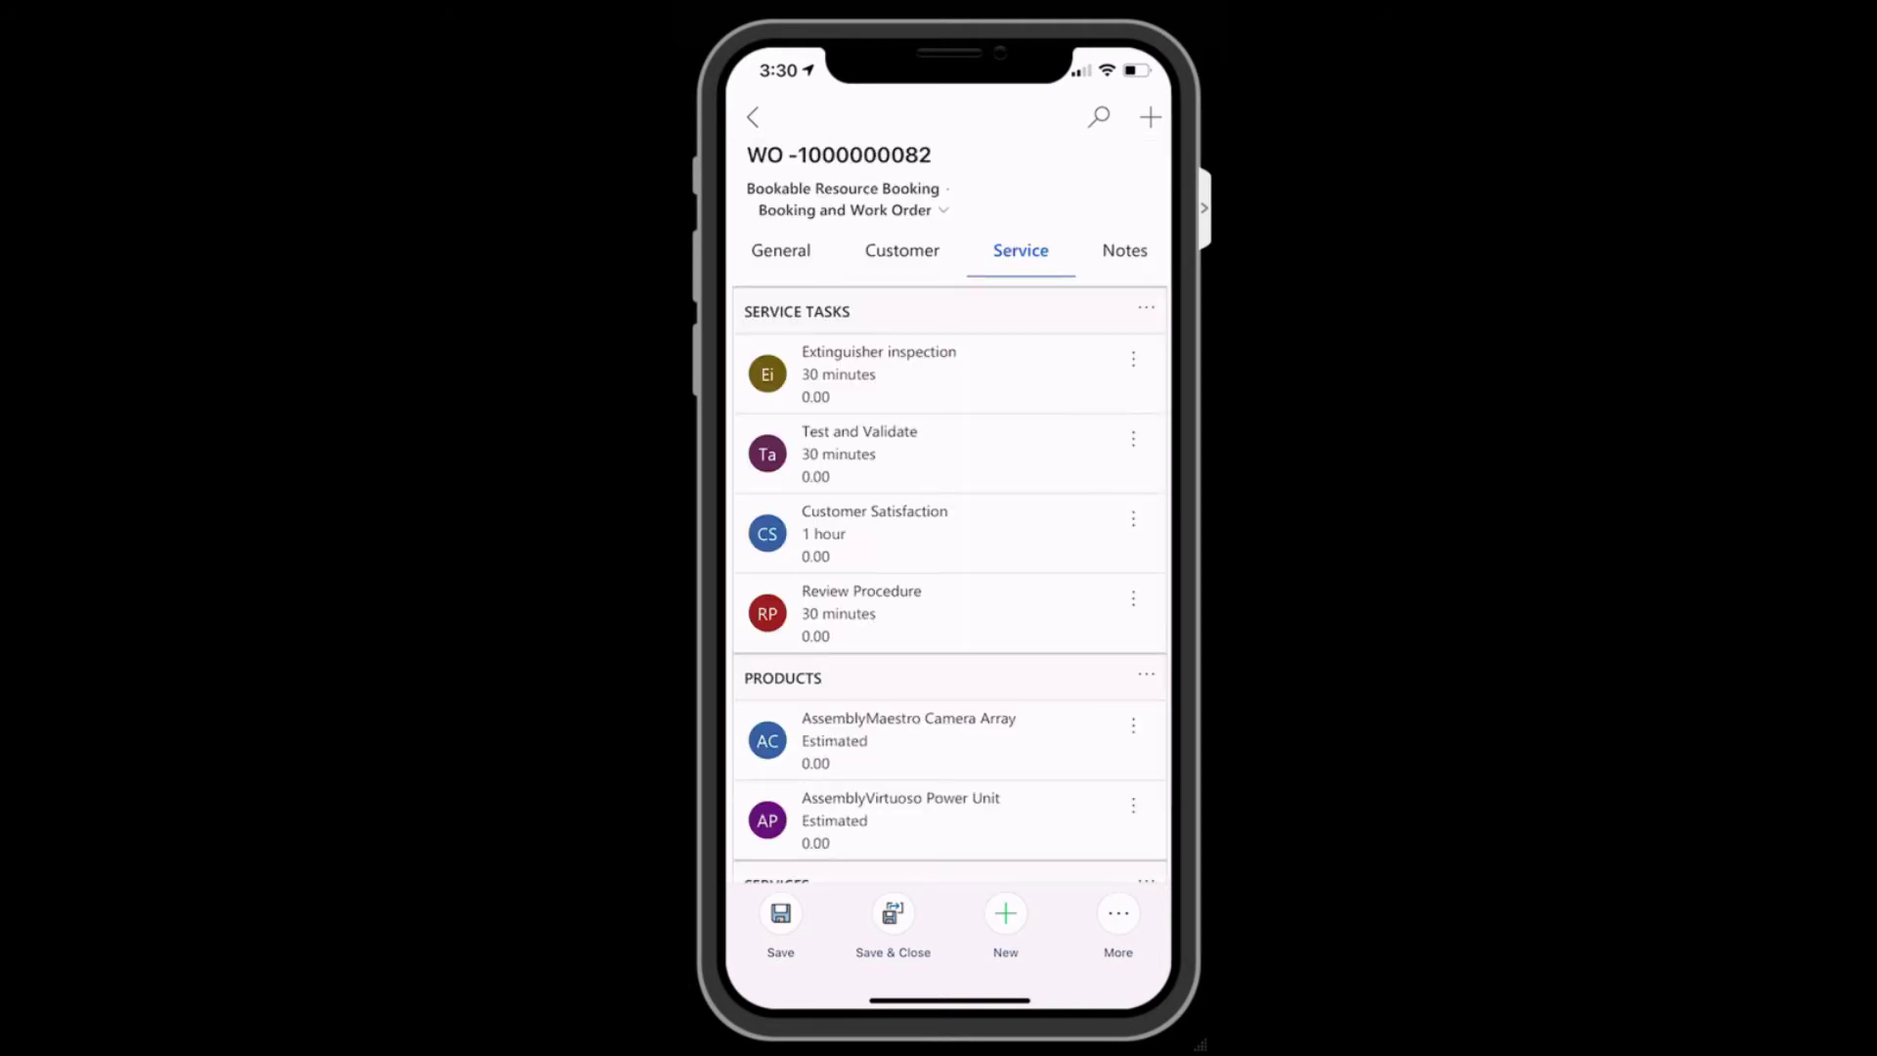
left_click(878, 350)
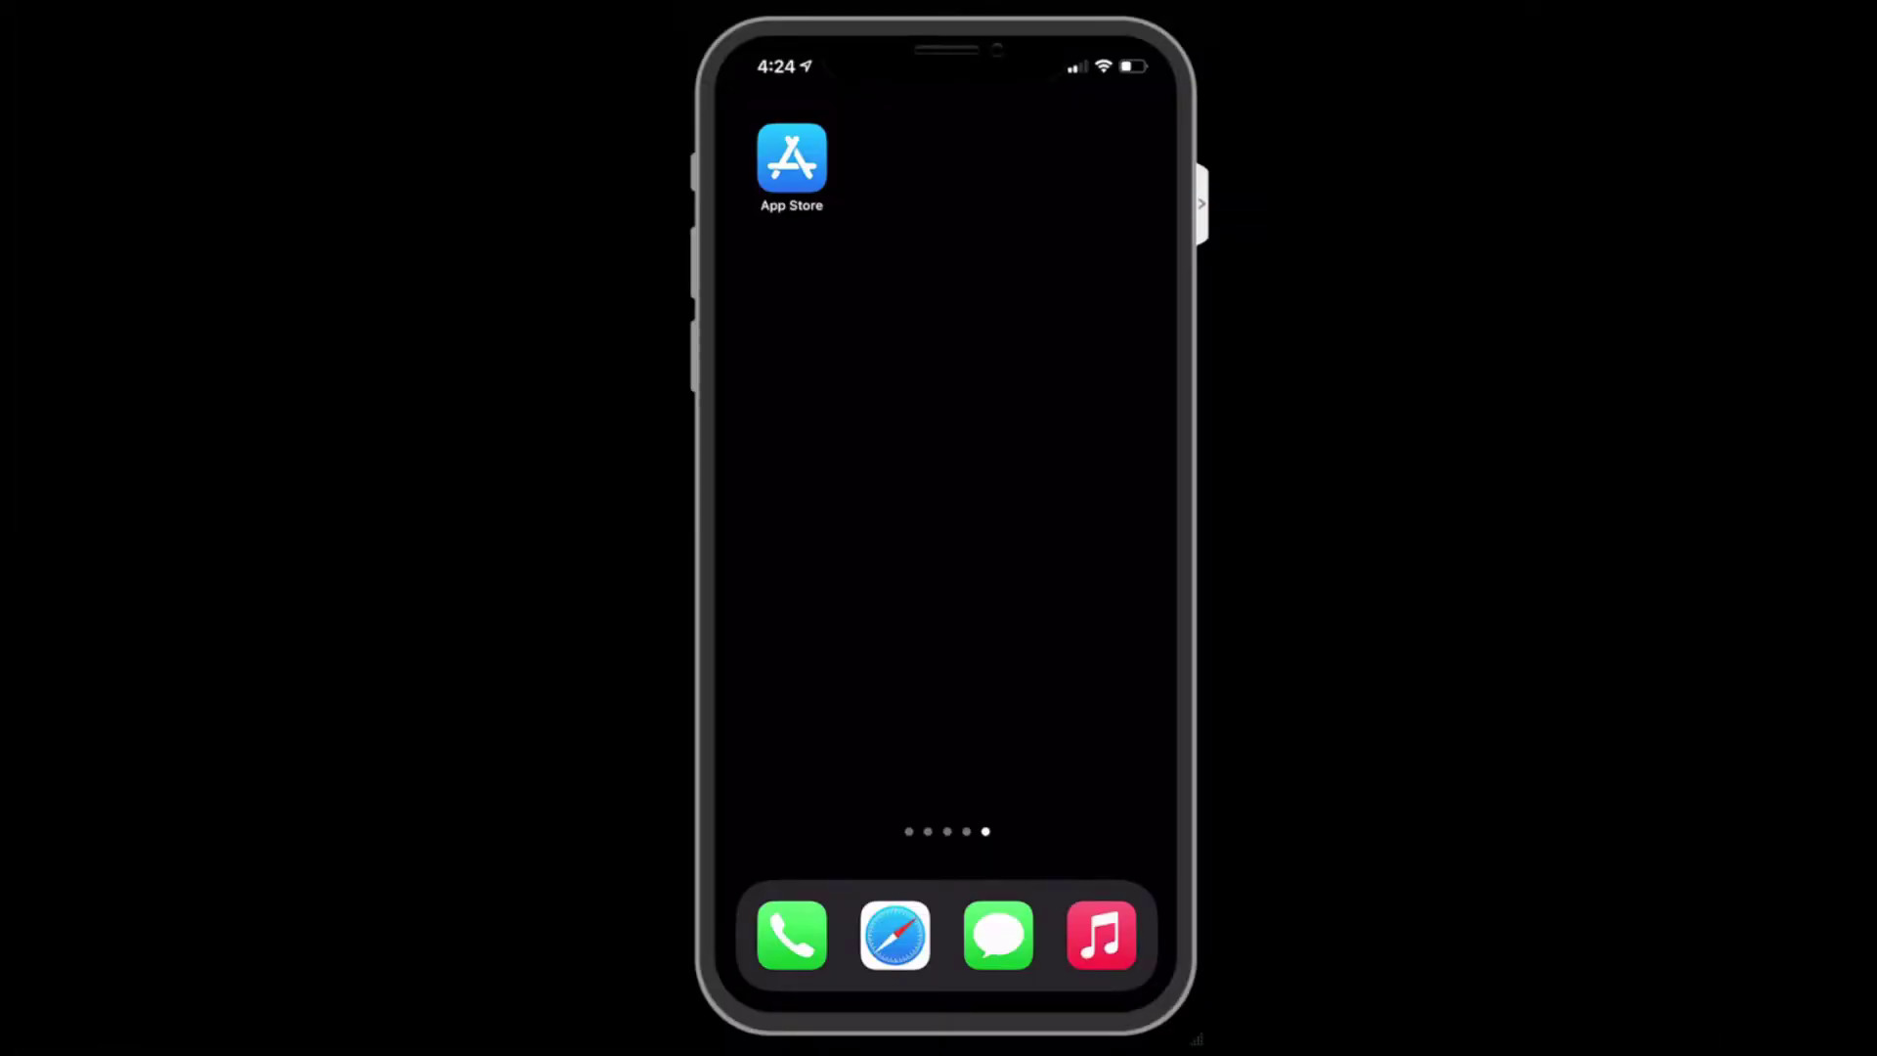
- Search the App Store for Field Service, open the app and sign in with the existing work account
left_click(789, 158)
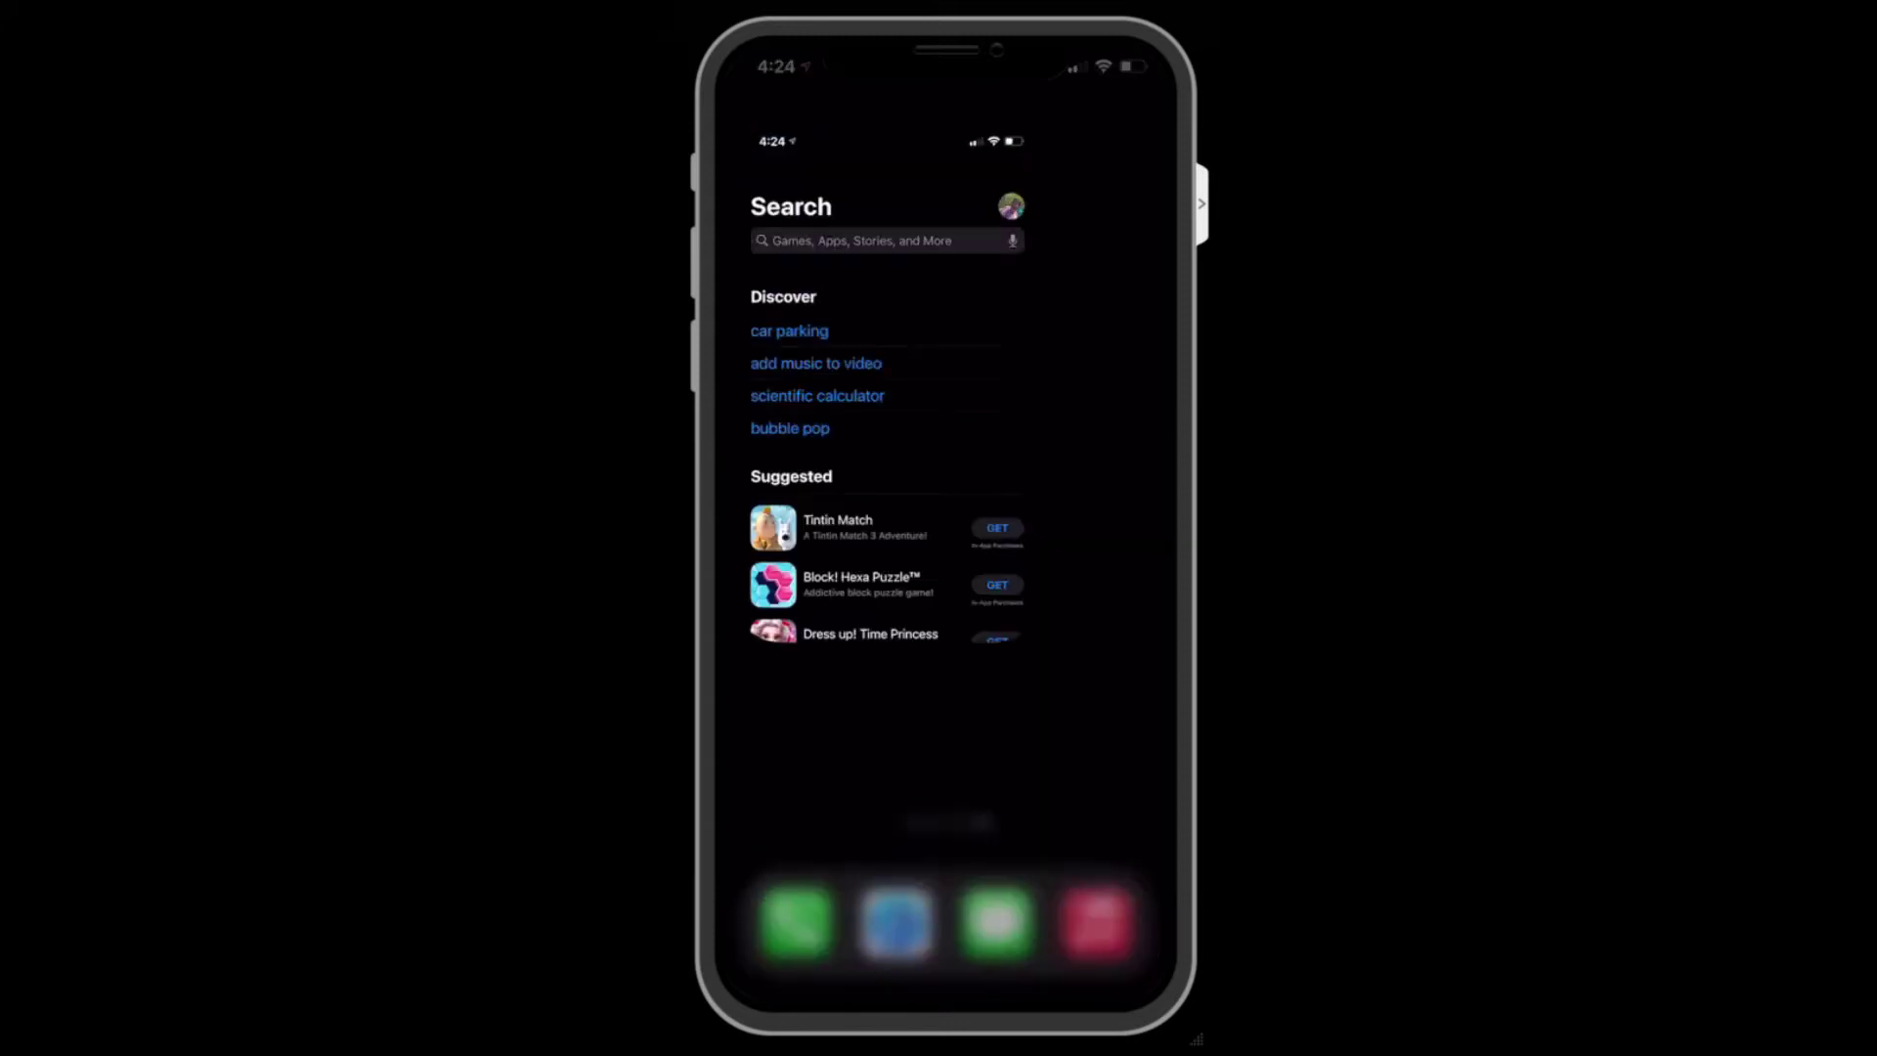
left_click(884, 238)
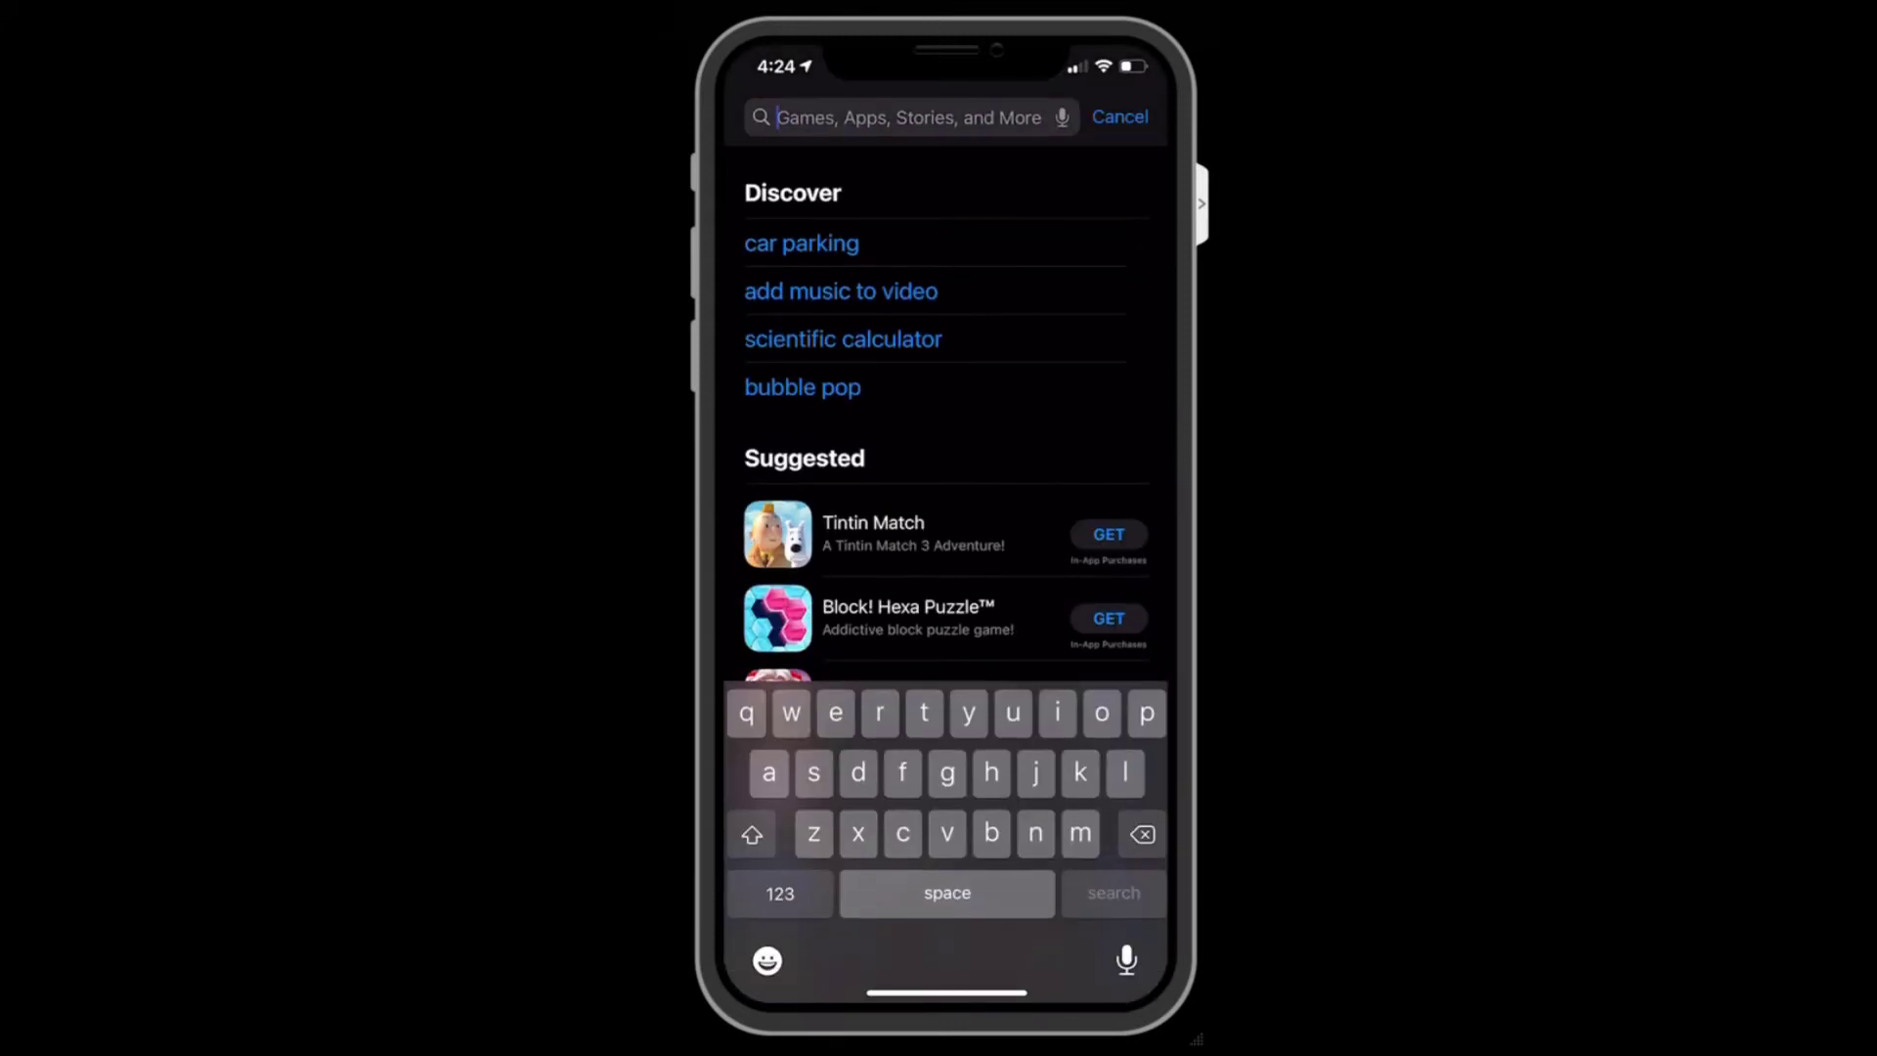
type("field s")
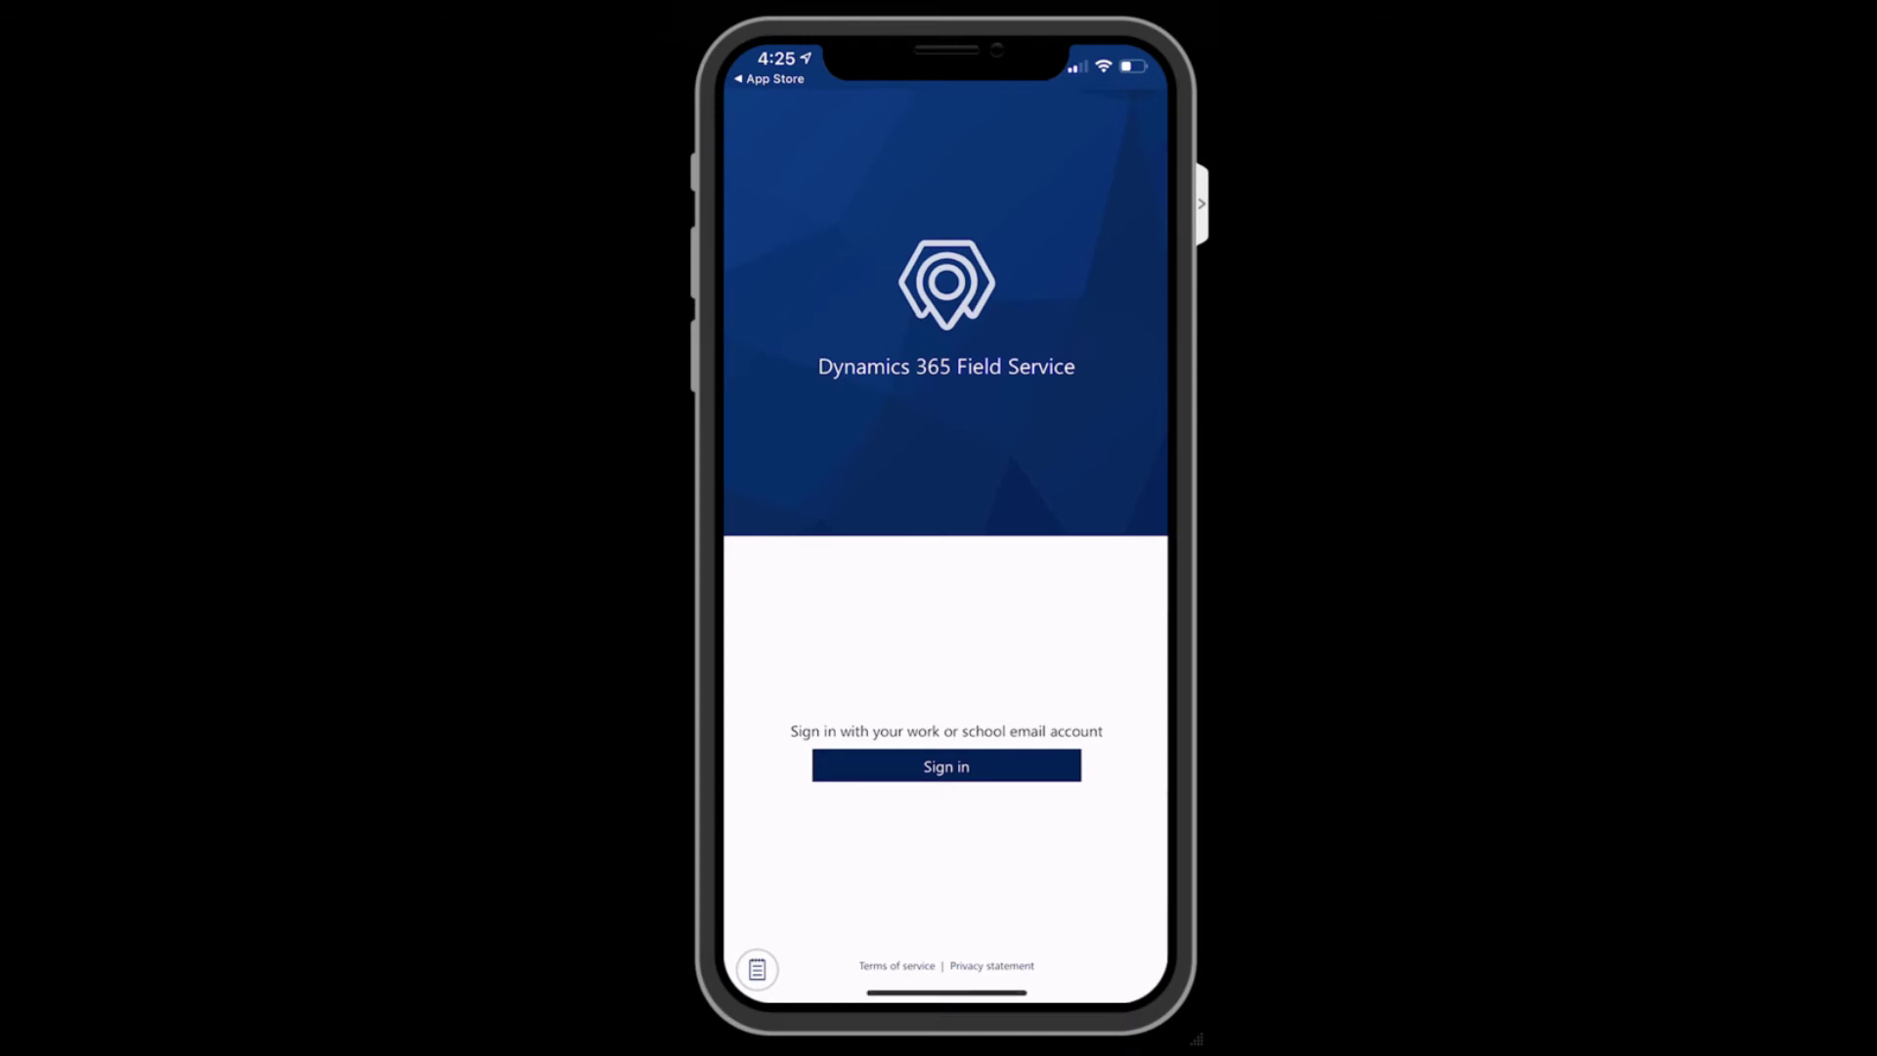
left_click(944, 764)
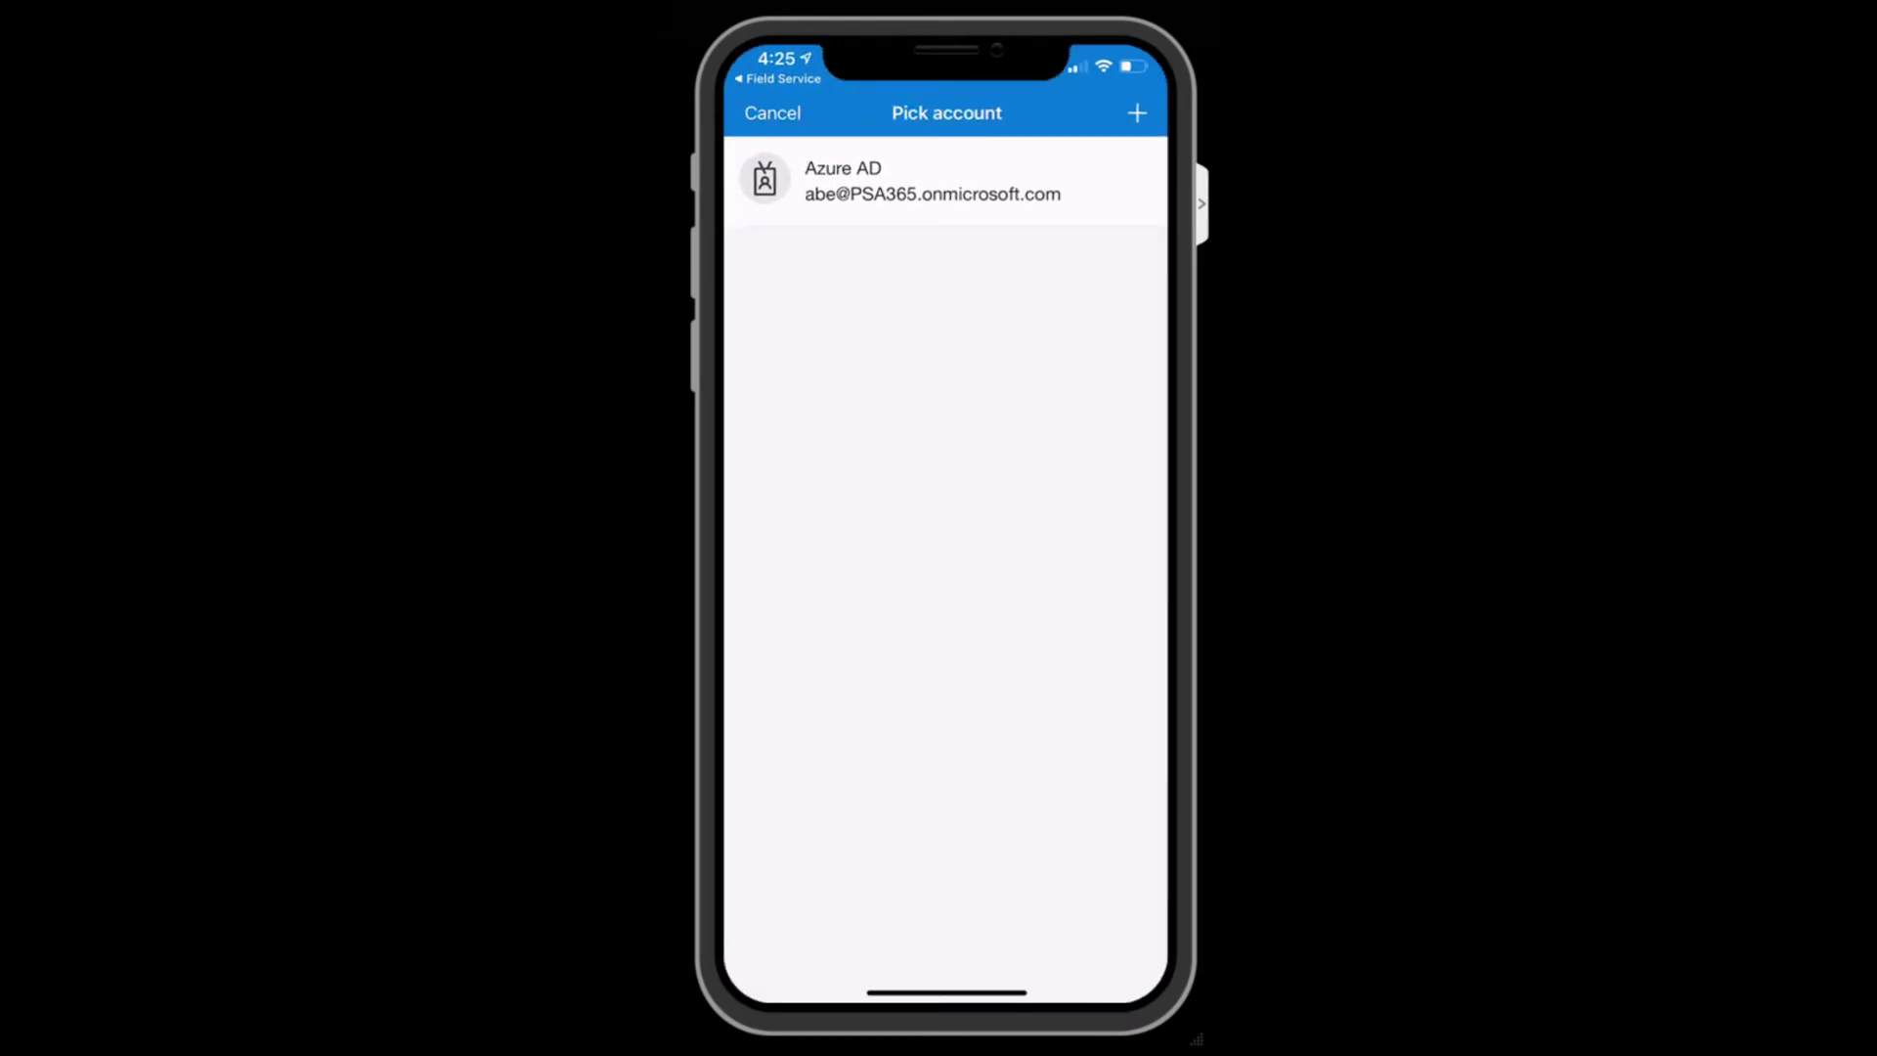
left_click(931, 179)
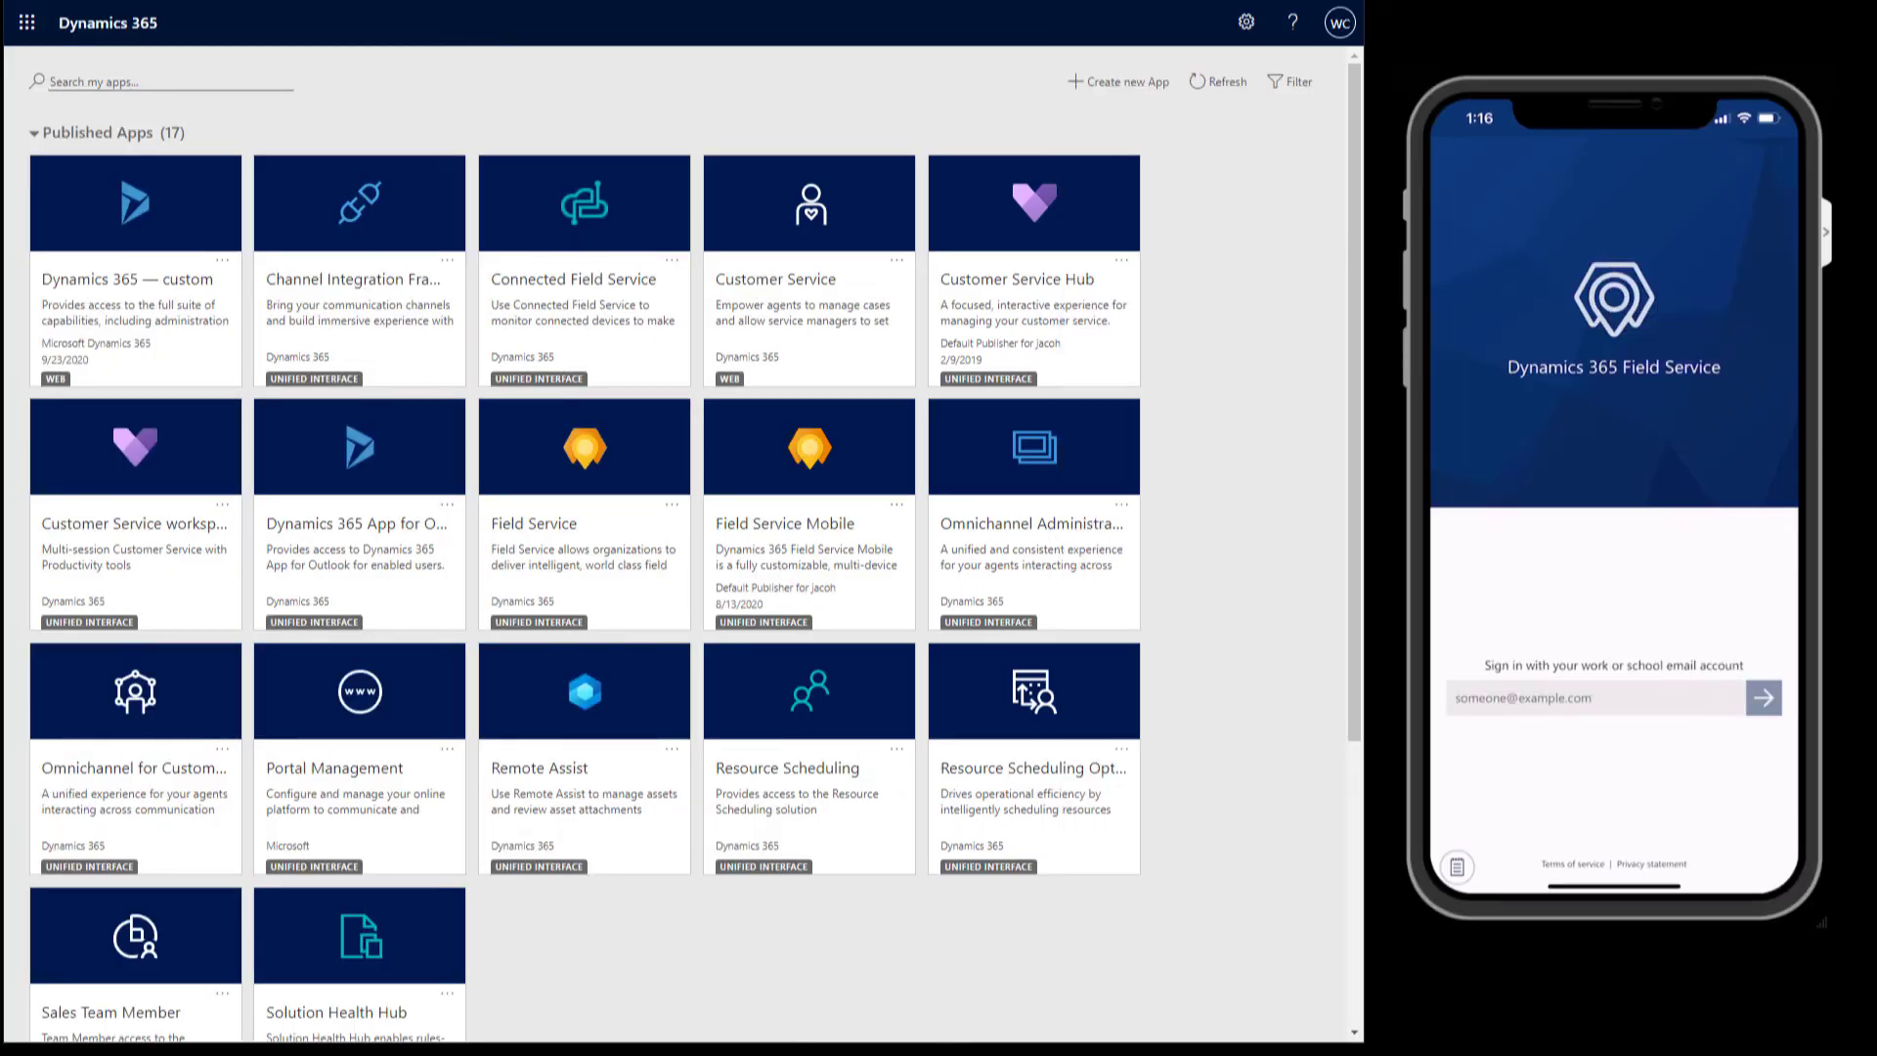
mouse_move(573, 542)
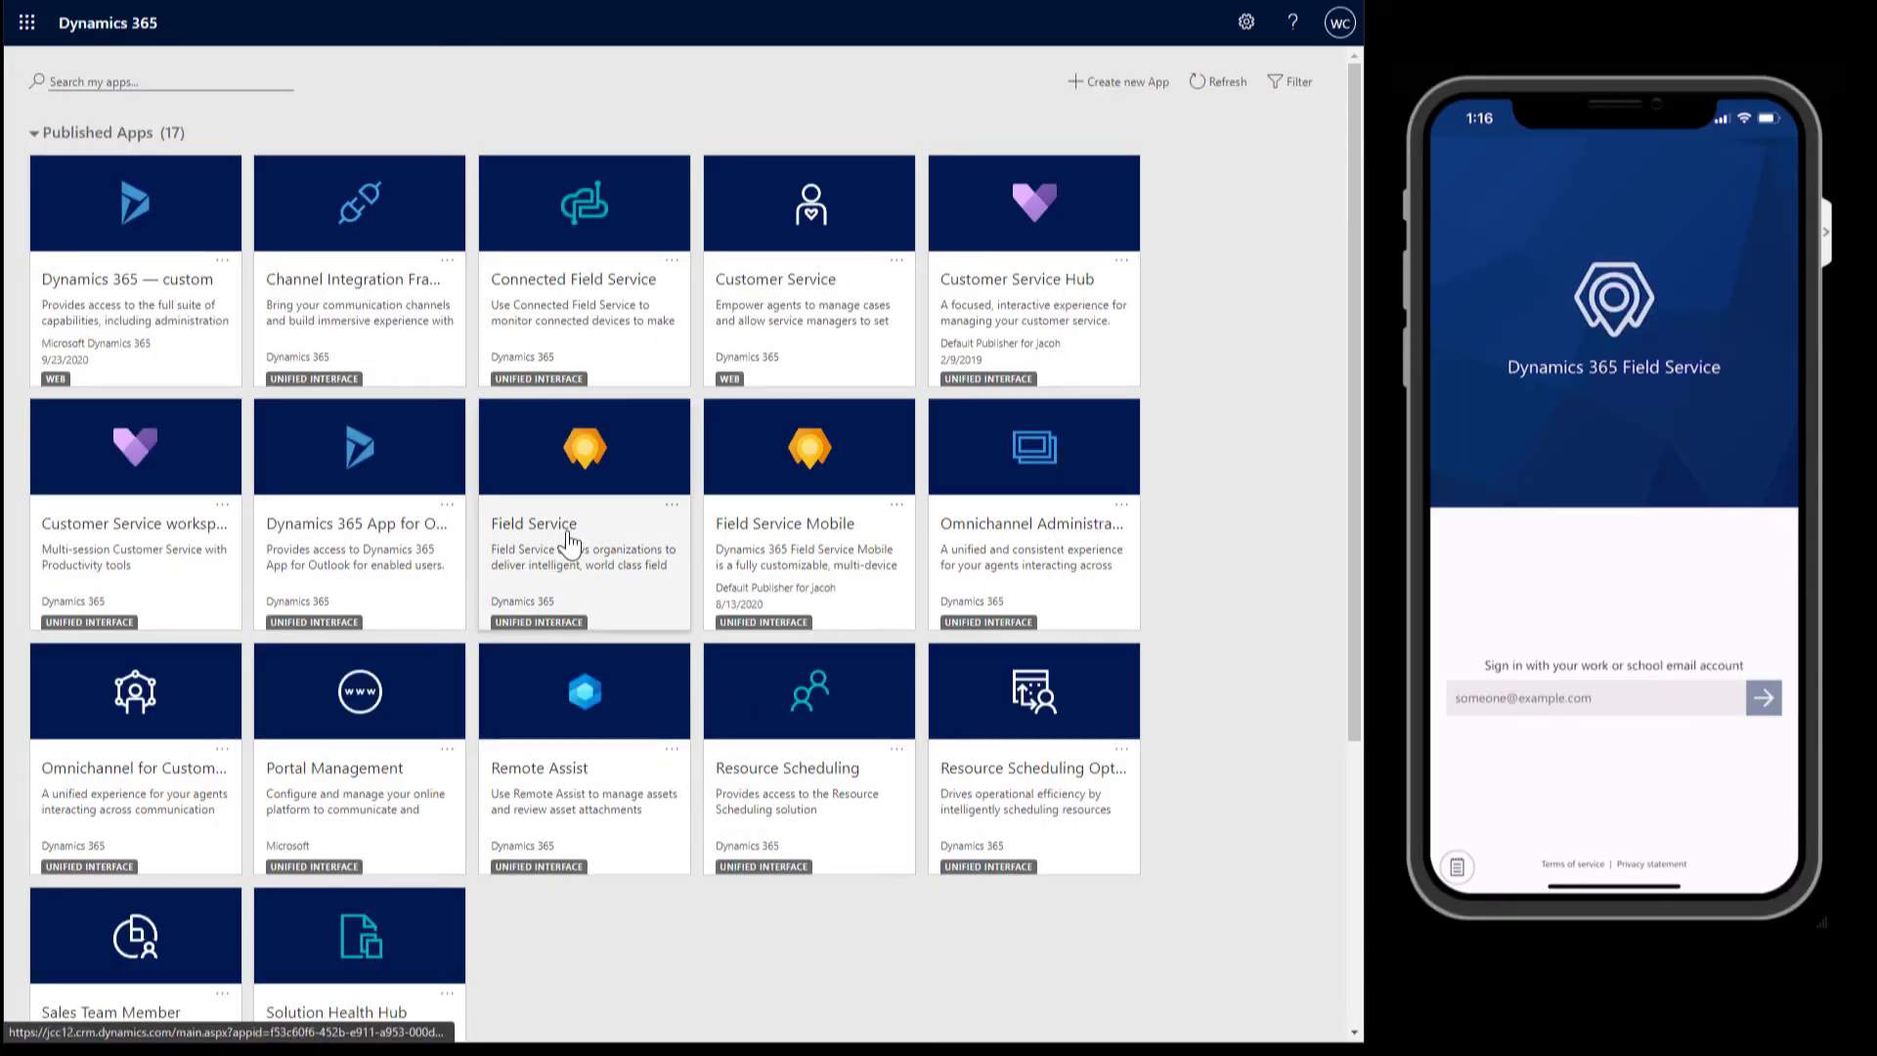
mouse_move(847, 593)
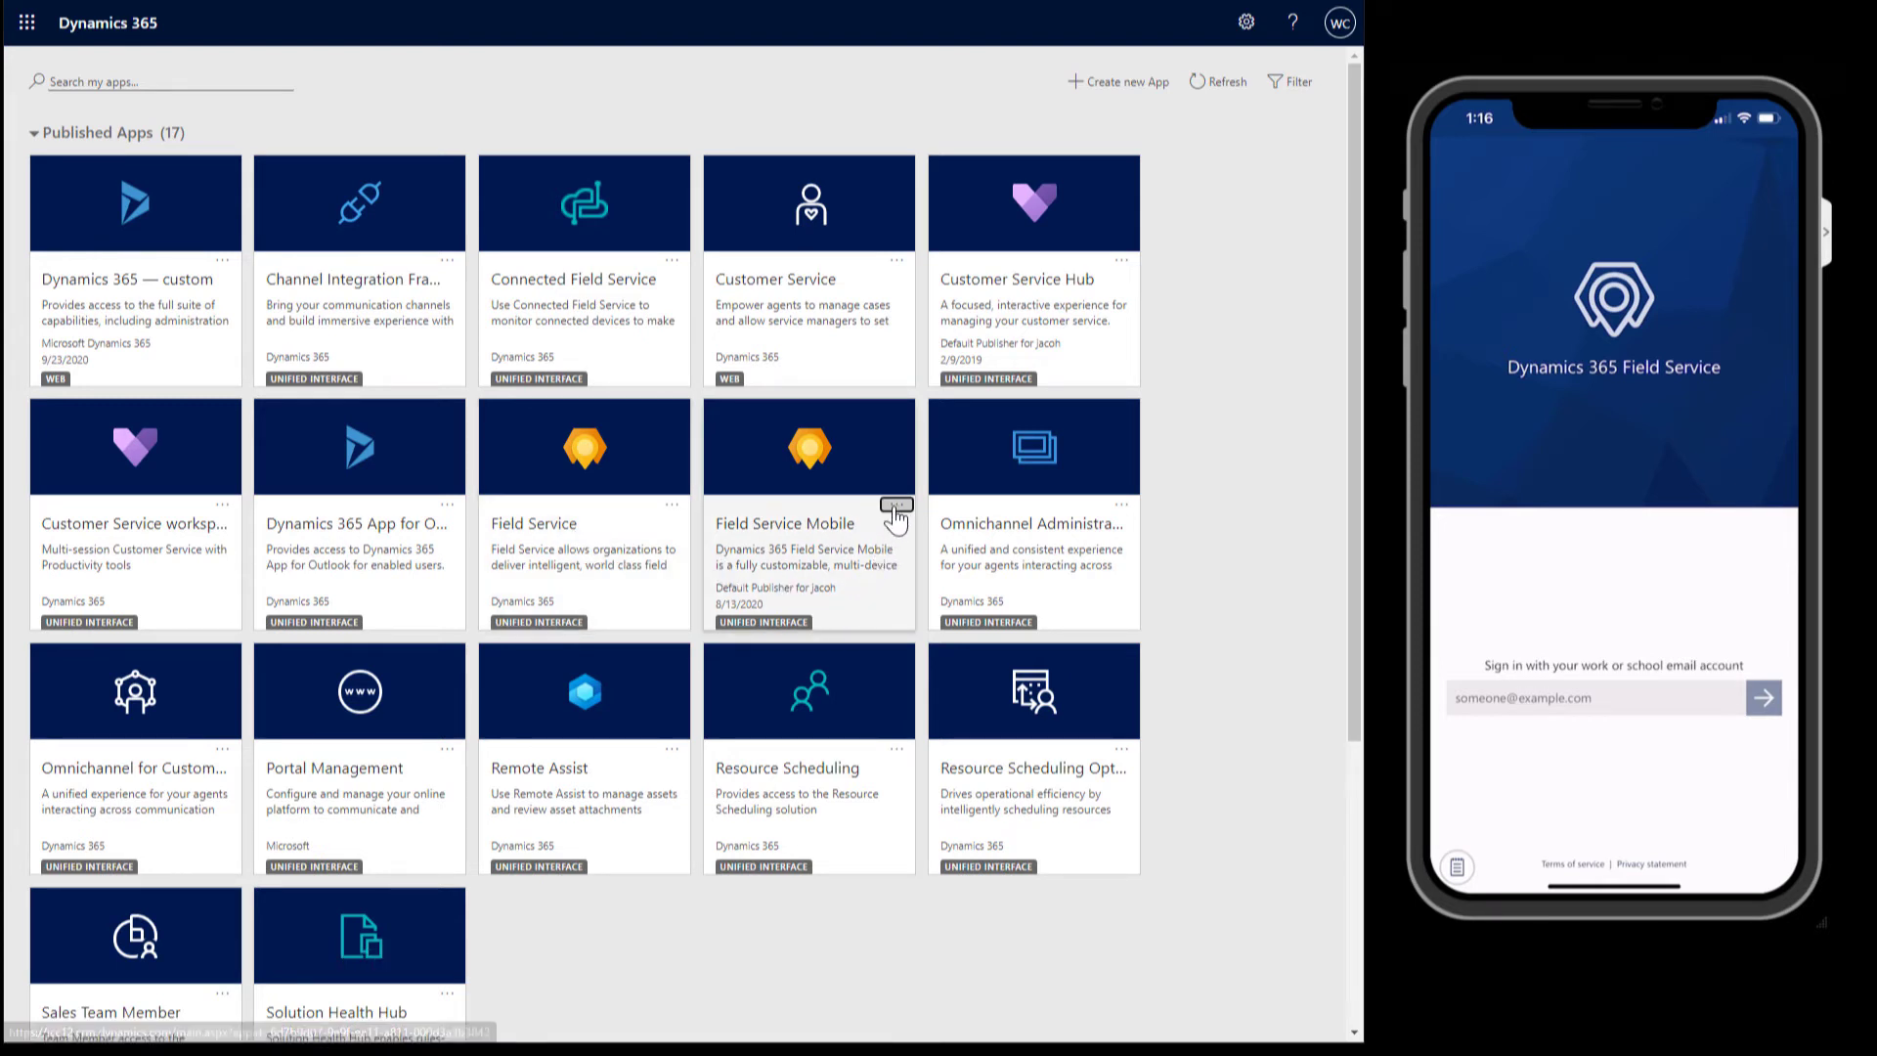
mouse_move(973, 588)
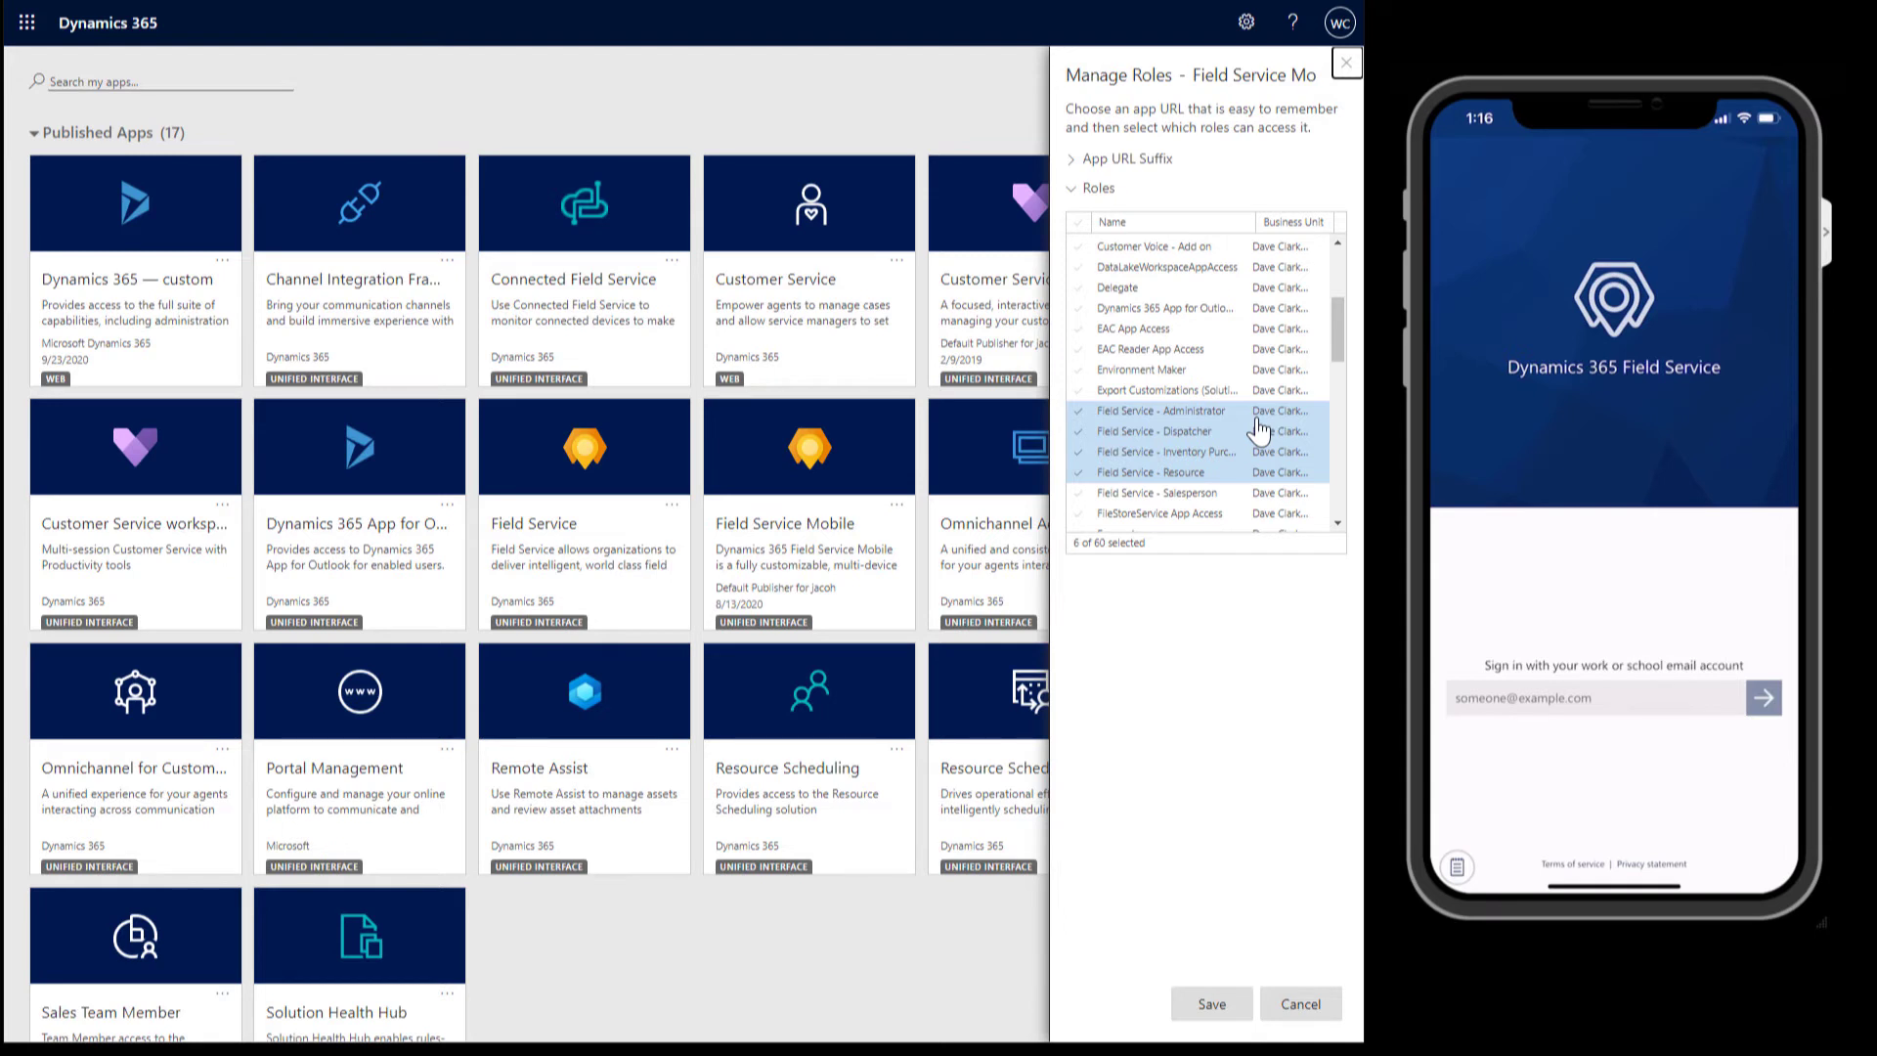
- Filter the roles list to the Field Service roles allowed for the Field Service Mobile app
type("ab")
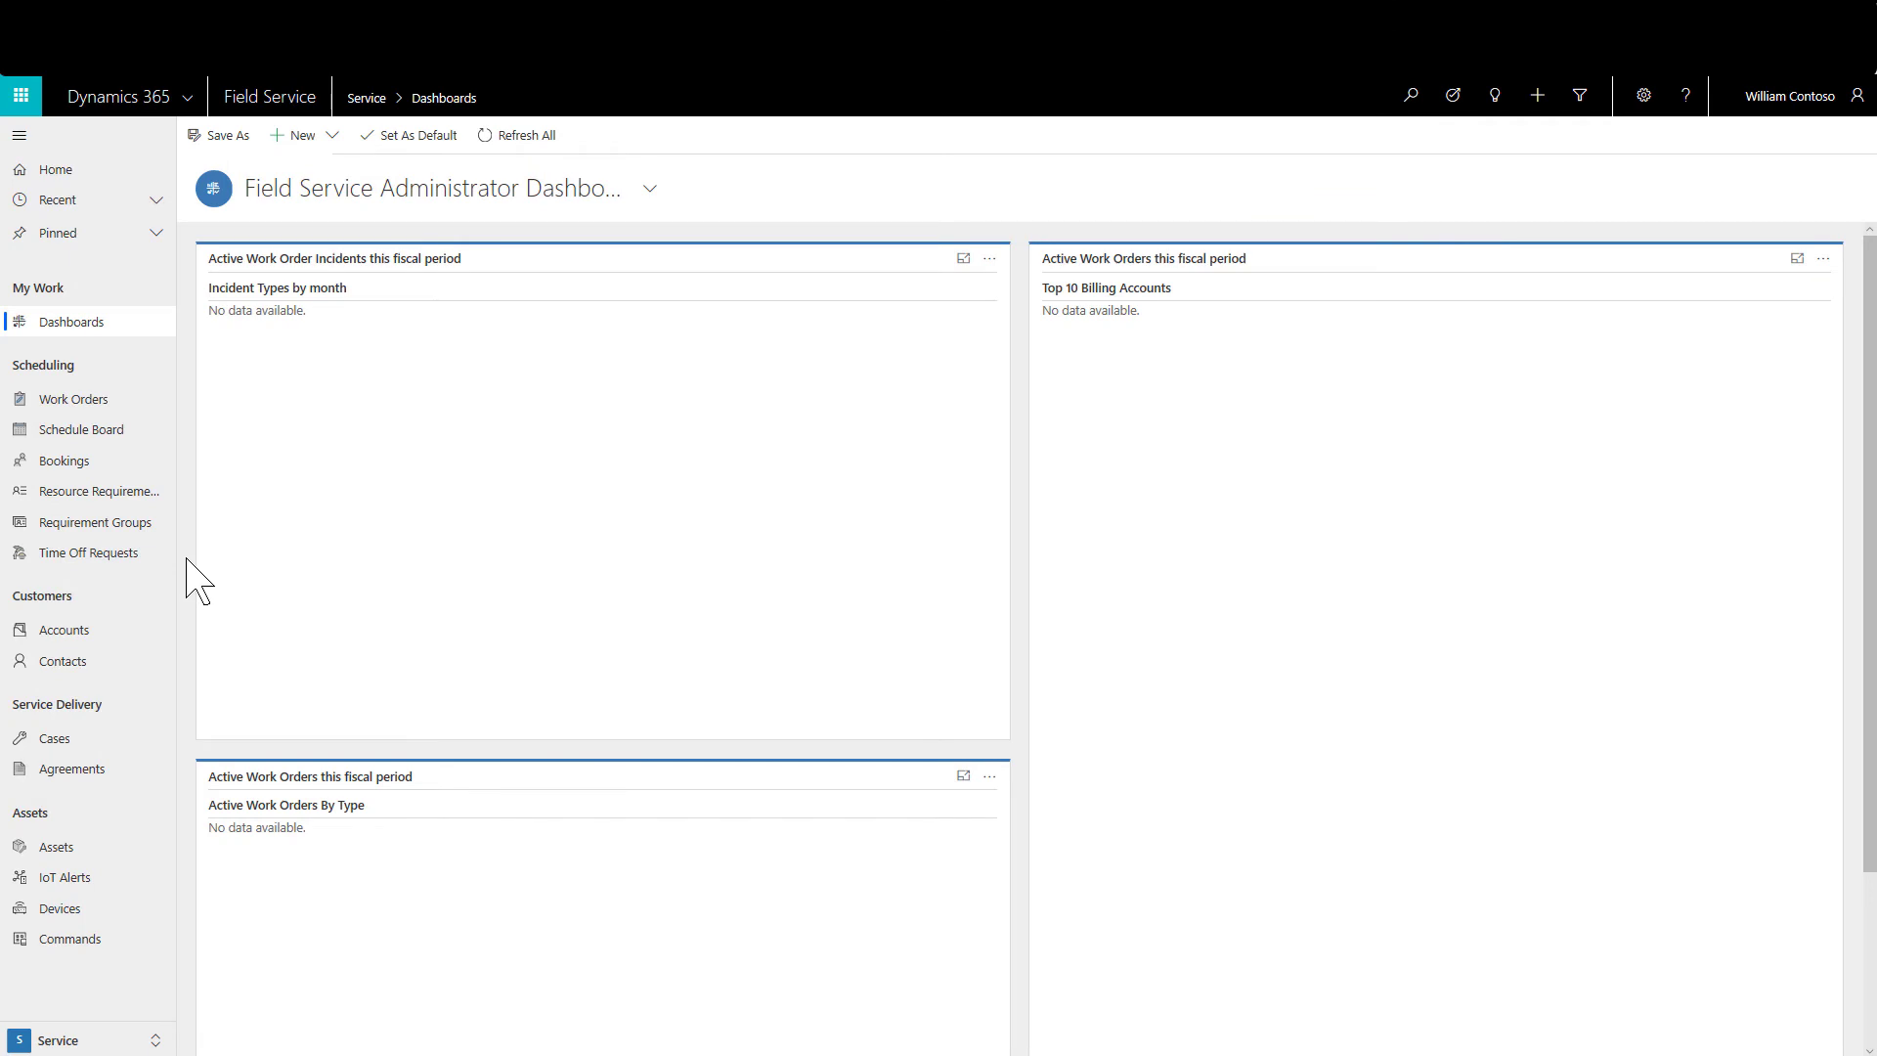
mouse_move(213, 485)
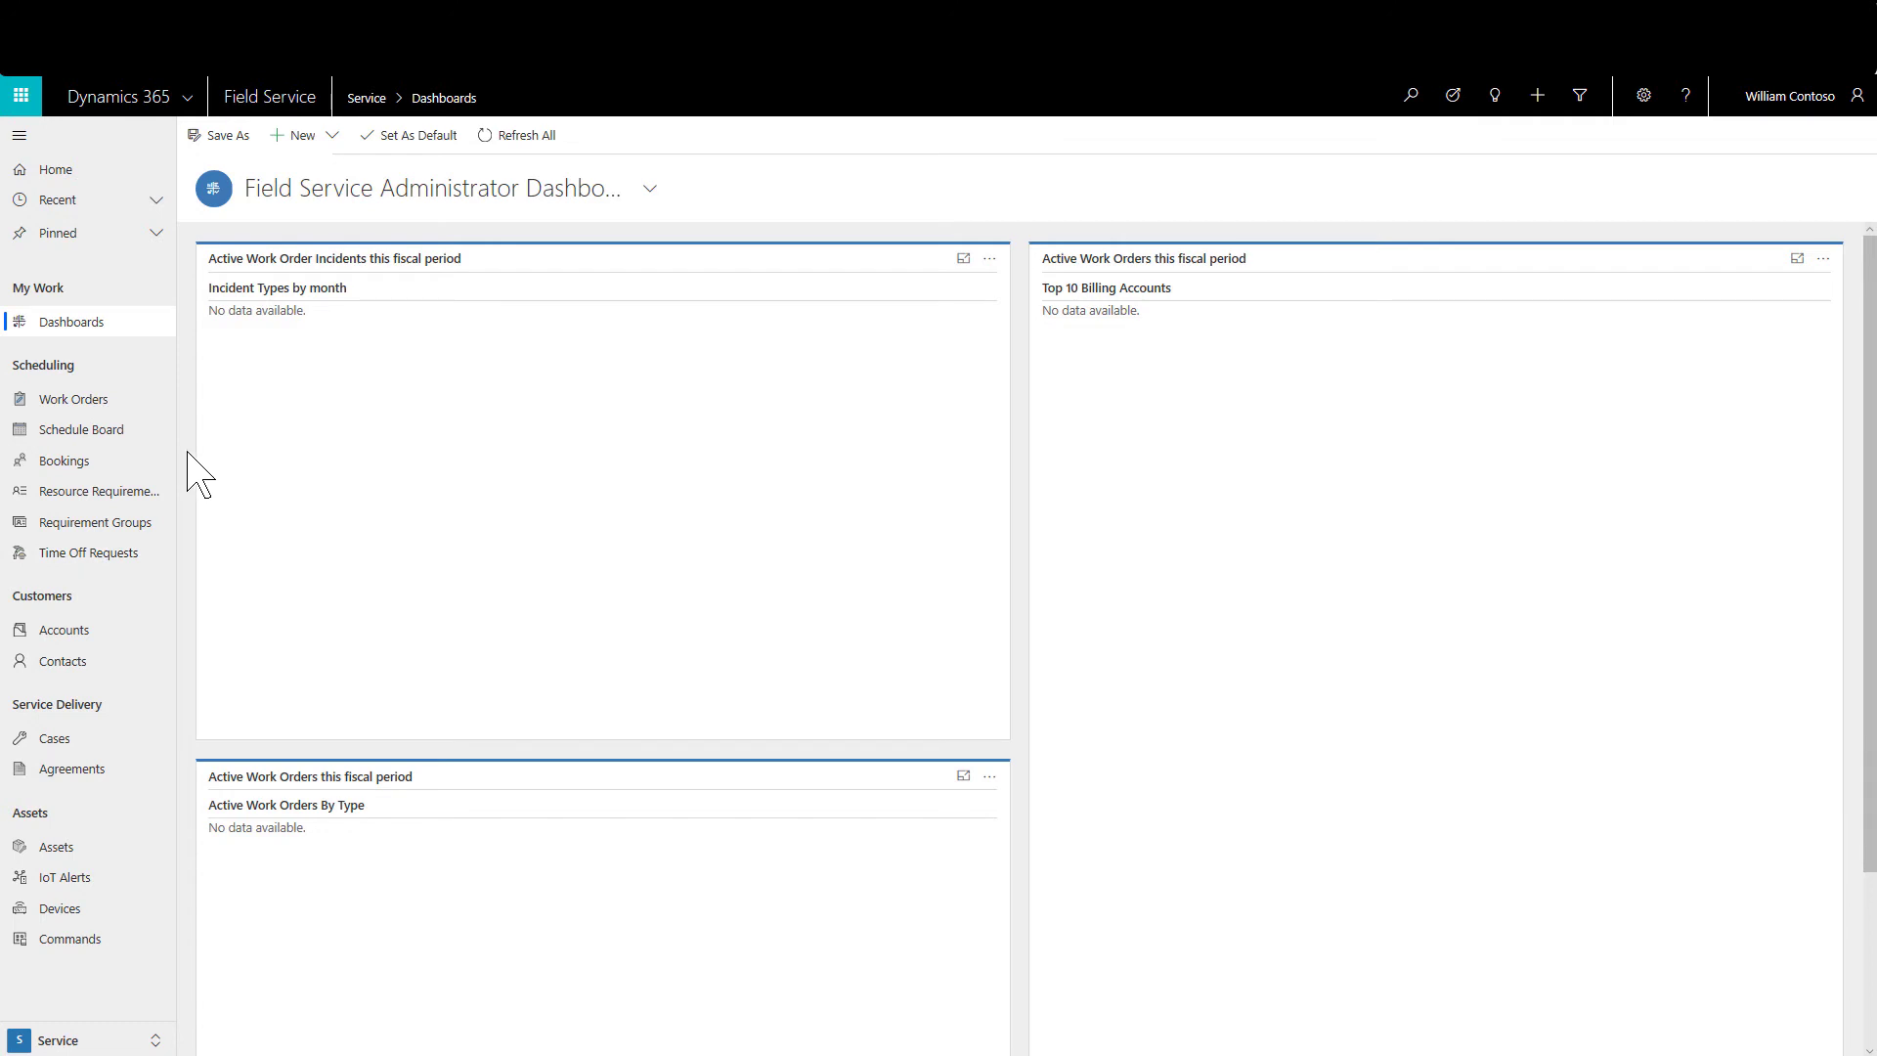
mouse_move(74, 399)
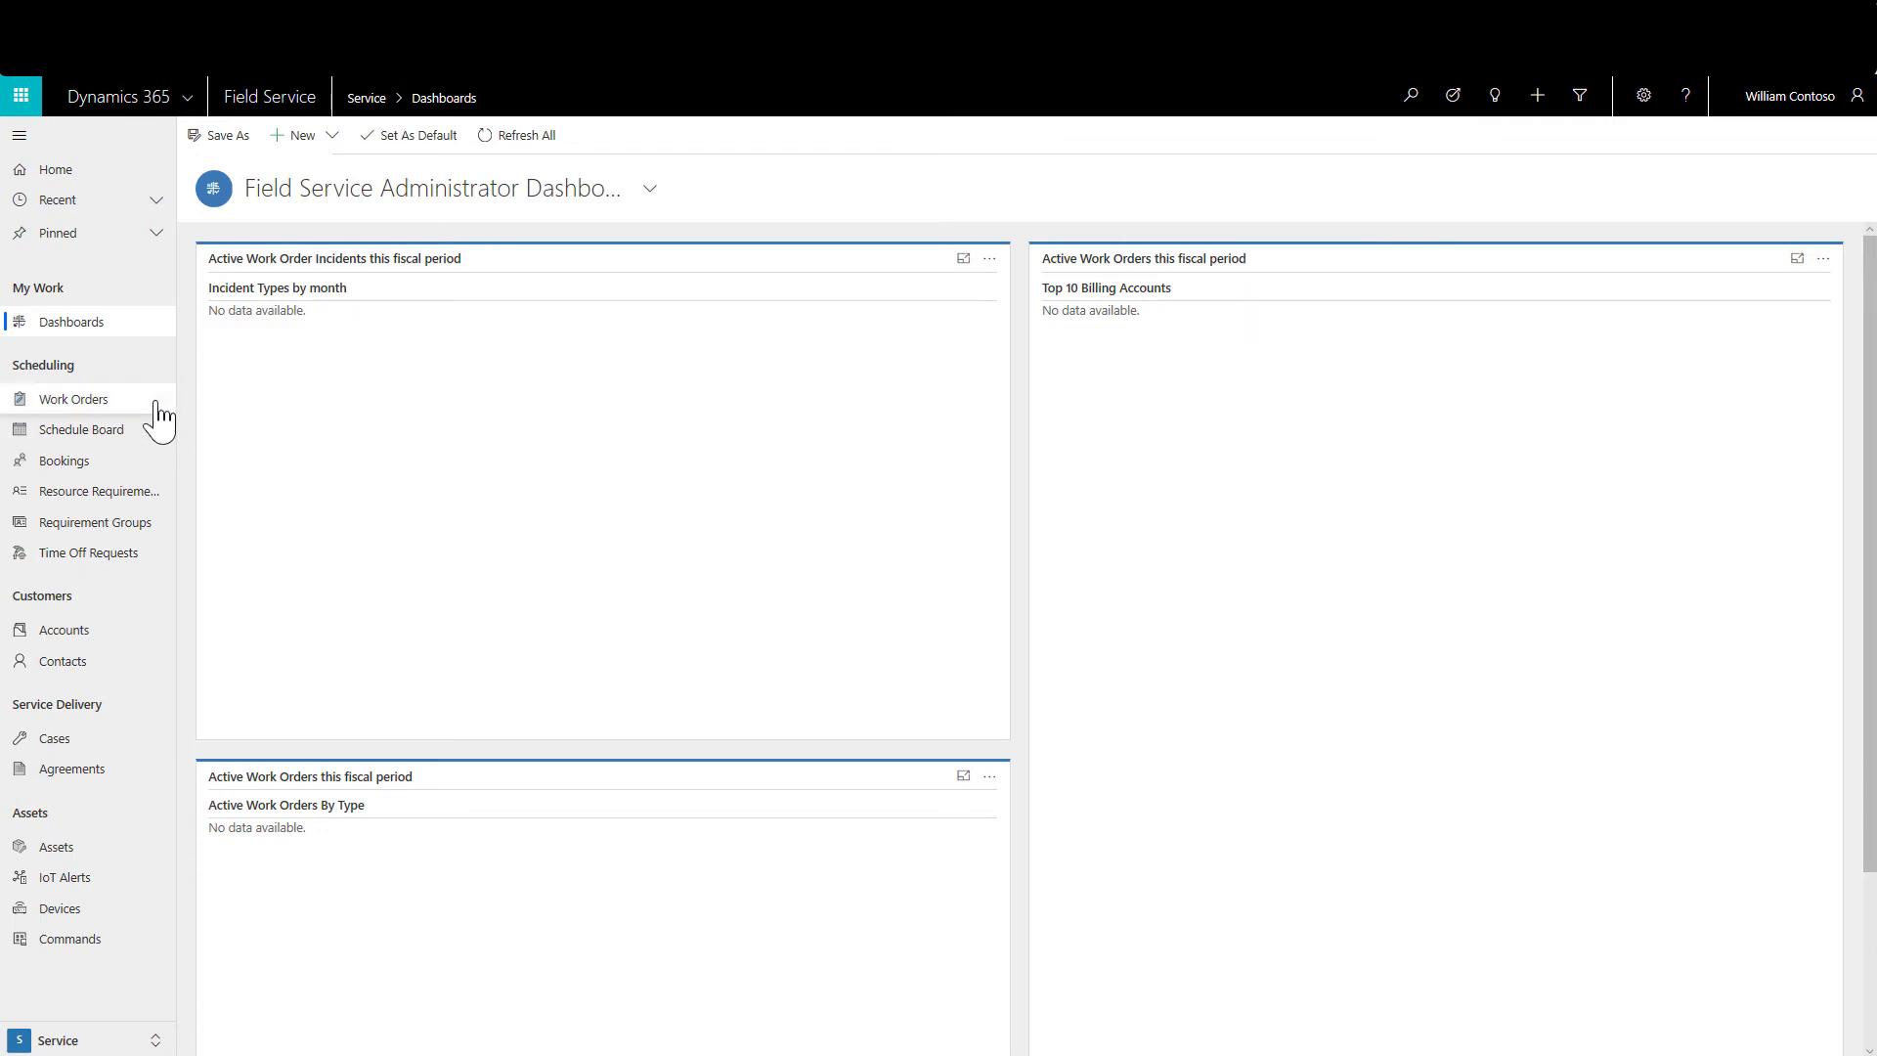
- Show the Active Work Orders list and bring up the Dynamics 365 app switcher
left_click(74, 399)
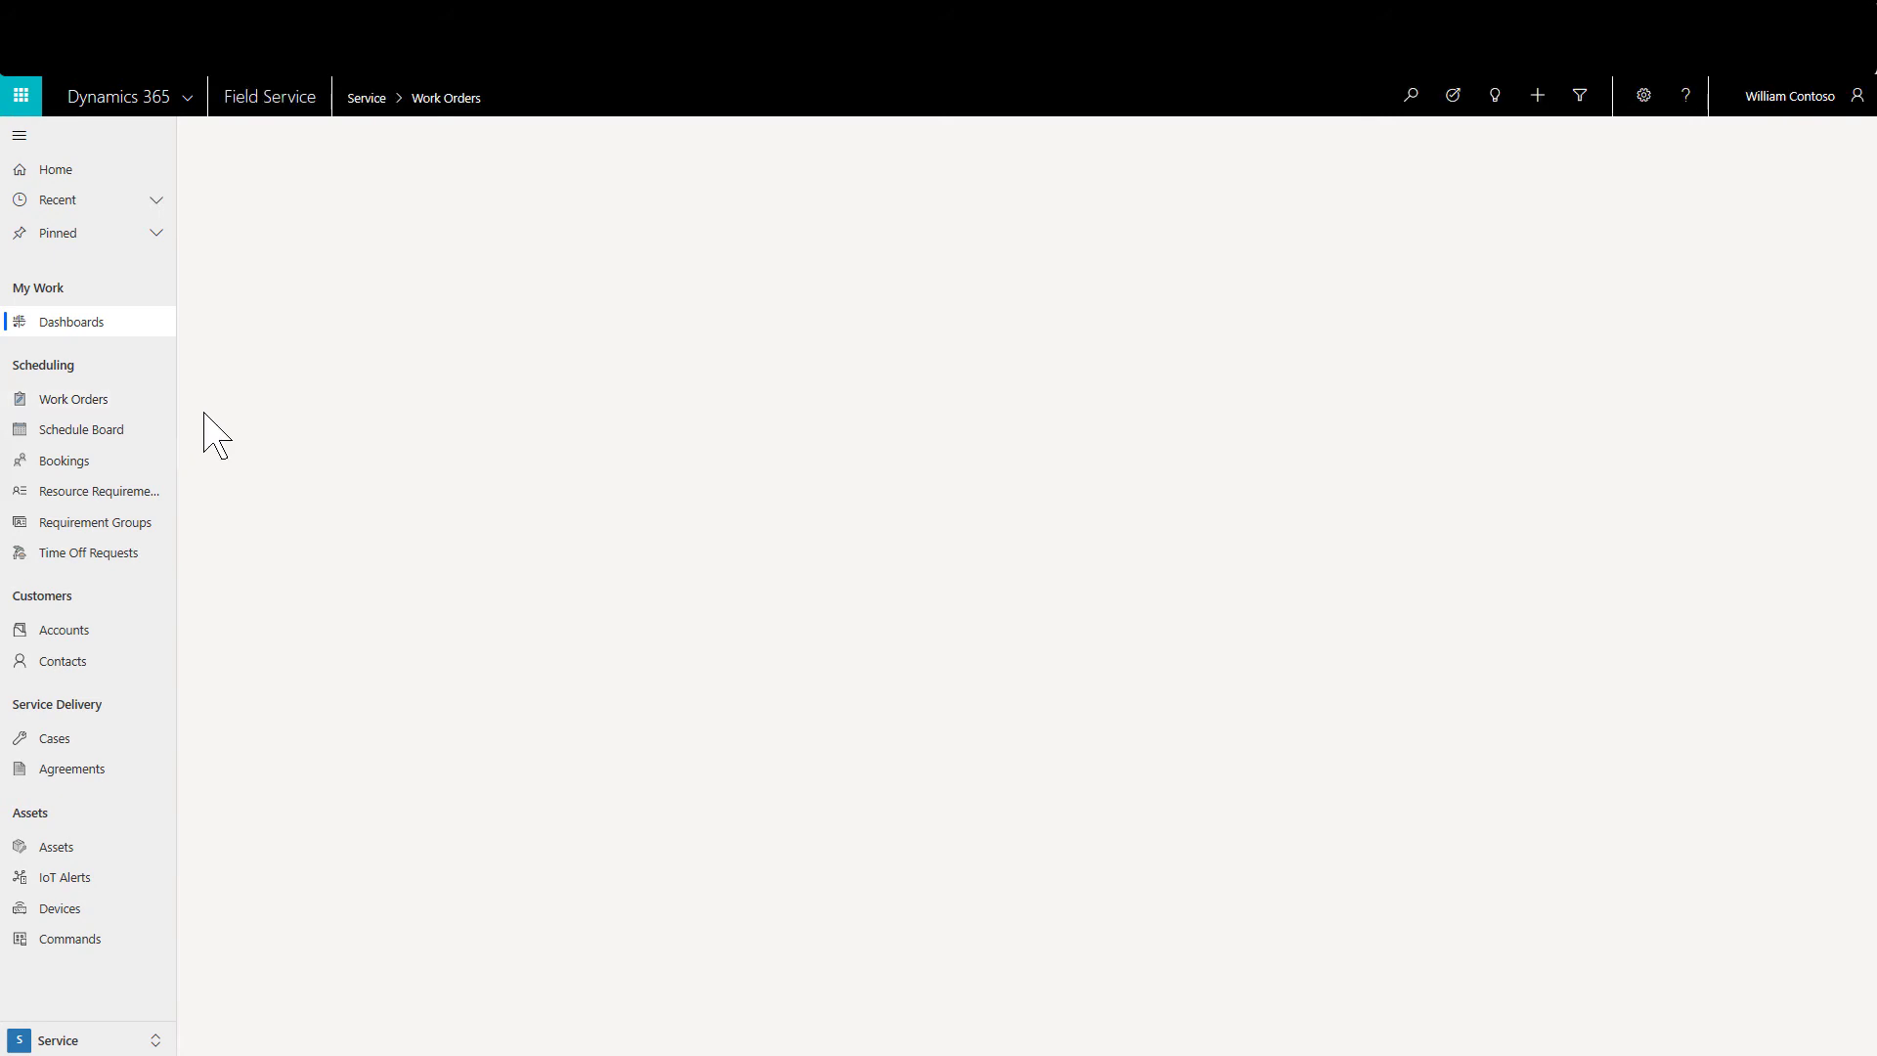
left_click(74, 398)
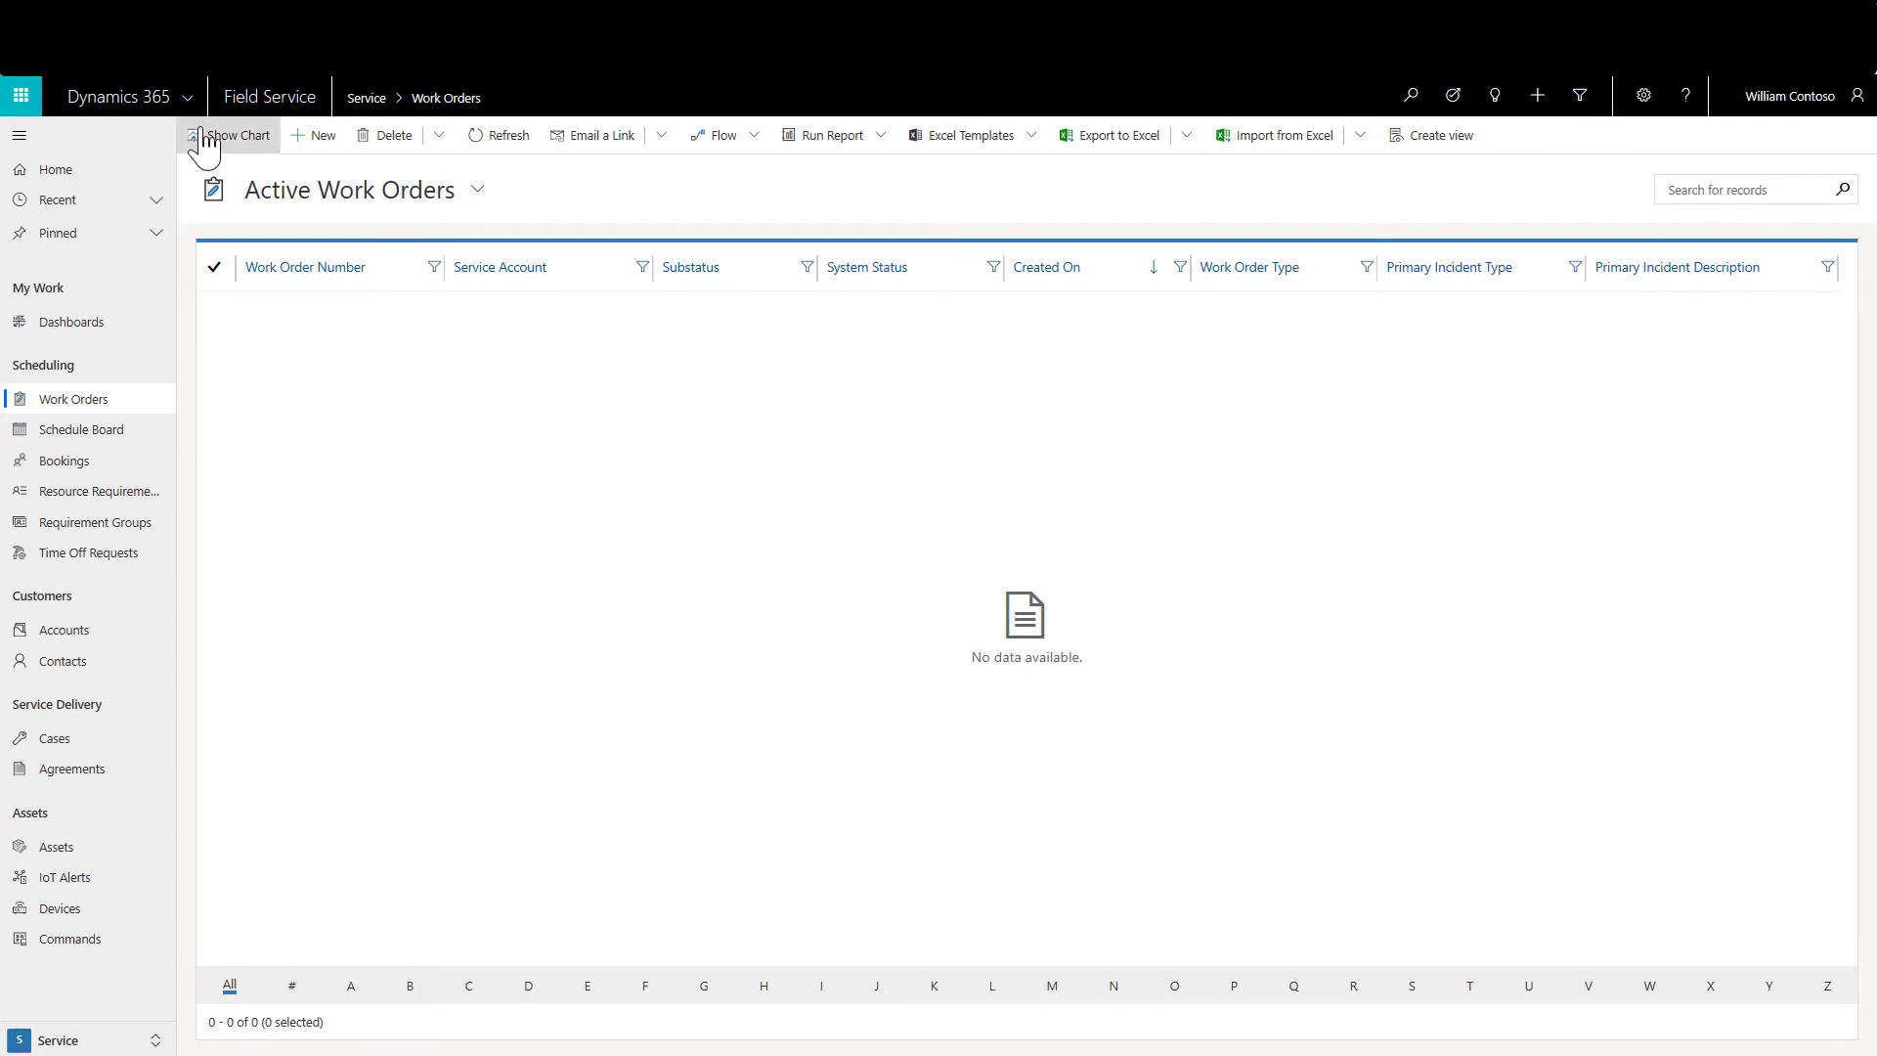
left_click(189, 97)
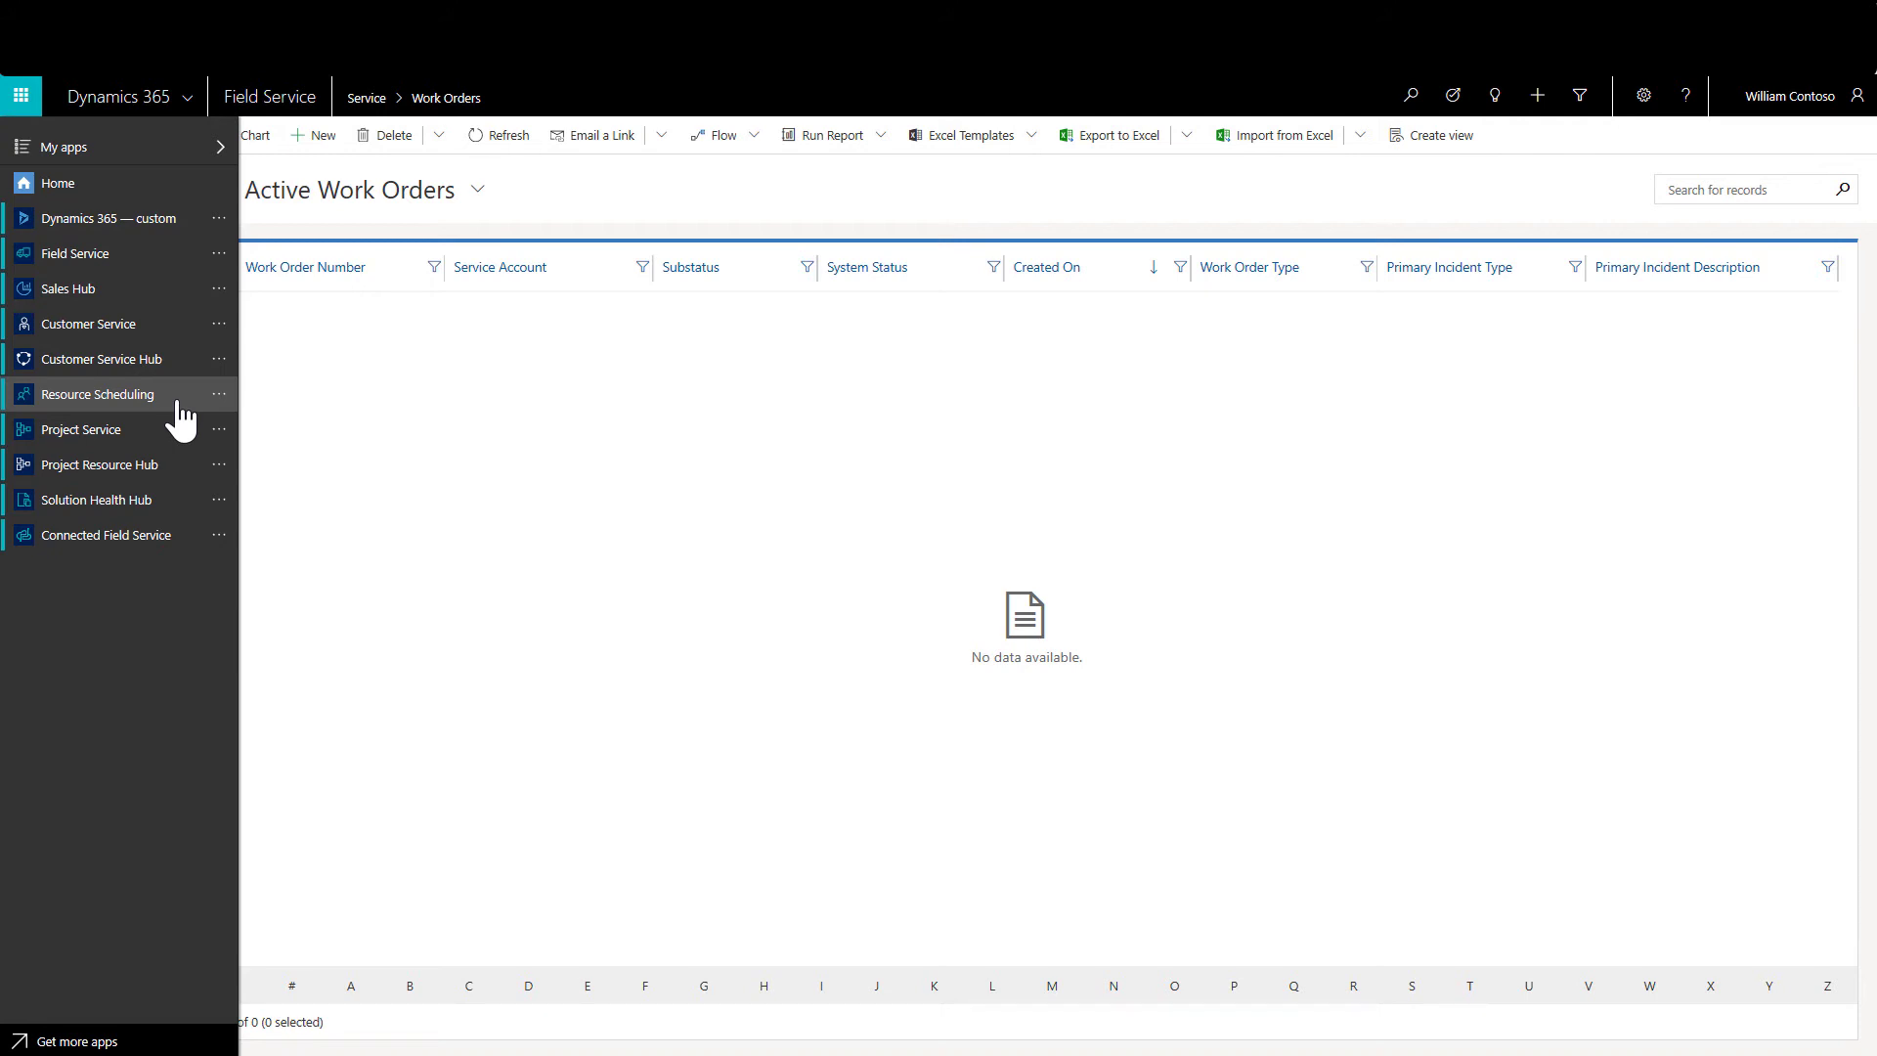
- Go to Resource Scheduling's Settings area and open the Scheduling Parameters record
left_click(98, 393)
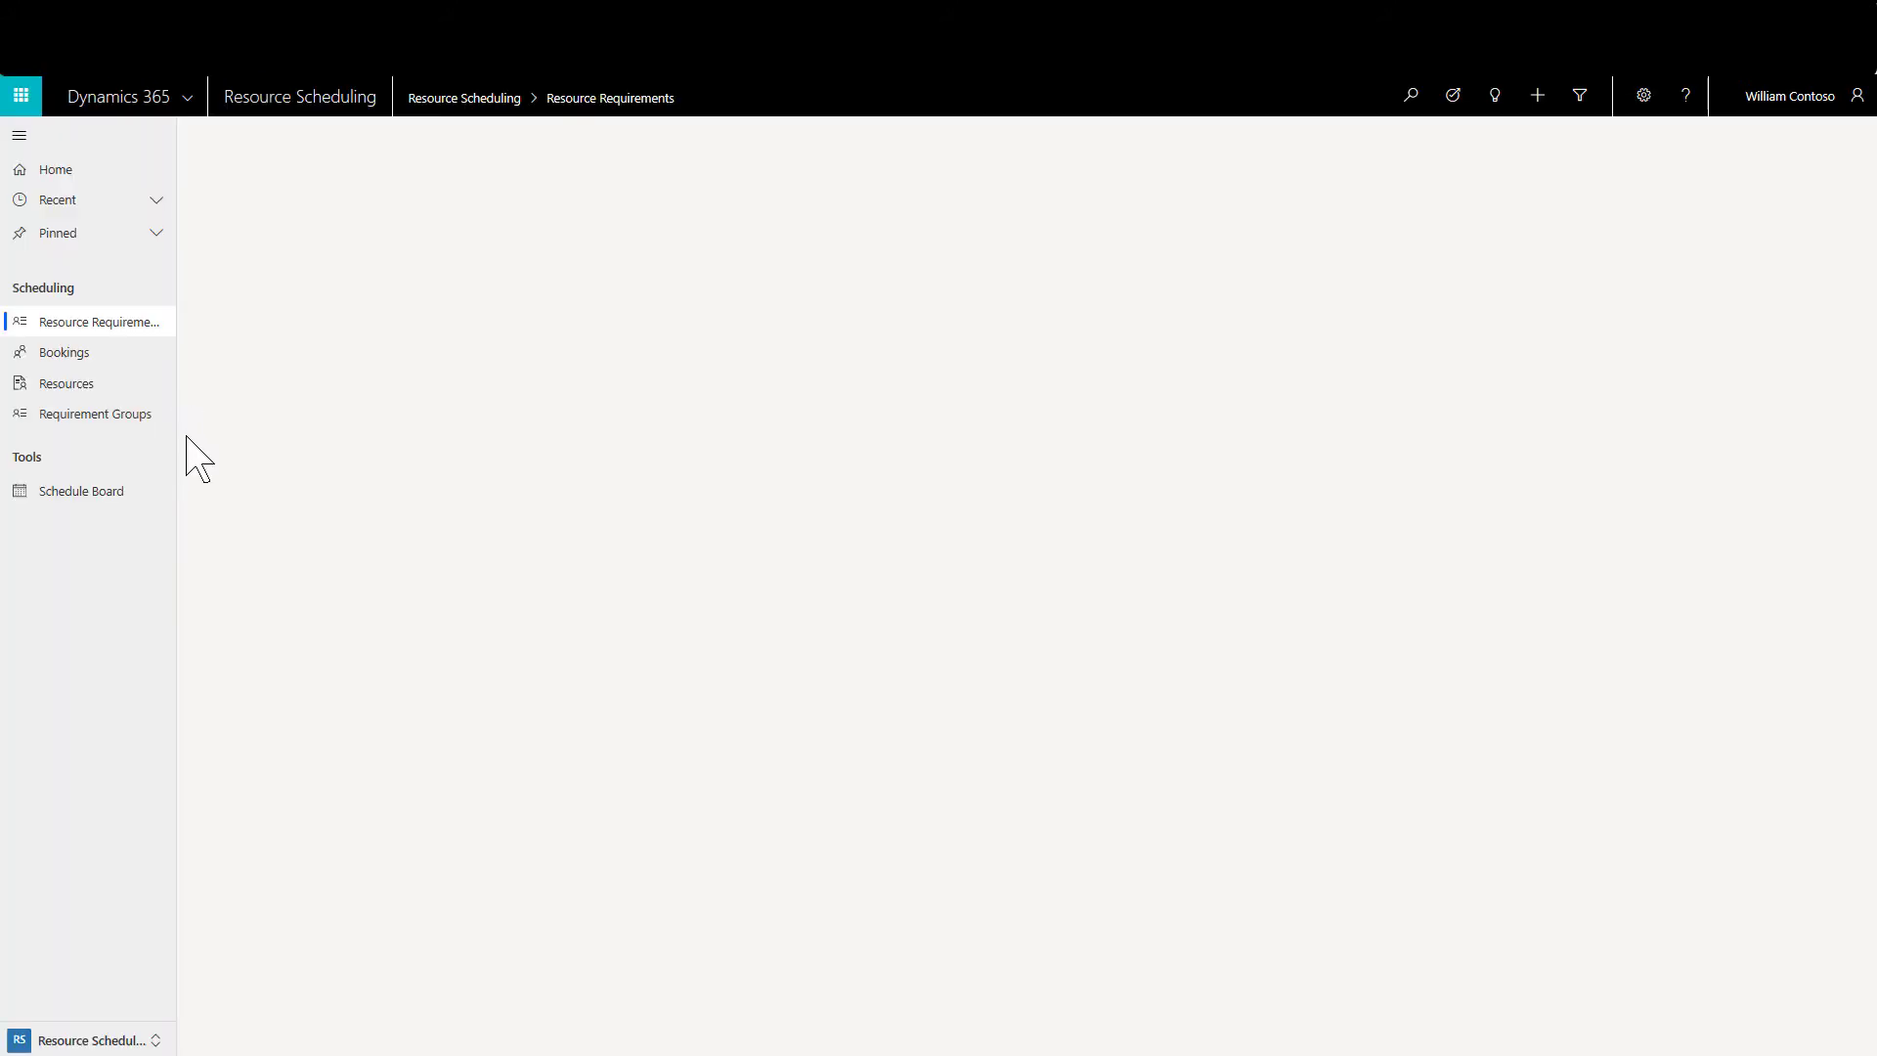
left_click(102, 321)
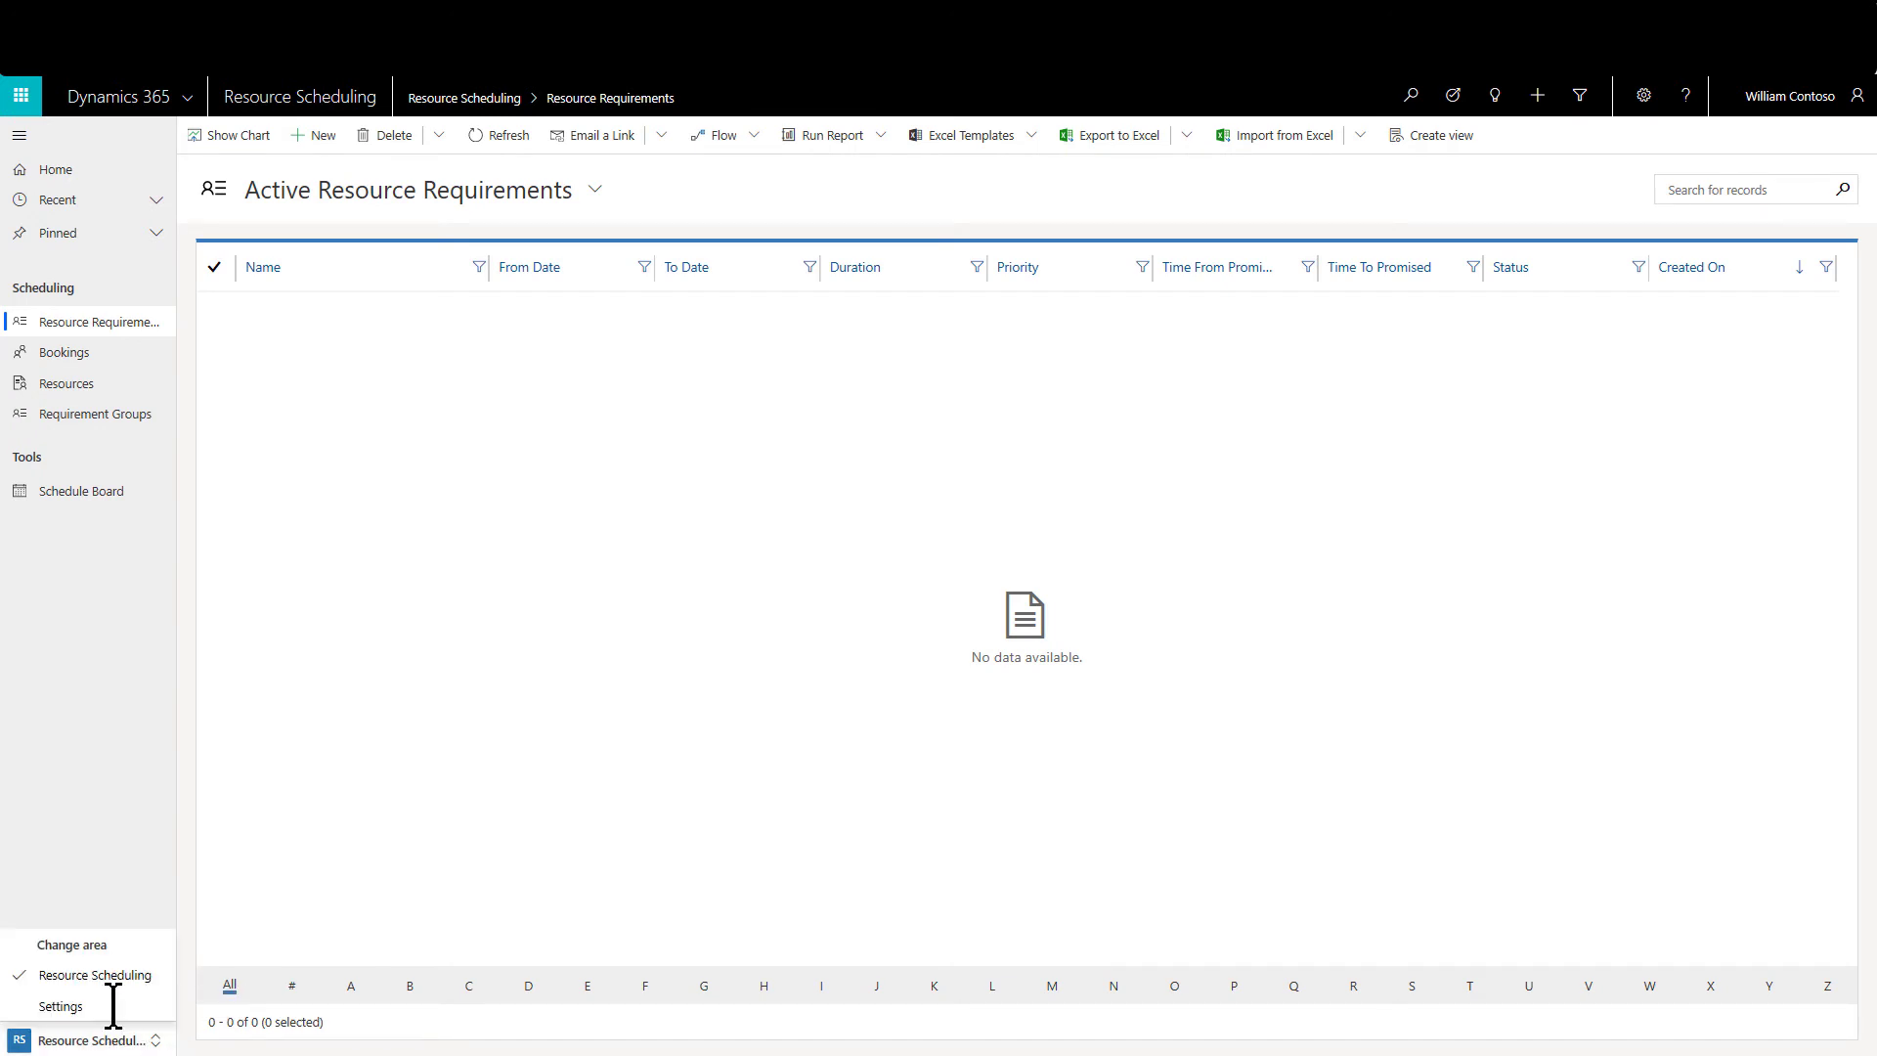
left_click(60, 1005)
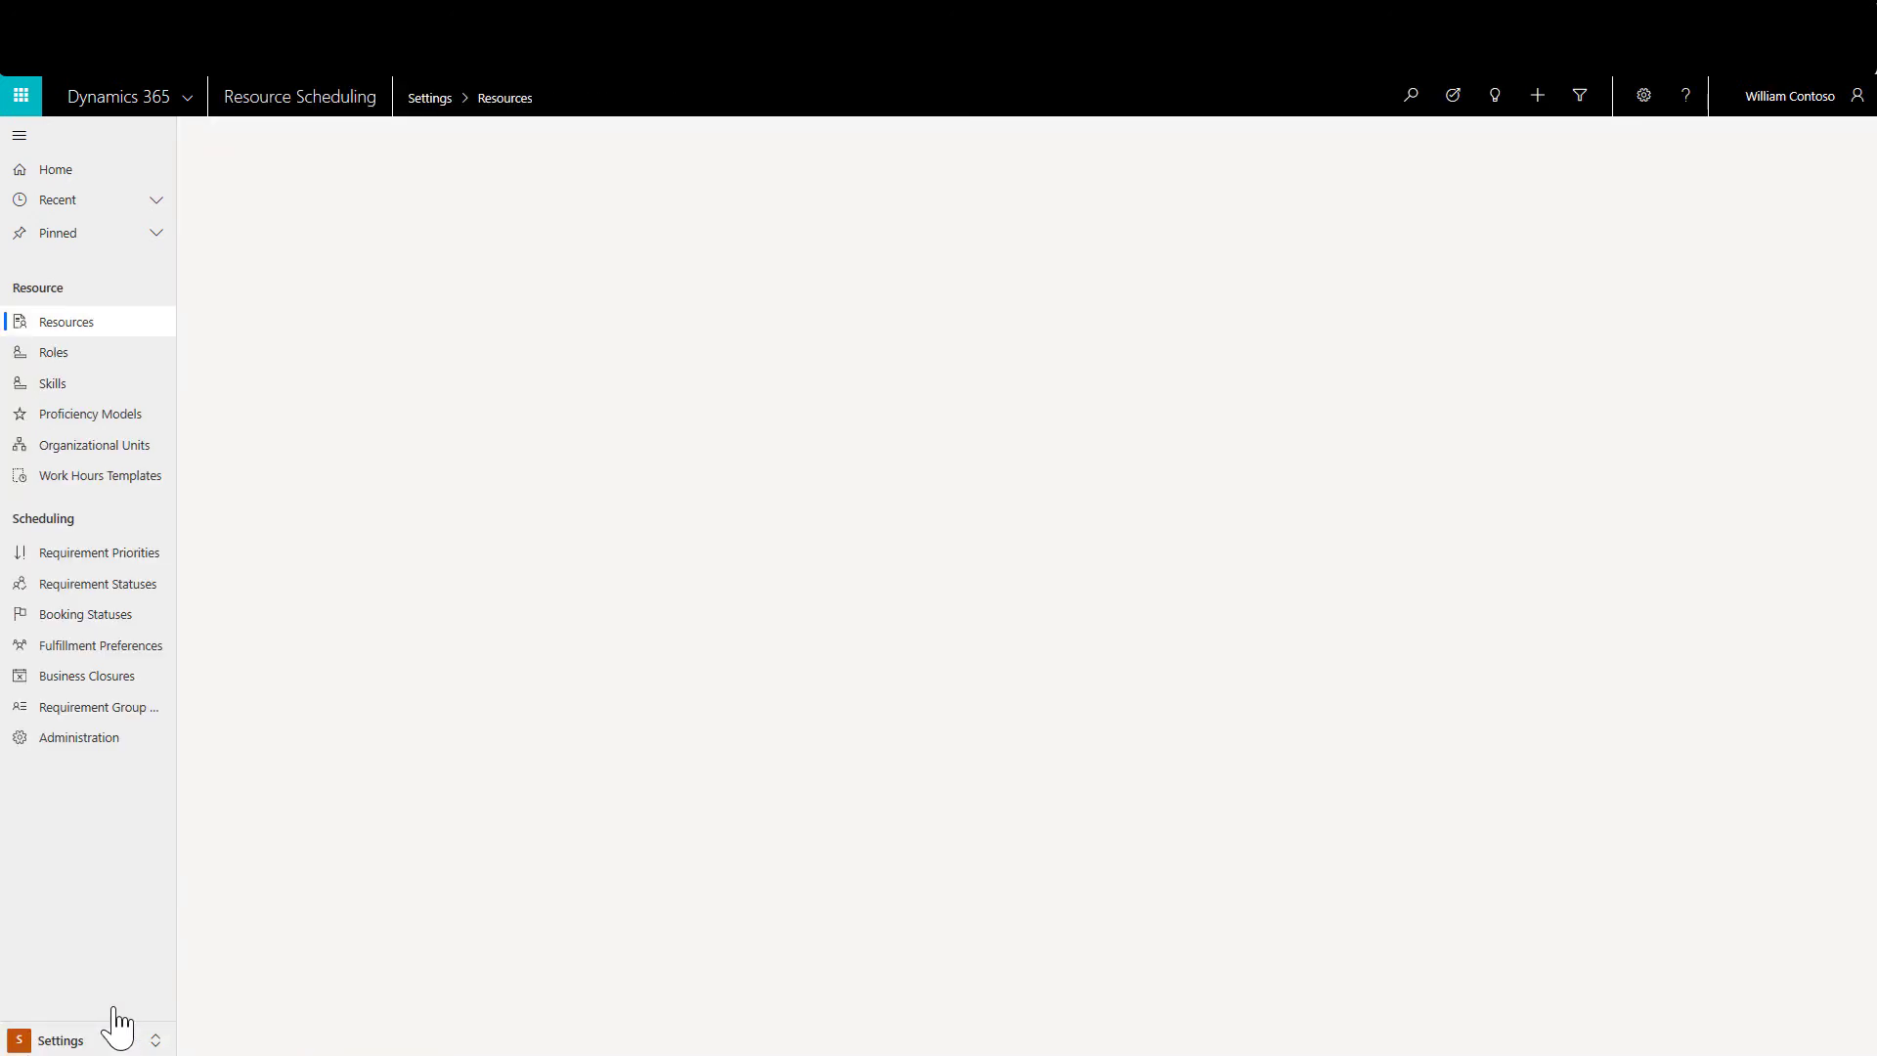
left_click(66, 320)
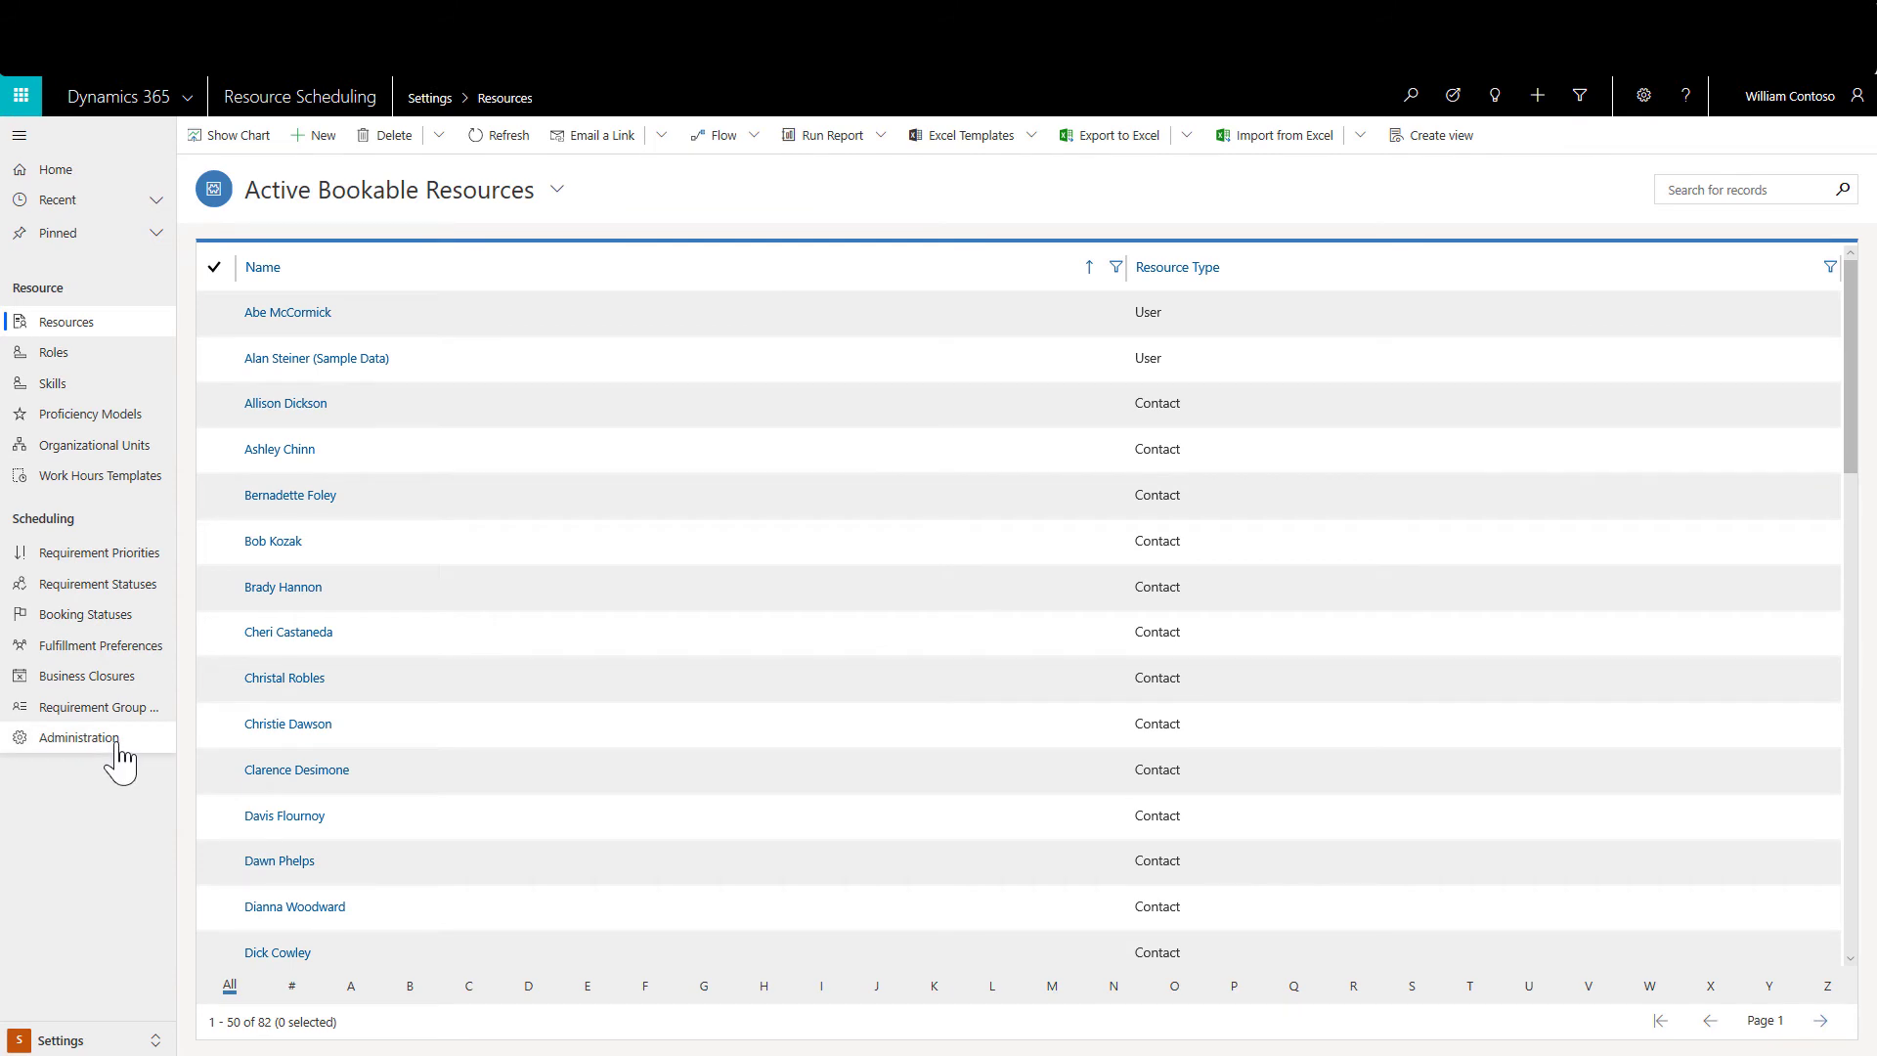
left_click(82, 737)
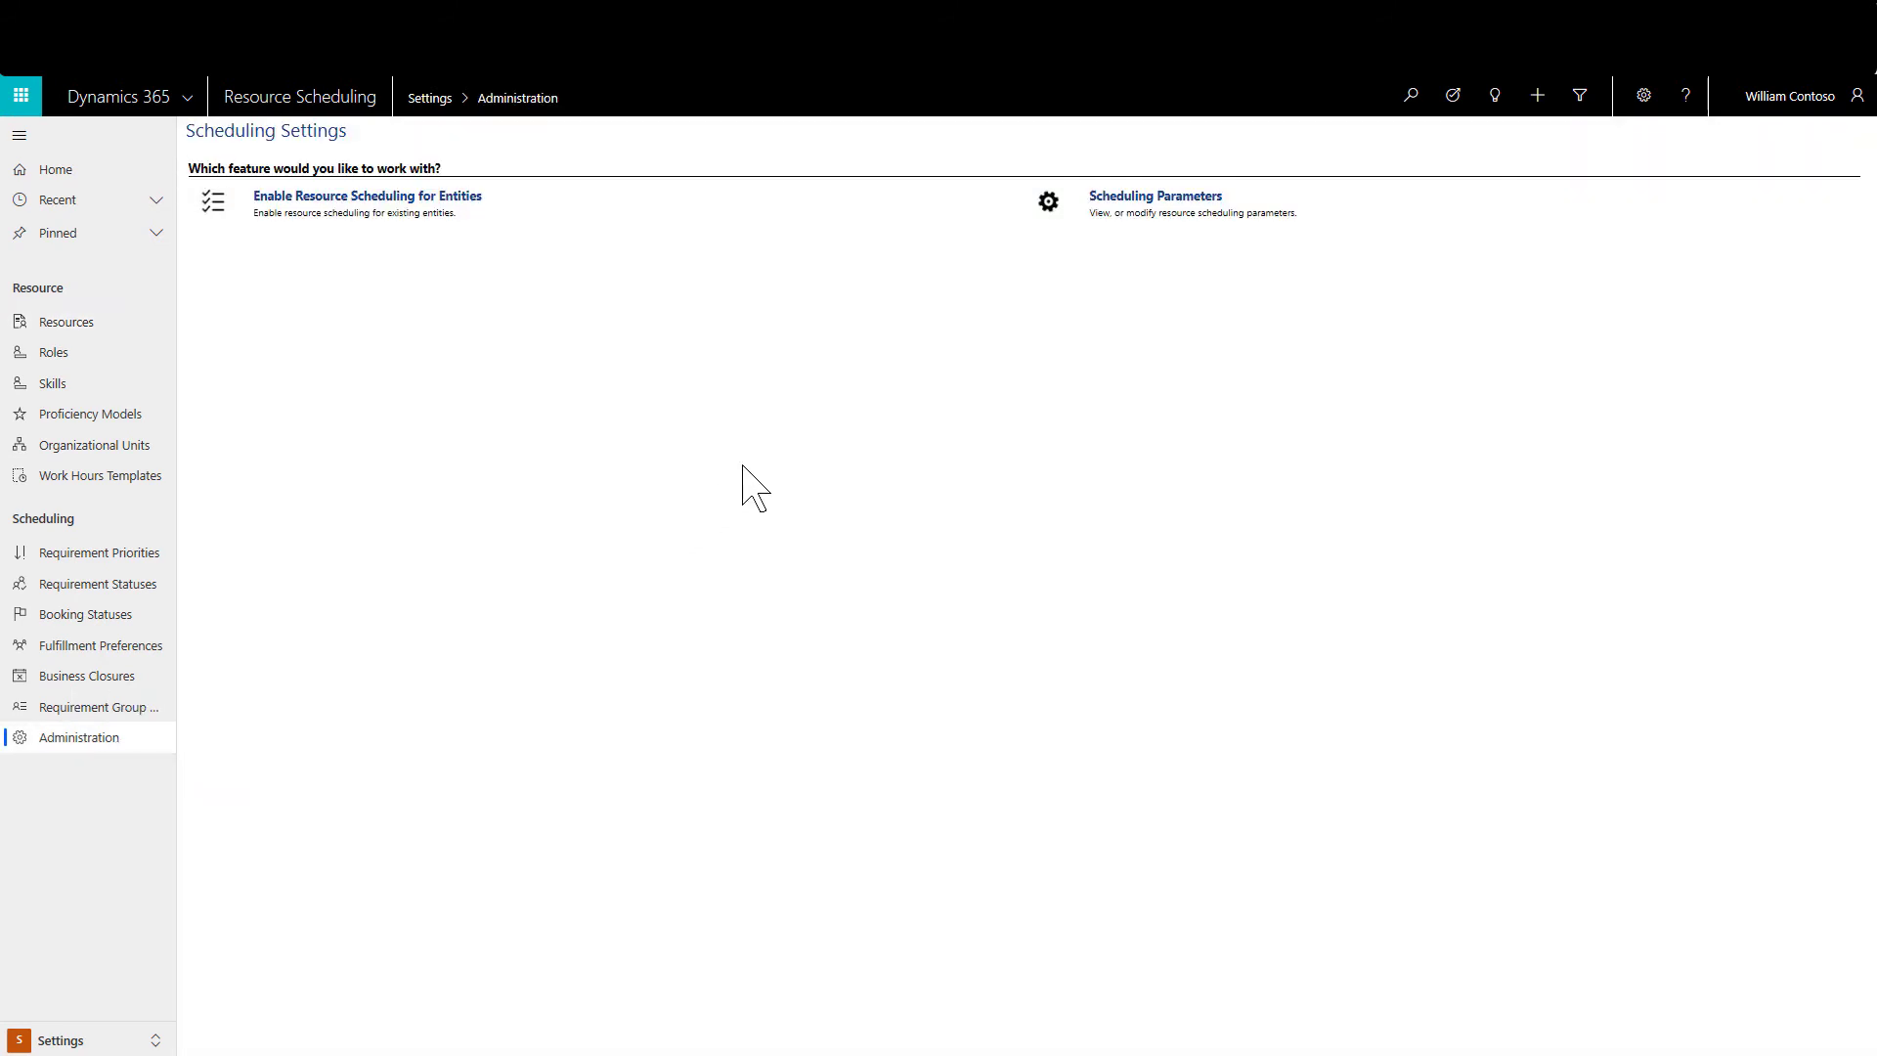
left_click(1153, 195)
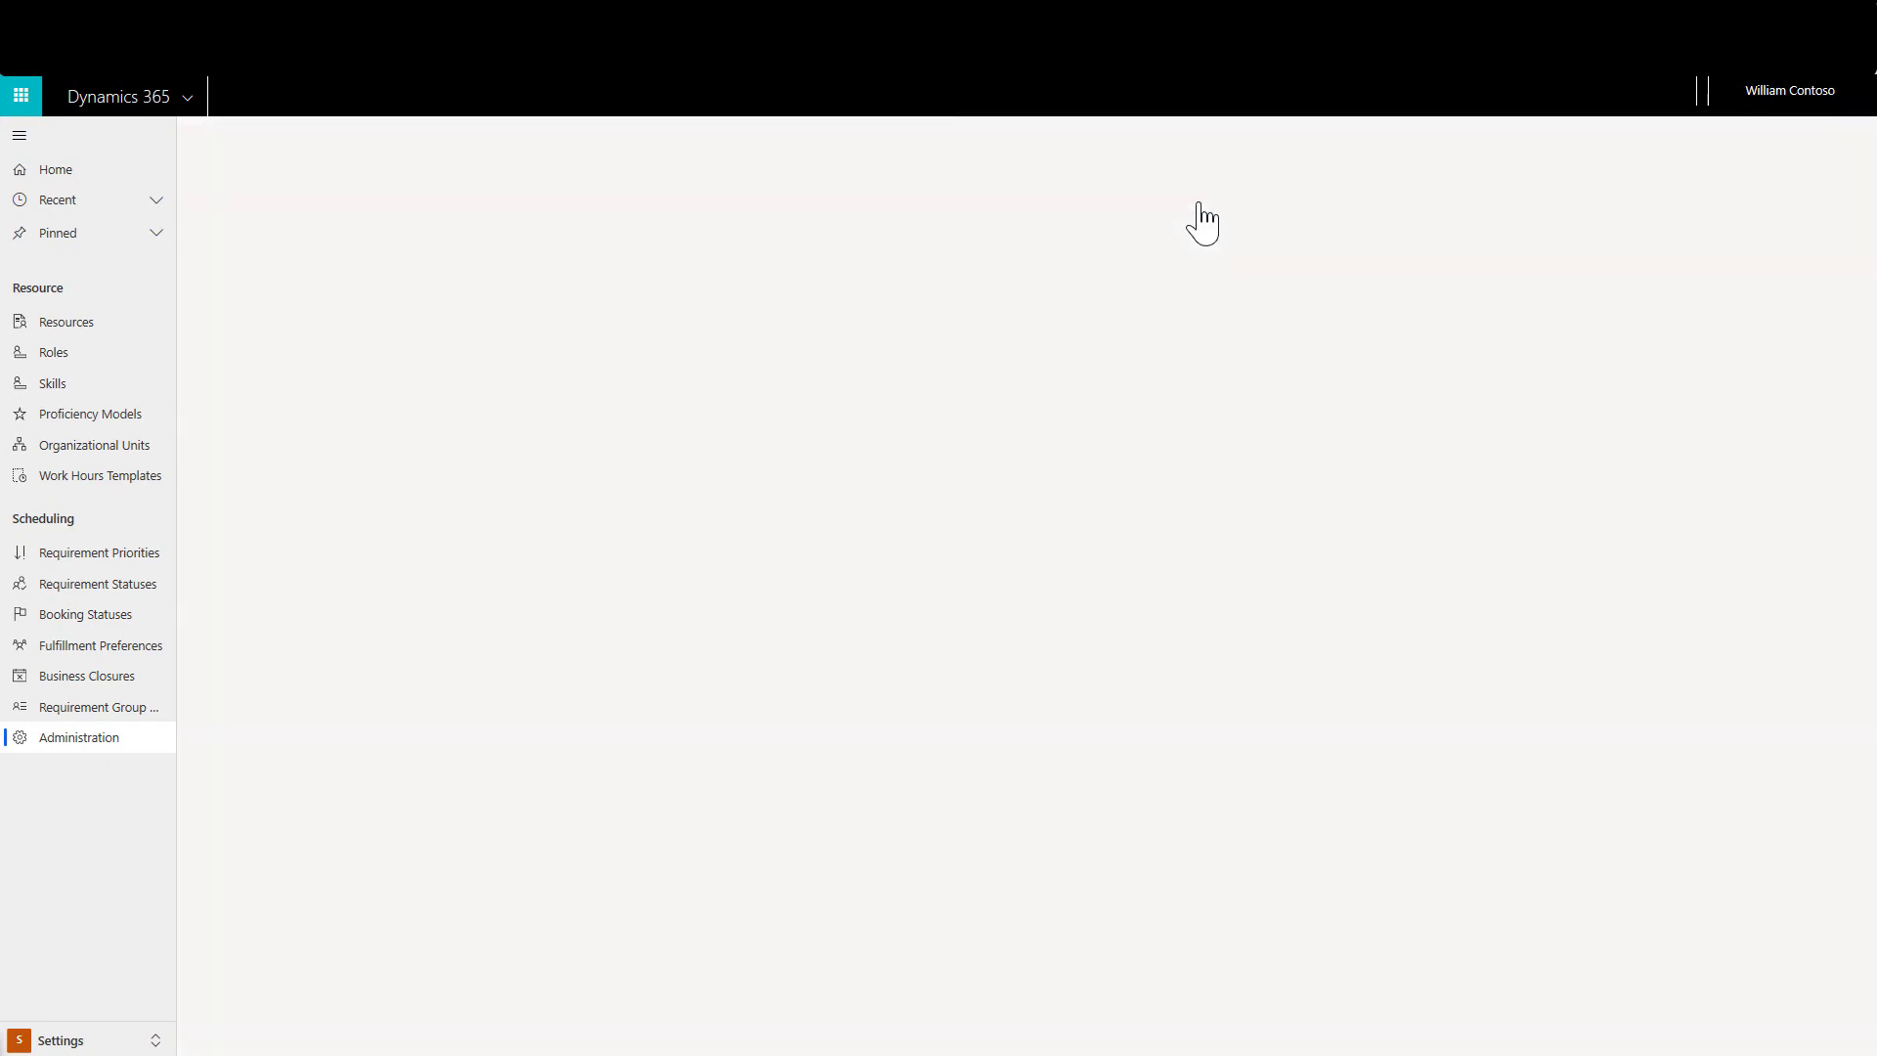
left_click(78, 737)
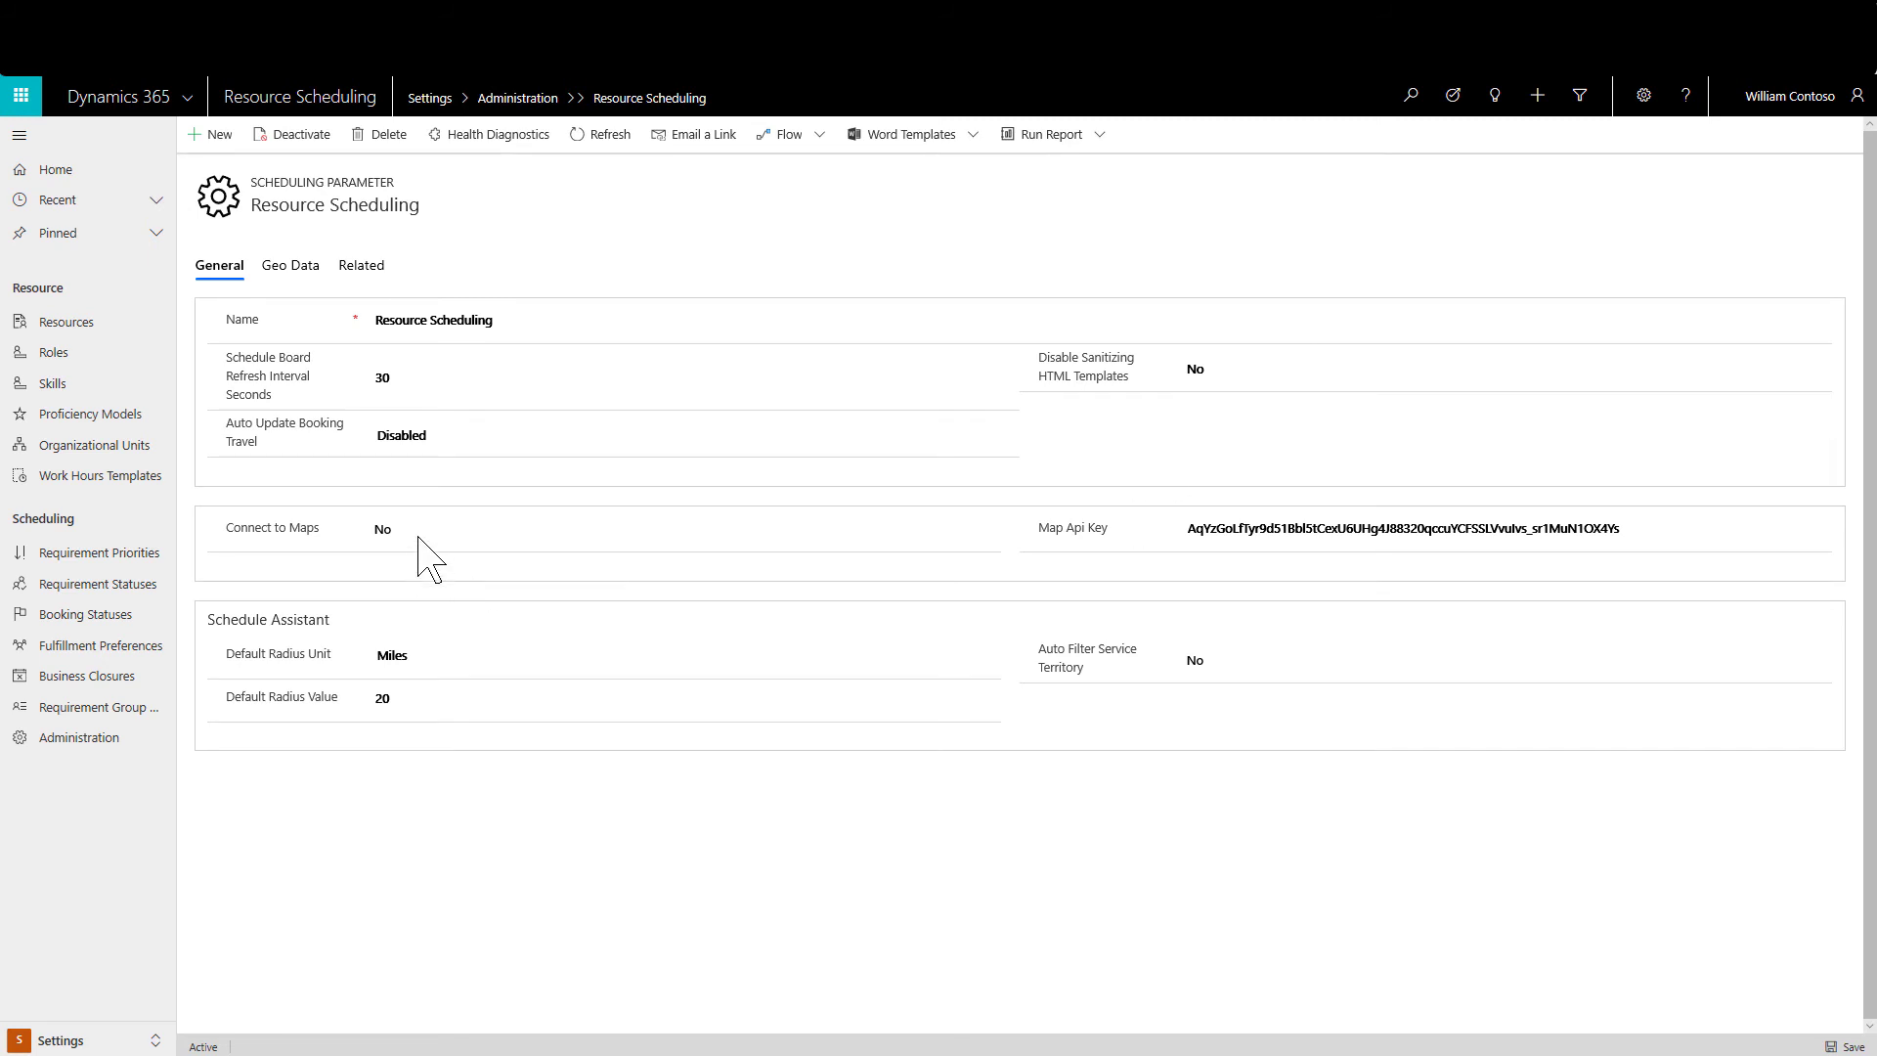
- Set Connect to Maps to Yes, accept the disclosure, and enable Auto Update Booking Travel
left_click(381, 528)
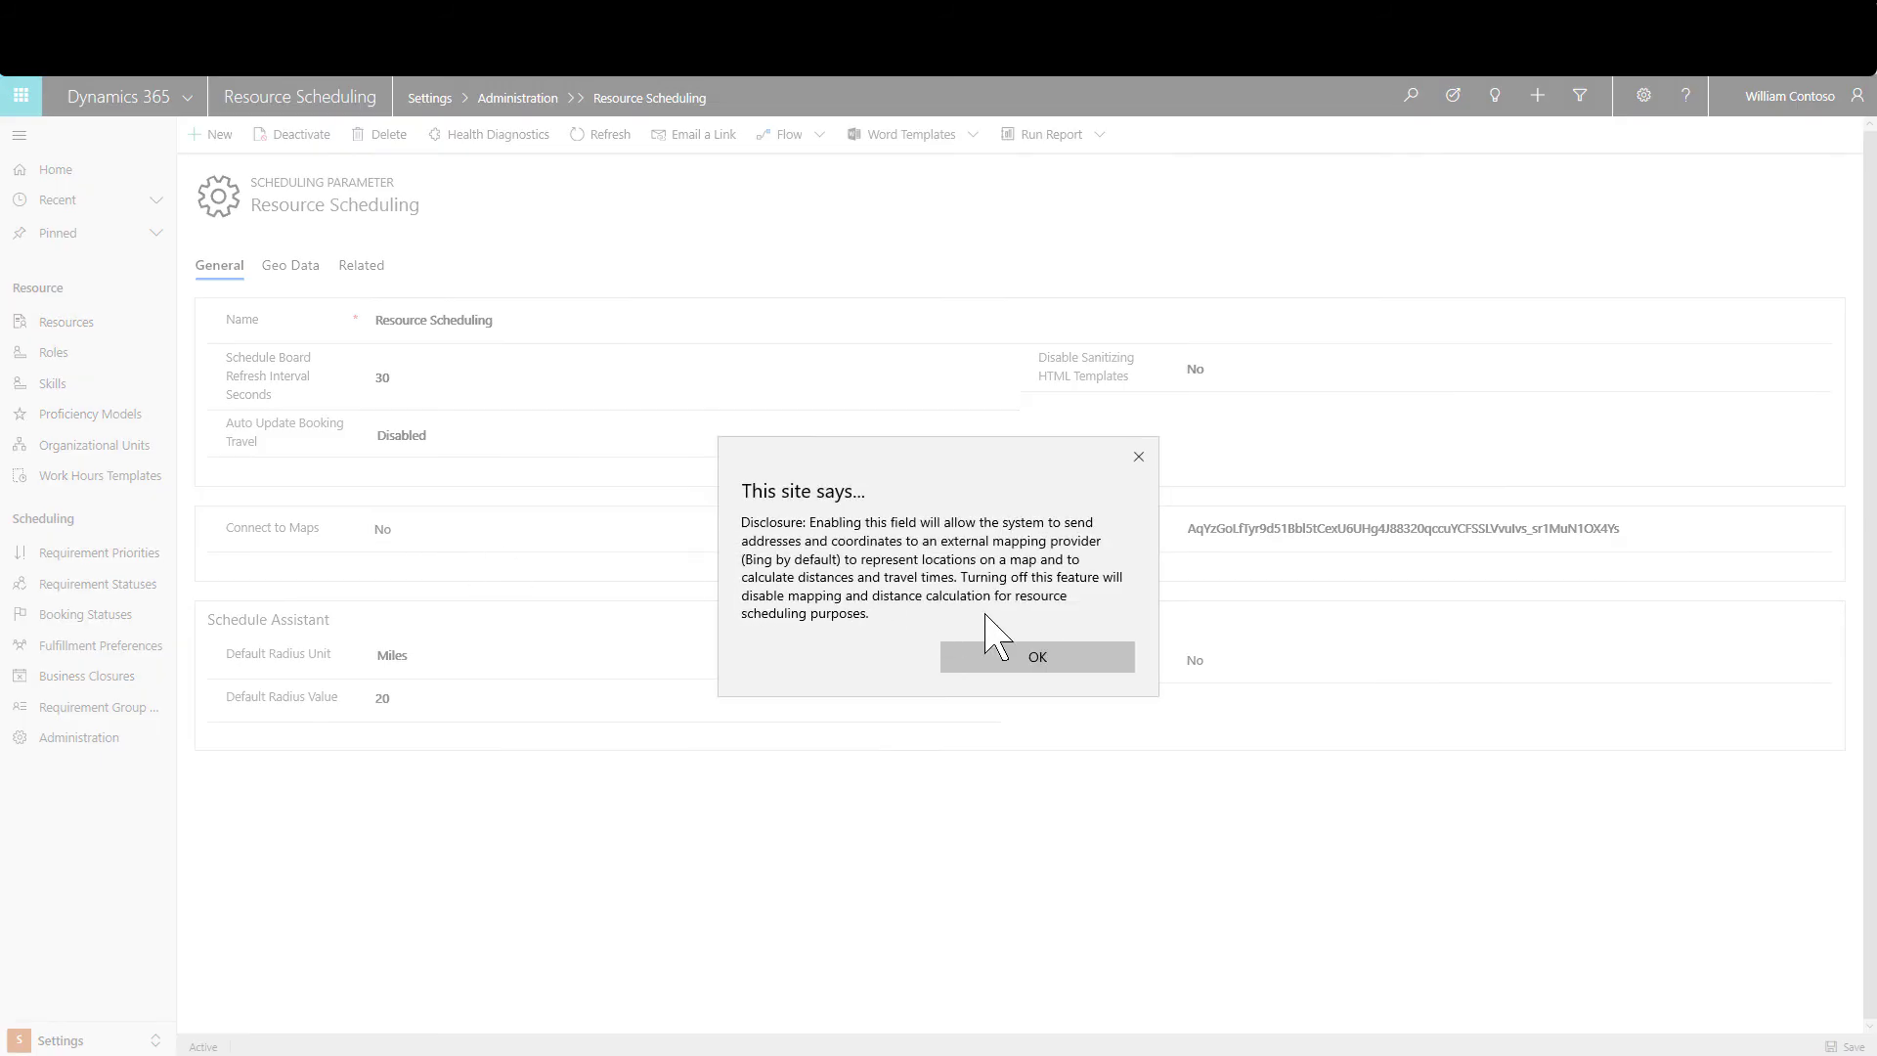
left_click(1036, 657)
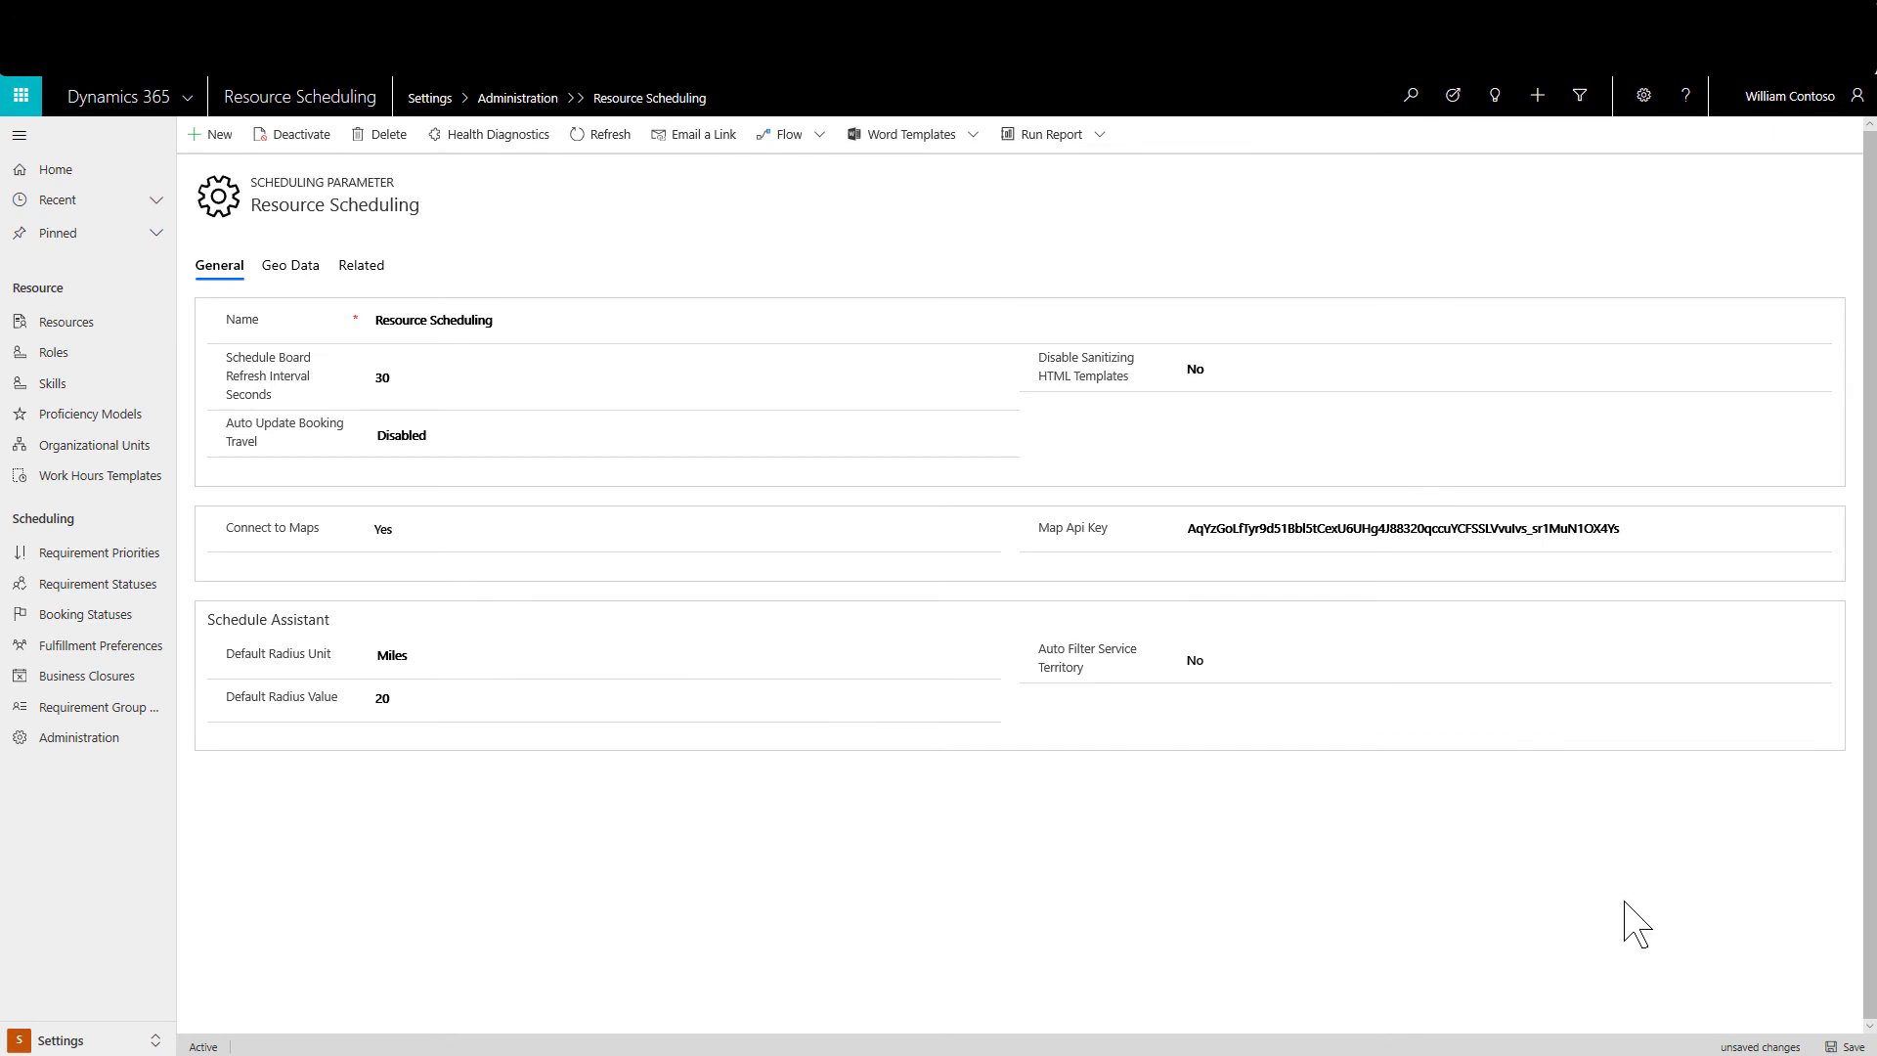
mouse_move(730, 776)
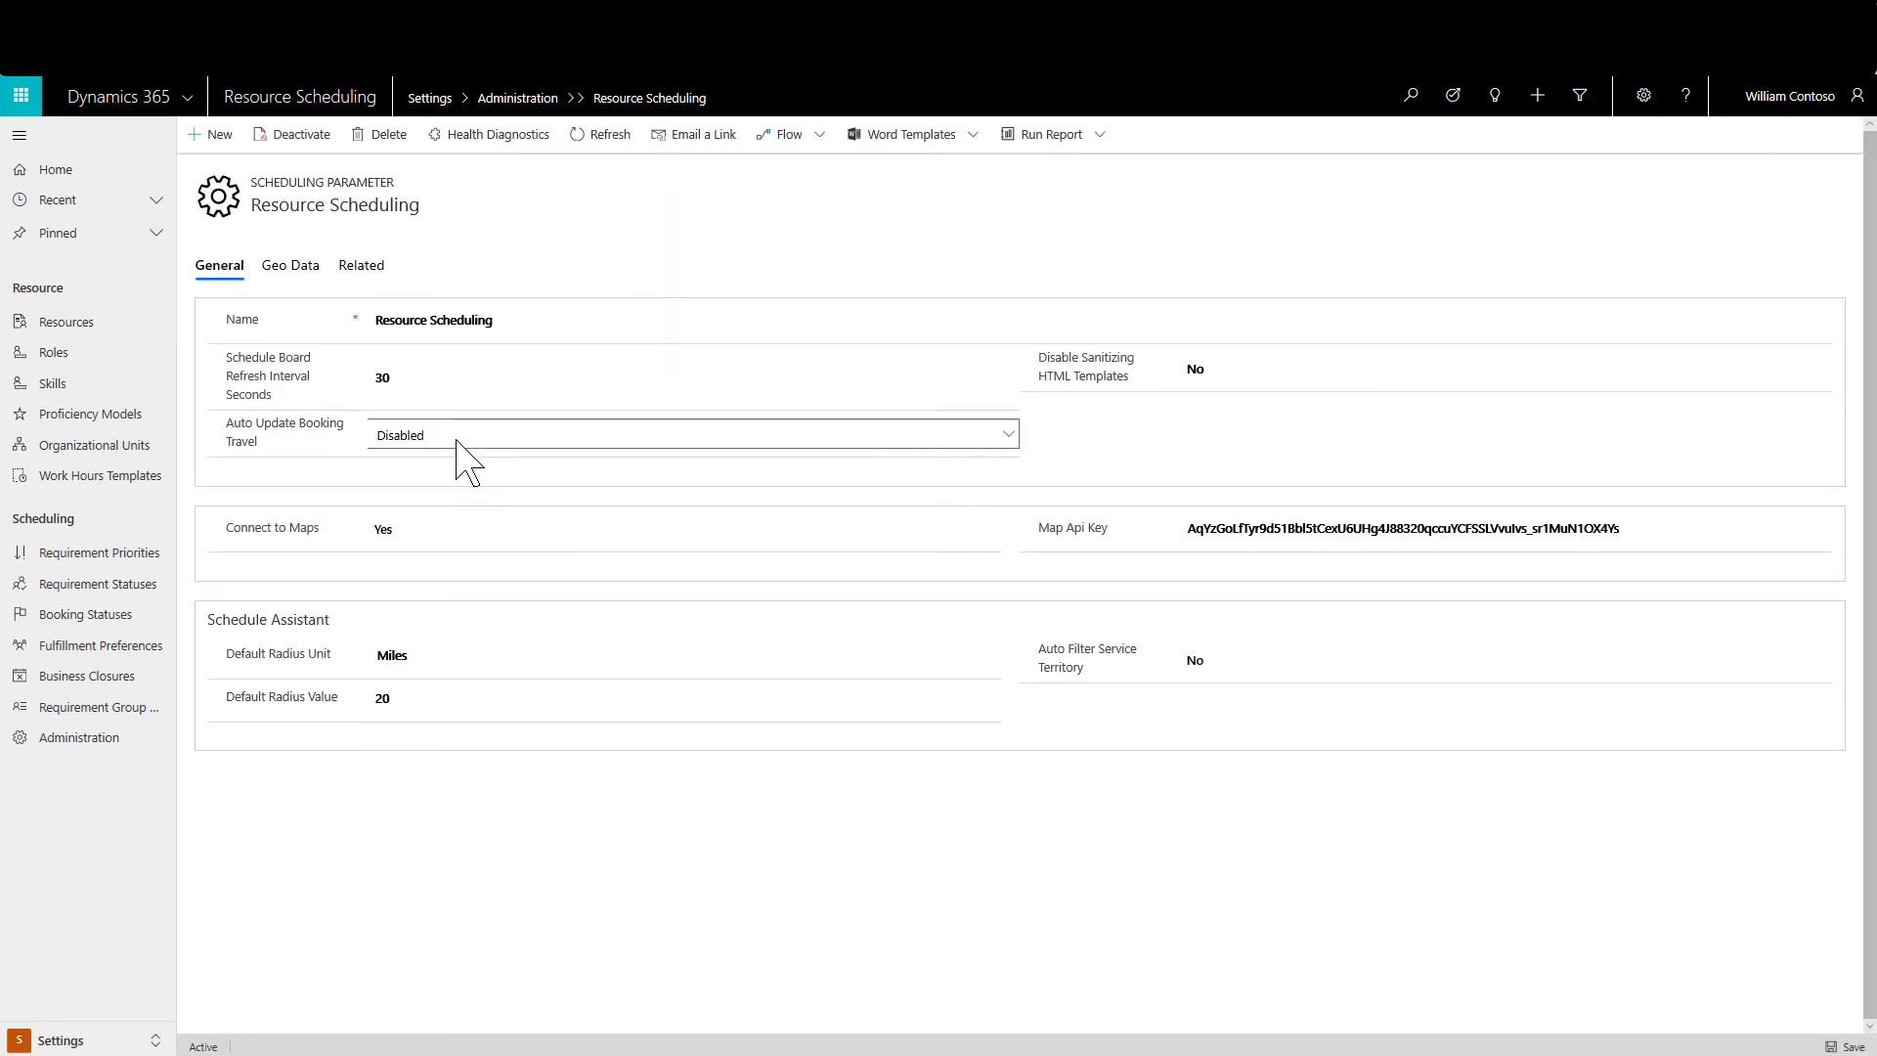
left_click(692, 434)
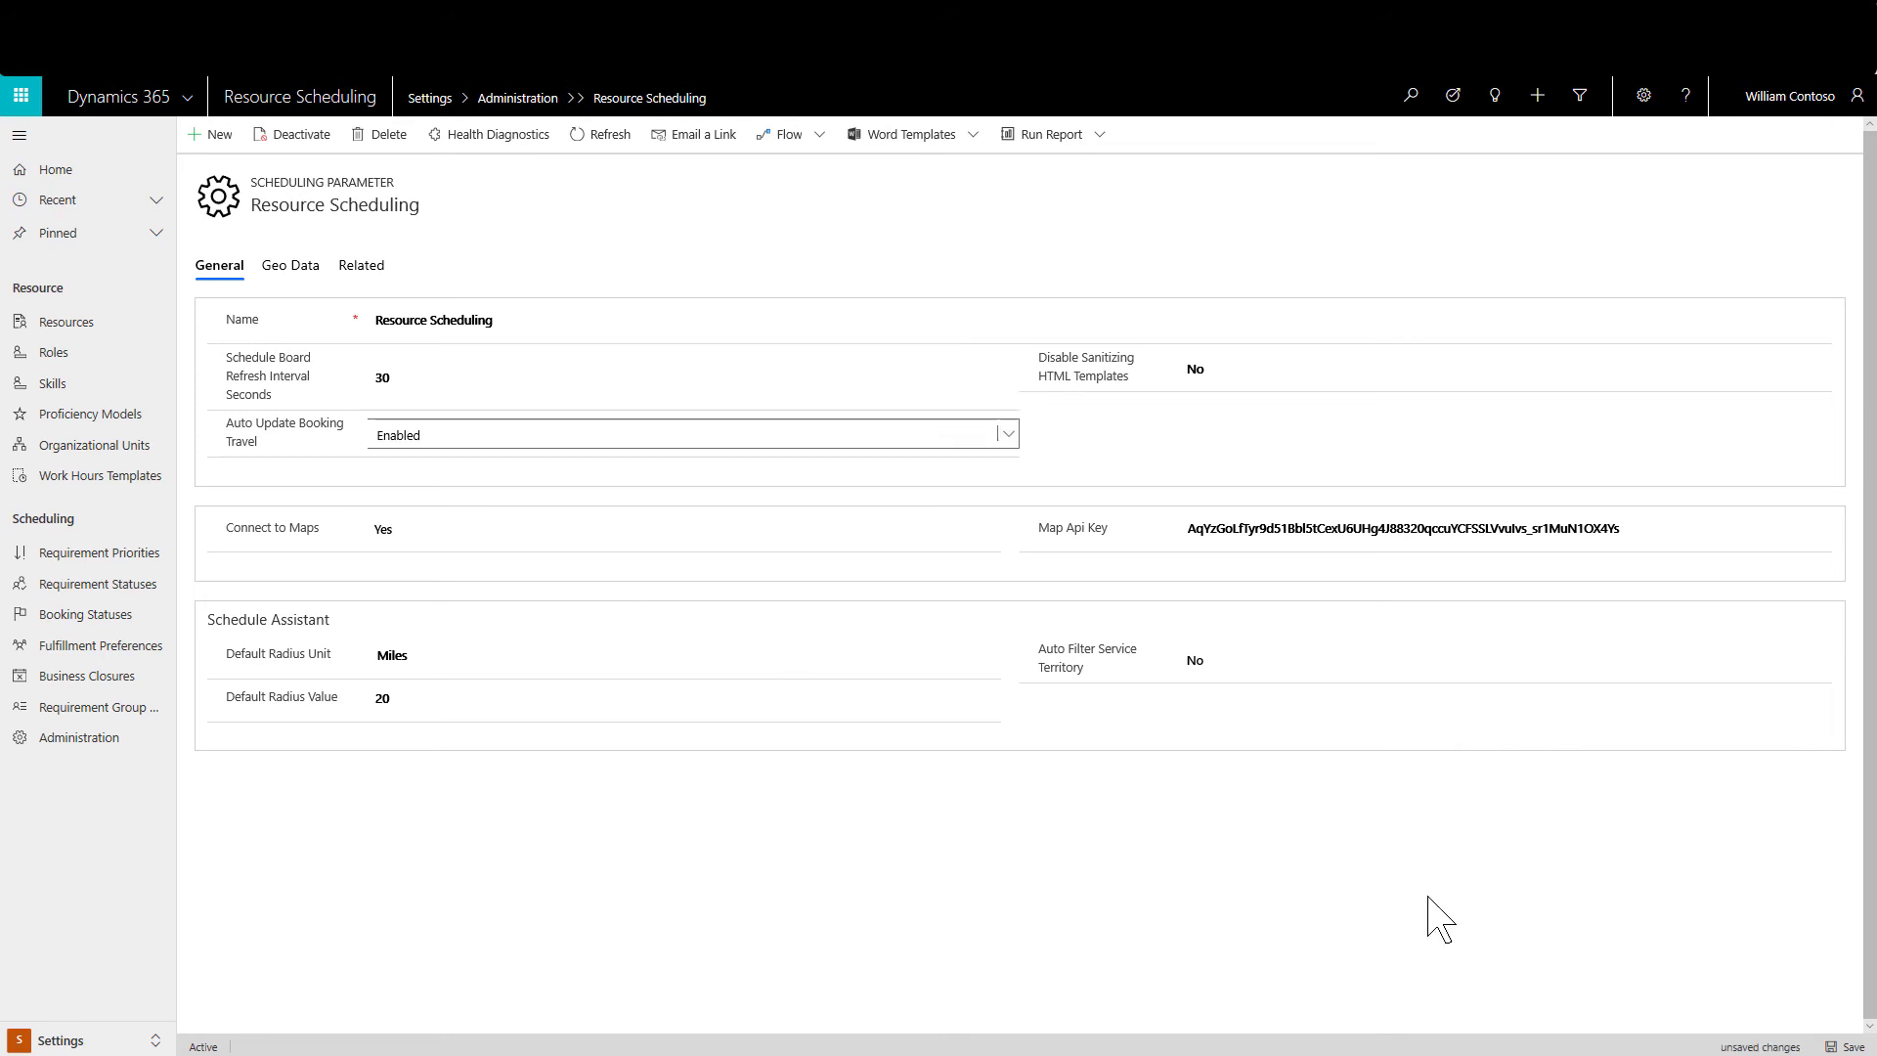
left_click(1642, 96)
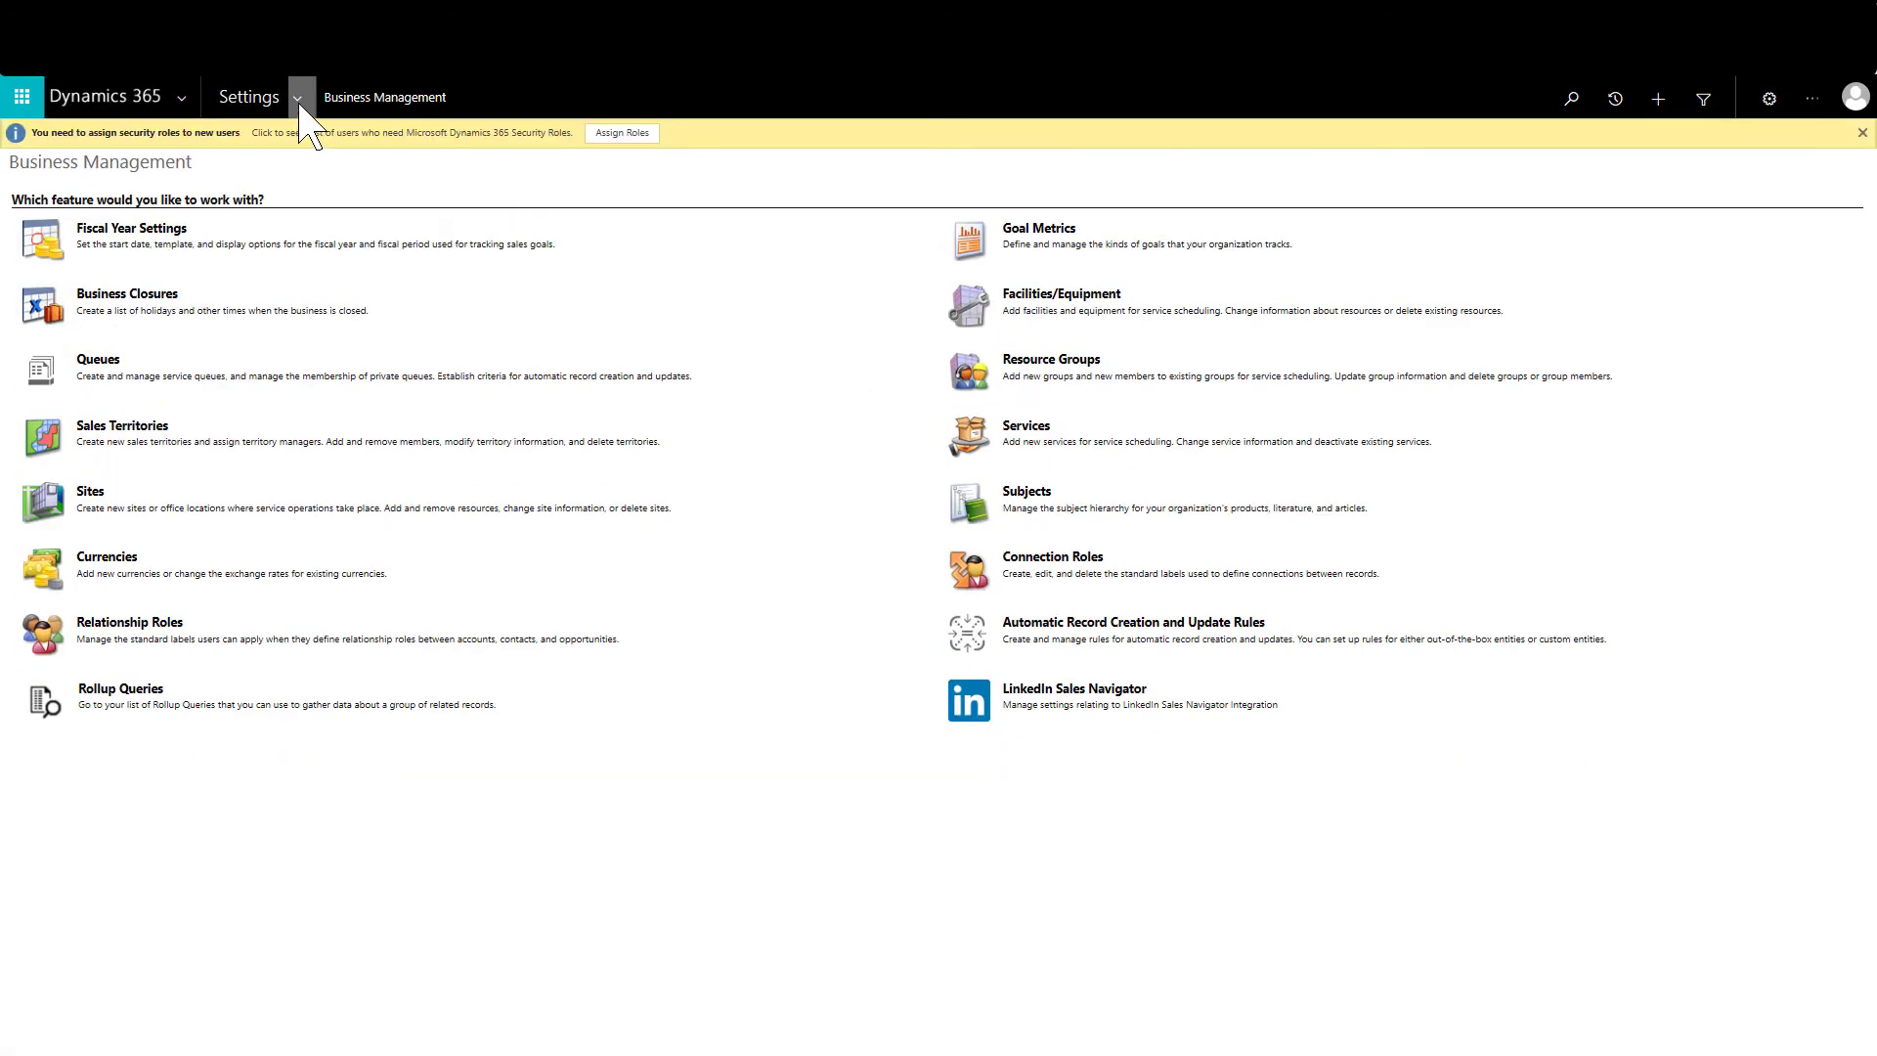
- Confirm Show Bing Maps on forms is Yes in System Settings and OK the dialog
left_click(297, 98)
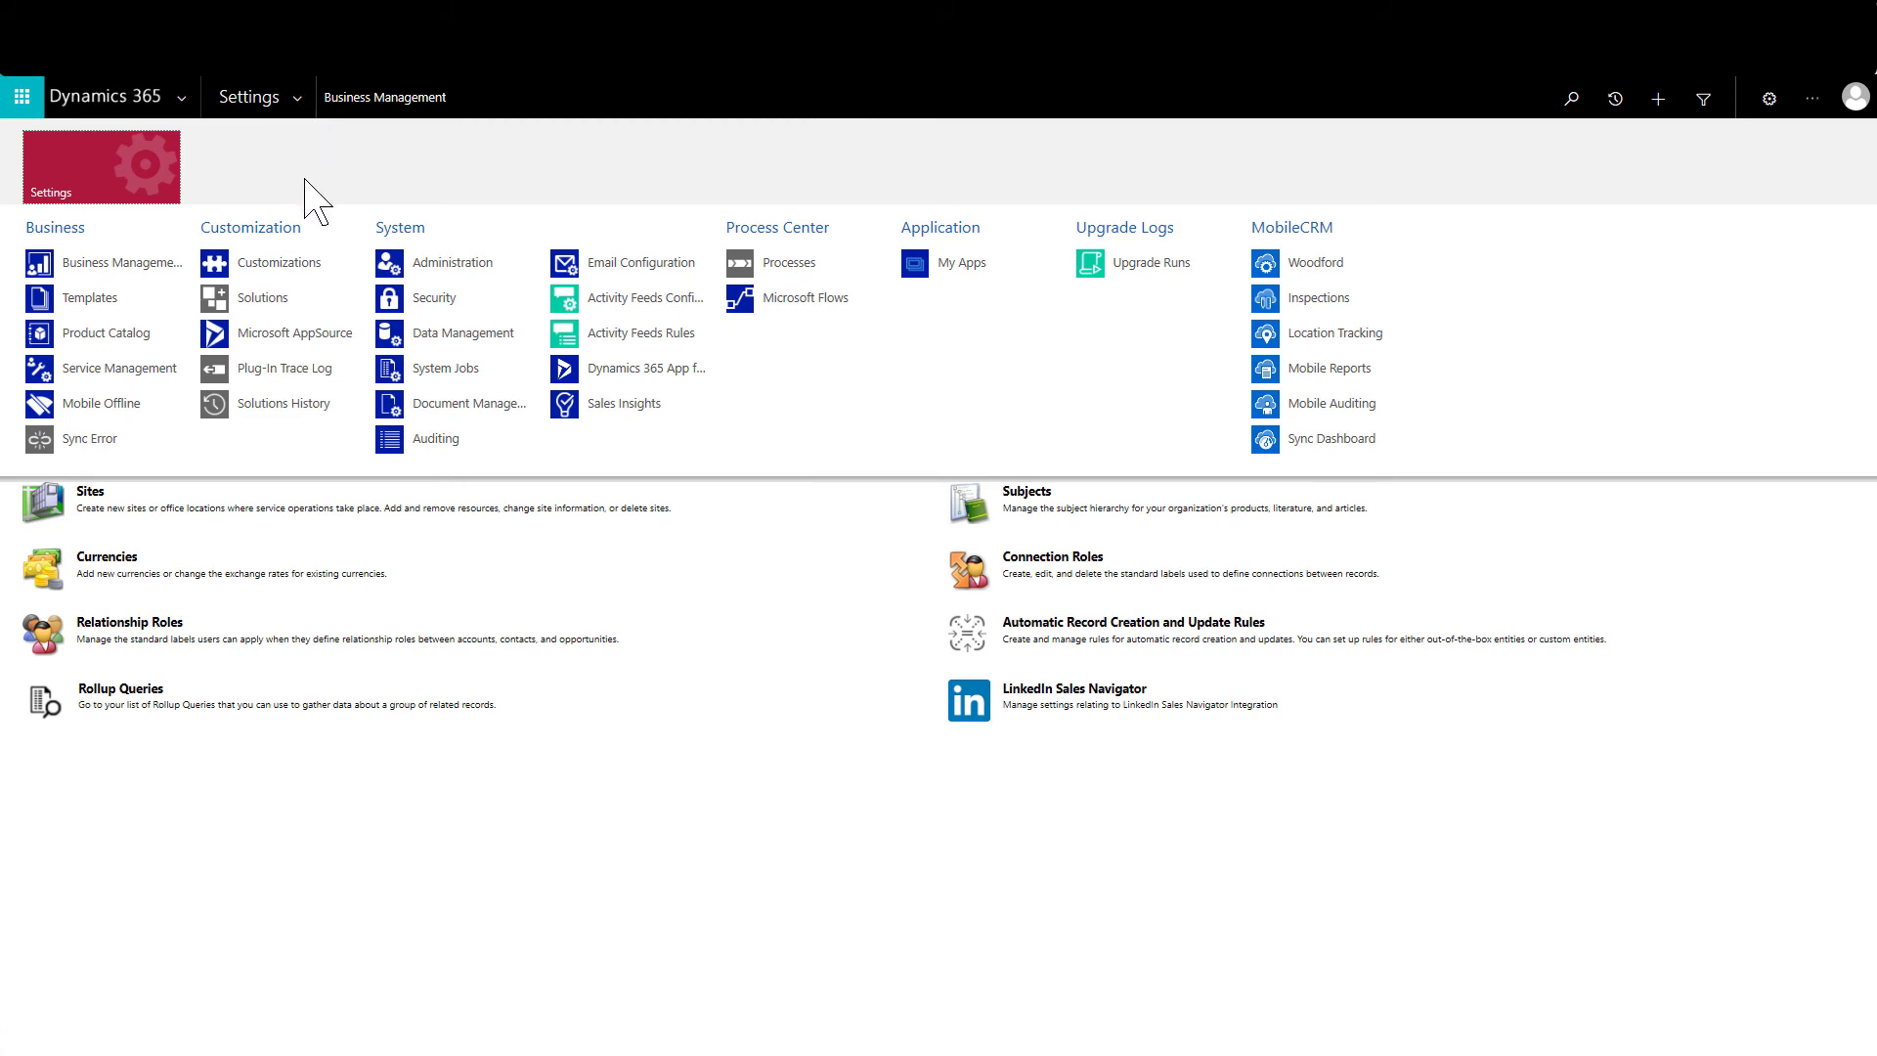
left_click(452, 262)
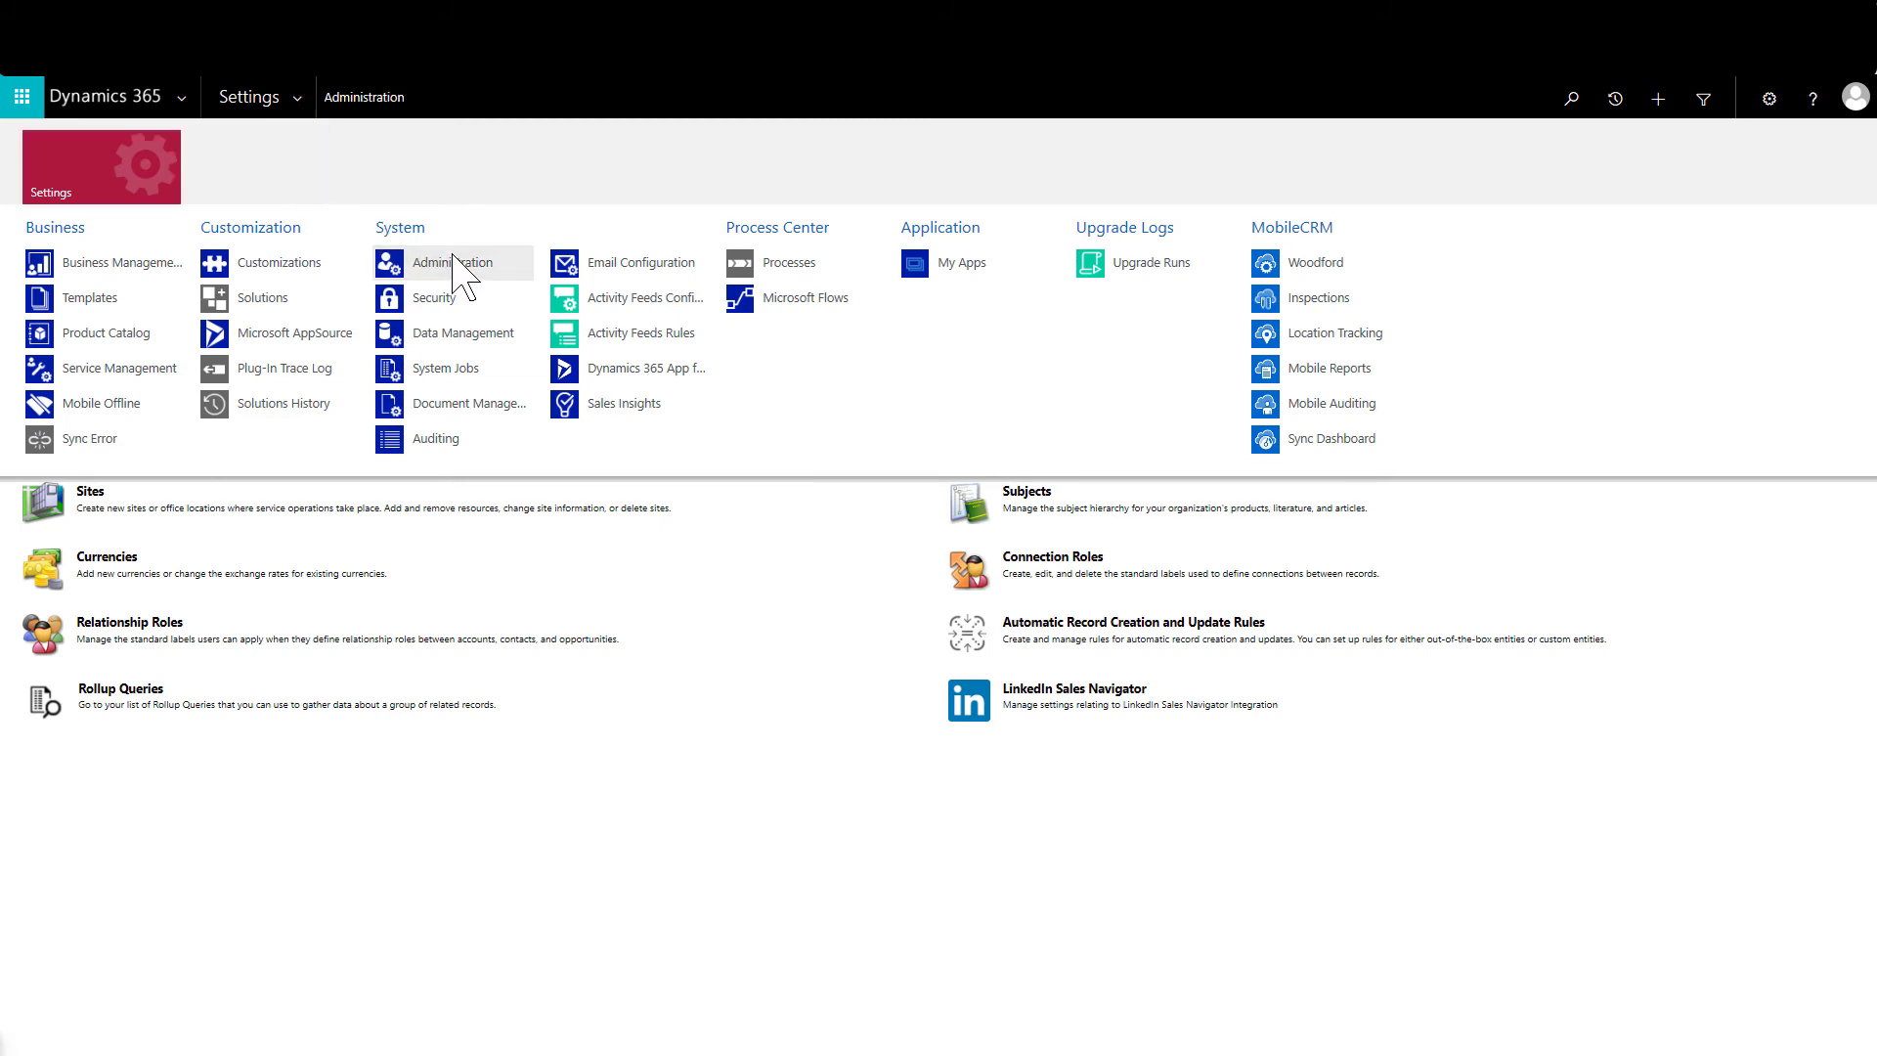
left_click(450, 262)
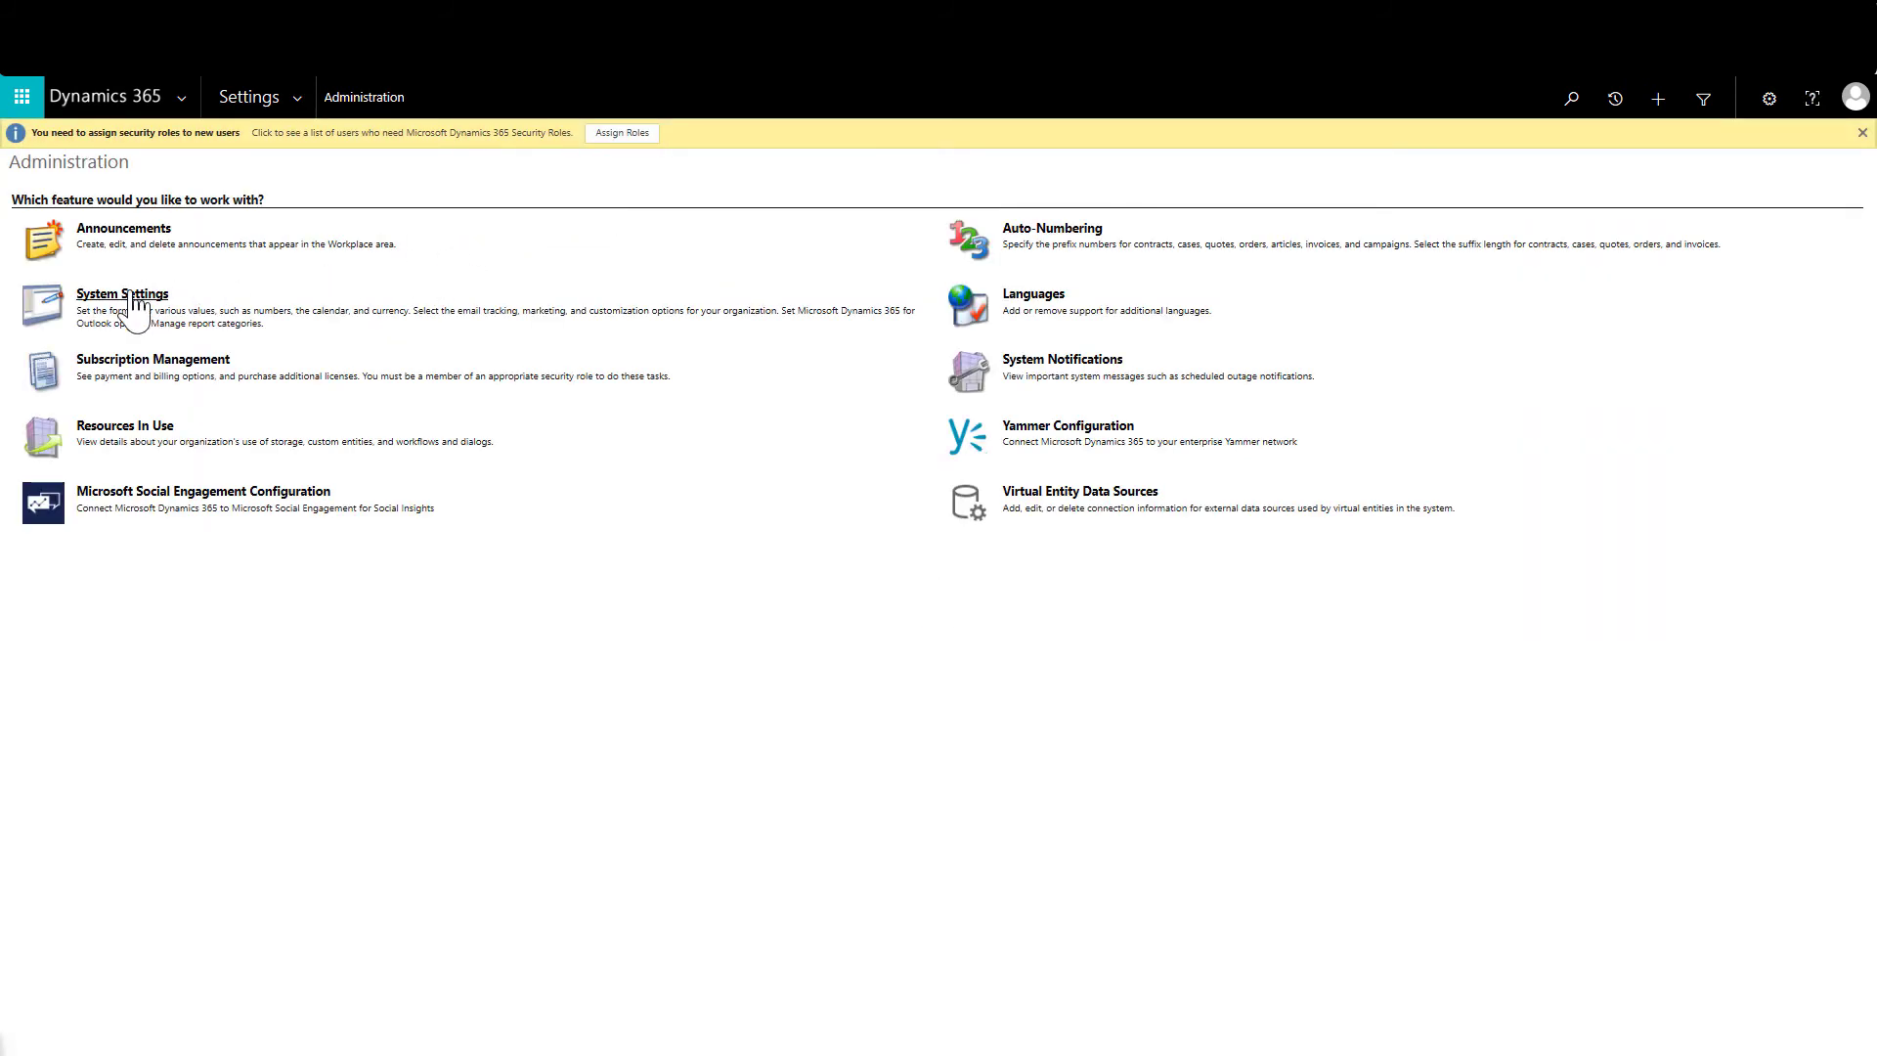
left_click(121, 293)
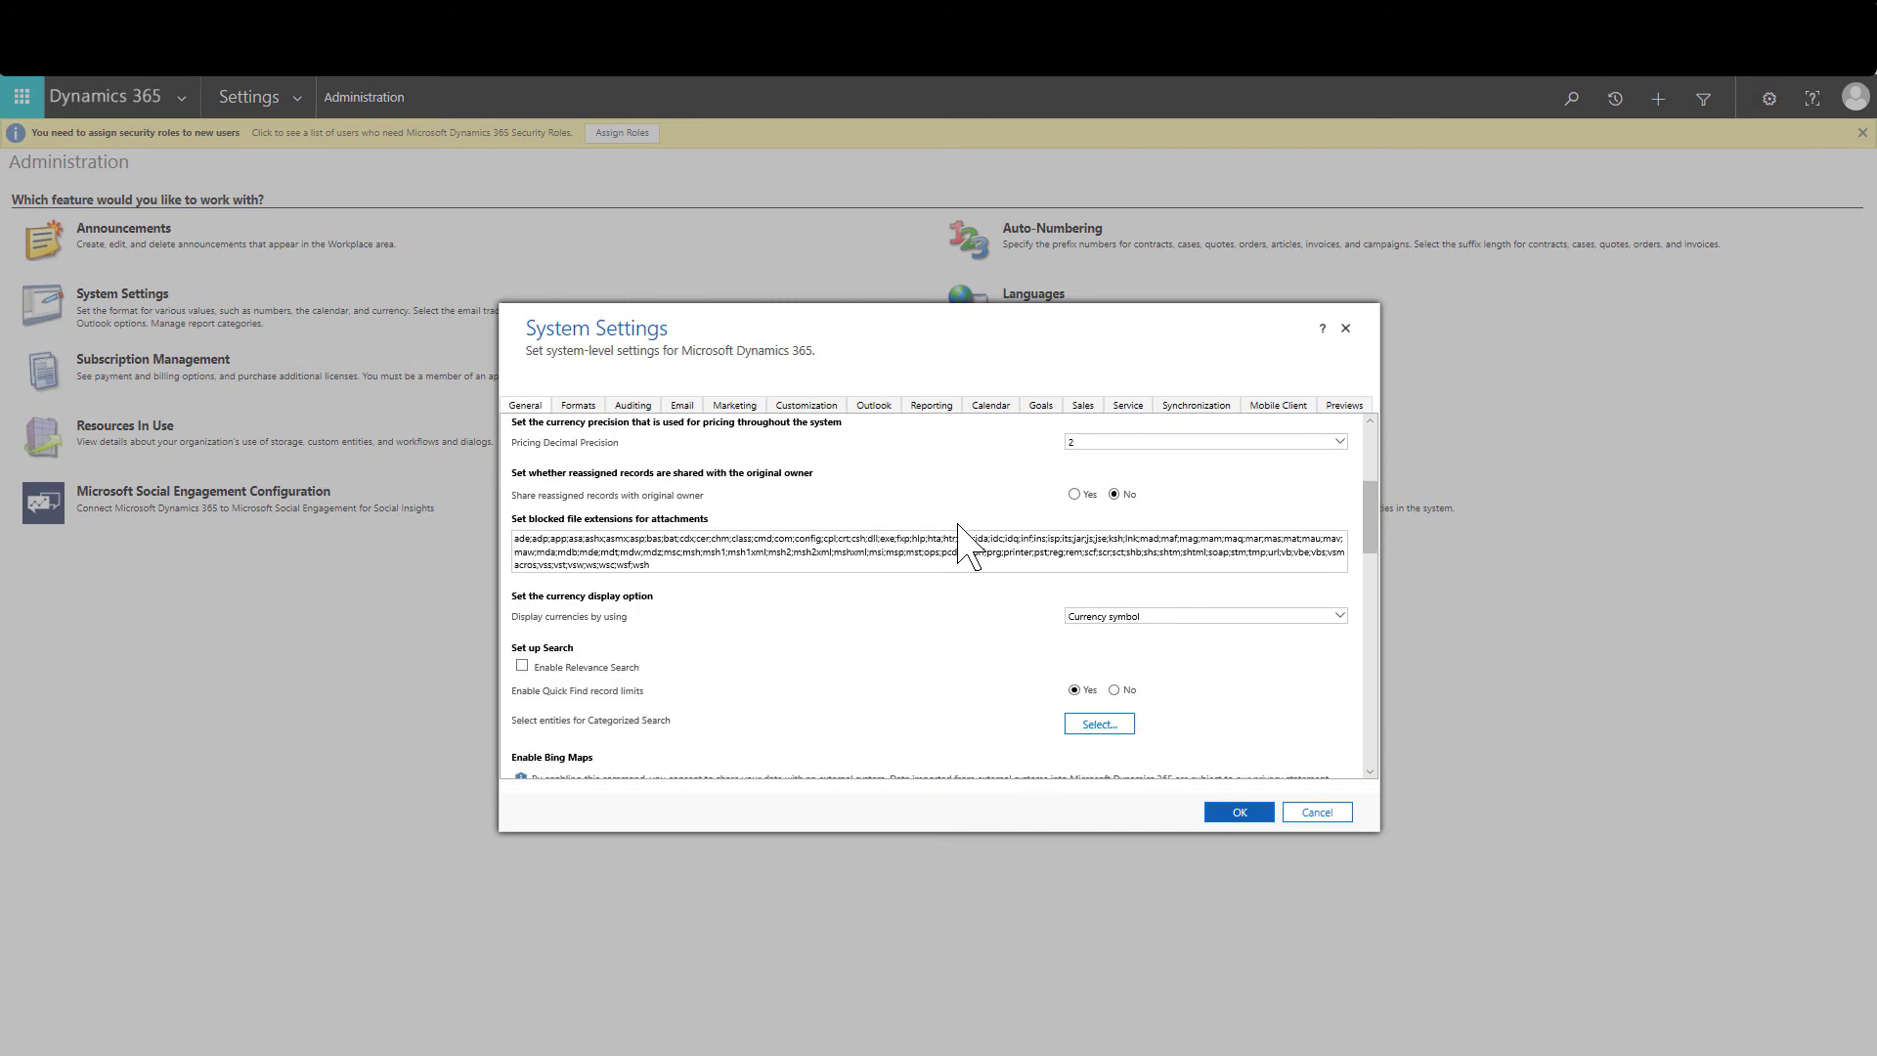
scroll("down", 3)
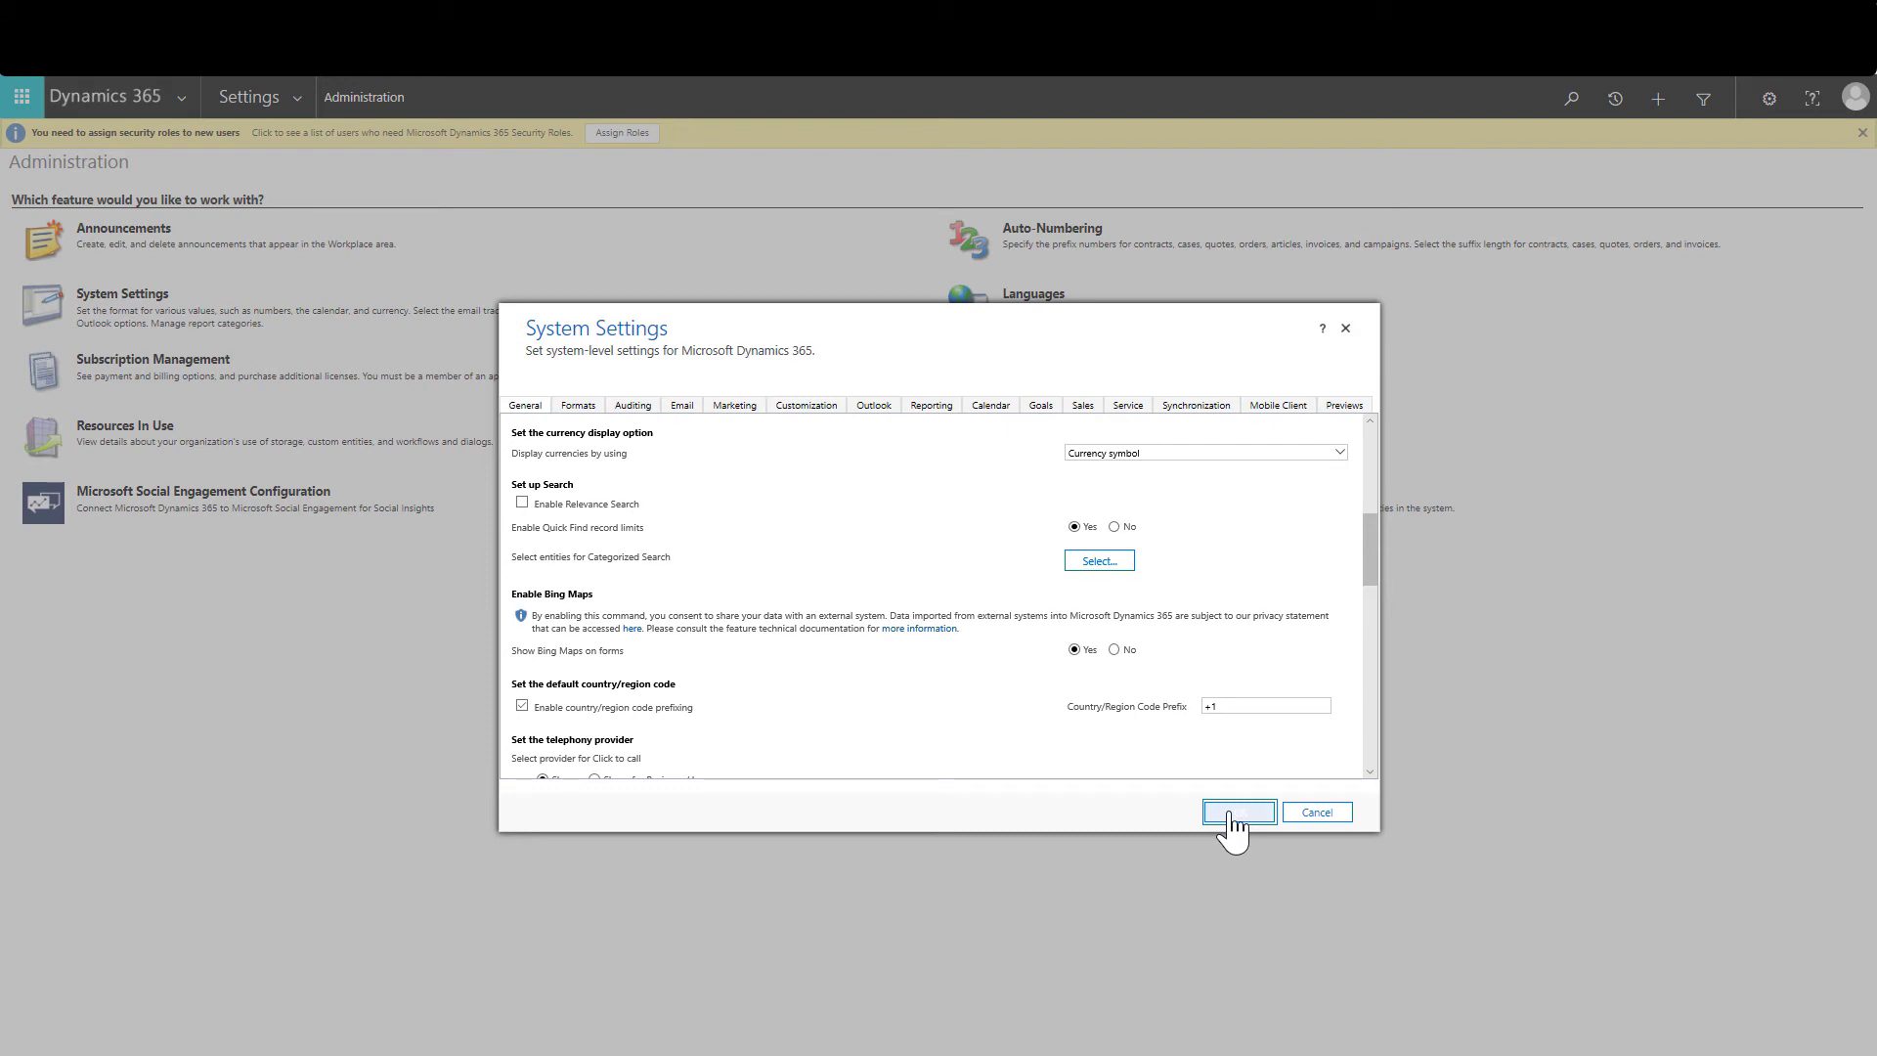
left_click(1238, 811)
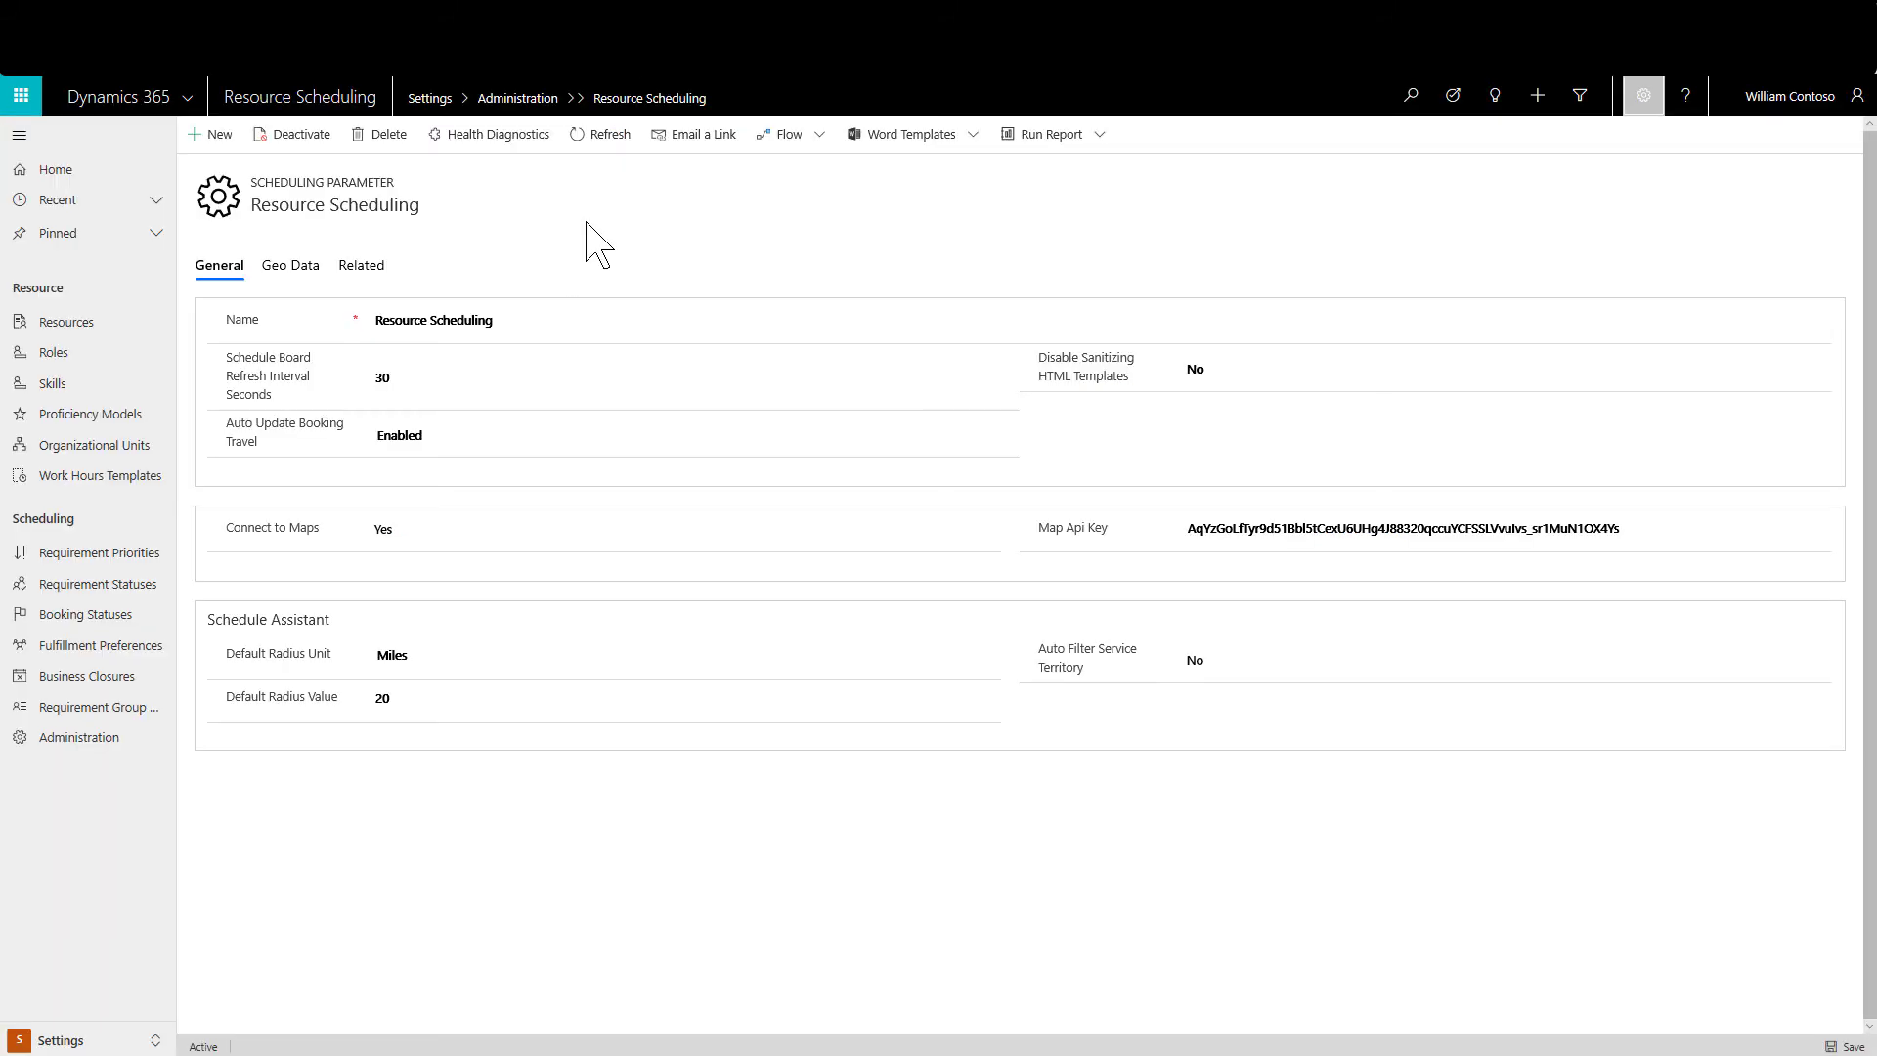
- In Administration's Enable Resource Scheduling for Entities, choose Case as the entity to add
left_click(78, 737)
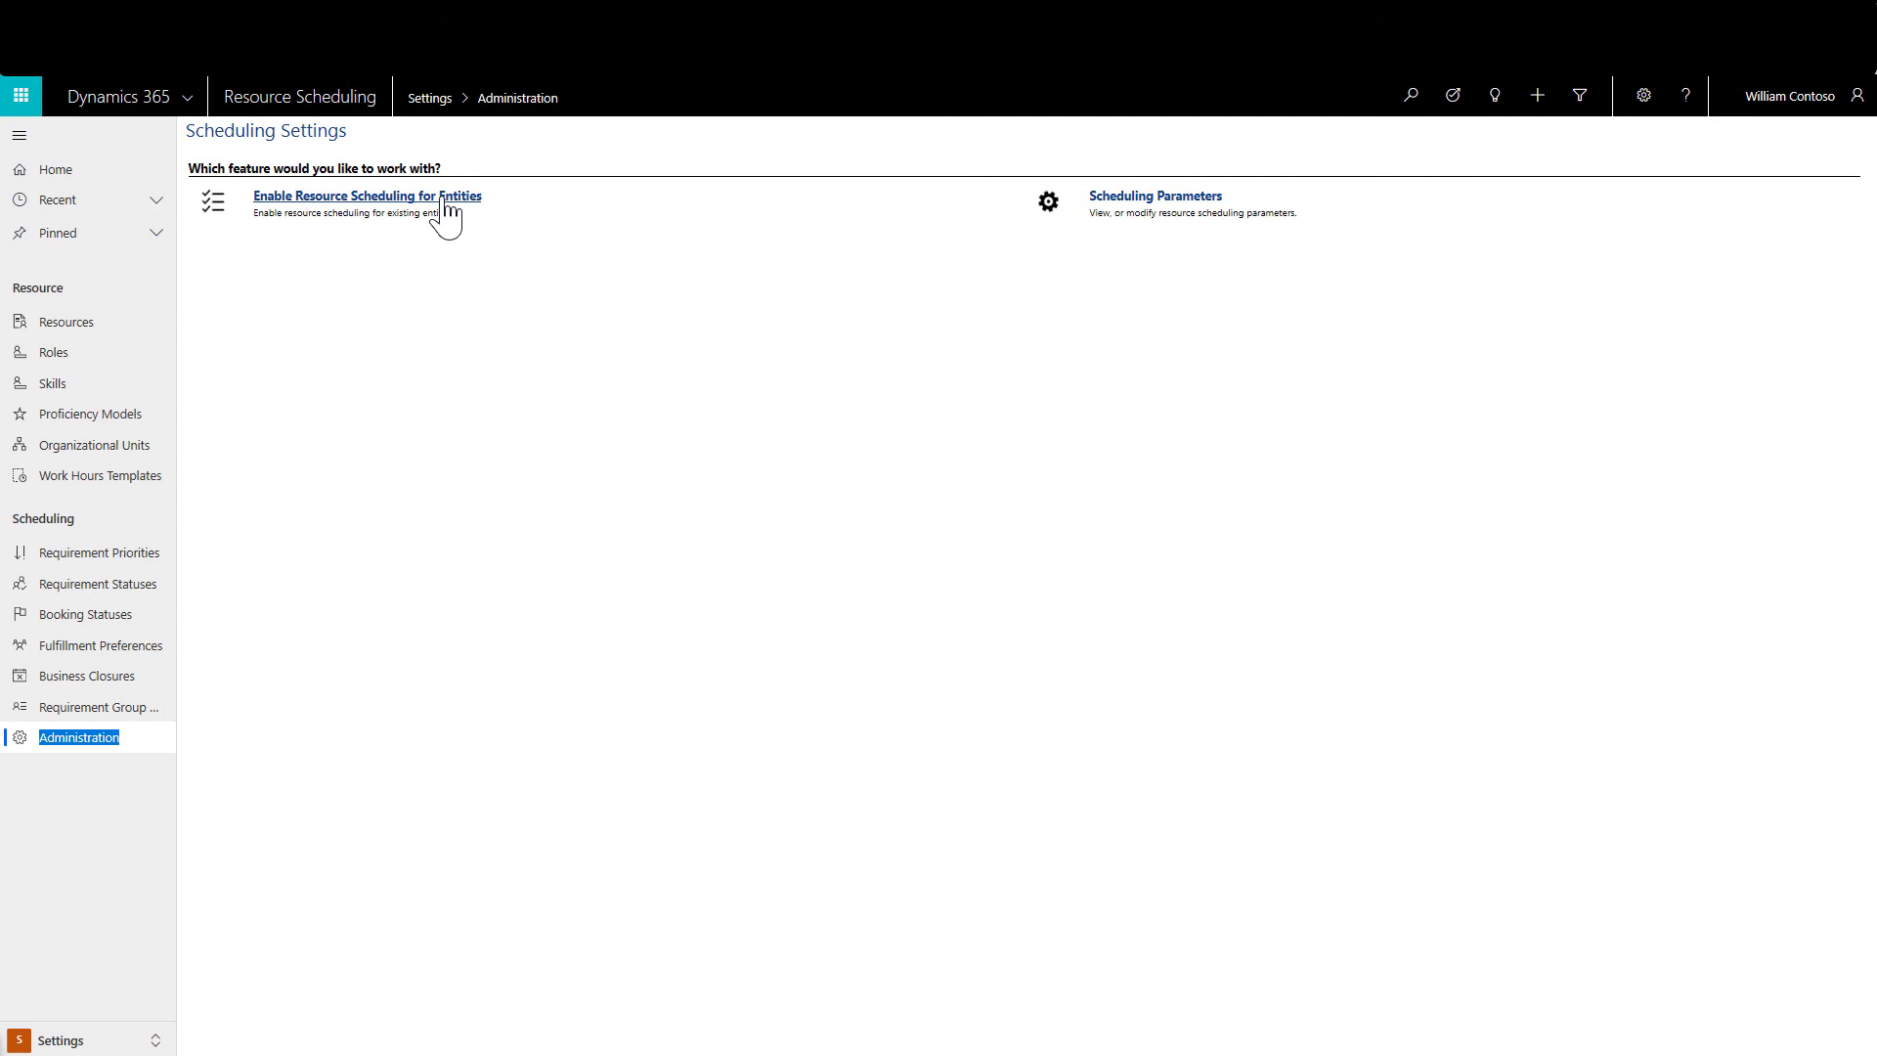
left_click(365, 196)
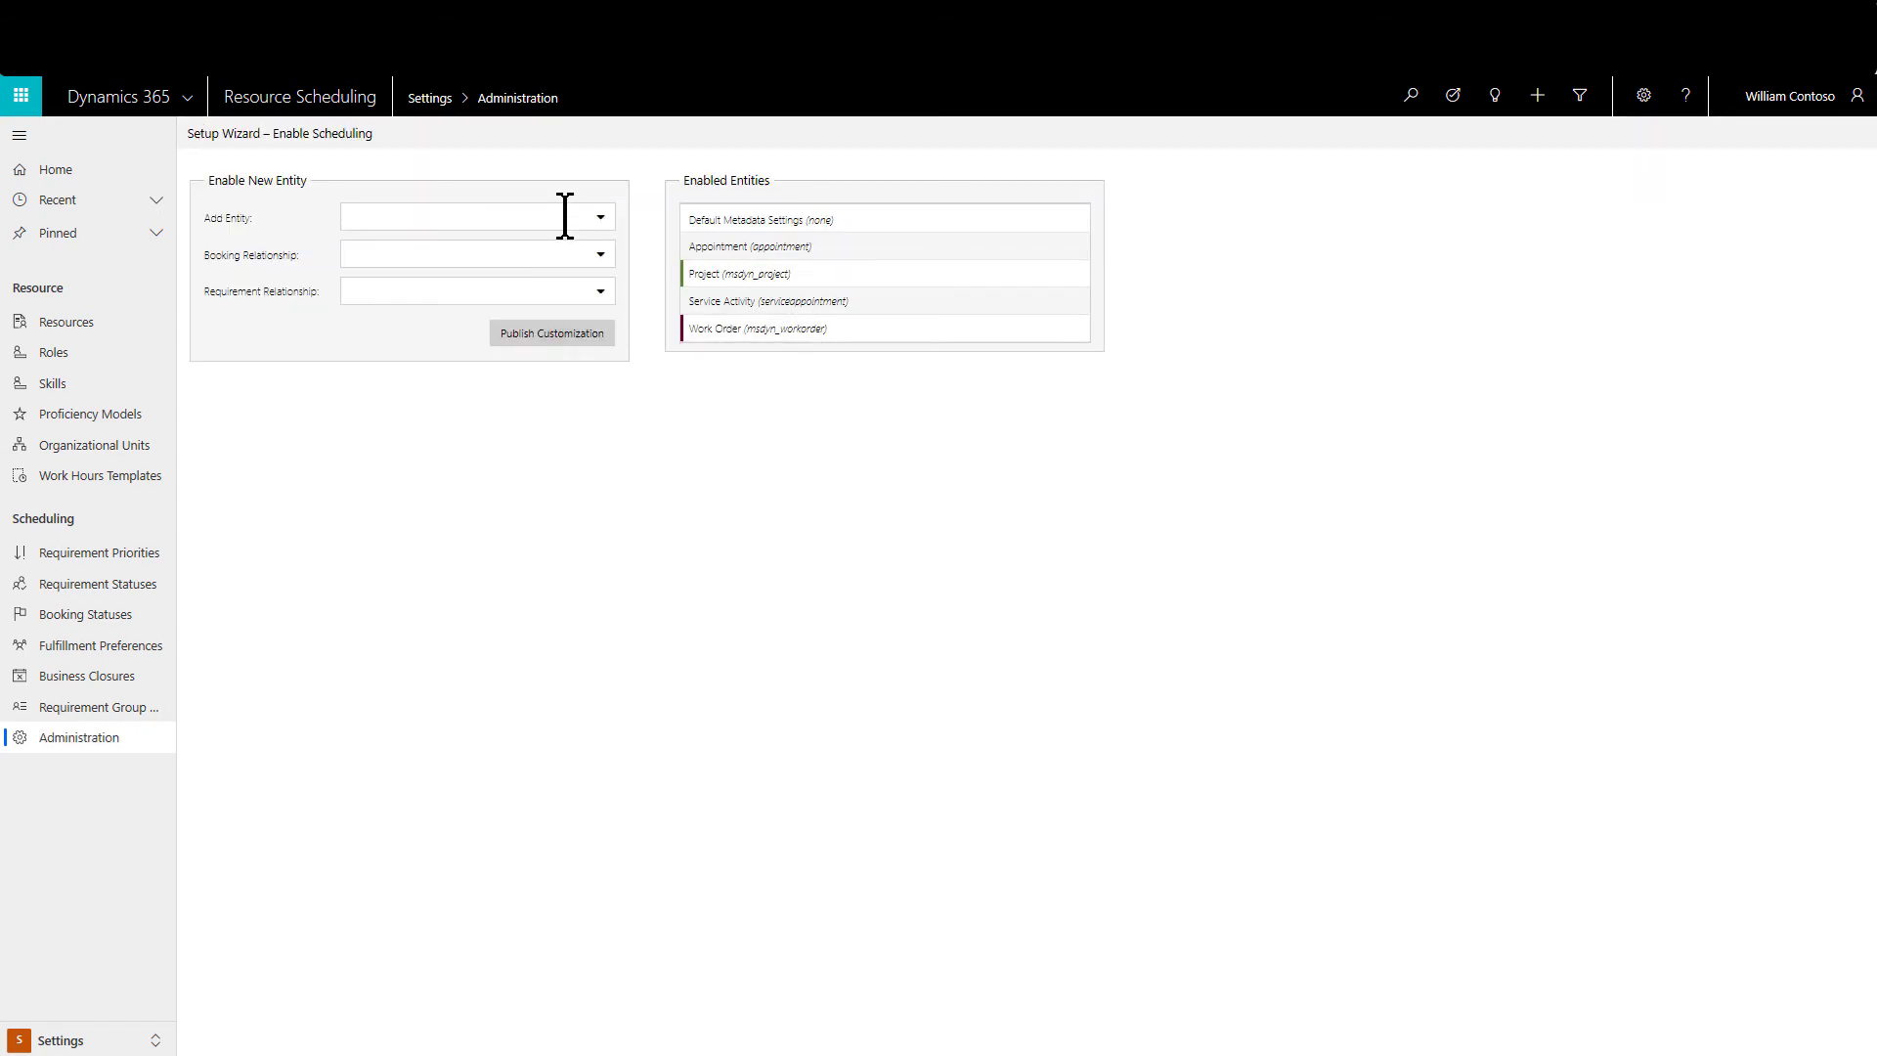
left_click(598, 217)
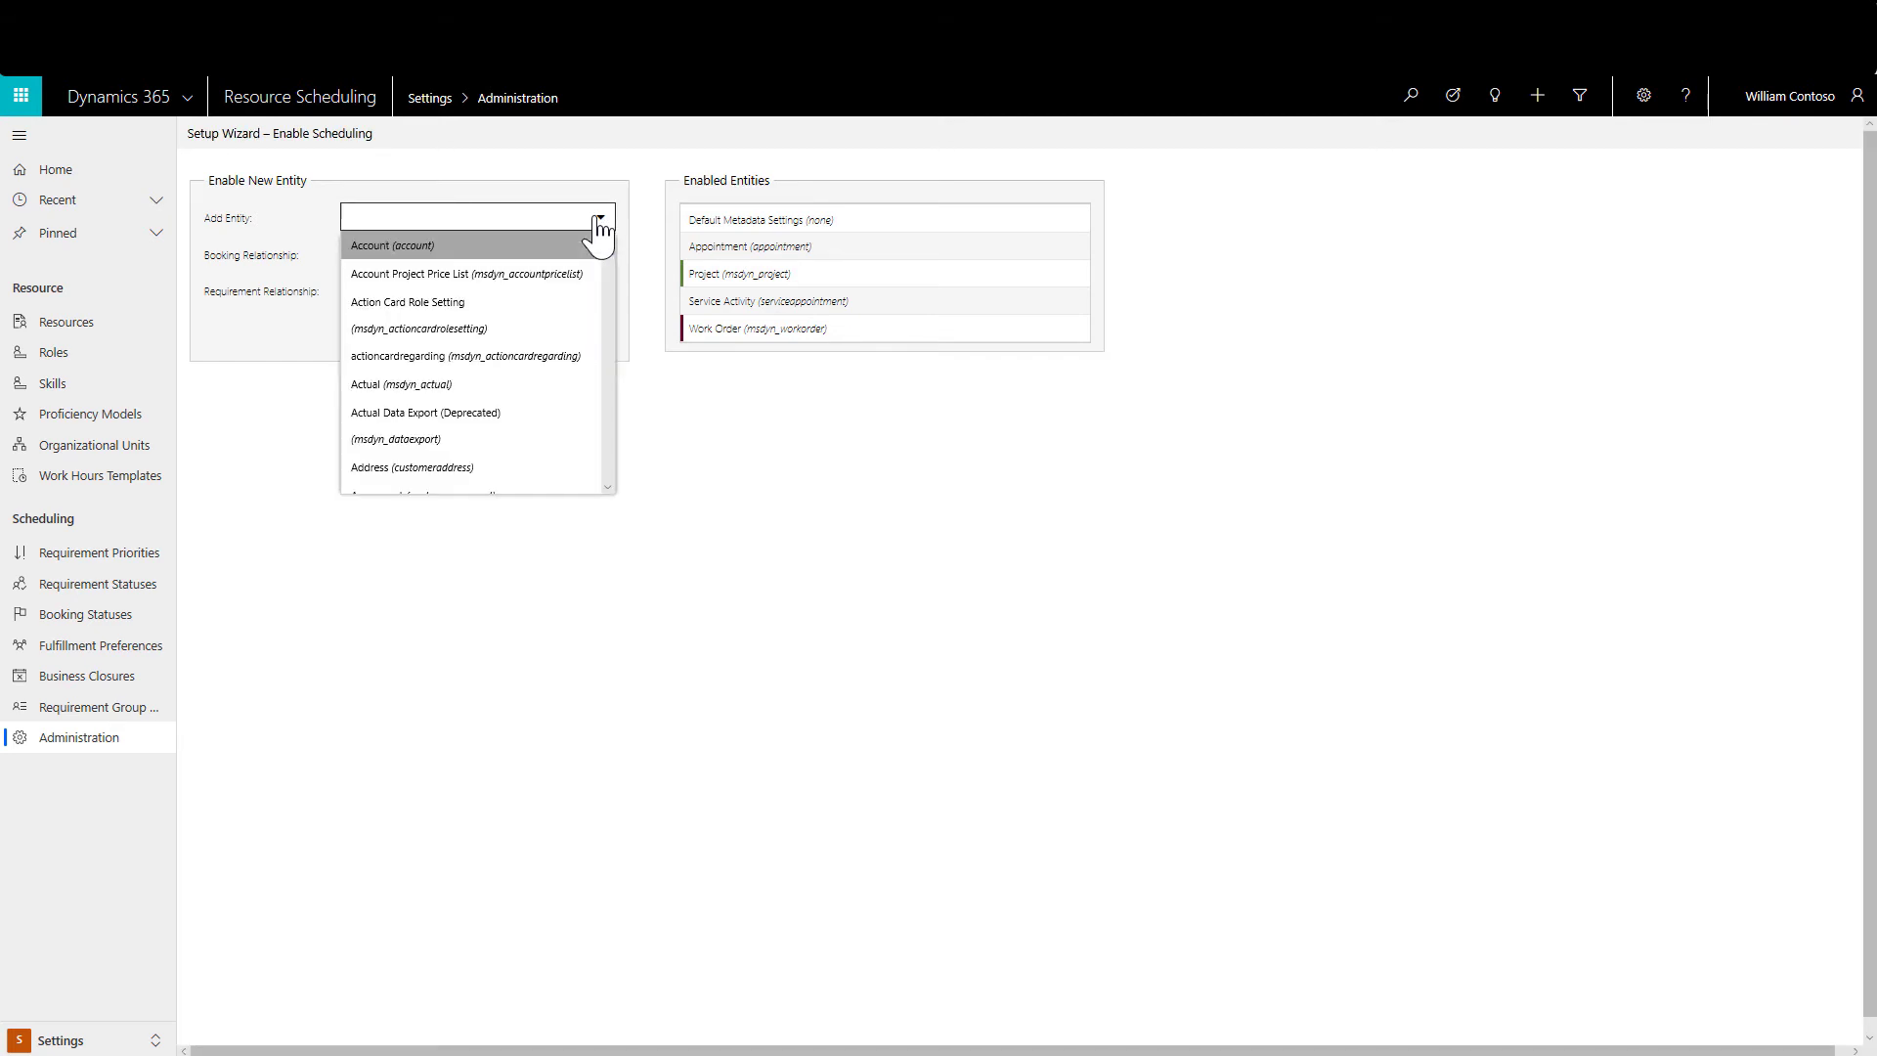
type("ca")
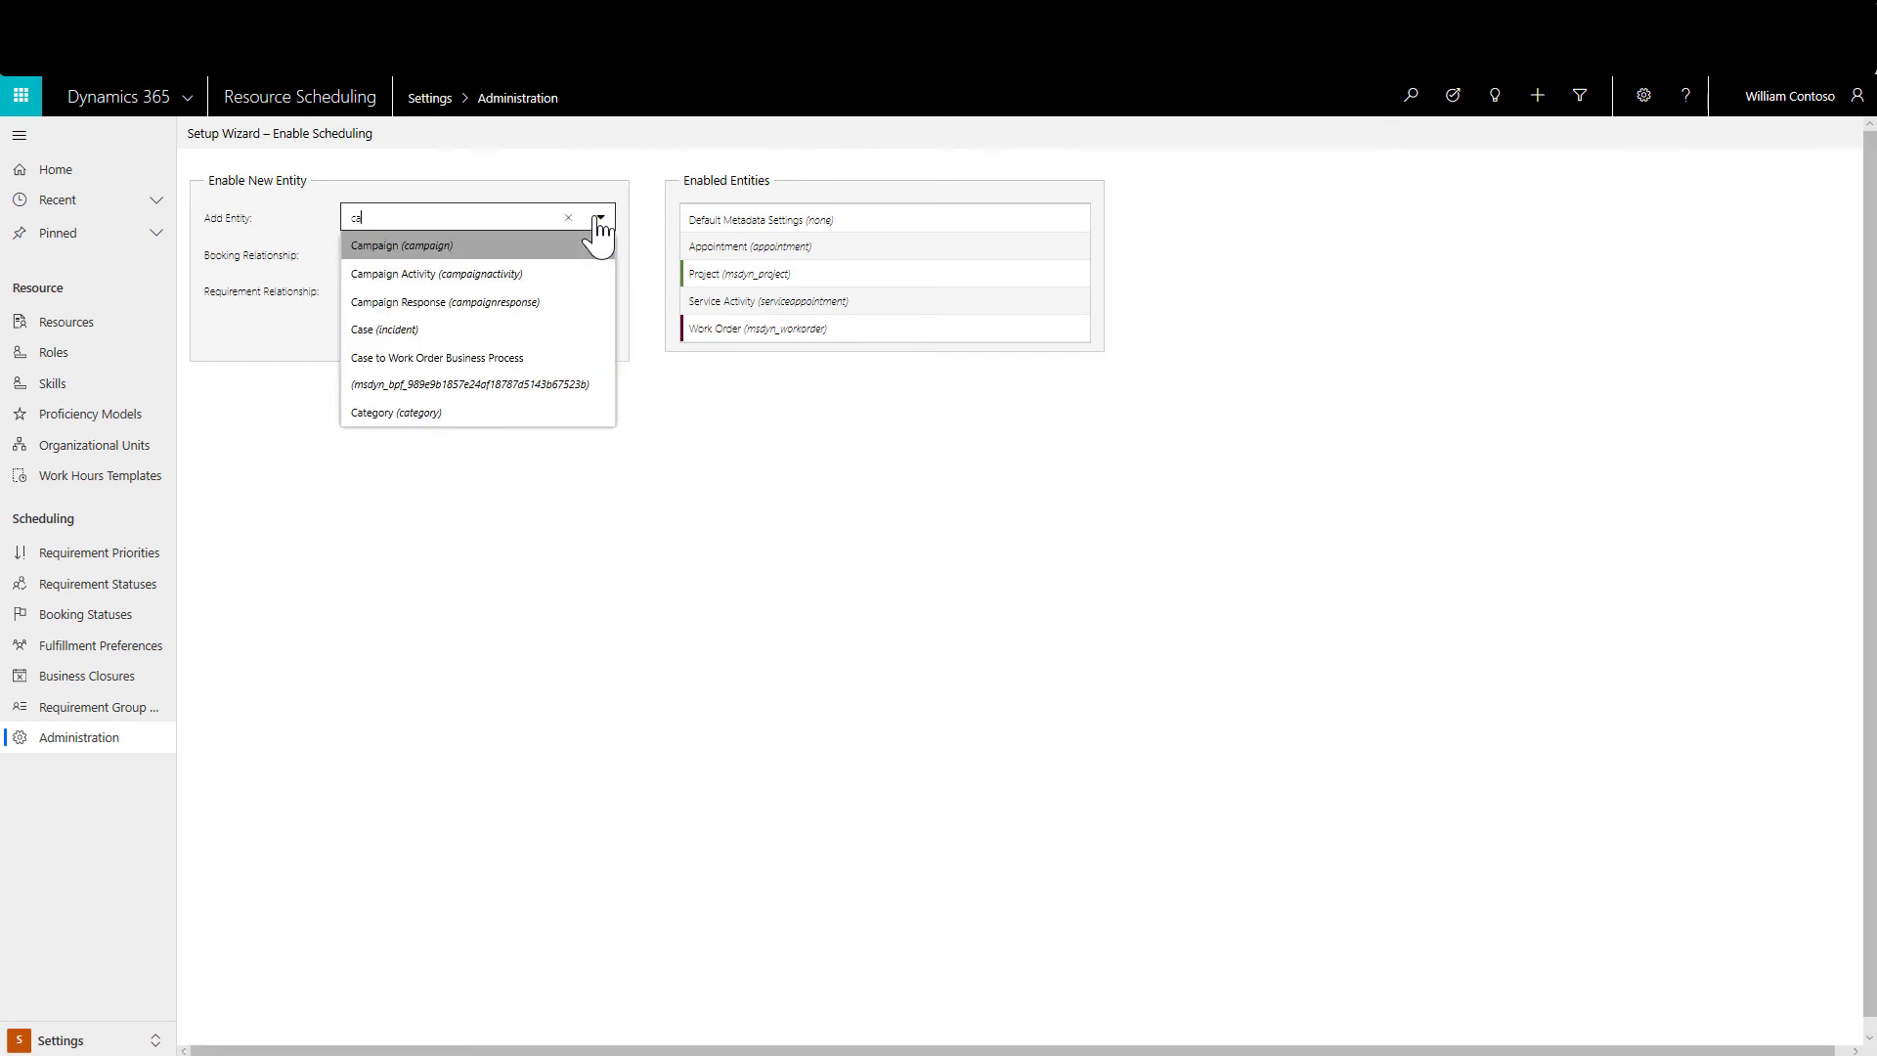
left_click(385, 328)
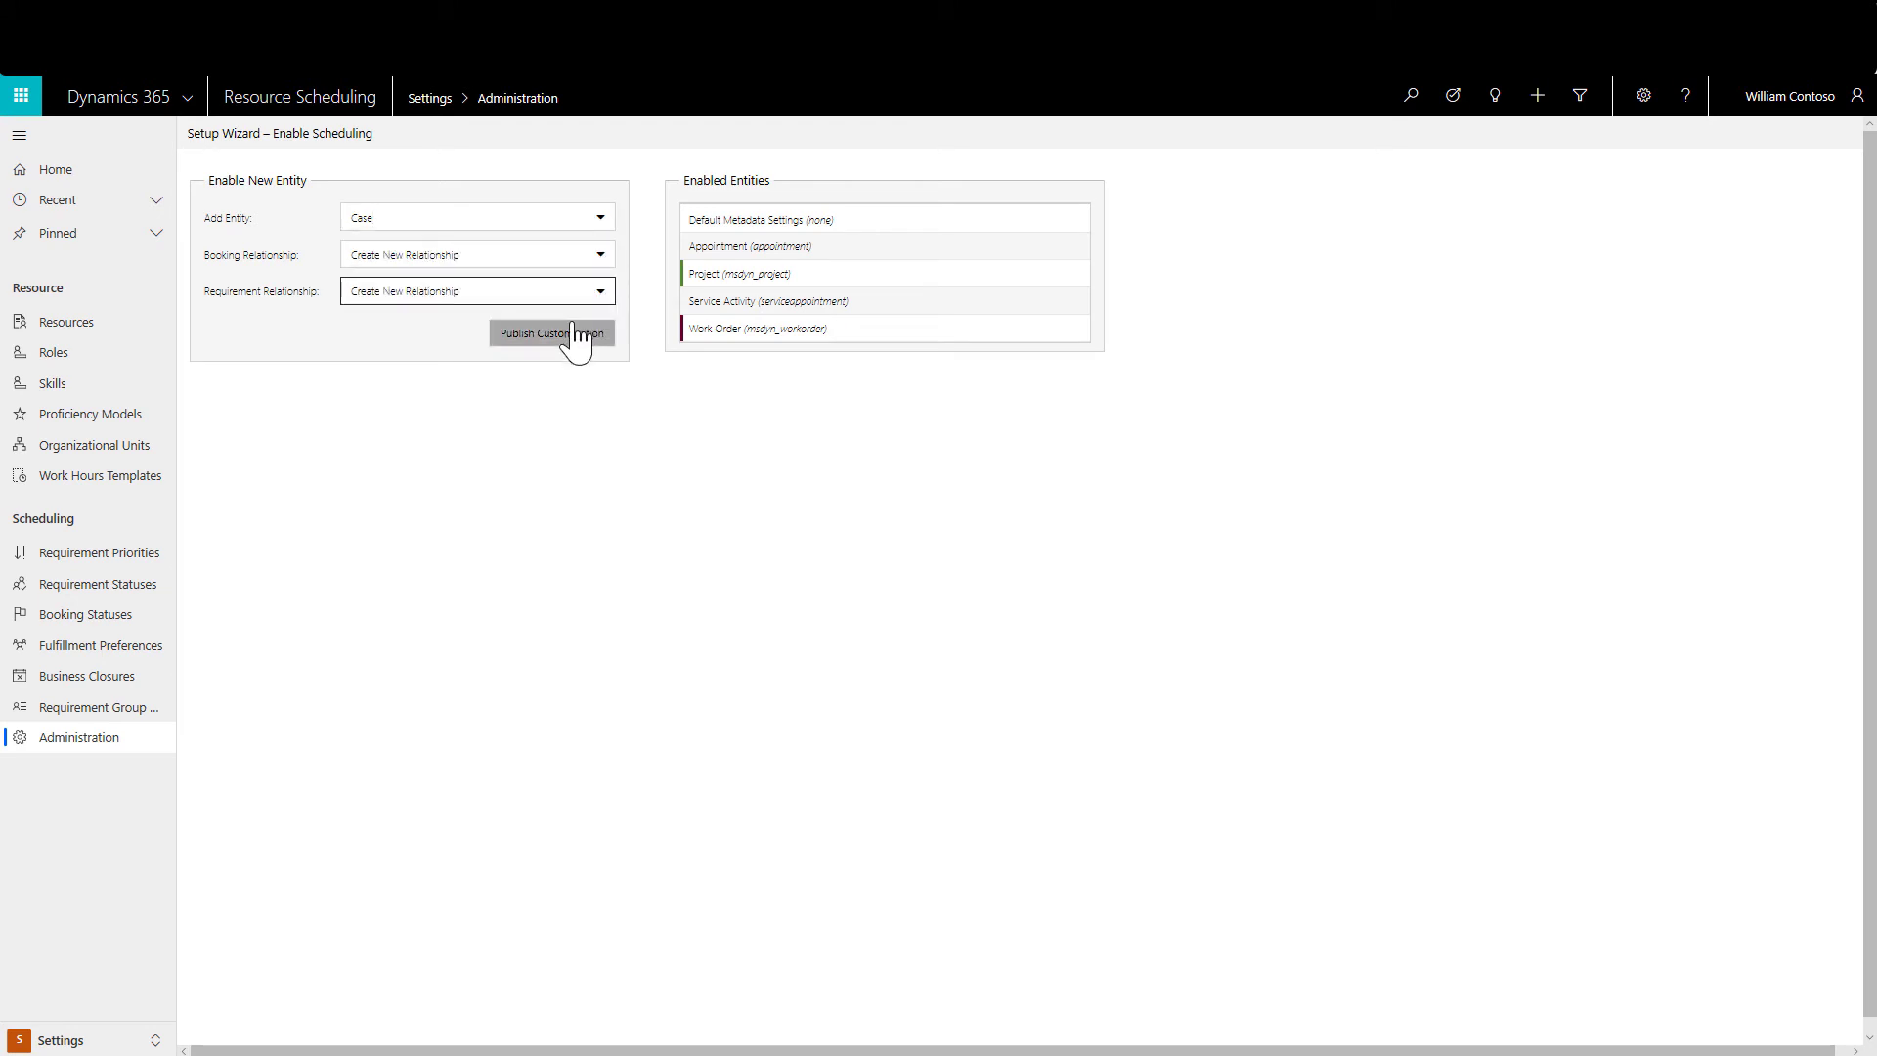
- Publish the Case scheduling customization with new booking and requirement relationships
left_click(551, 332)
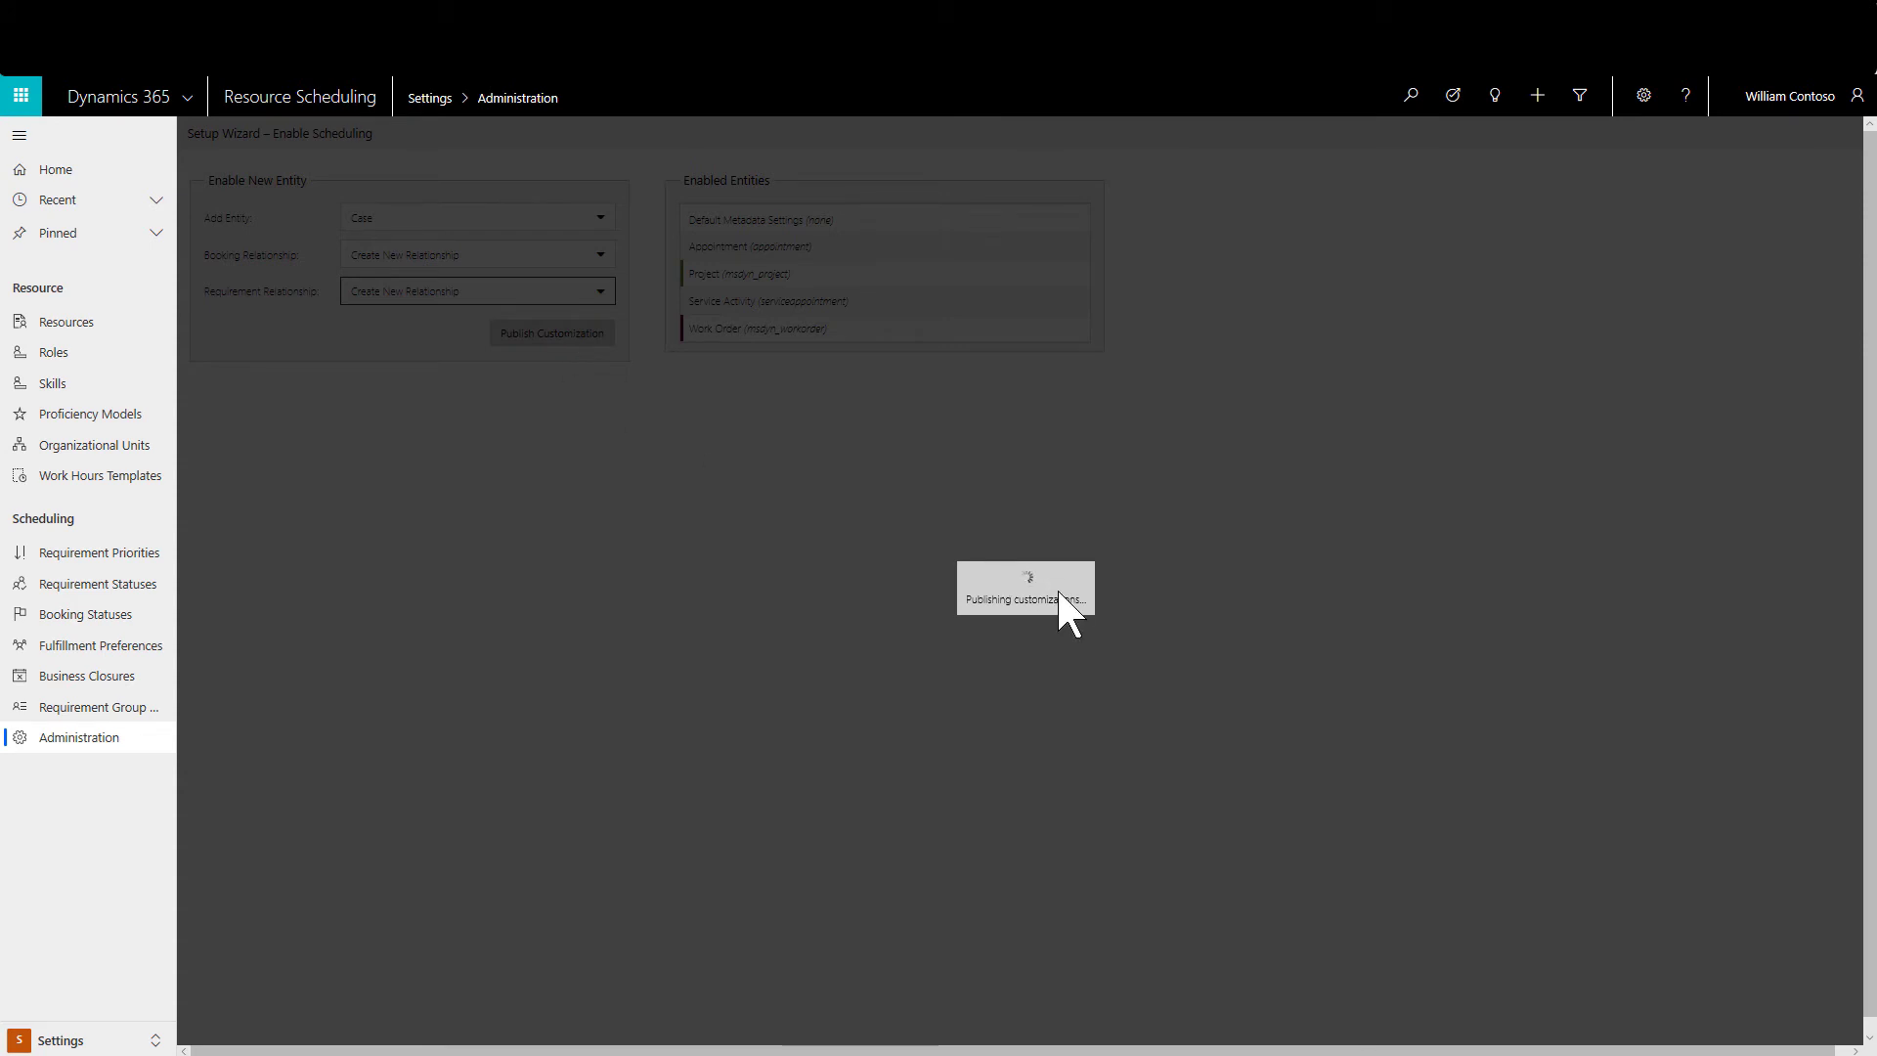
left_click(551, 333)
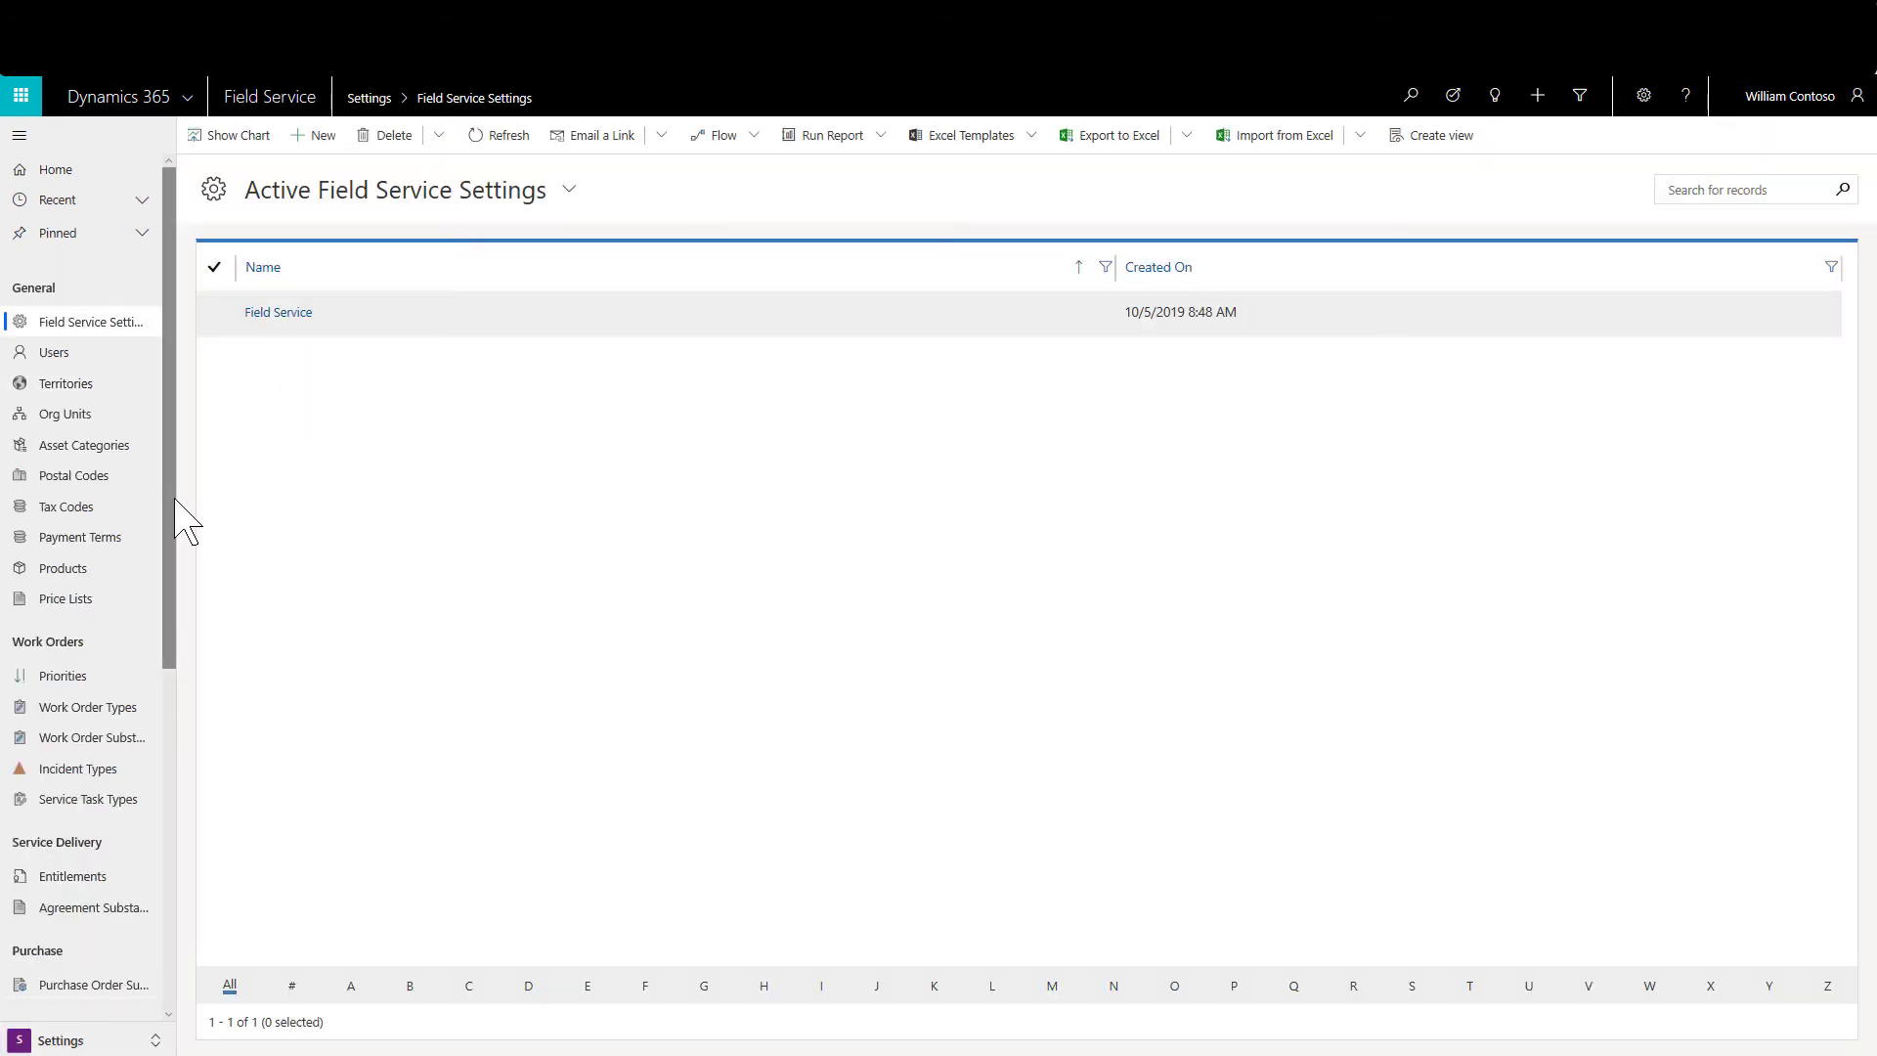
- In the Field Service settings record, set Work Order Prefix WO- and Starting Number 1000
left_click(278, 313)
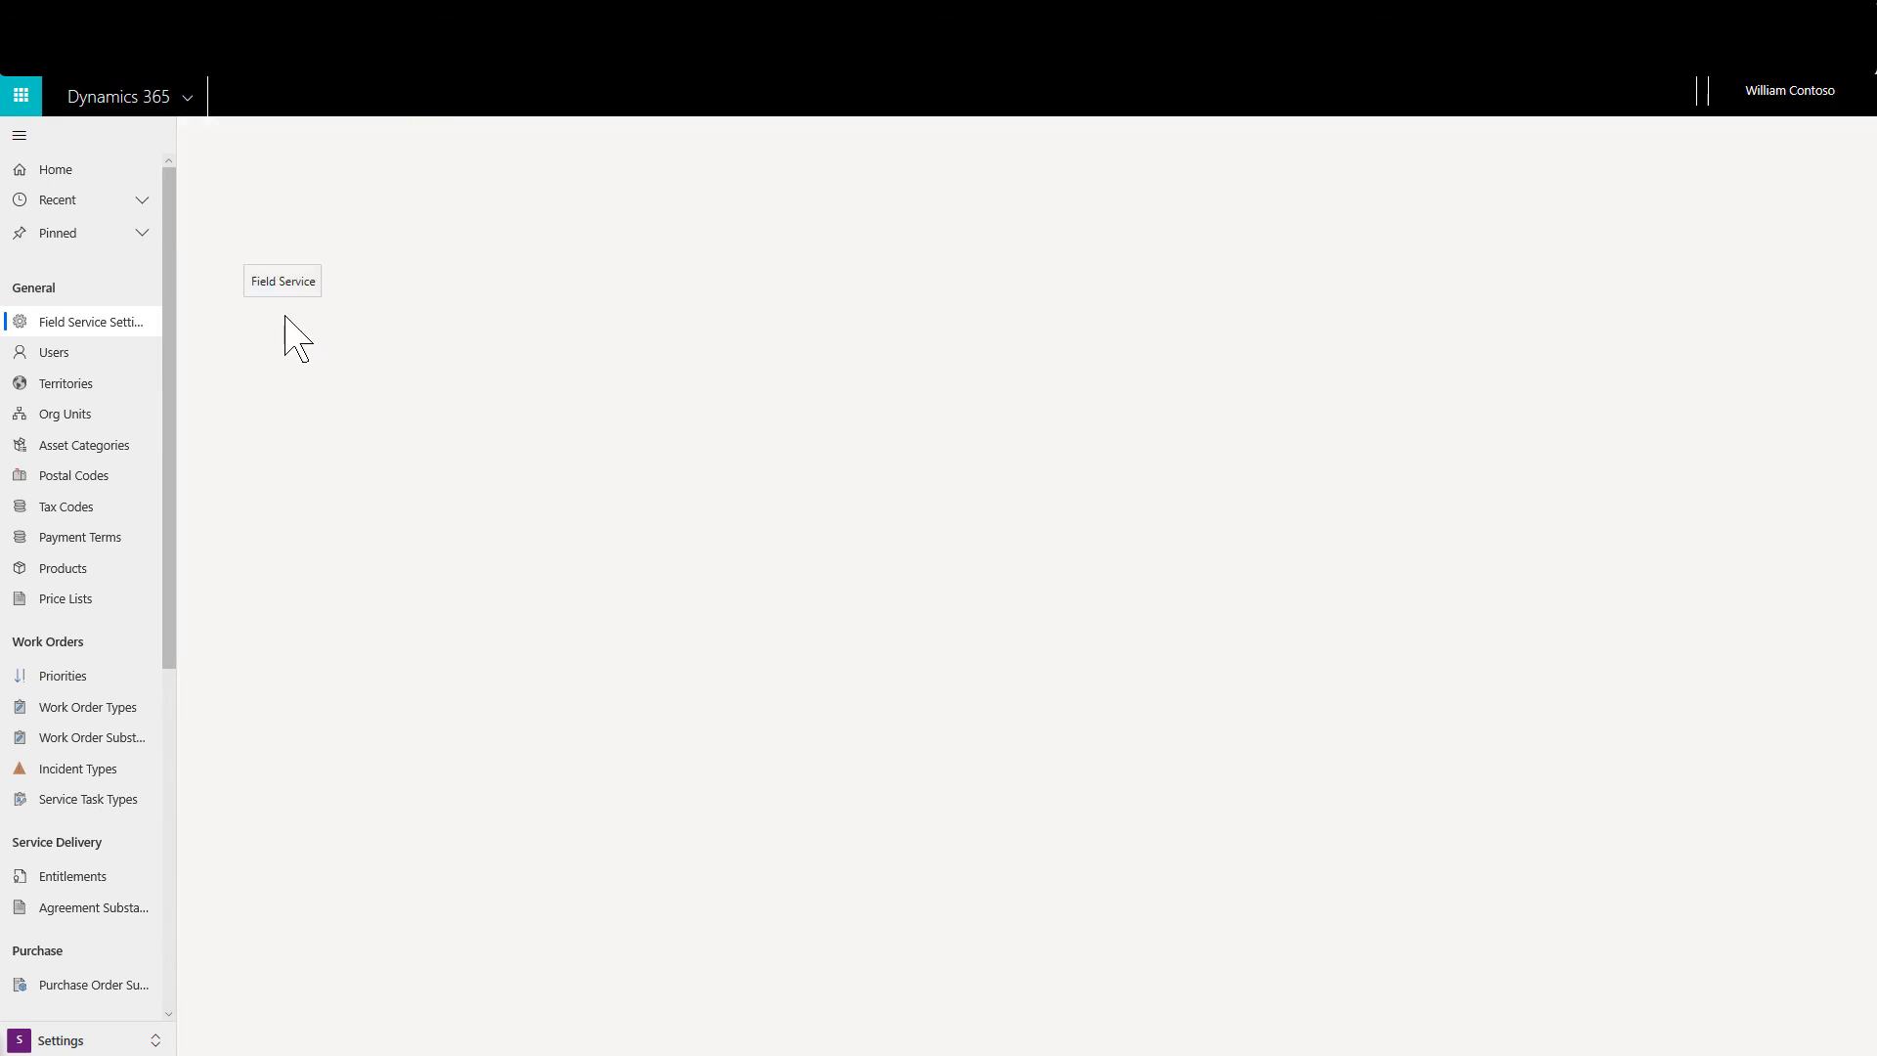
left_click(282, 279)
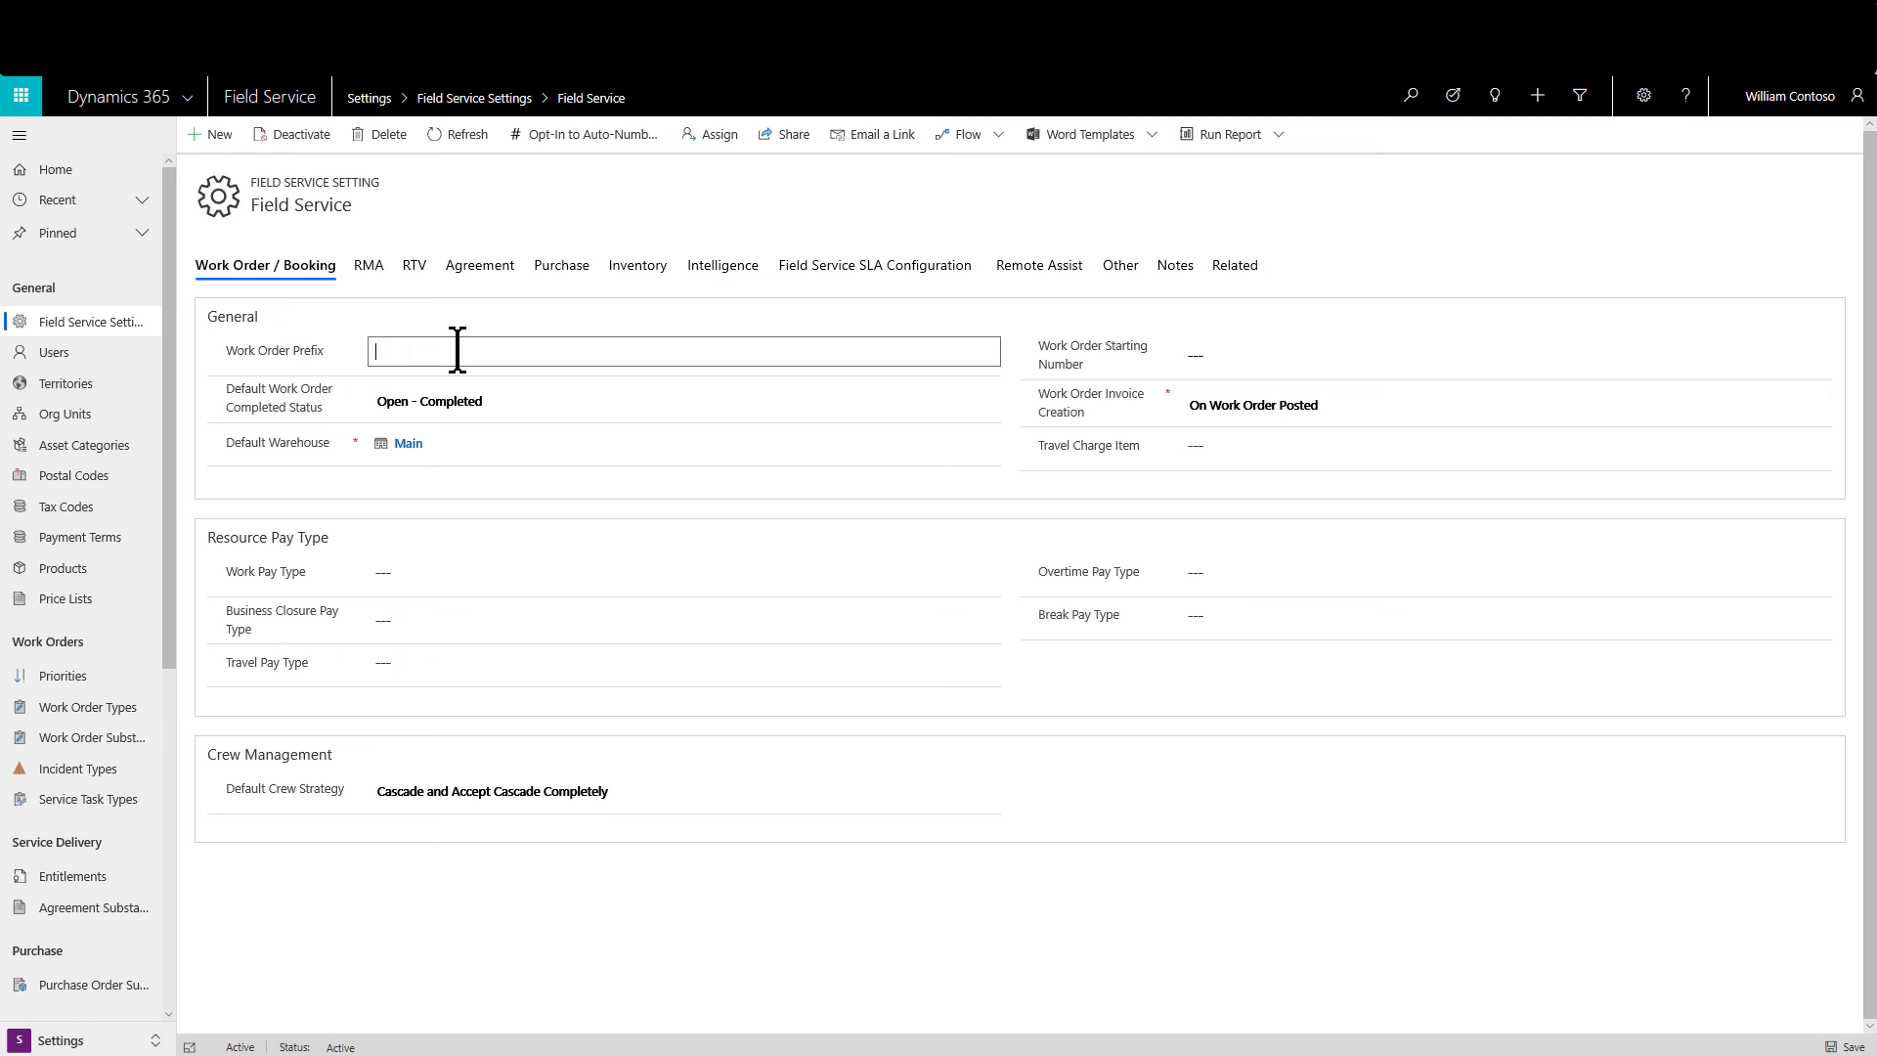
type("W")
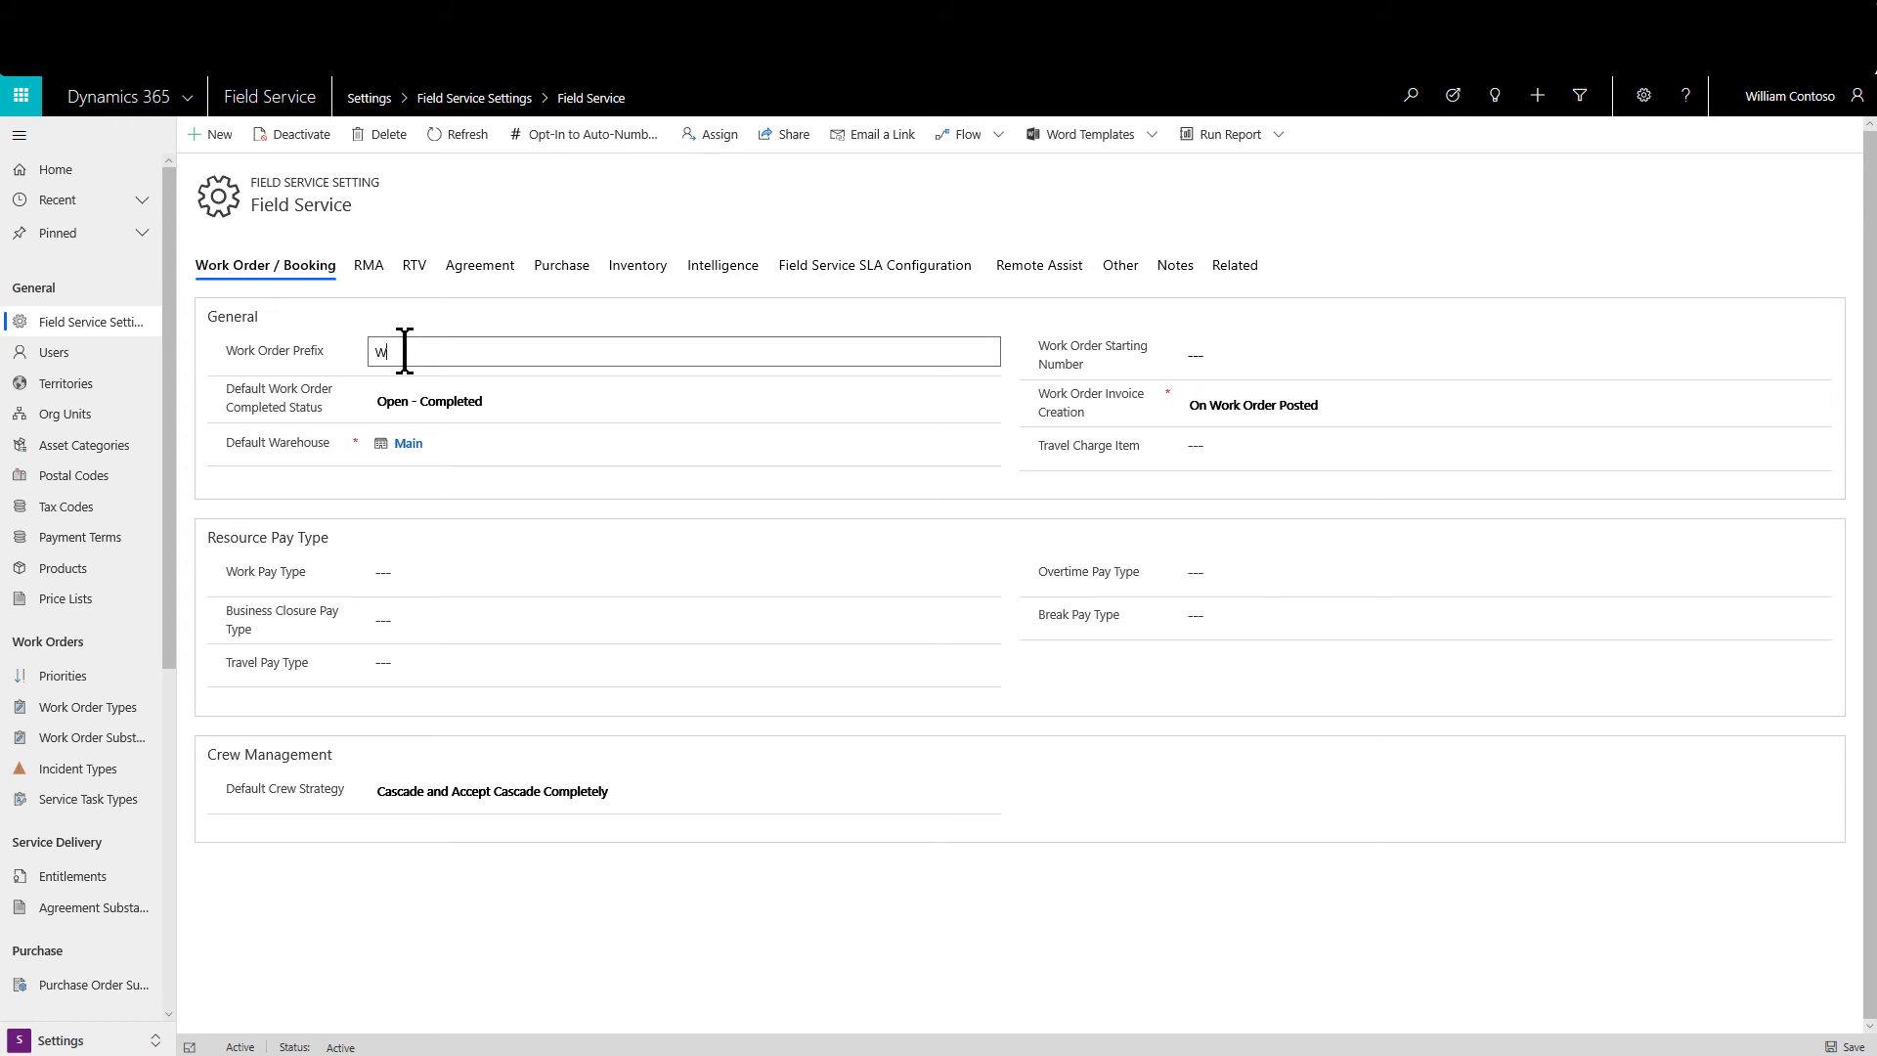
type("O-")
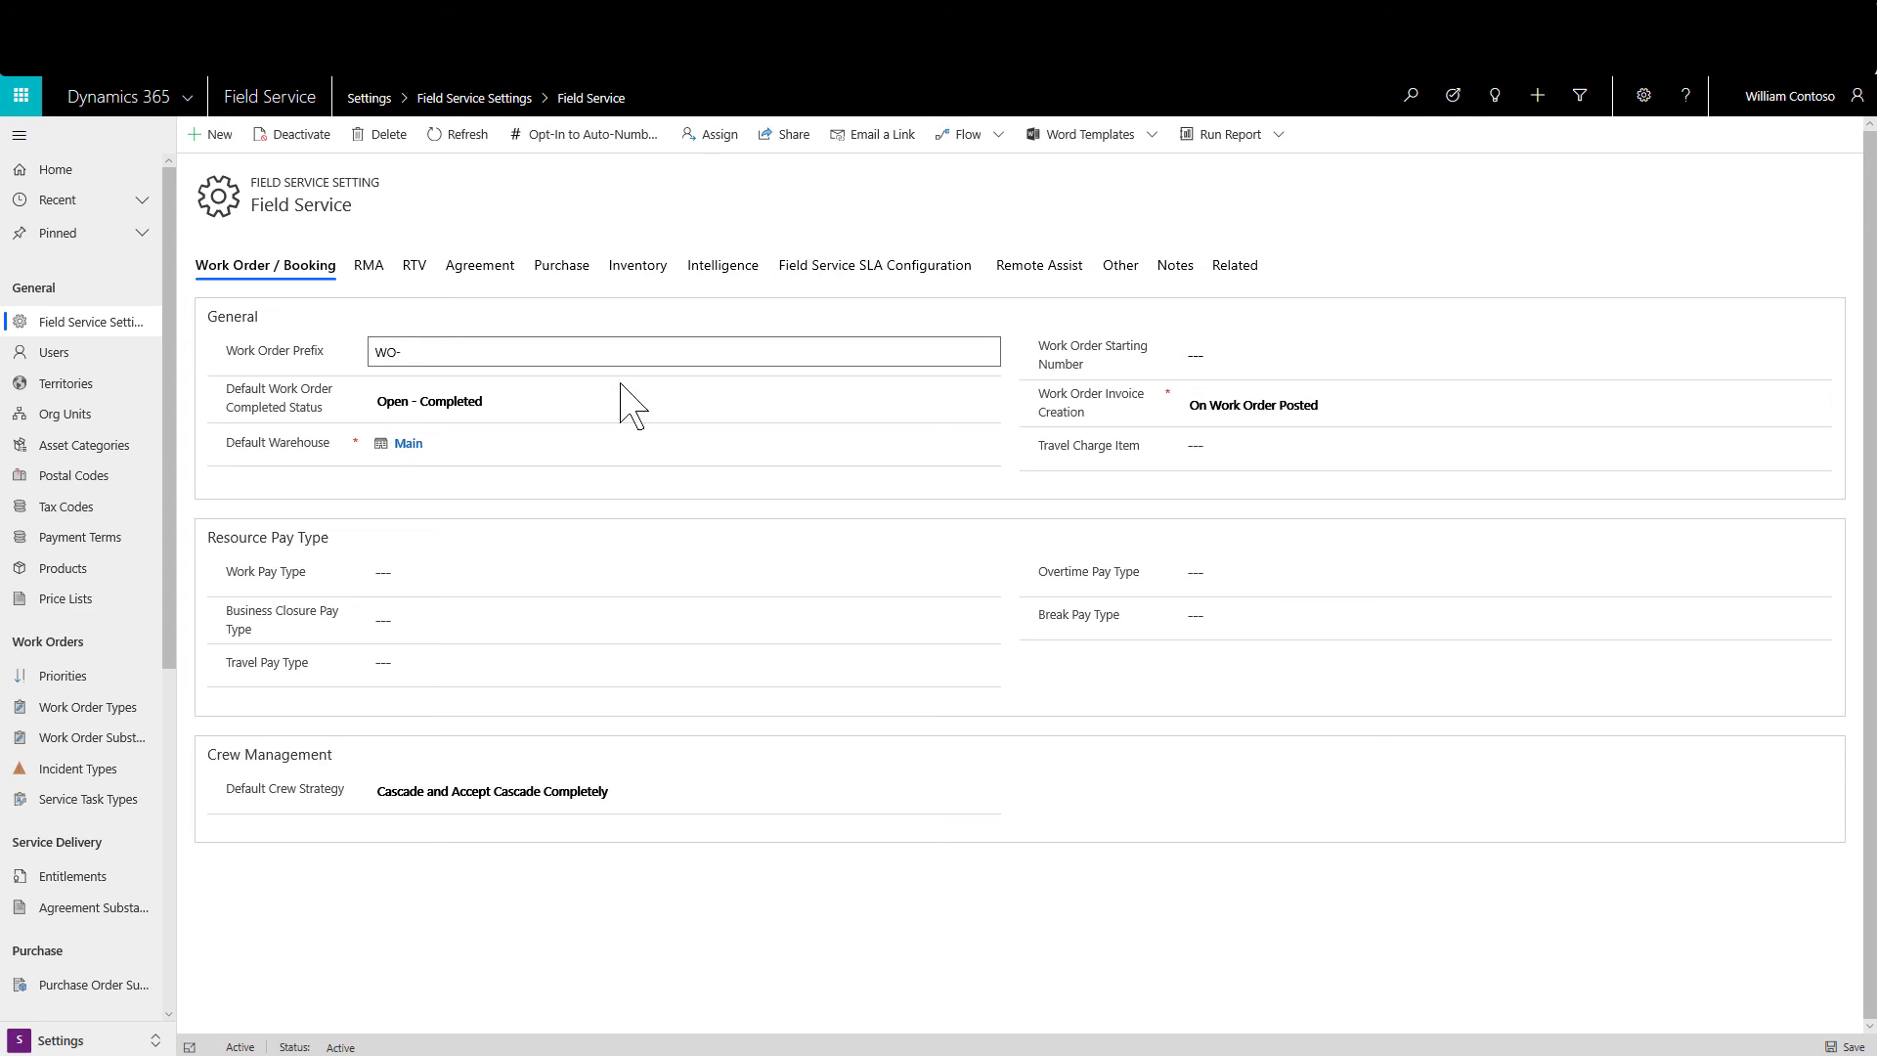
left_click(1504, 354)
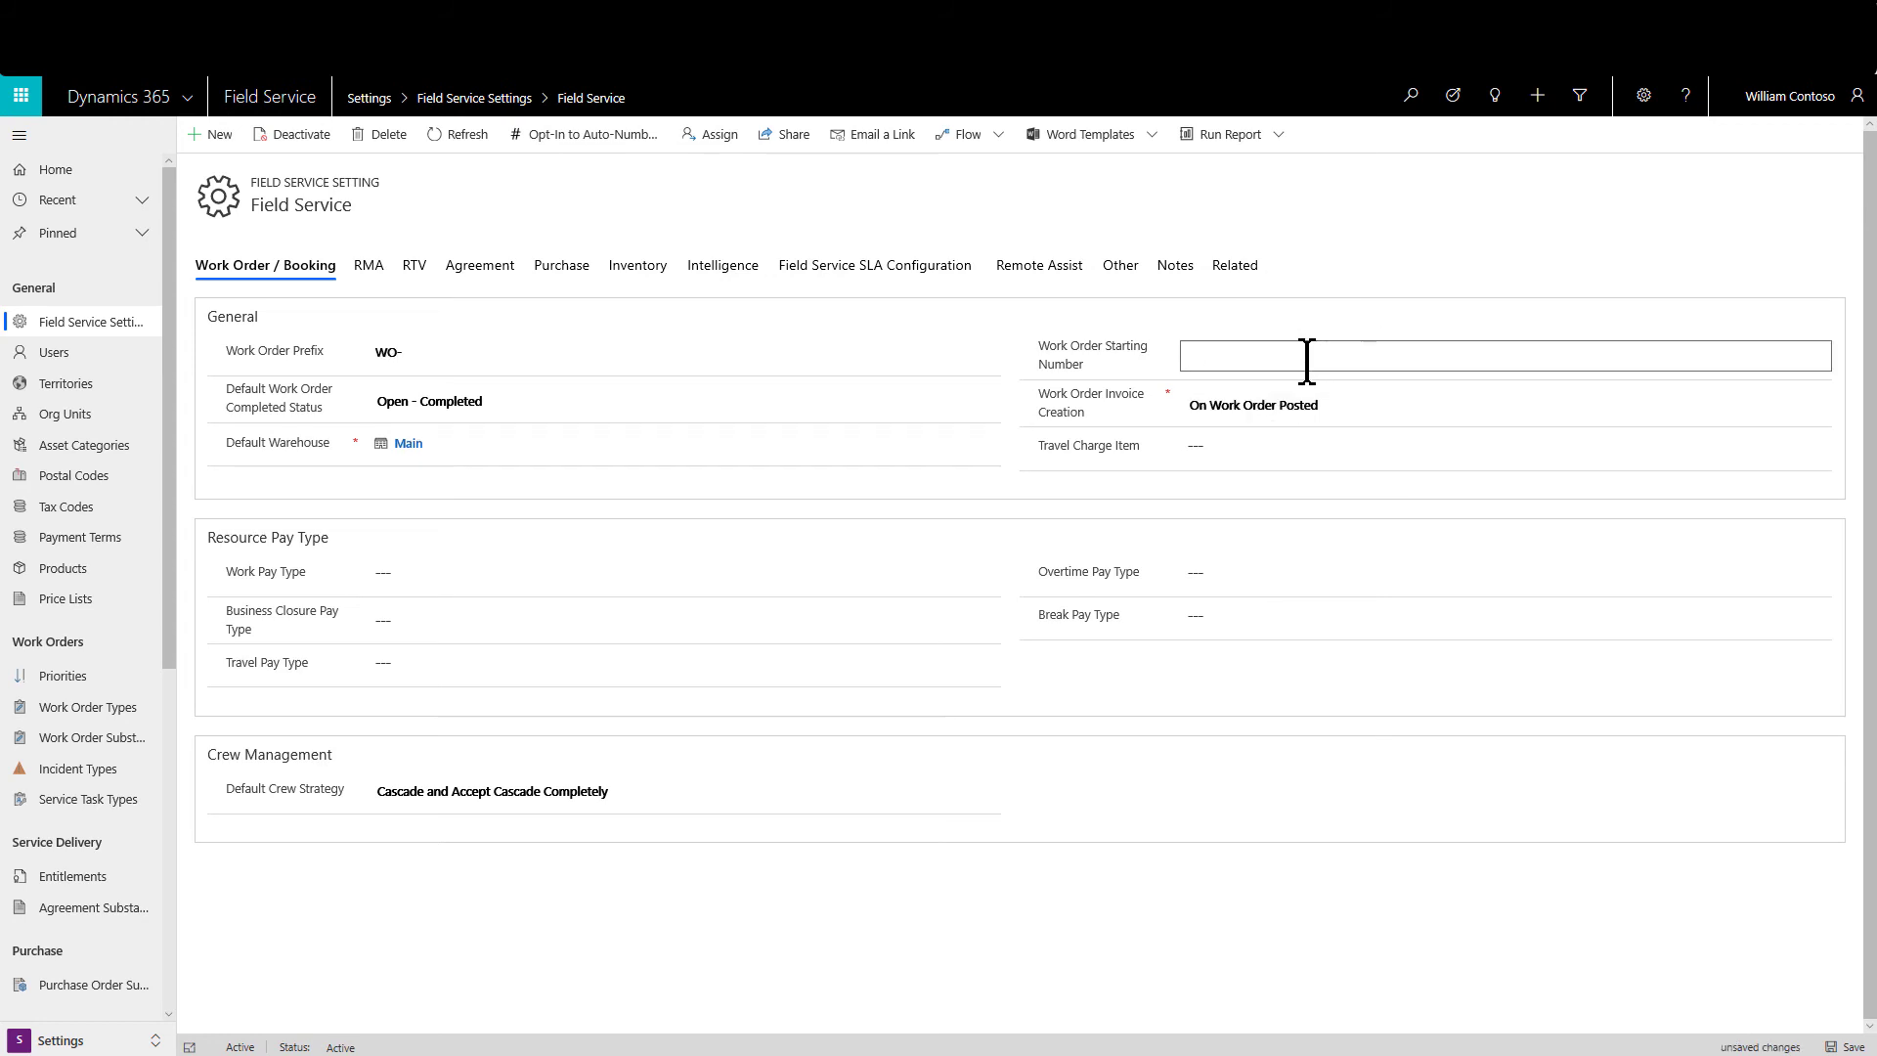
type("1000")
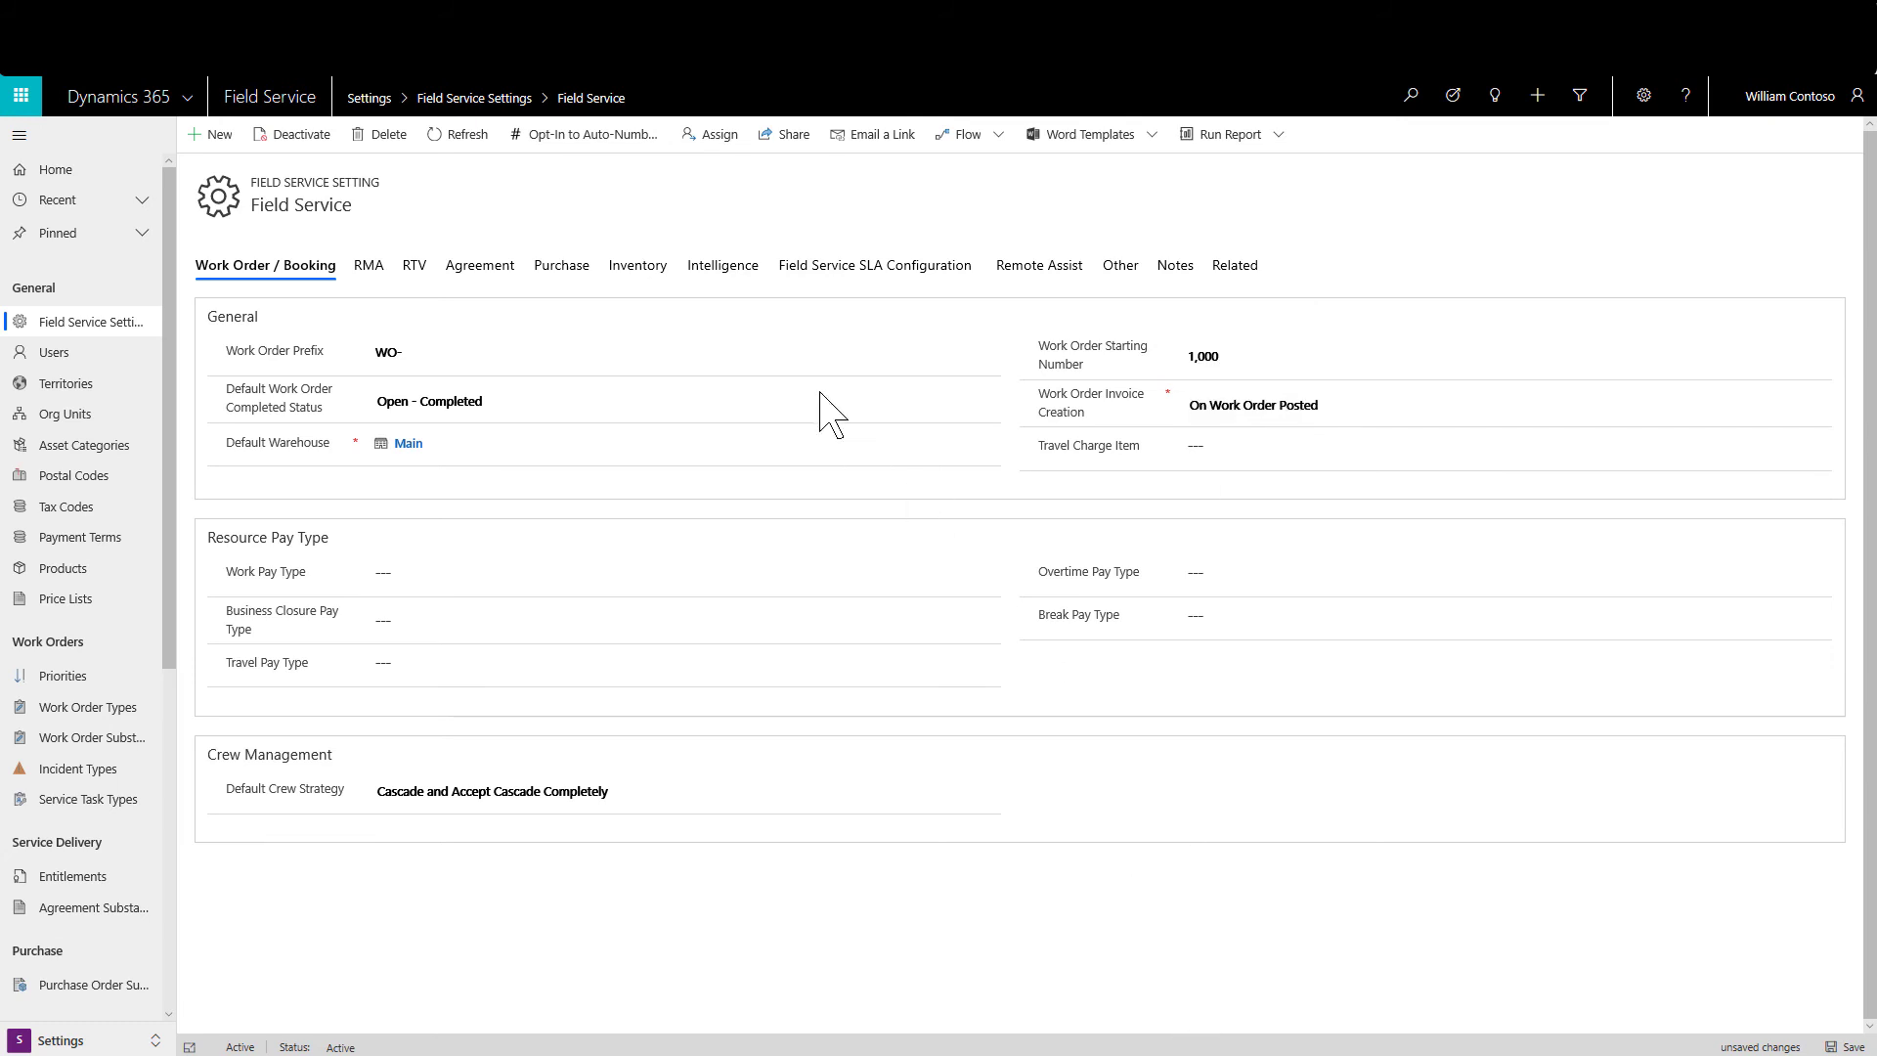
mouse_move(584, 135)
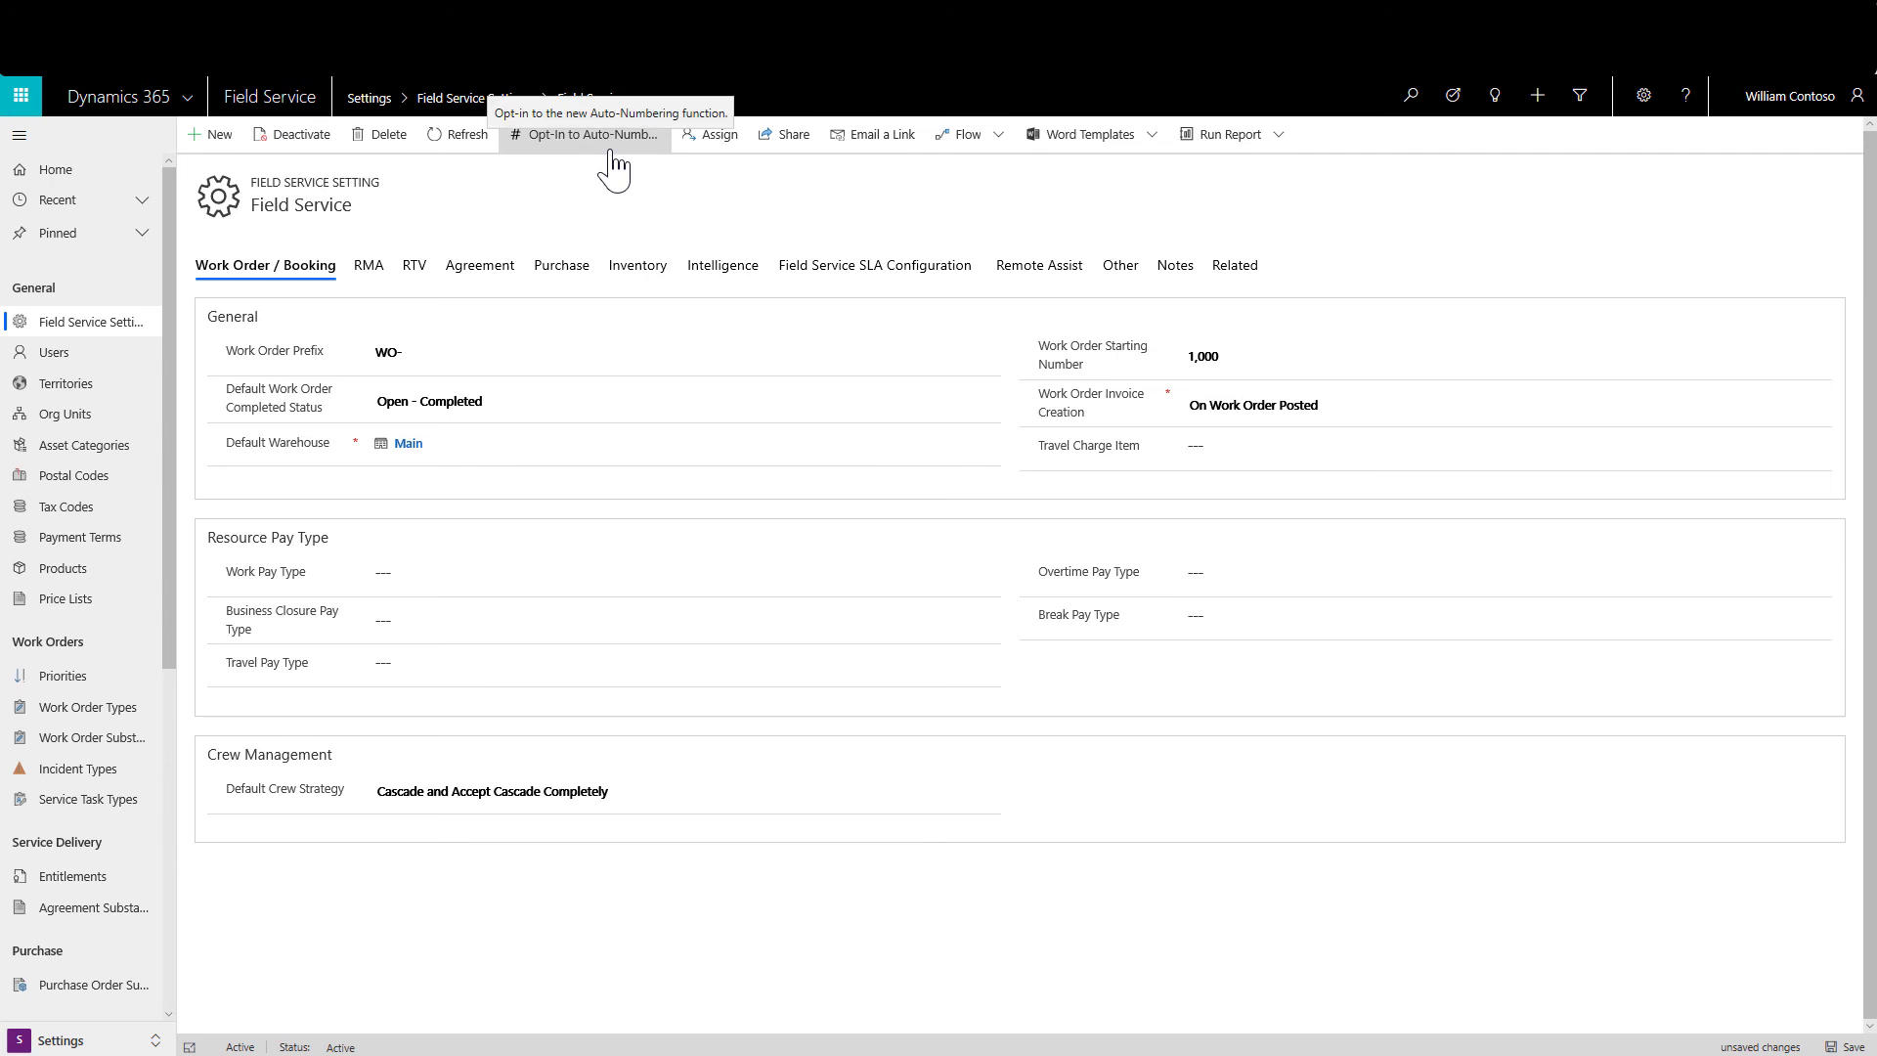
mouse_move(1746, 984)
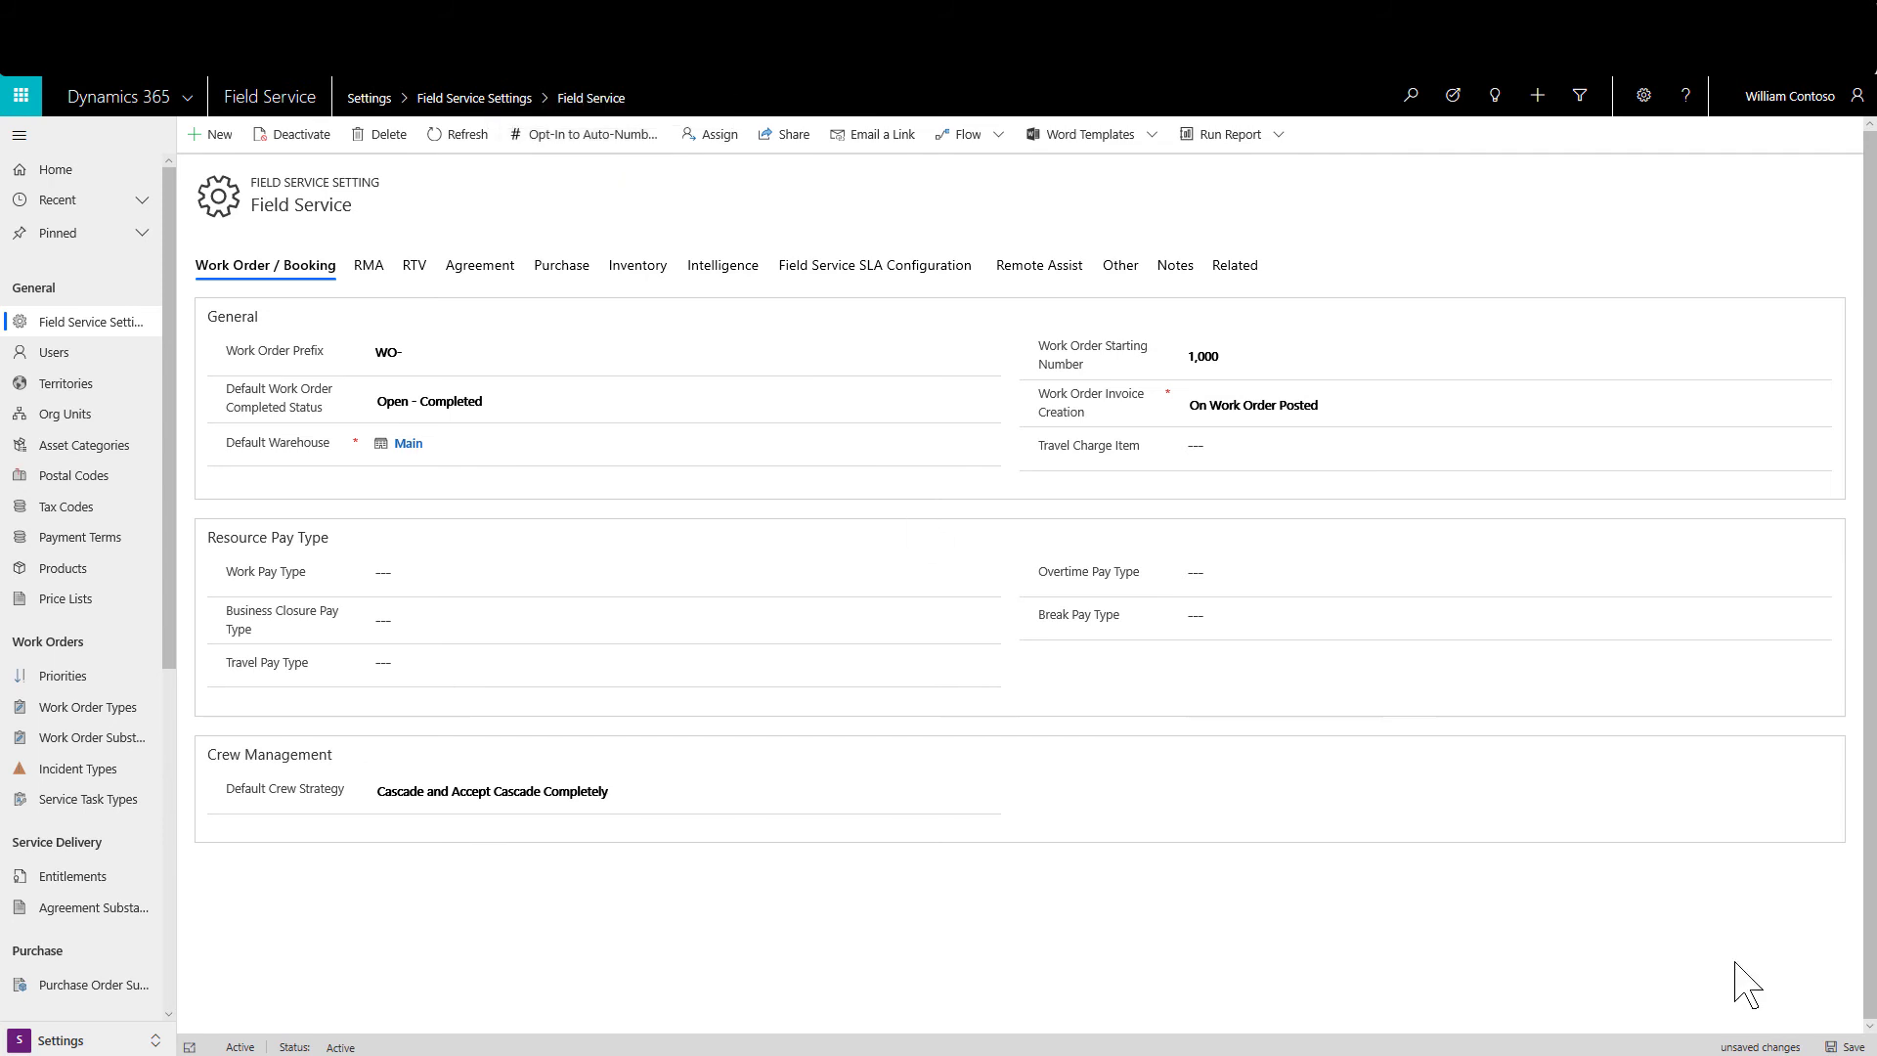
- Save the Field Service settings and view the Other settings with auto geocode options
left_click(1851, 1044)
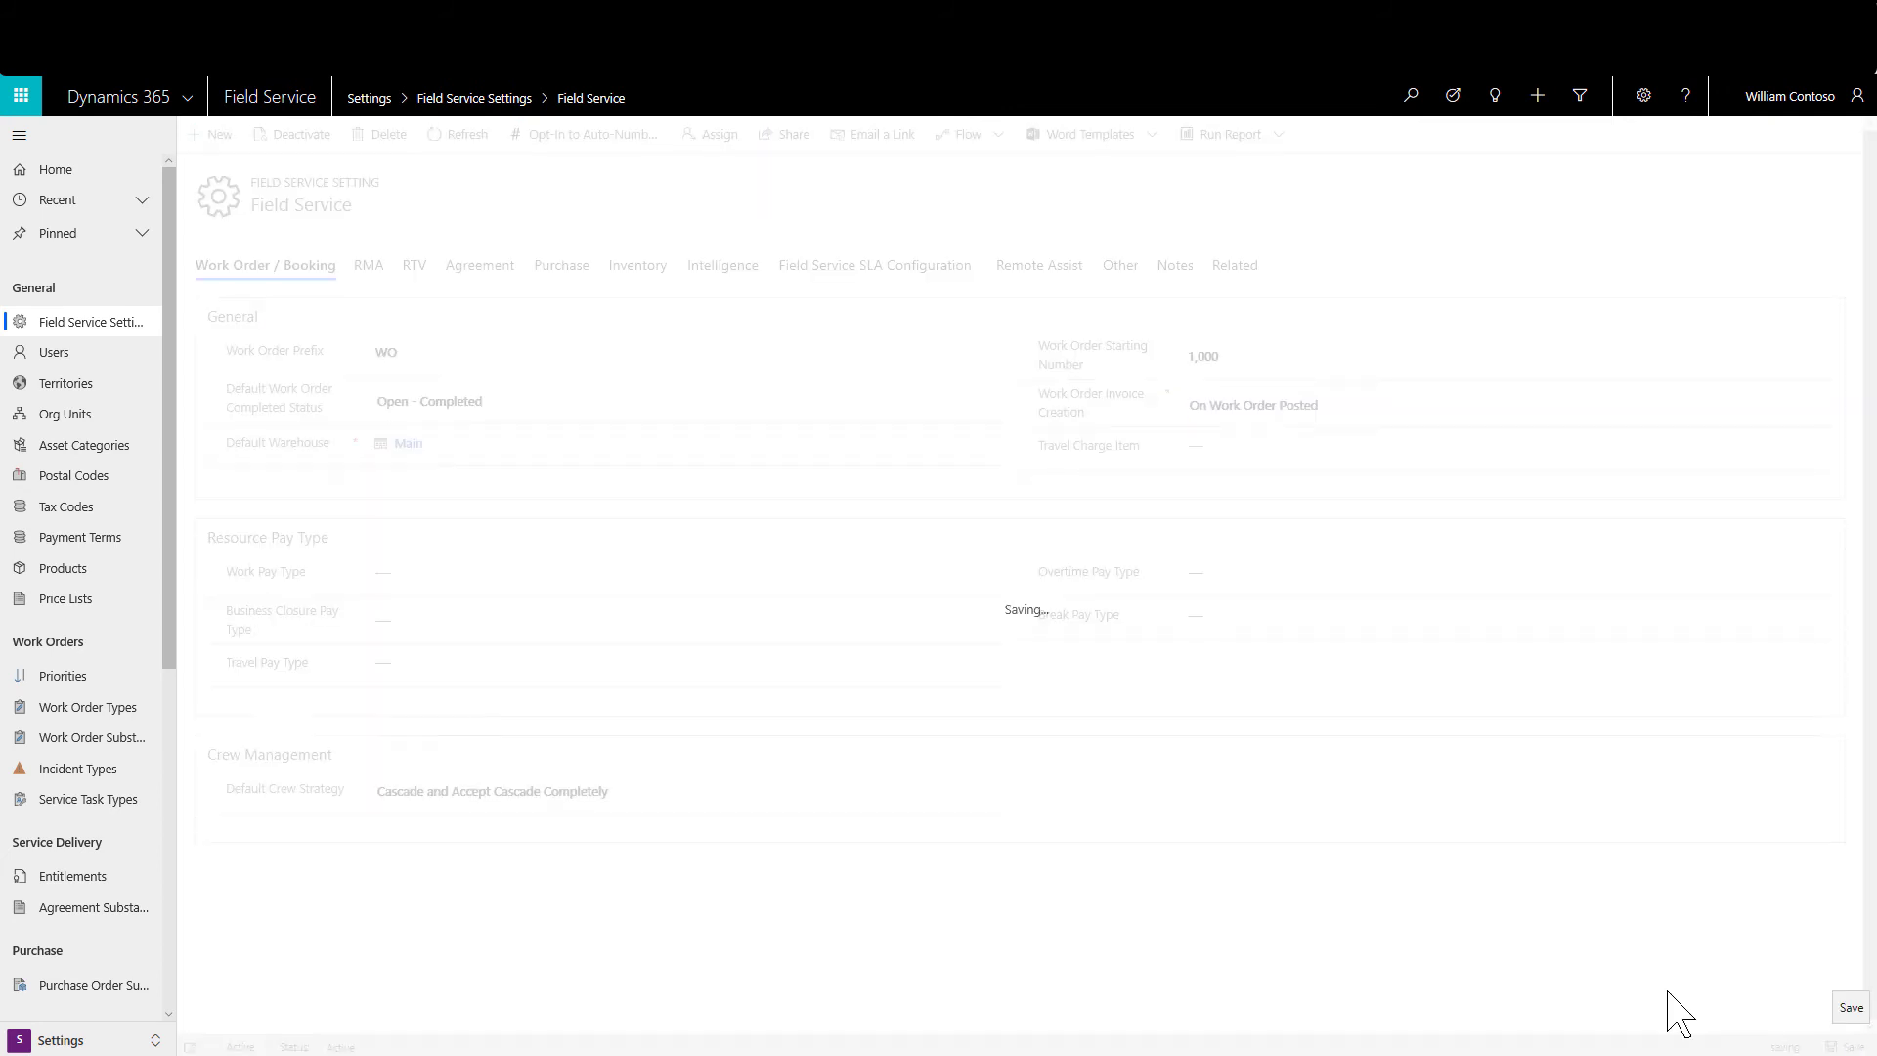
left_click(1120, 263)
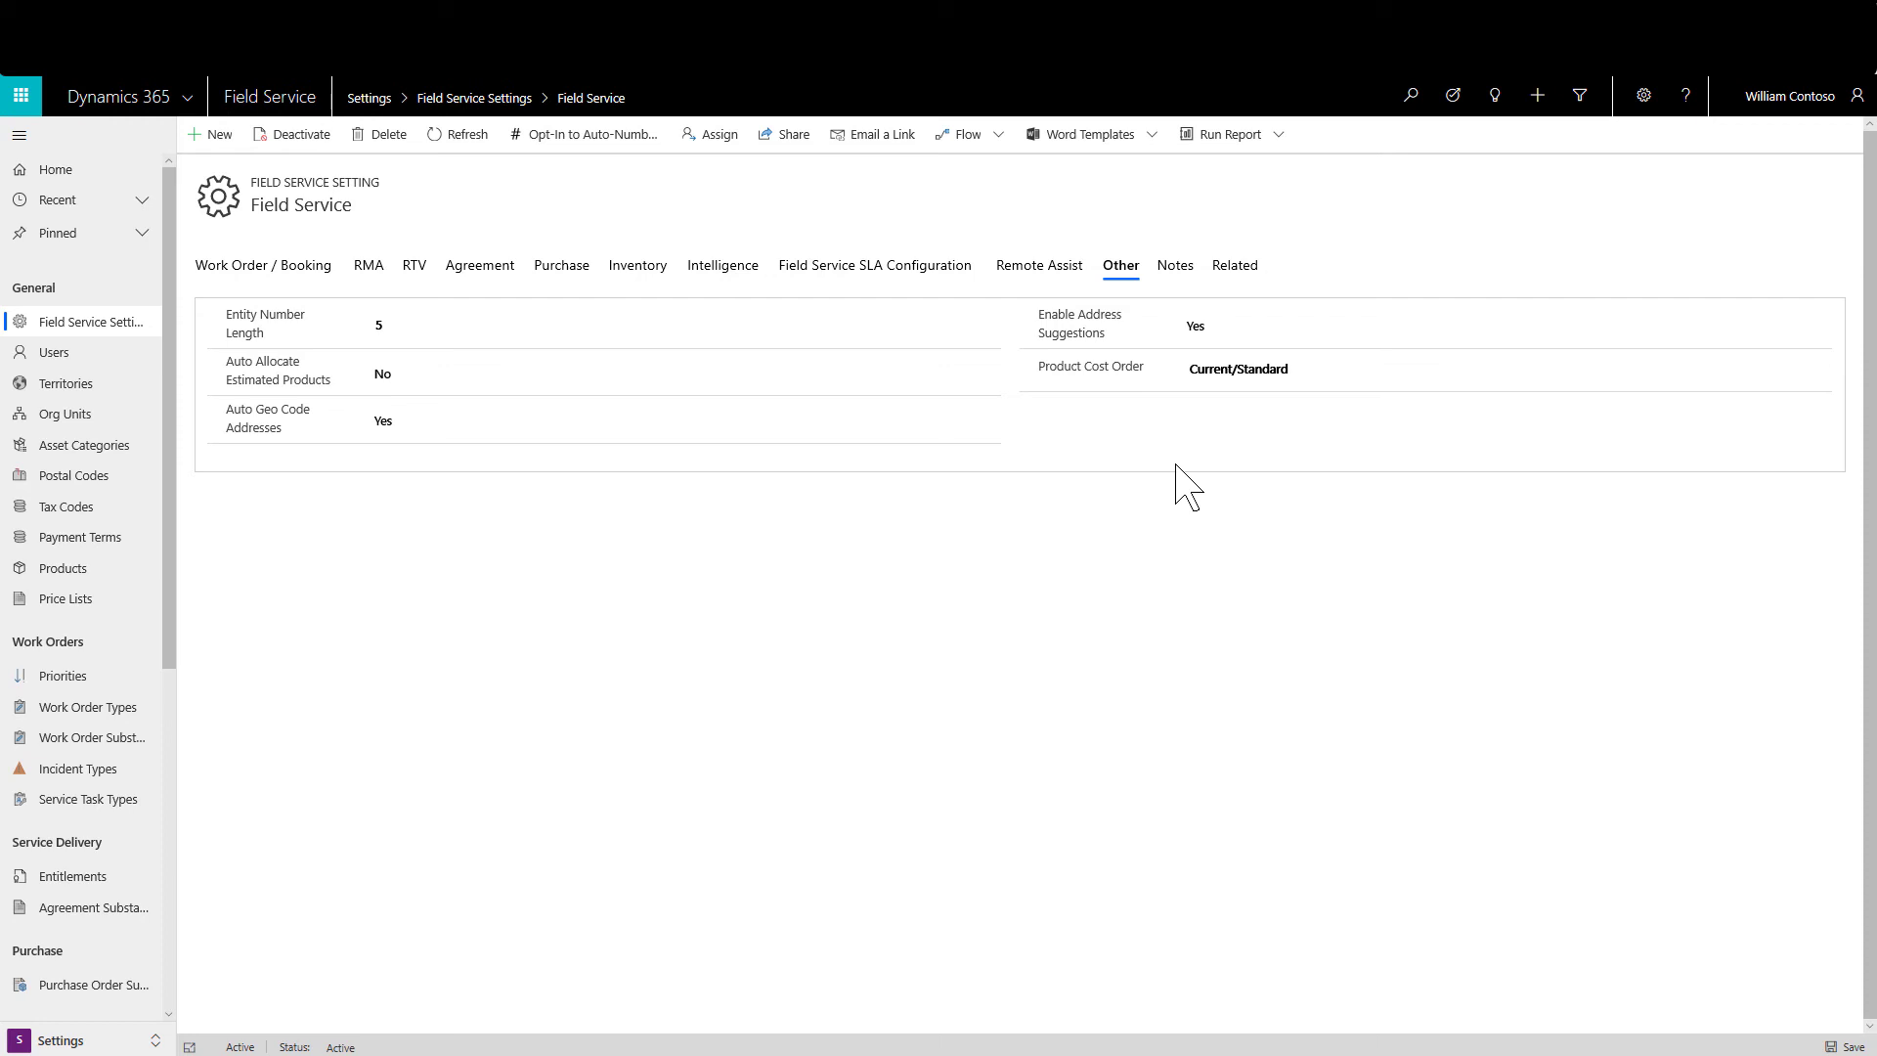
- Create a new account named Microsoft at 555 California St, San Francisco
left_click(64, 630)
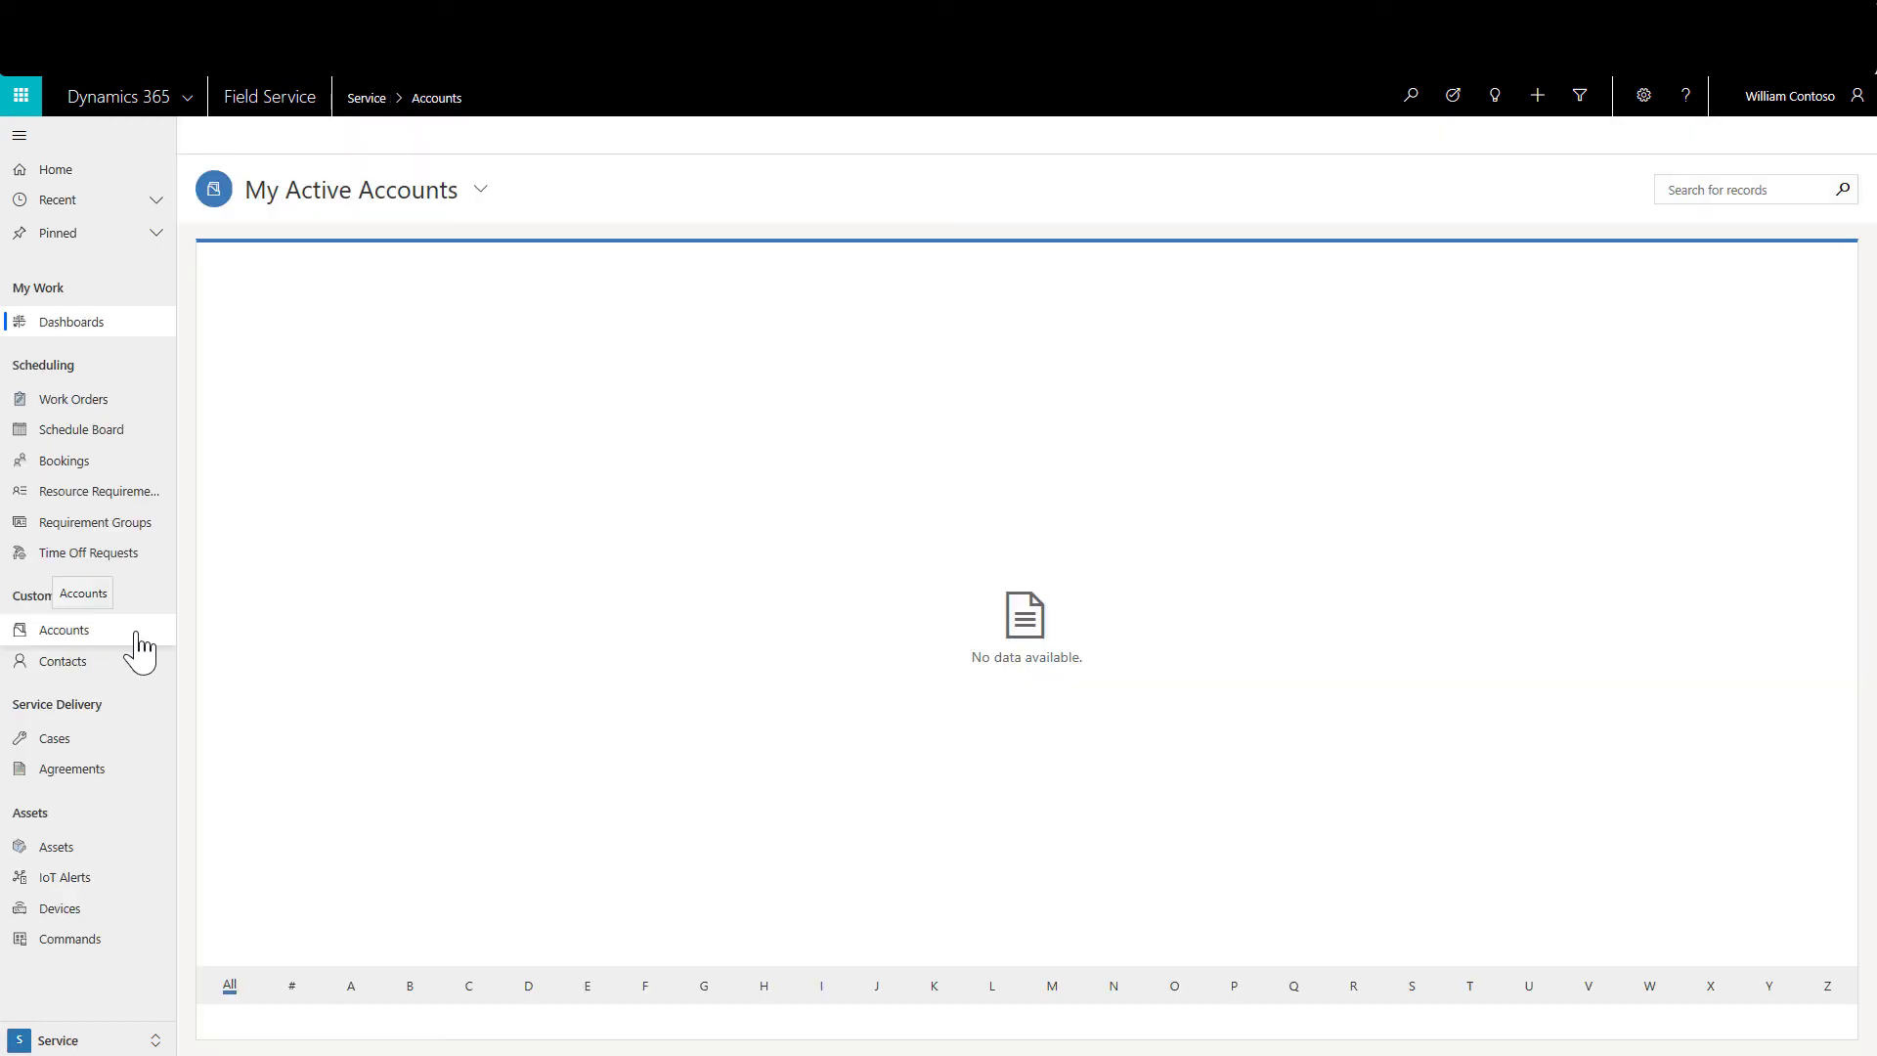
left_click(65, 630)
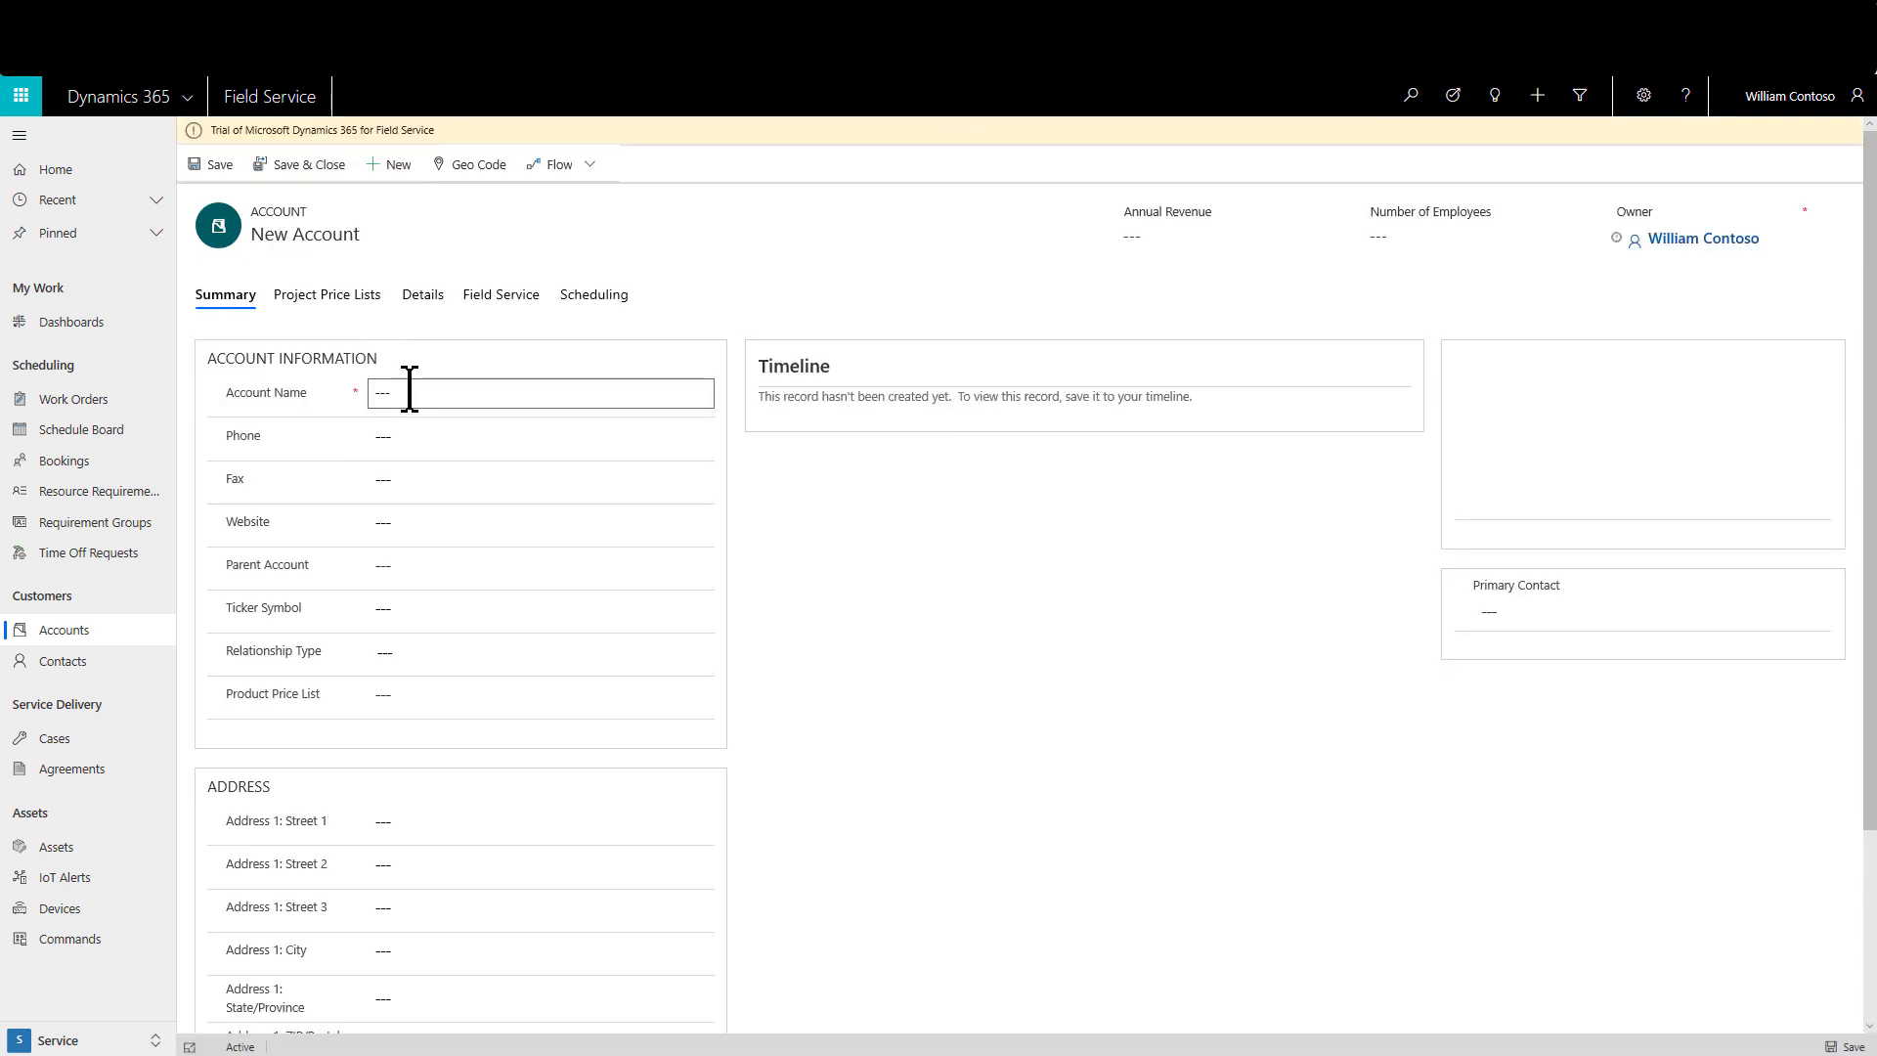
type("Microsoft San Francisco")
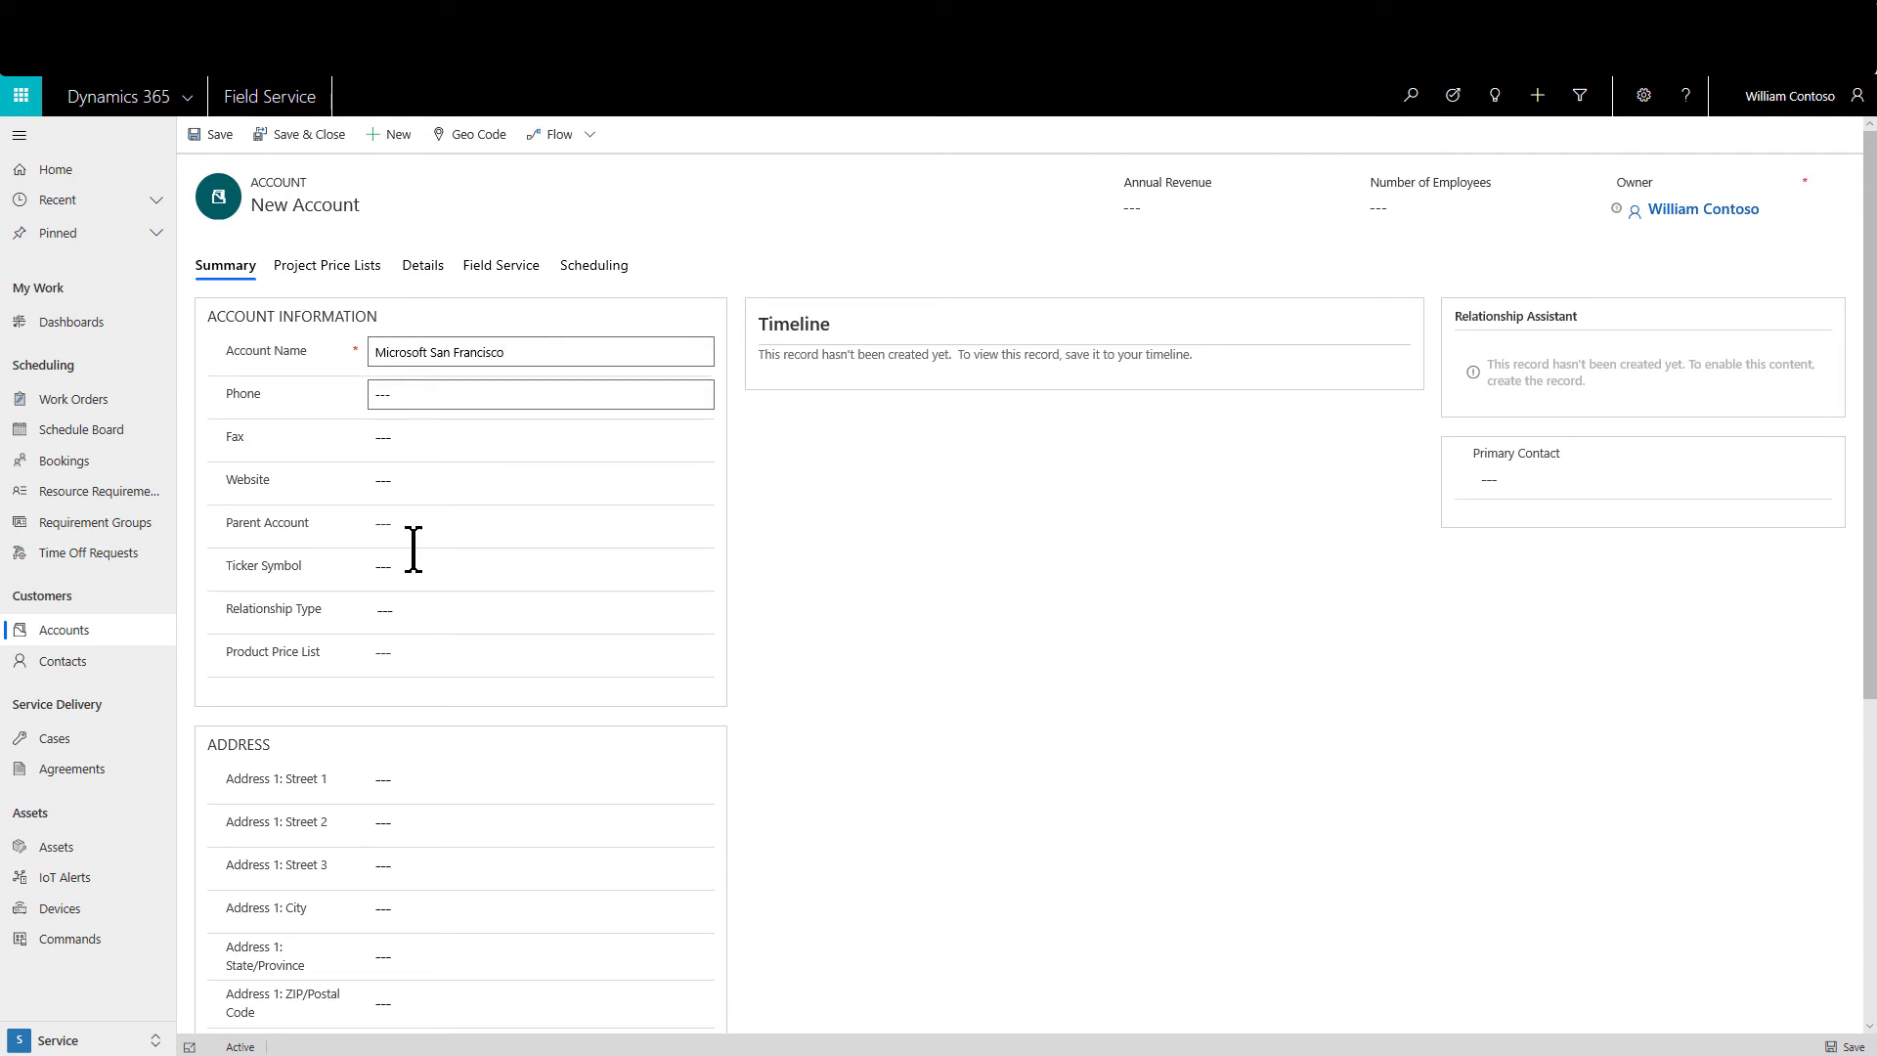
type("555 california st")
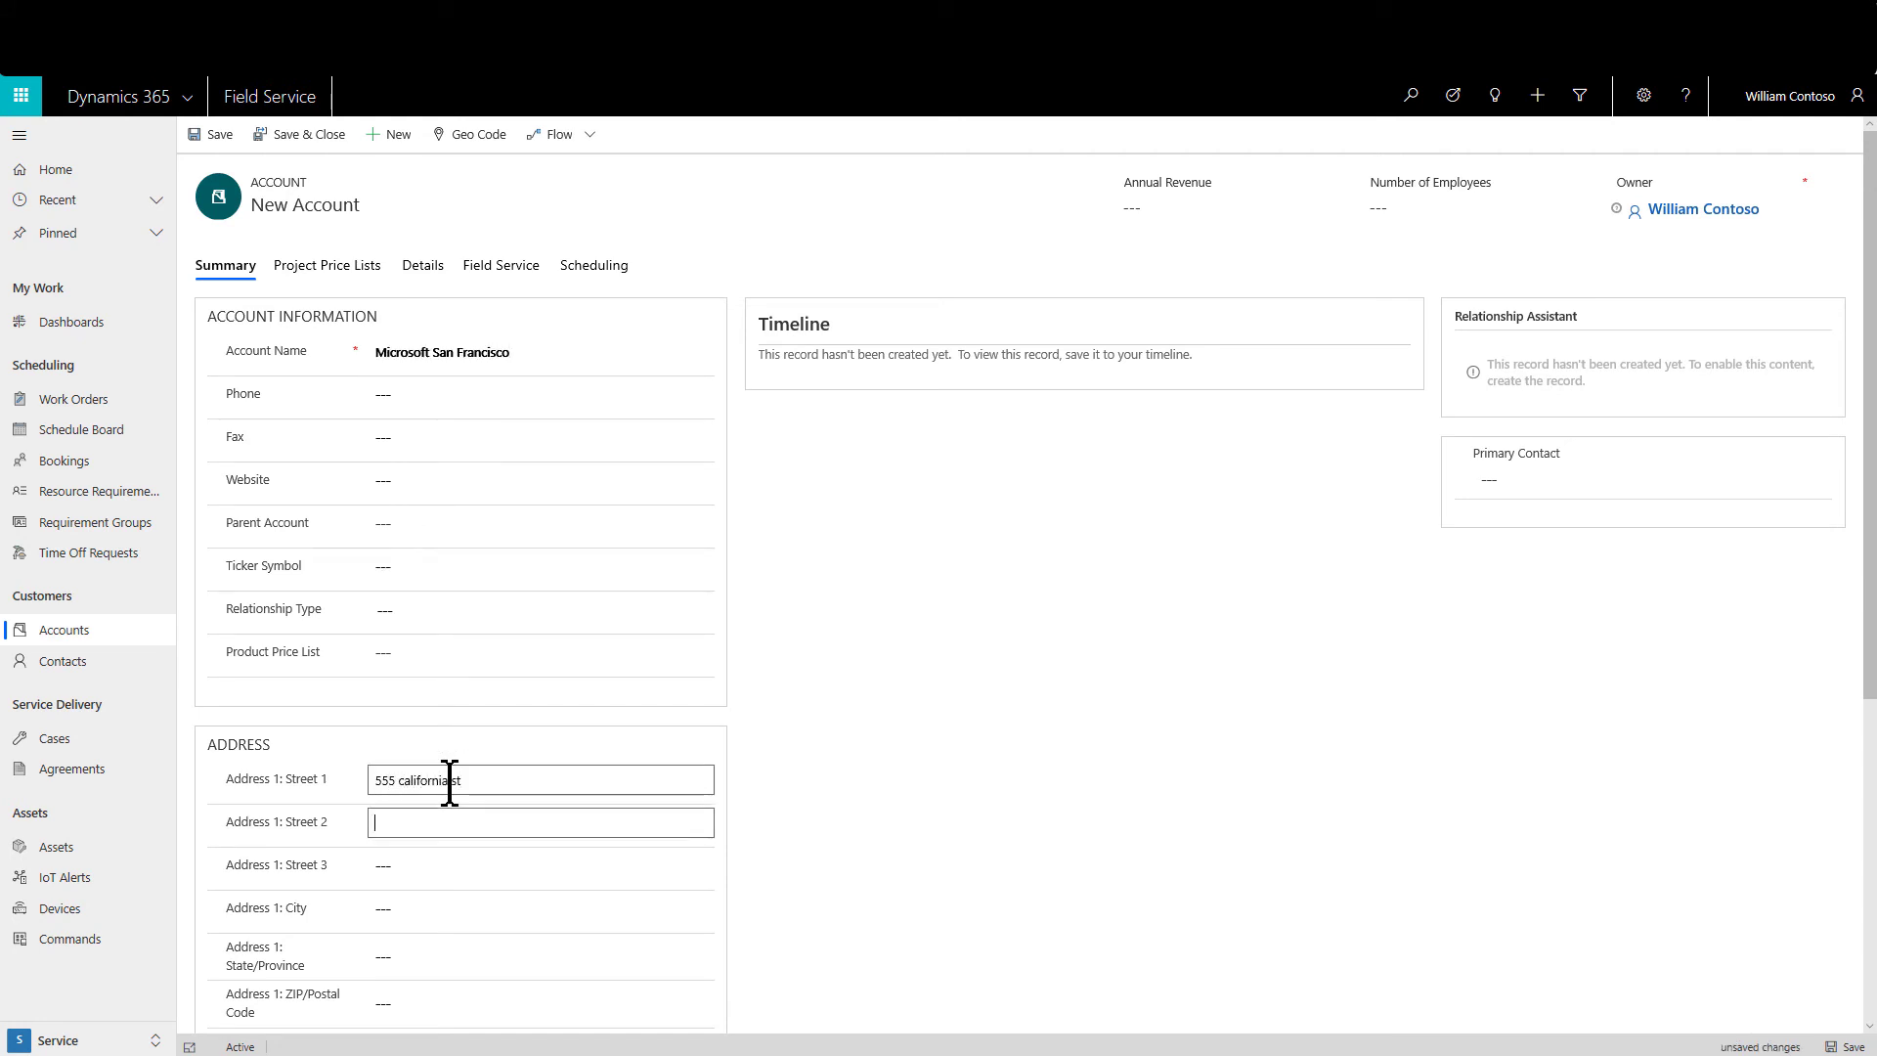
type("san francisco")
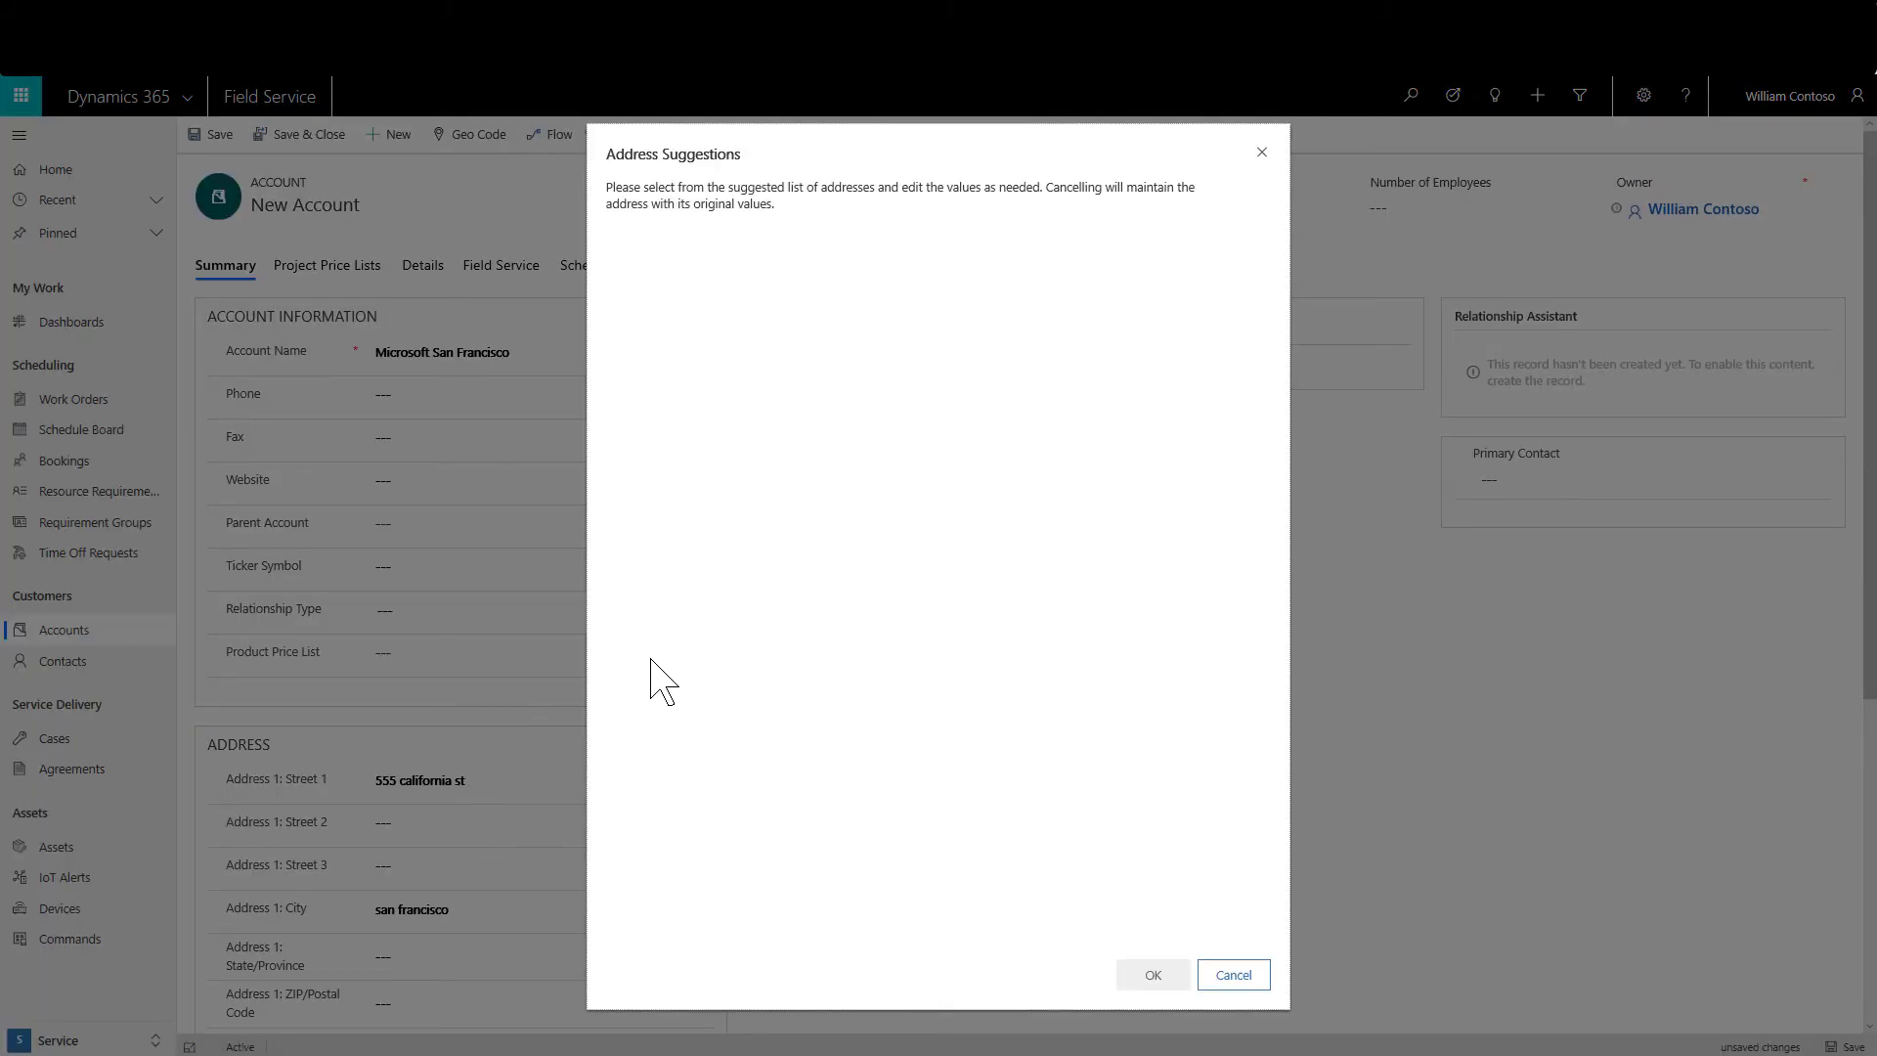
- Accept the suggested standardized address, save the account and view its latitude and longitude
left_click(1016, 284)
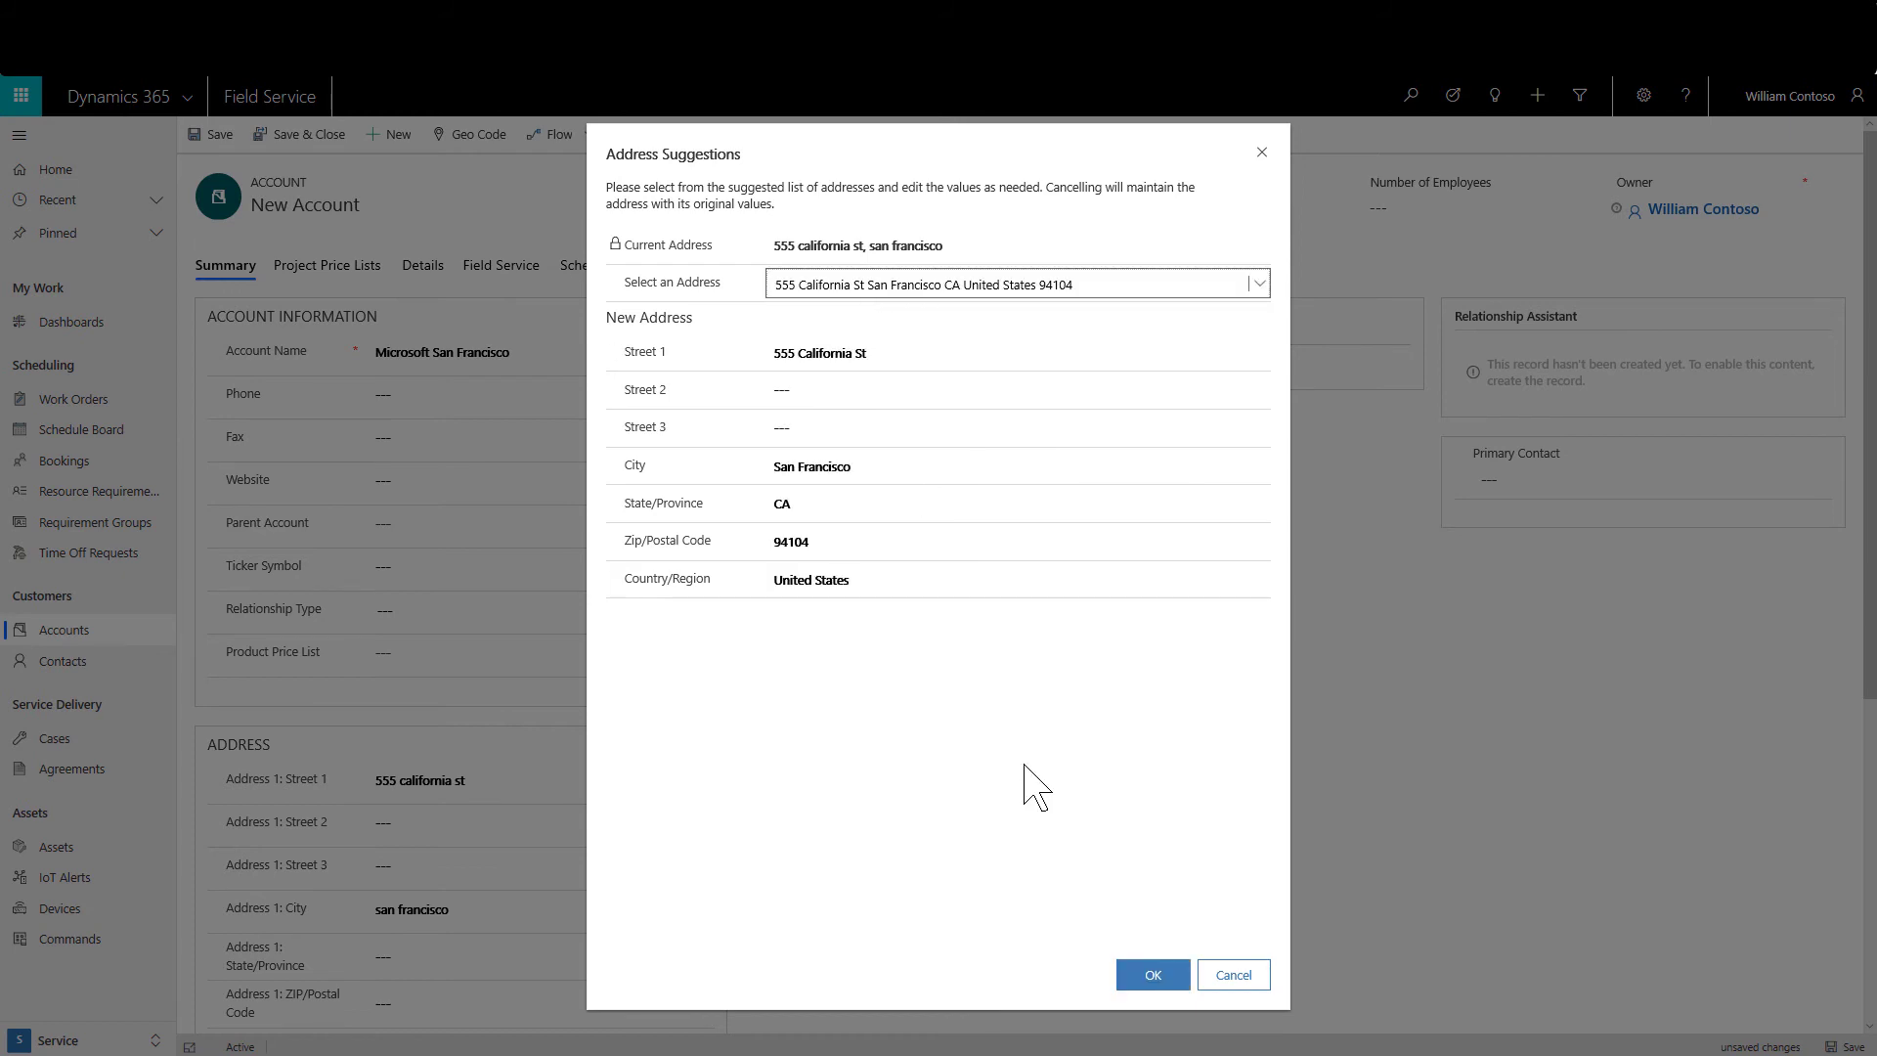
left_click(1150, 974)
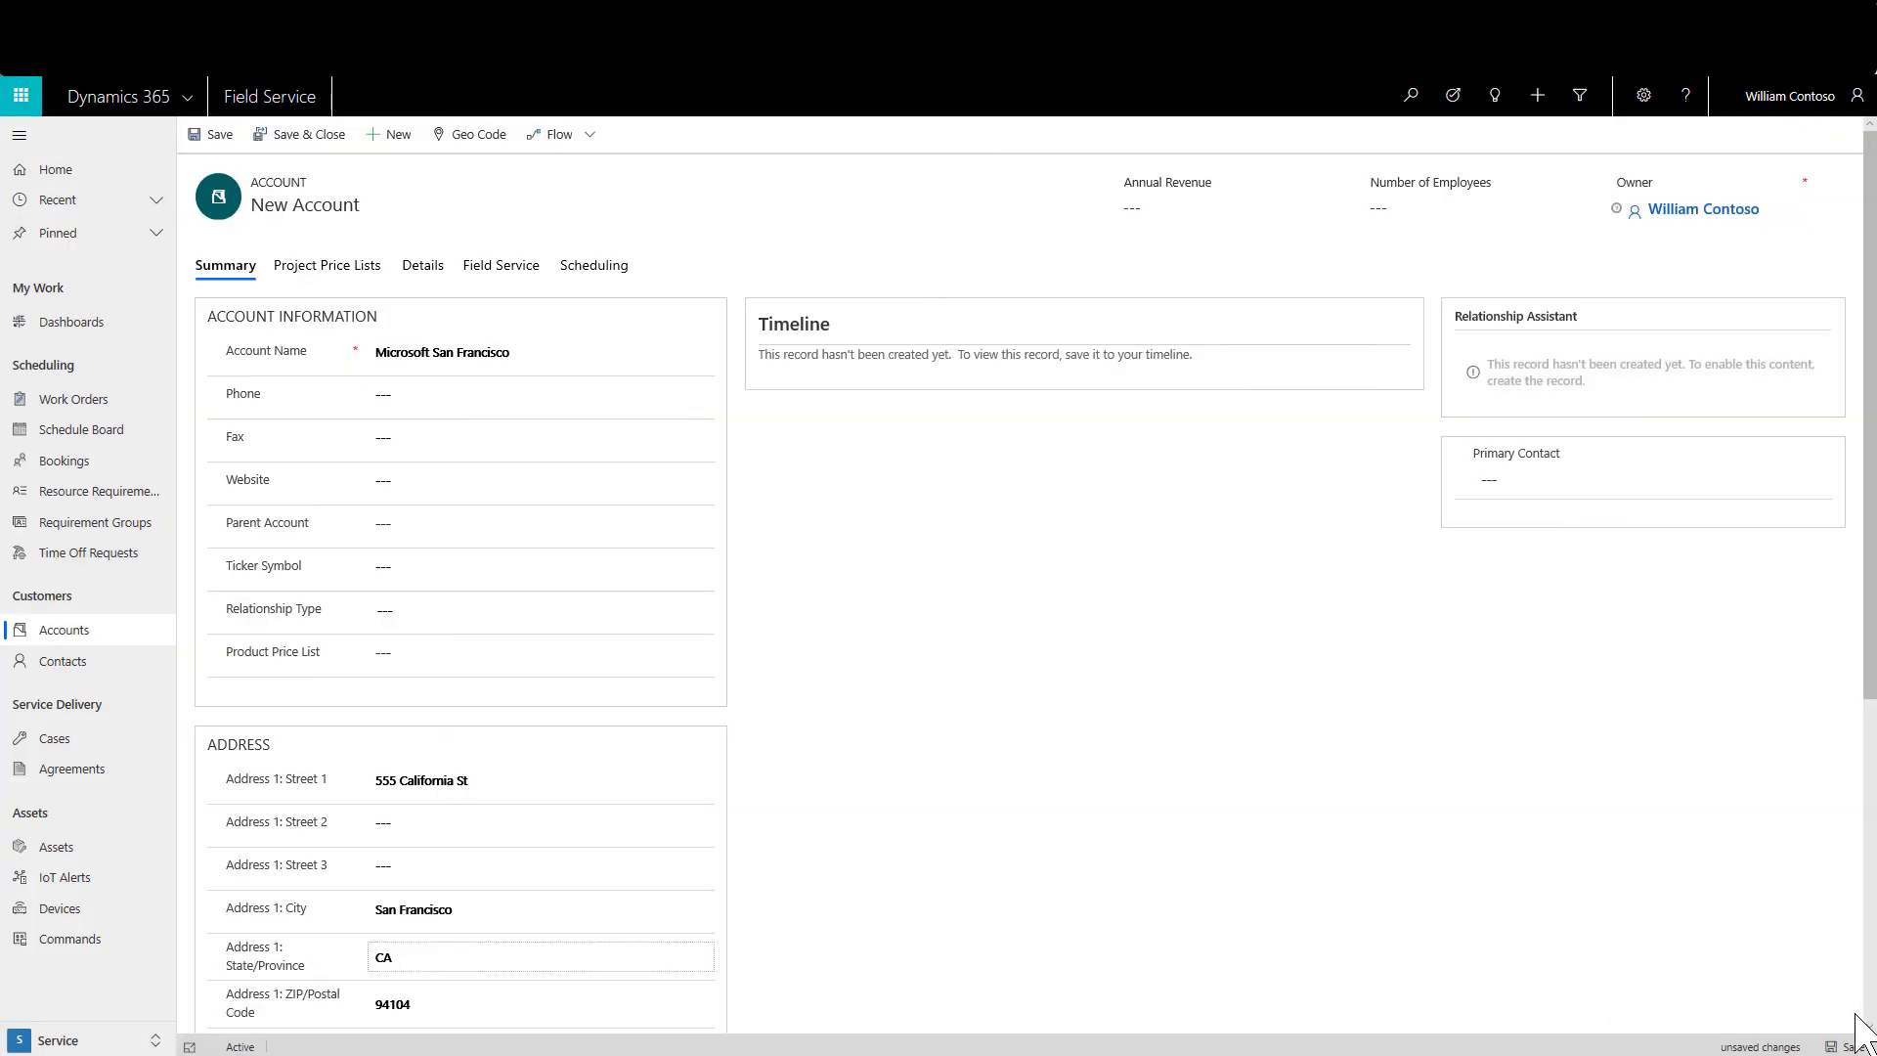
left_click(219, 135)
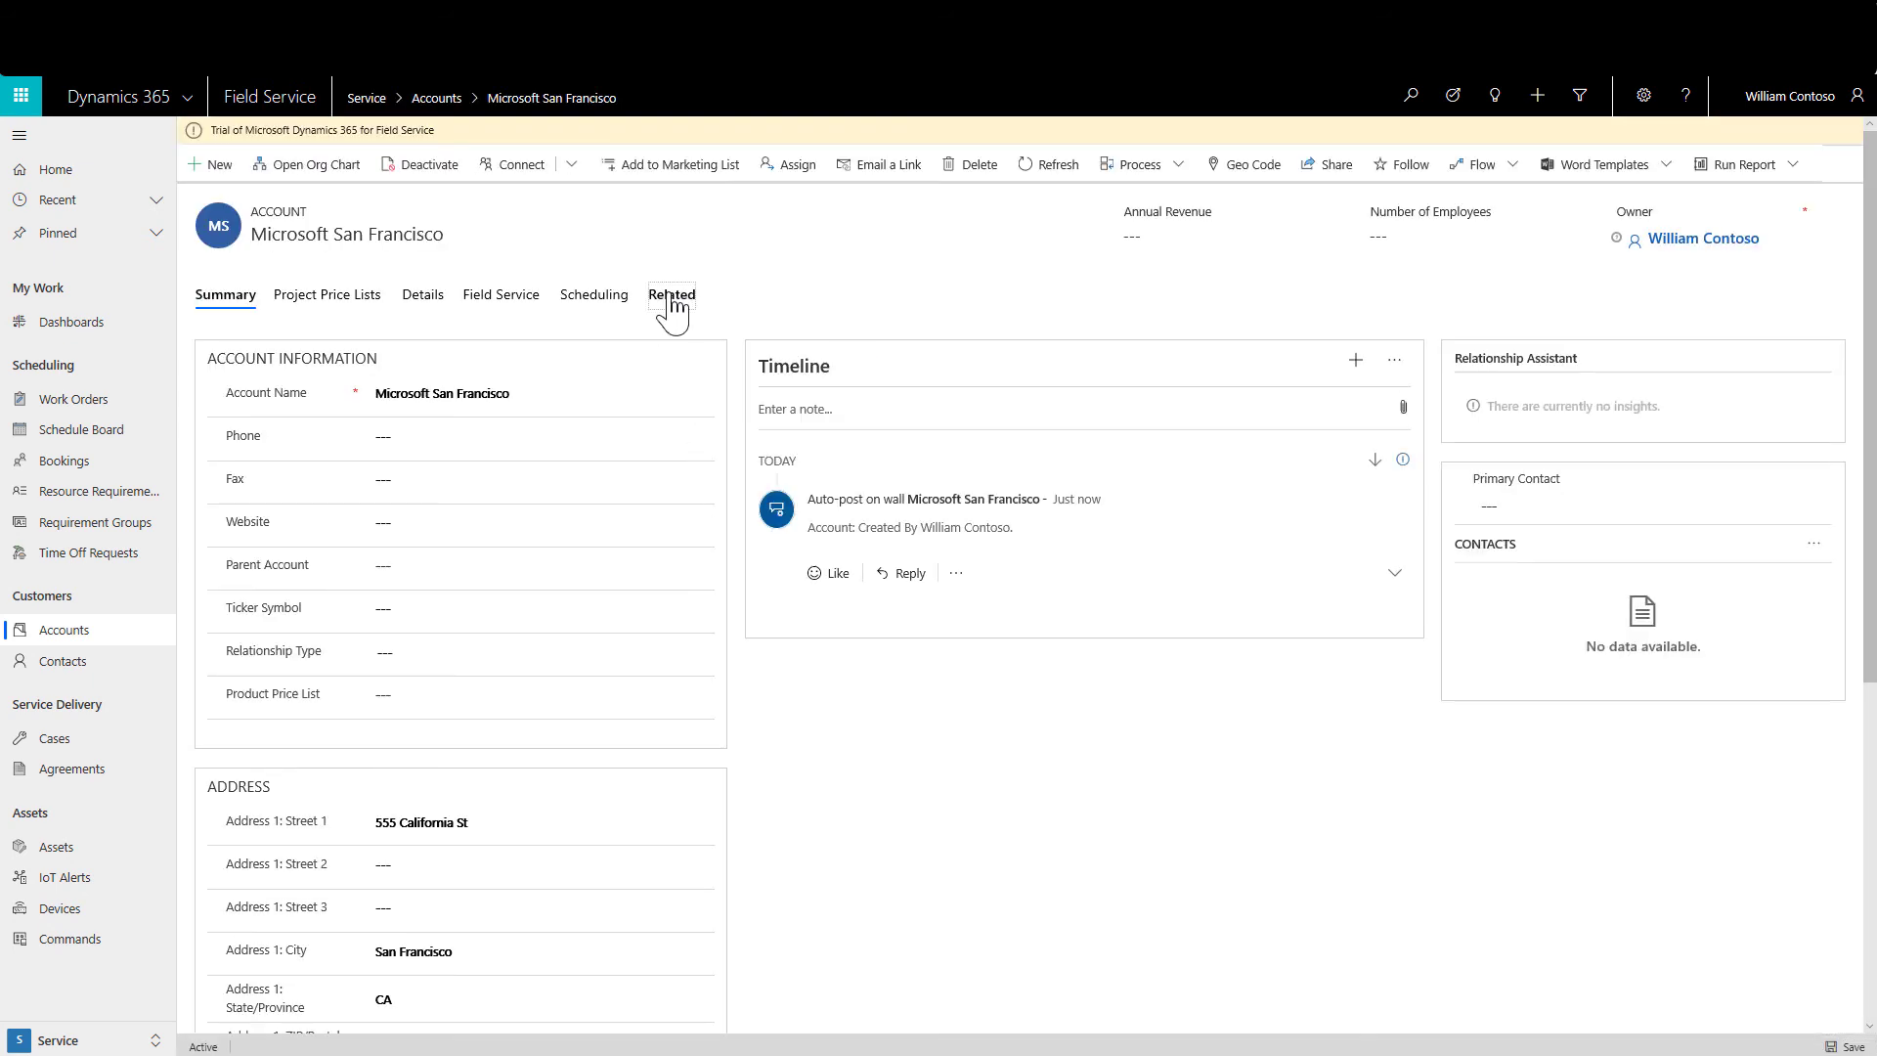
left_click(594, 295)
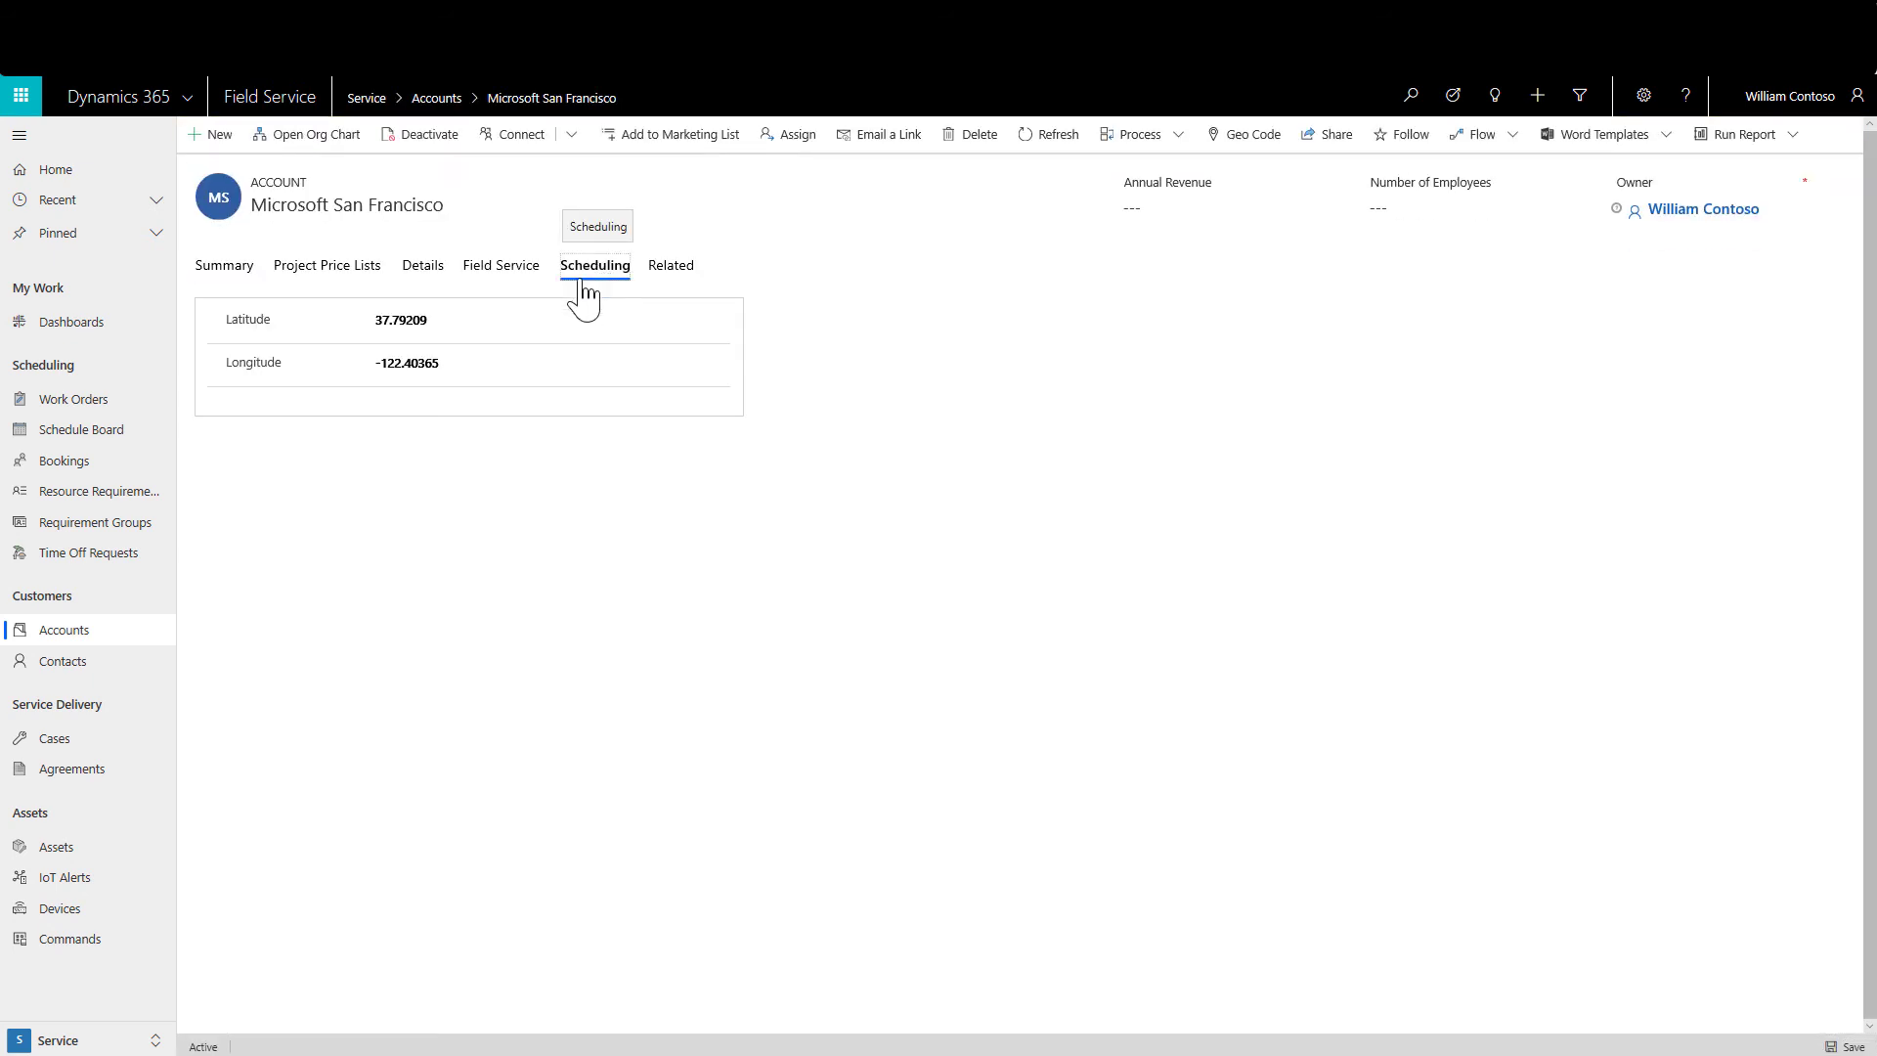
mouse_move(76, 399)
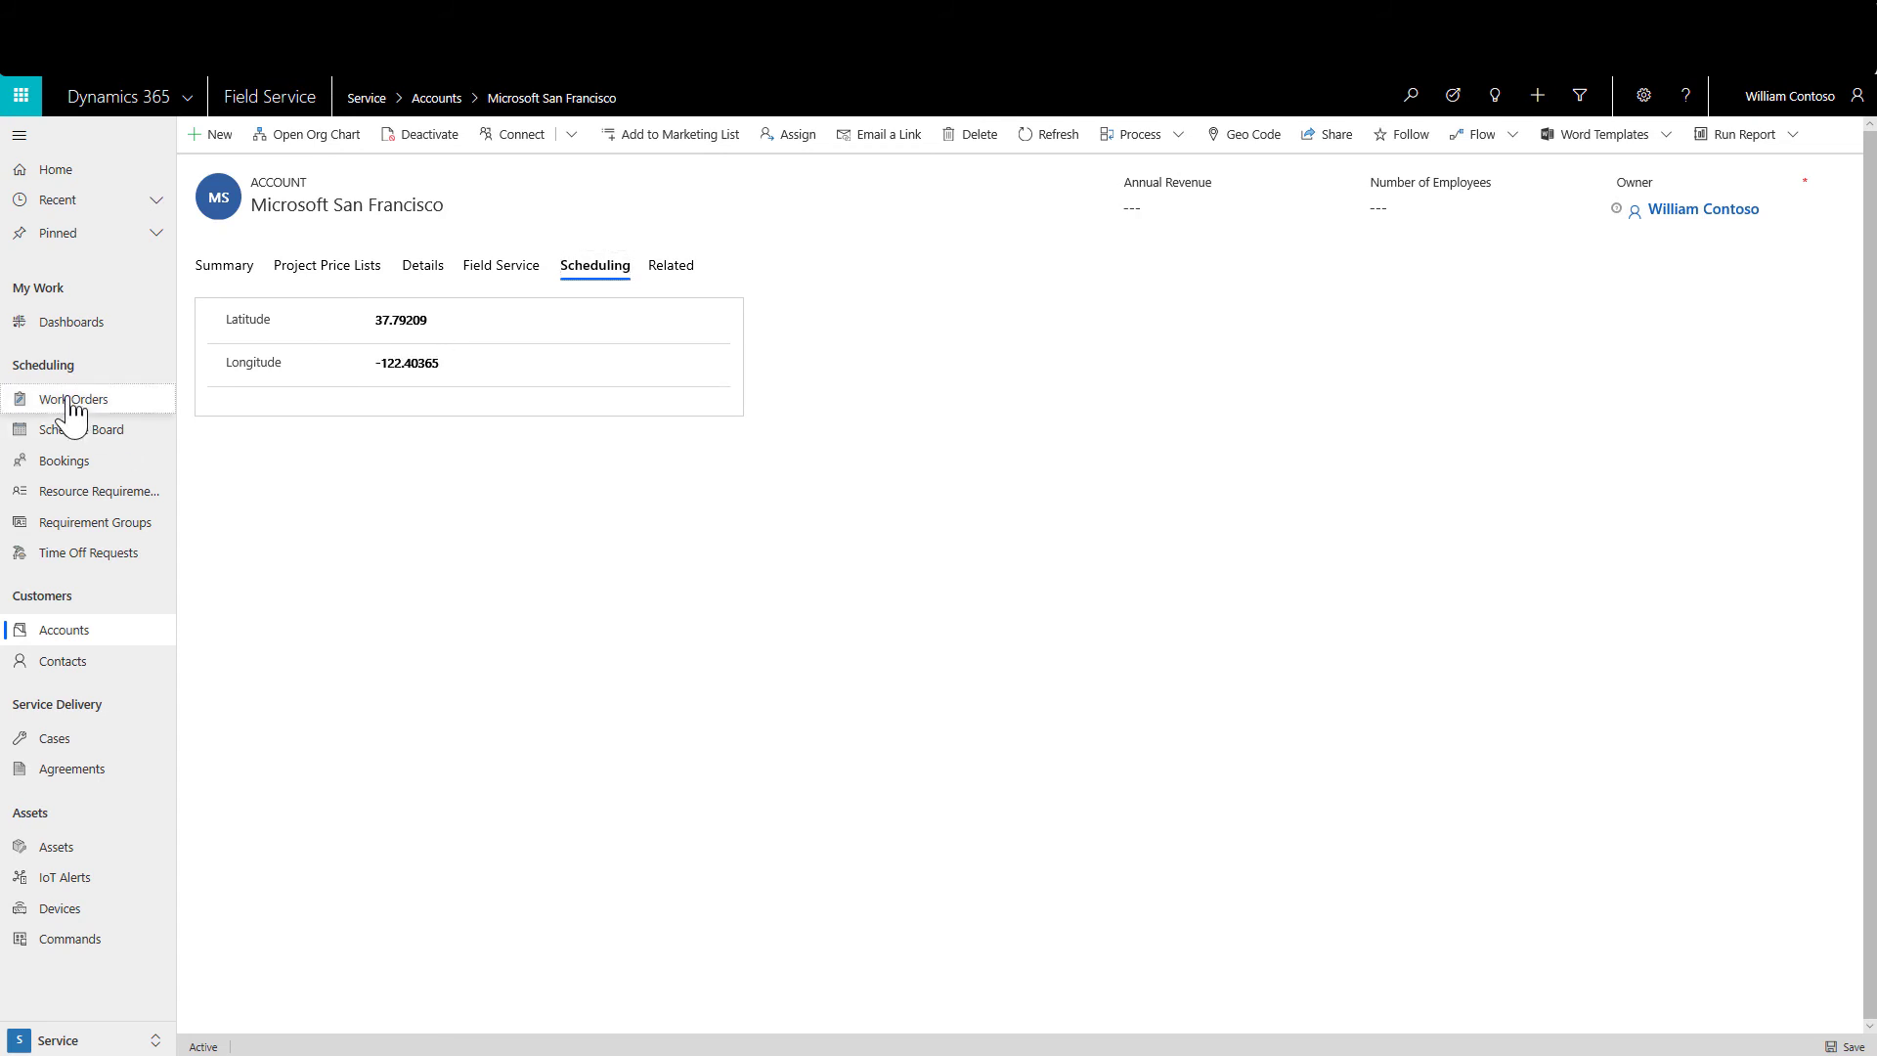
- Create work order WO01000 for service account Microsoft San Francisco, type Inspection, and save it
left_click(76, 398)
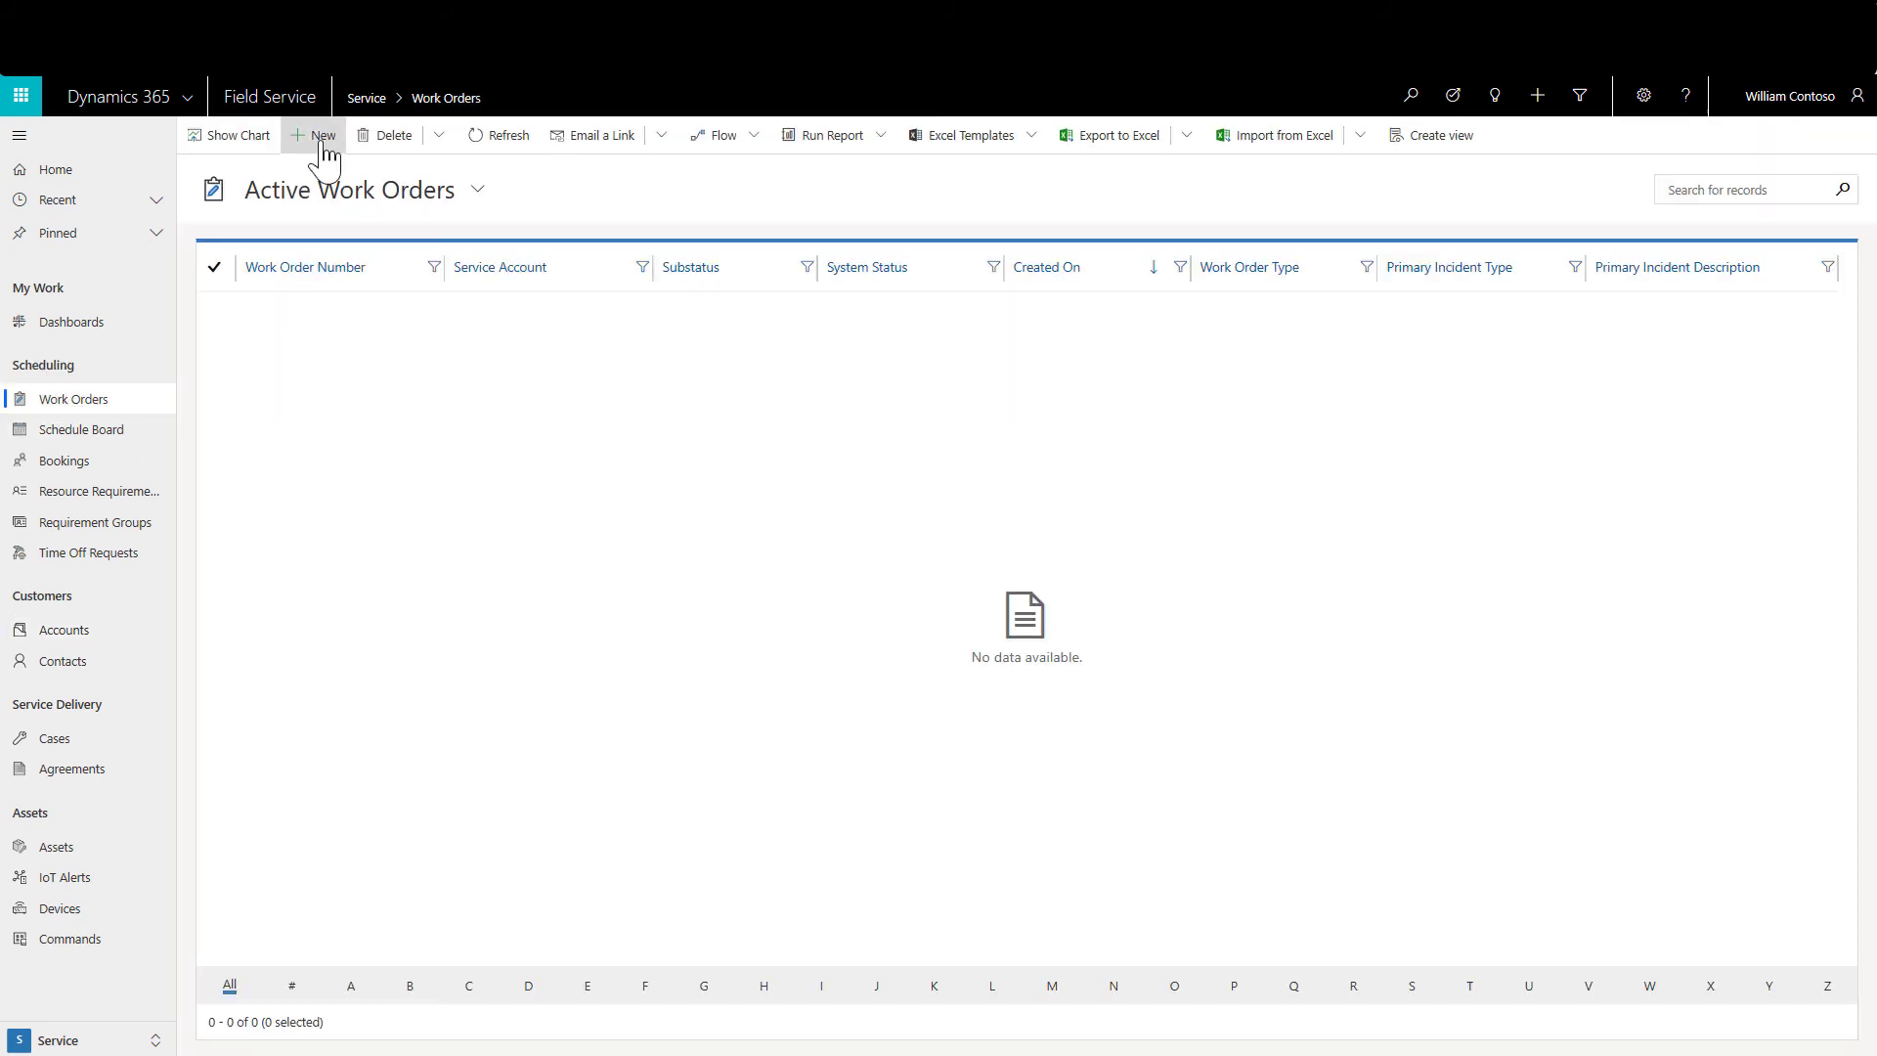
left_click(317, 135)
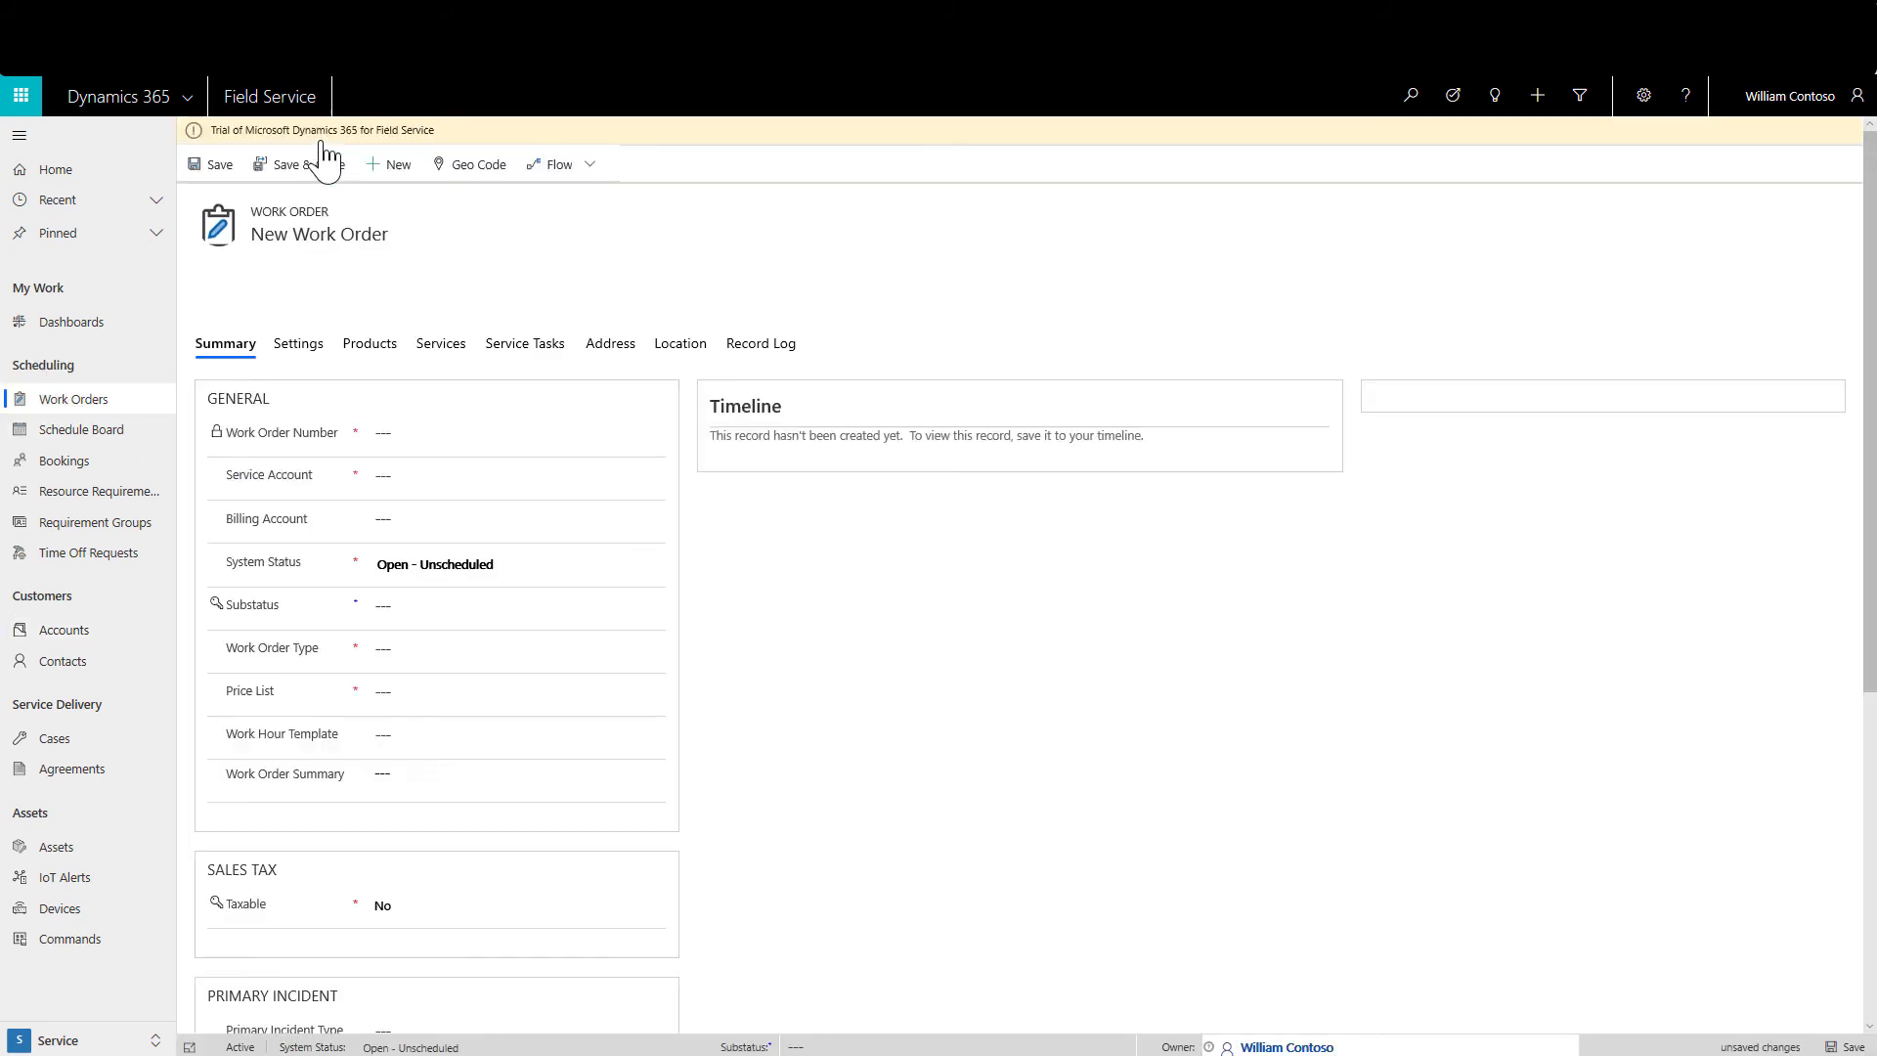
left_click(502, 484)
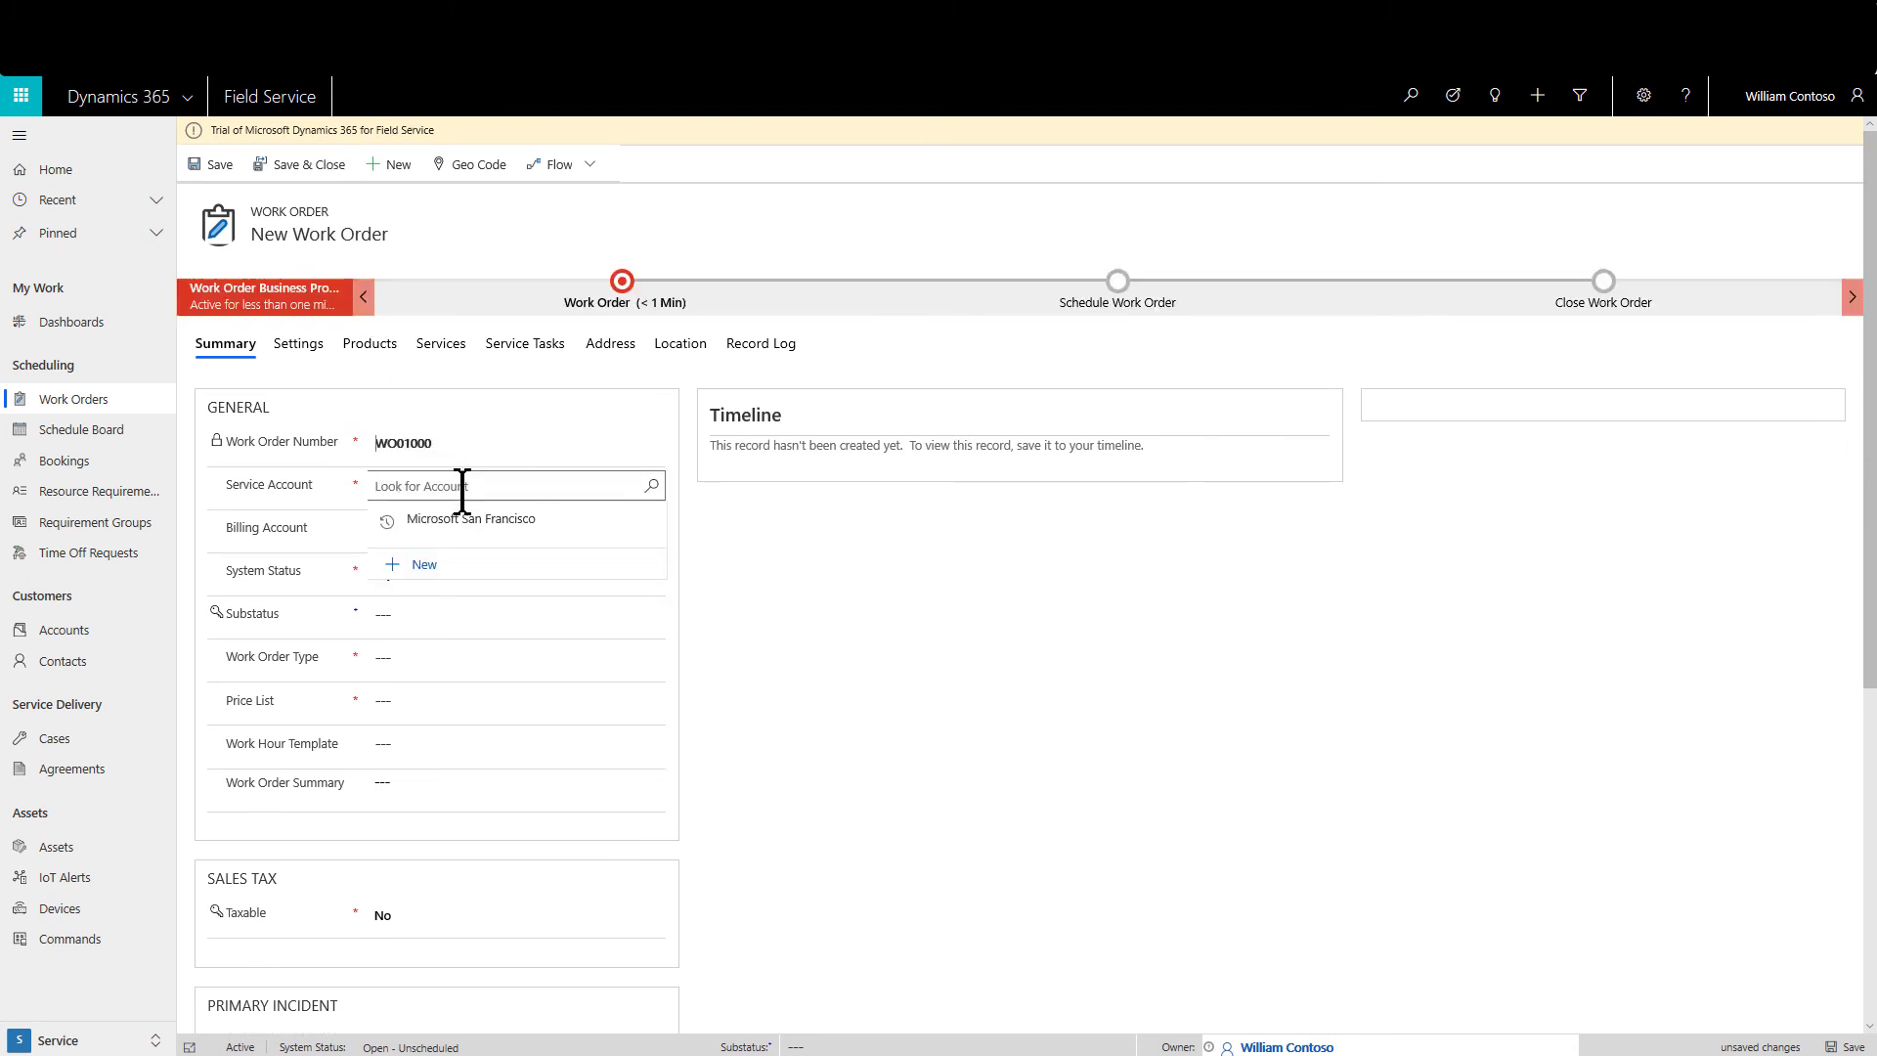
type("microsoft")
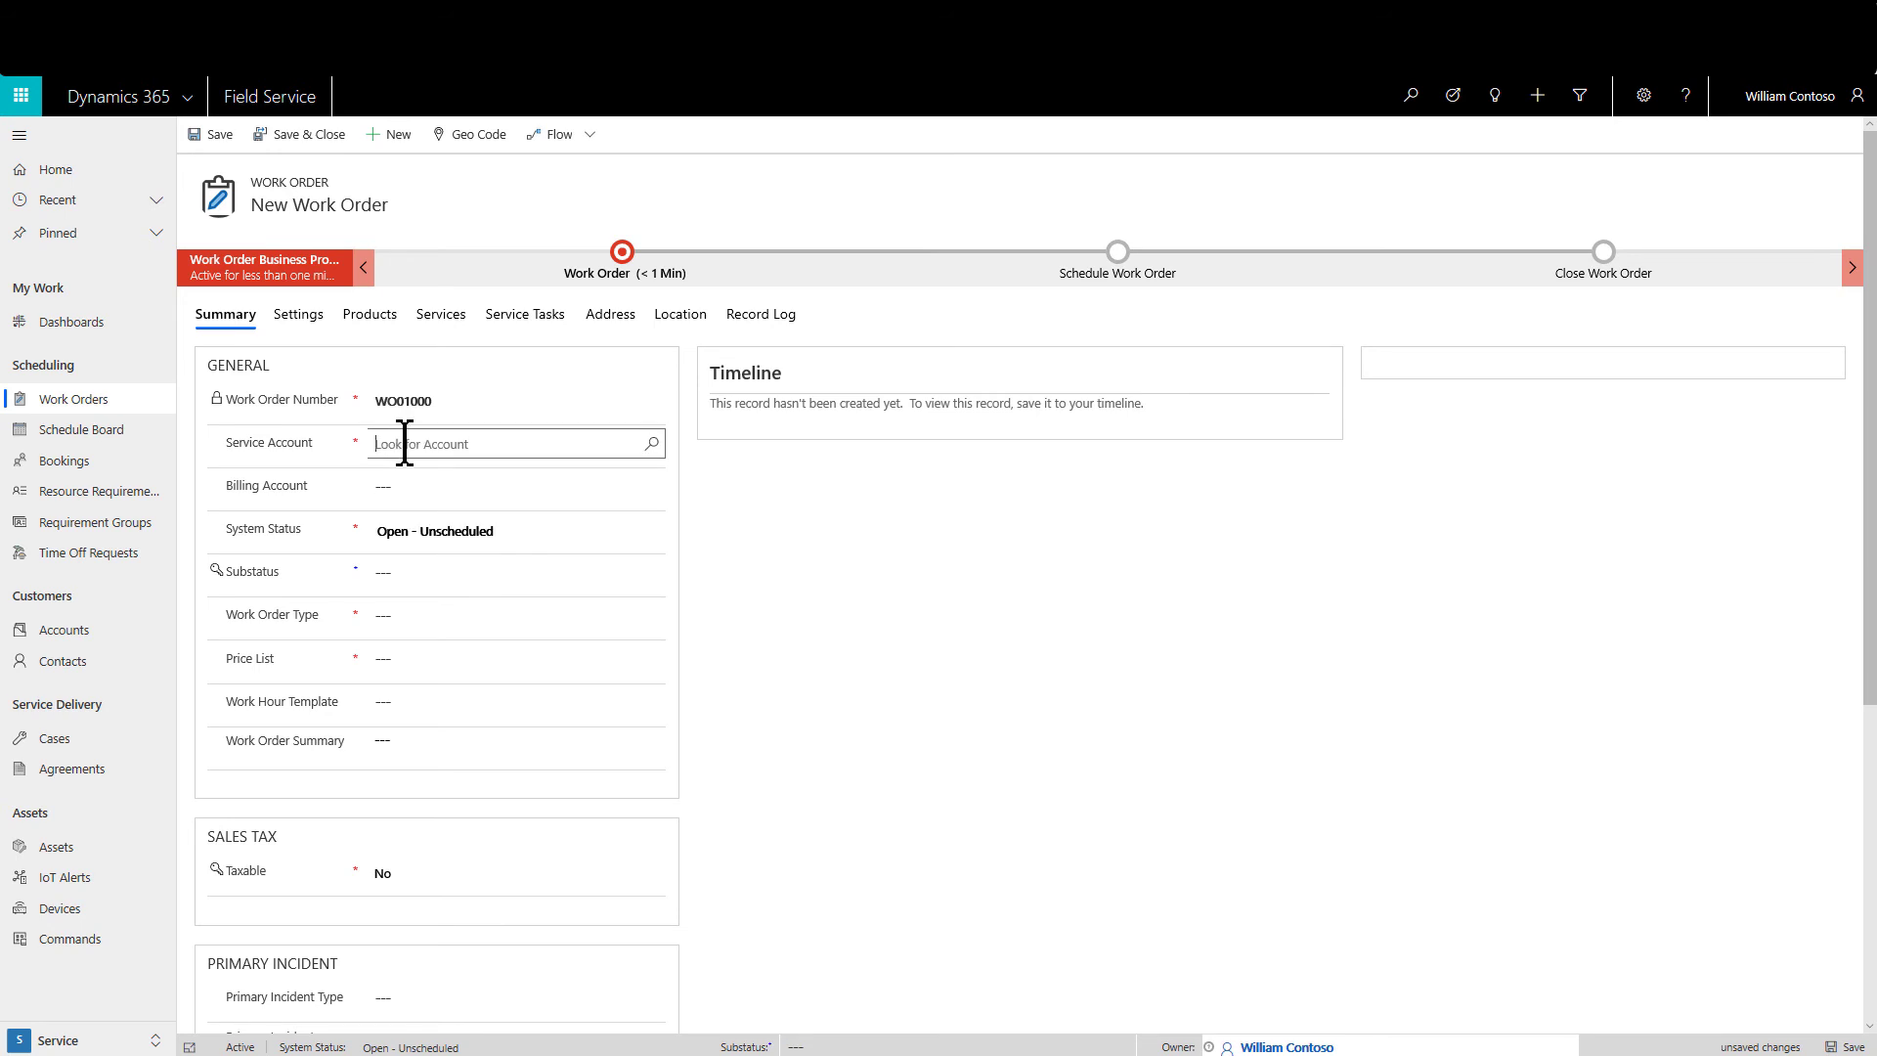
left_click(514, 443)
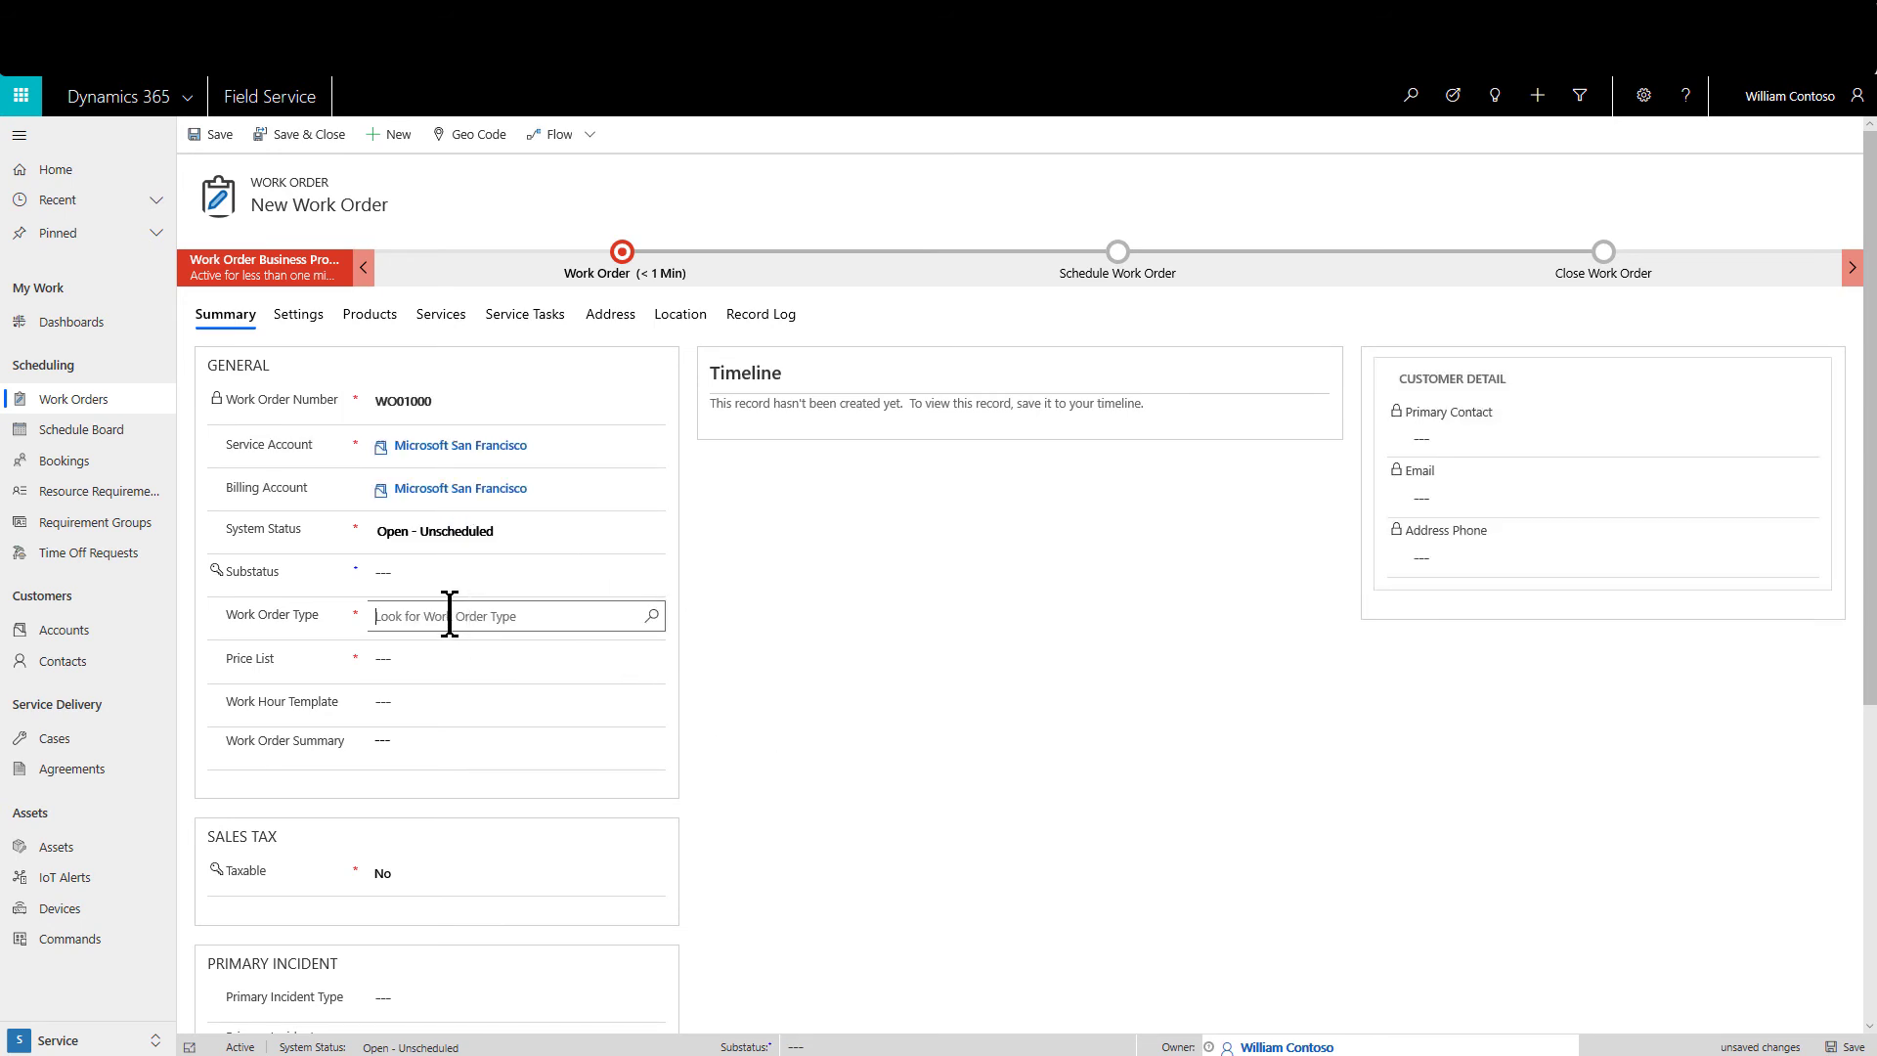
left_click(423, 616)
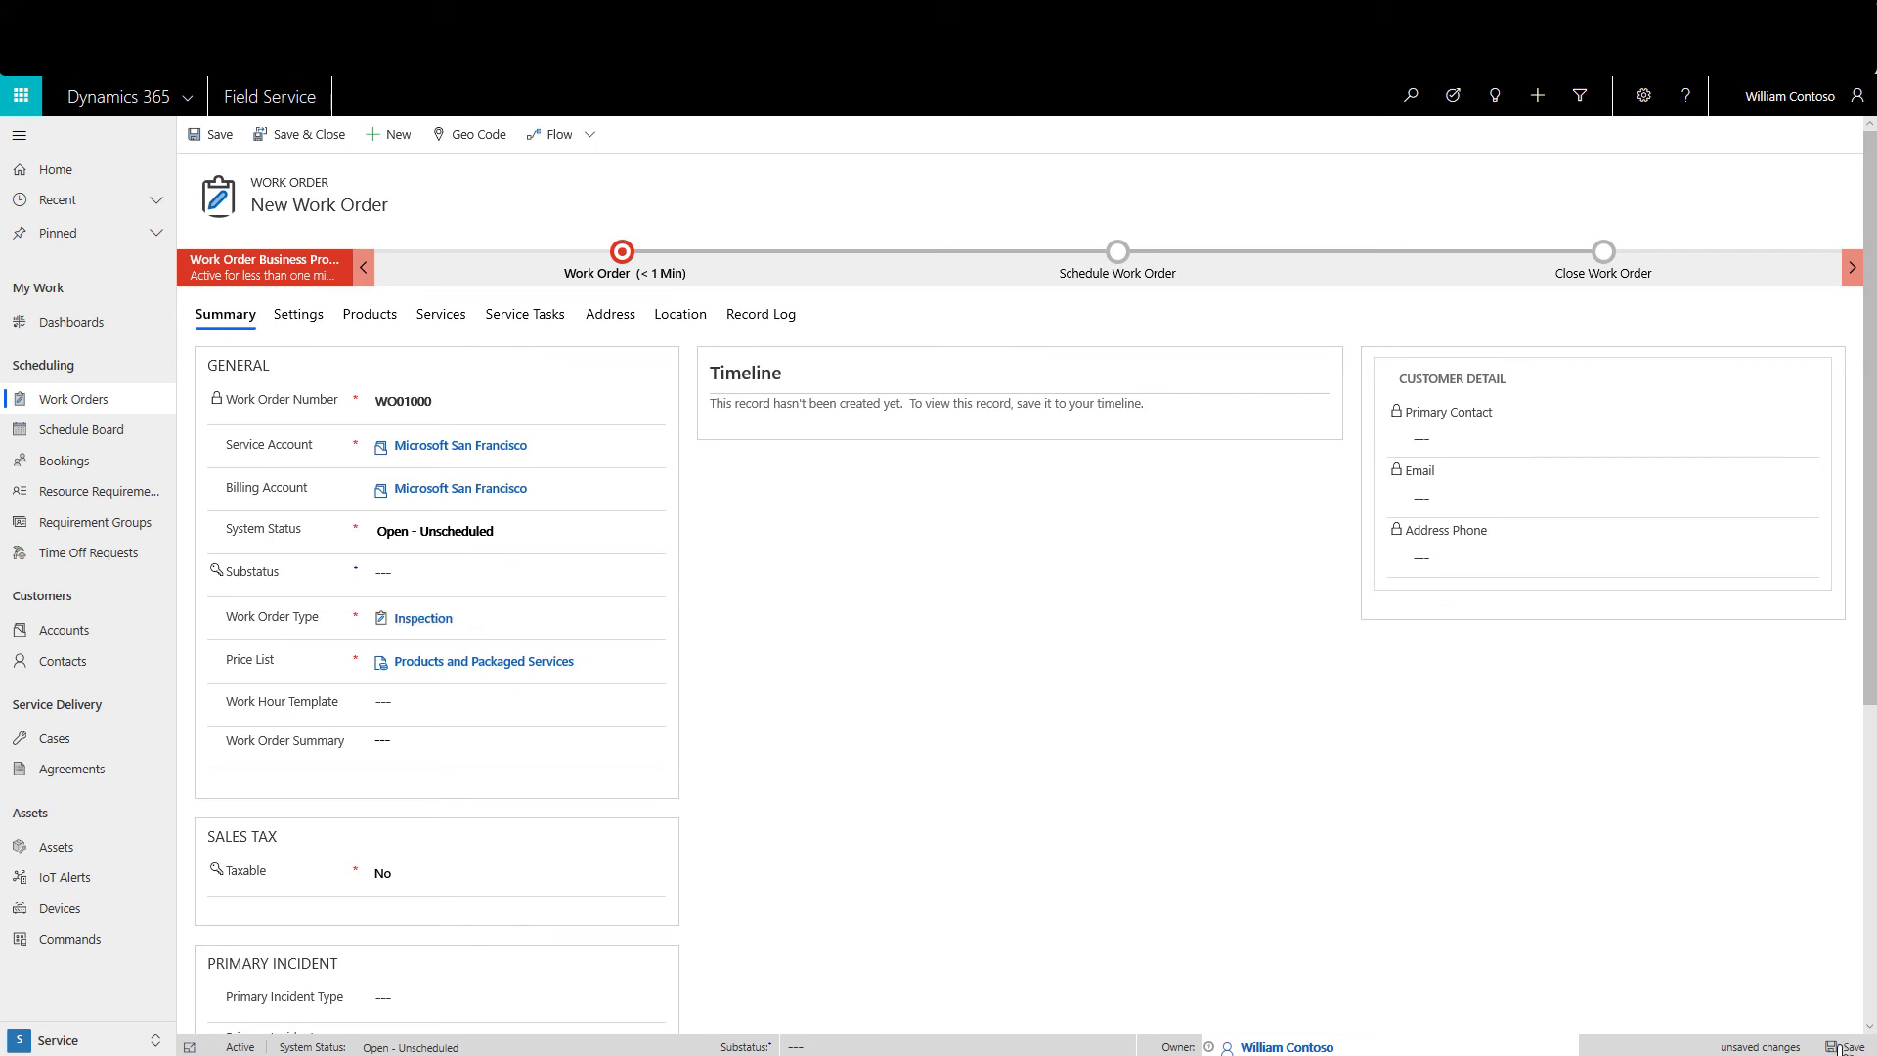
left_click(217, 135)
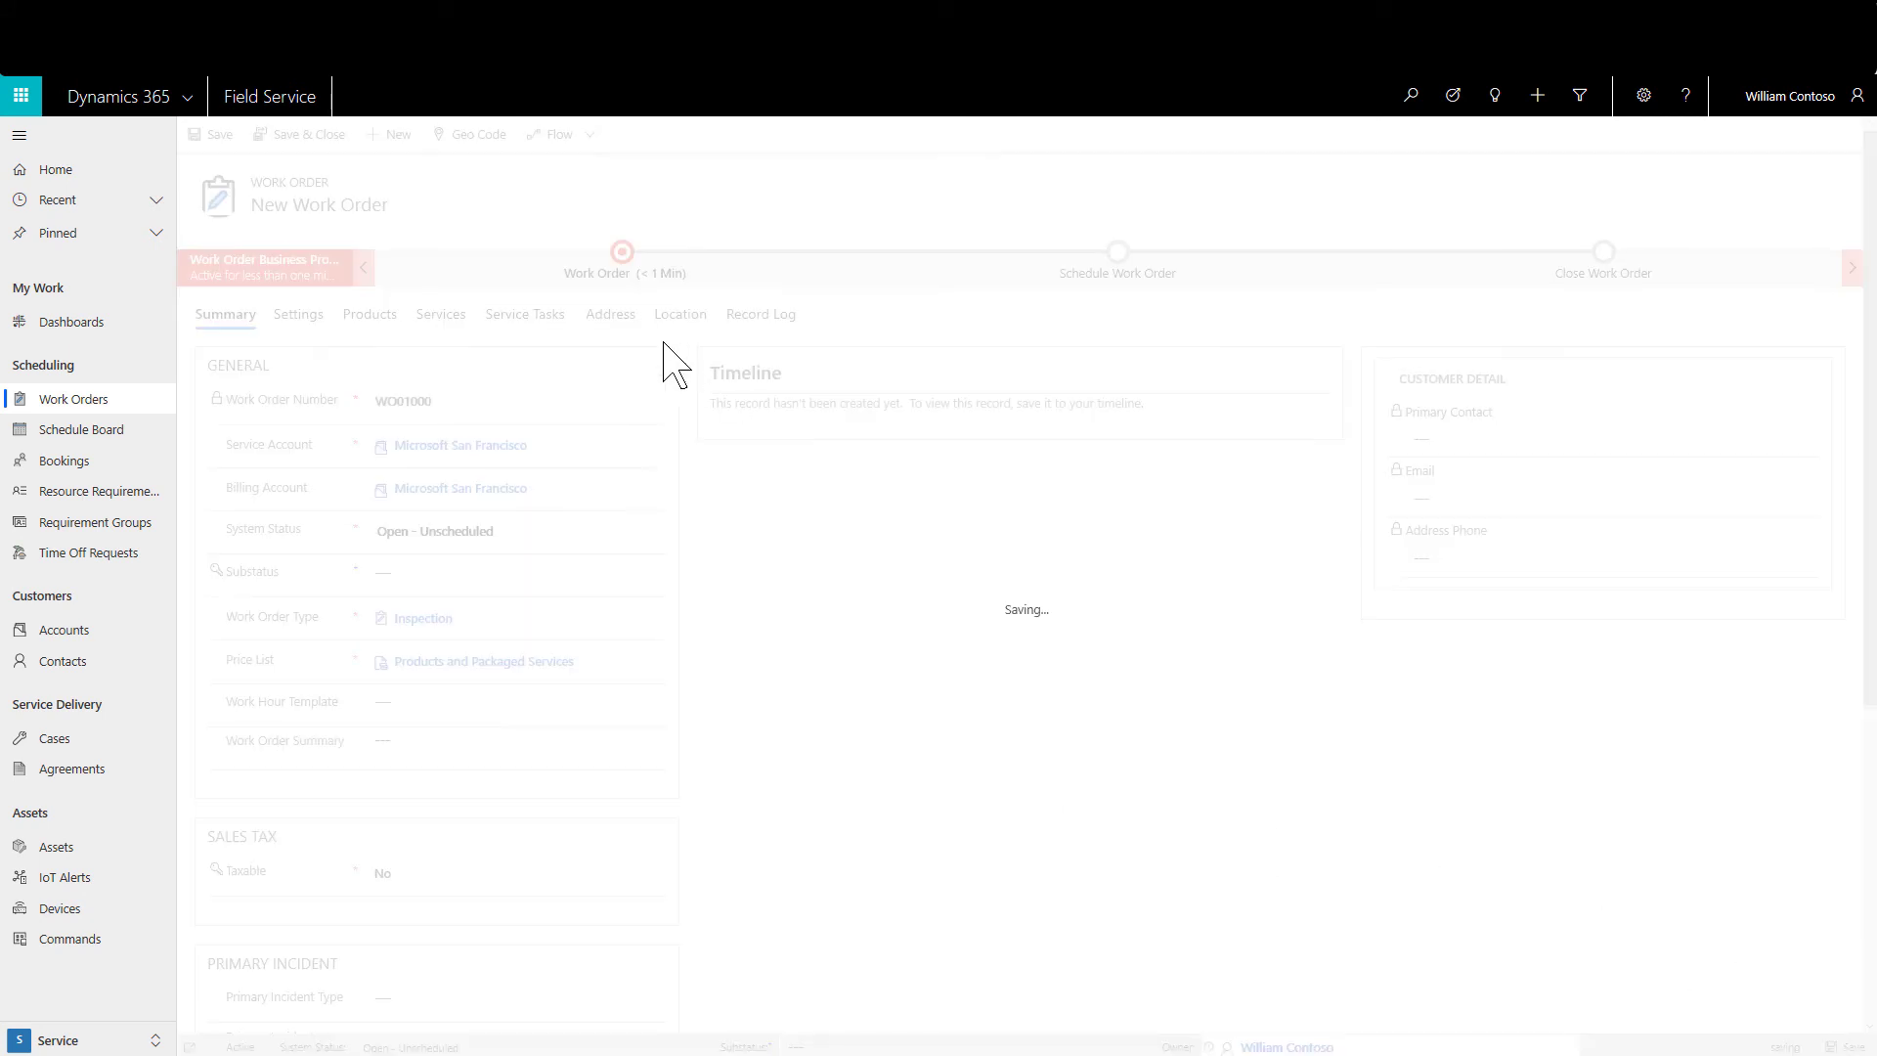
mouse_move(624, 340)
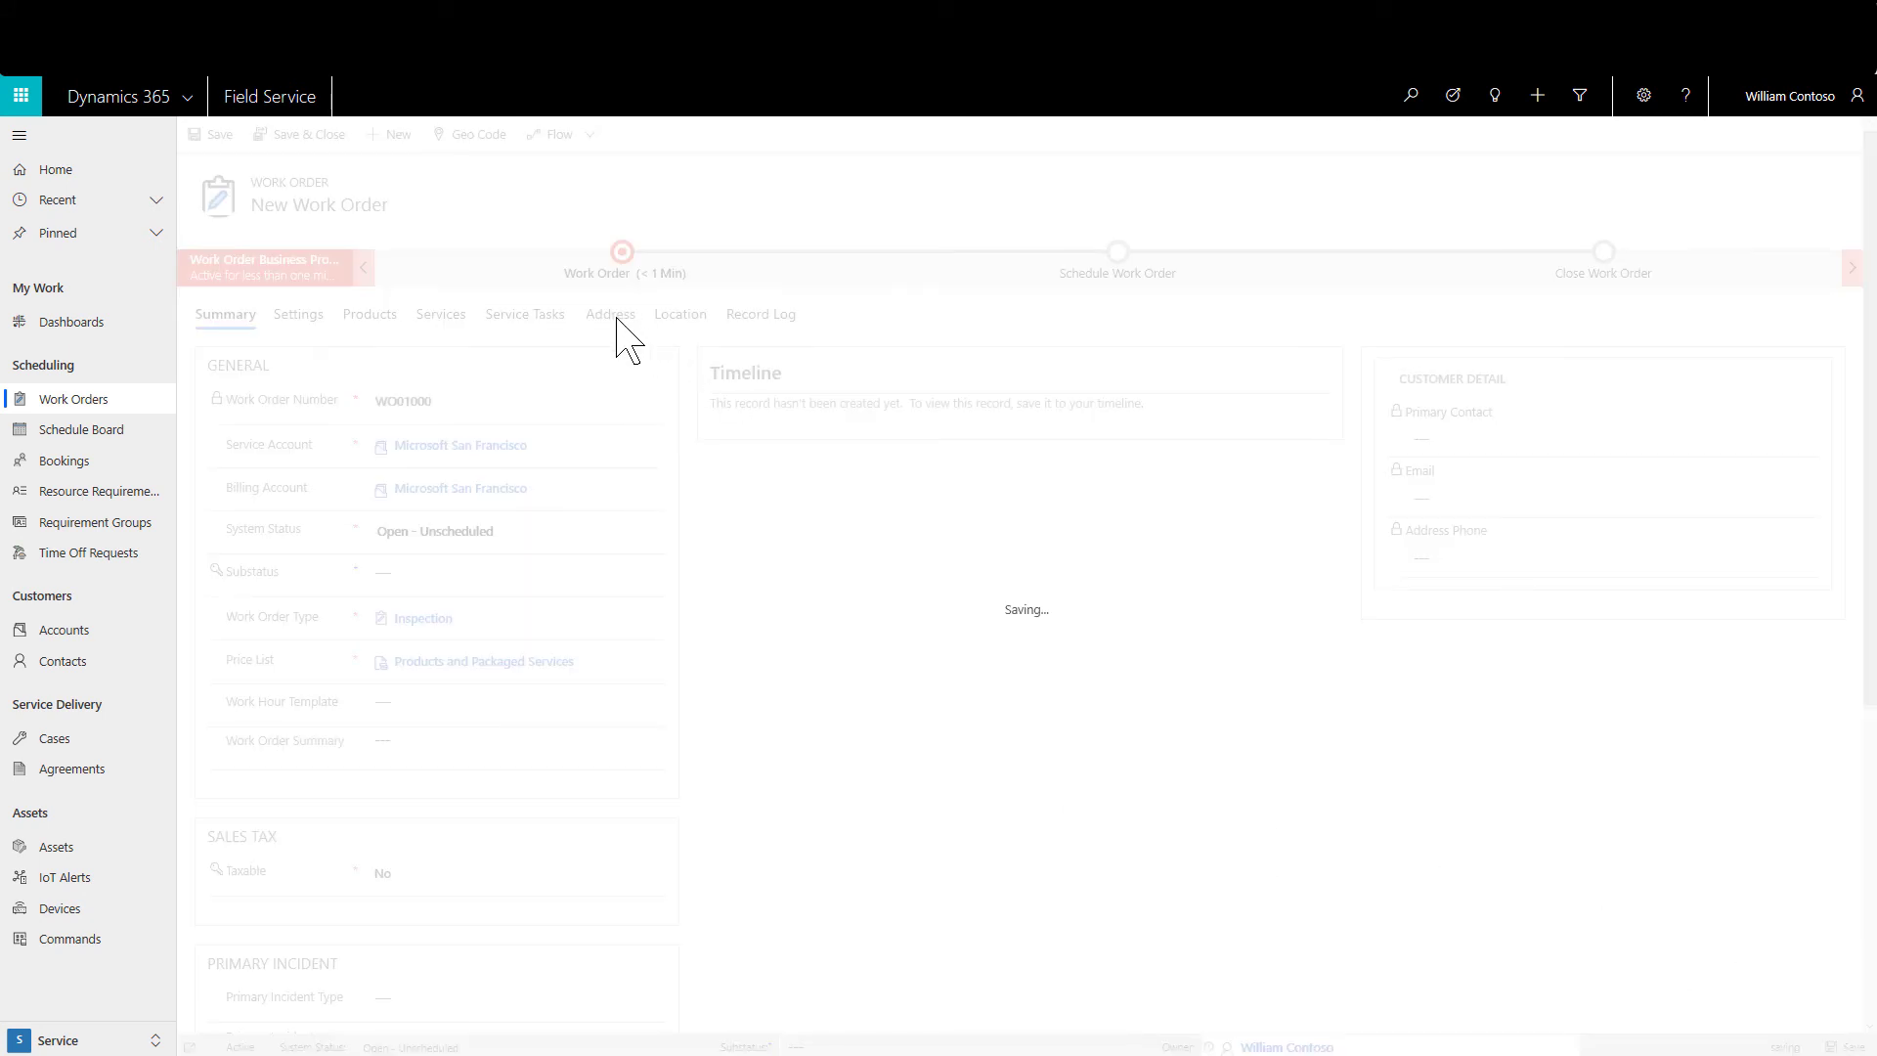
- View the work order's San Francisco address and Bing map location, then return to Accounts
left_click(610, 344)
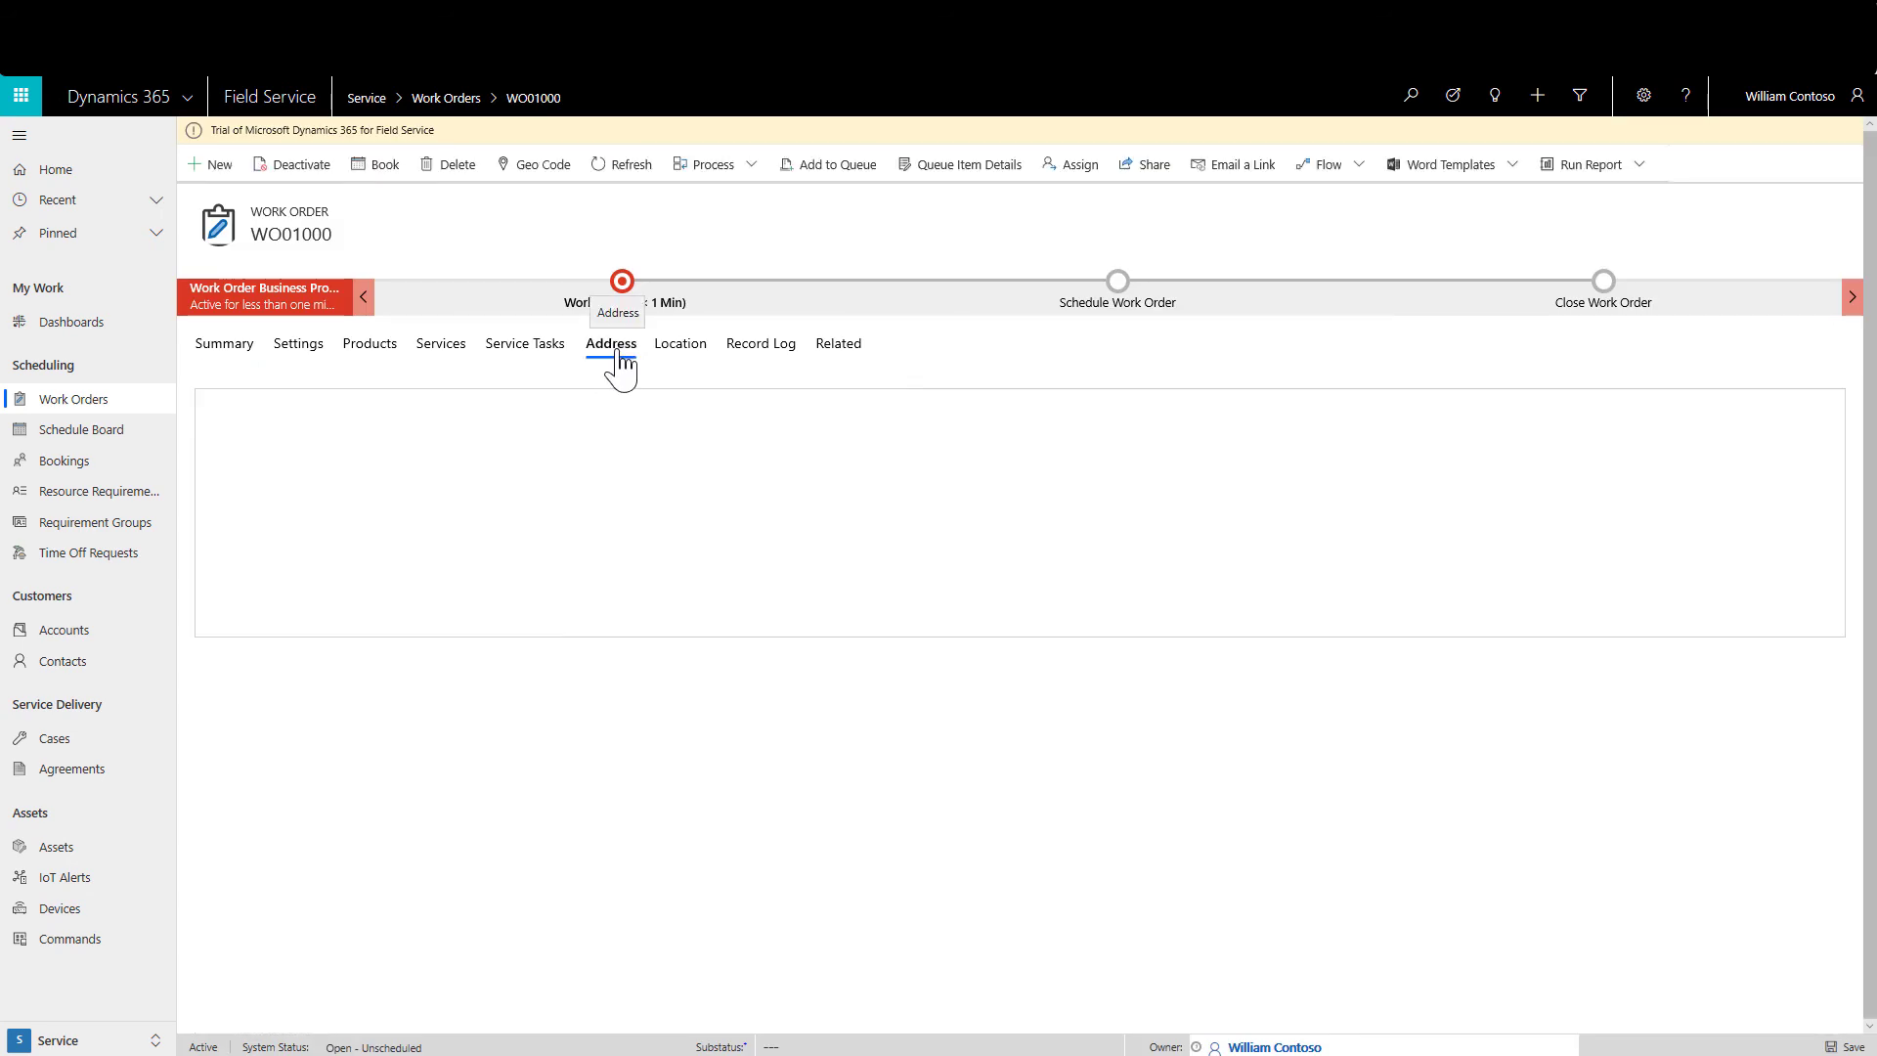
left_click(610, 344)
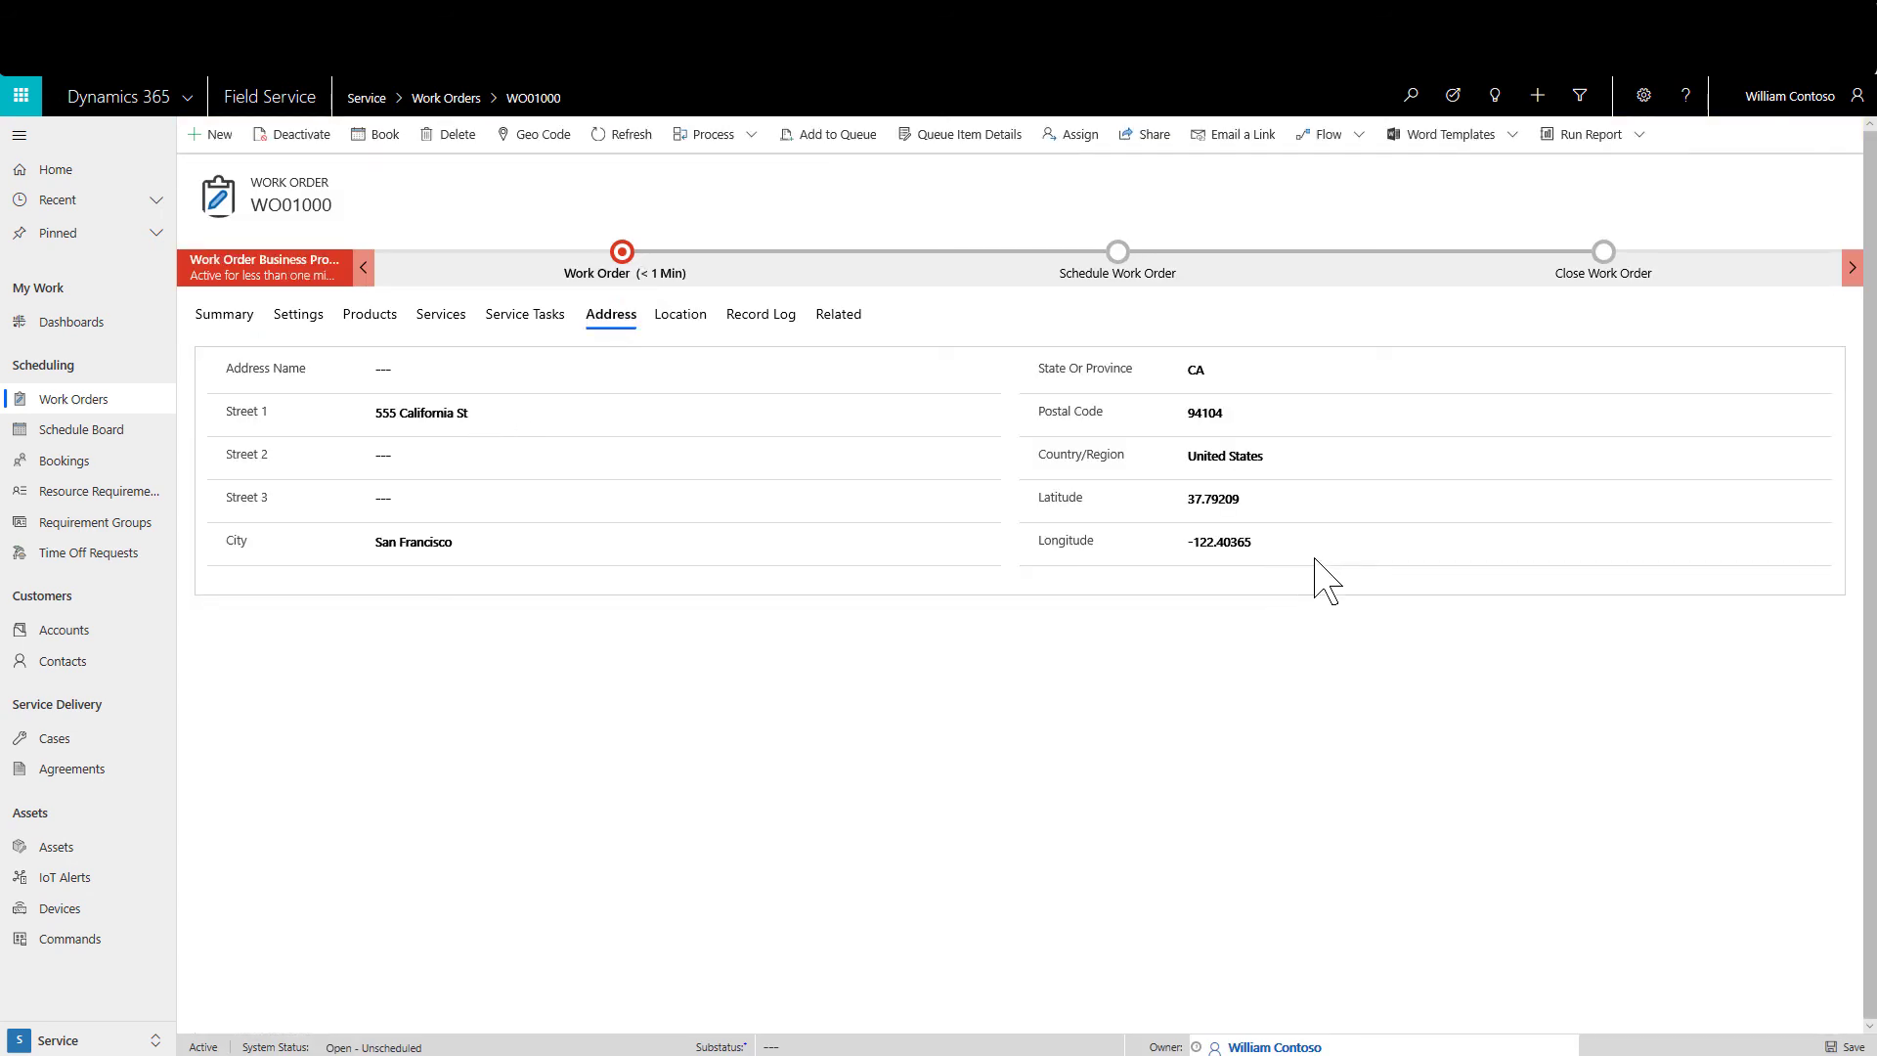
mouse_move(680, 313)
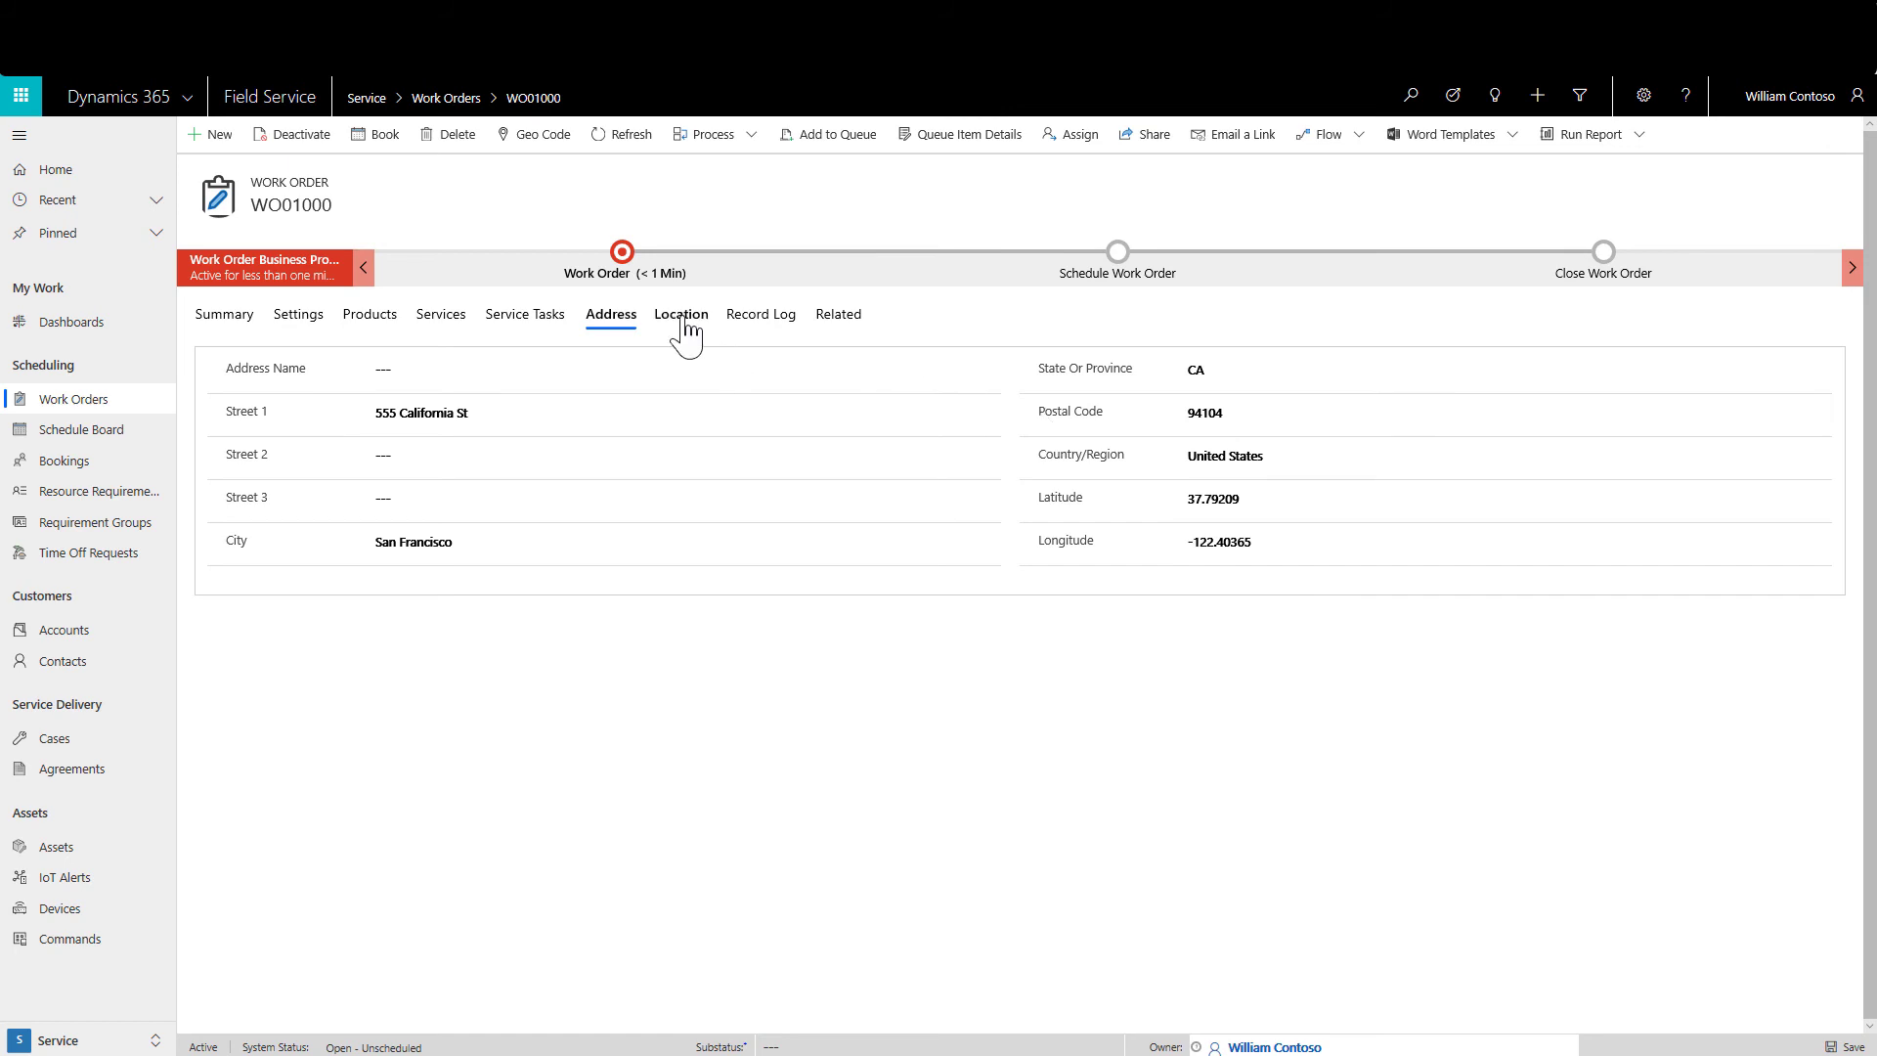
left_click(681, 313)
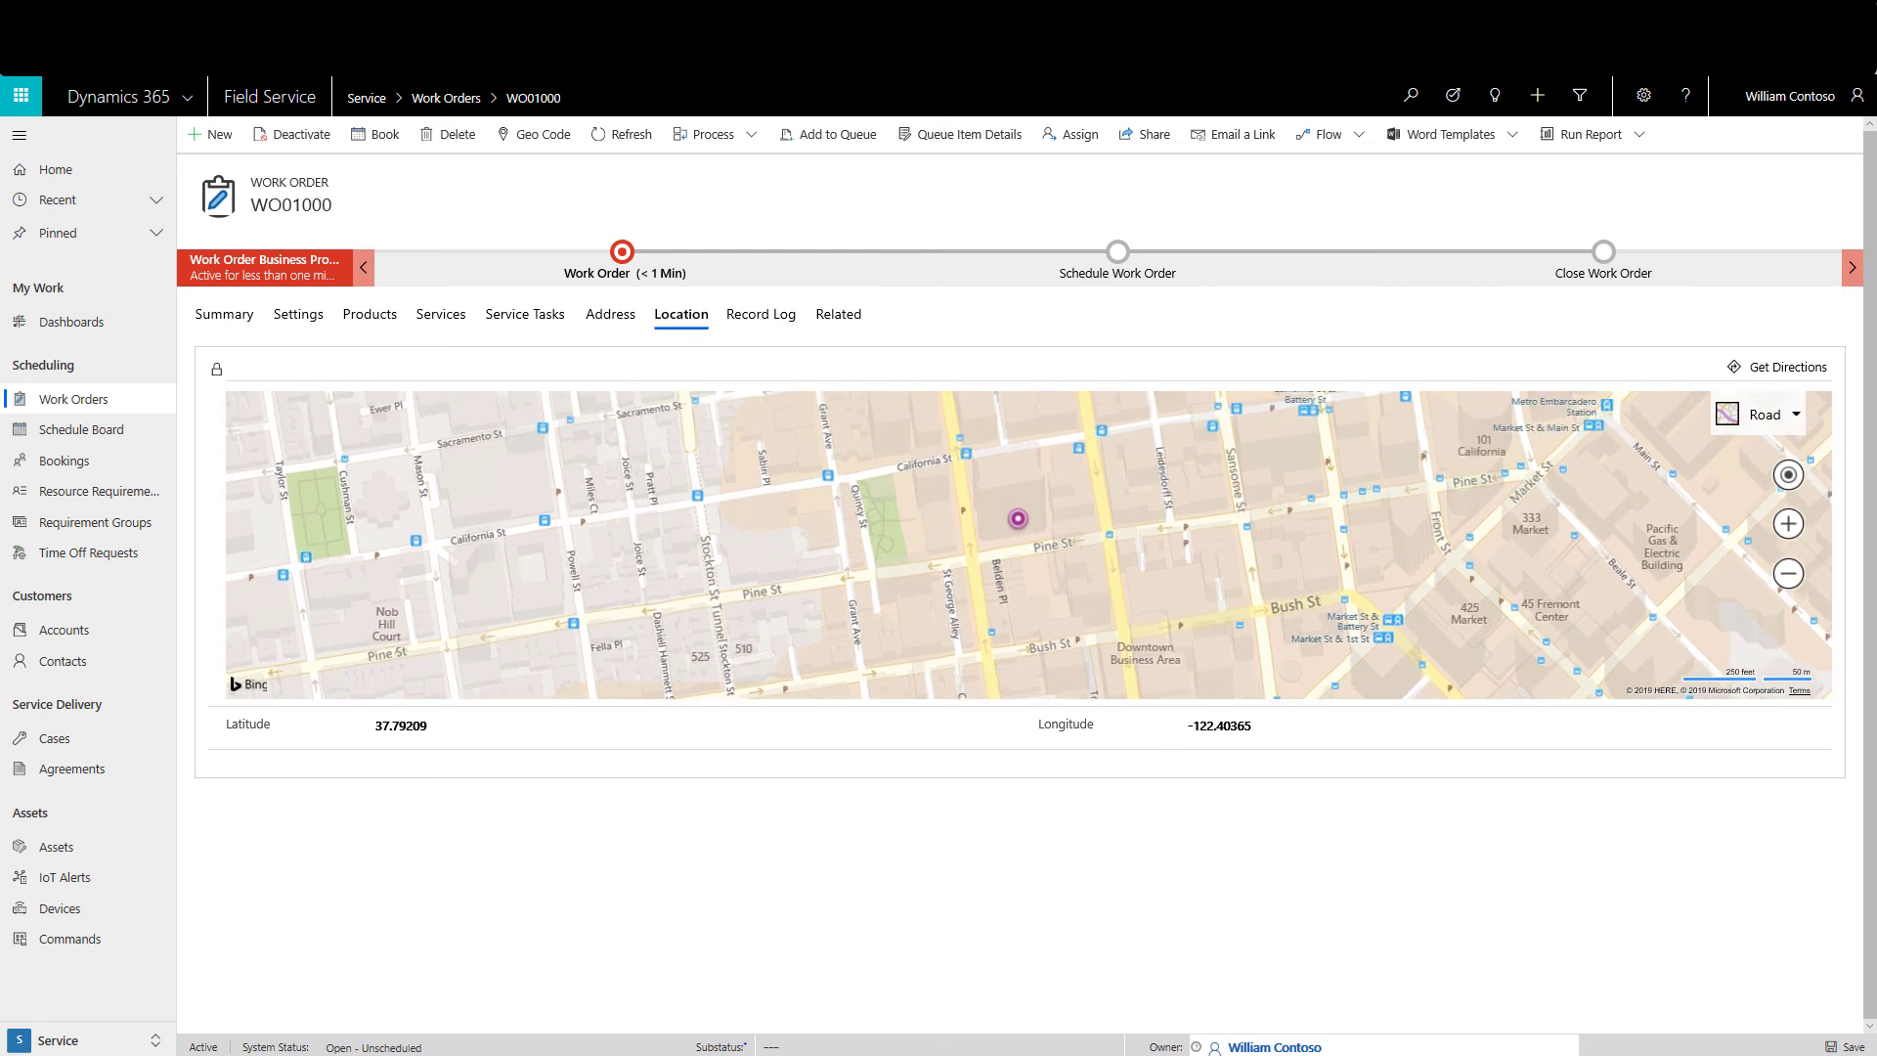
mouse_move(57, 629)
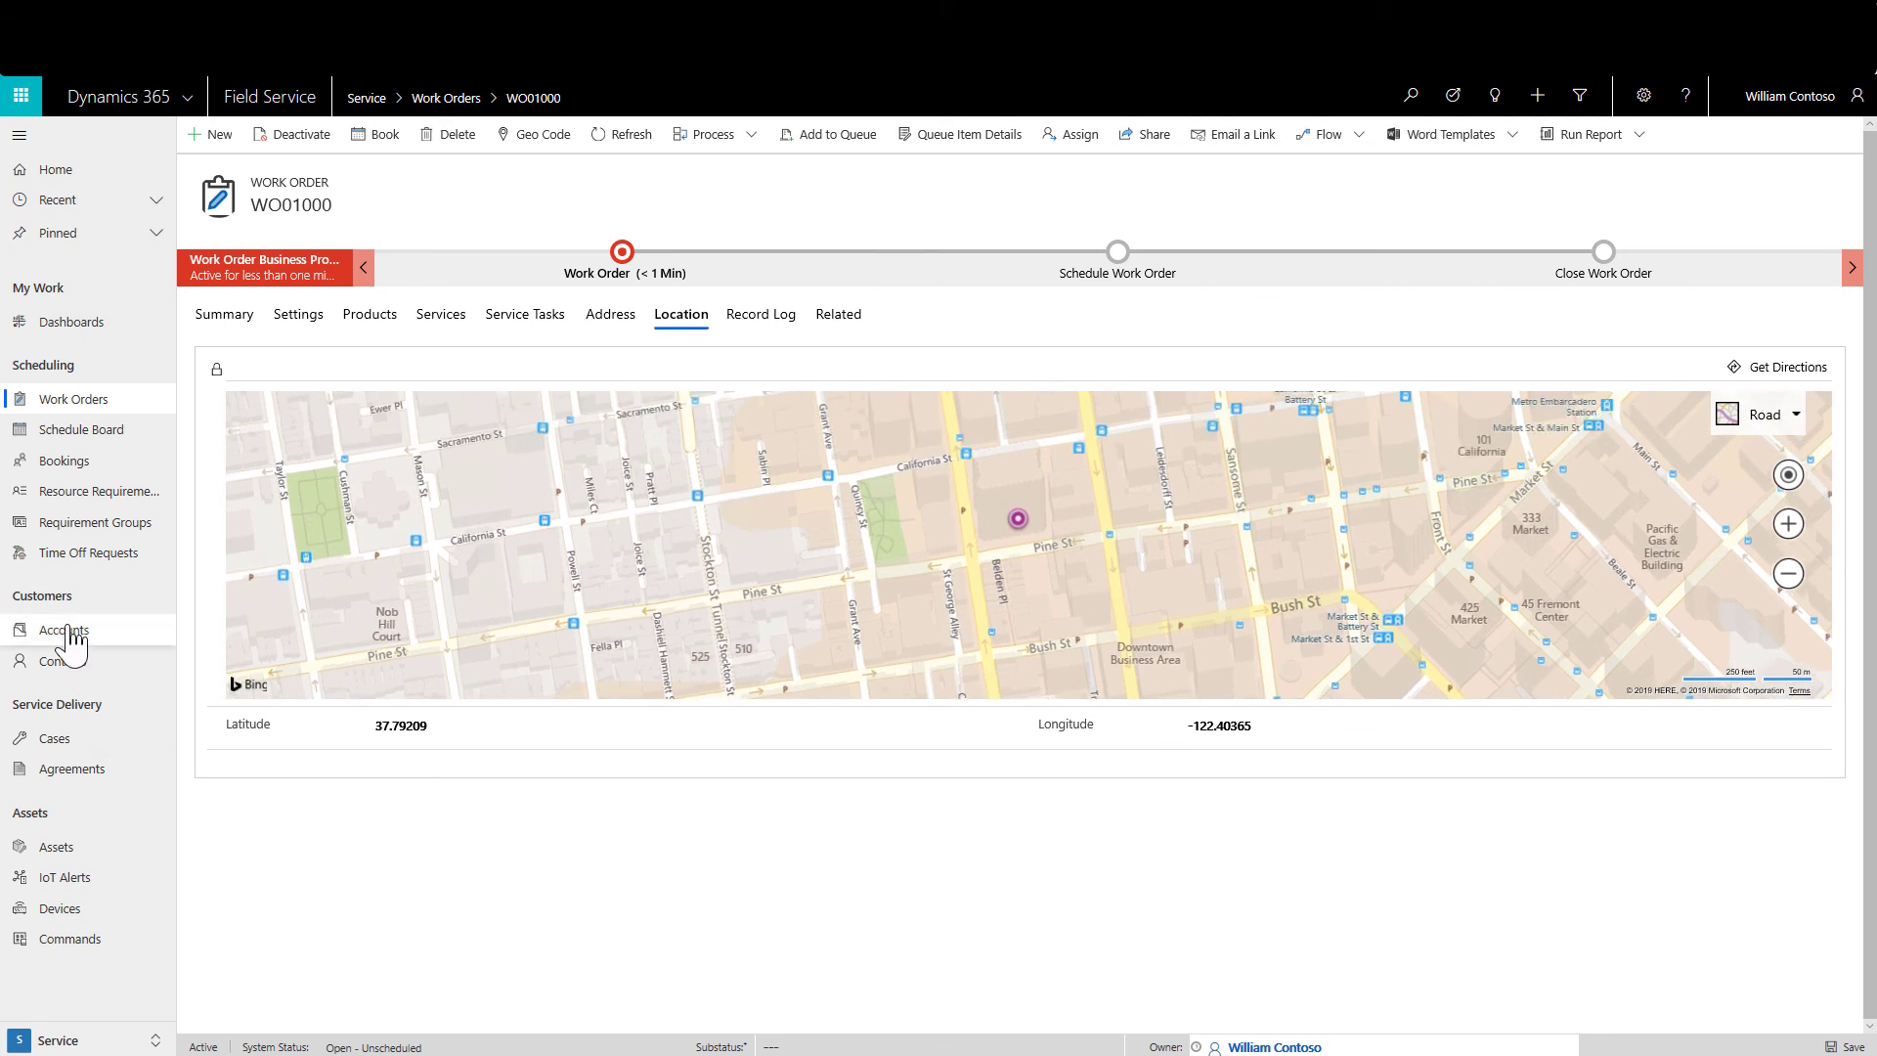
left_click(65, 629)
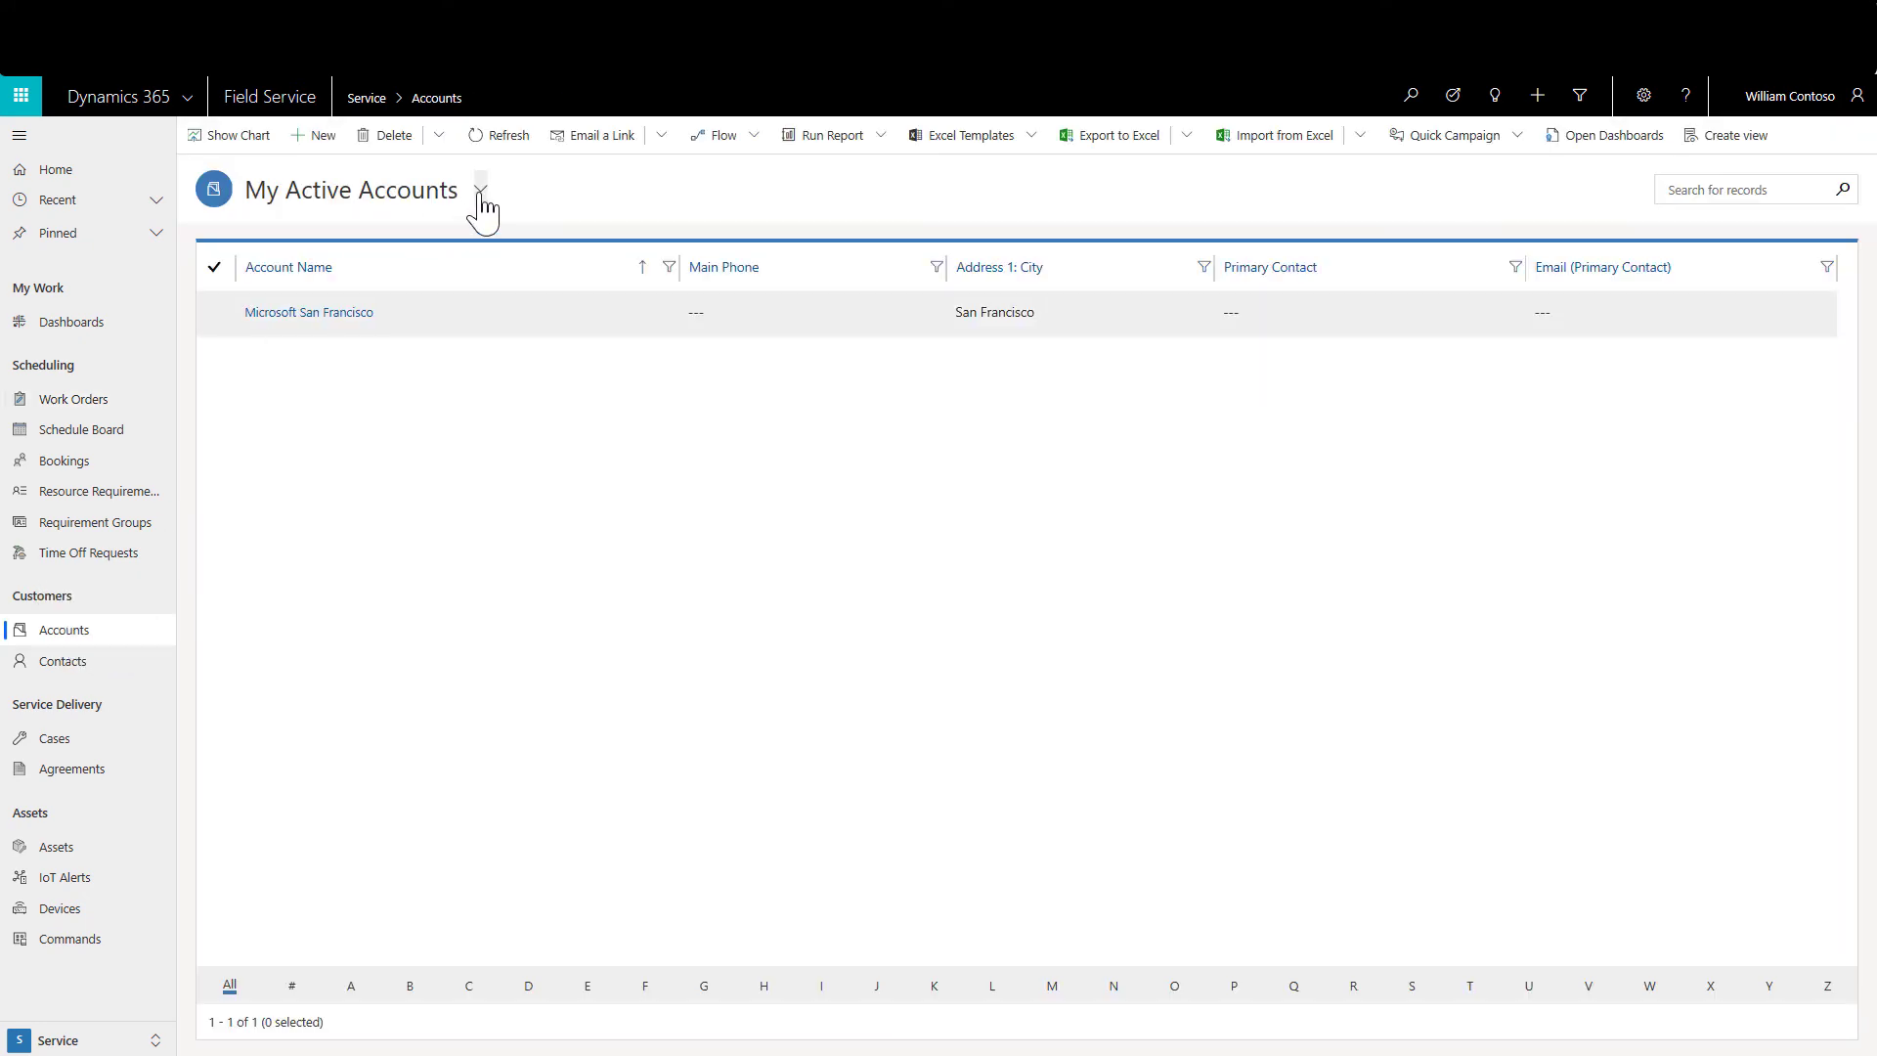
- Select all 50 accounts in the Active Accounts view and confirm Geo Code for them
left_click(481, 189)
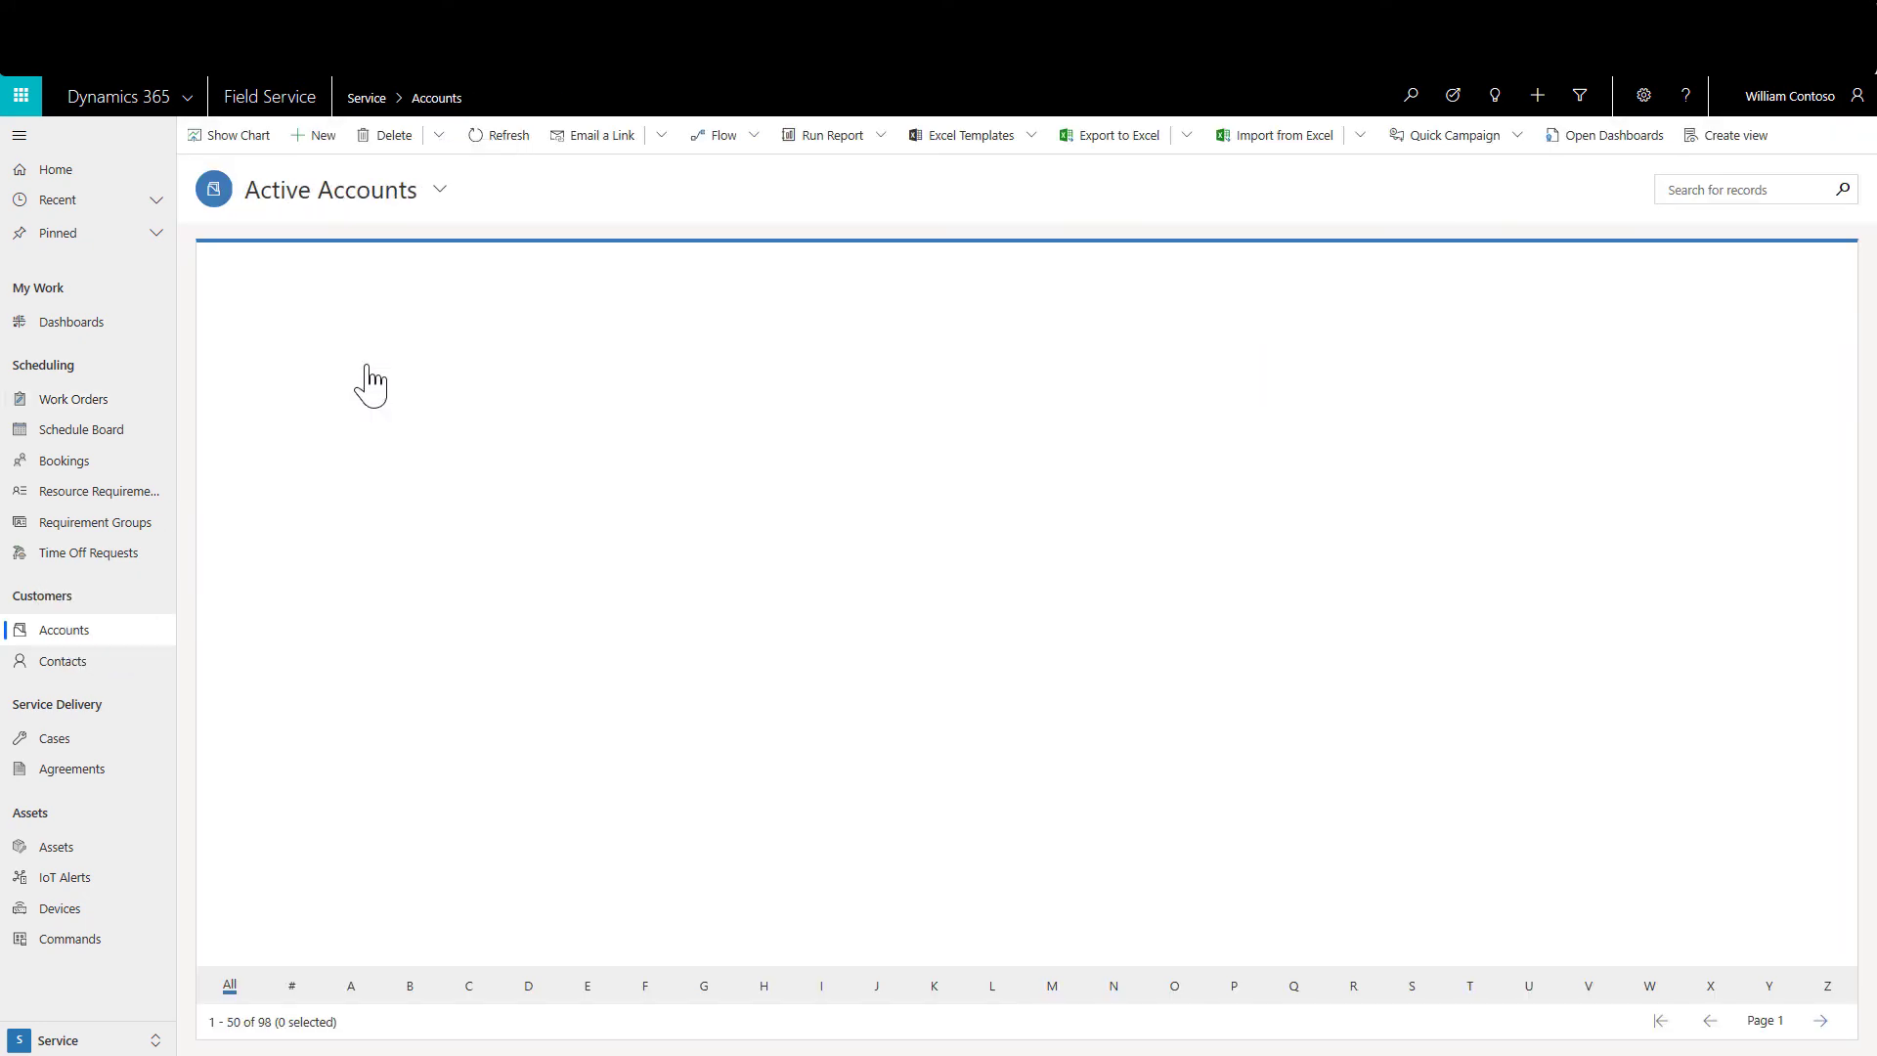
left_click(215, 268)
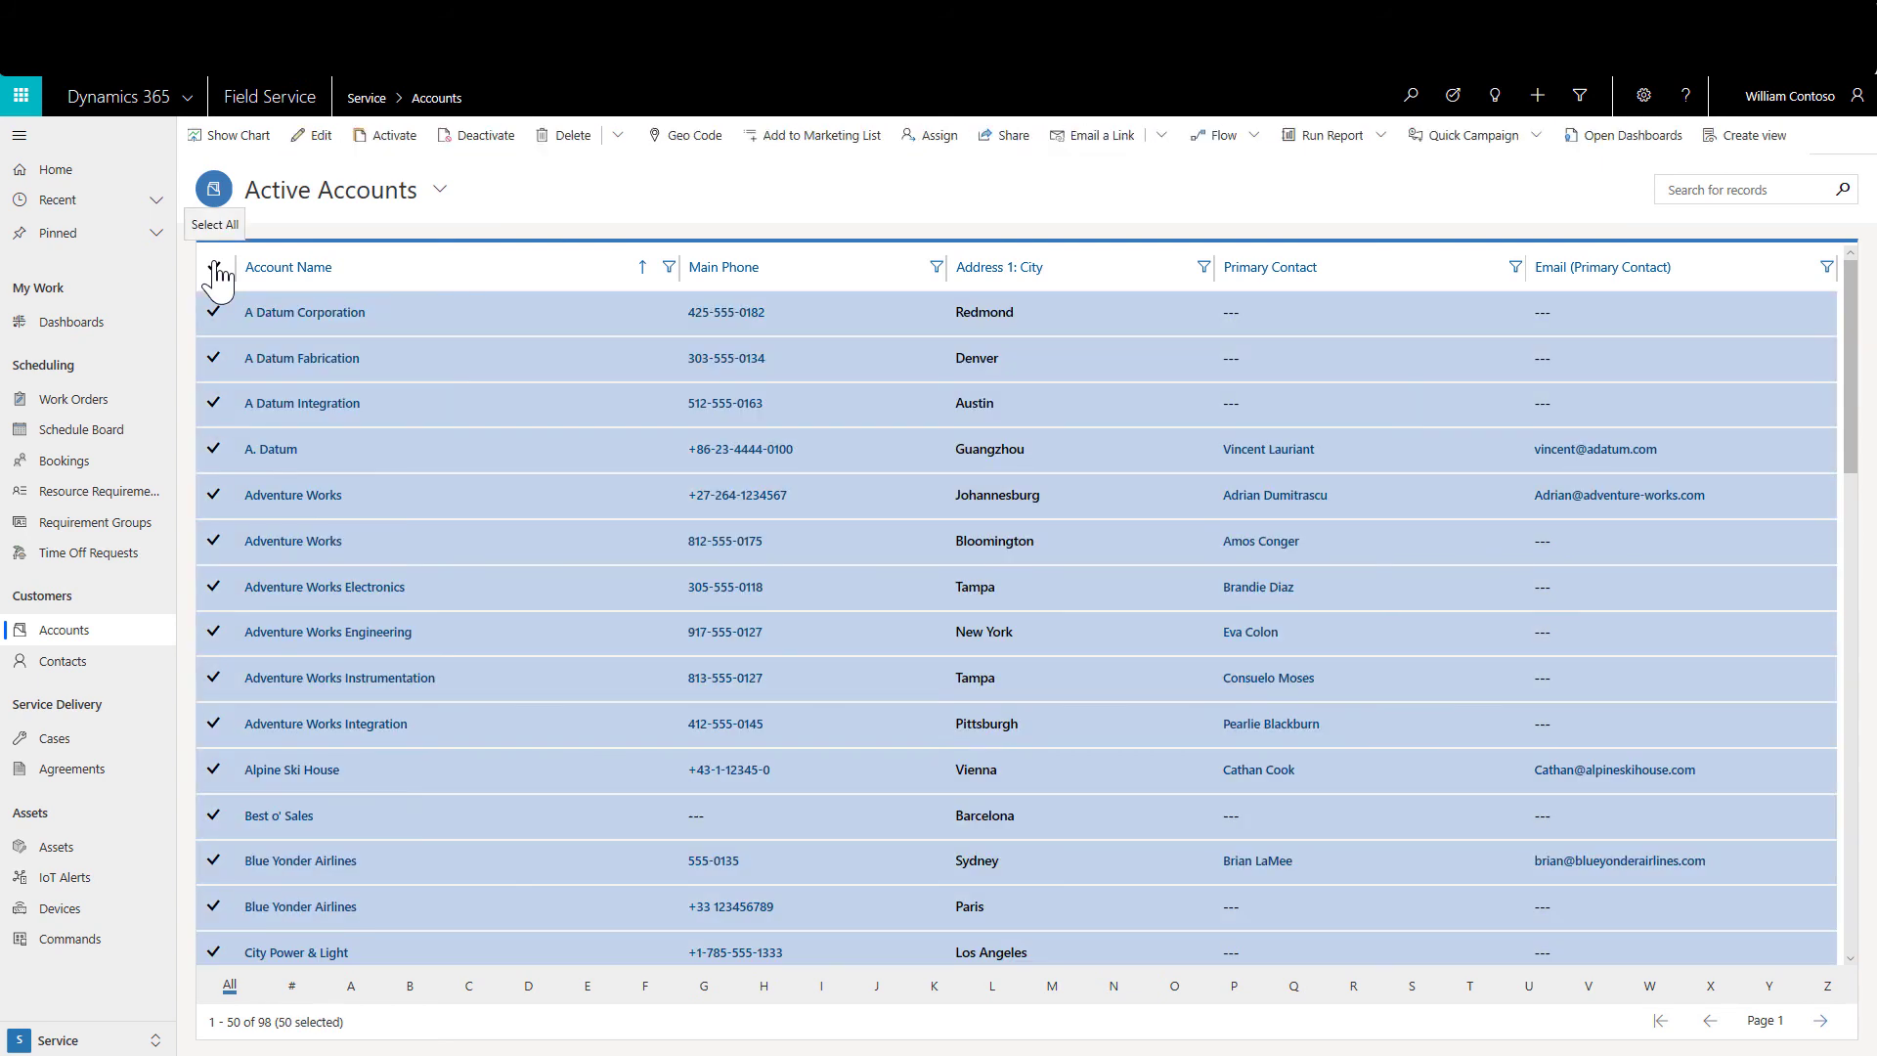
mouse_move(698, 134)
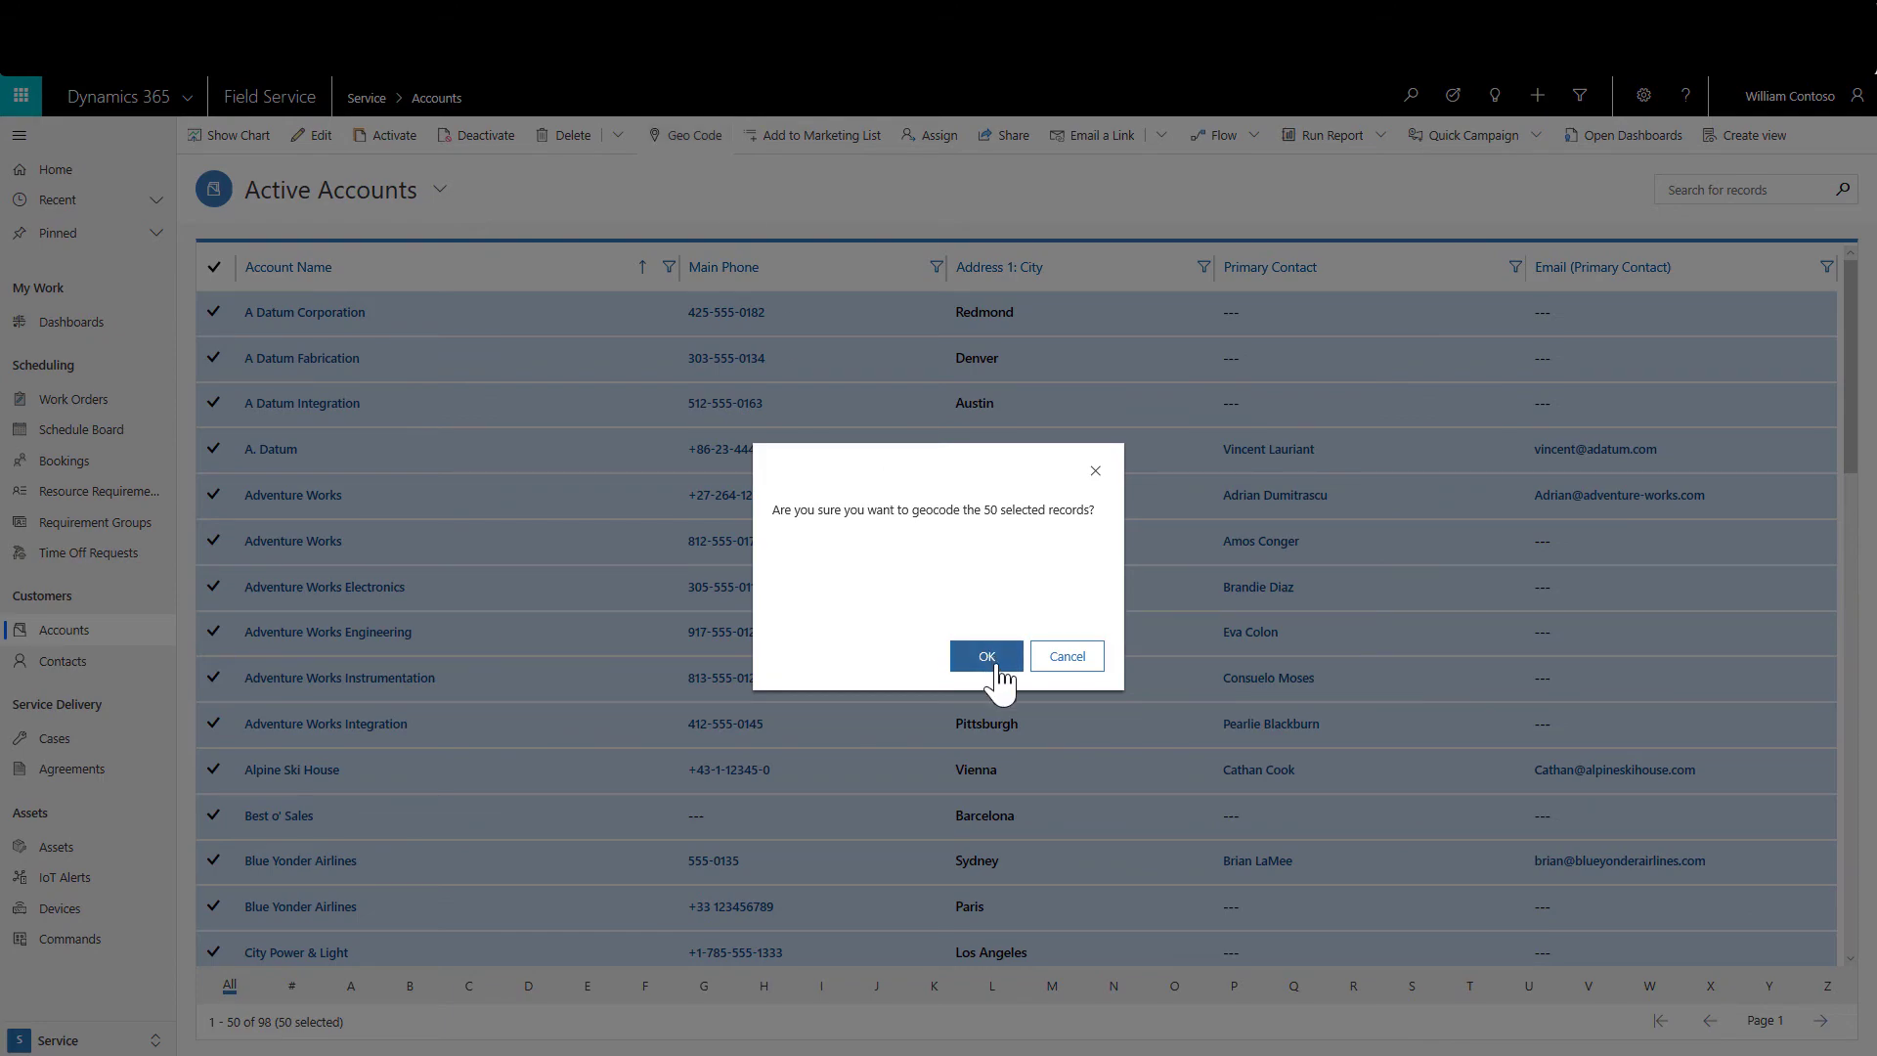
left_click(985, 657)
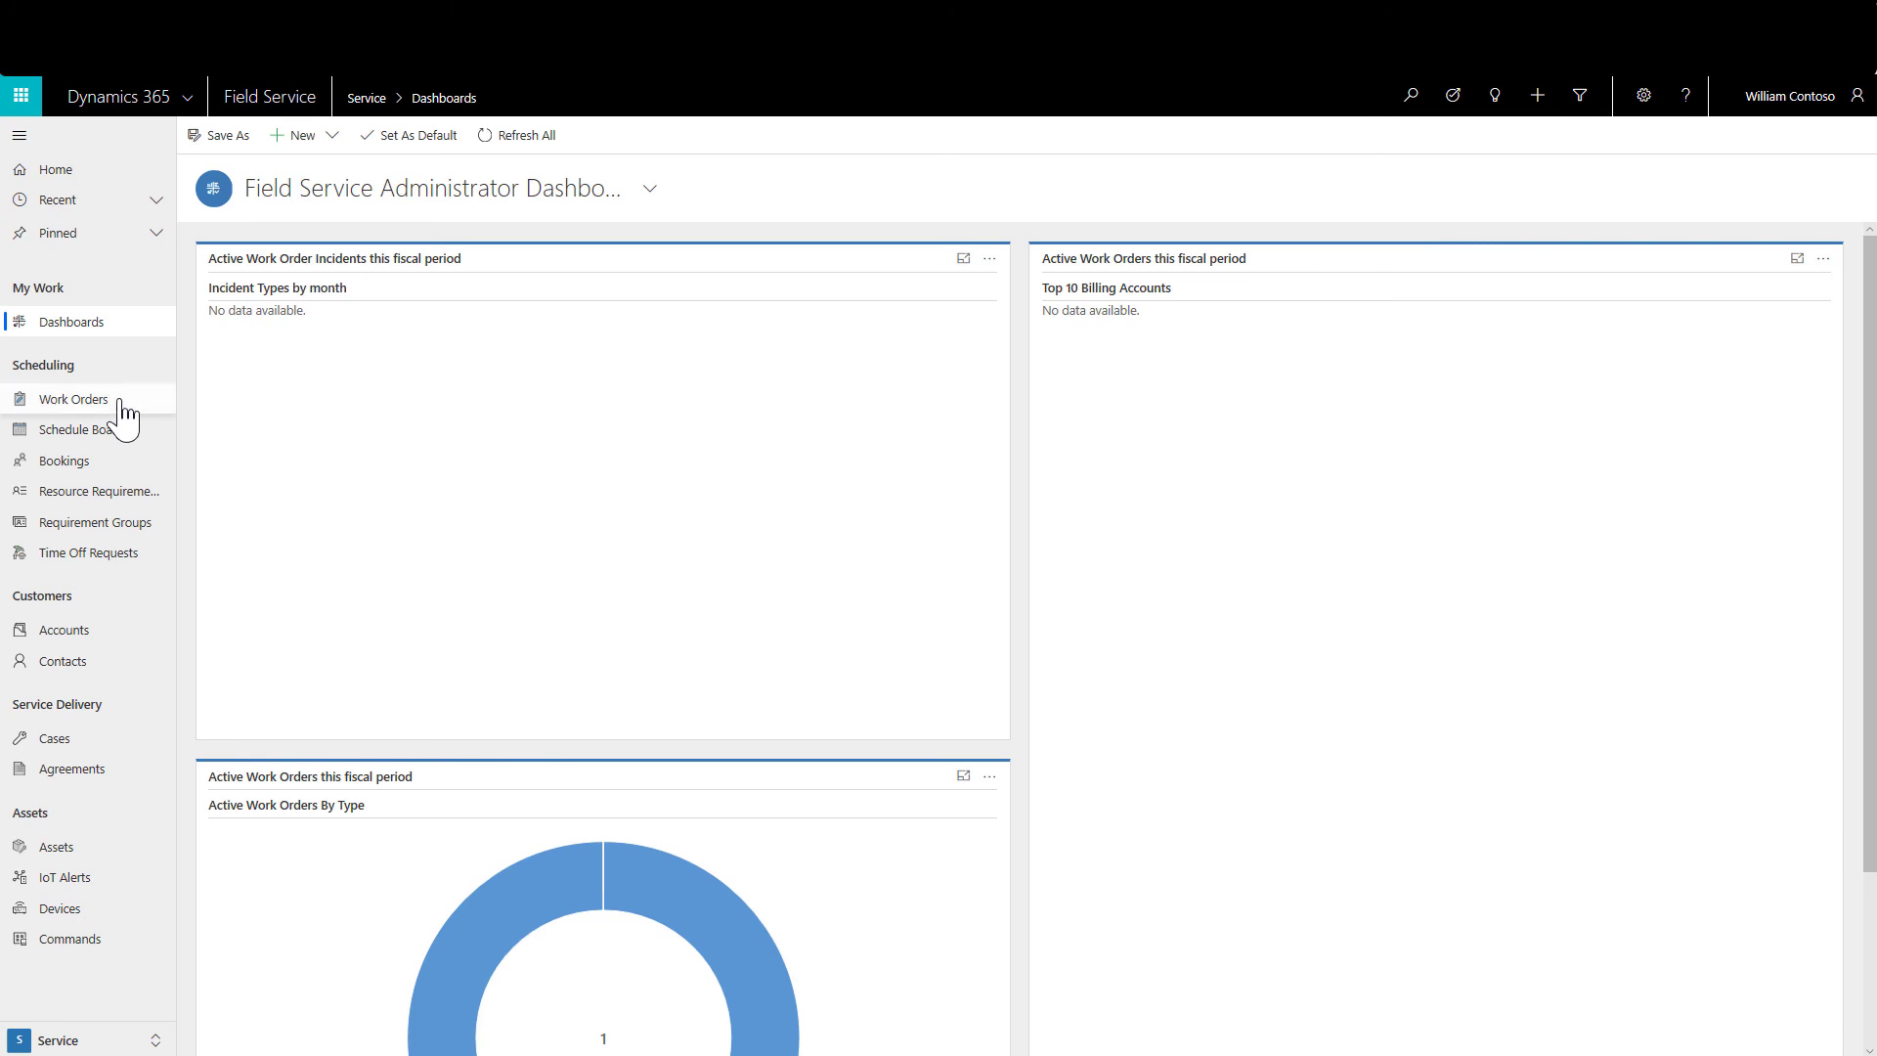
- Browse the Work Orders and Accounts lists from the sitemap
left_click(75, 399)
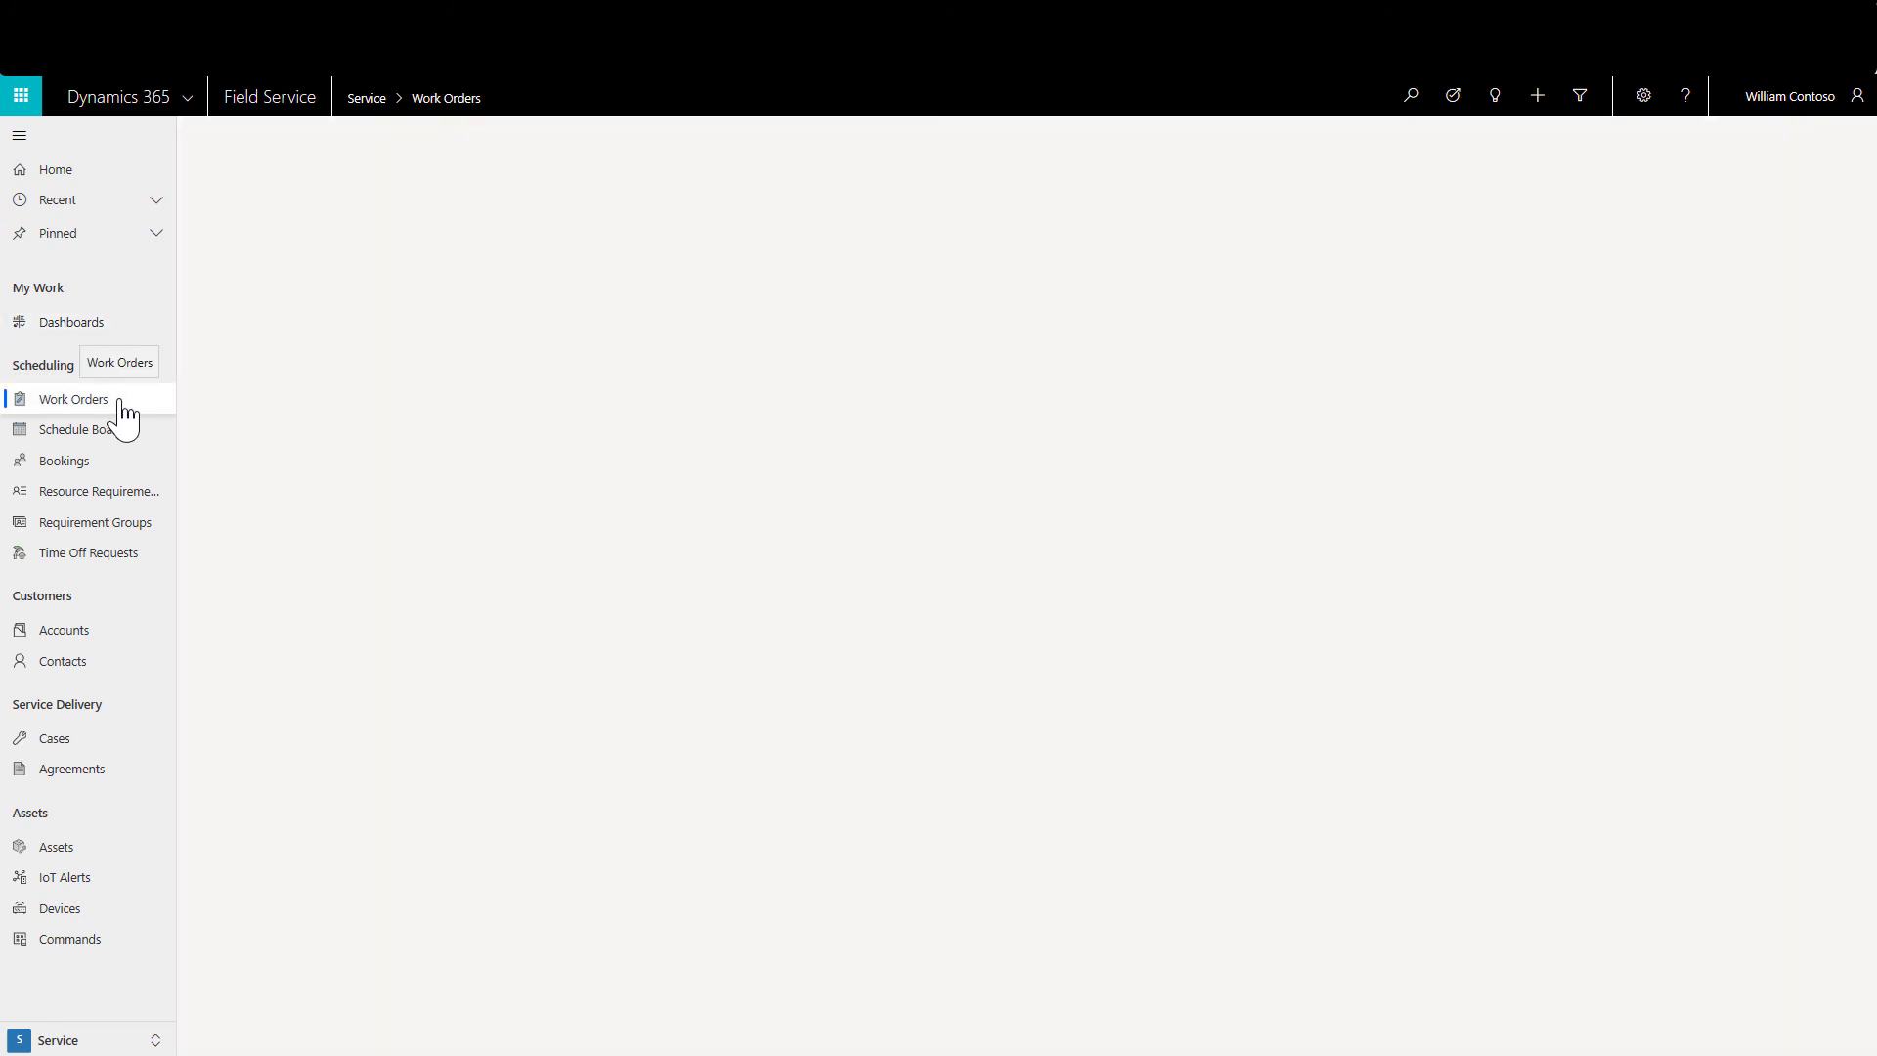
left_click(73, 399)
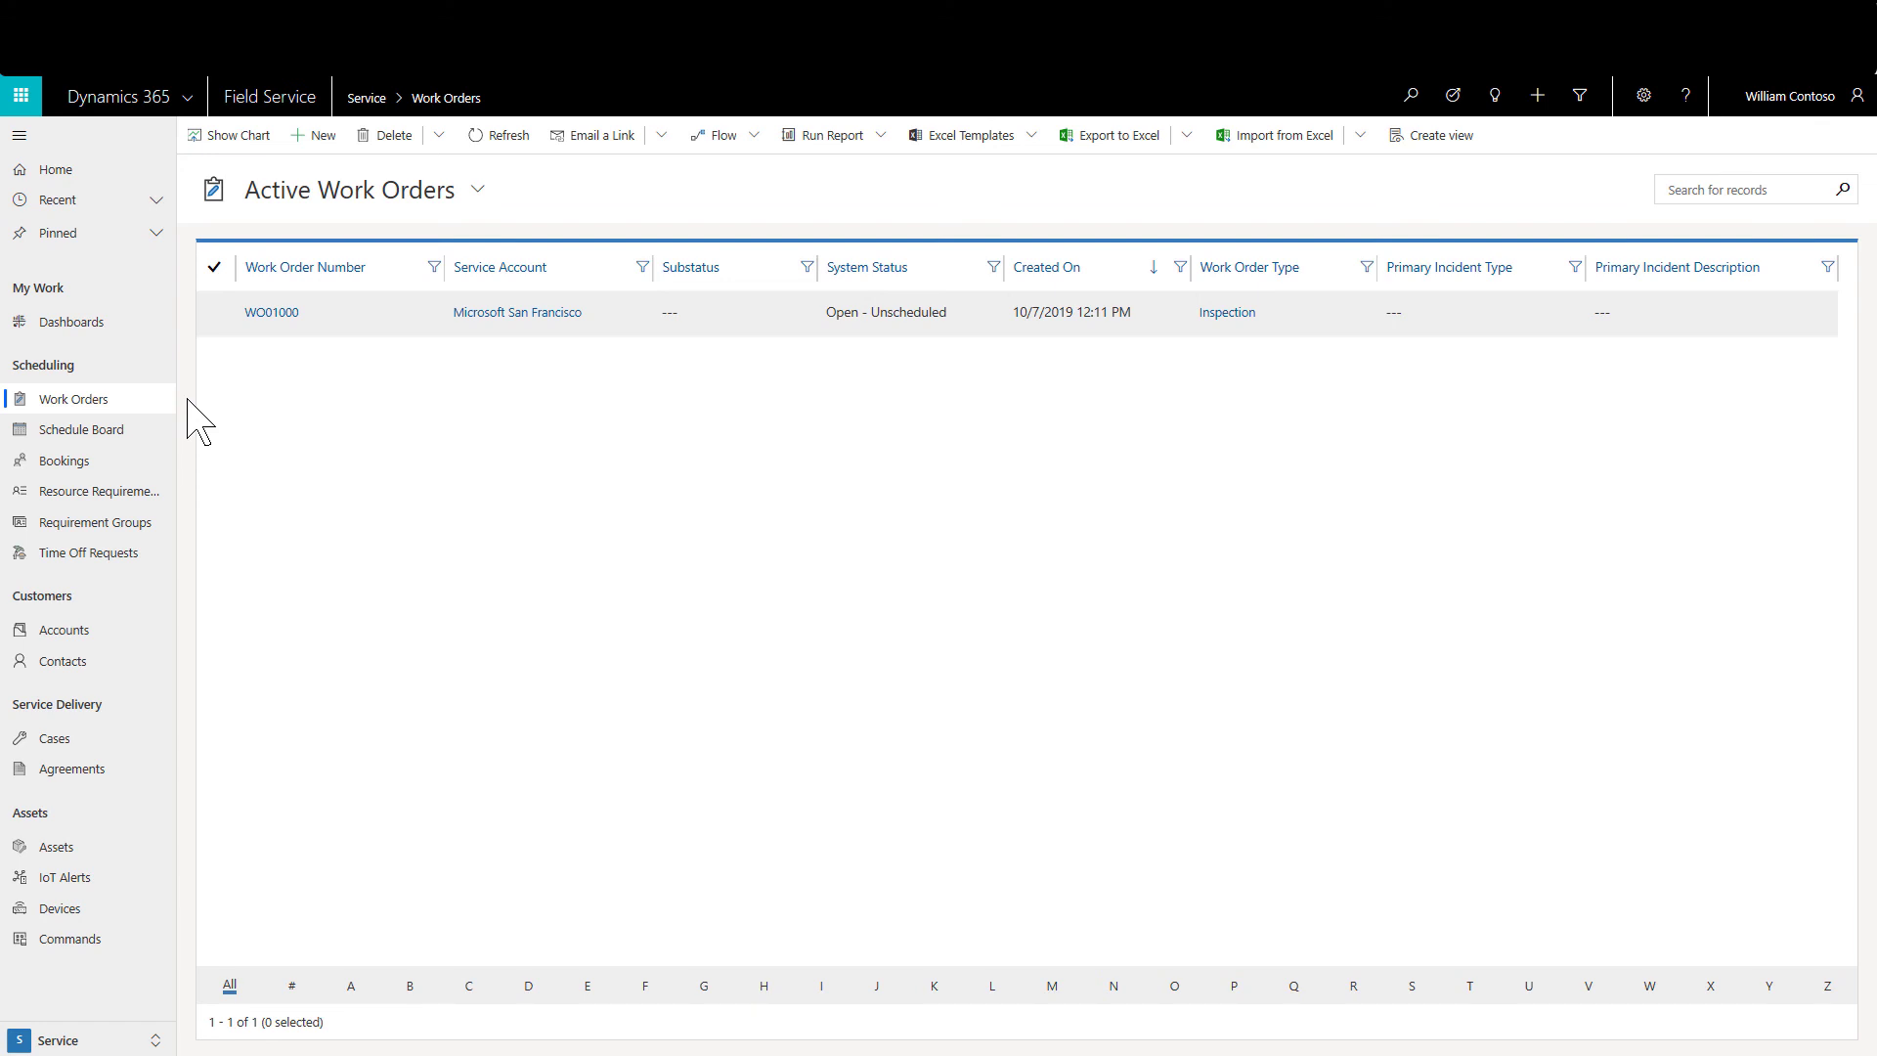
mouse_move(64, 630)
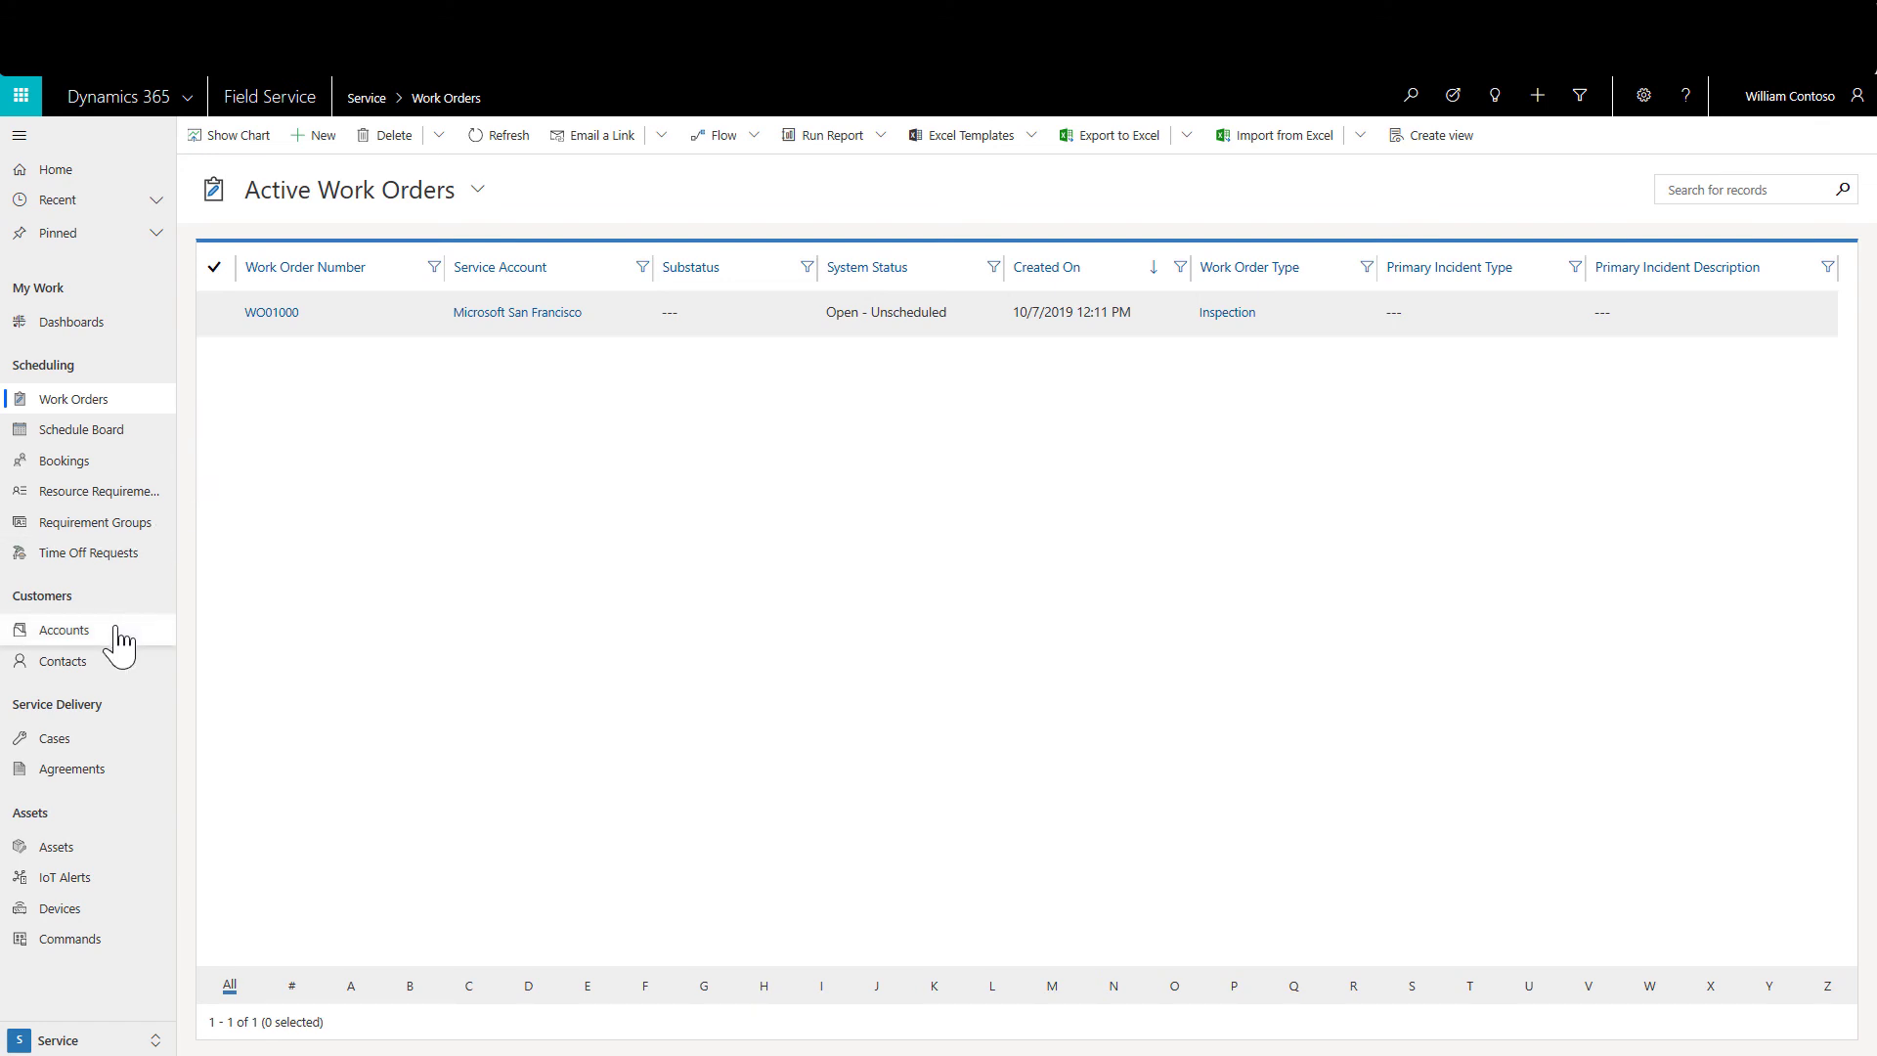
left_click(63, 629)
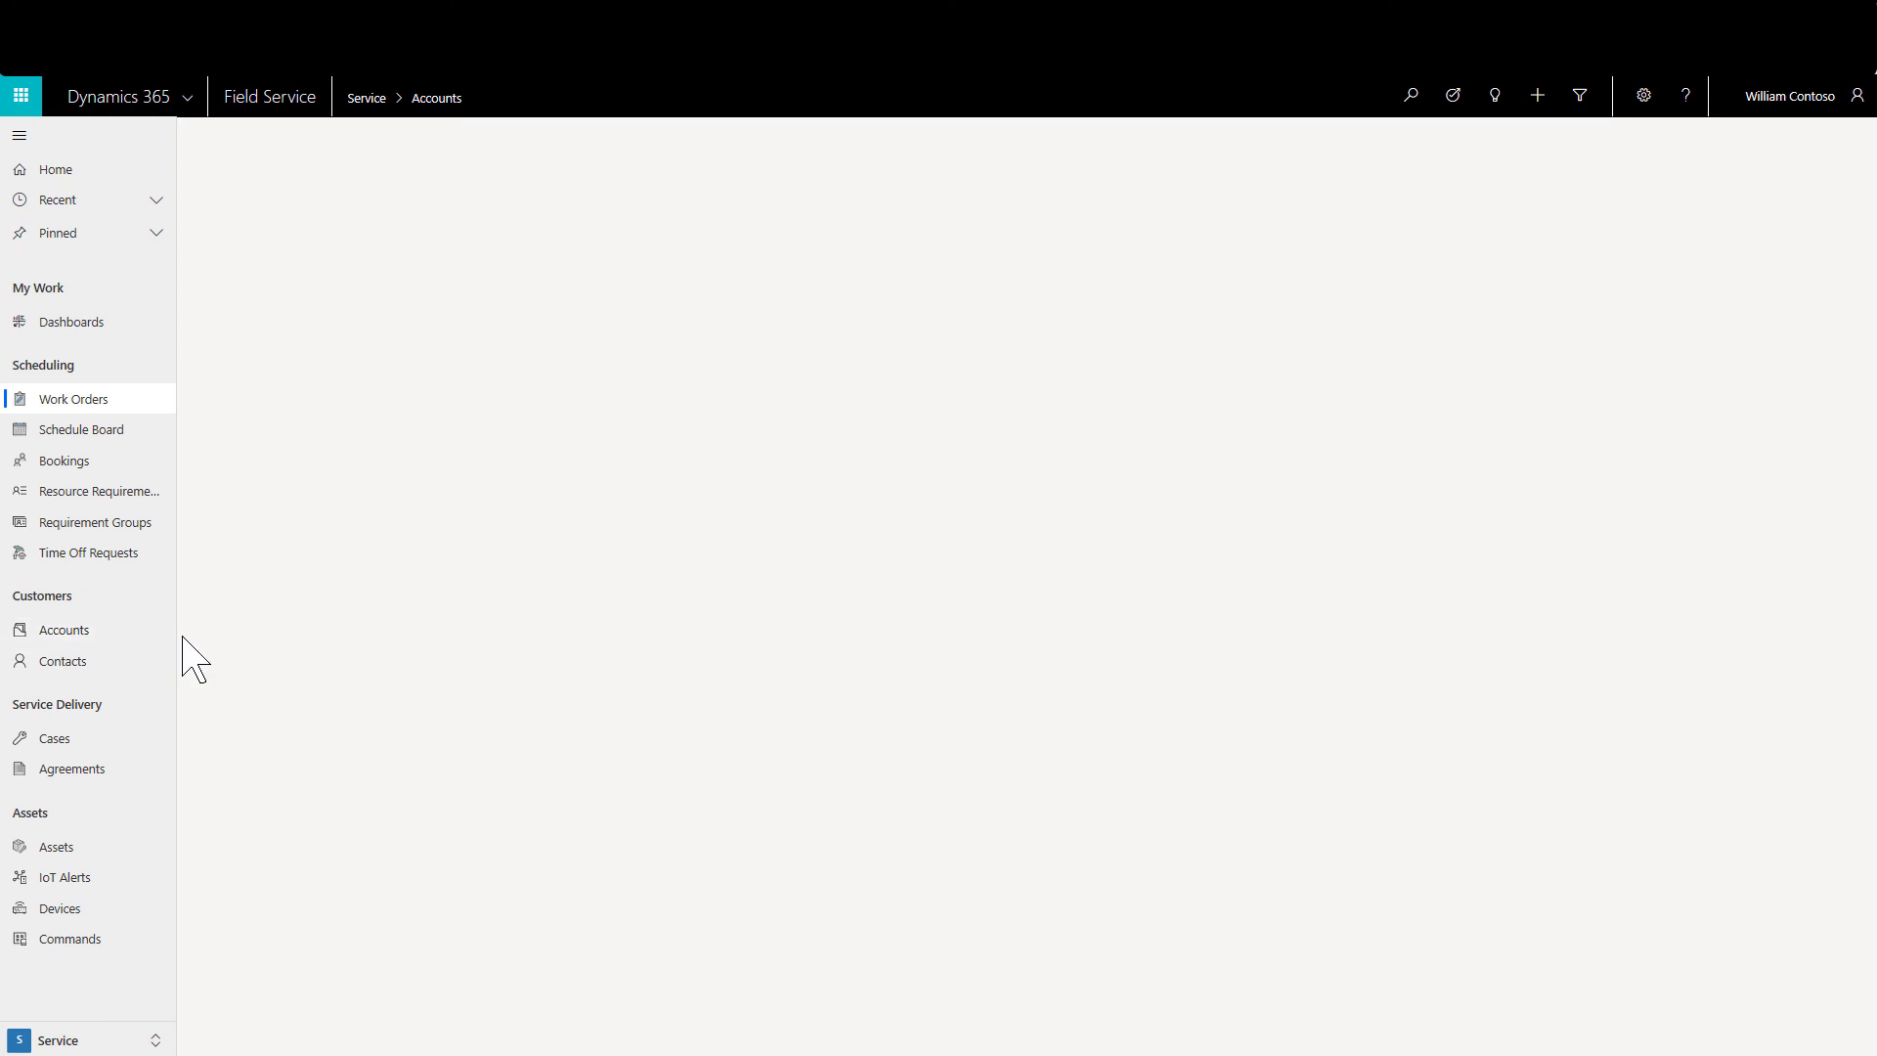
left_click(62, 630)
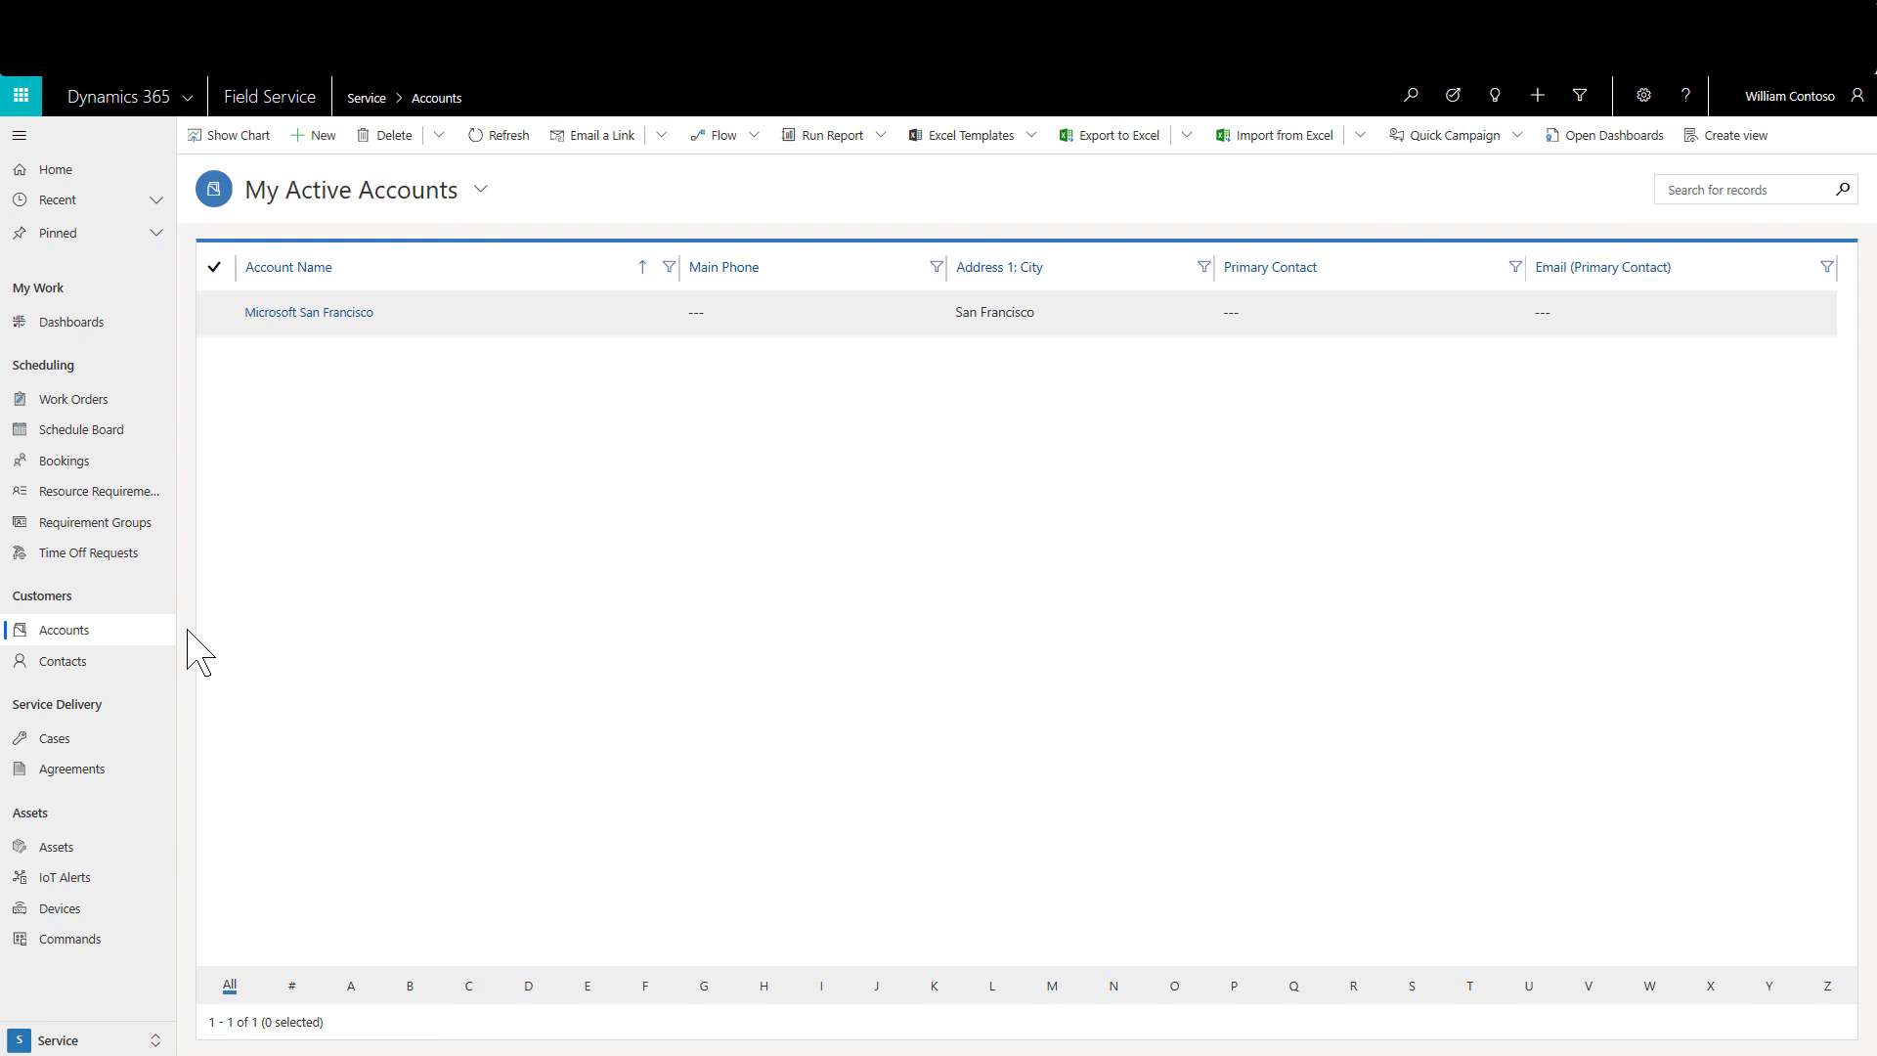
mouse_move(72, 768)
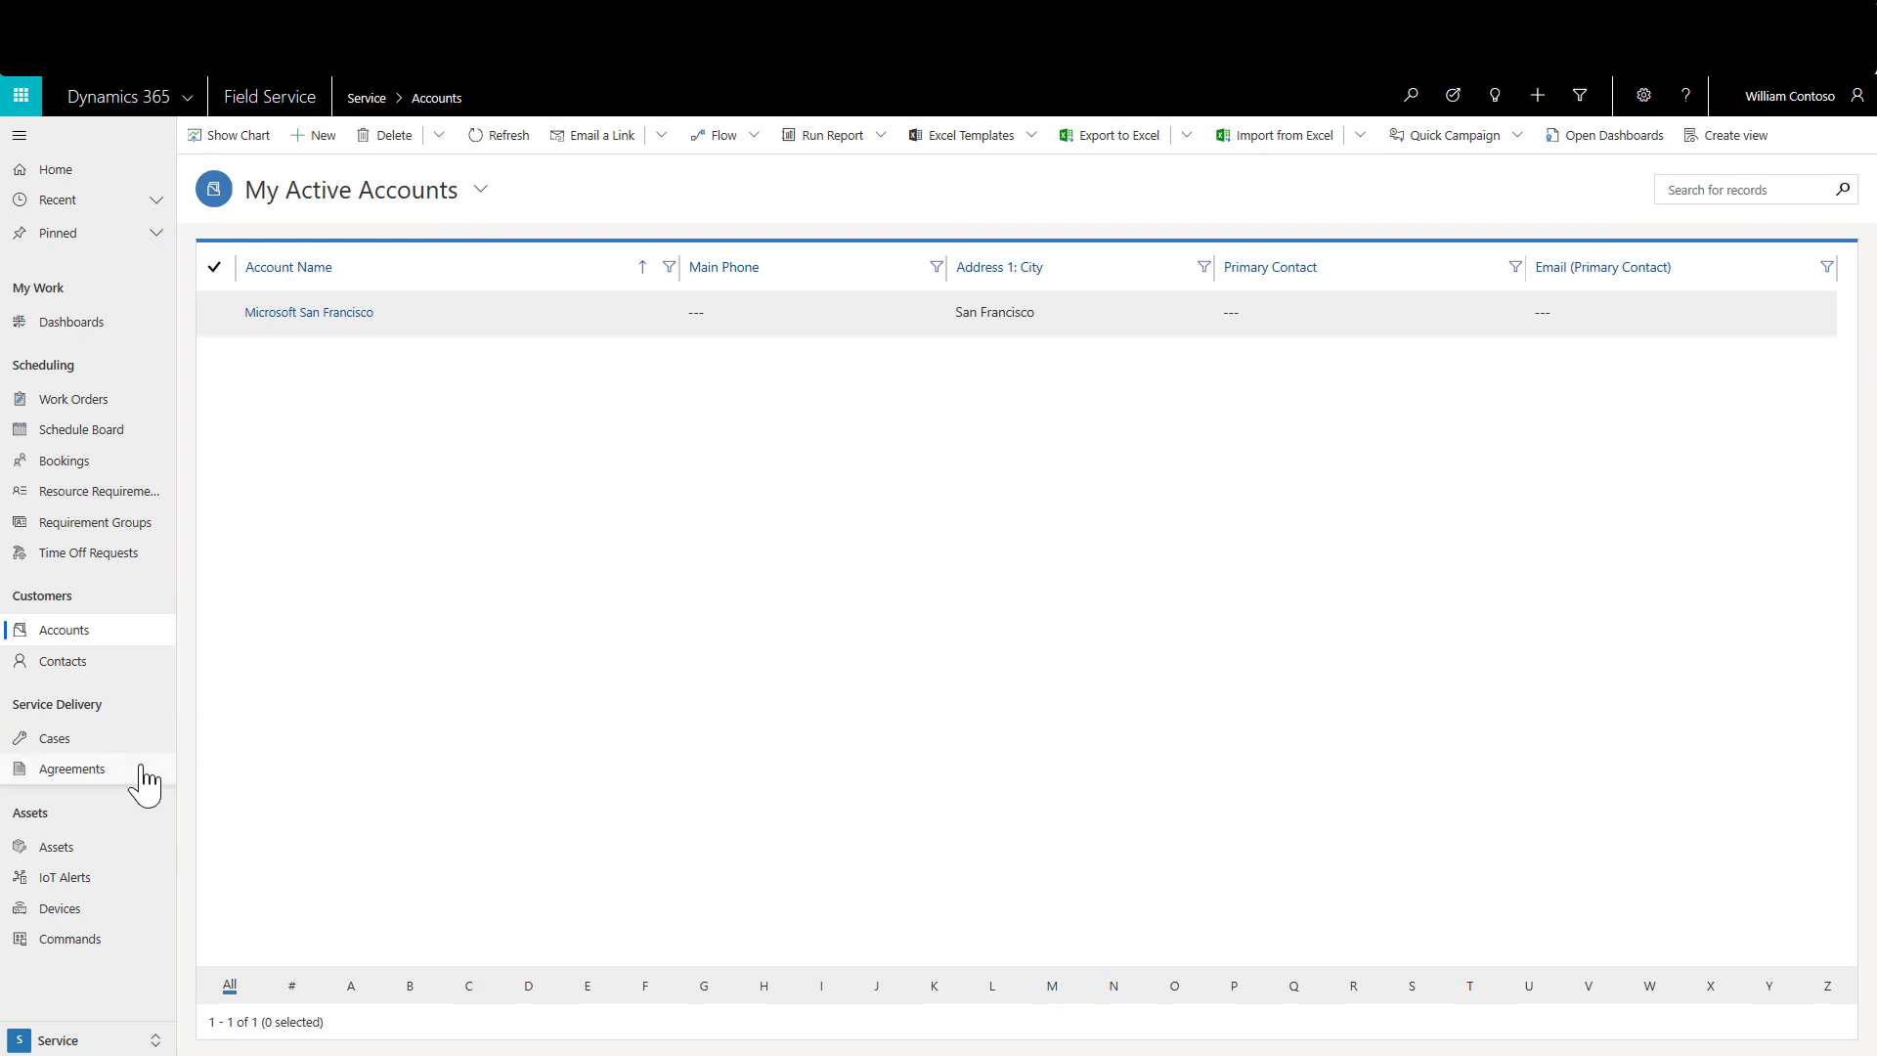
- Browse the three My Active Cases and open the Active Customer Assets list of 22 assets
left_click(55, 739)
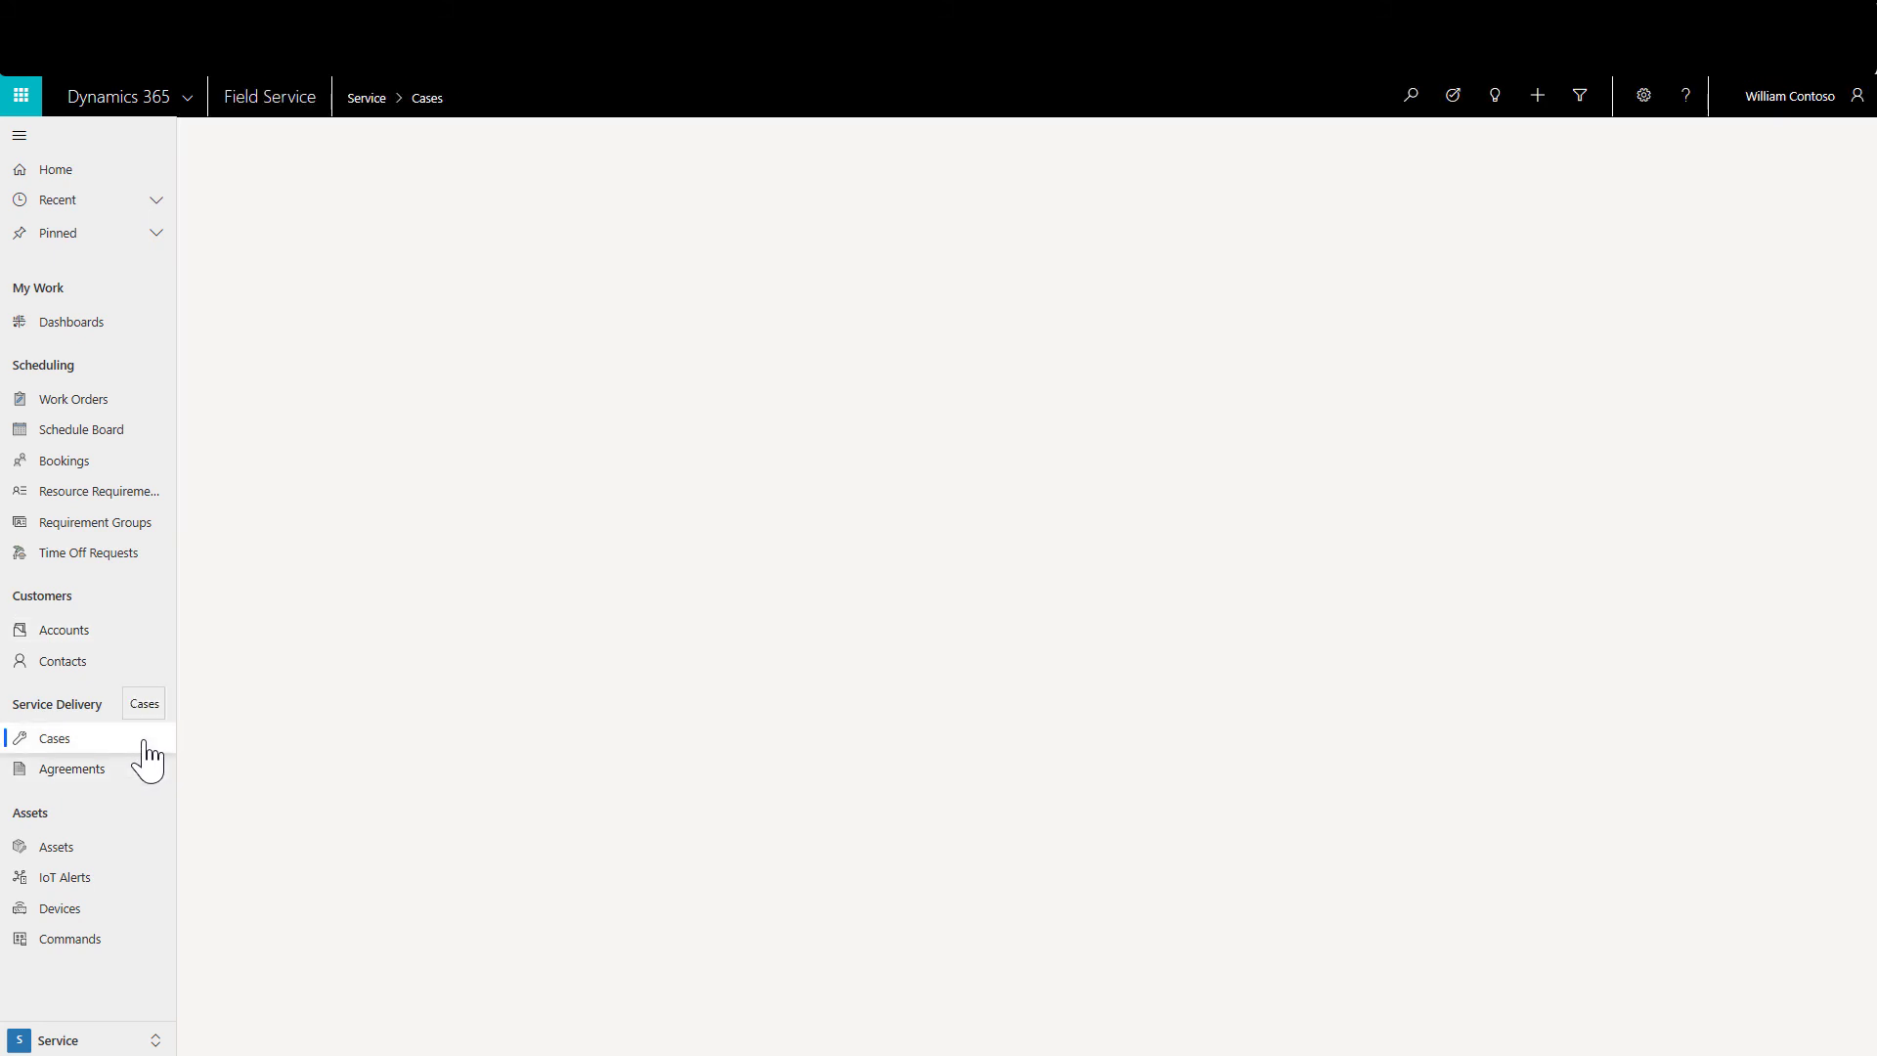
left_click(55, 737)
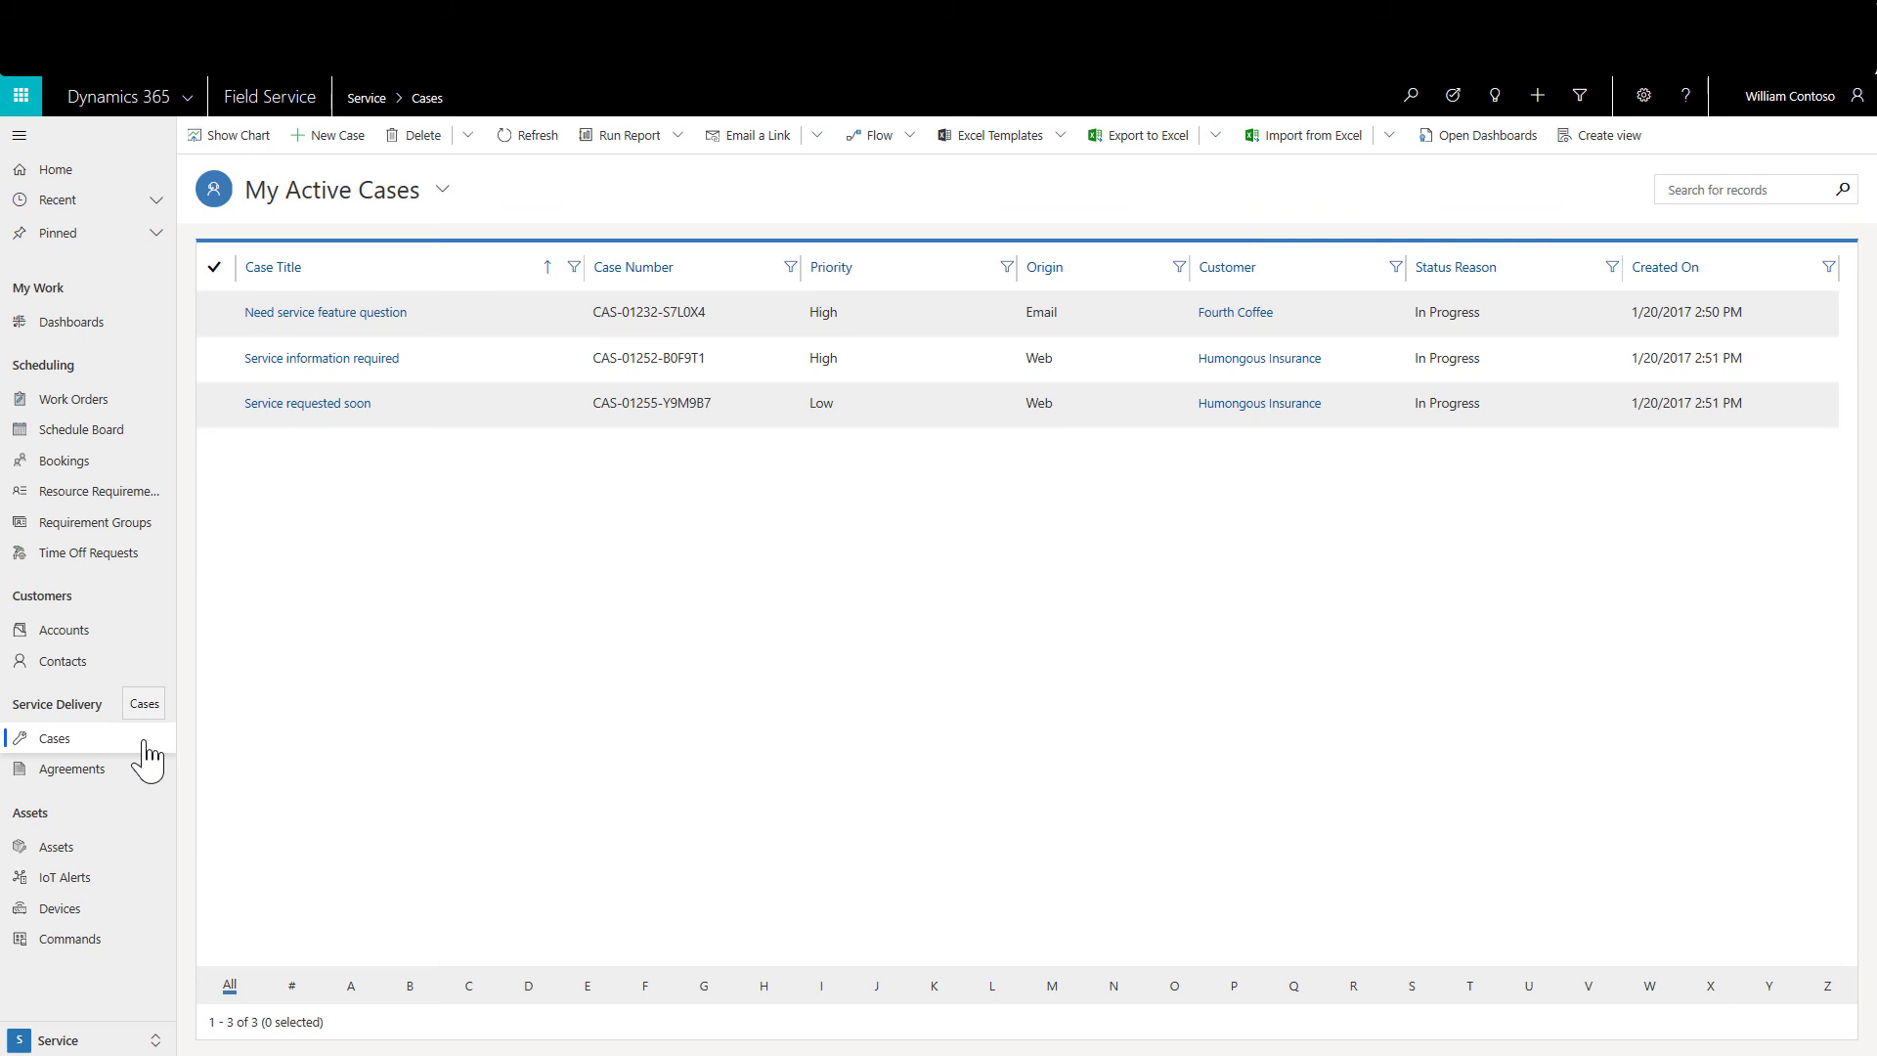
mouse_move(198, 868)
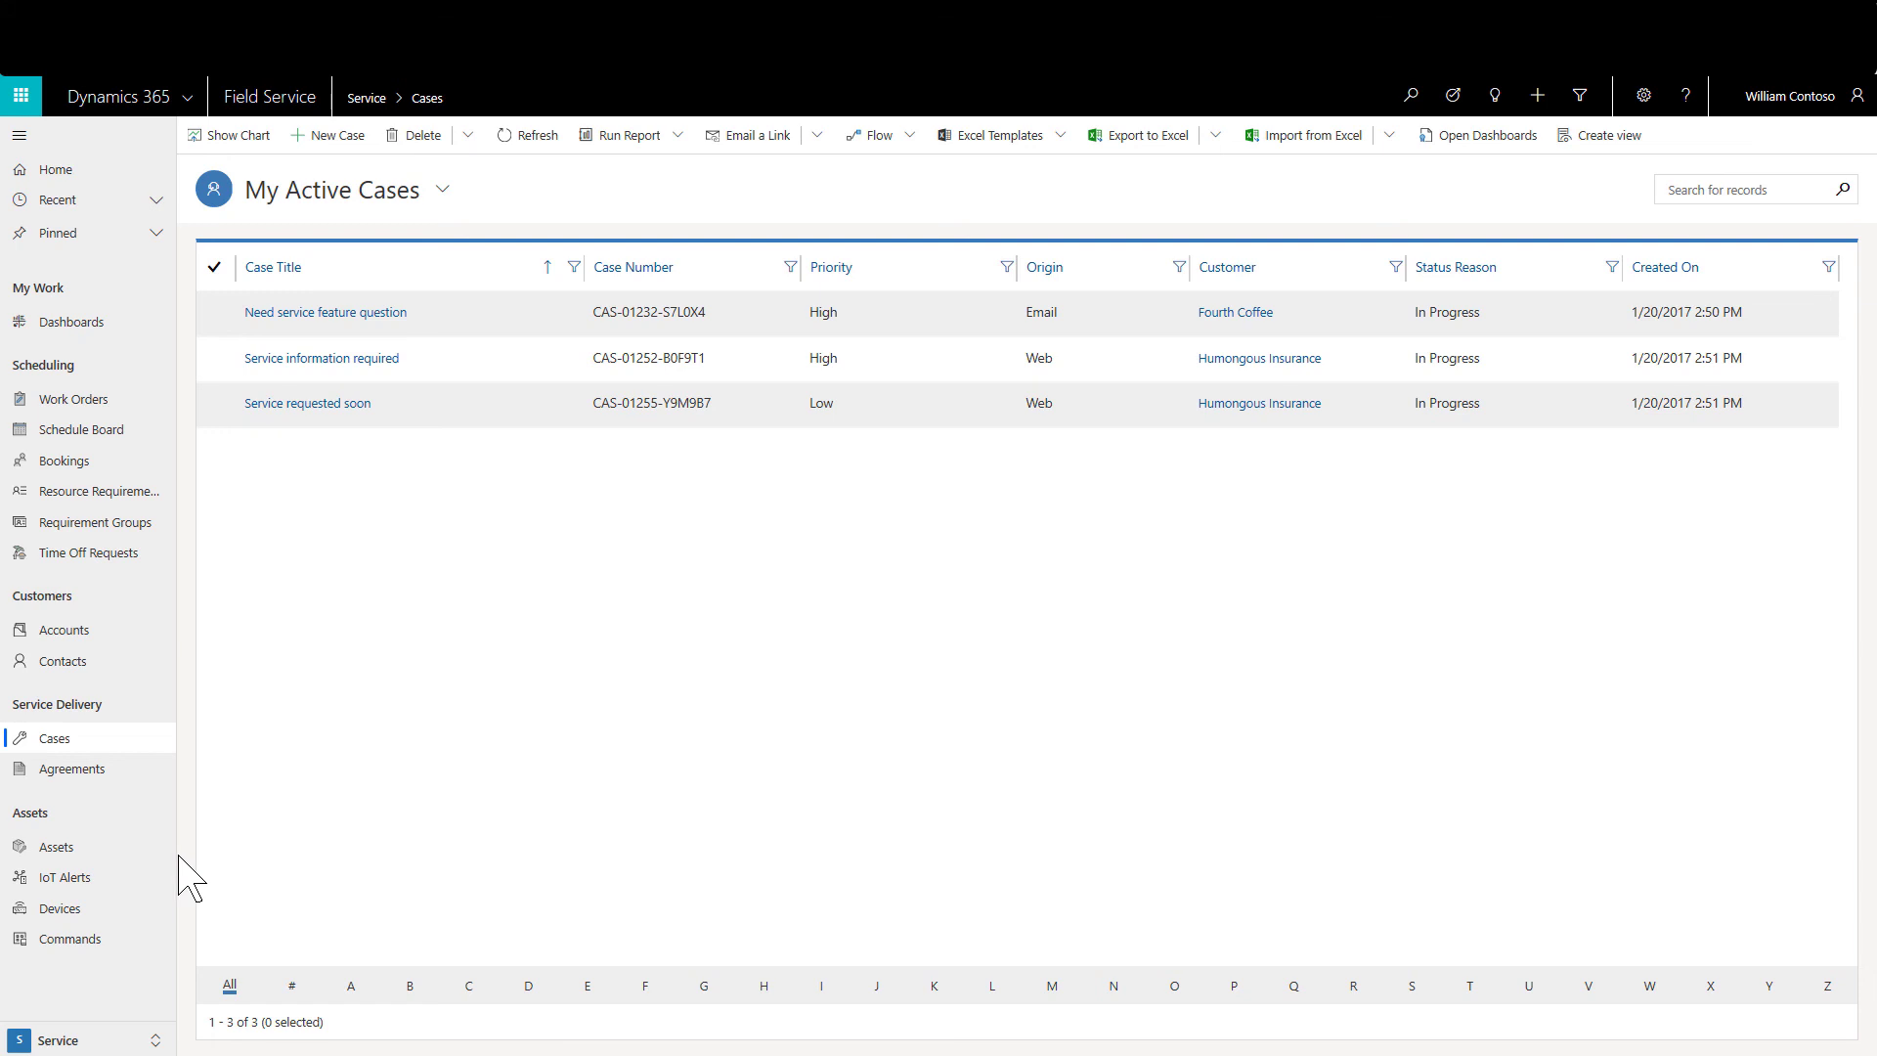
mouse_move(57, 846)
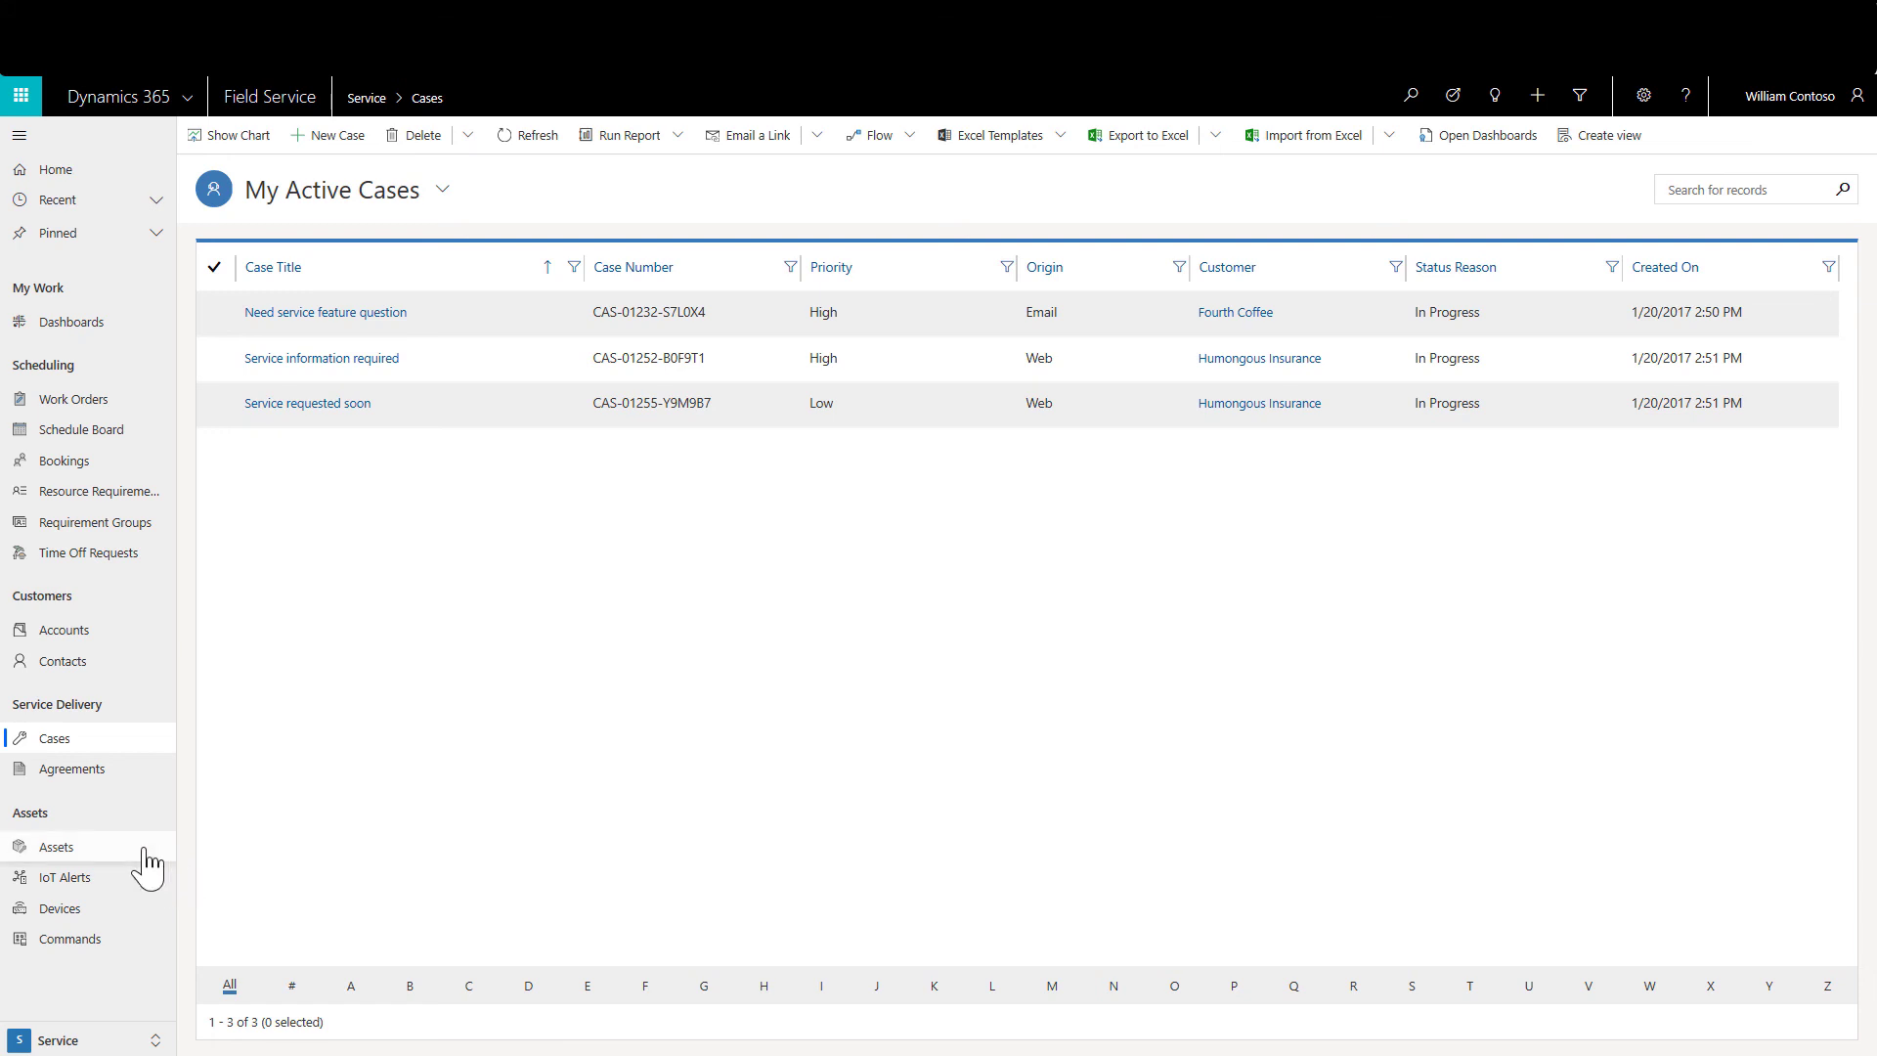
left_click(57, 846)
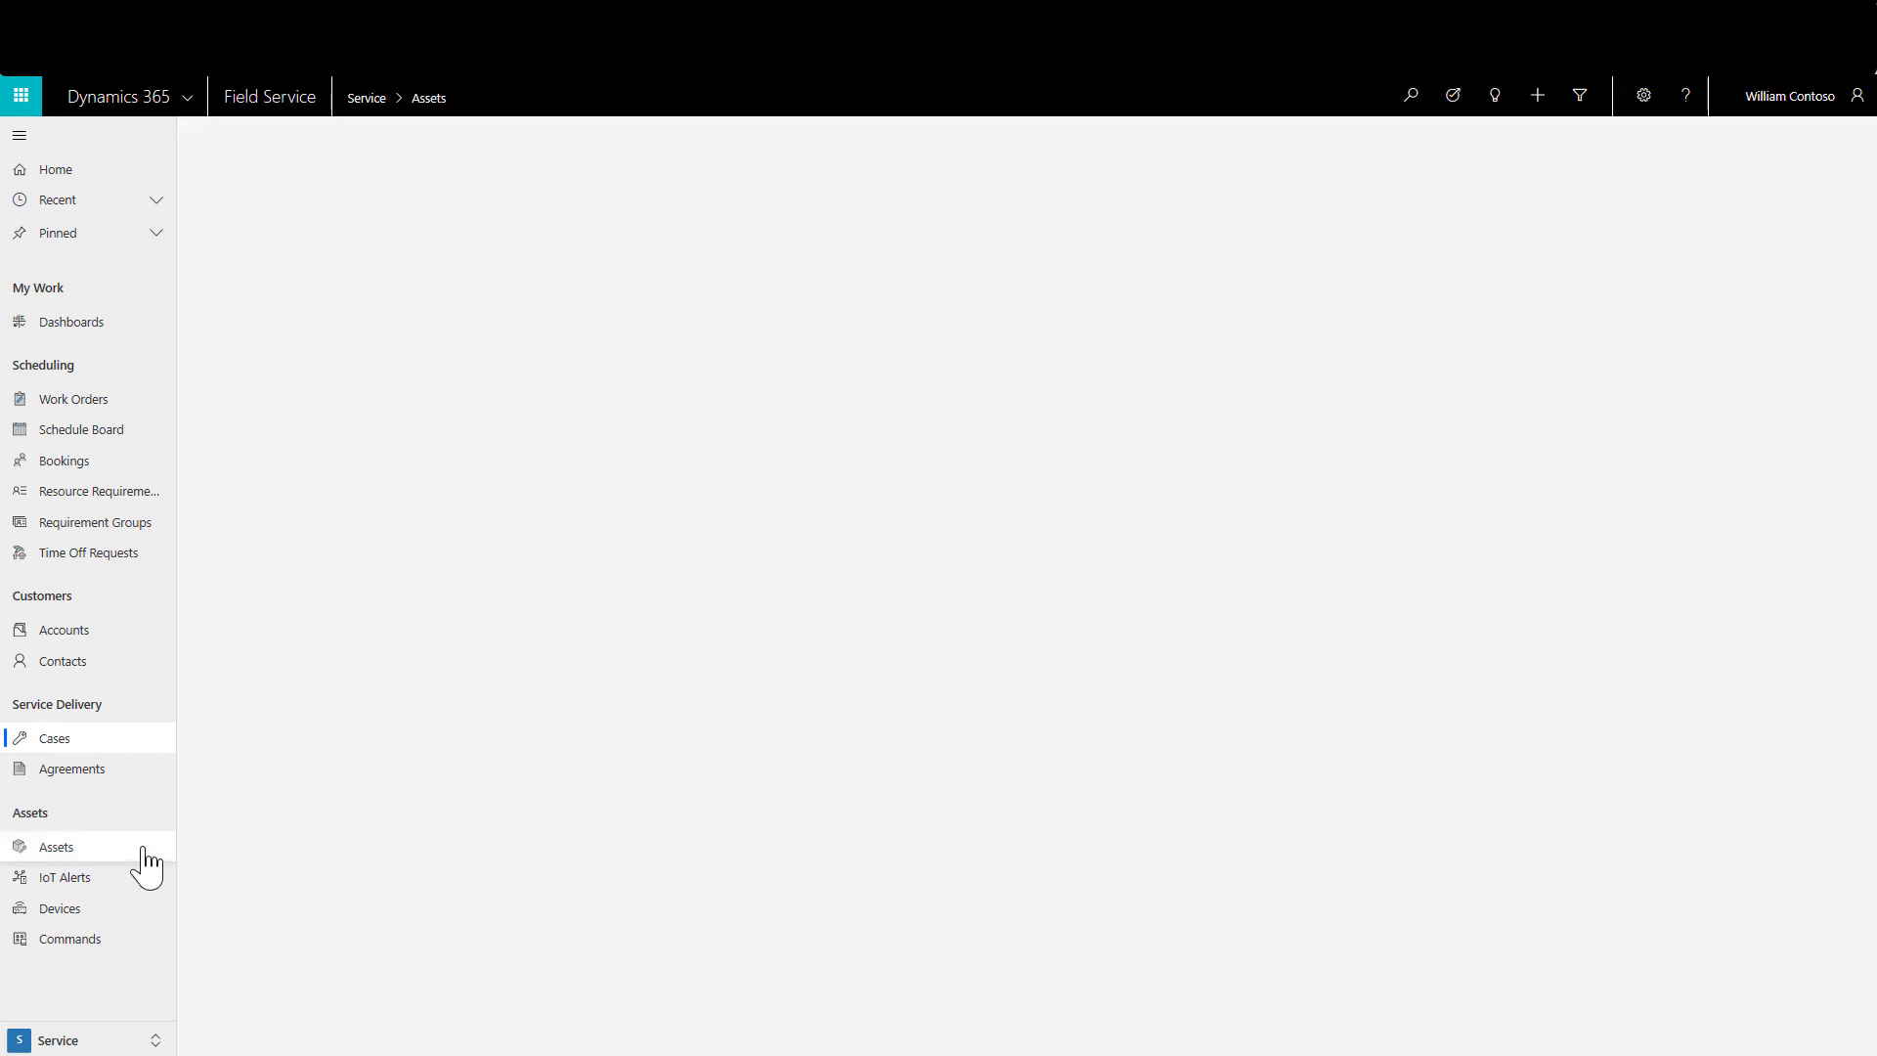
left_click(57, 847)
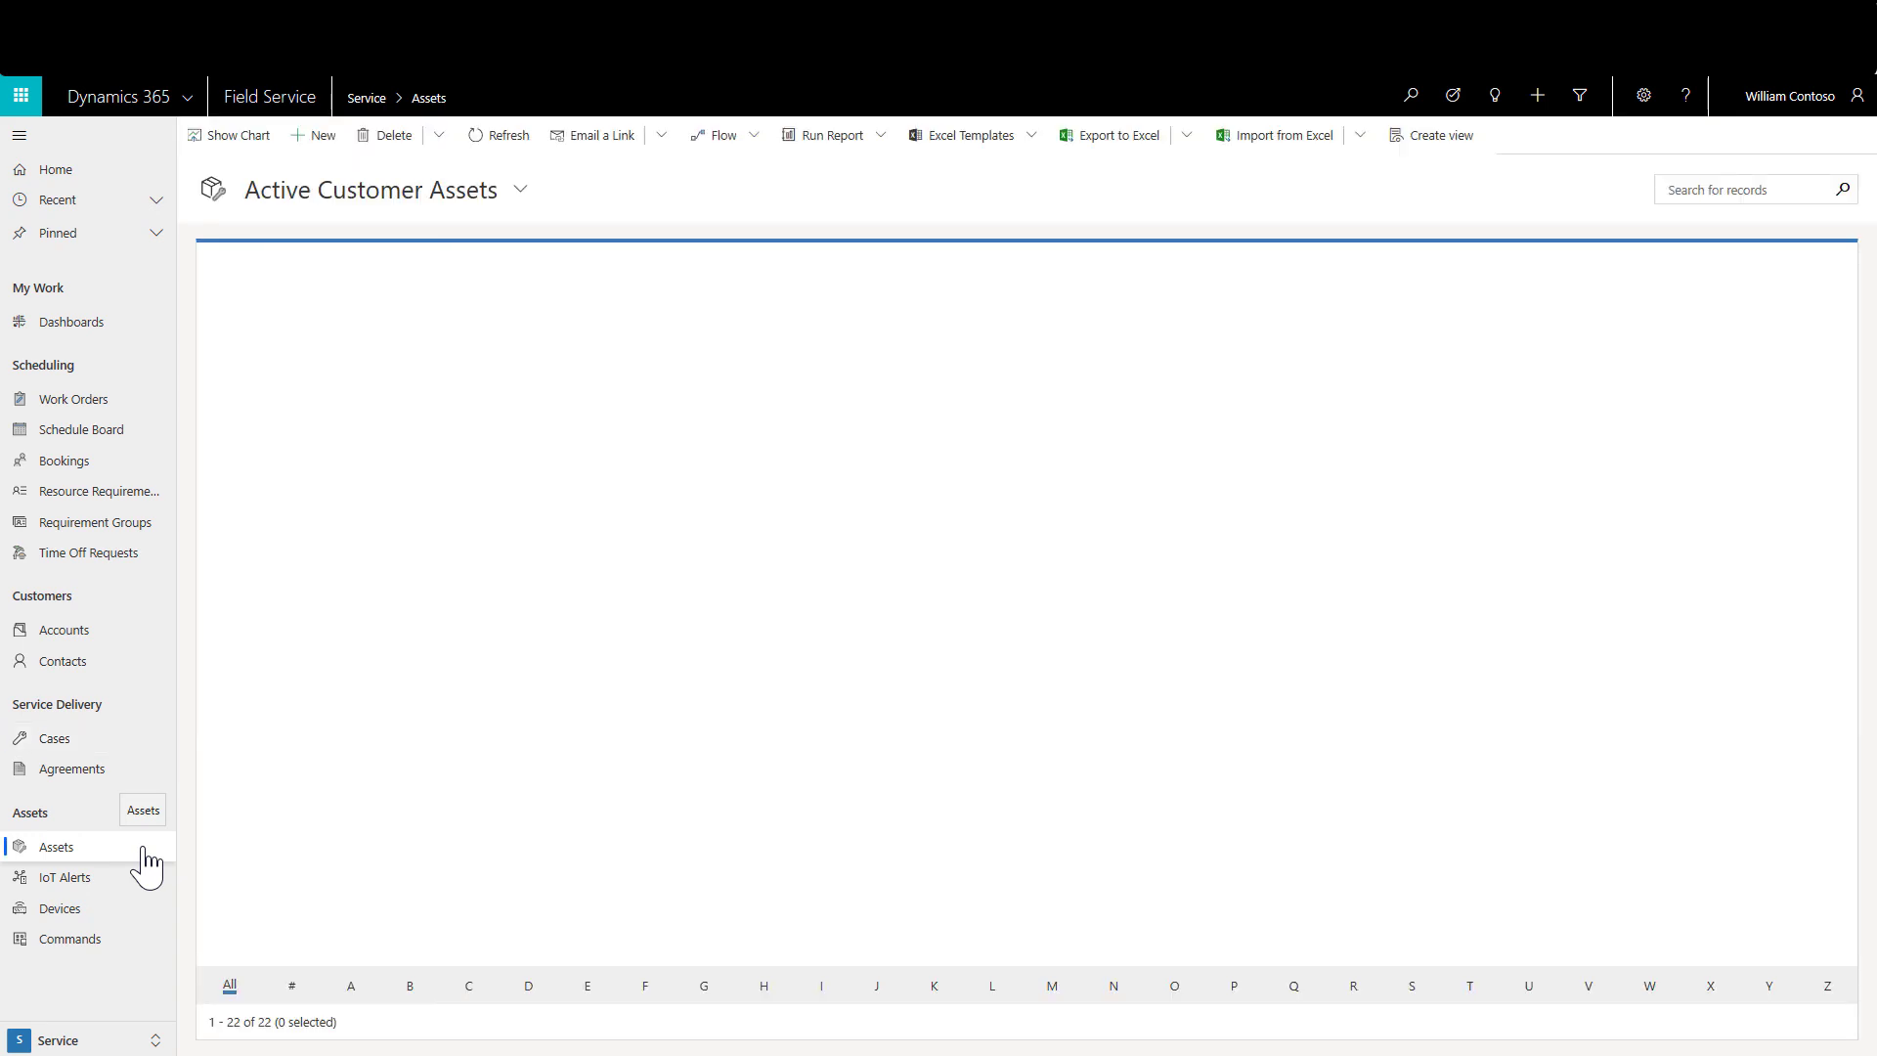
left_click(56, 847)
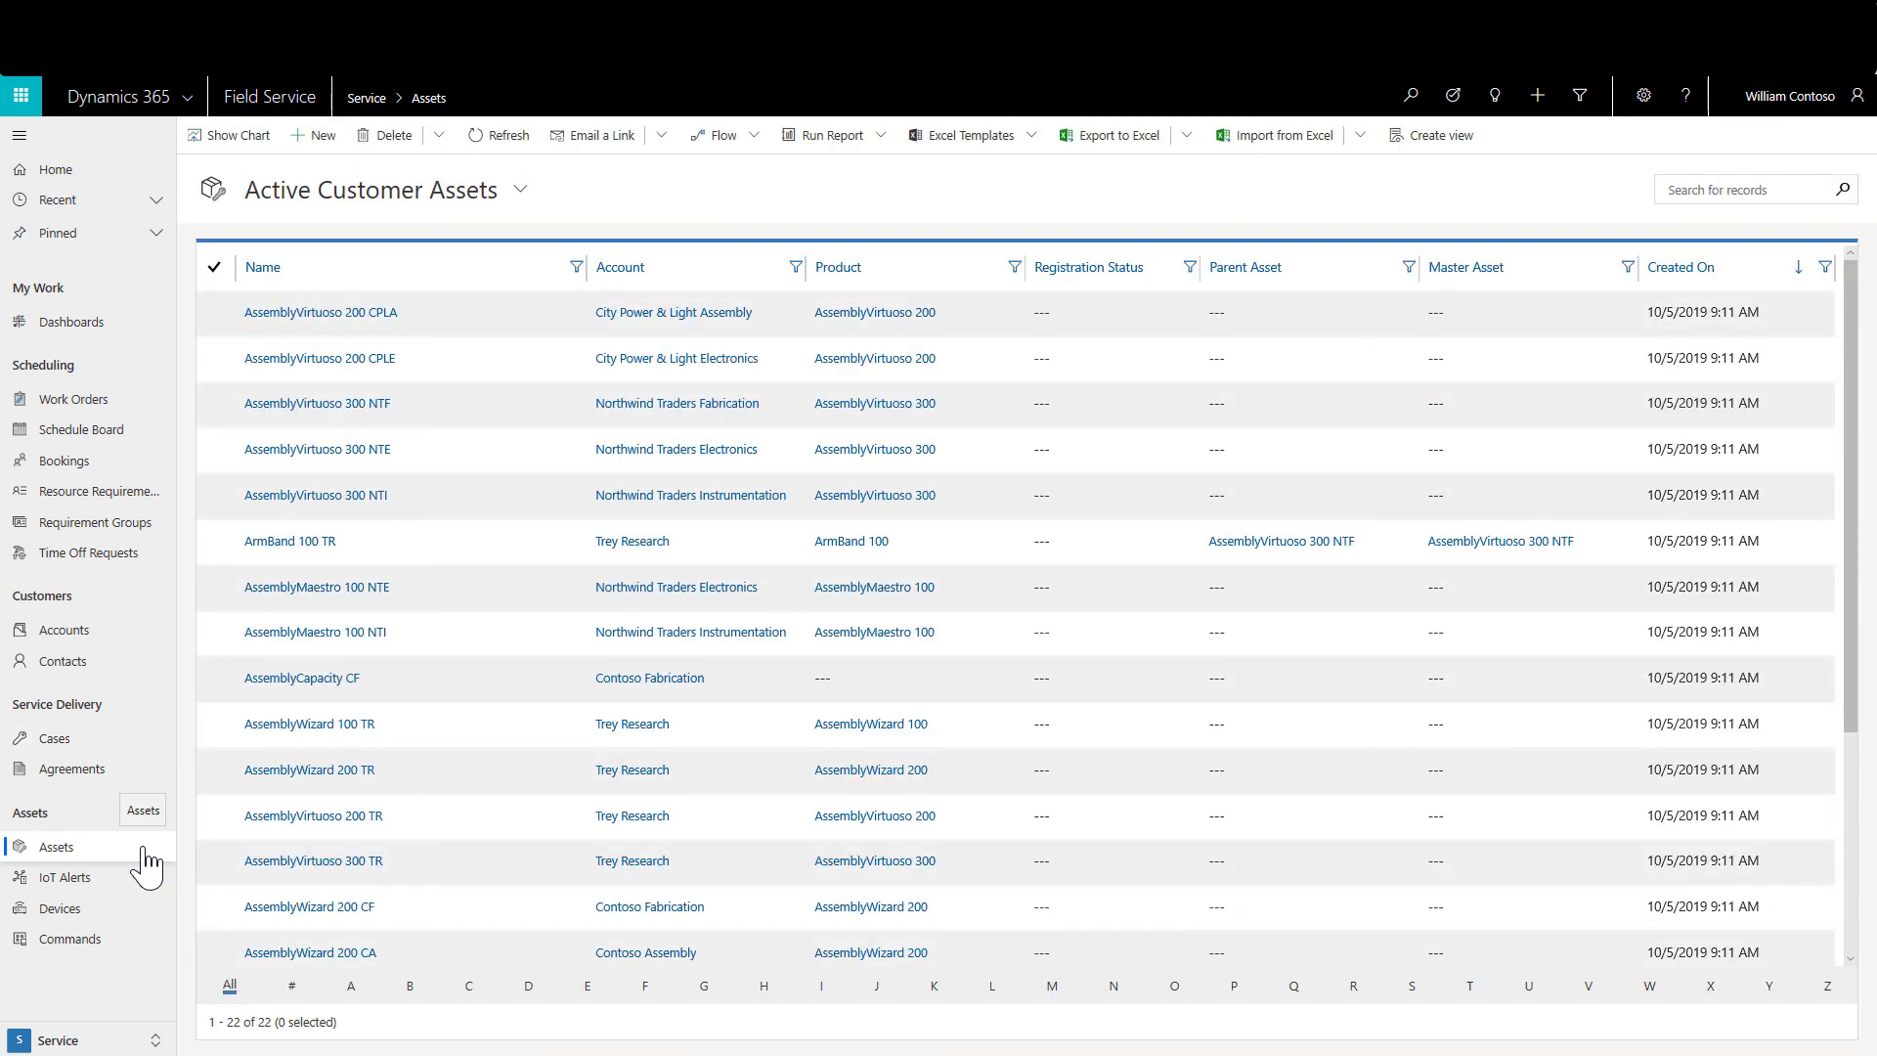
mouse_move(191, 872)
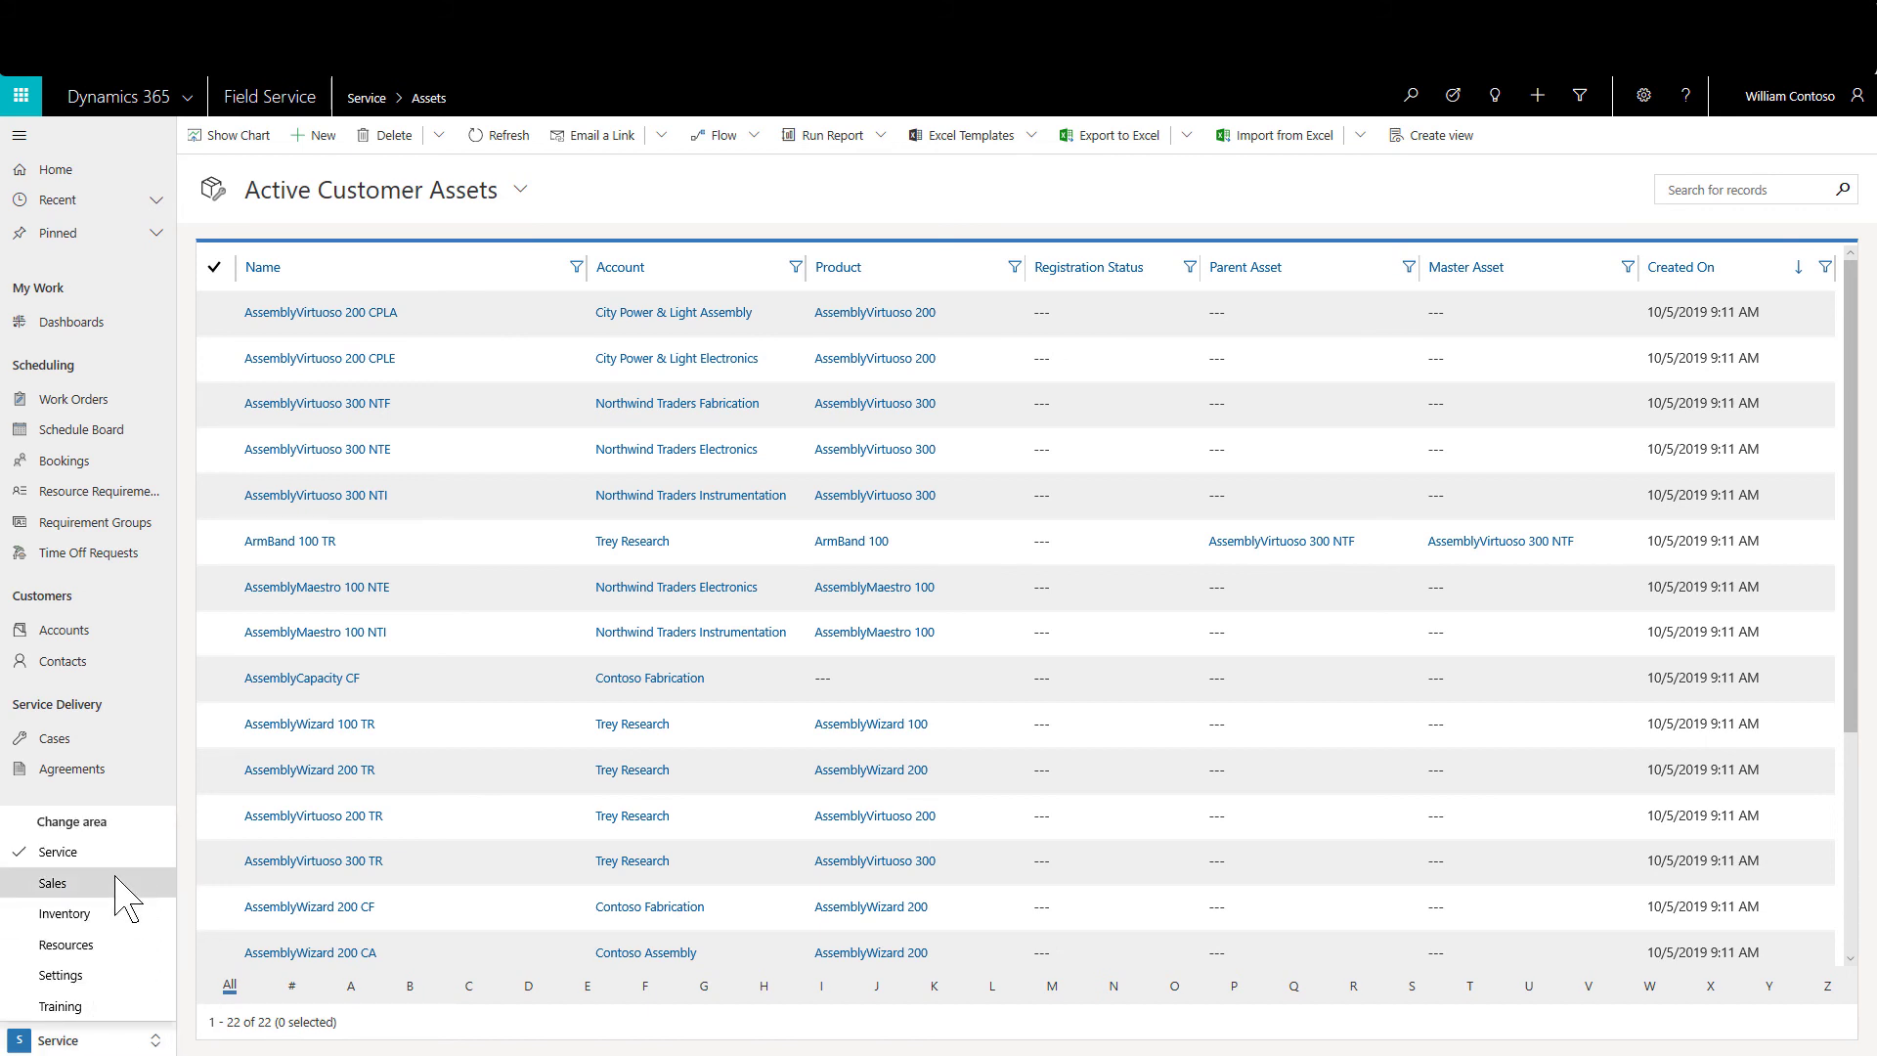
- Switch via the area switcher to Sales, then Inventory, then towards Settings
left_click(51, 882)
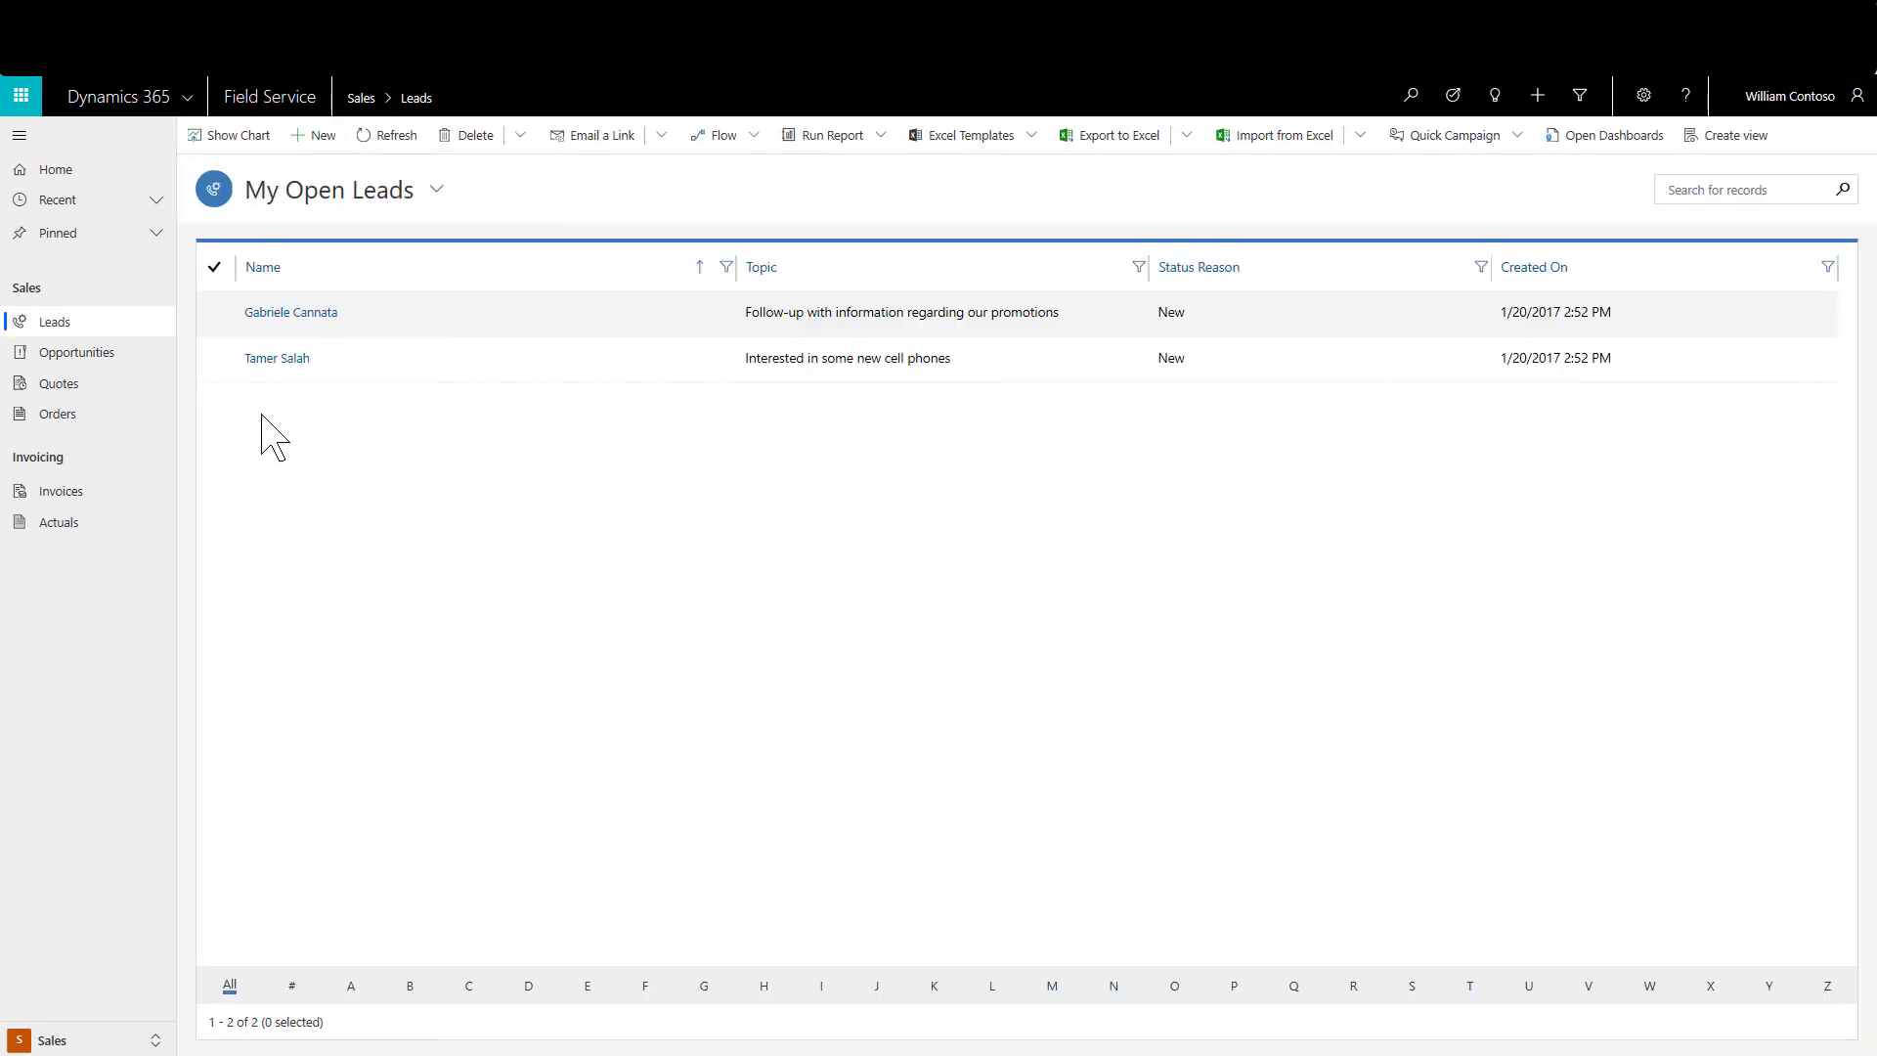
mouse_move(204, 406)
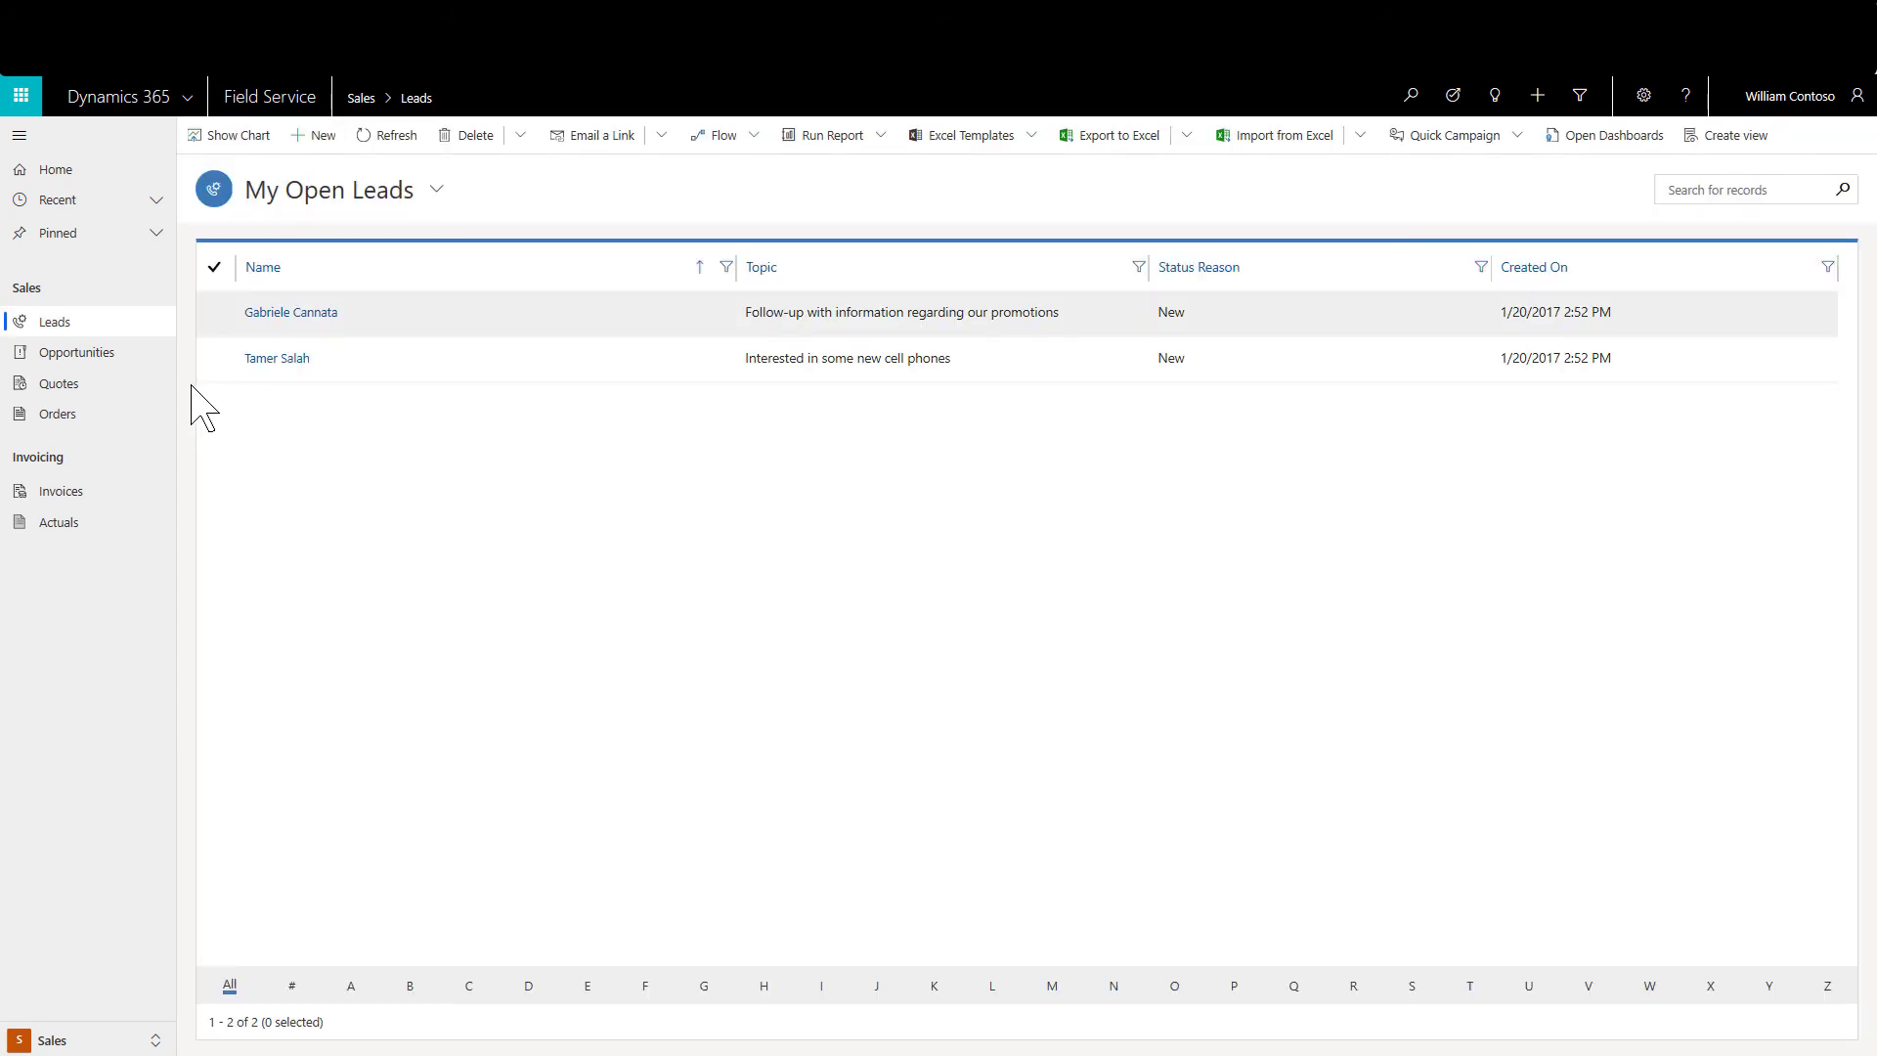
mouse_move(150, 819)
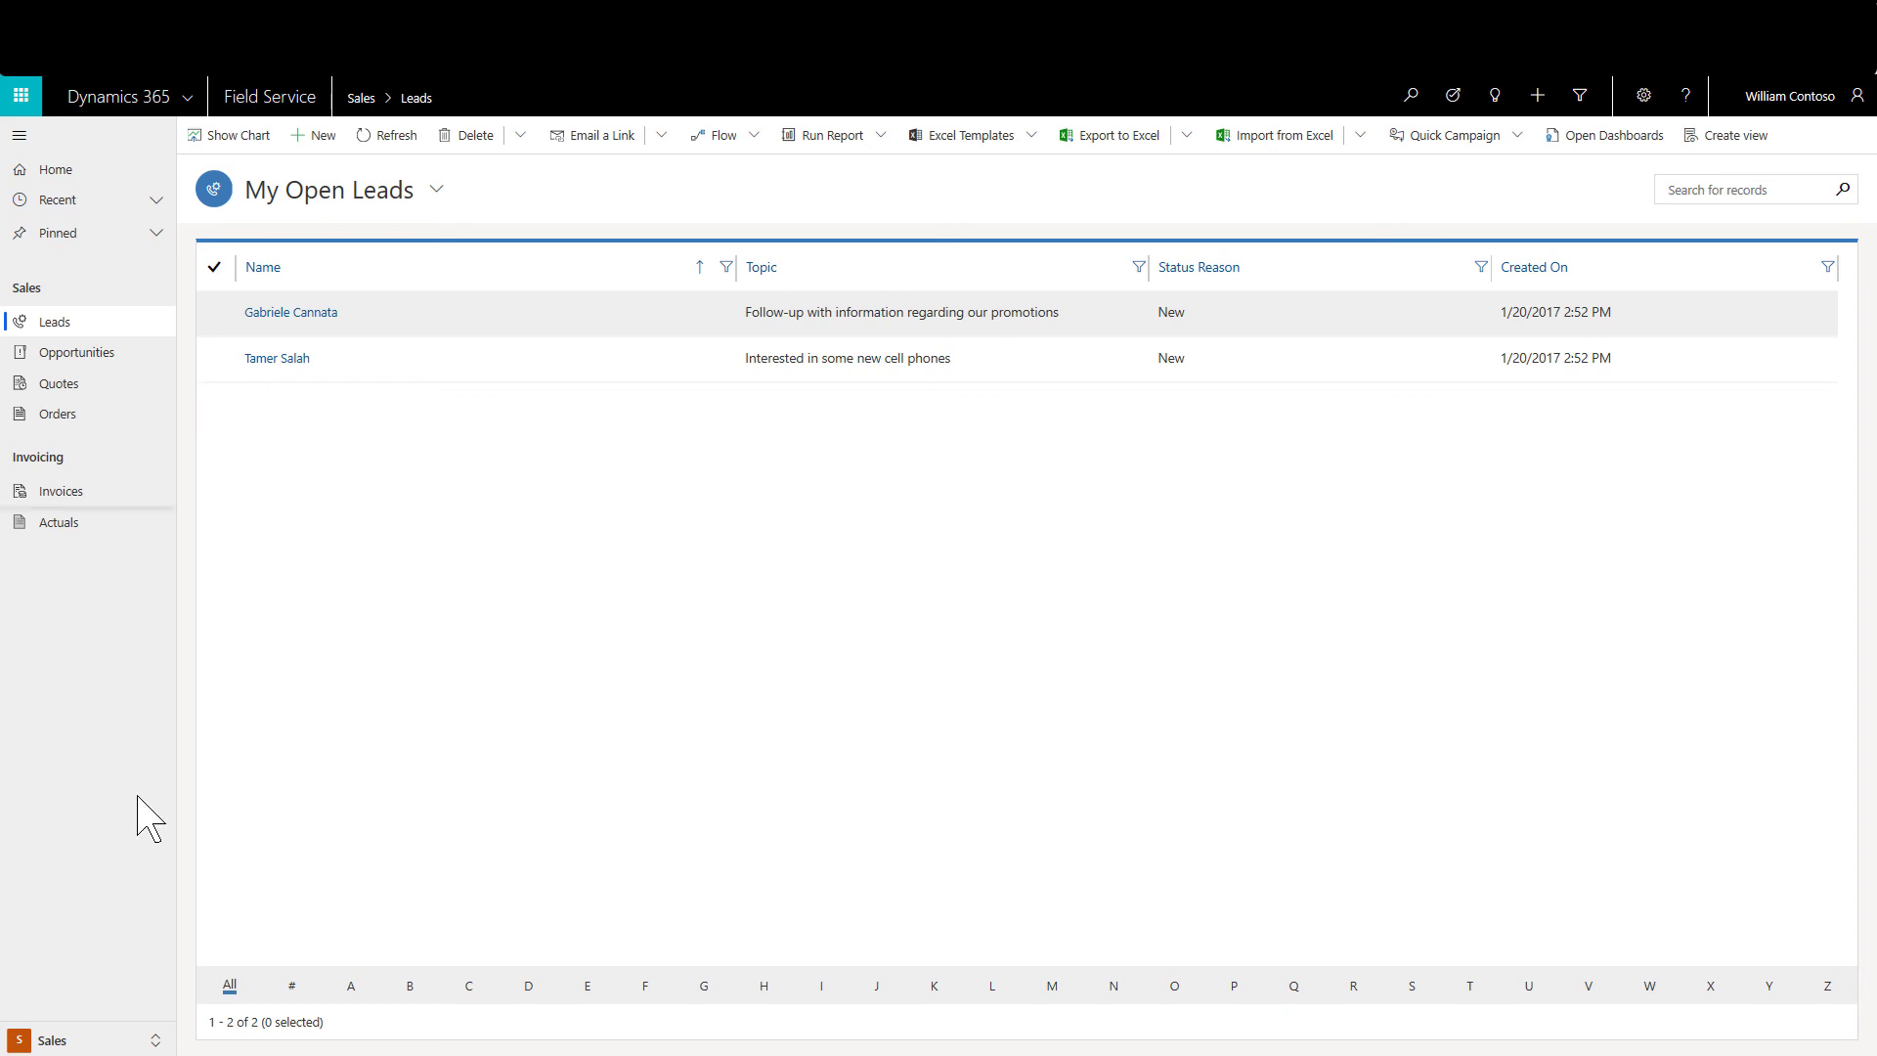
left_click(51, 1038)
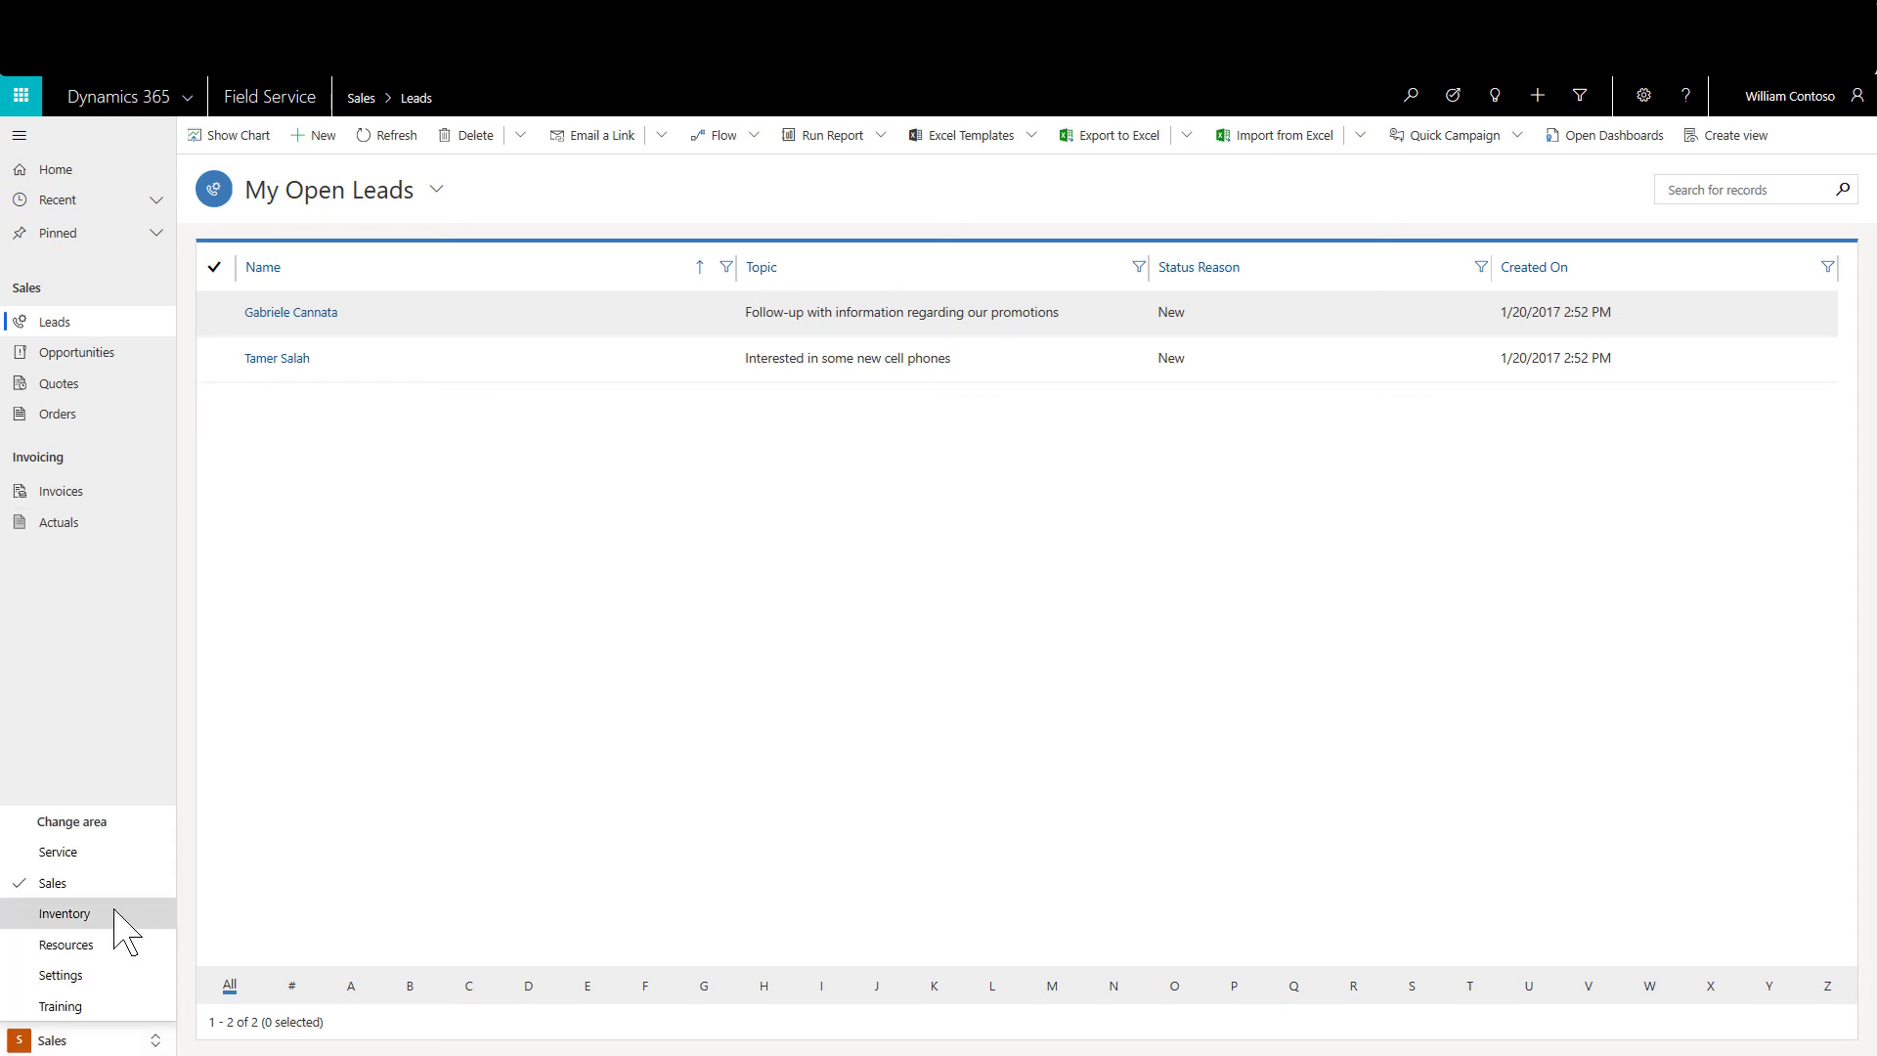
left_click(65, 913)
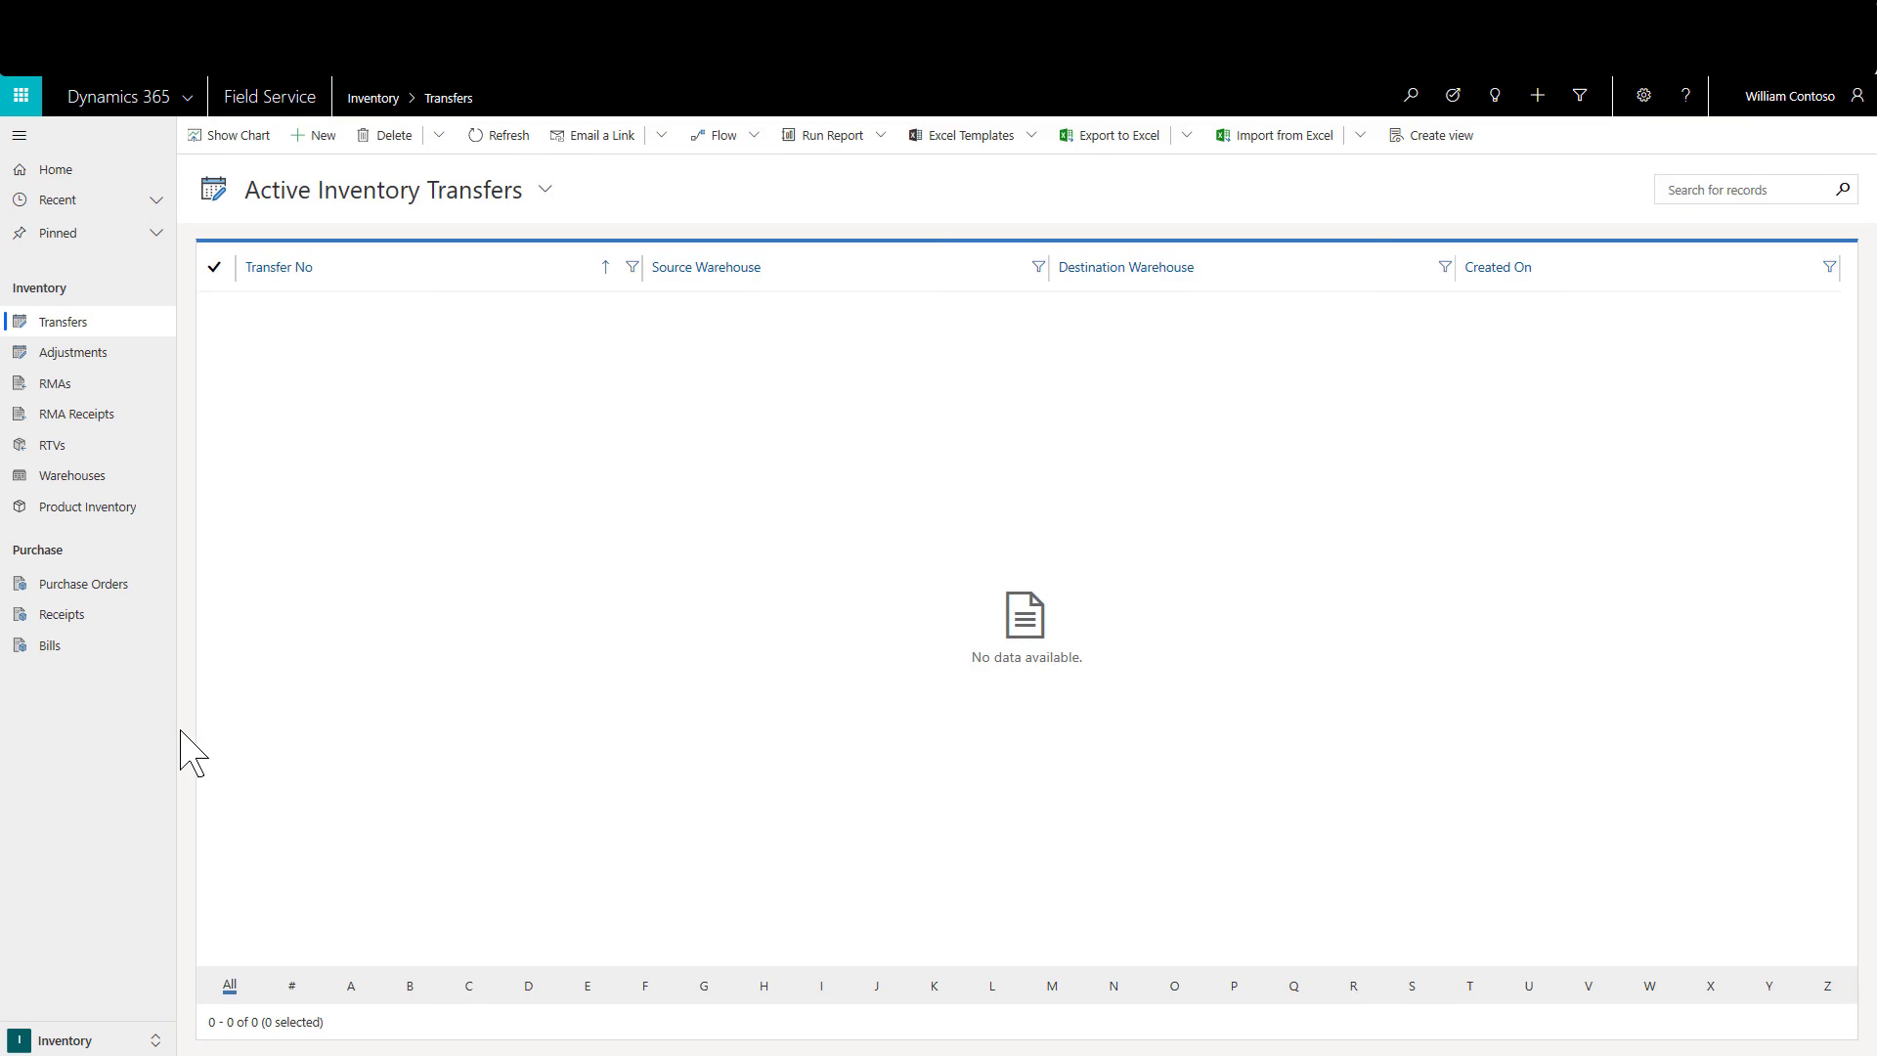
left_click(73, 475)
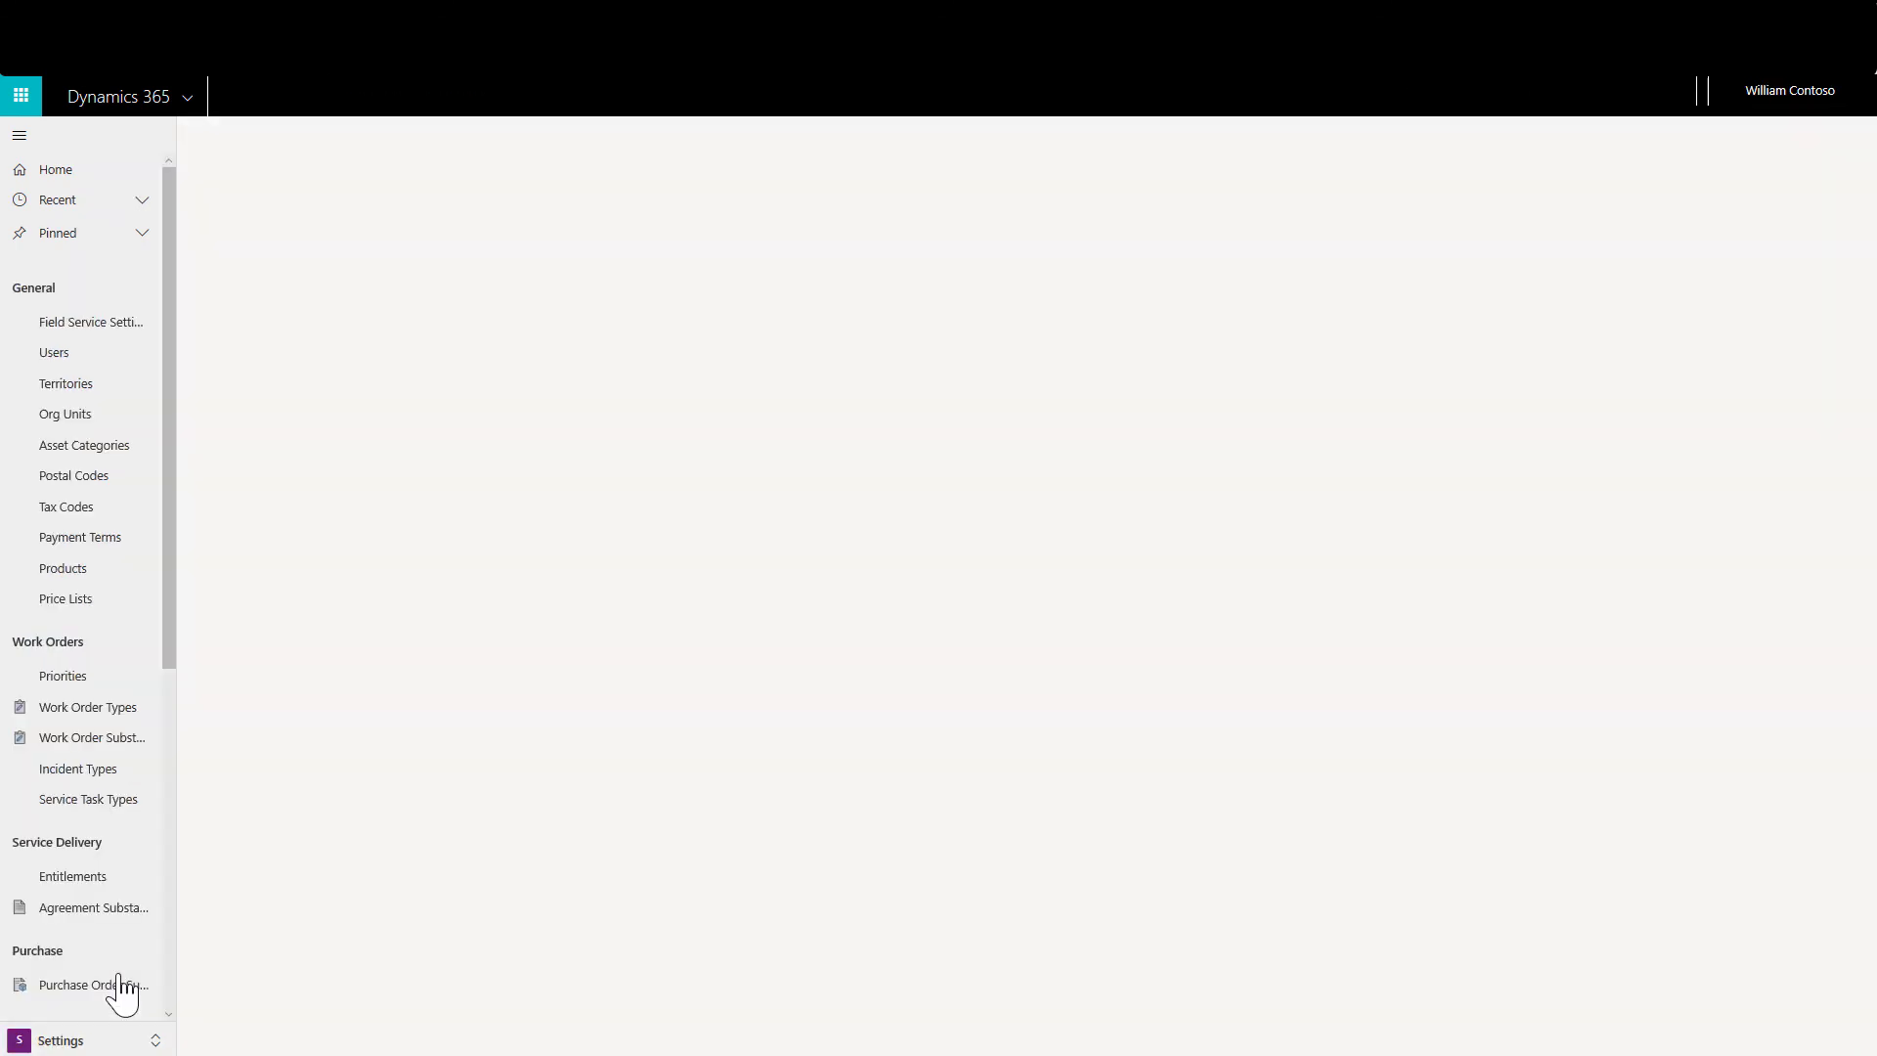
- Browse Field Service Settings, Work Order Types, Incident Types and Products lists in the Settings area
left_click(90, 321)
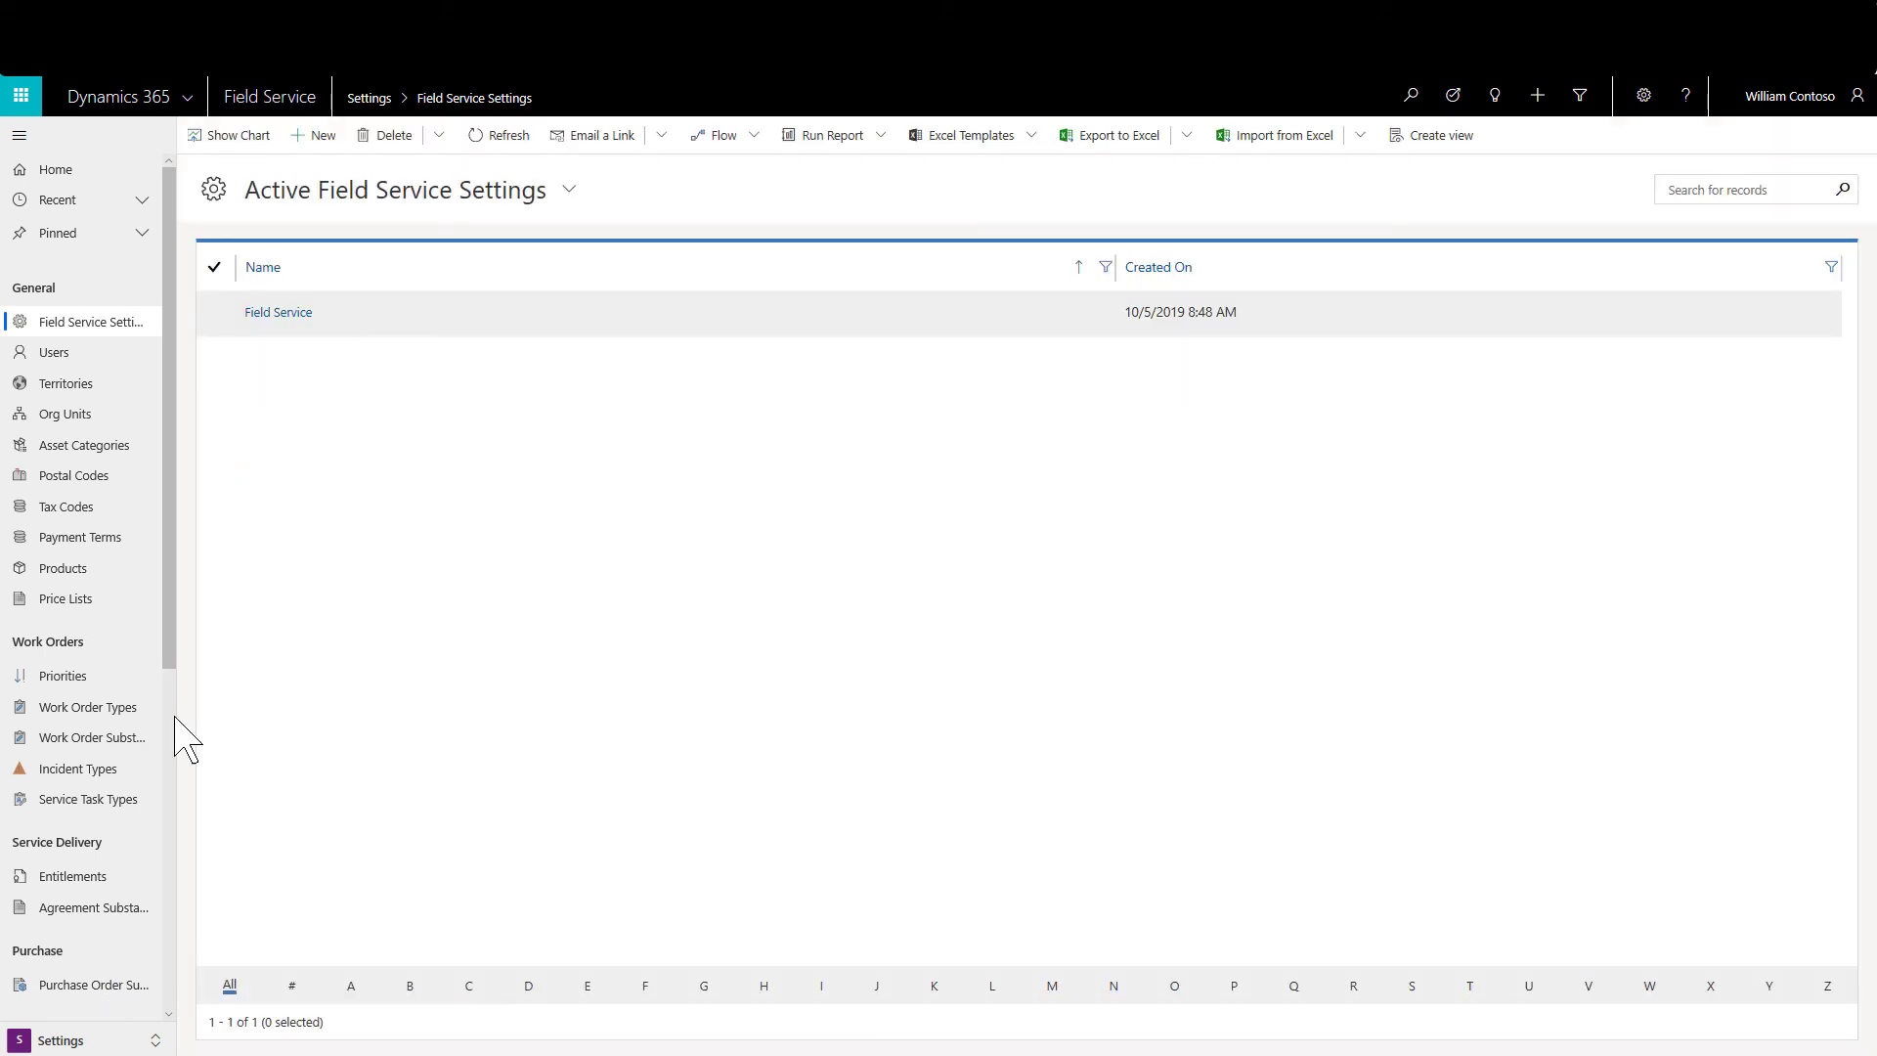
left_click(88, 706)
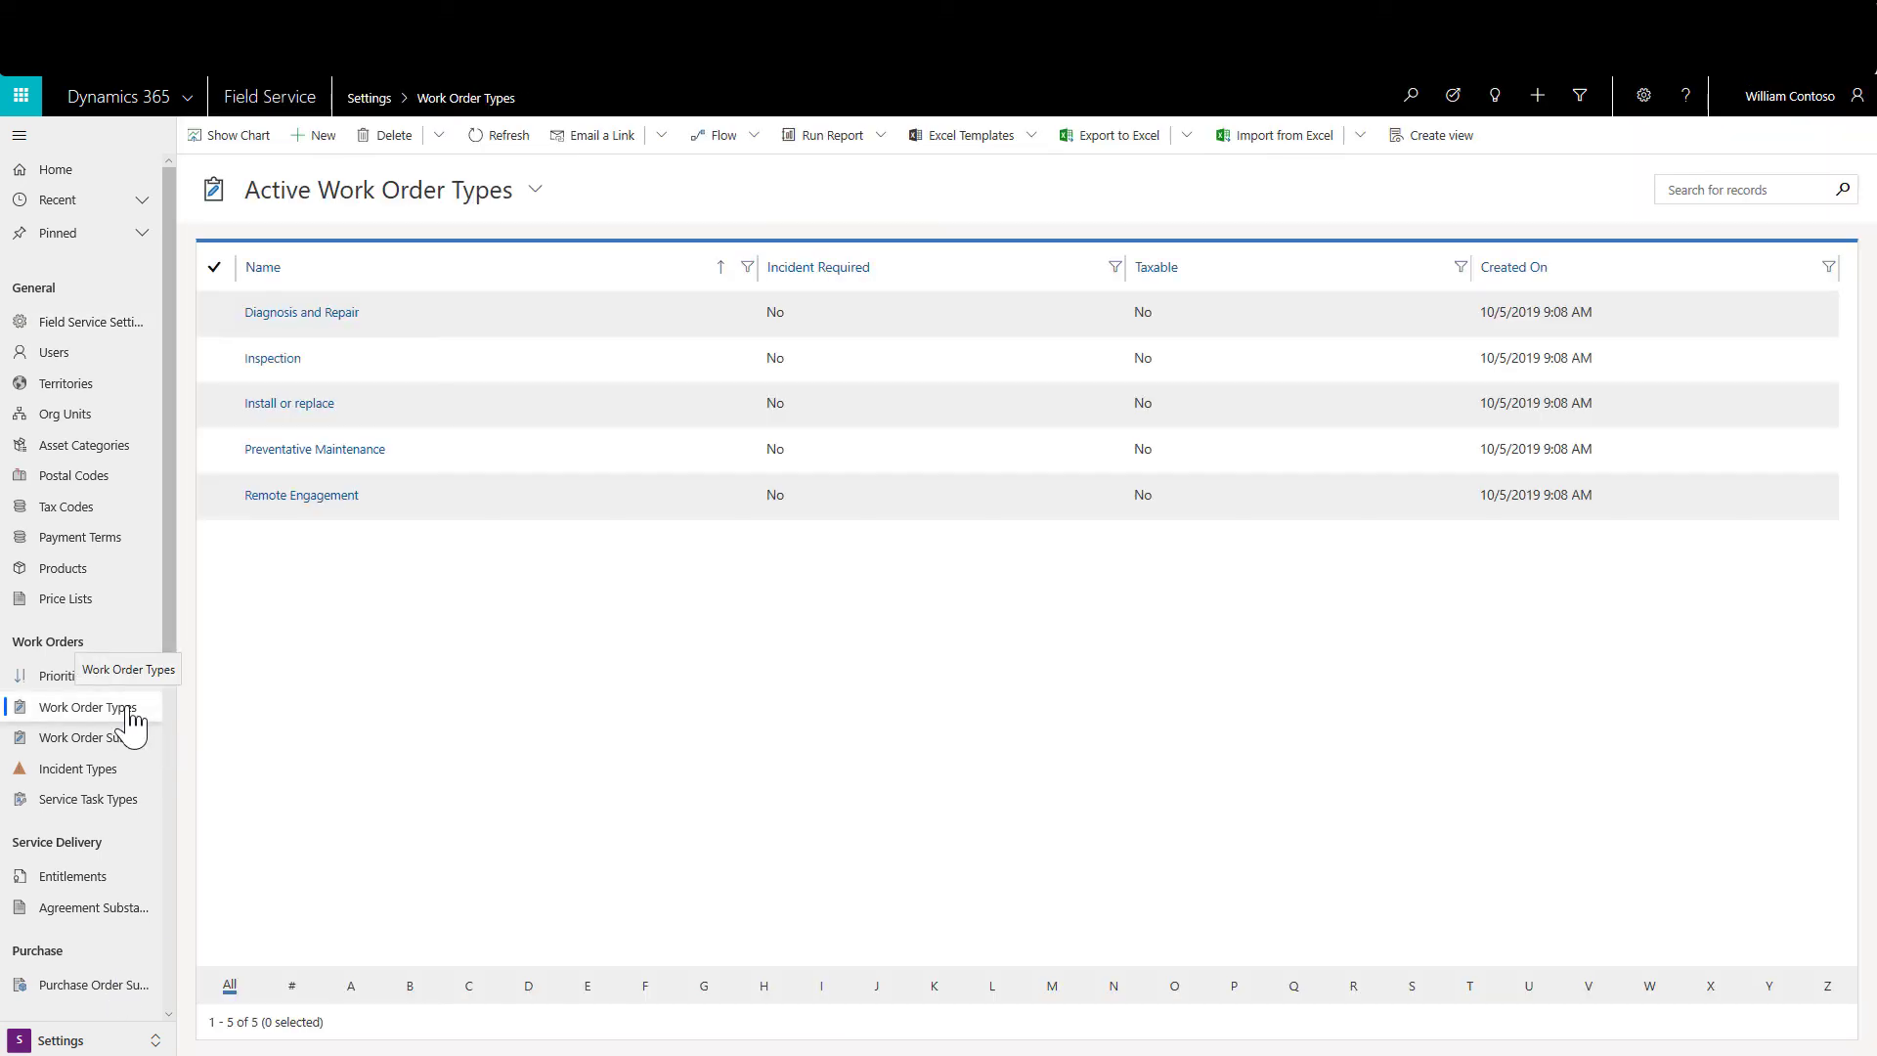
left_click(78, 768)
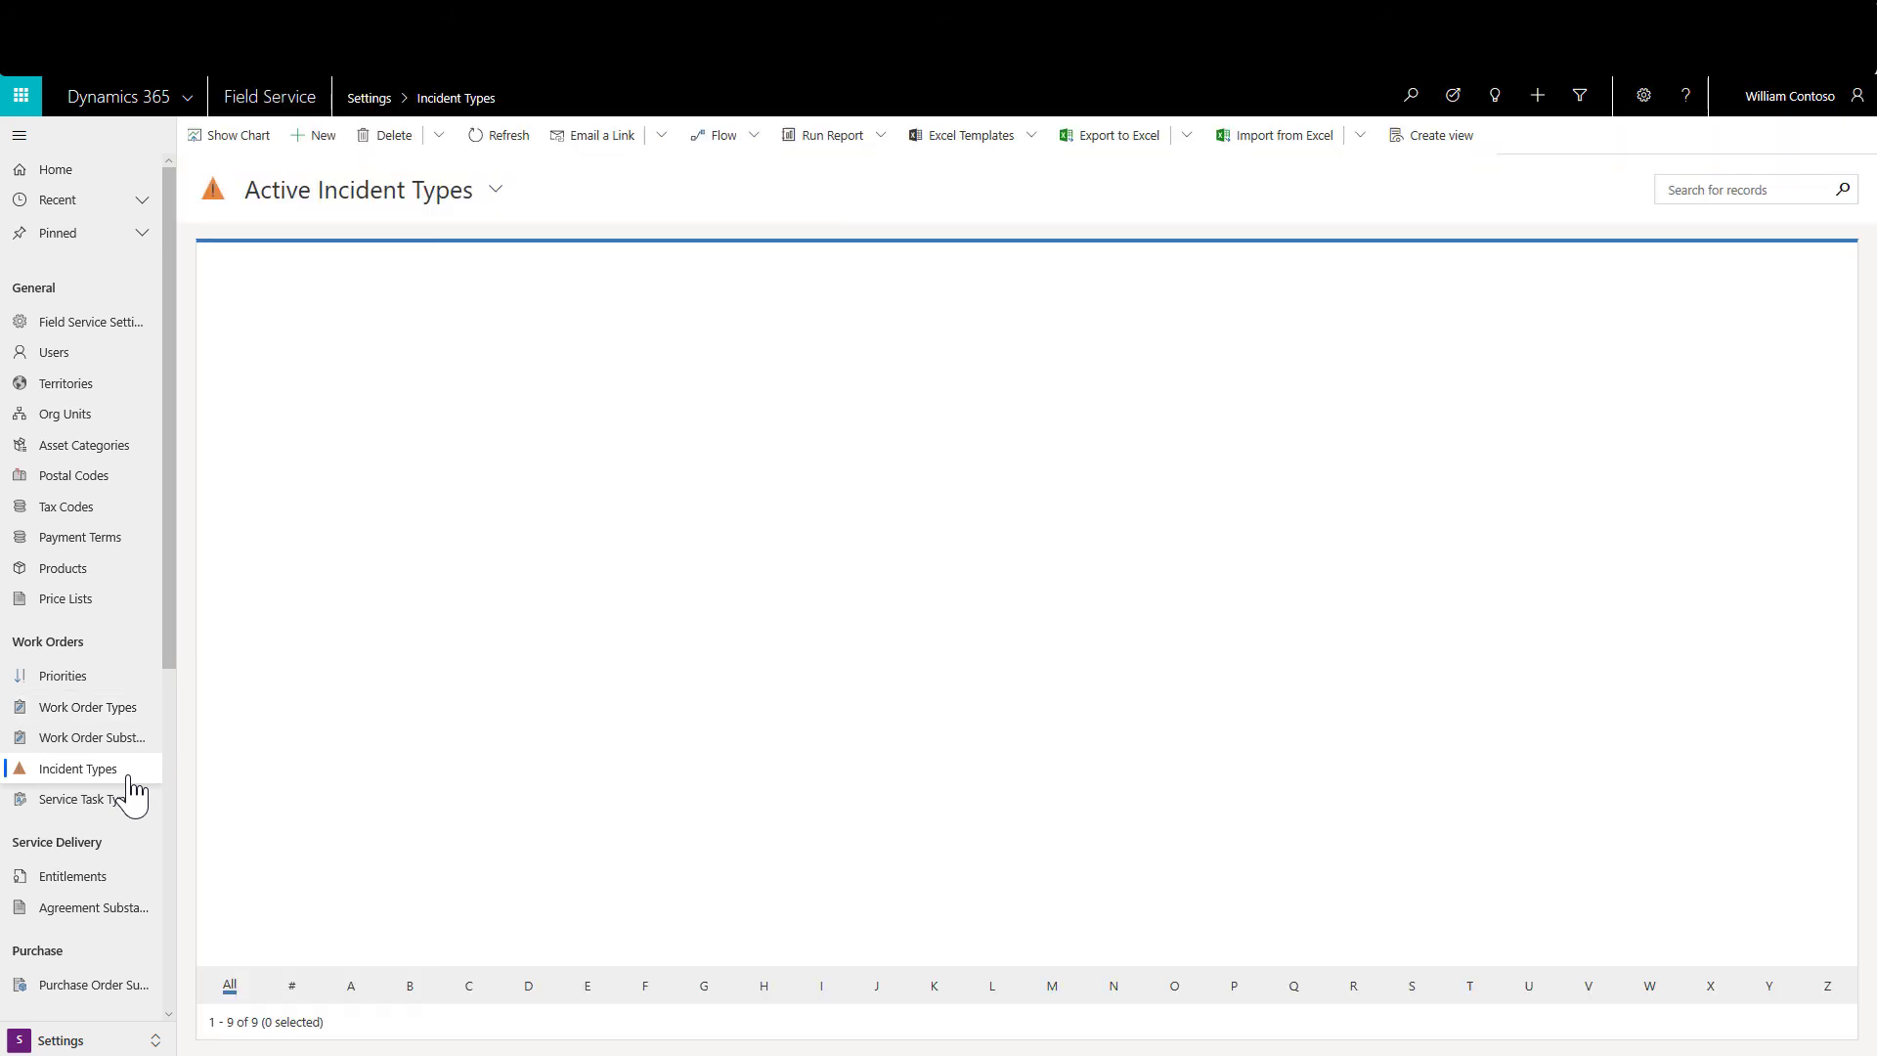
left_click(62, 567)
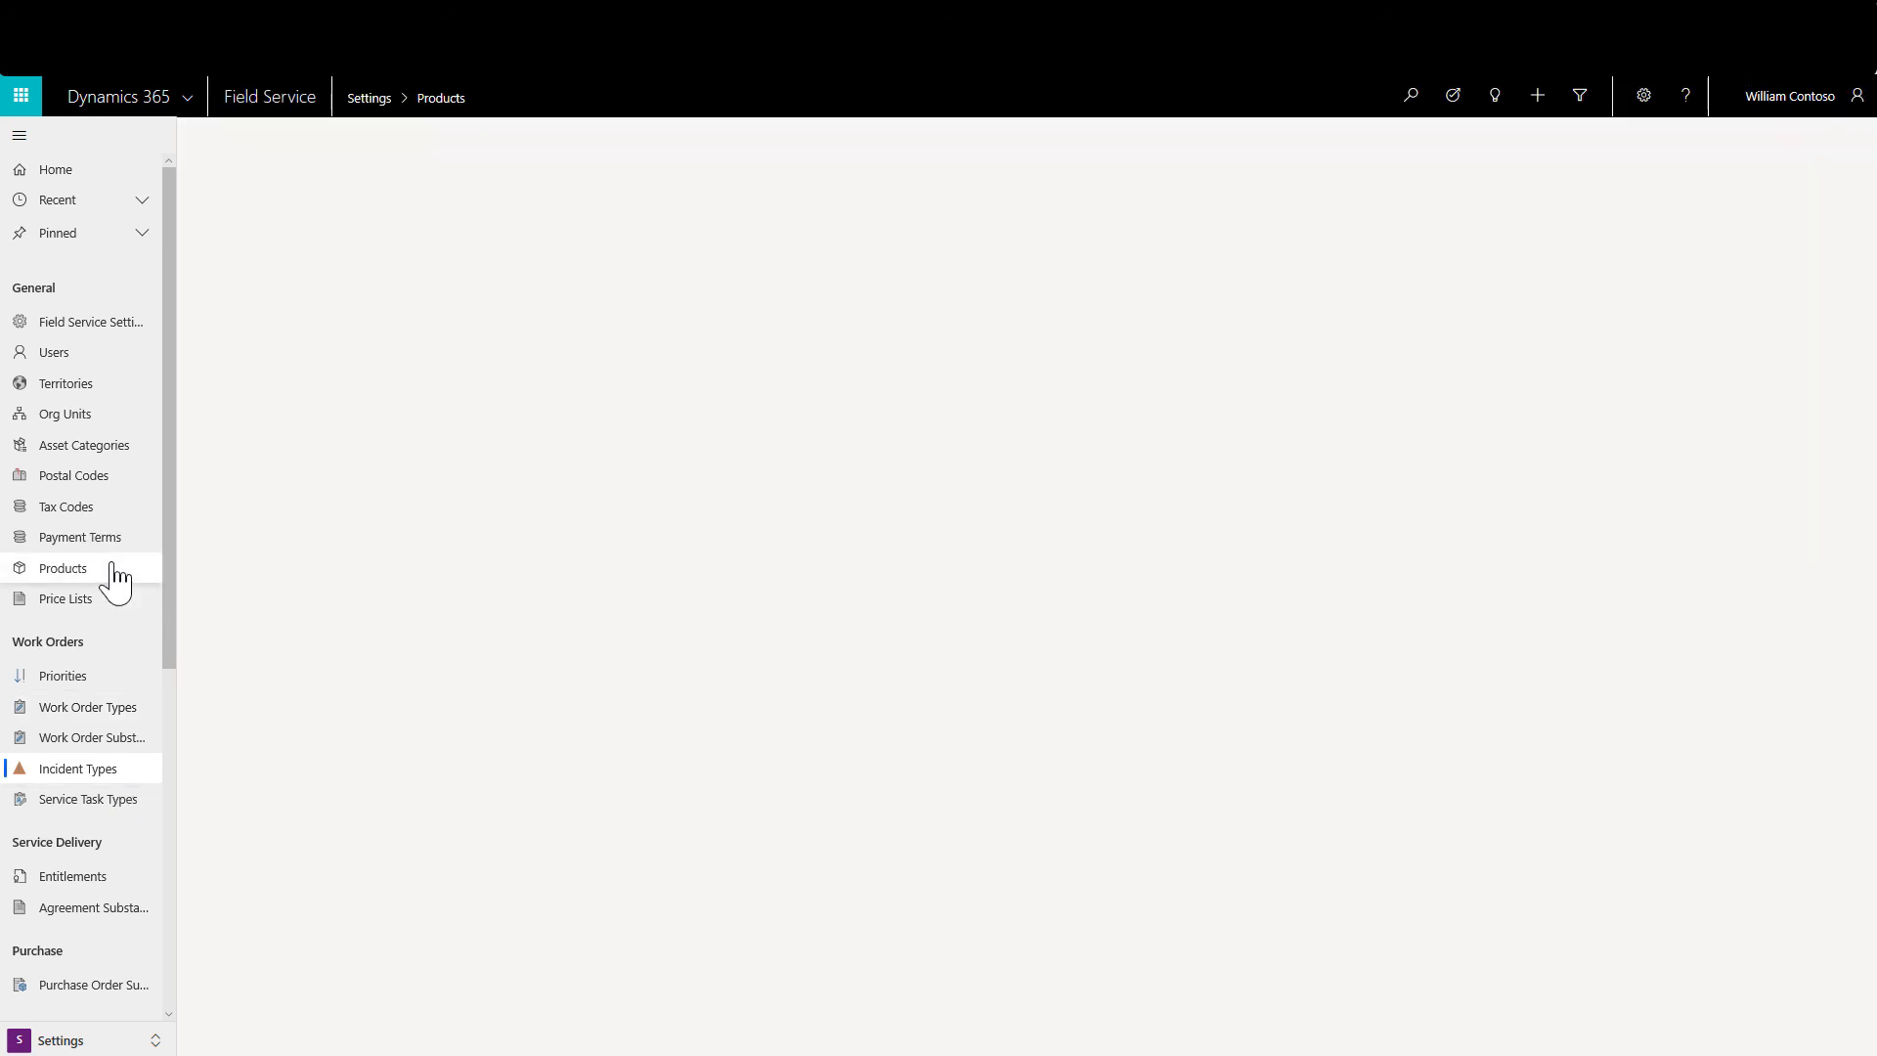
left_click(61, 566)
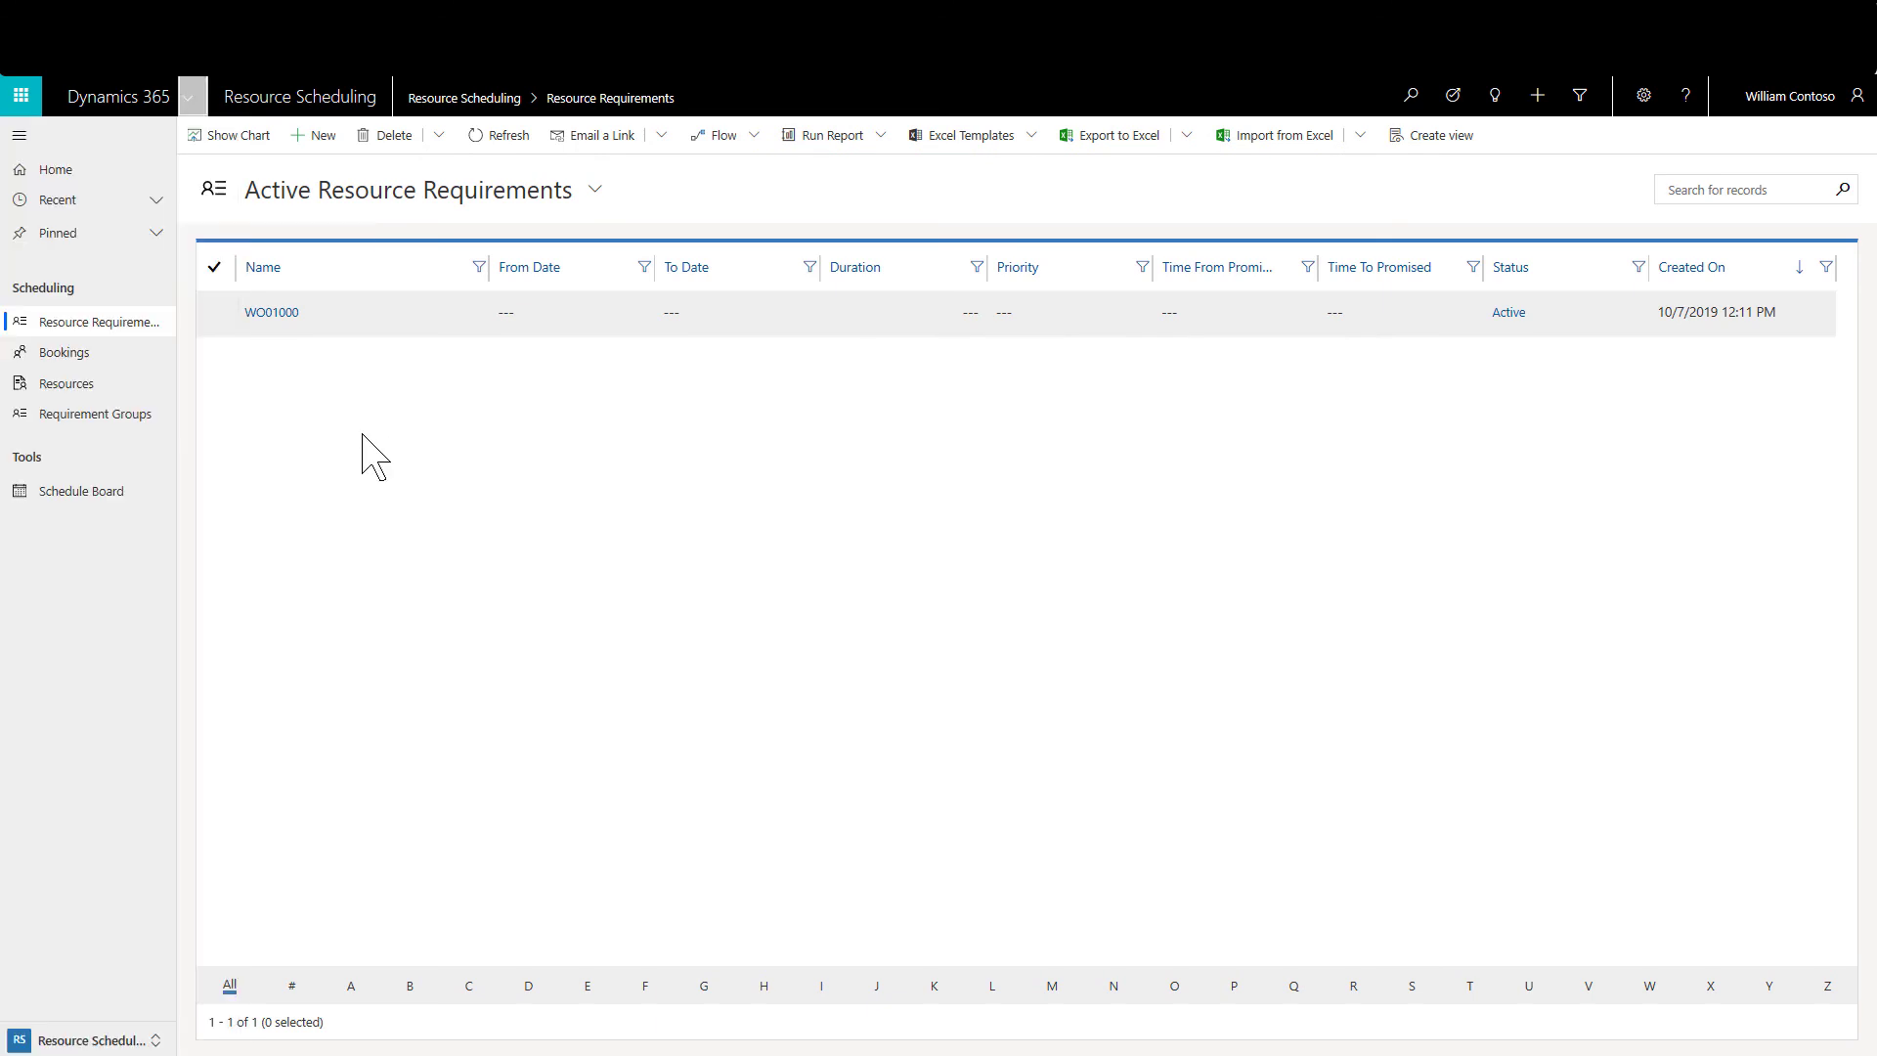
mouse_move(311, 981)
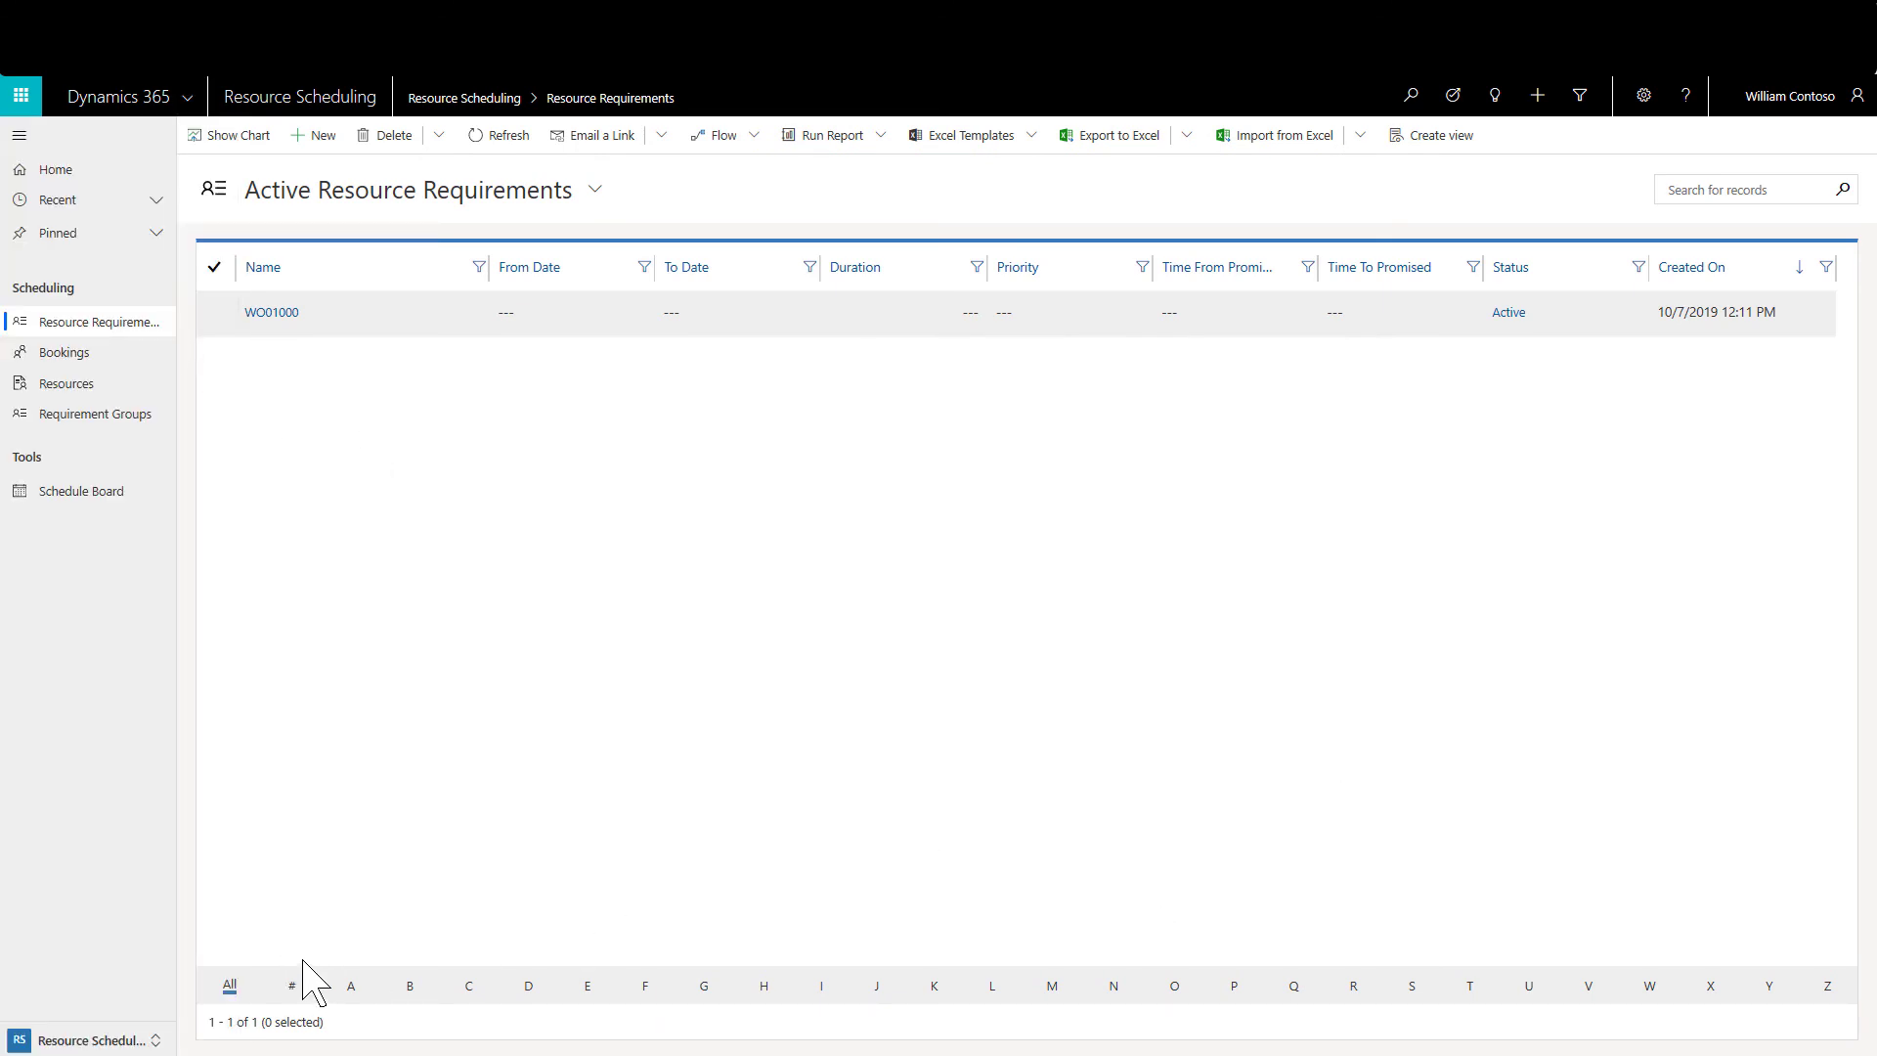
- From Resource Scheduling's requirements list holding WO01000, open the Schedule Board
left_click(84, 1038)
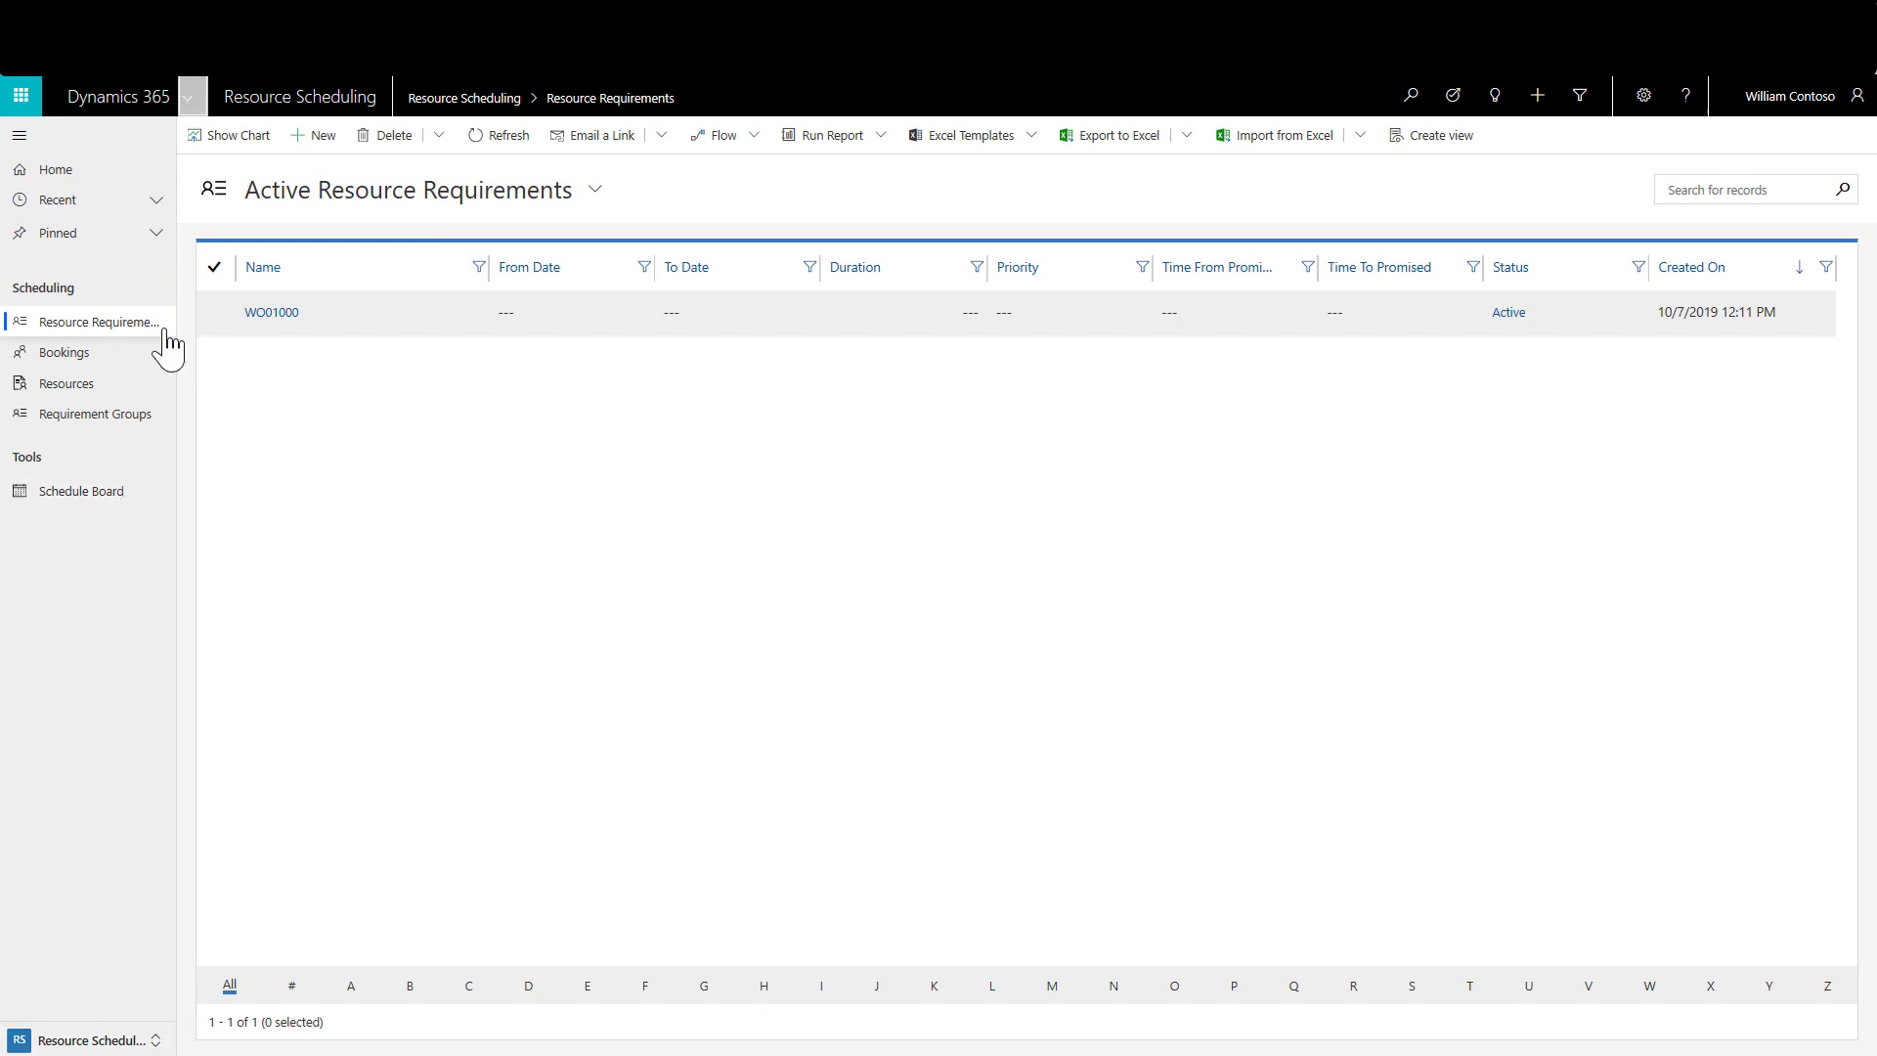
mouse_move(82, 491)
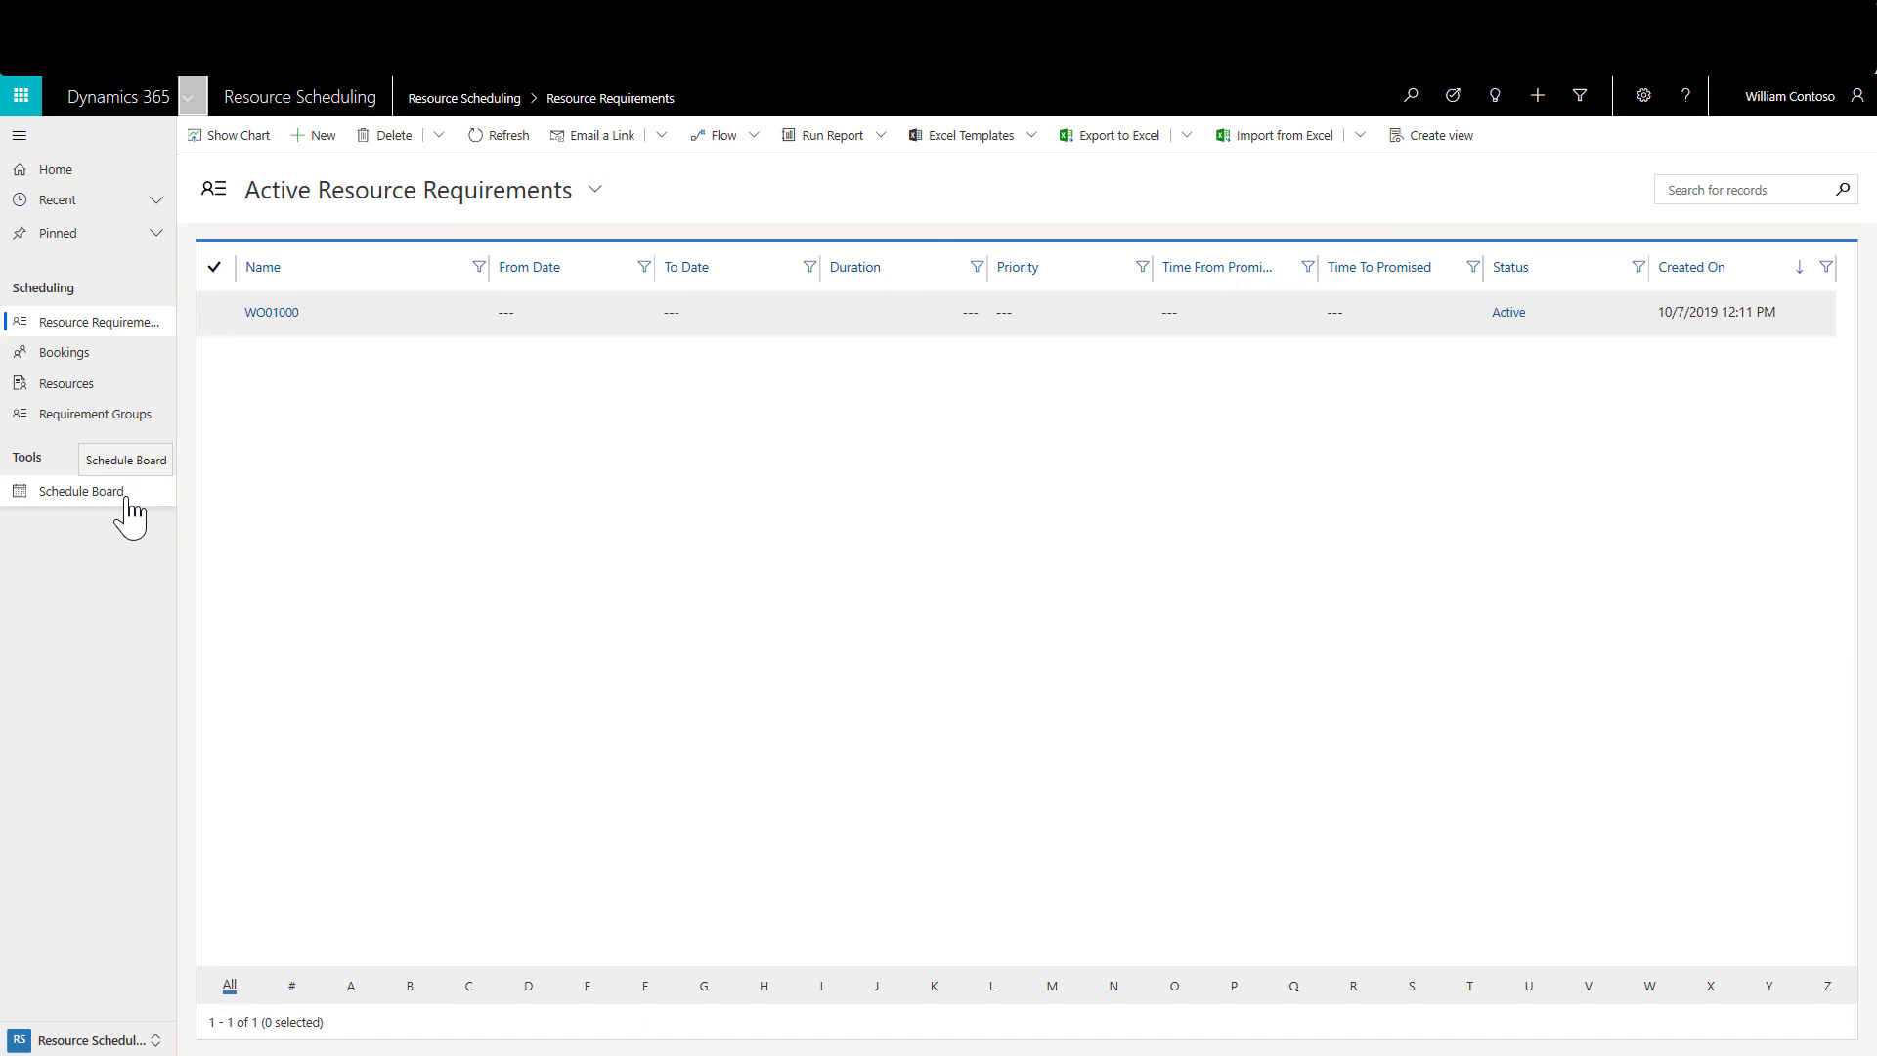
left_click(80, 490)
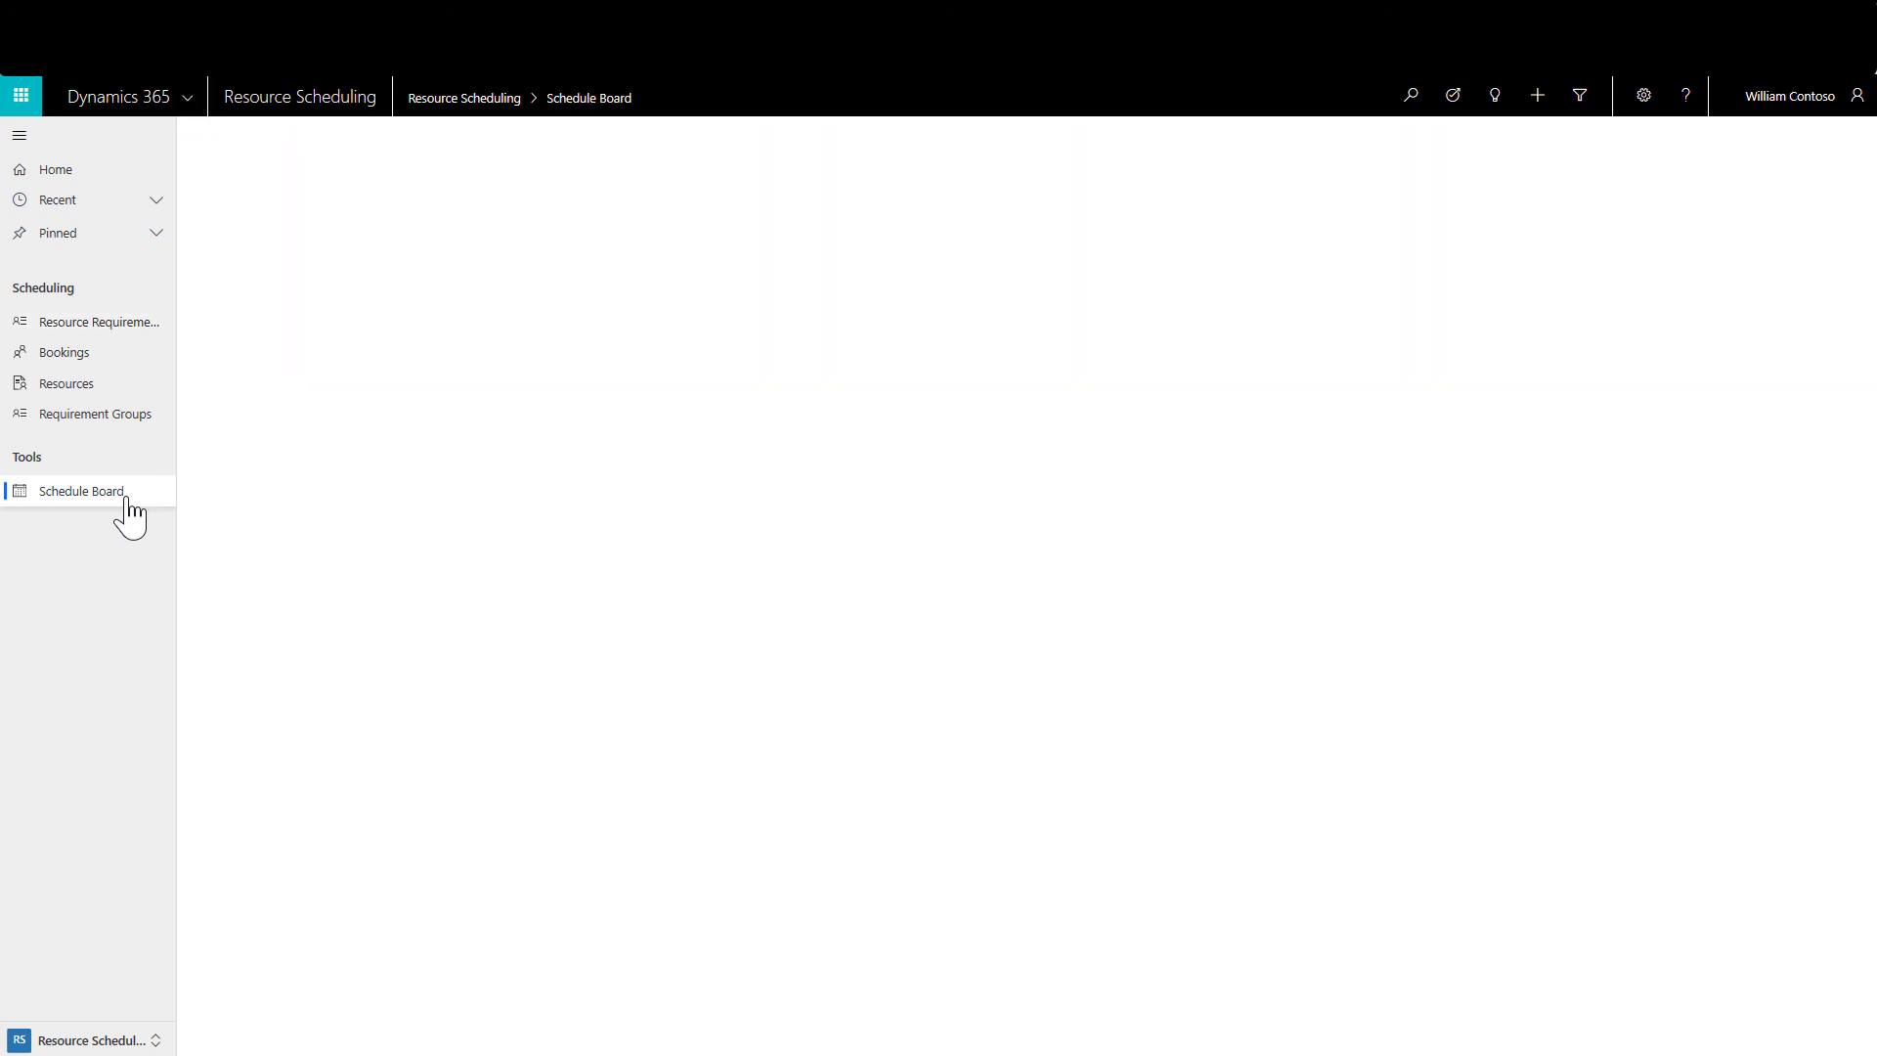
- Filter the schedule board to the WA territory's 17 resources and save the filter as default
left_click(80, 491)
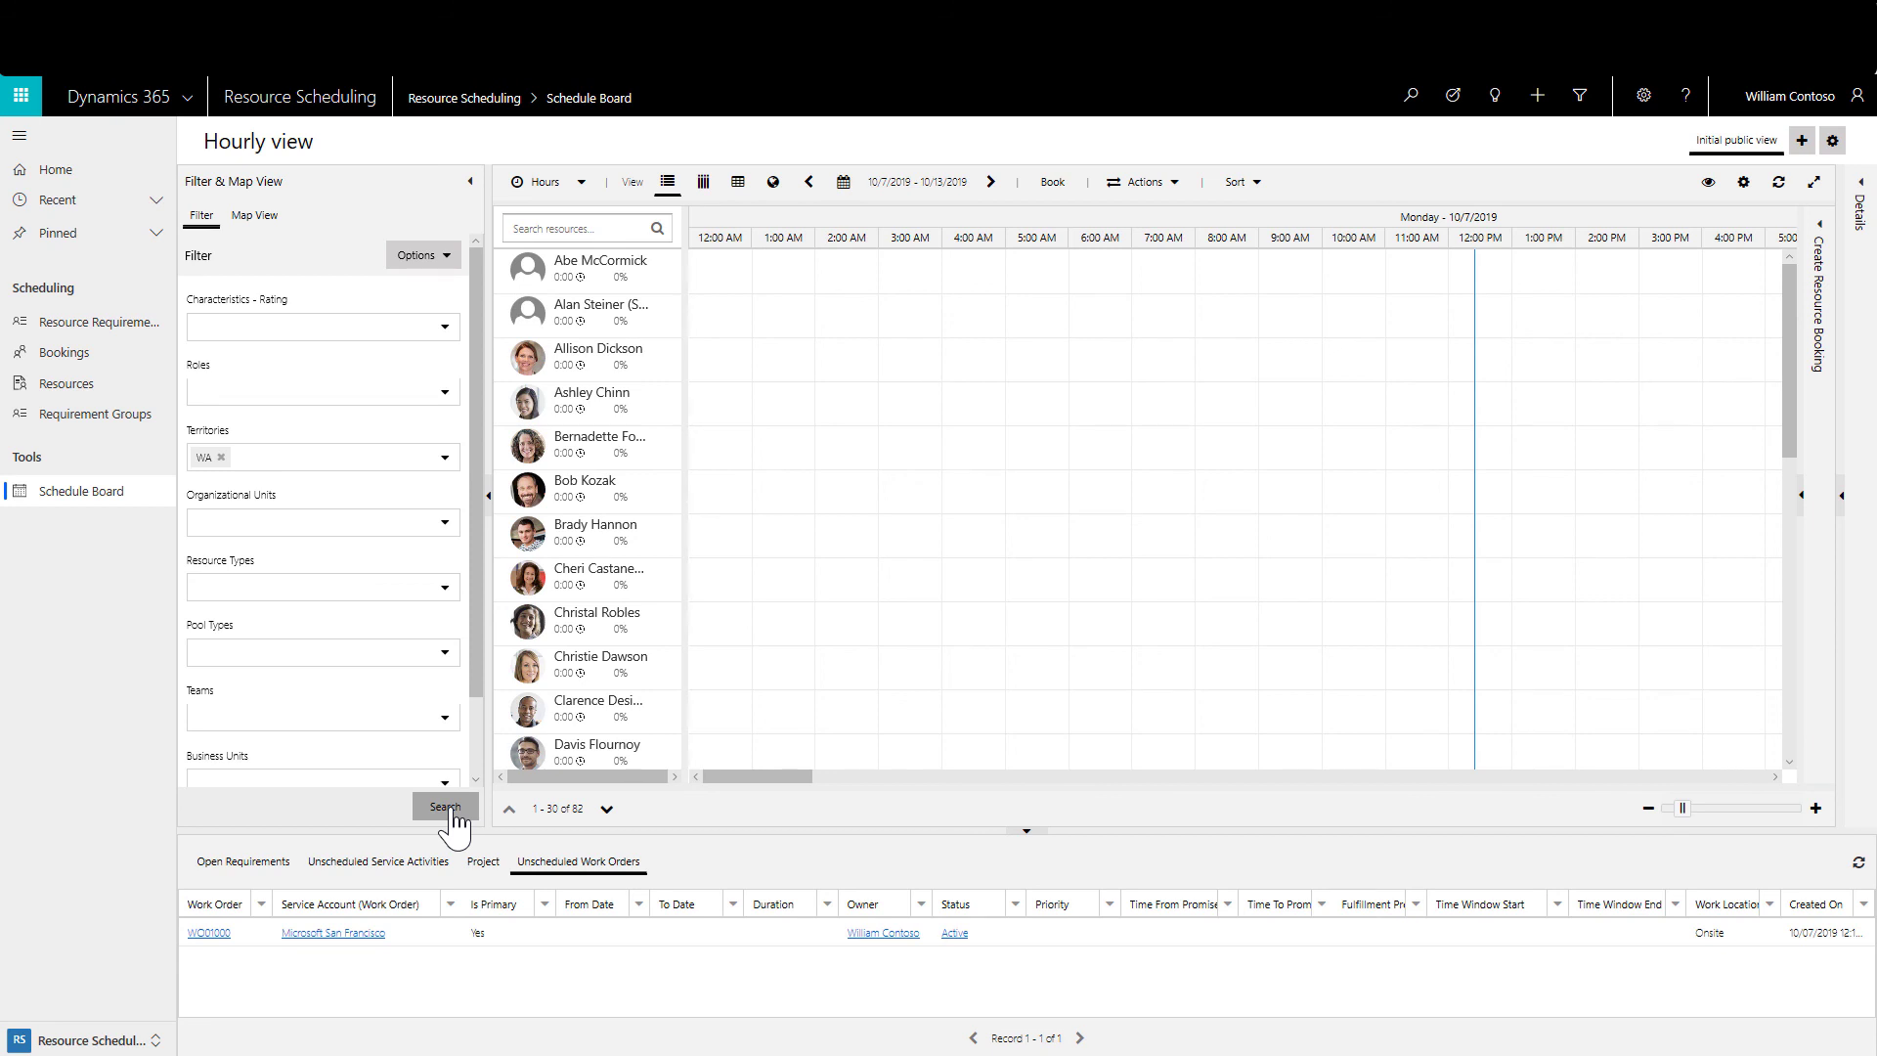
left_click(444, 805)
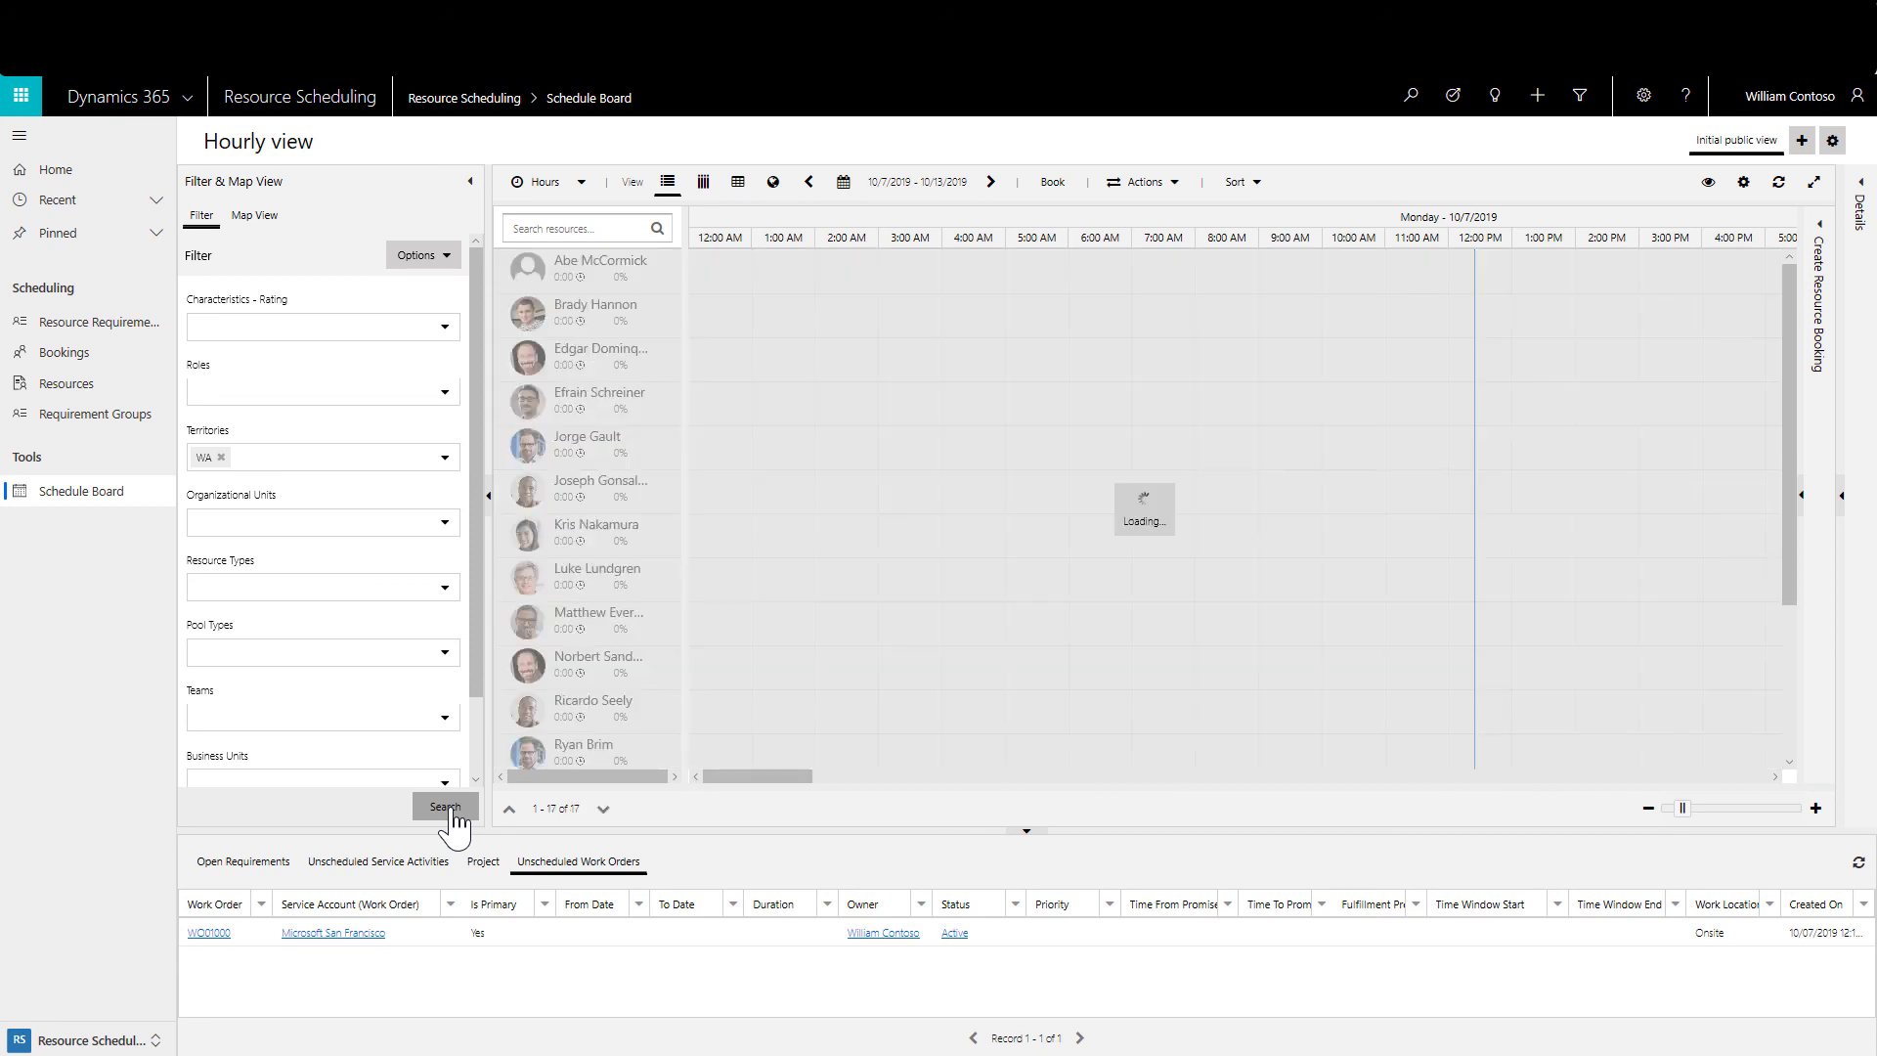
left_click(422, 254)
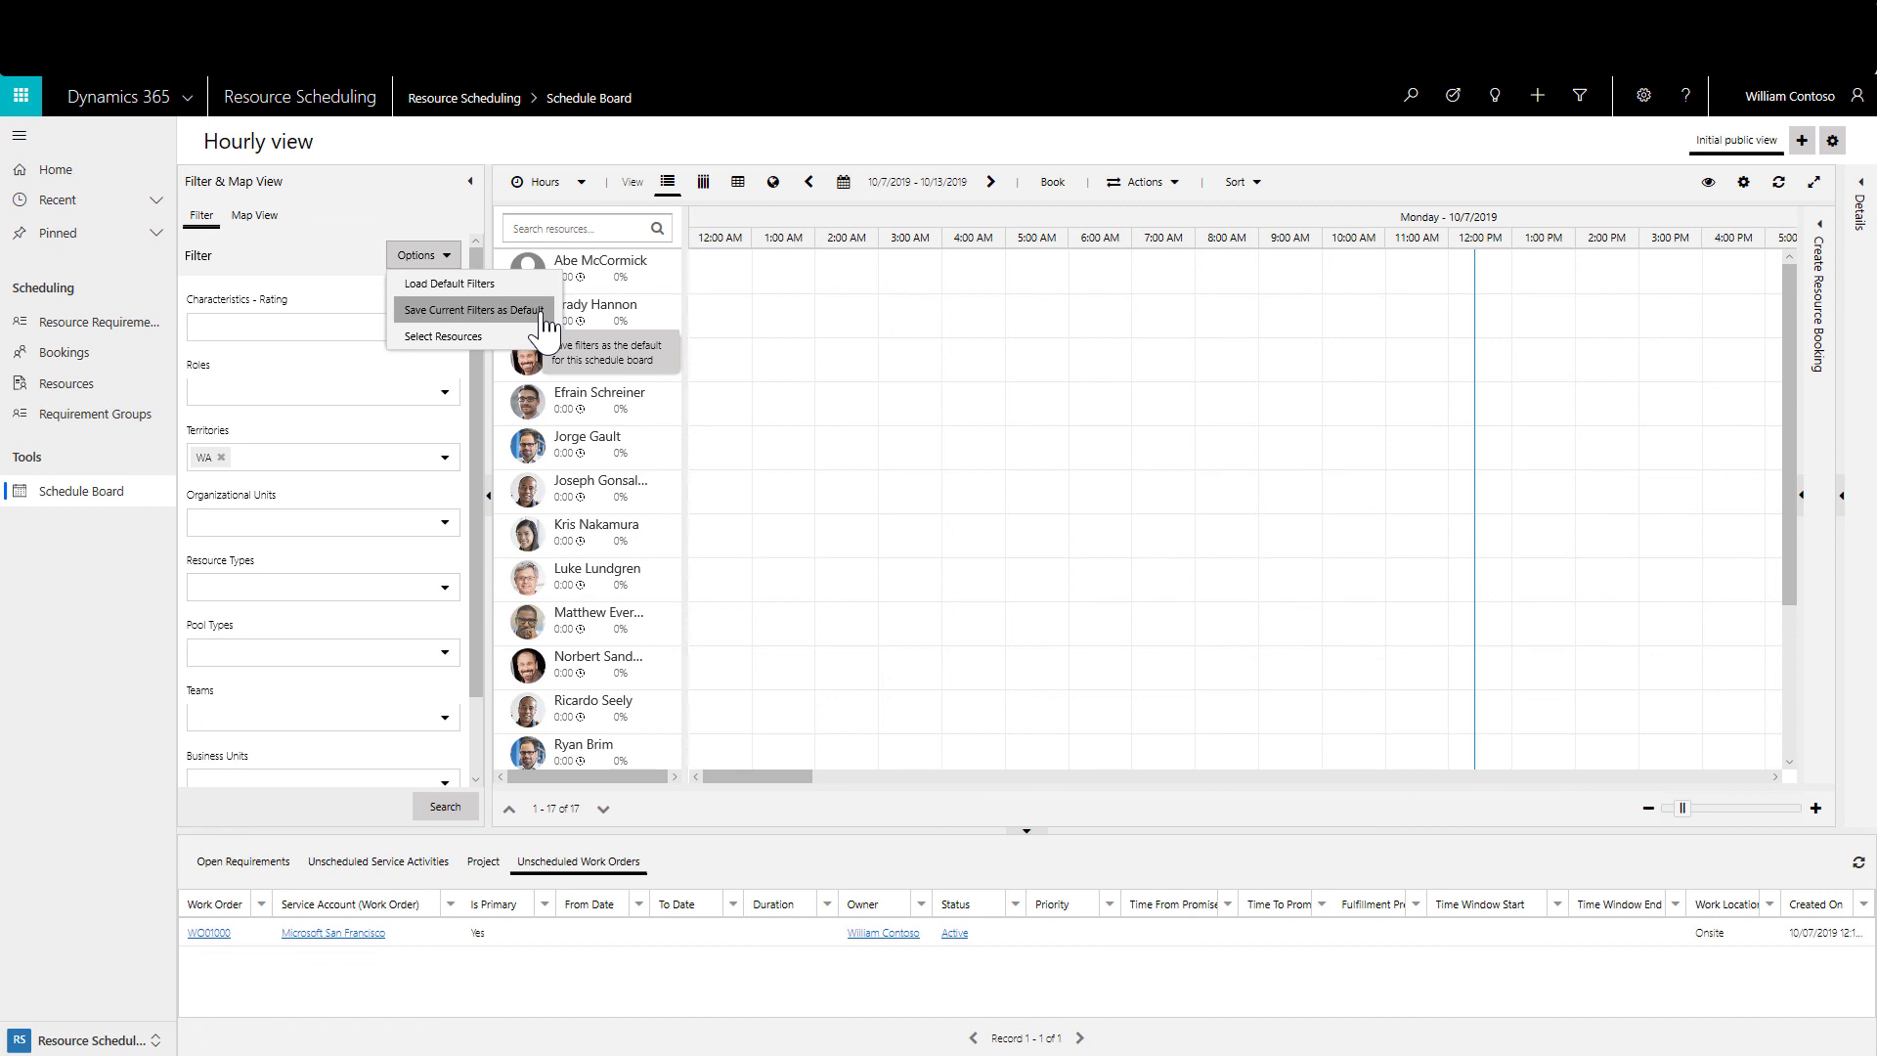
left_click(254, 215)
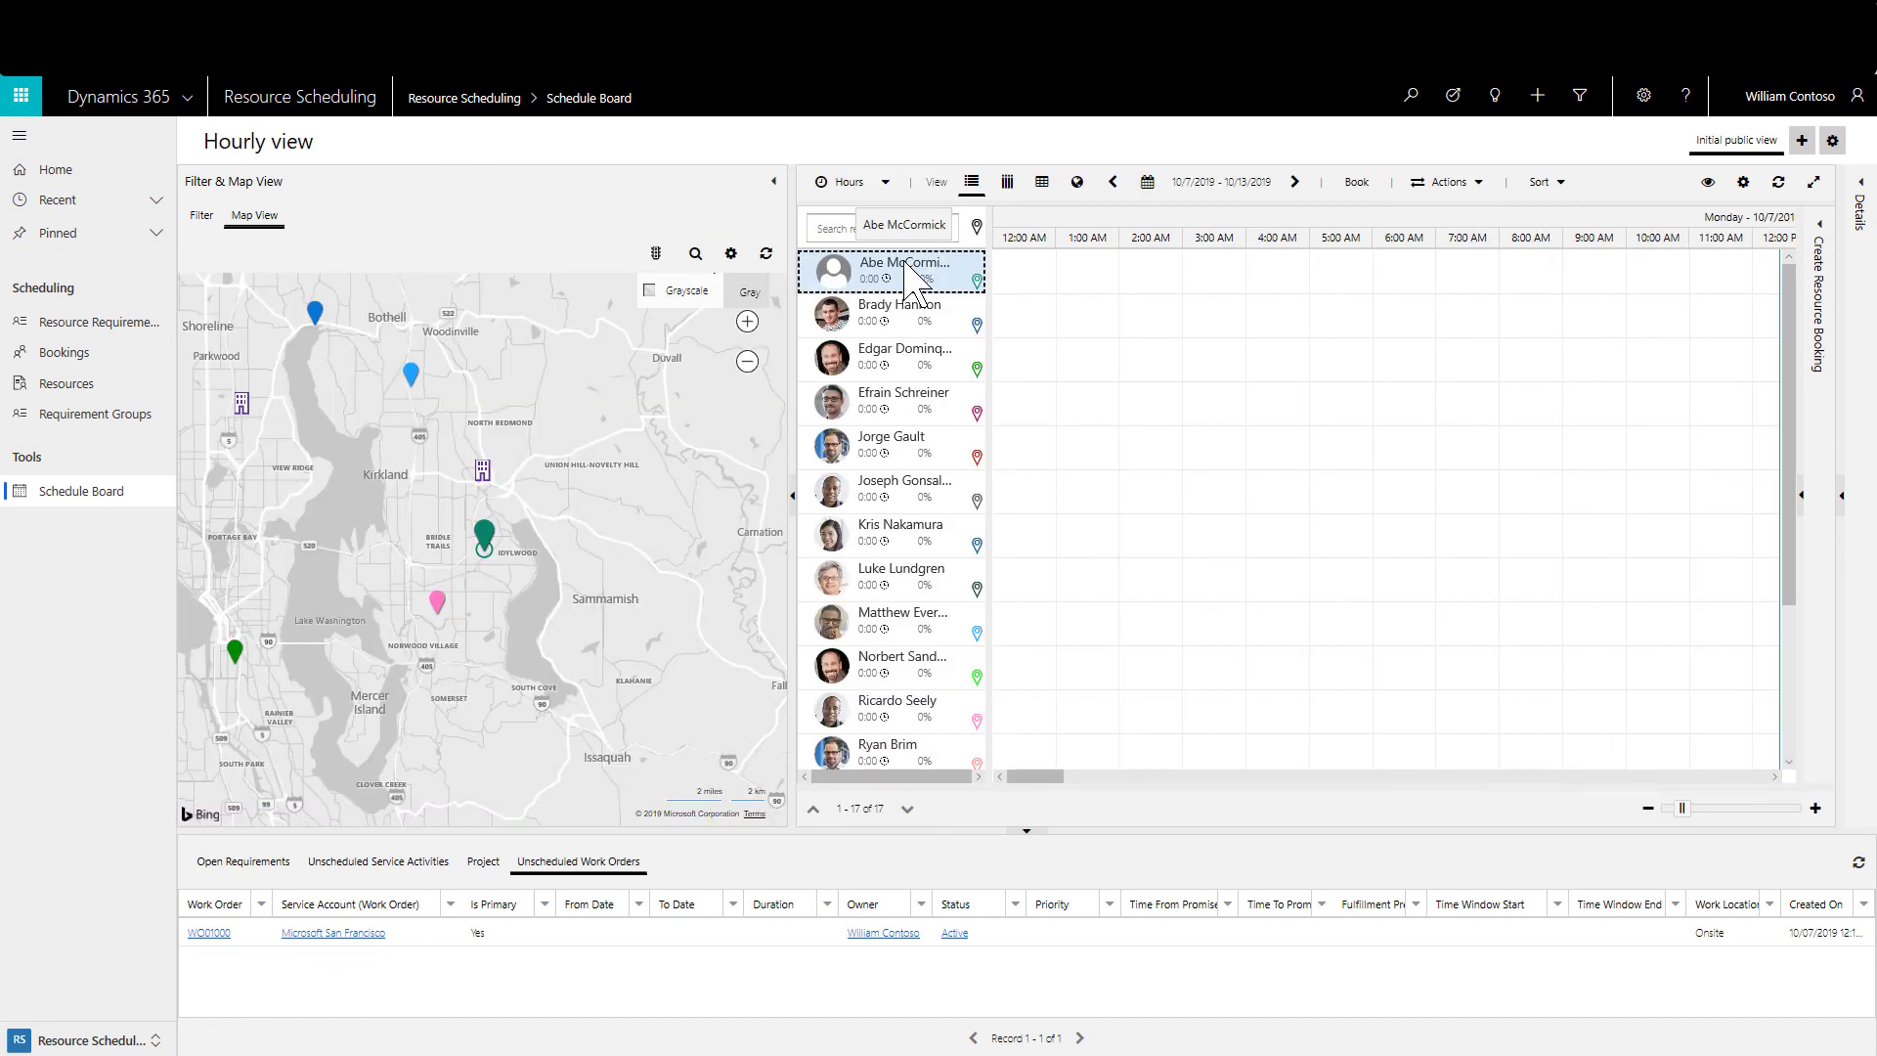
mouse_move(723, 868)
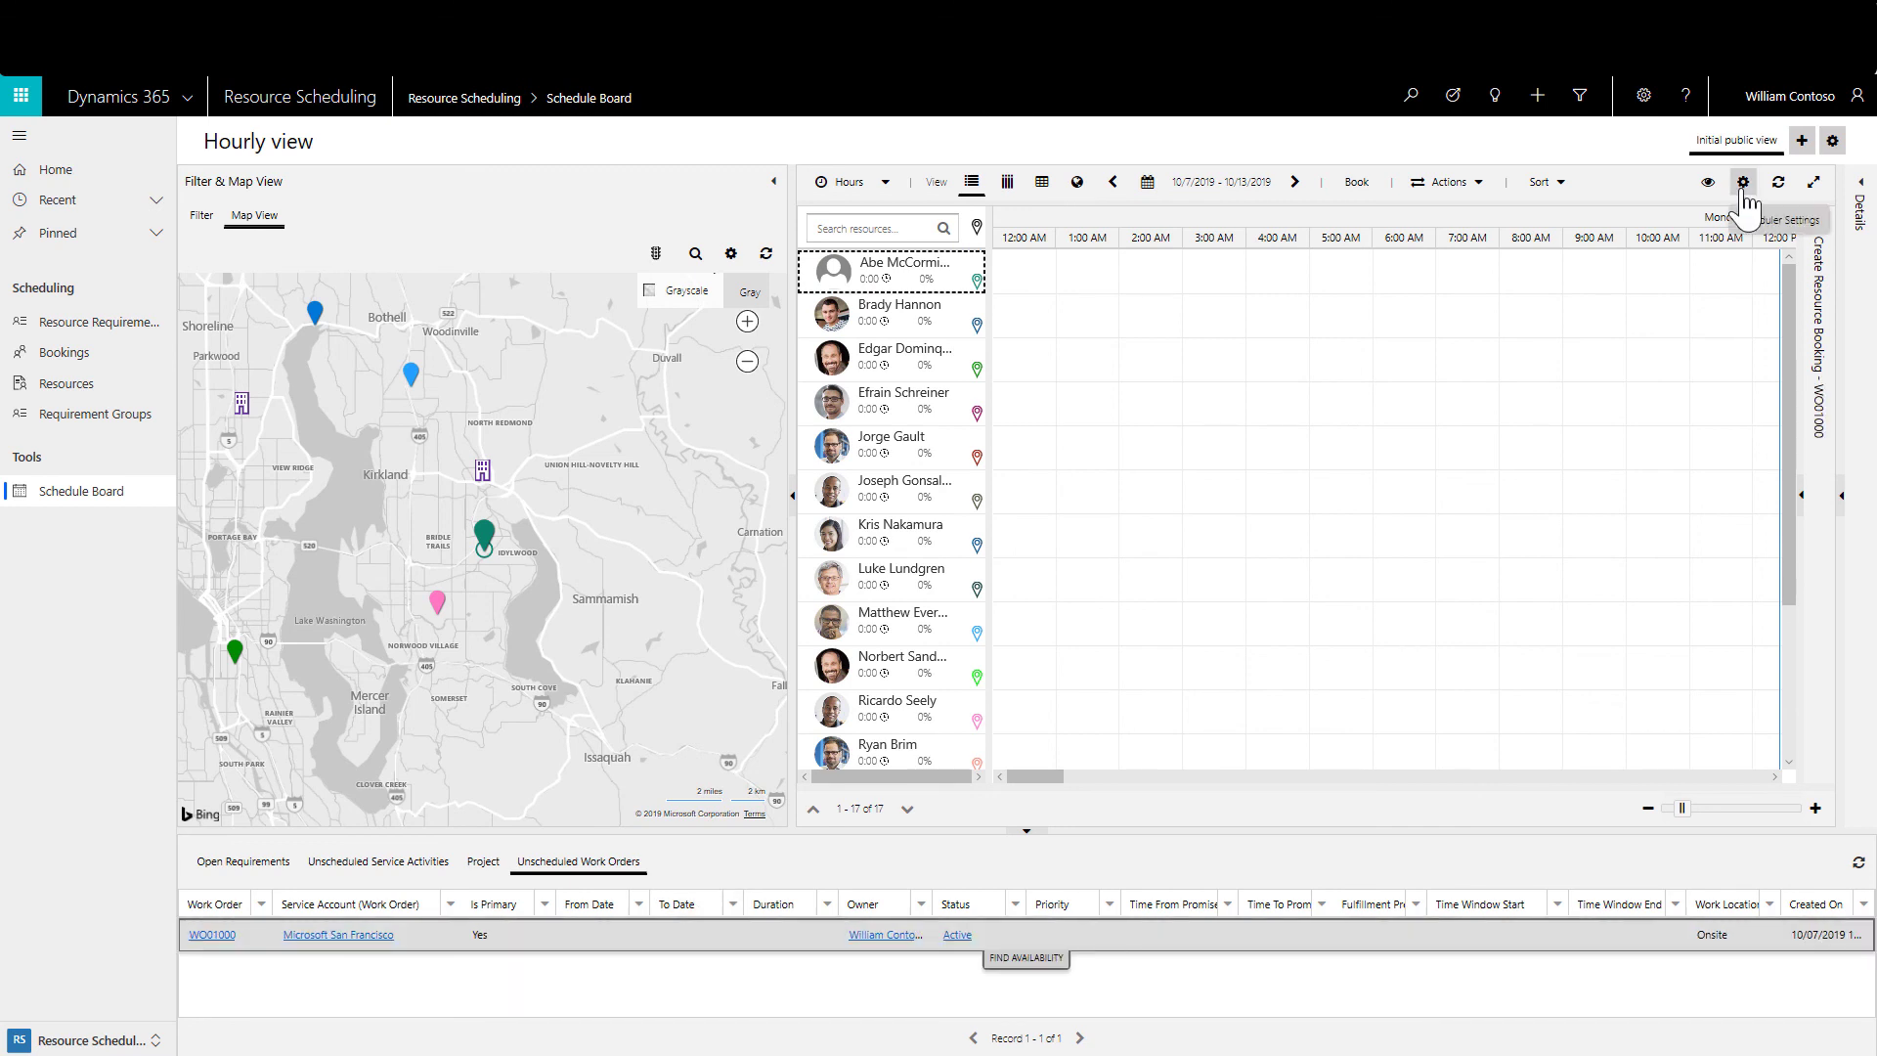
- Clear Hide Legend in Scheduler Settings so the booking status legend appears
left_click(1741, 182)
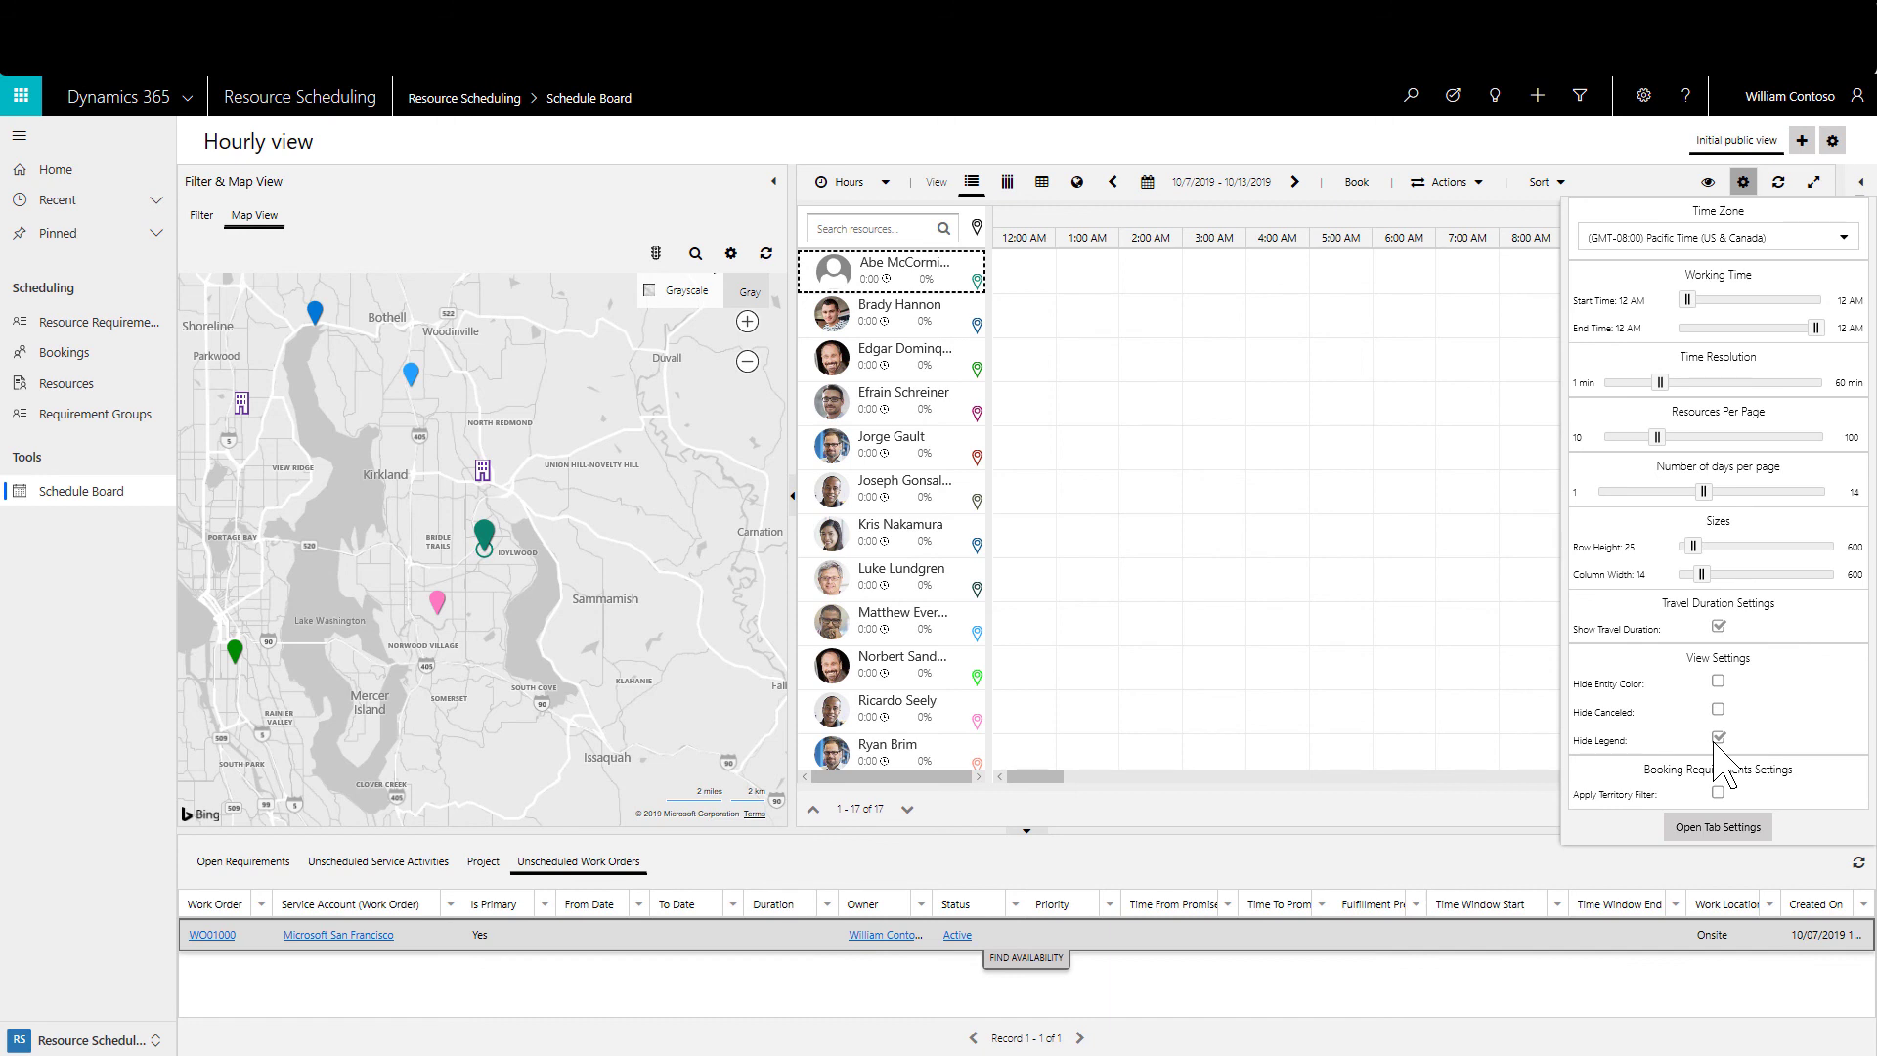
left_click(1718, 739)
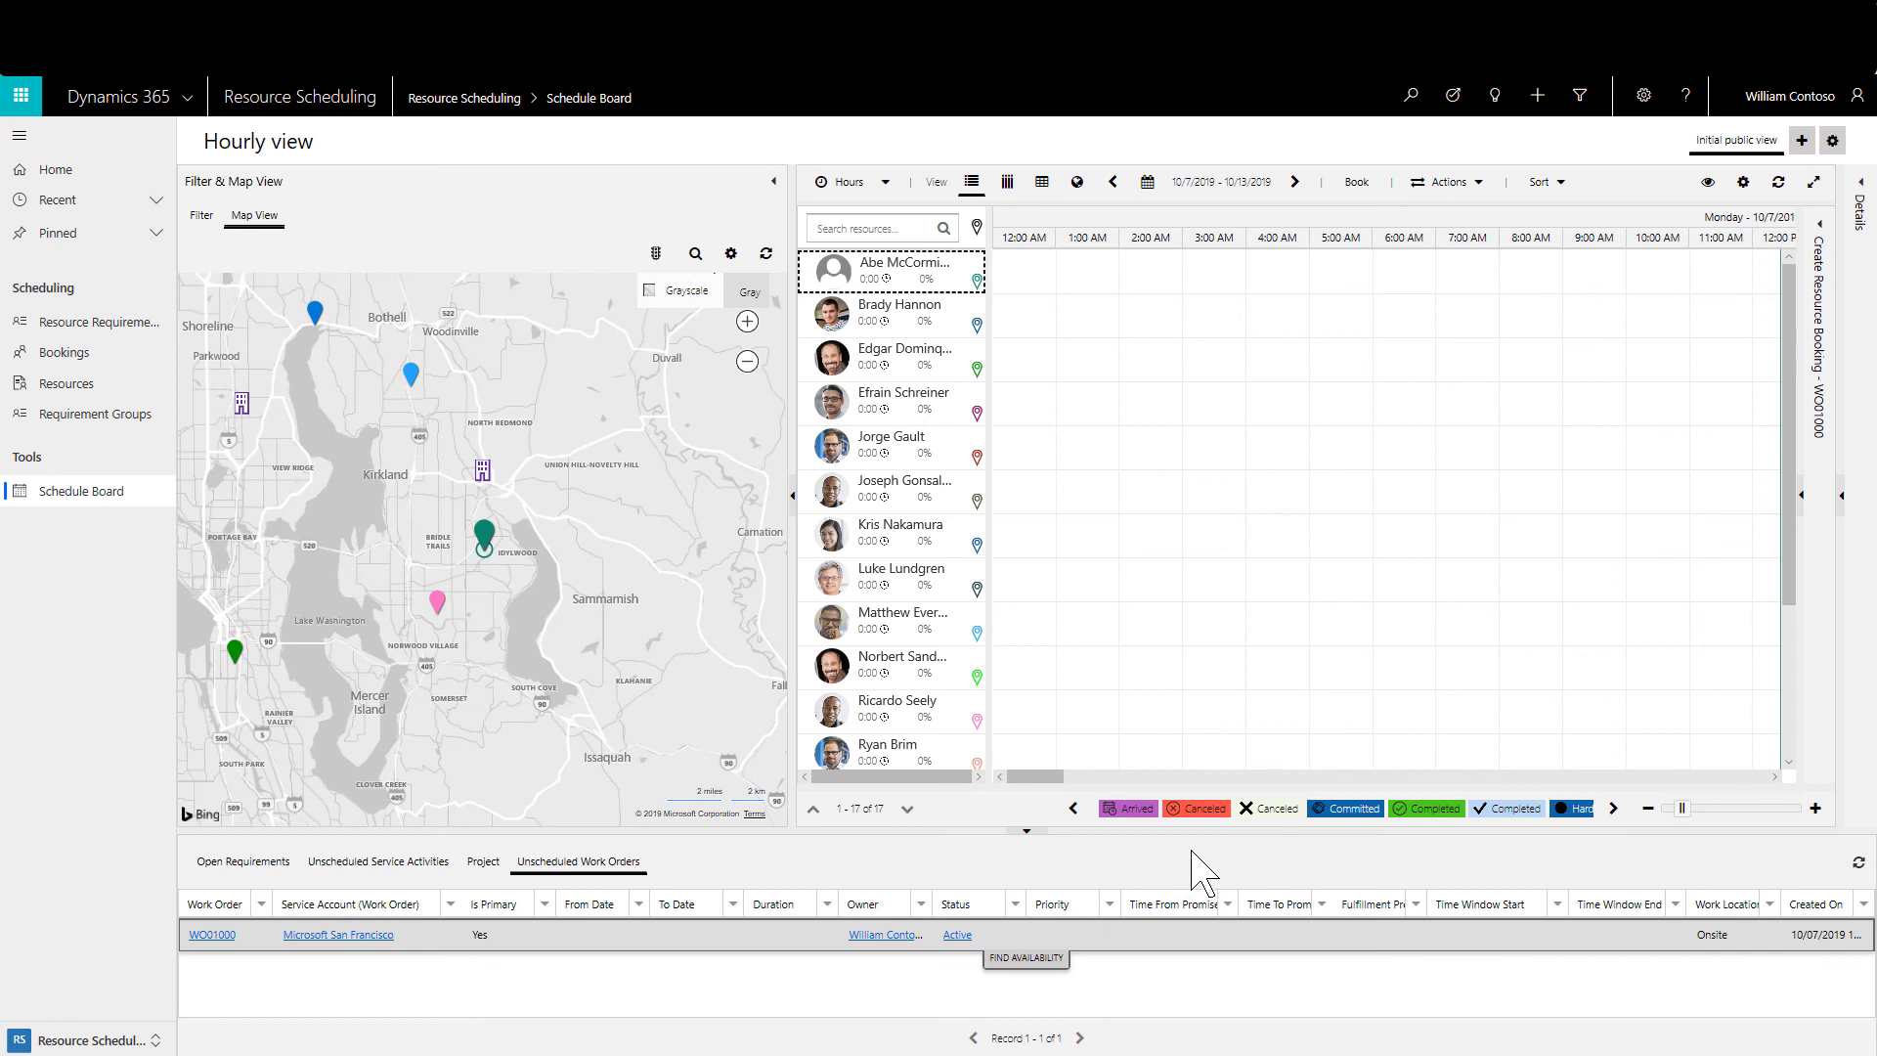
mouse_move(1267, 743)
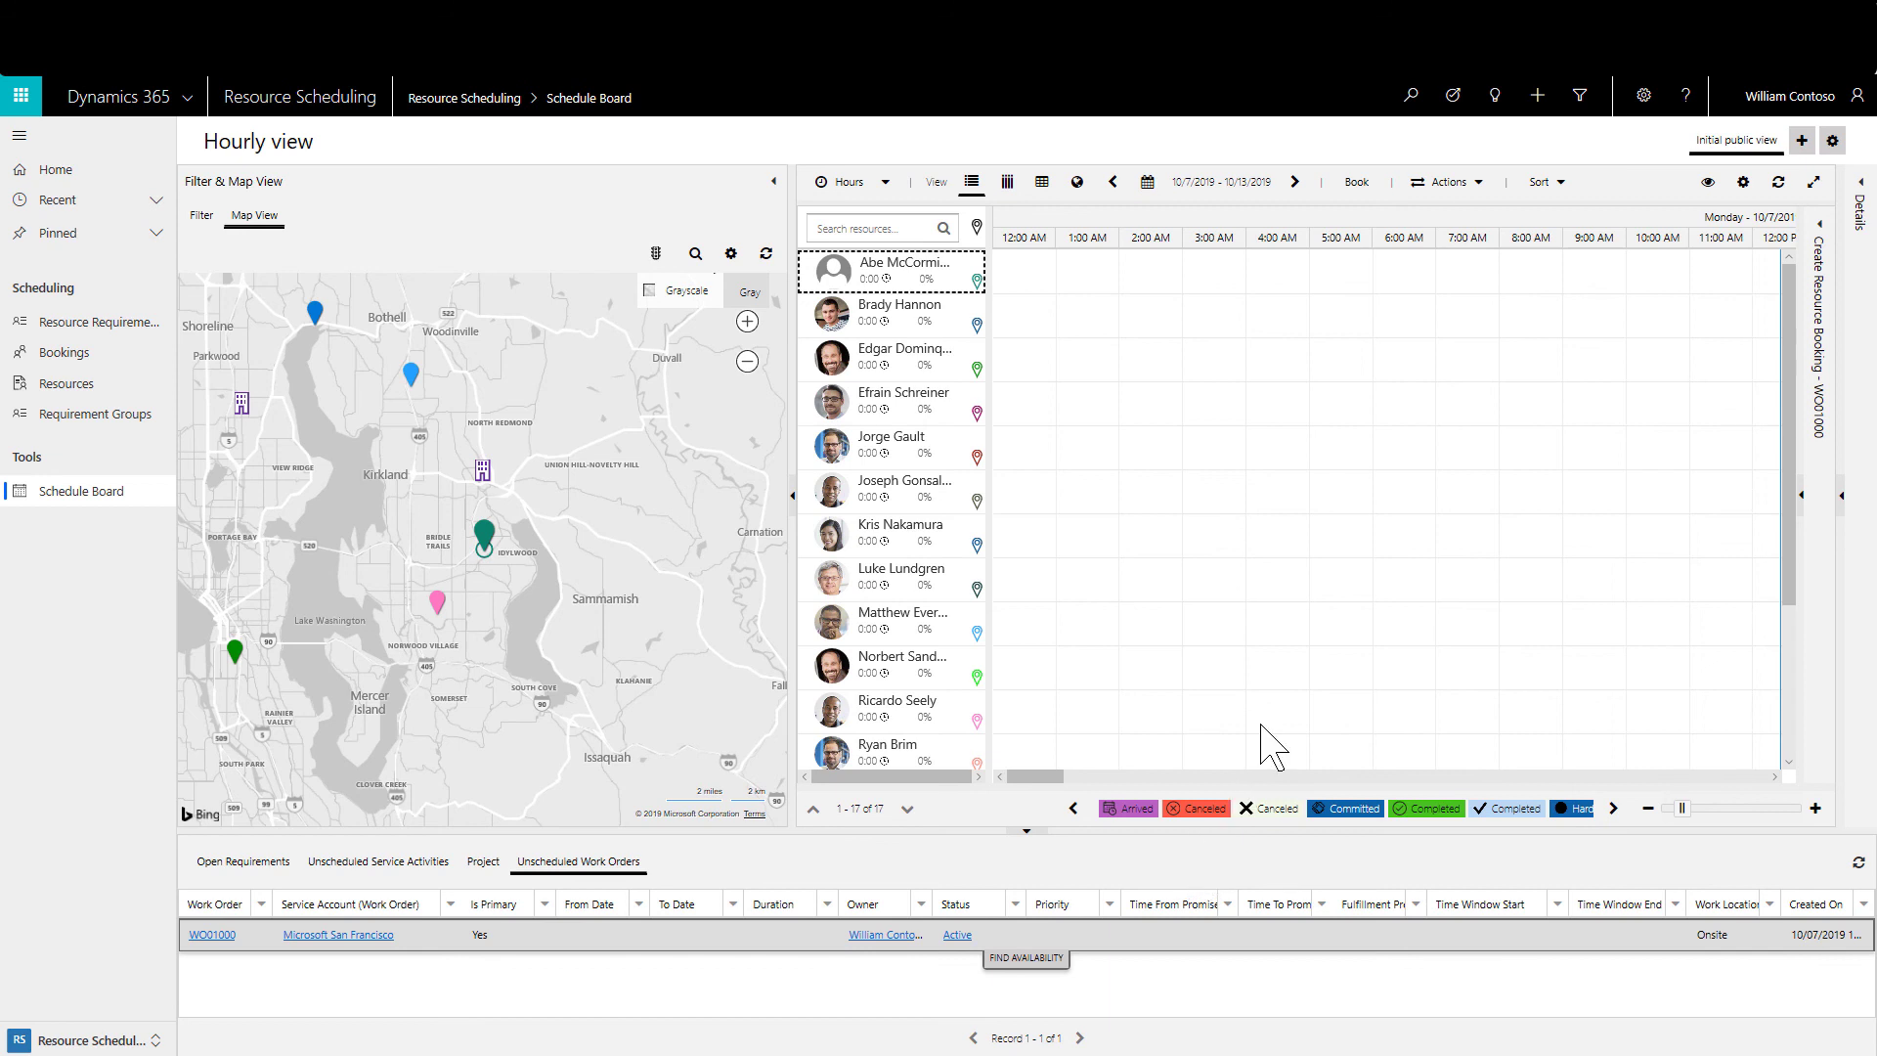
mouse_move(1331, 627)
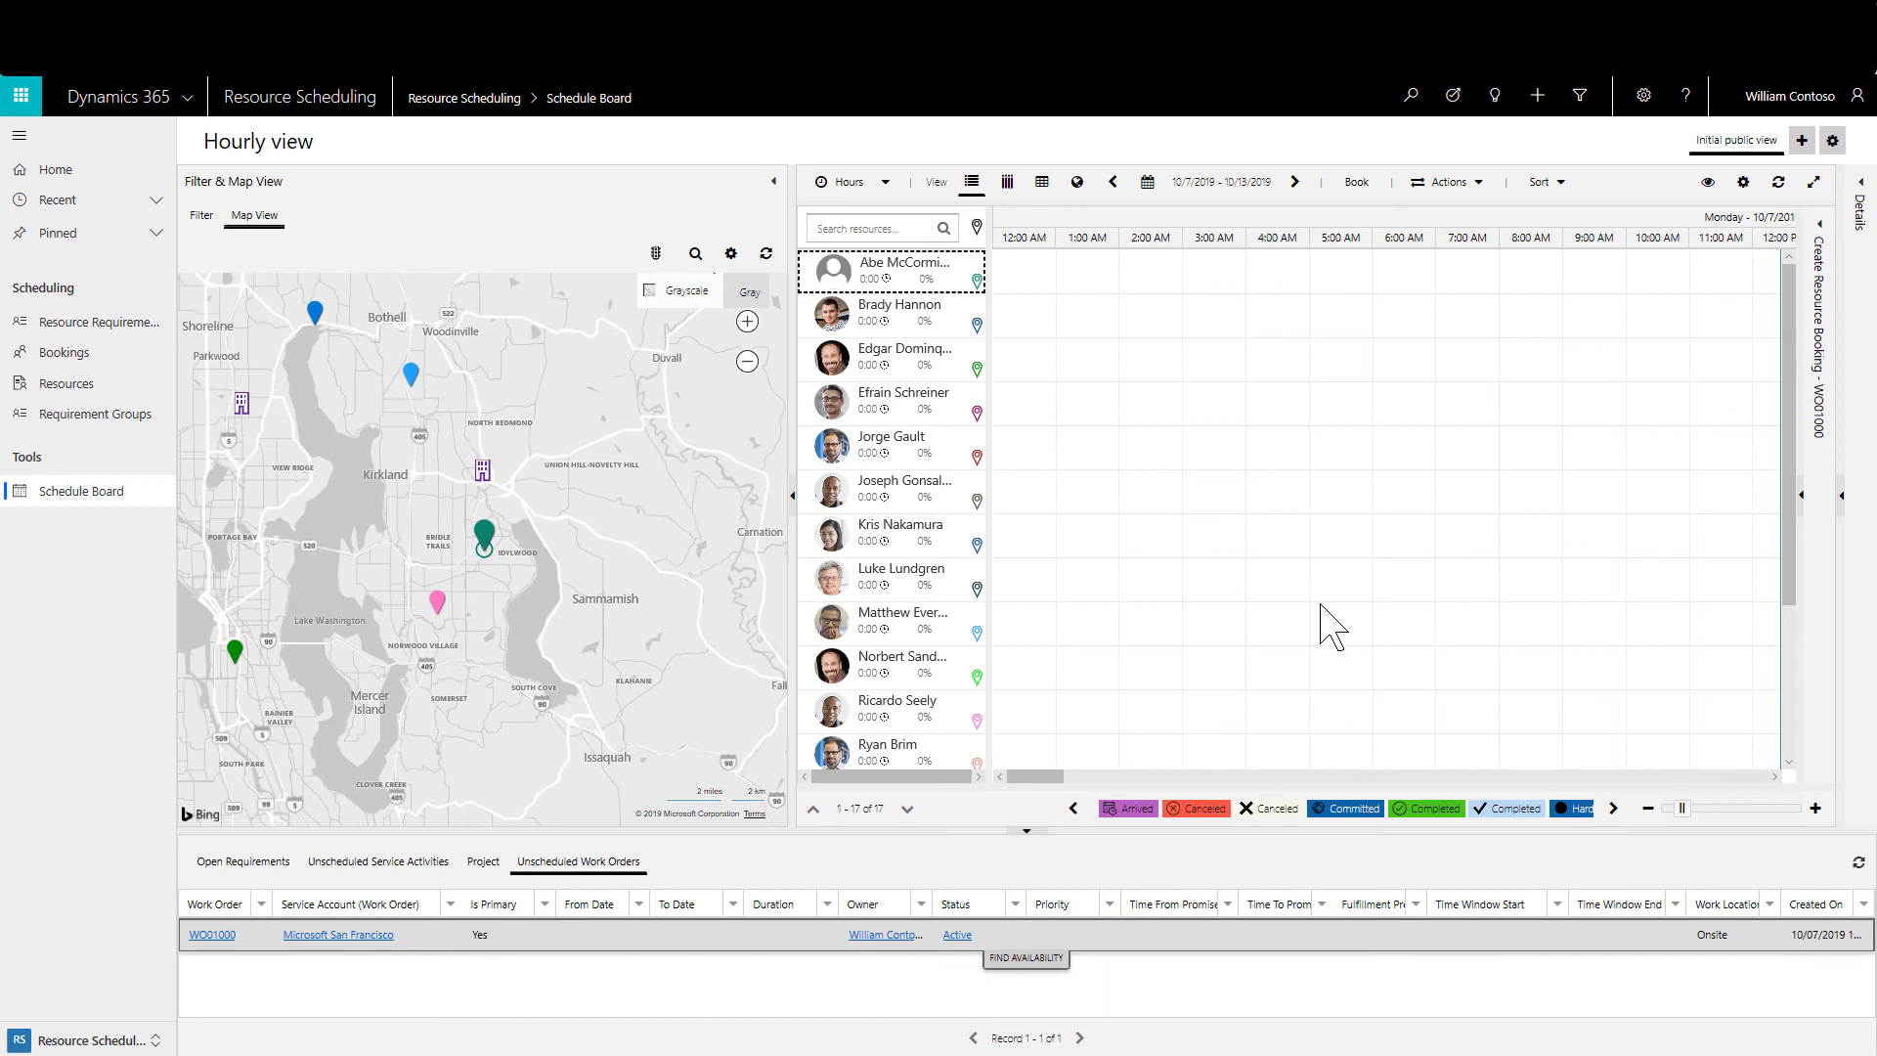